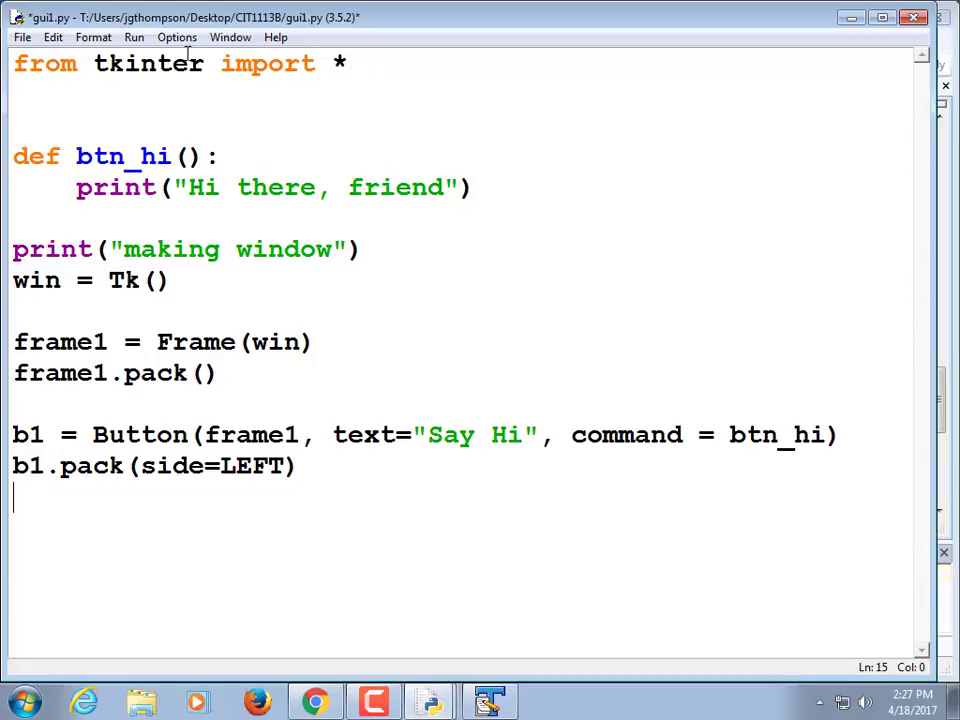
Save and run gui1.py, test the Say Hi button, then make room below the print in btn_hi
key("ctrl+s")
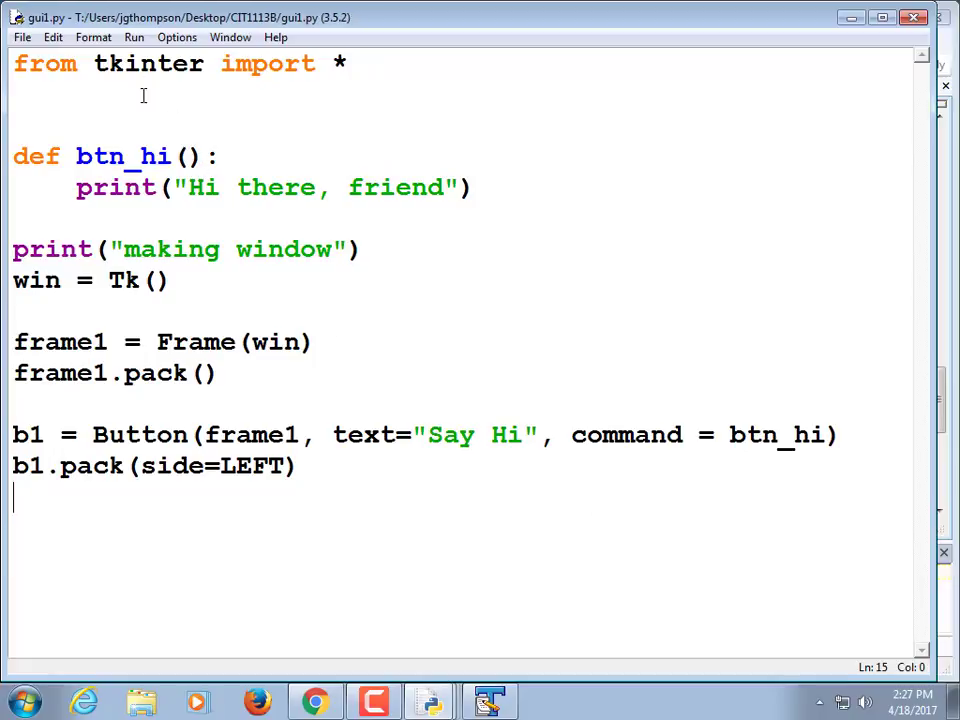
left_click(132, 36)
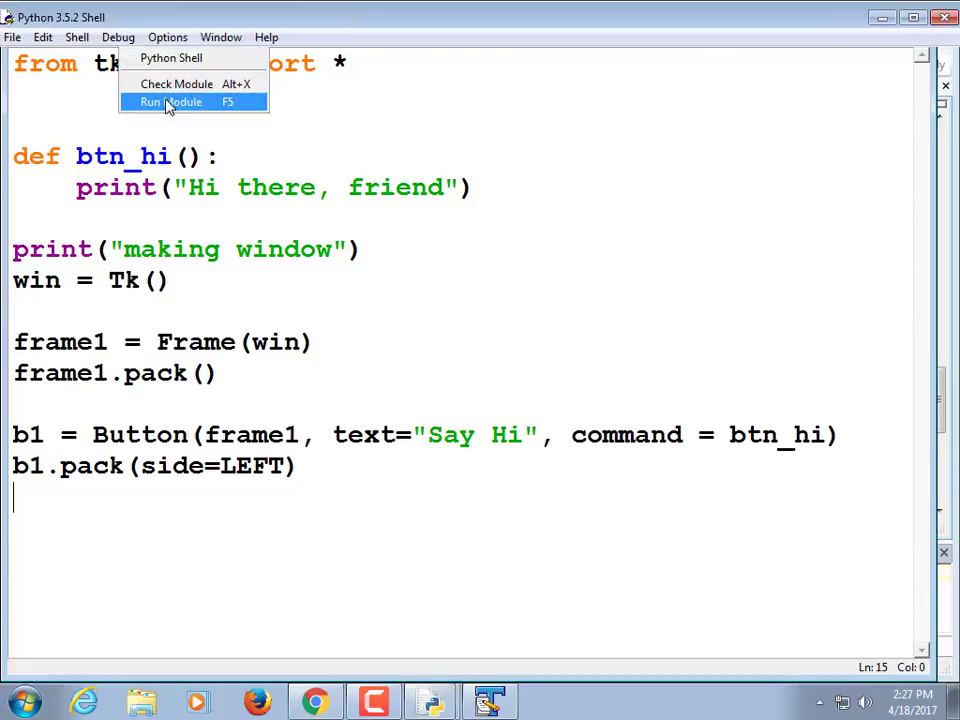
left_click(170, 102)
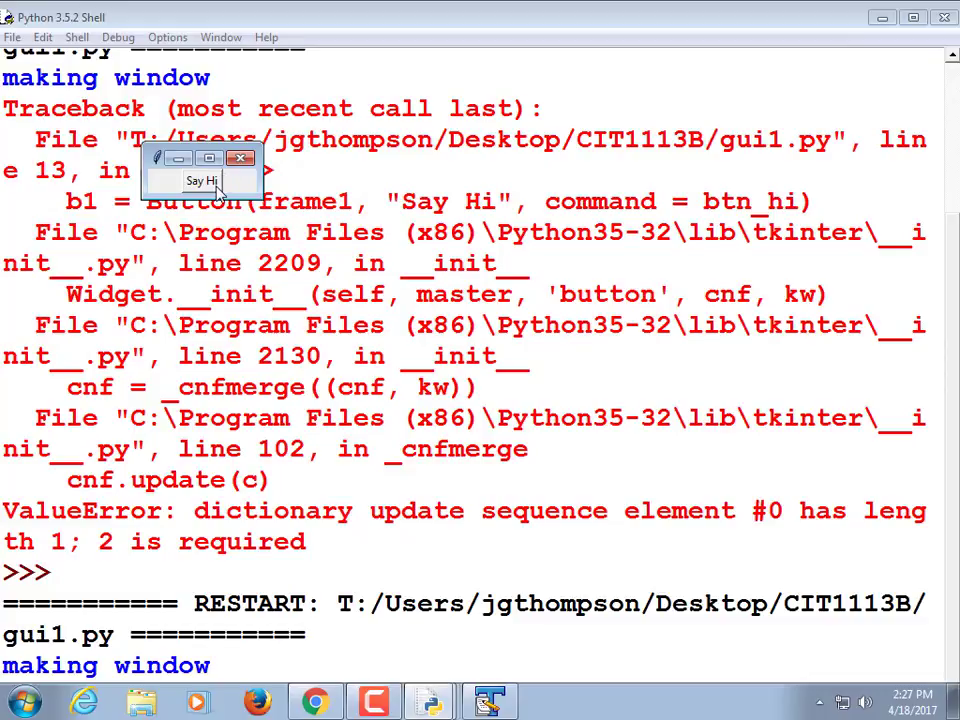
left_click(202, 180)
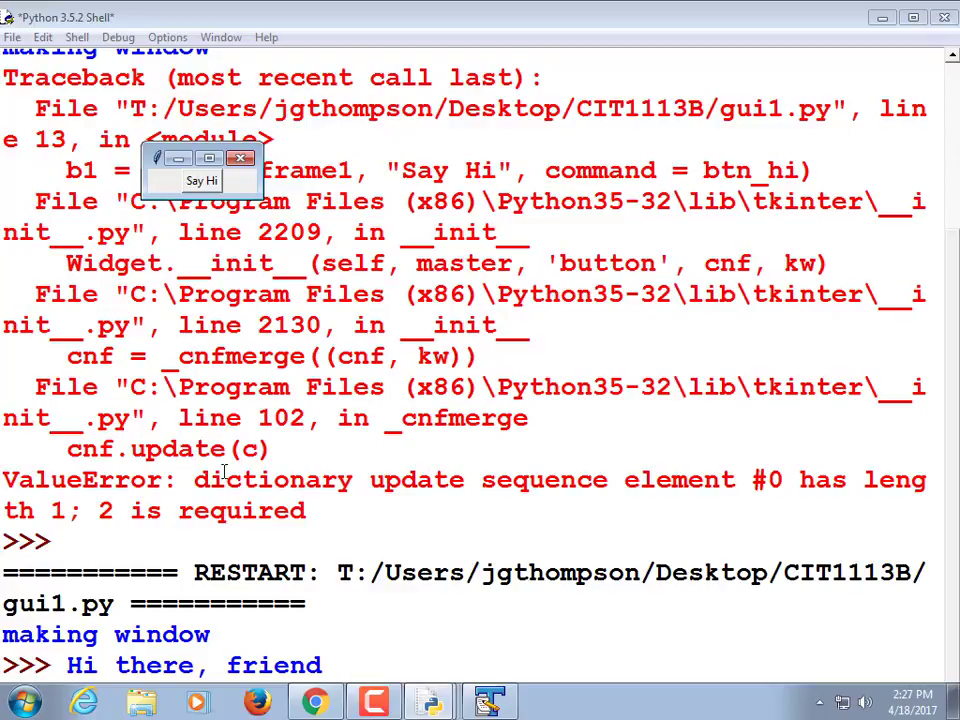
left_click(240, 158)
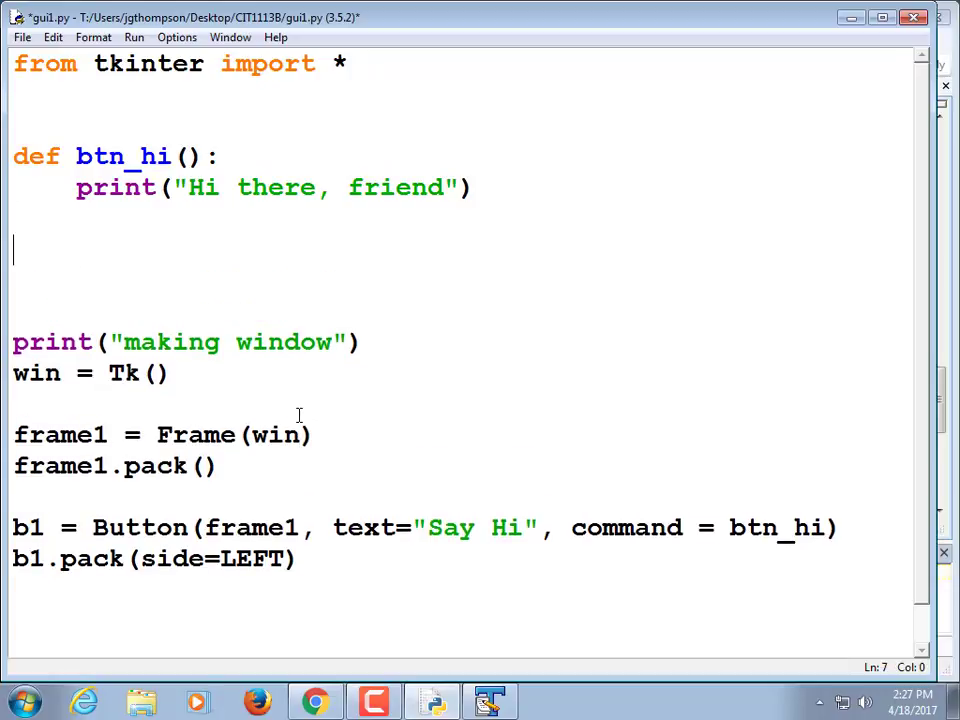
In btn_hi, create thiswin = Tk() and thisframe = Frame(thiswin)
type("this")
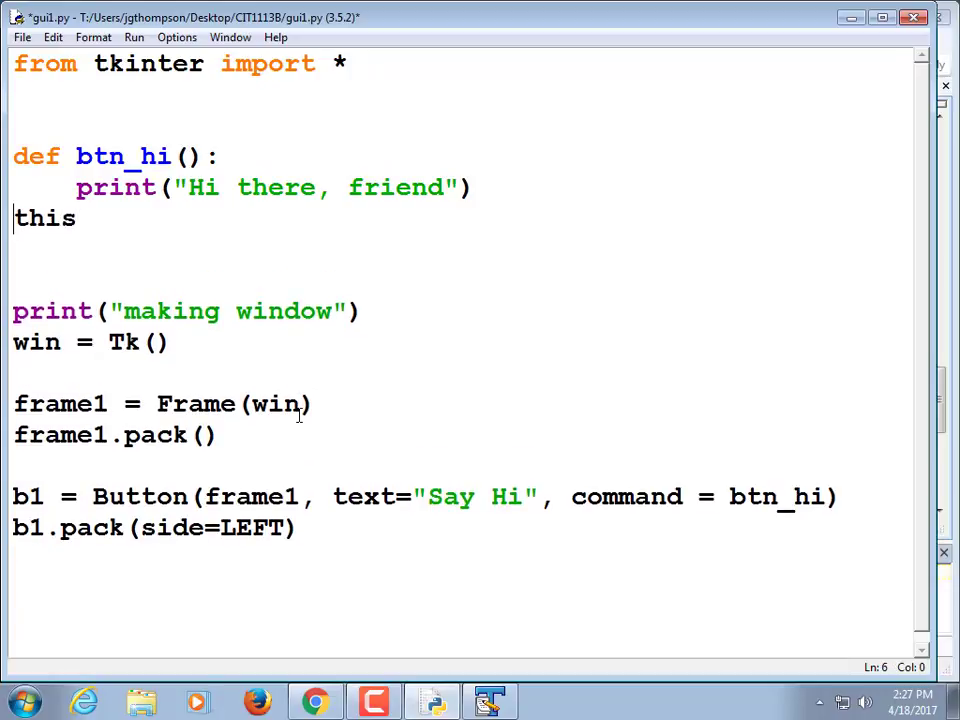
key("Tab")
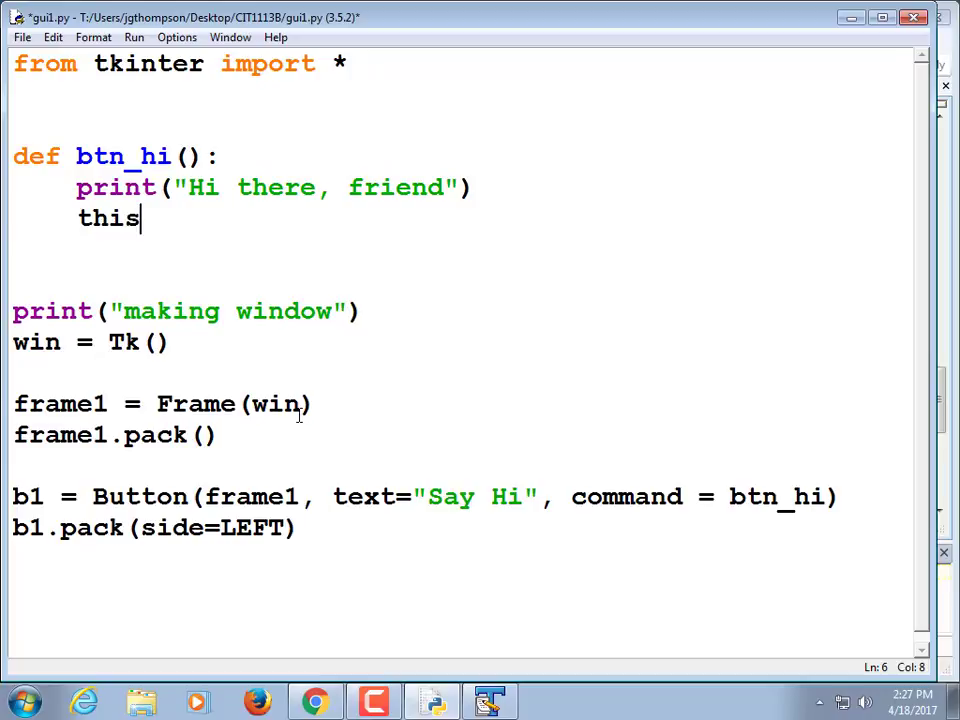
type("win = Tk()")
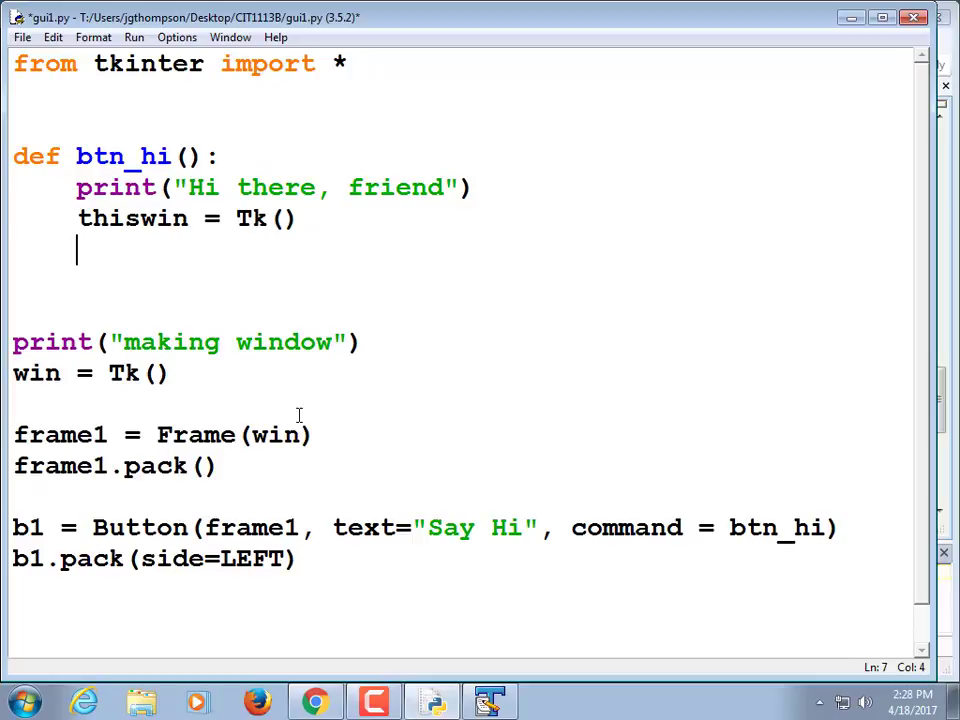
type("thisframe")
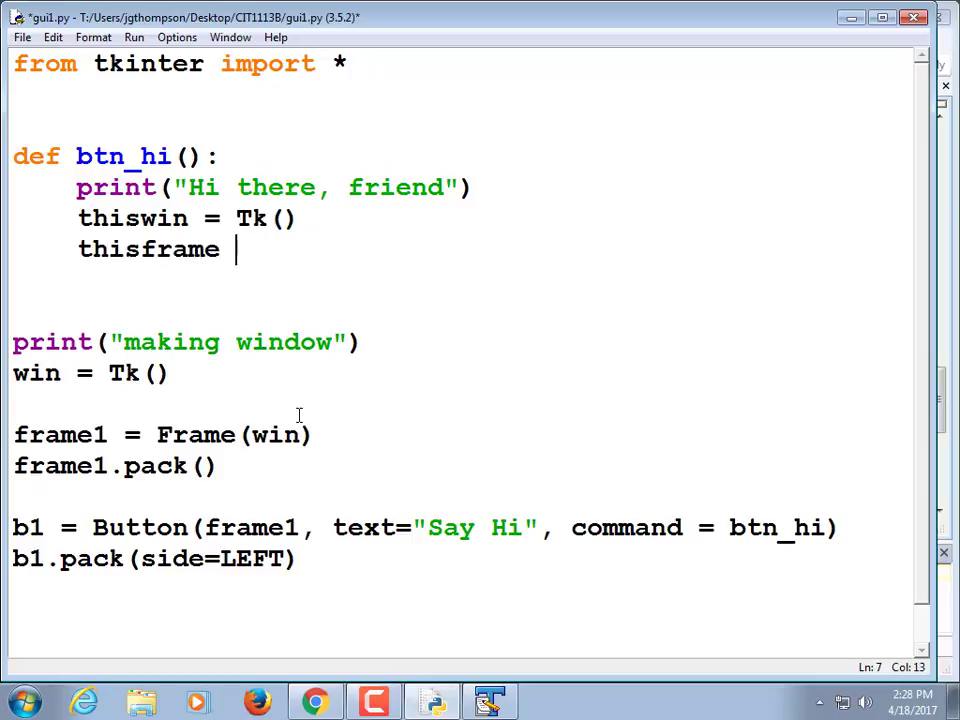
type("= Frame(")
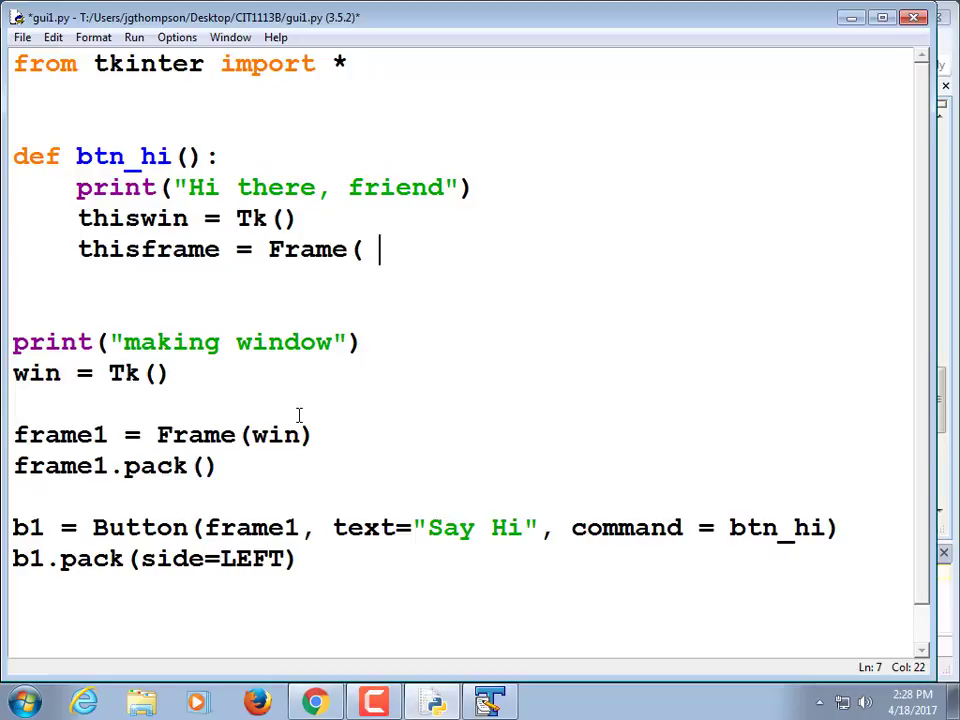
type("thiswin")
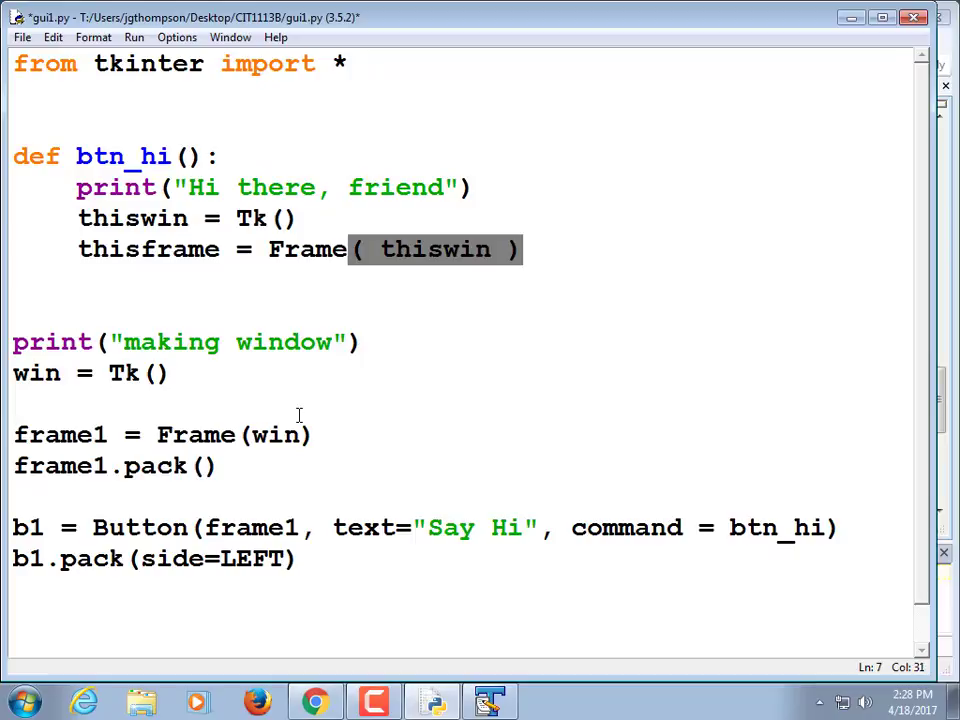
Pack thisframe with thisframe.pack(), then bring the browser forward
type("this")
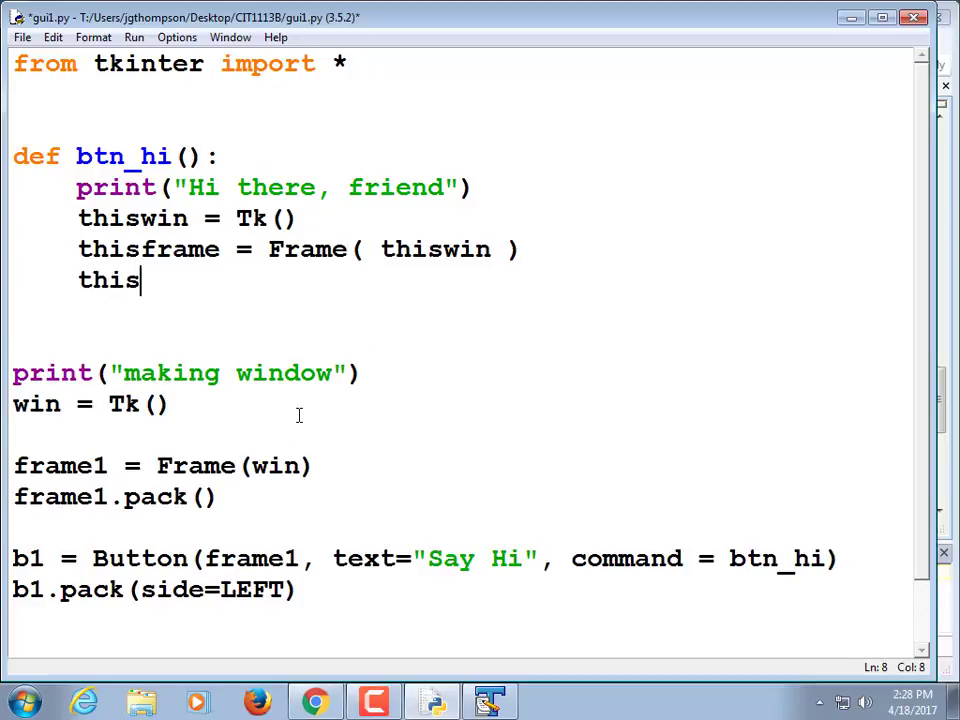
type("frame.pack")
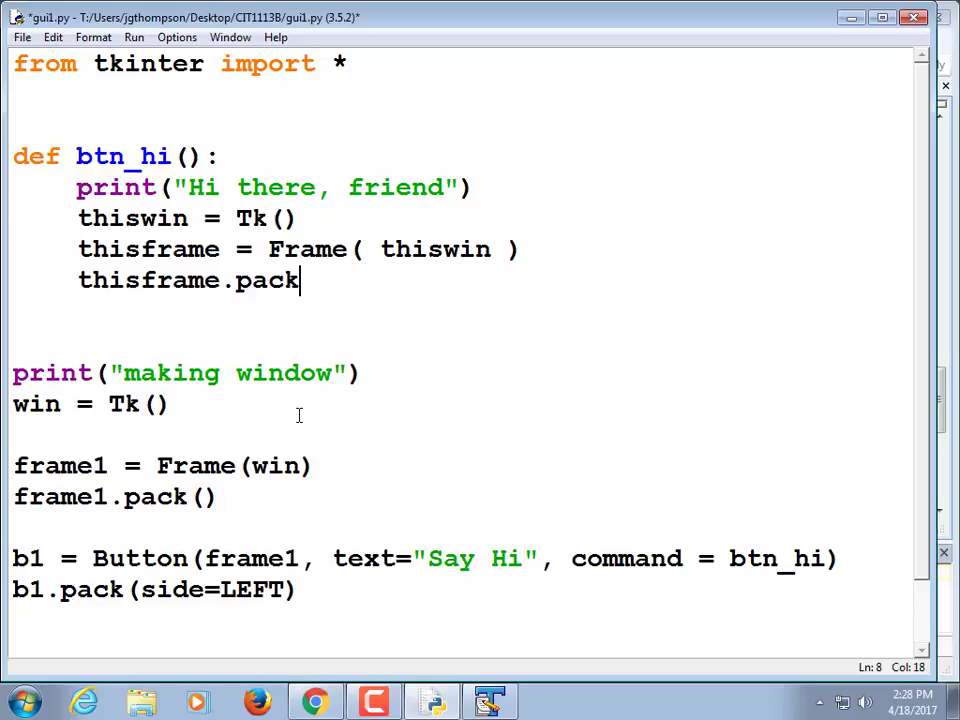
type("()")
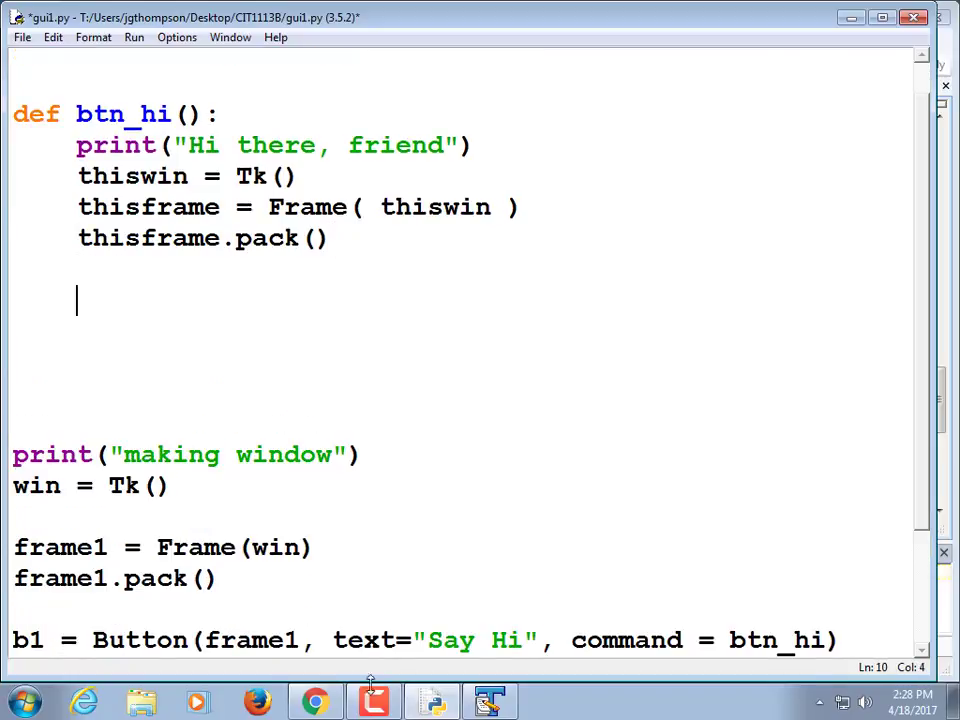
left_click(314, 700)
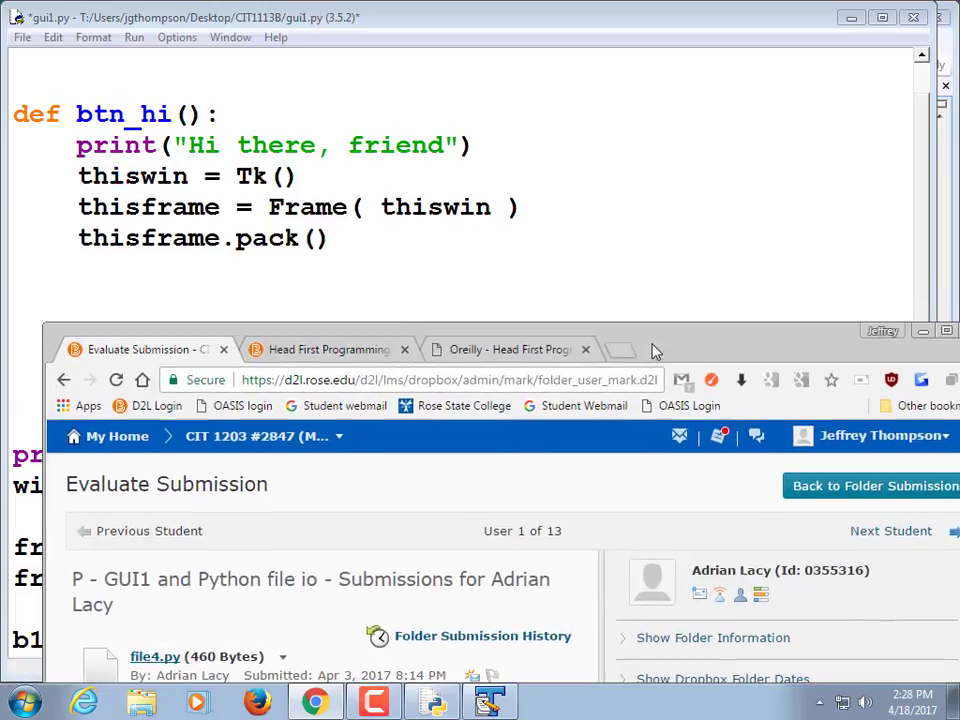
mouse_move(530, 400)
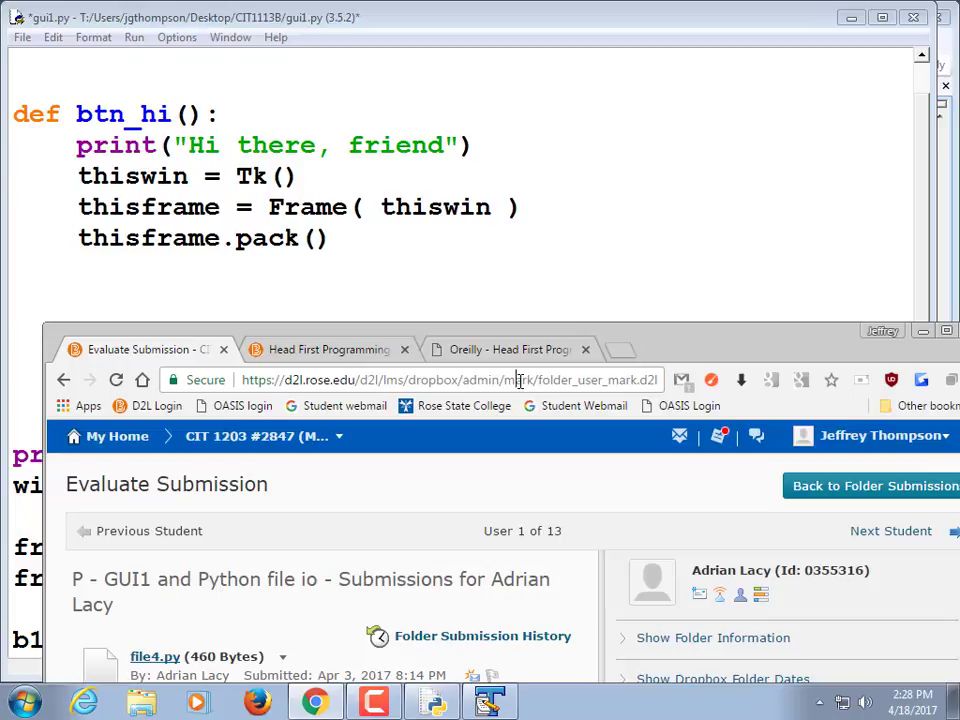
Google 'python tkinter frame text' and read the Tutorialspoint Tkinter Frame example
type("python tkinter frame text")
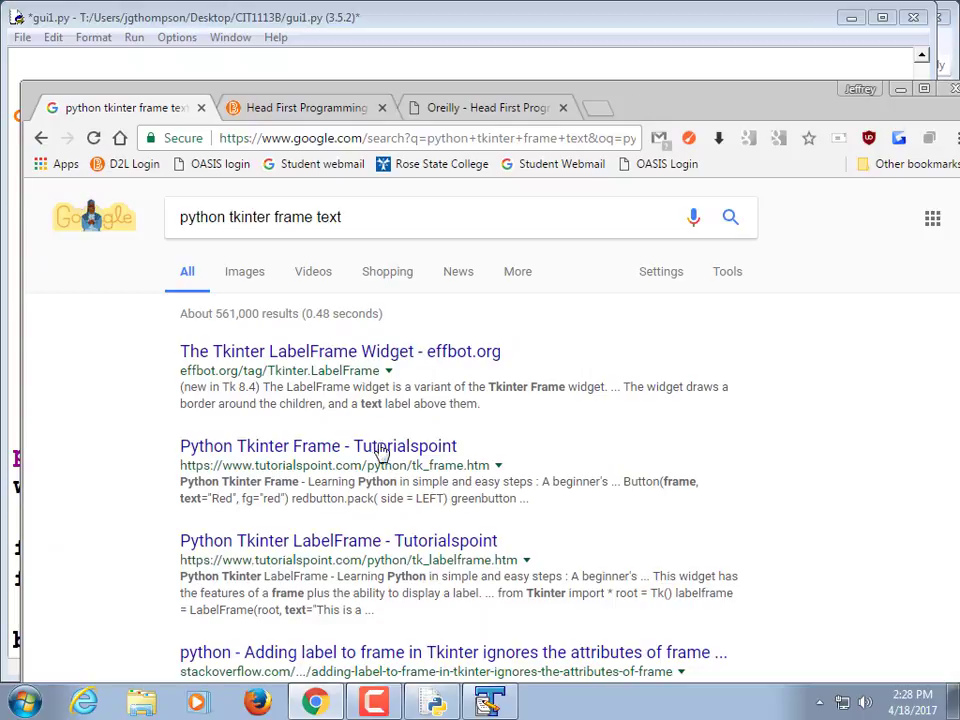
mouse_move(368, 358)
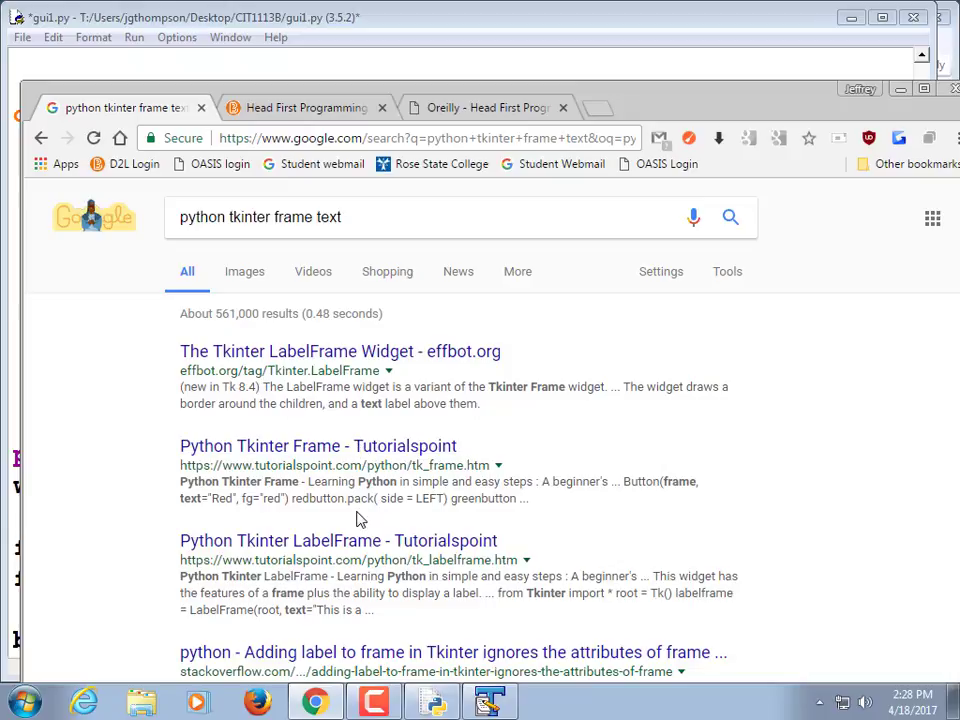
left_click(318, 444)
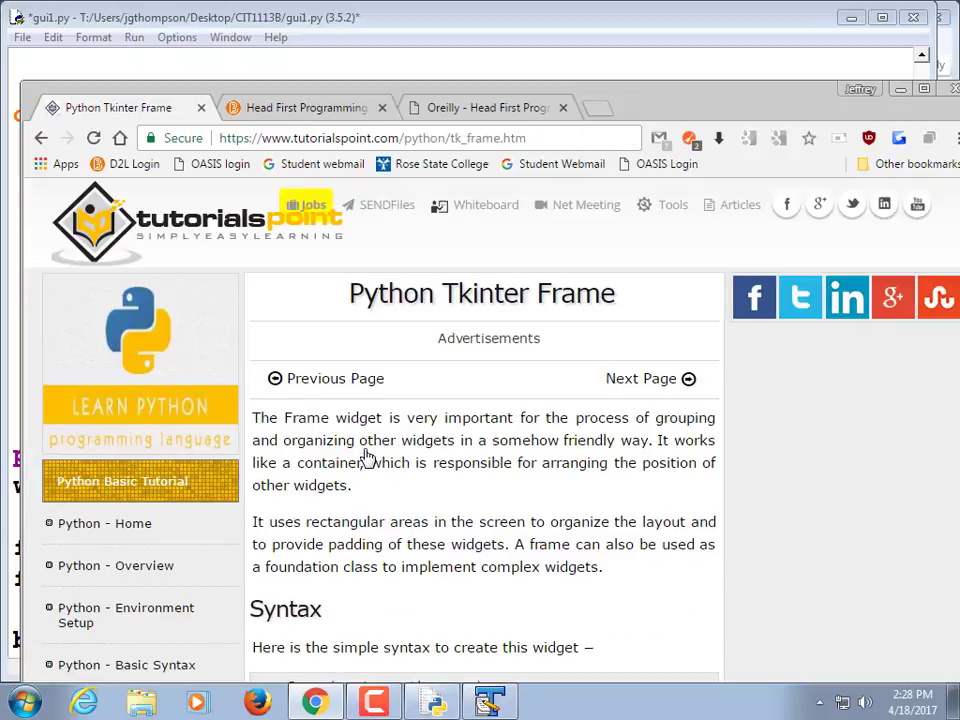
scroll("down", 3)
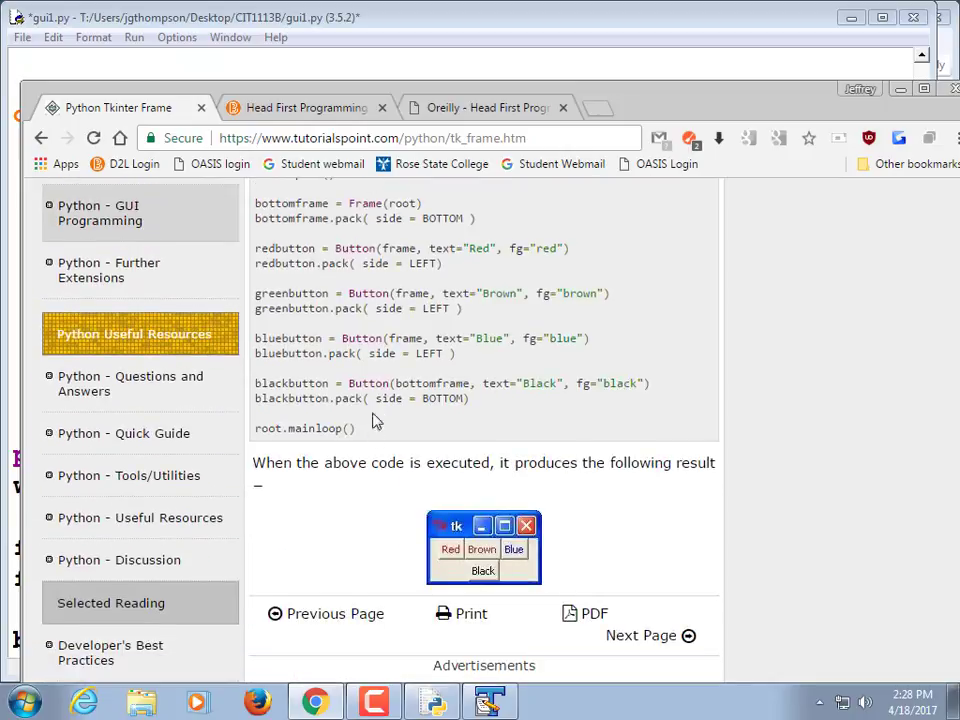
mouse_move(384, 244)
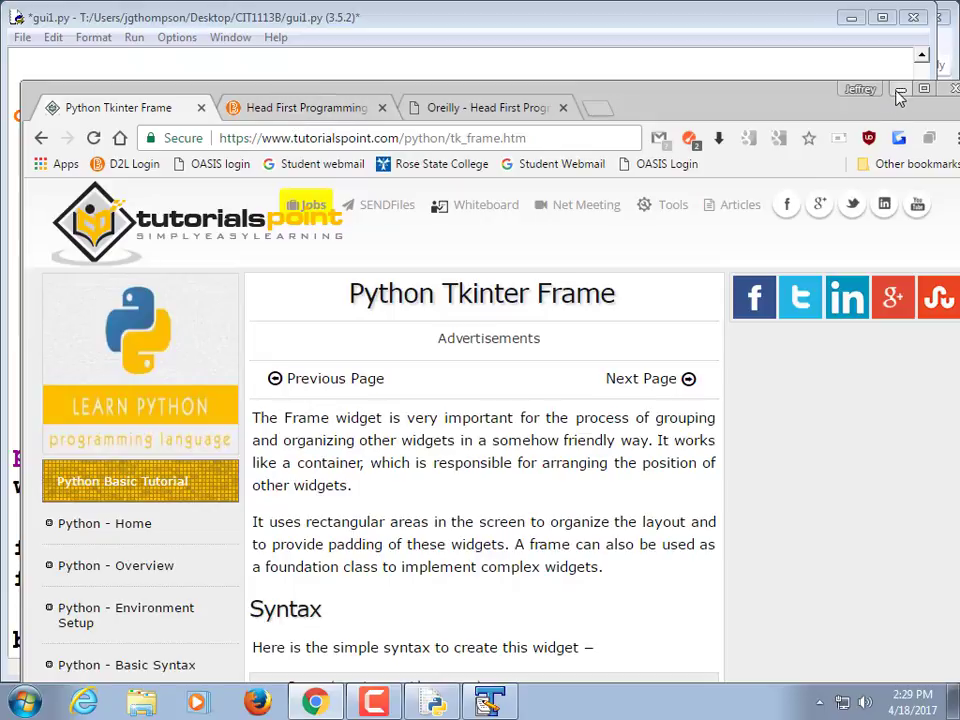
mouse_move(900, 90)
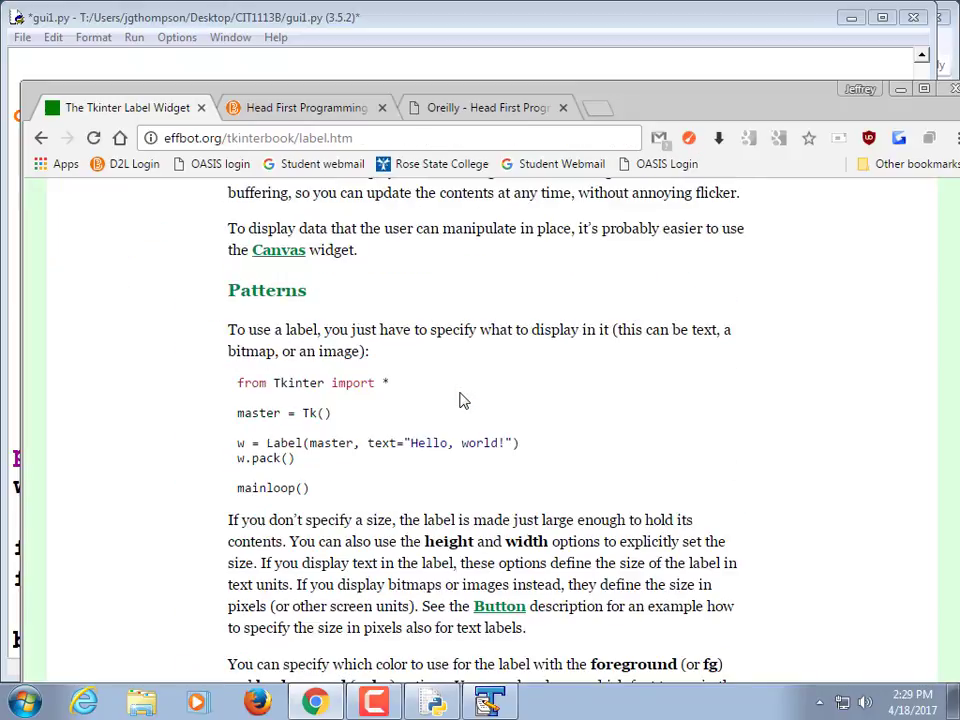
mouse_move(244, 448)
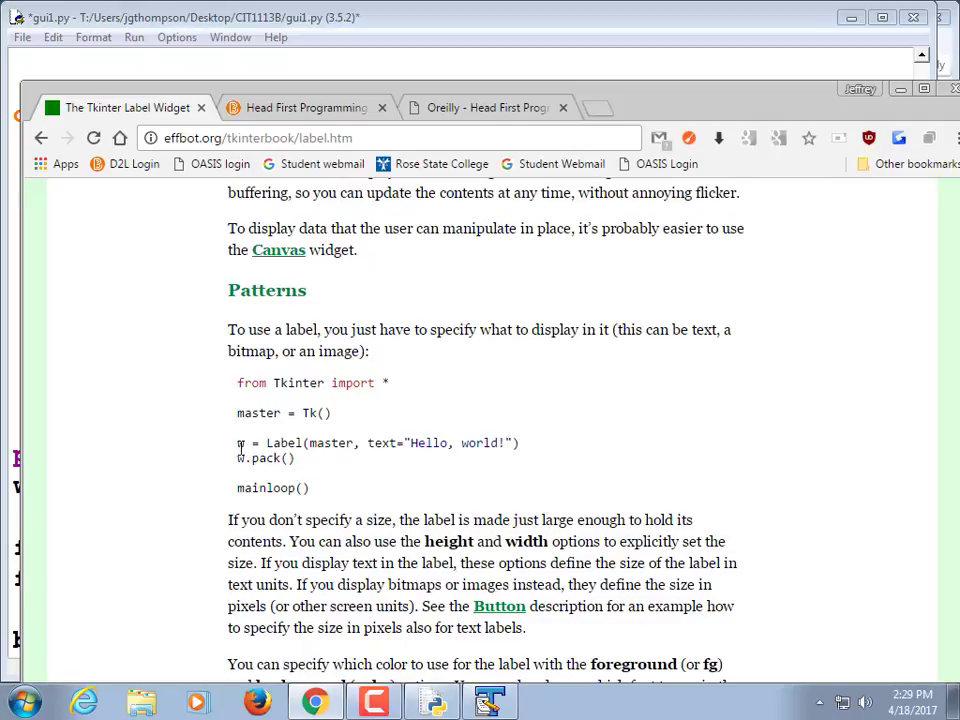
mouse_move(796, 18)
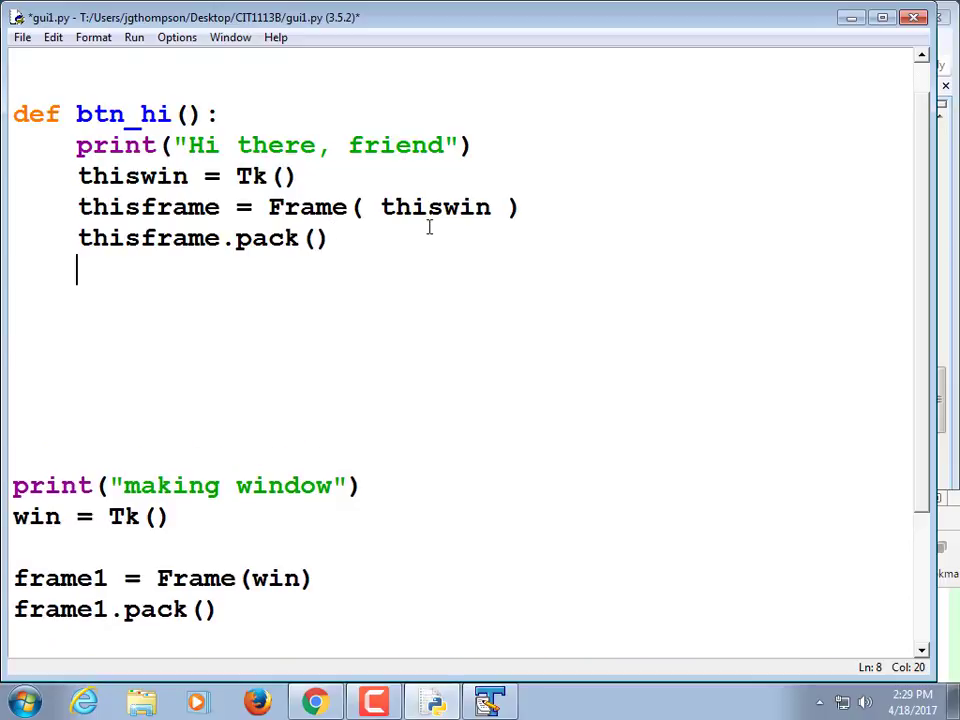
Add a Label with text "Hello!" and pack it inside btn_hi, then save
type("text =")
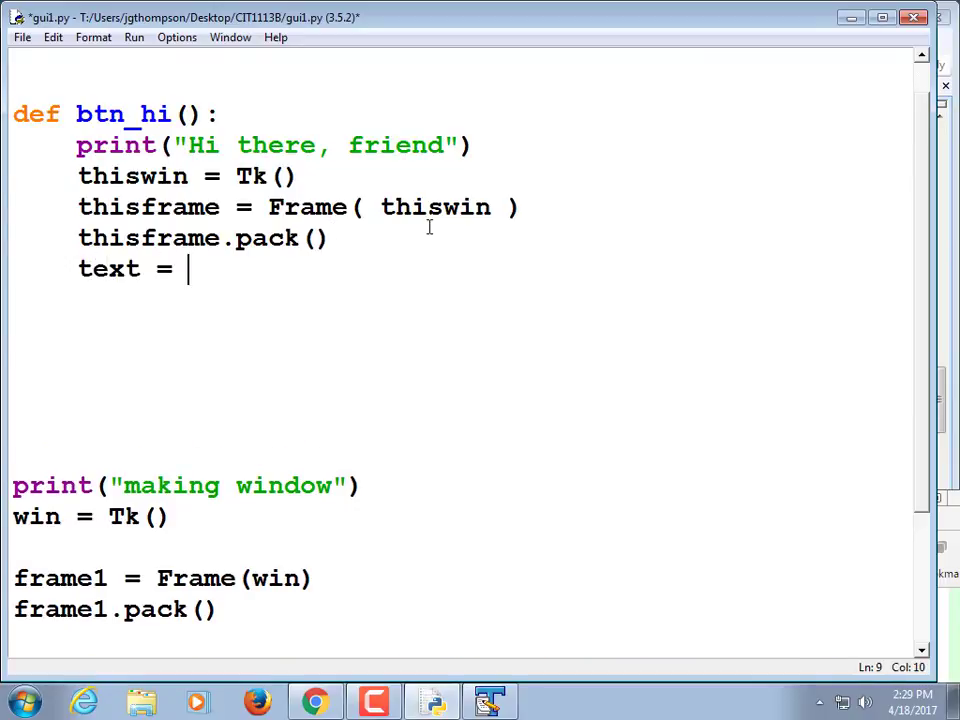
type("Lab")
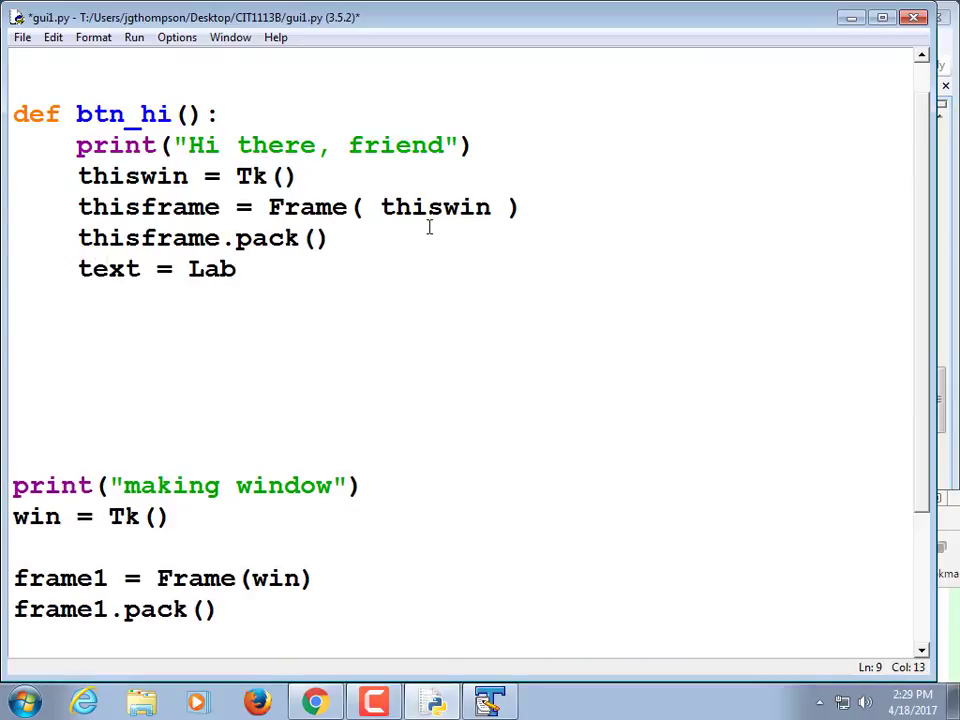
type("el(")
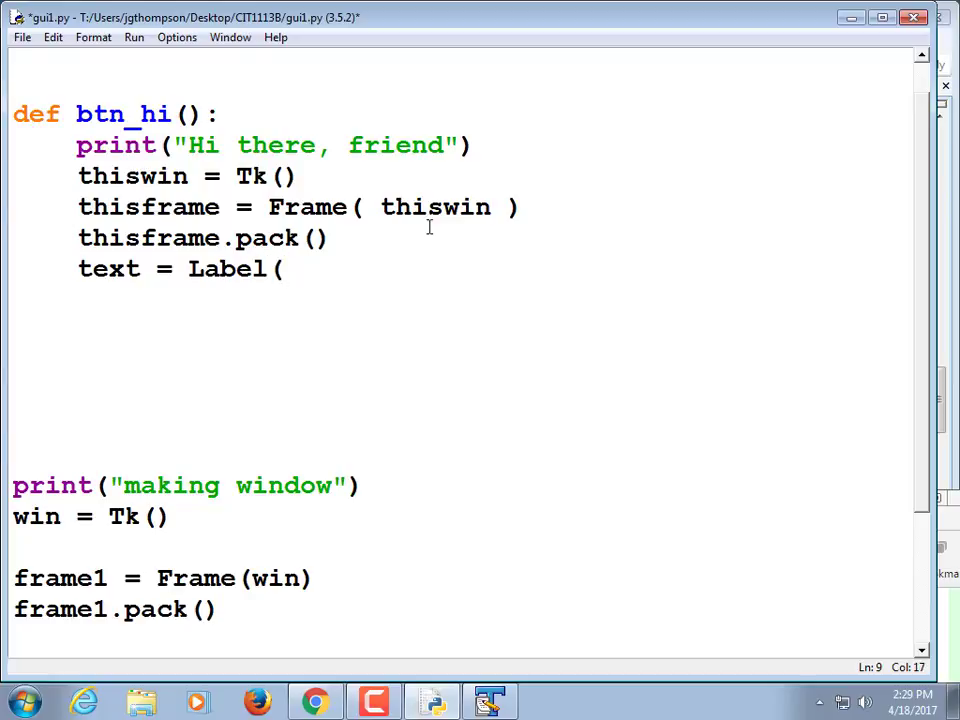
scroll("down", 3)
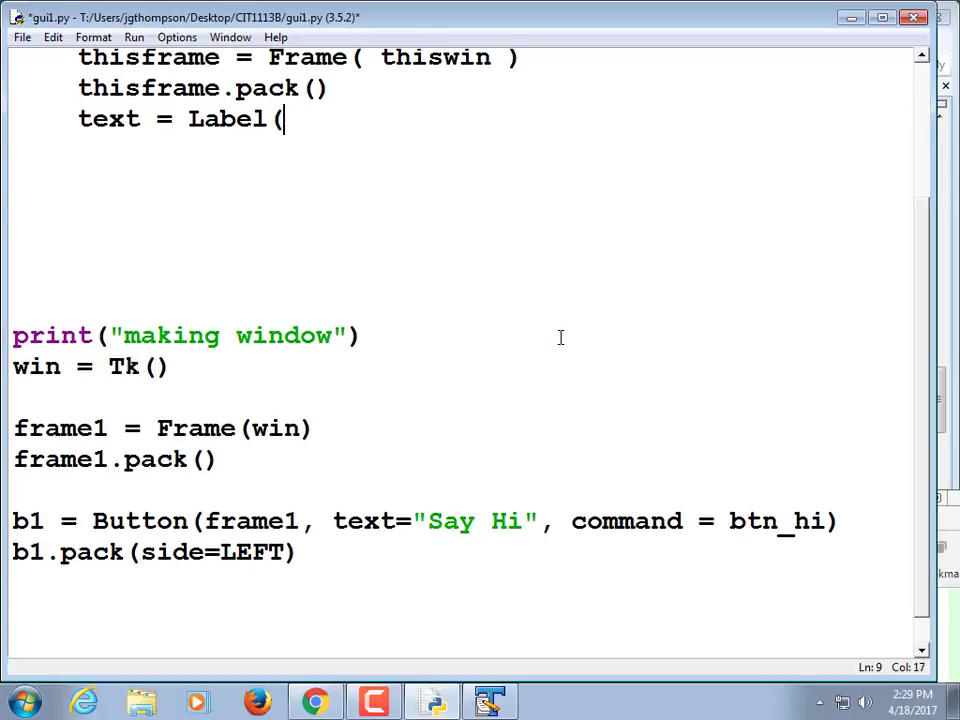
type("text=")
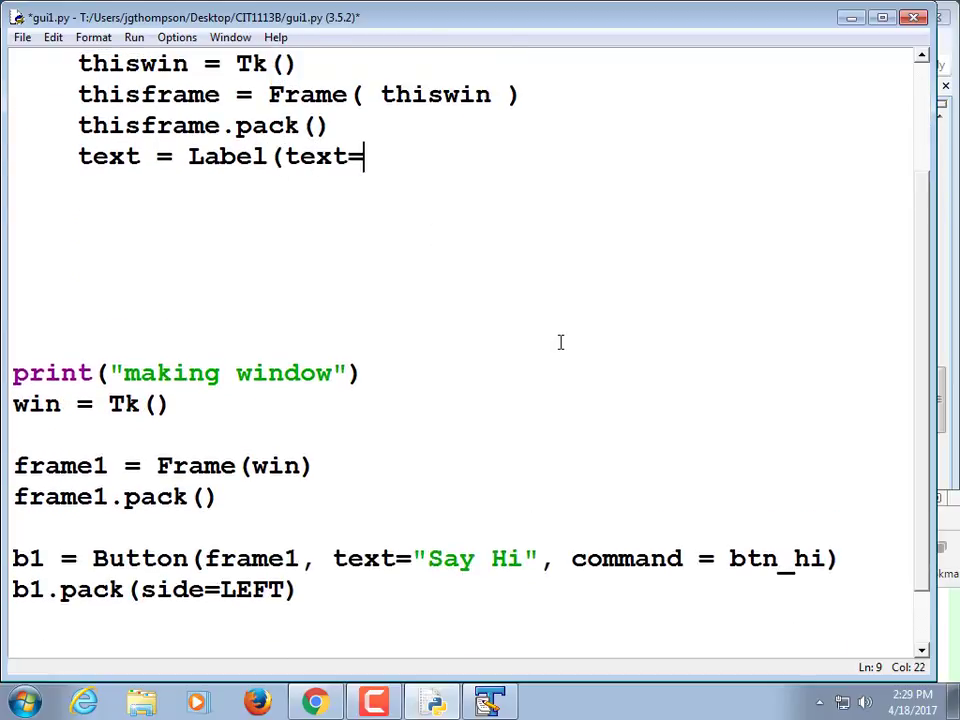
type("\"Hello!\")")
type("text")
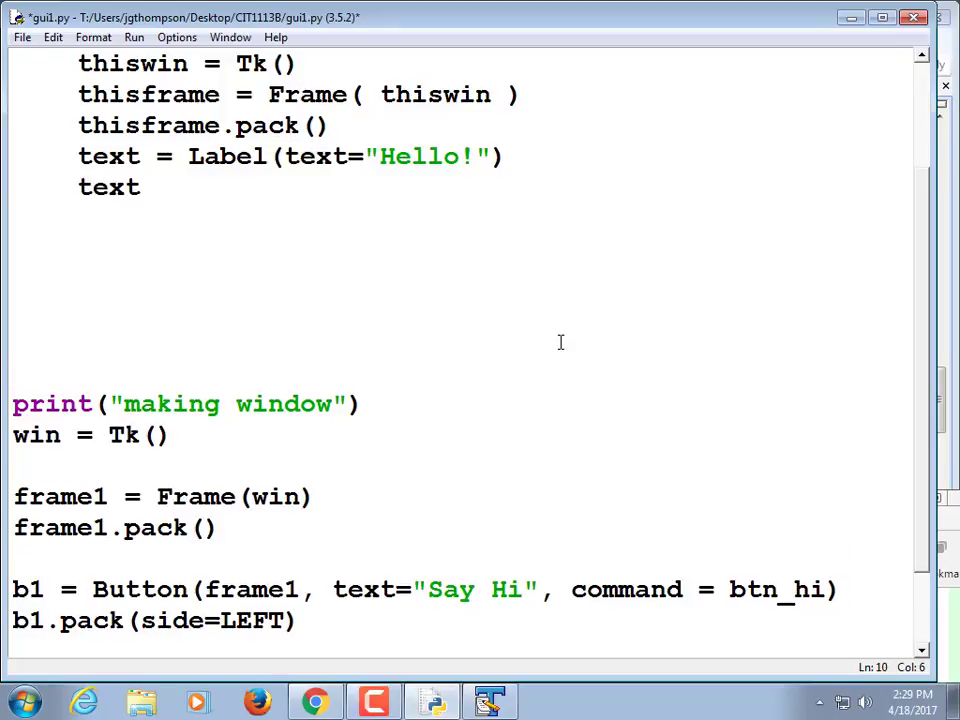
type(".pack()")
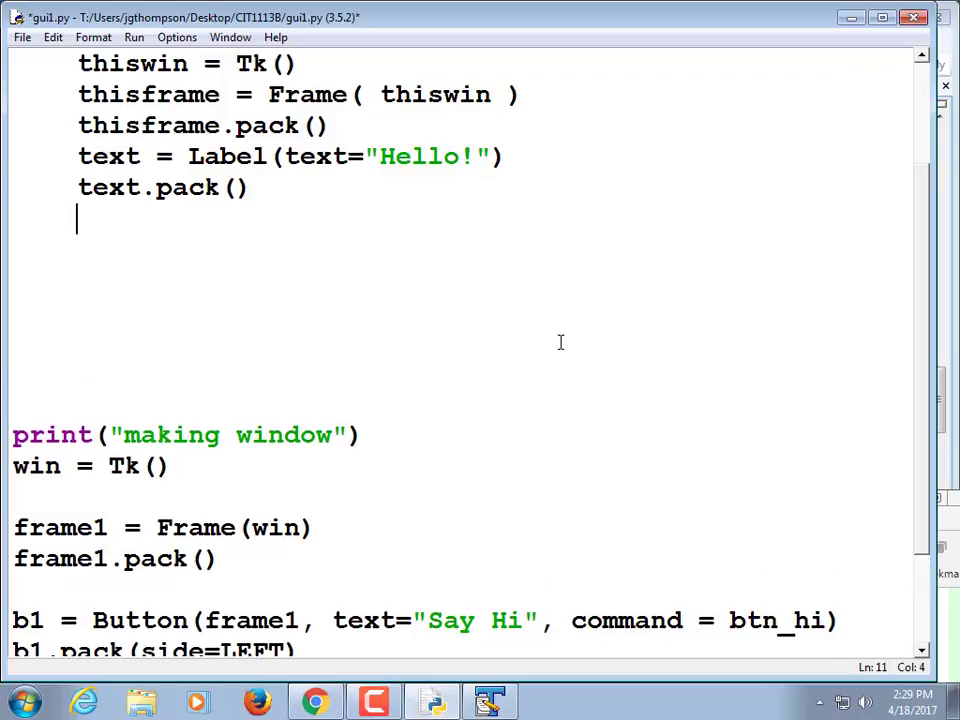
key("ctrl+s")
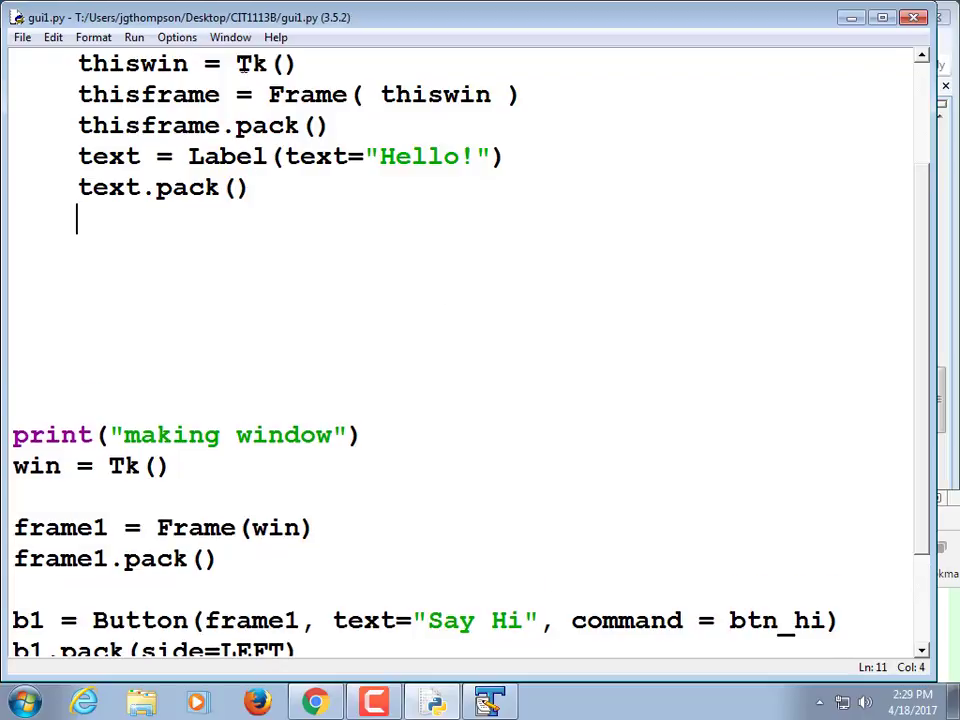
Run gui1.py and click Say Hi to see where the Hello! label appears
left_click(134, 36)
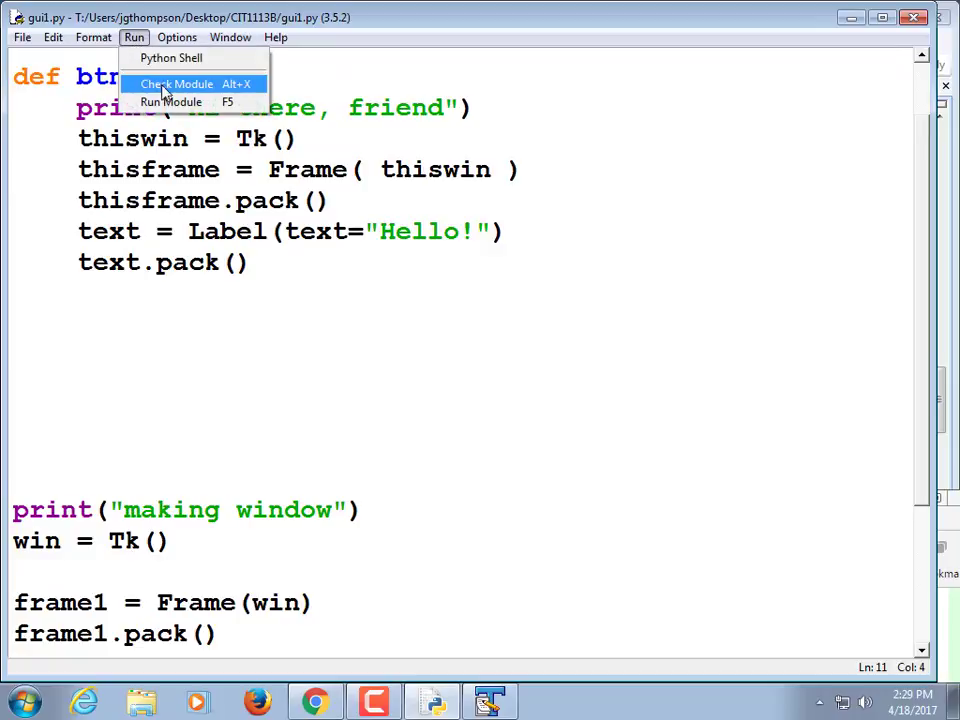
left_click(172, 100)
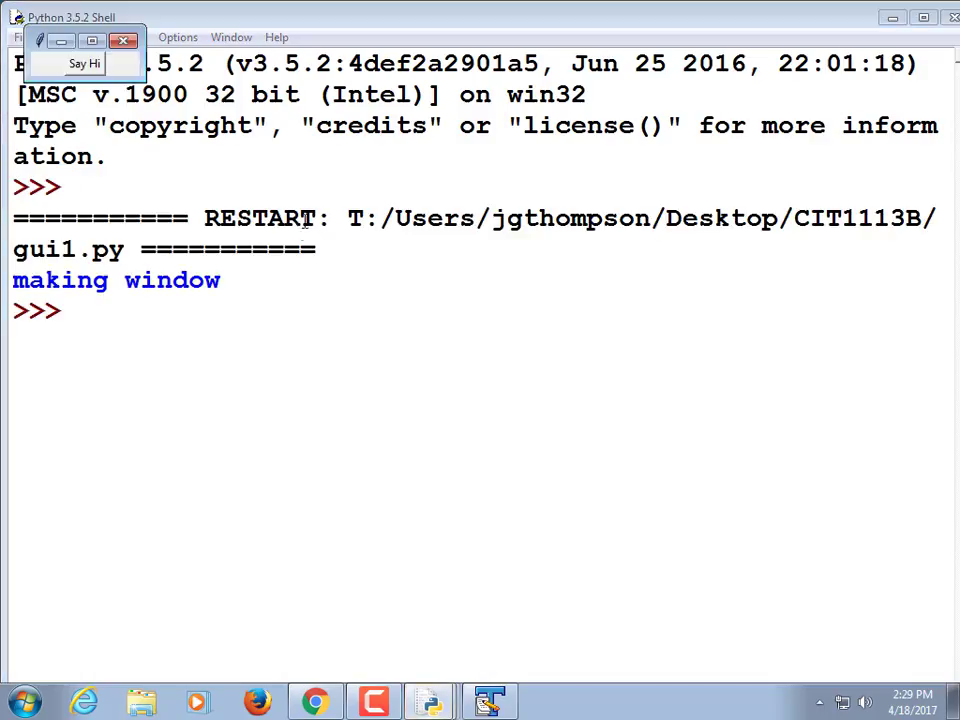
left_click(84, 62)
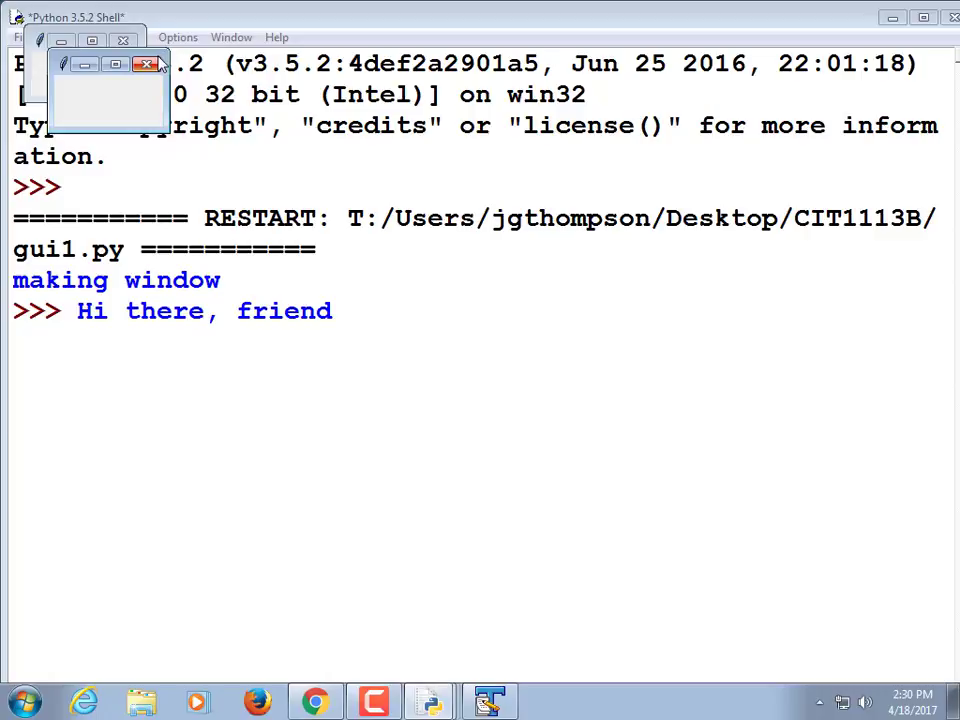
left_click(64, 64)
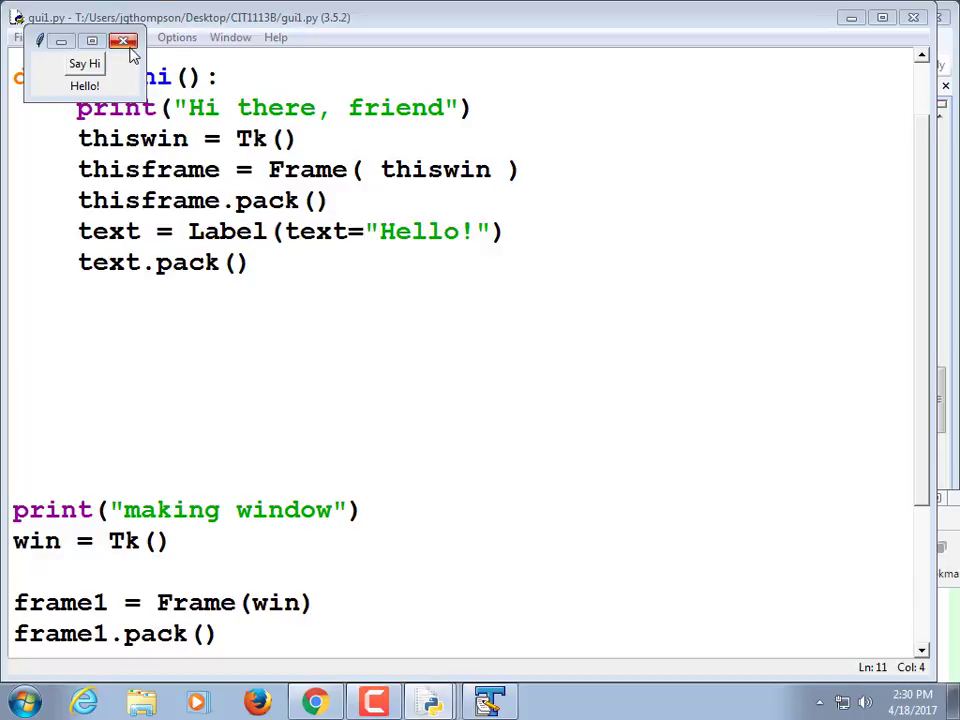
Close the app, make the label Label(thiswin, text="Hello!") and save gui1.py
left_click(124, 42)
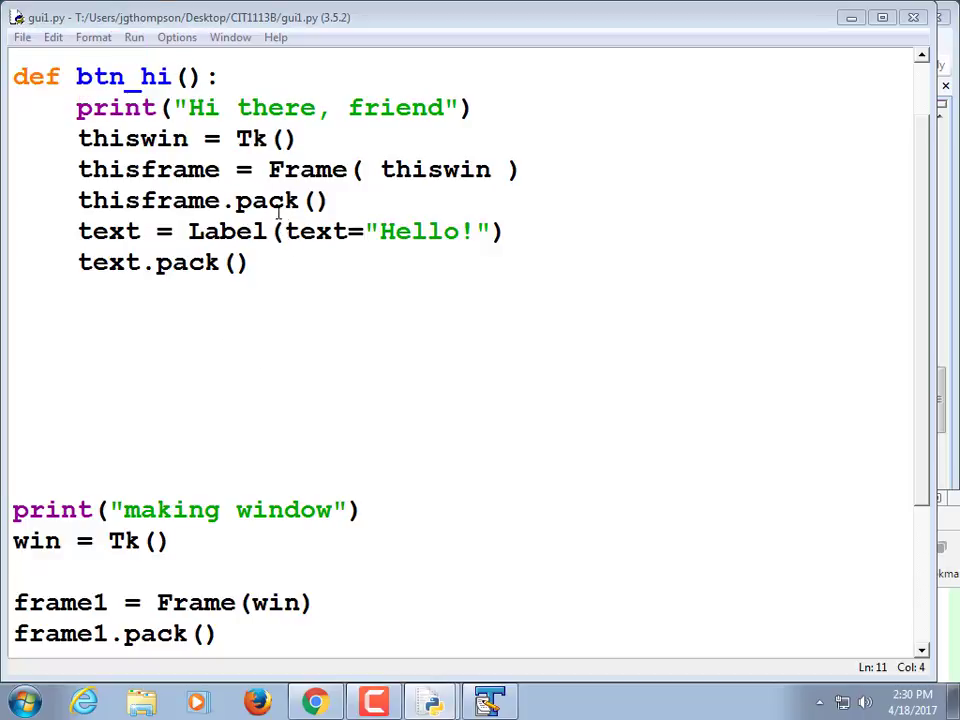
type("tht")
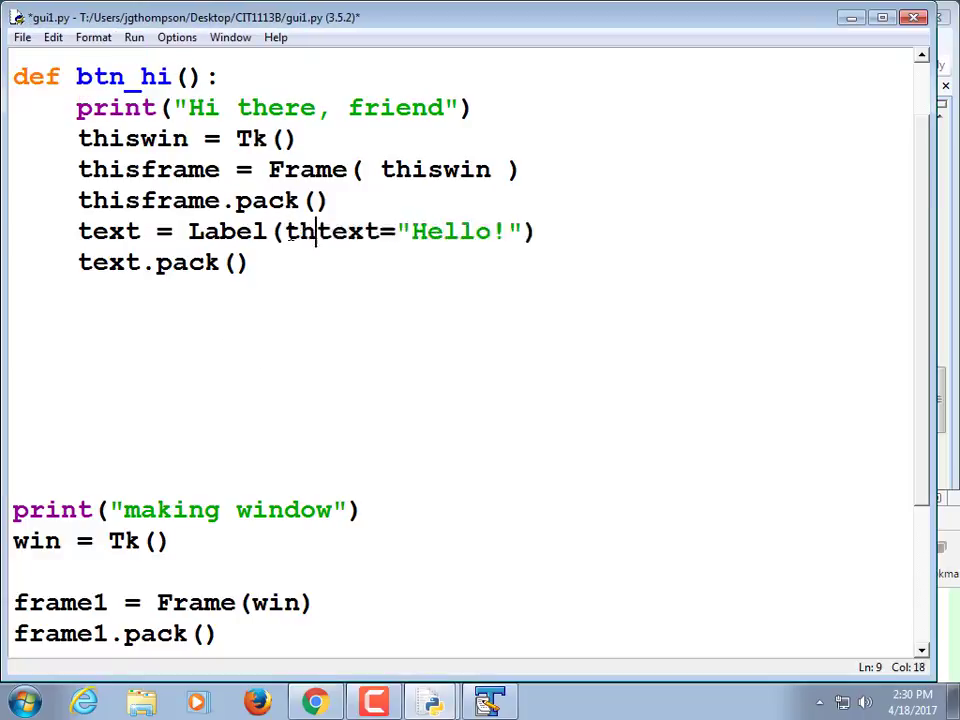
type("iswin,")
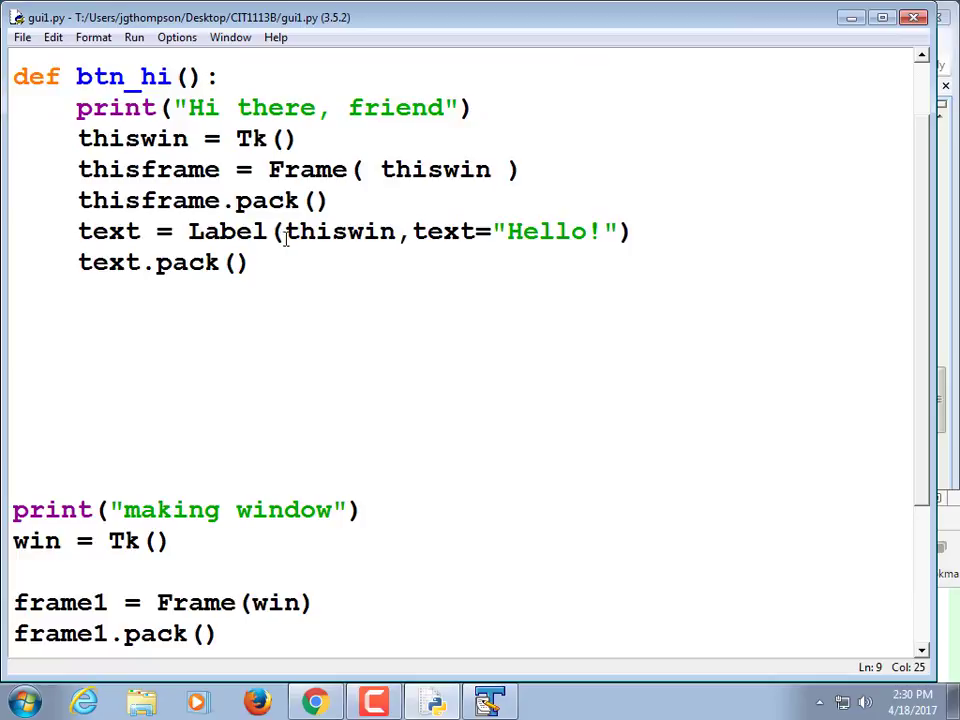
double_click(340, 232)
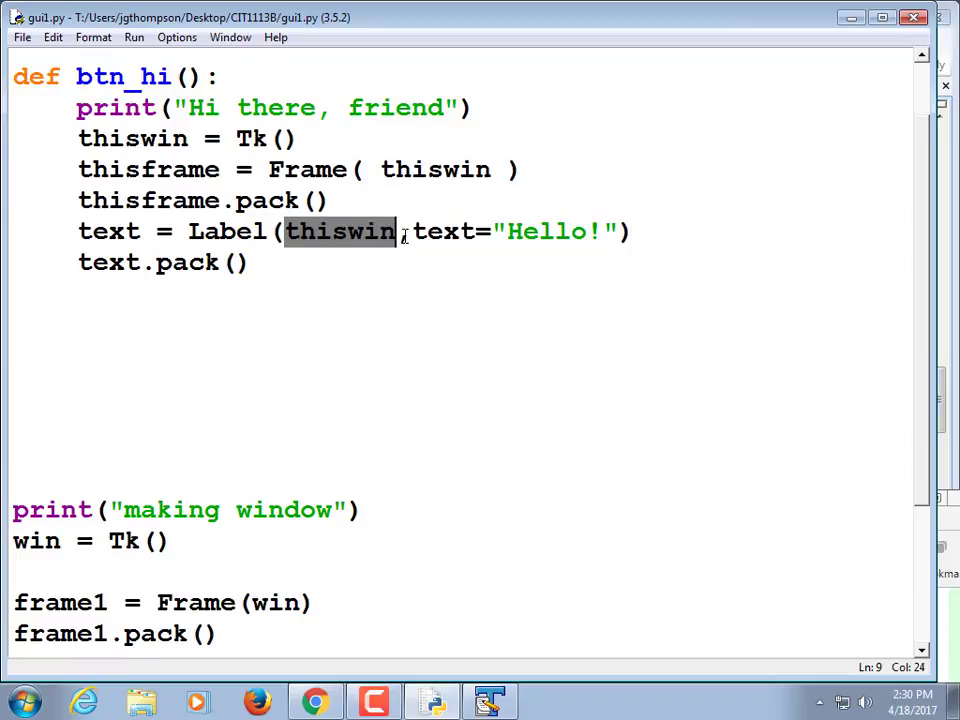
type(",")
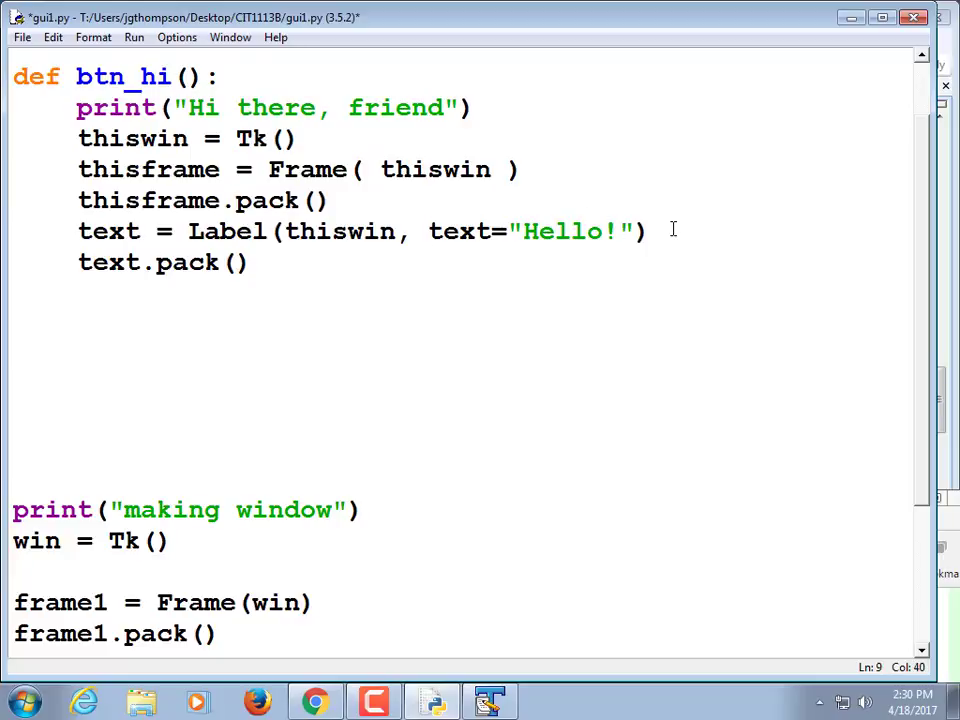
key("ctrl+s")
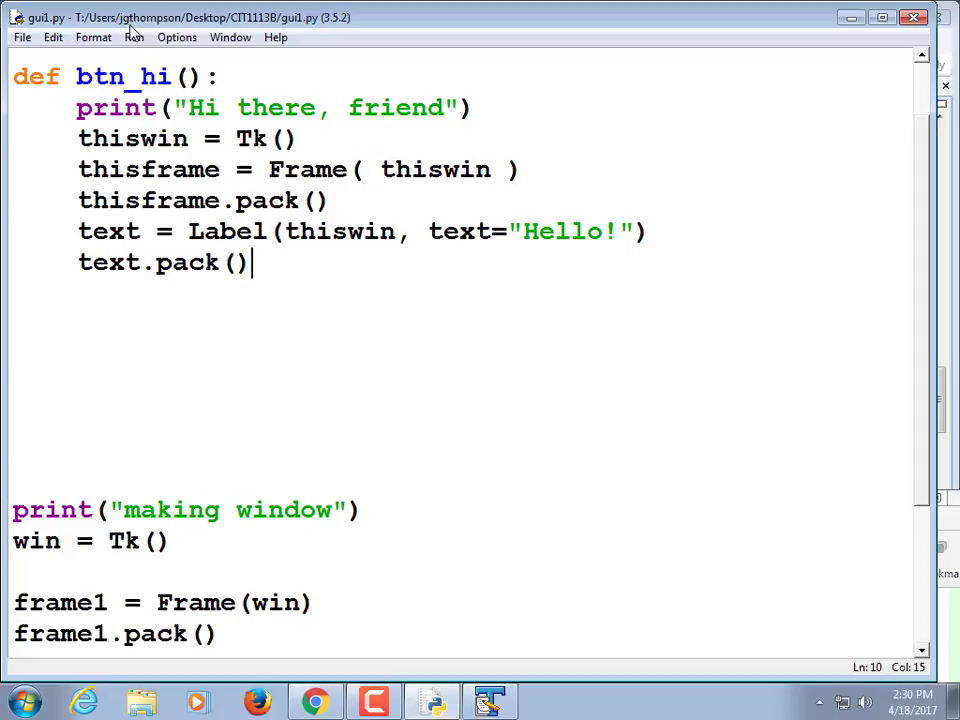
Rerun gui1.py, click Say Hi and drag the separate Hello! window into view
left_click(134, 36)
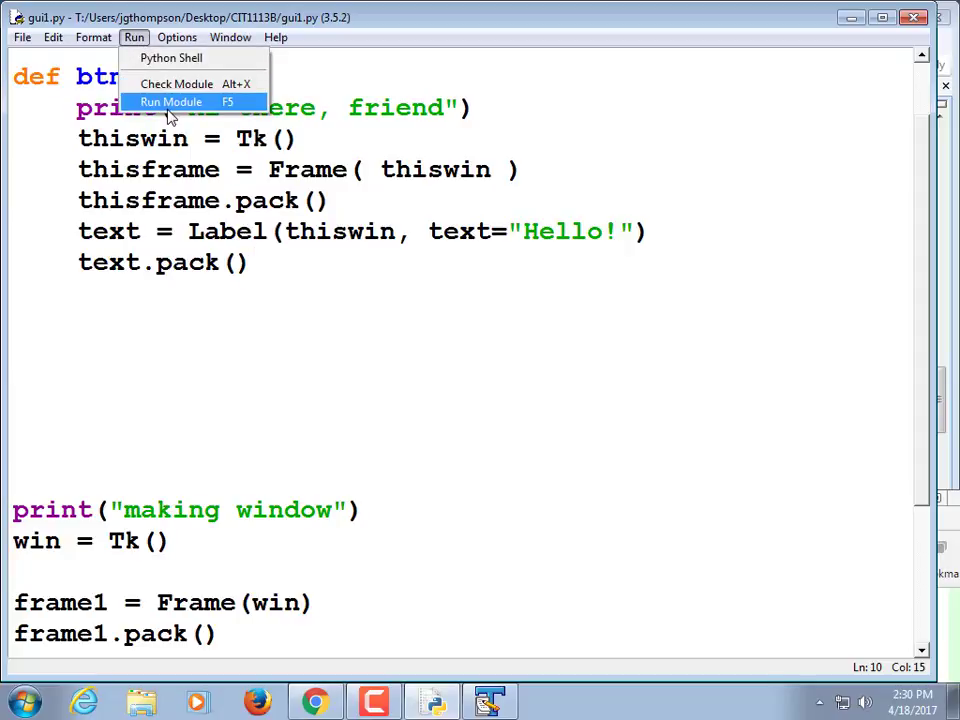
left_click(170, 102)
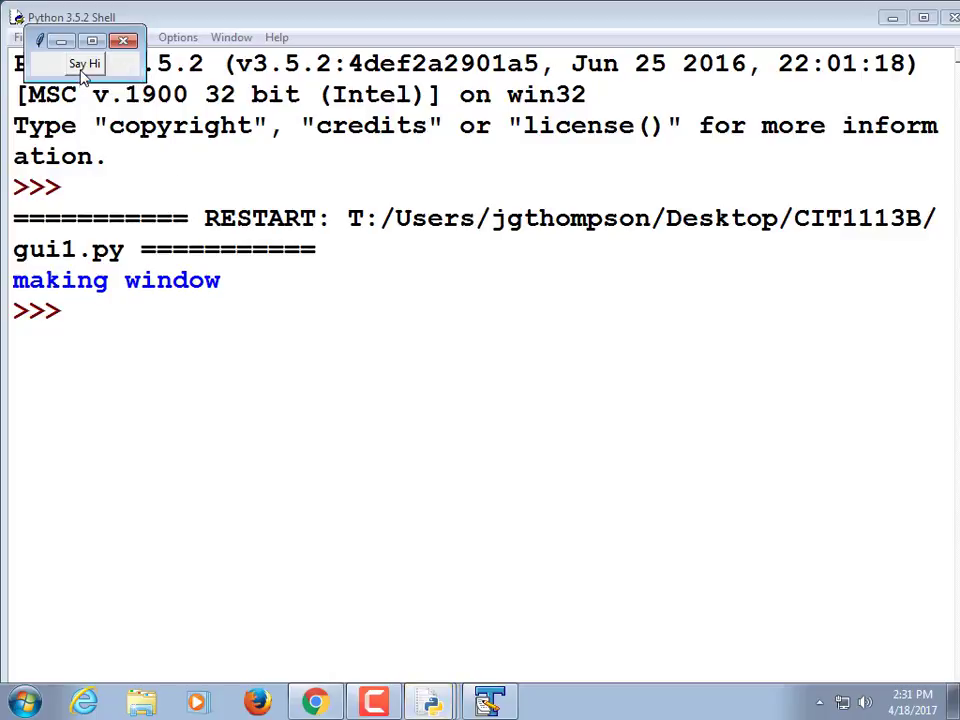
left_click(84, 62)
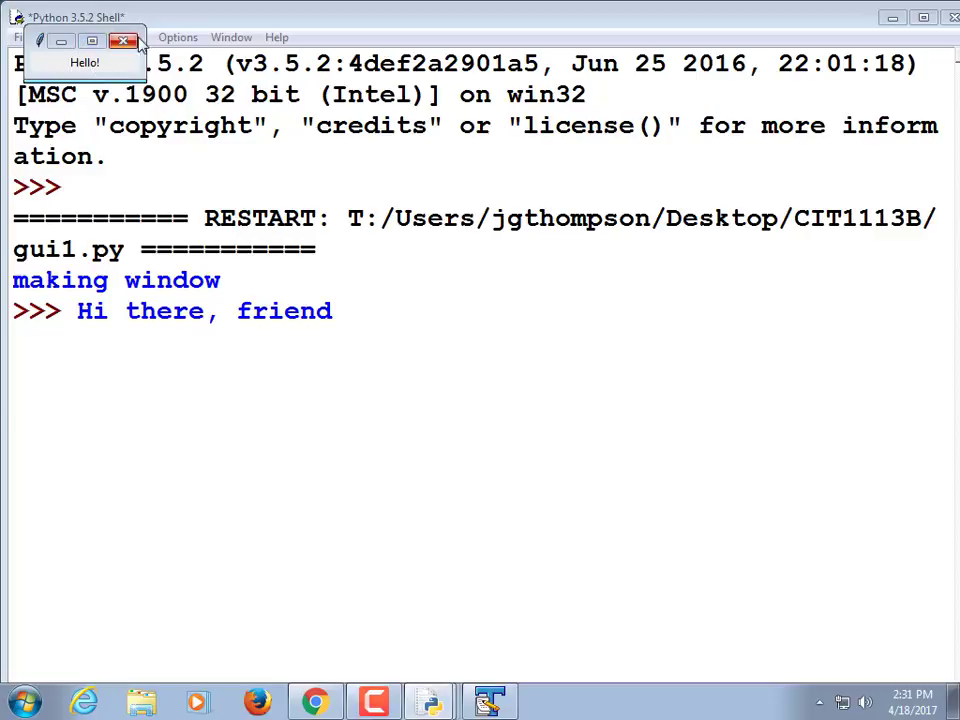
left_click_drag(84, 40, 212, 40)
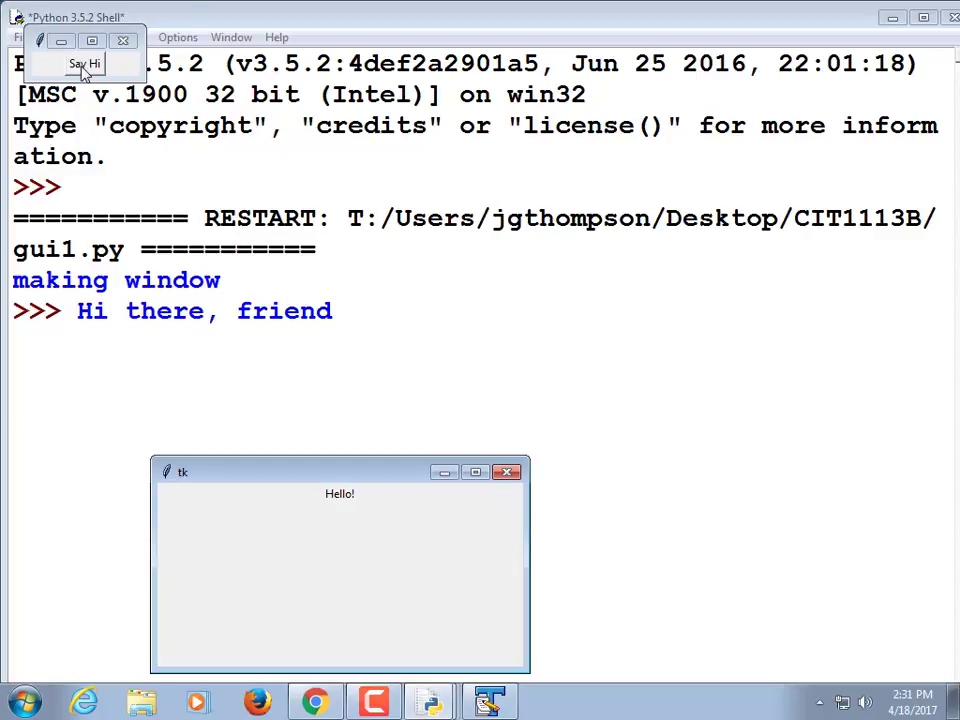
mouse_move(140, 82)
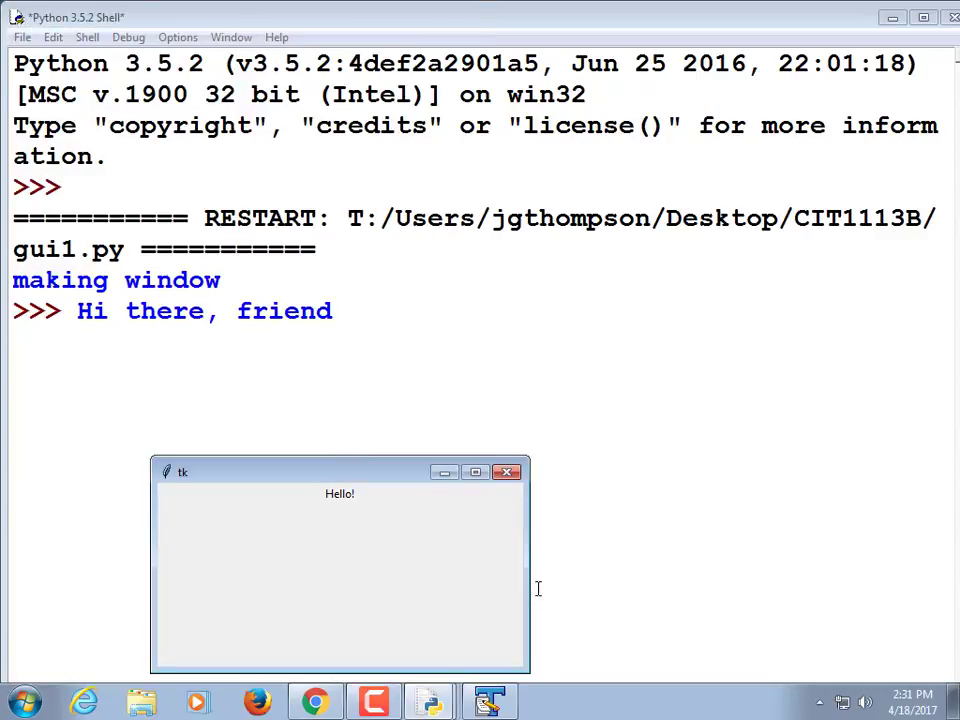
left_click(506, 472)
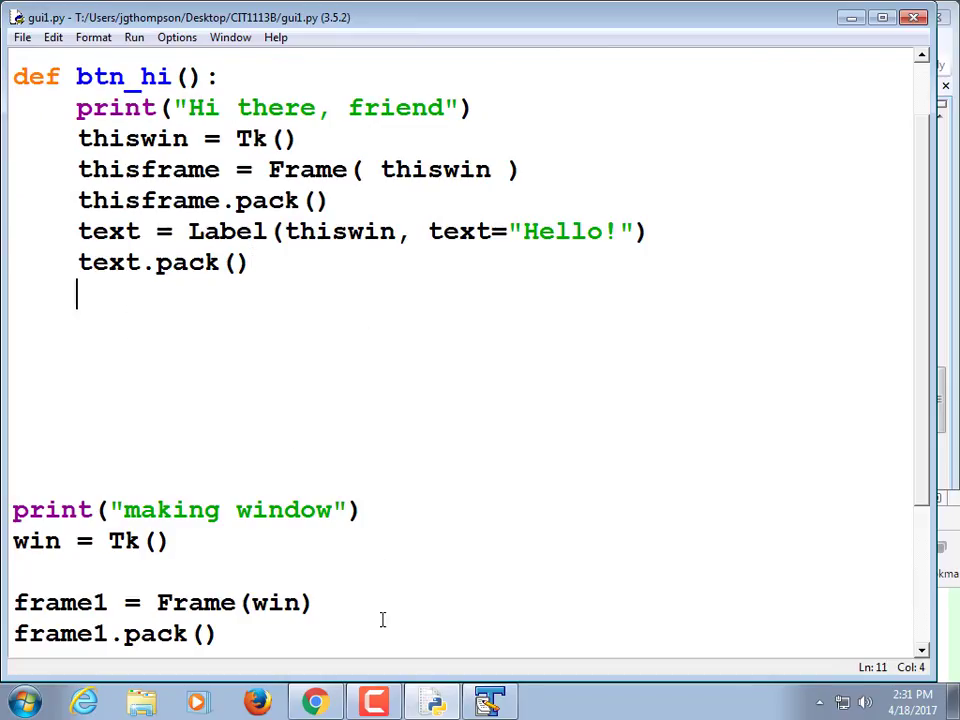
Switch to the Head First Programming PDF and search it for 'message box'
left_click(314, 700)
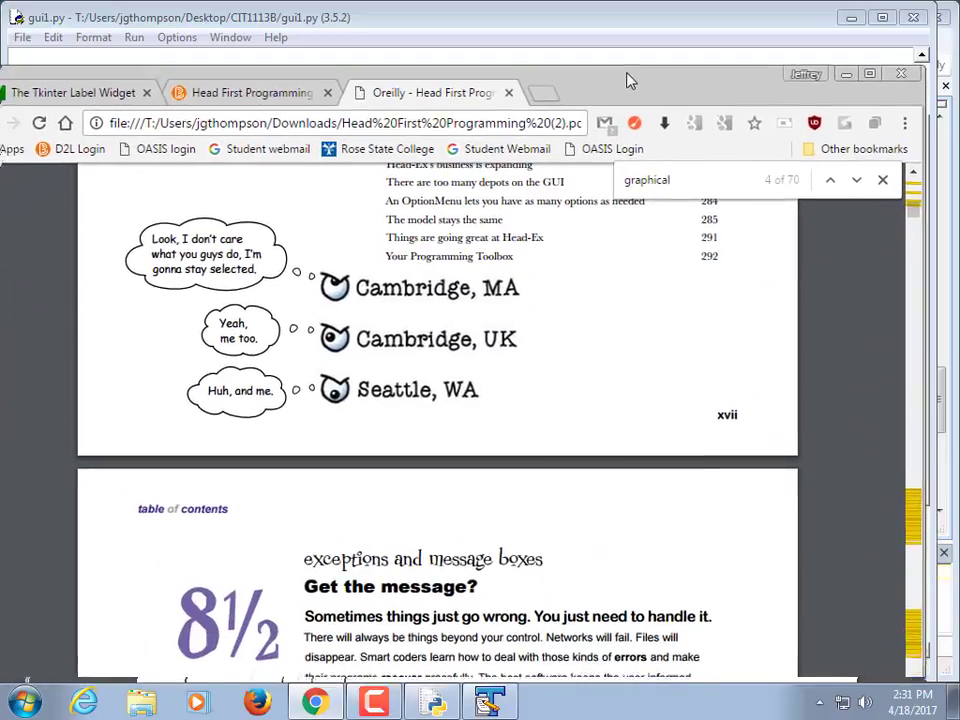
scroll("down", 3)
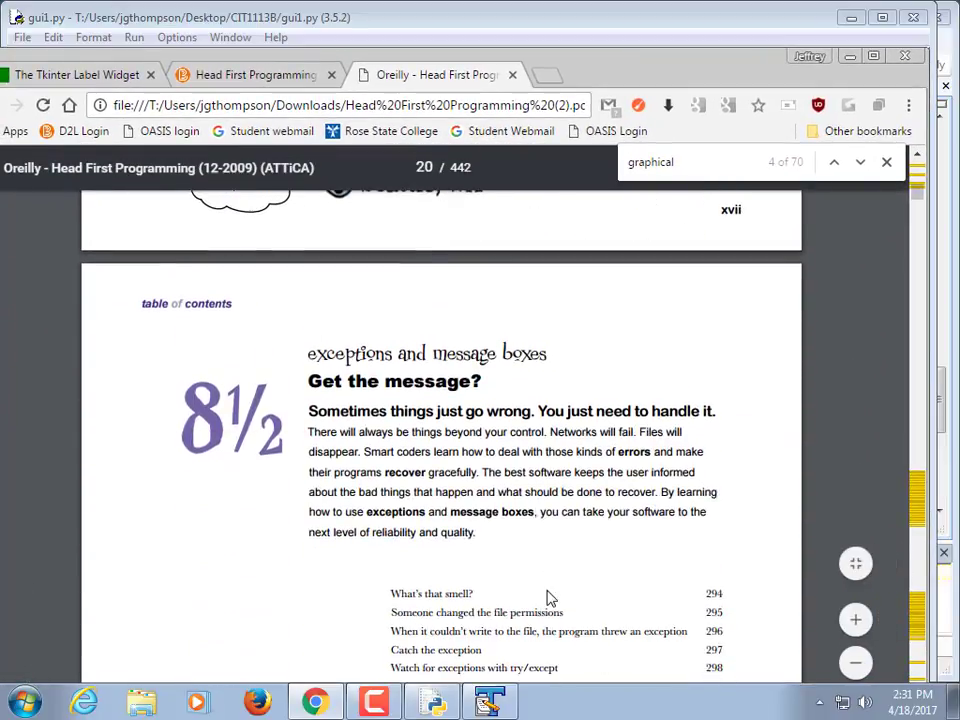
scroll("down", 3)
type("box")
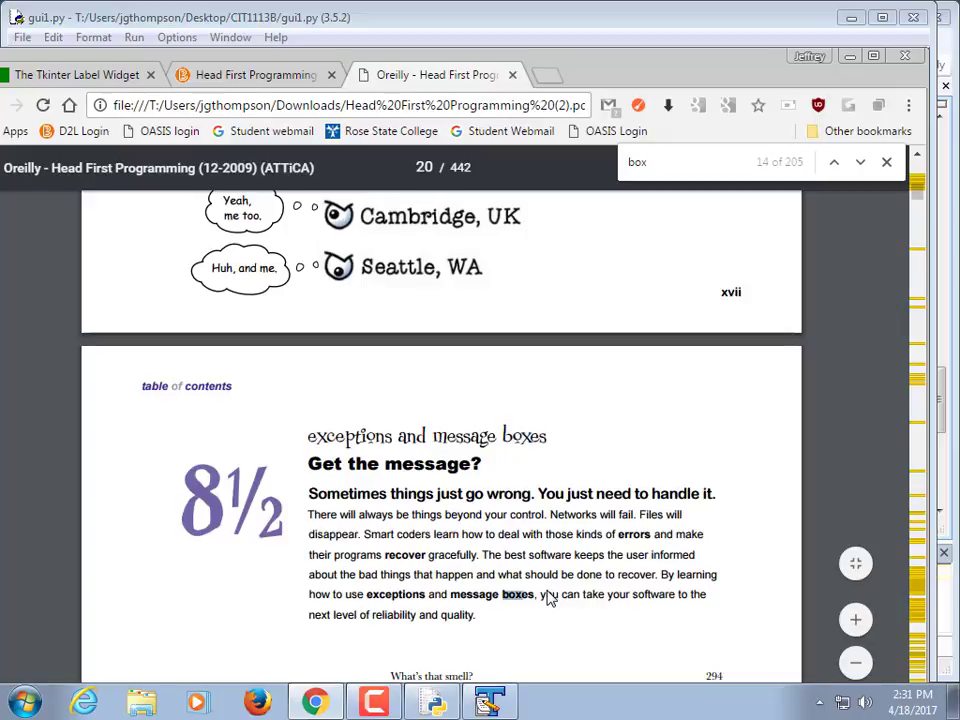
left_click(860, 160)
type("message ")
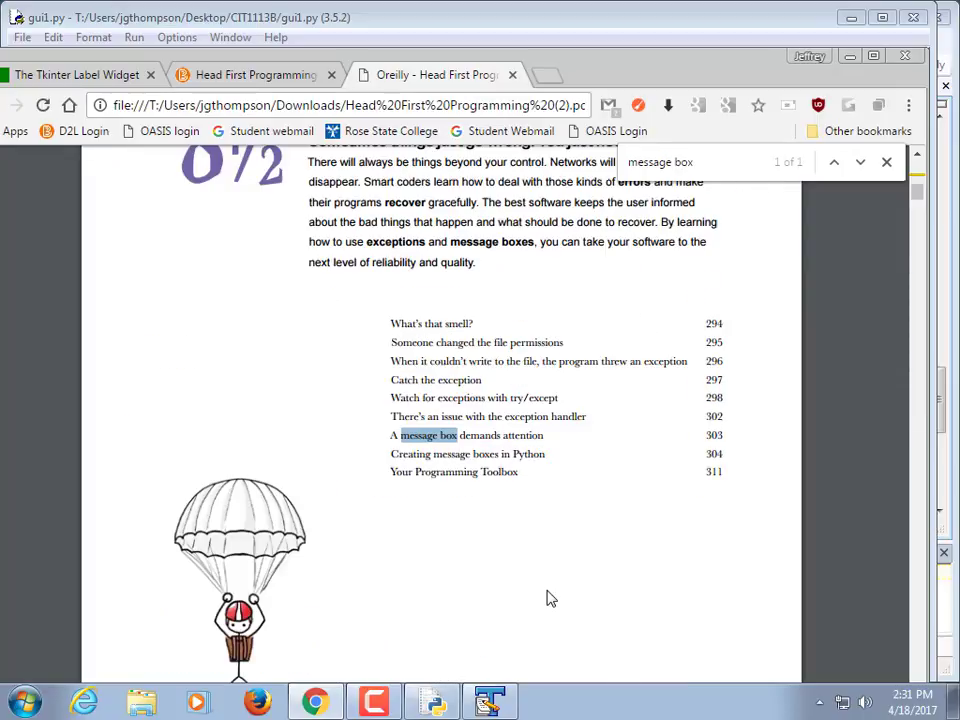
left_click(860, 162)
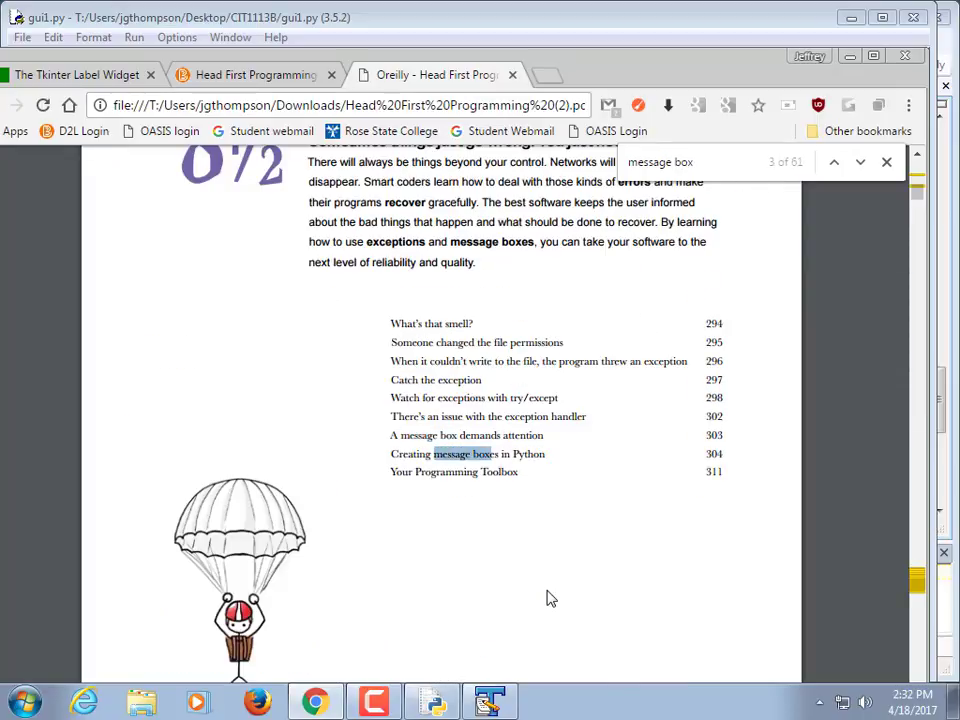
Scroll to the message boxes section and highlight the tkinter.messagebox.showerror line
scroll("down", 3)
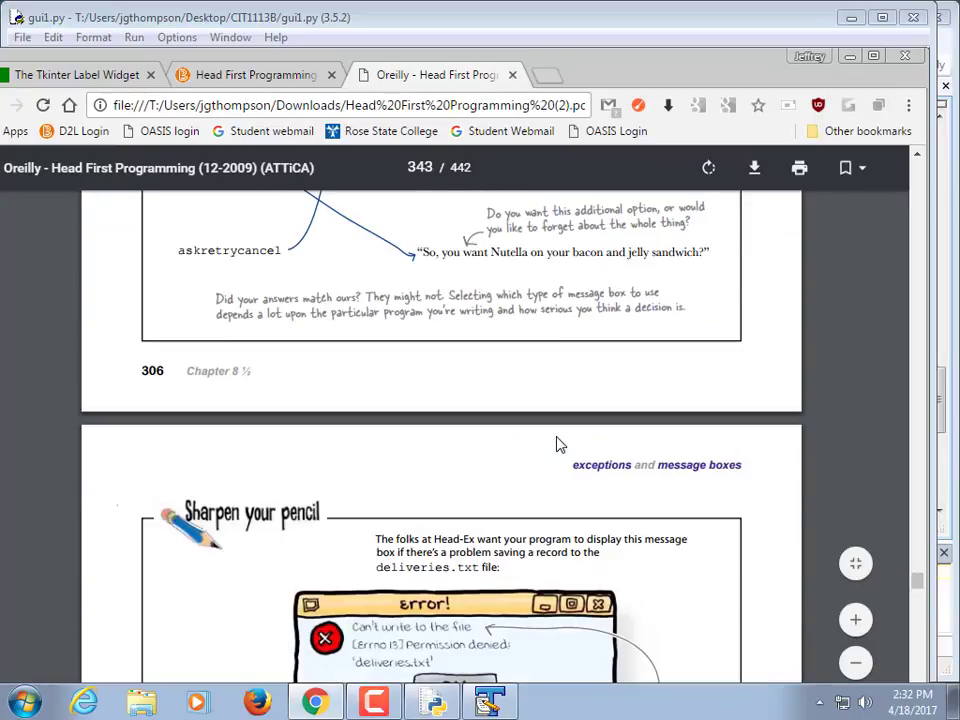
scroll("down", 3)
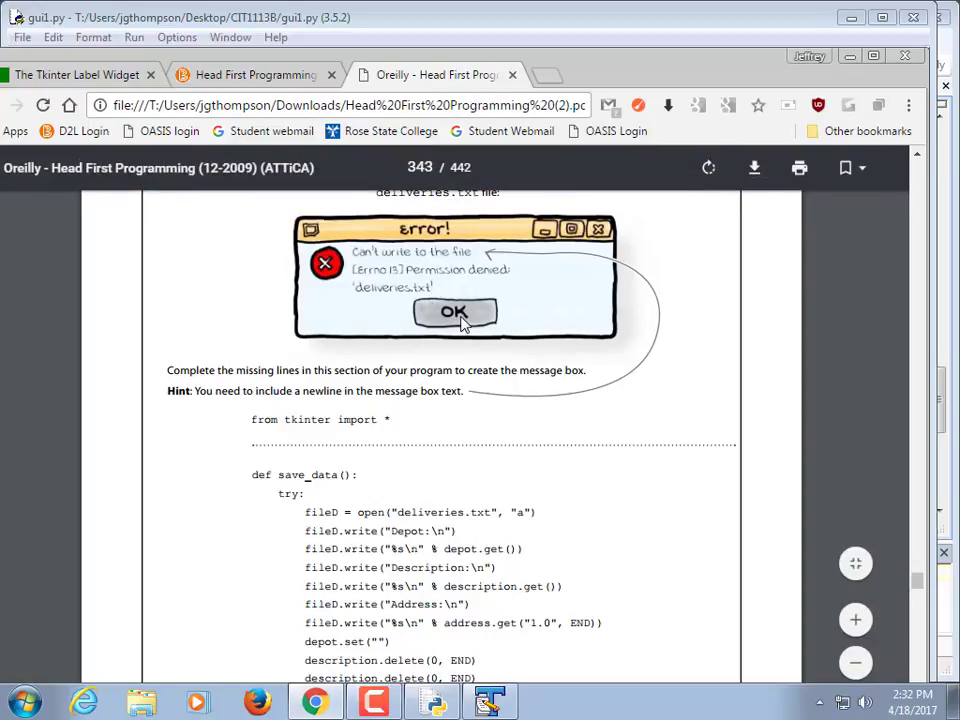
scroll("down", 3)
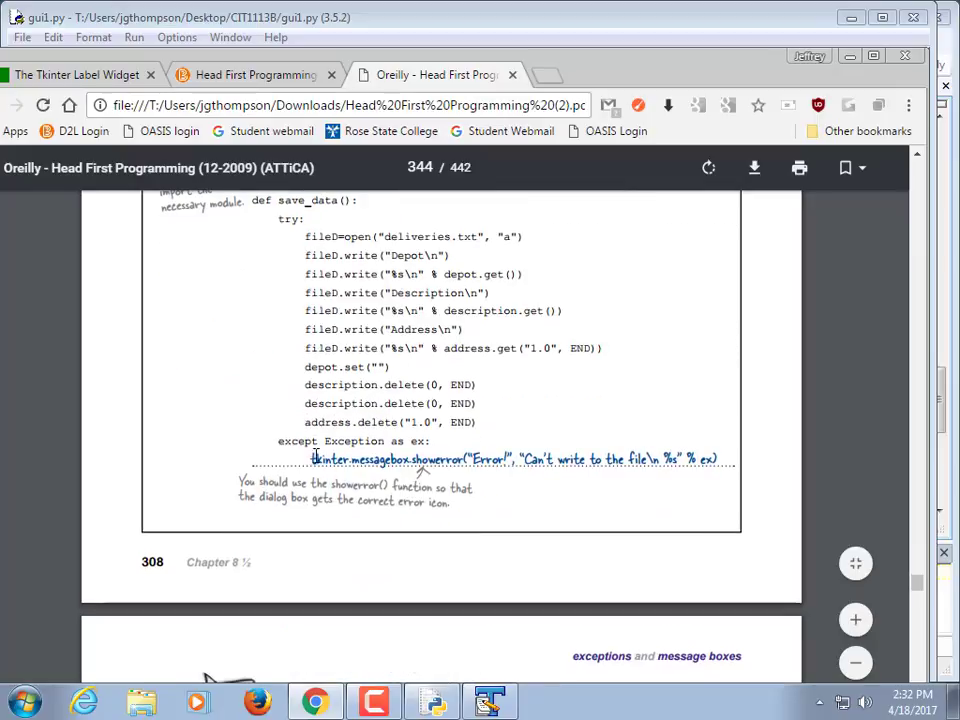
left_click_drag(312, 458, 718, 458)
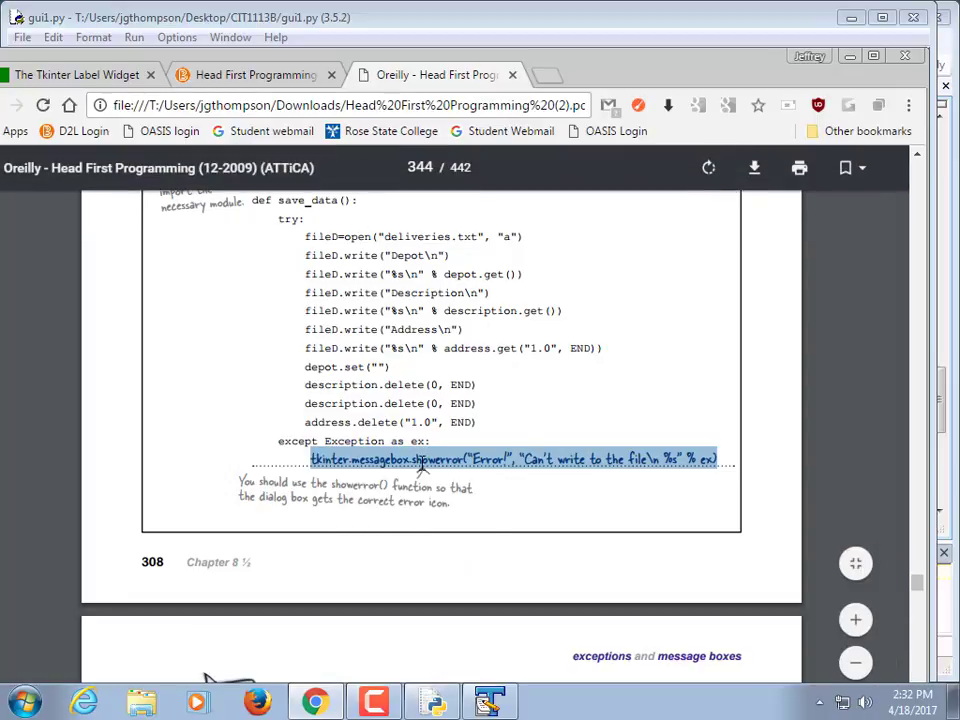
mouse_move(490, 470)
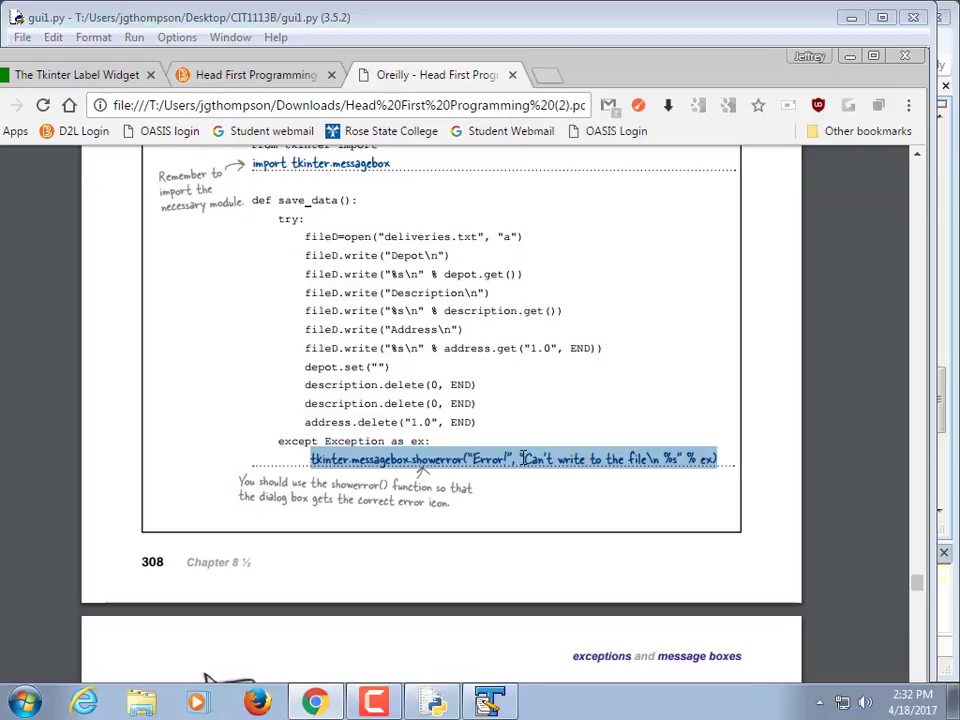
mouse_move(680, 464)
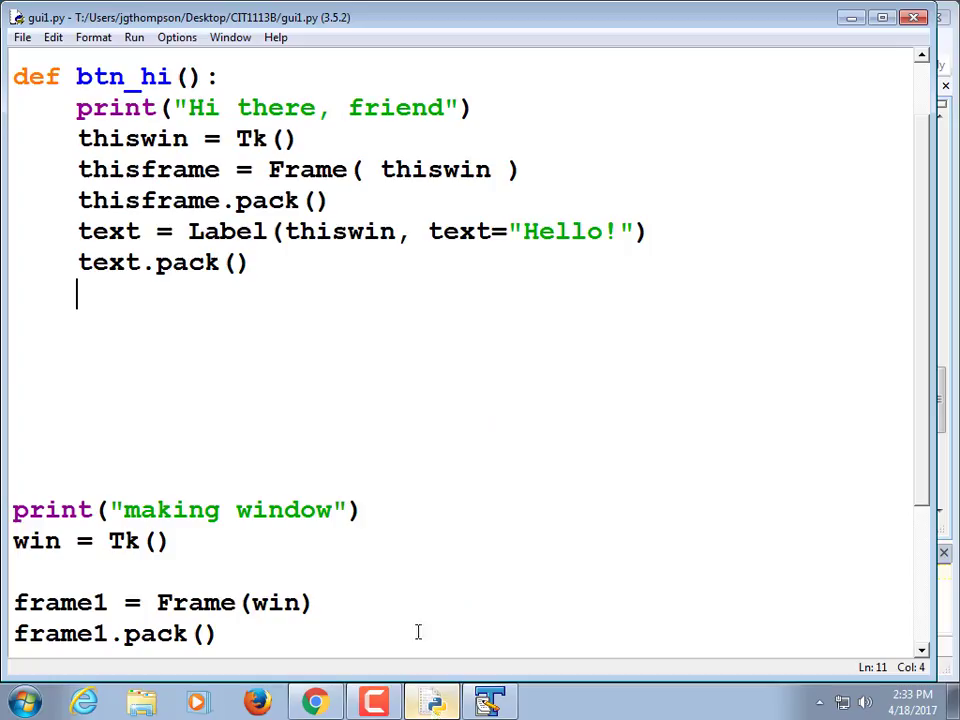
Add a second import line 'from tkinter import messagebox' below the star import
type("from tkinter import *")
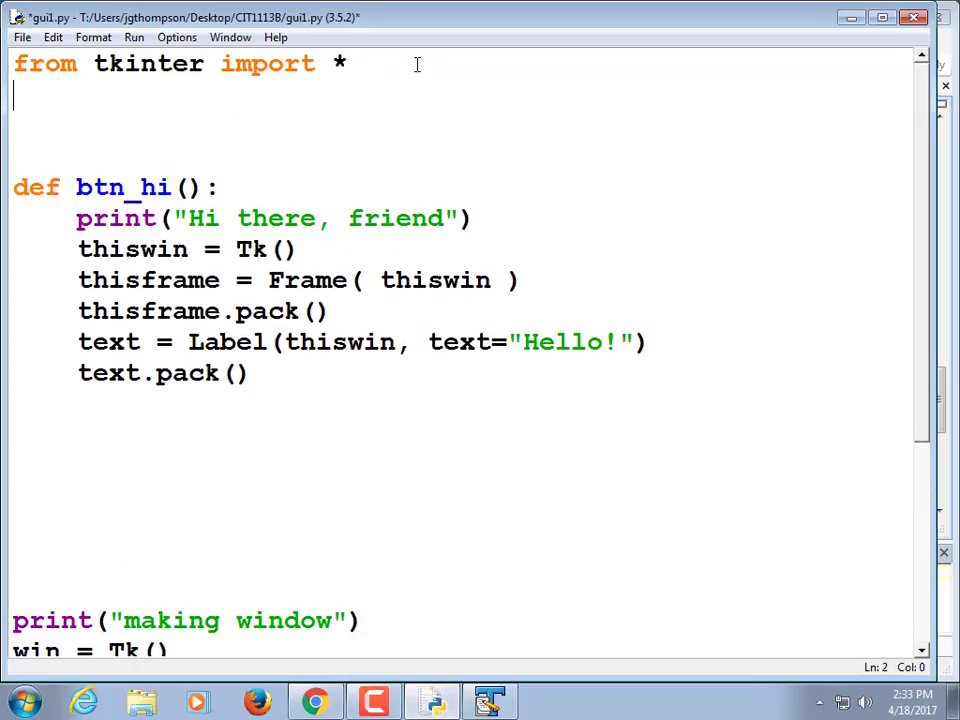
type("from tk")
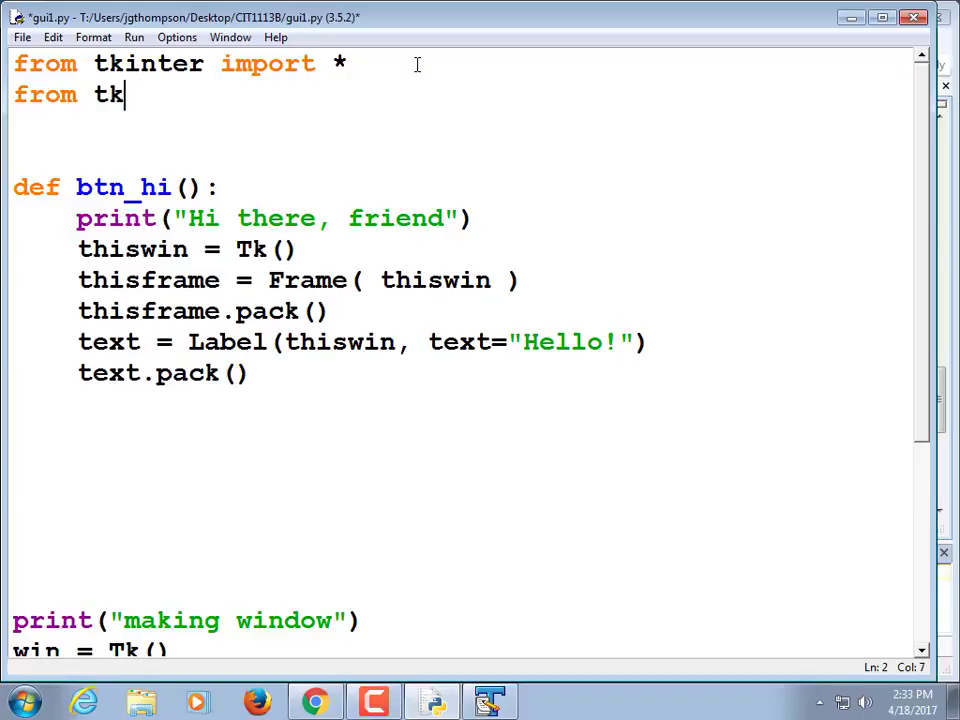
type("inter im")
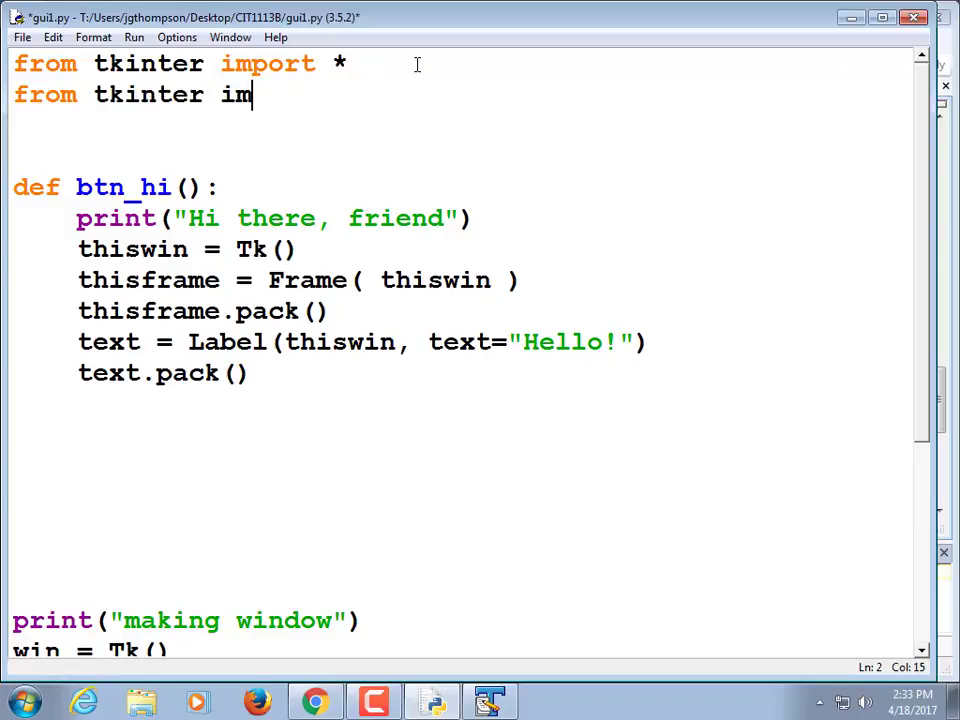
type("port")
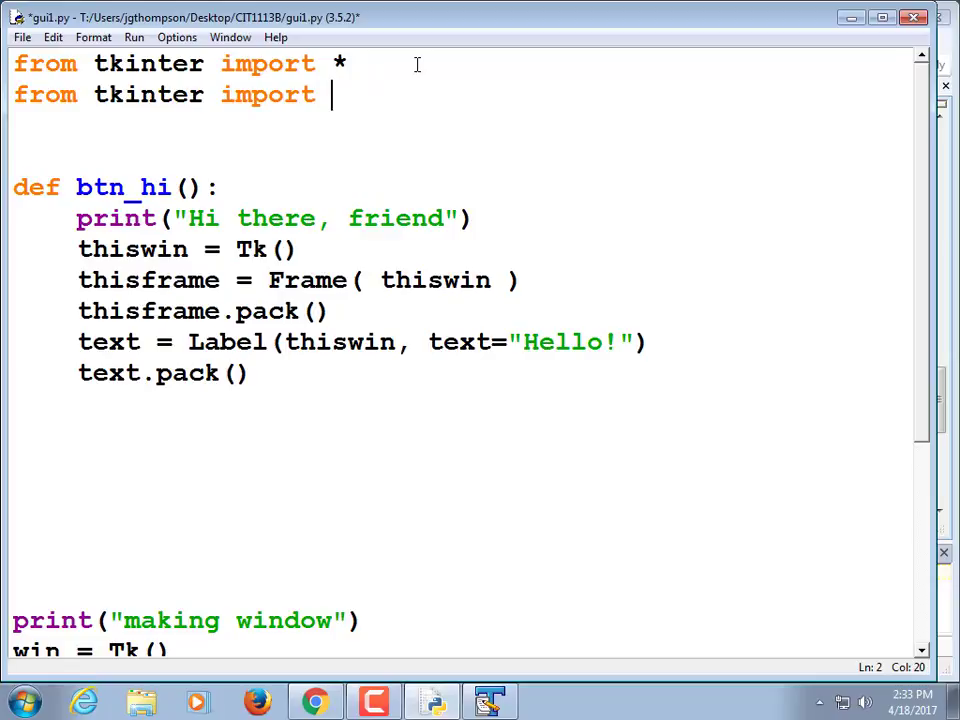
type("messagebox")
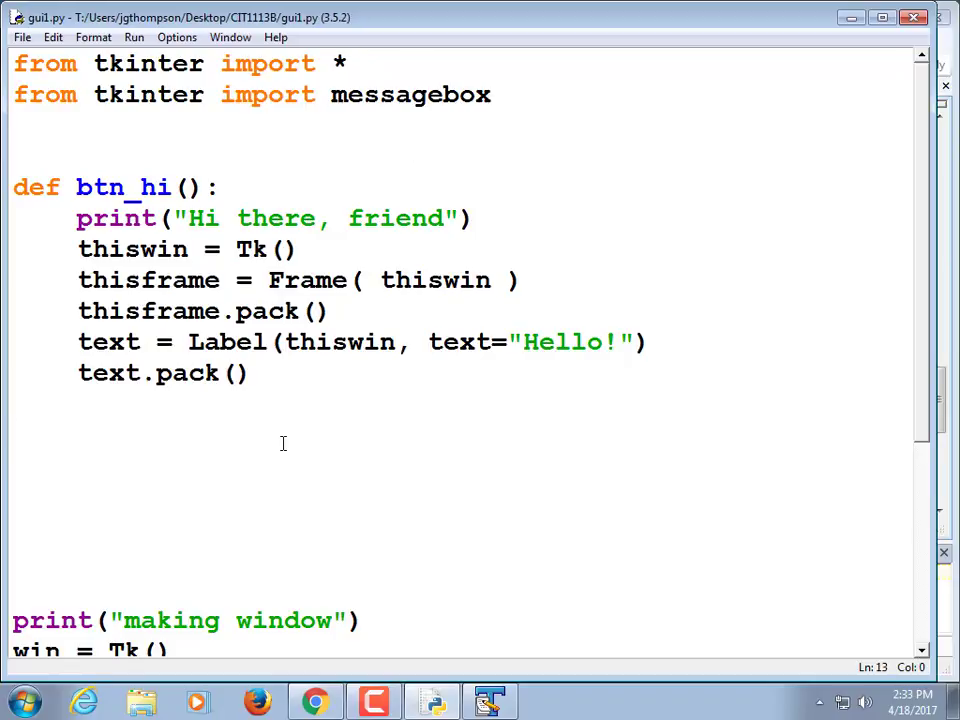
Define btn_hi_2() whose body calls messagebox.showerror("title","text")
type("def btn")
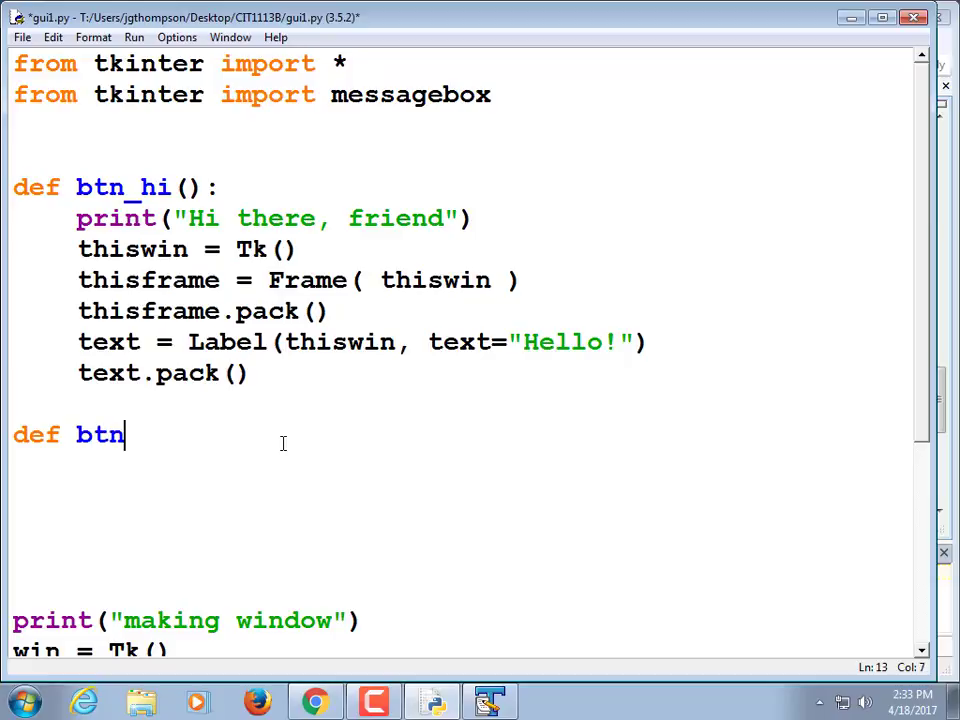
type("_")
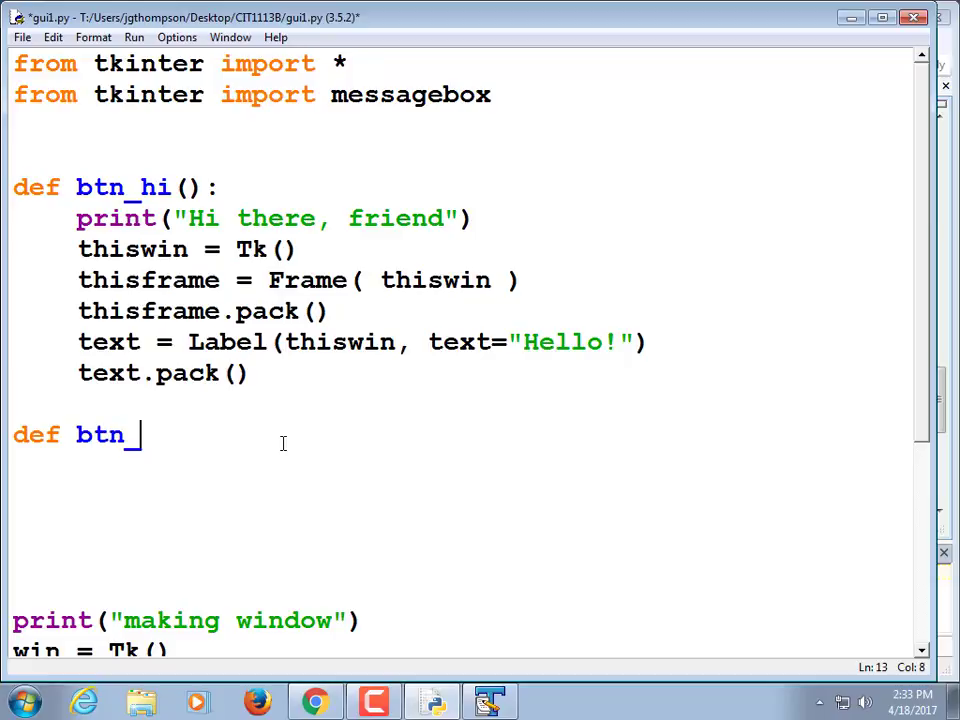
type("hi_2()")
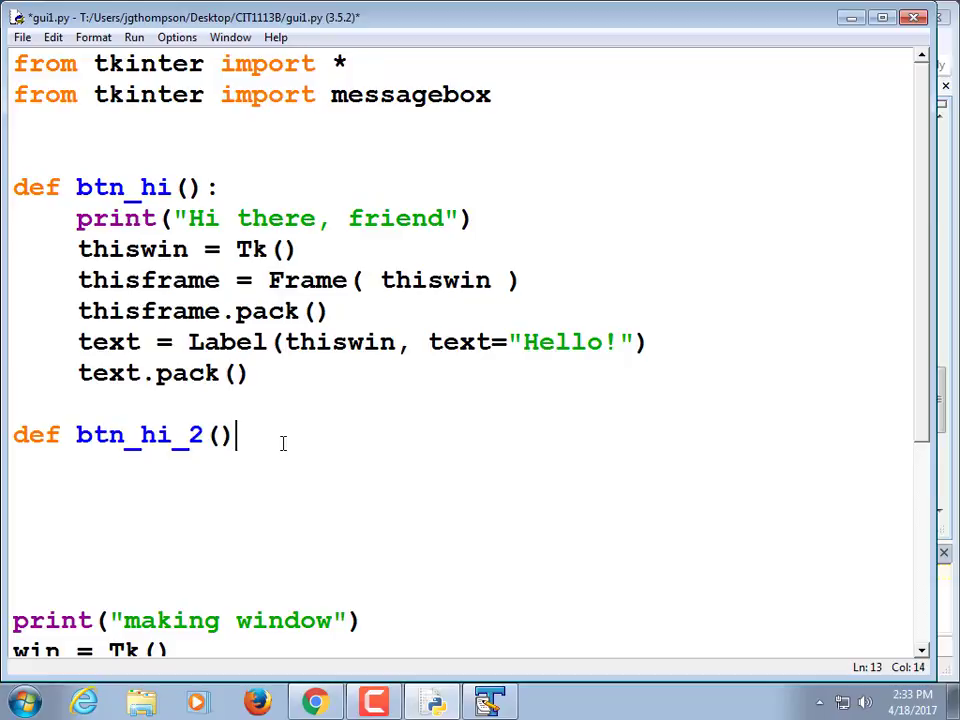
type(":")
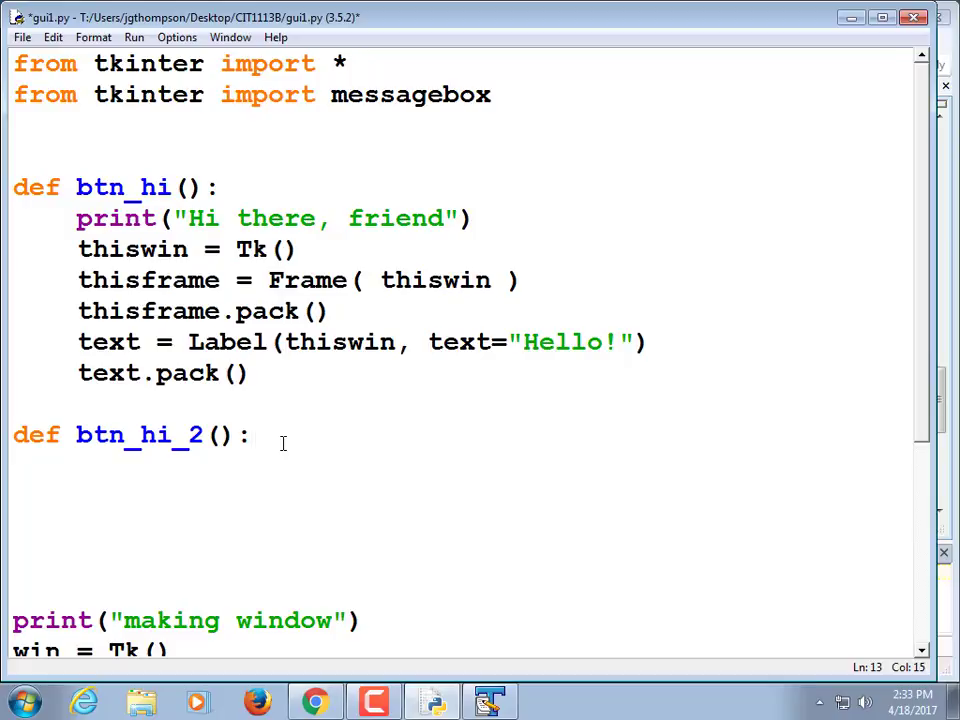
key("enter")
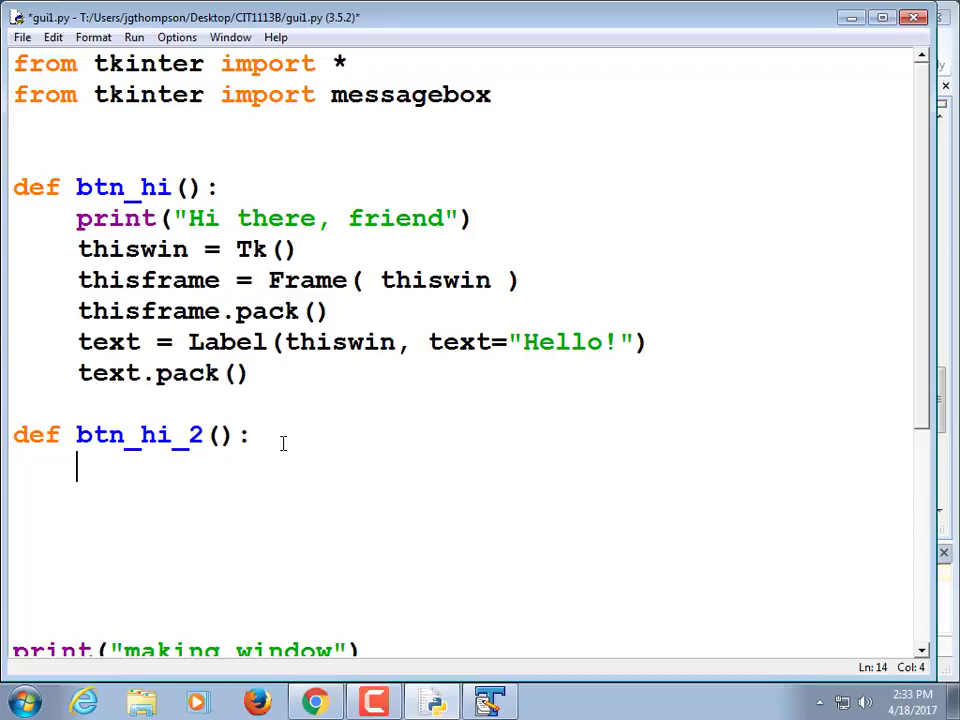
type("message")
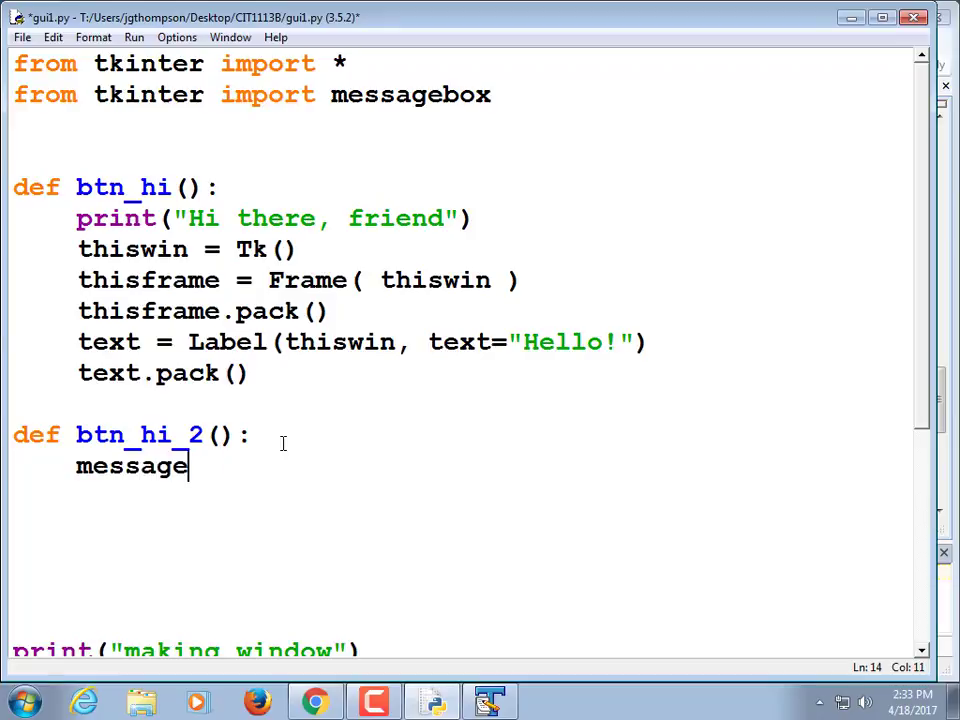
type("box.show")
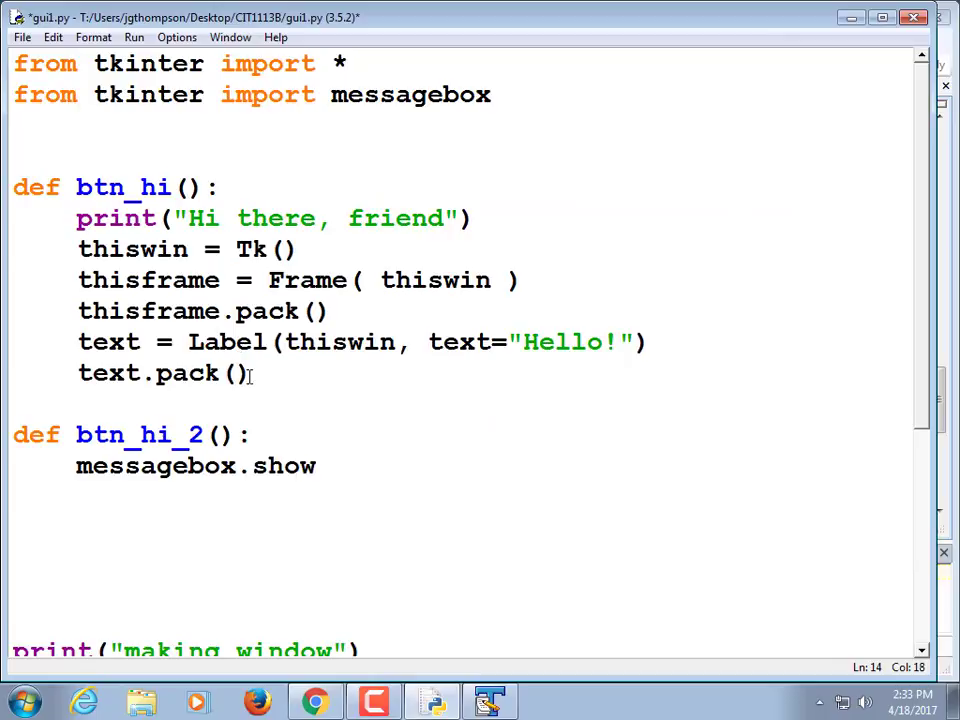
type("err")
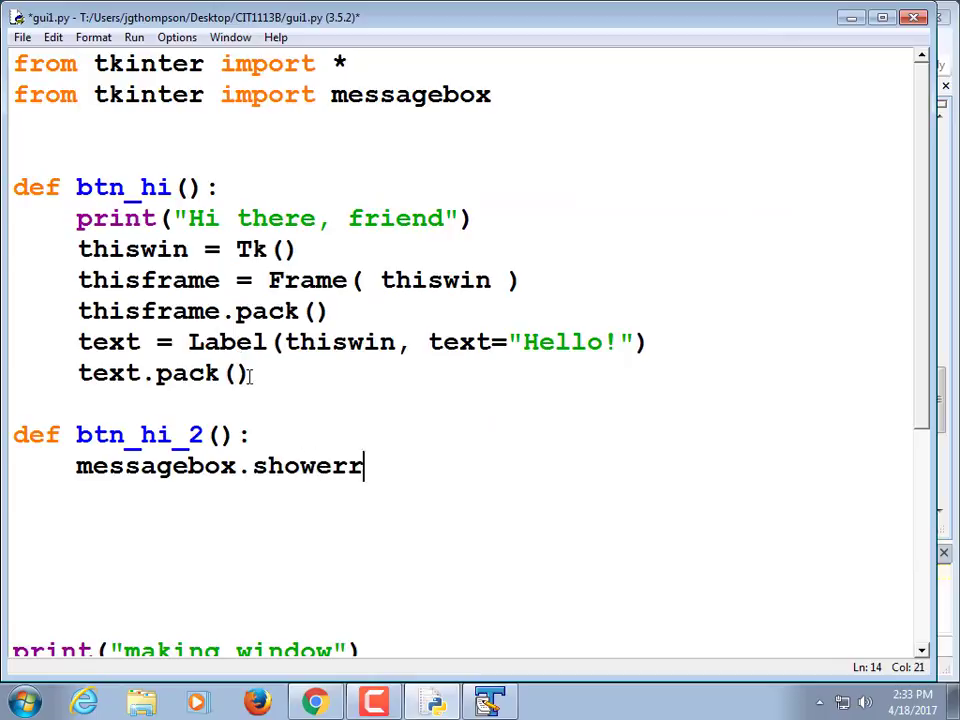
type("or(")
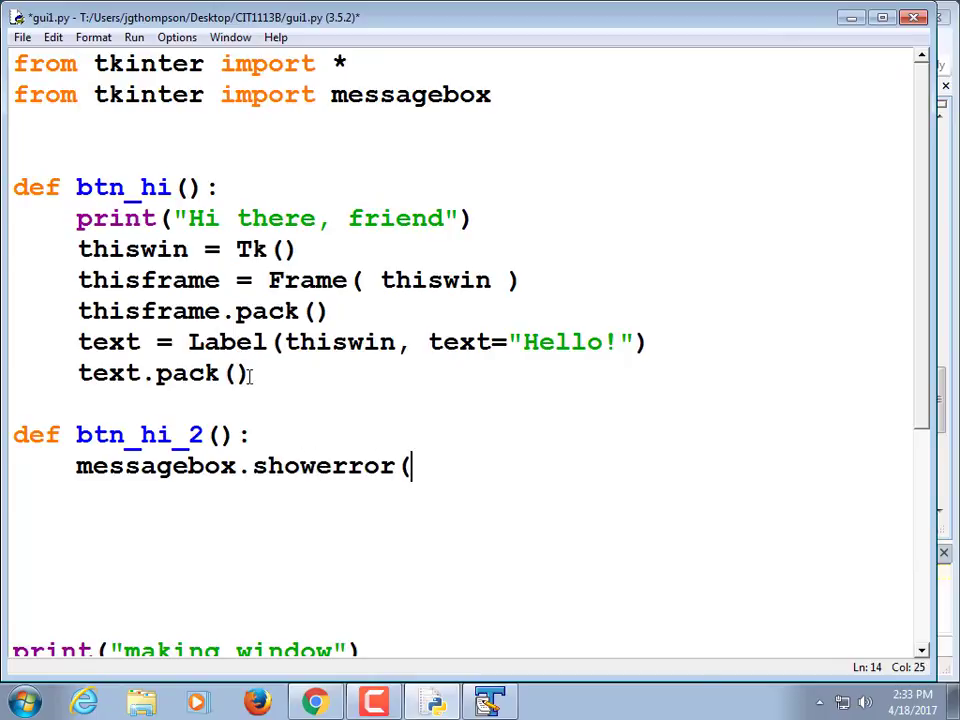
type("\"titl")
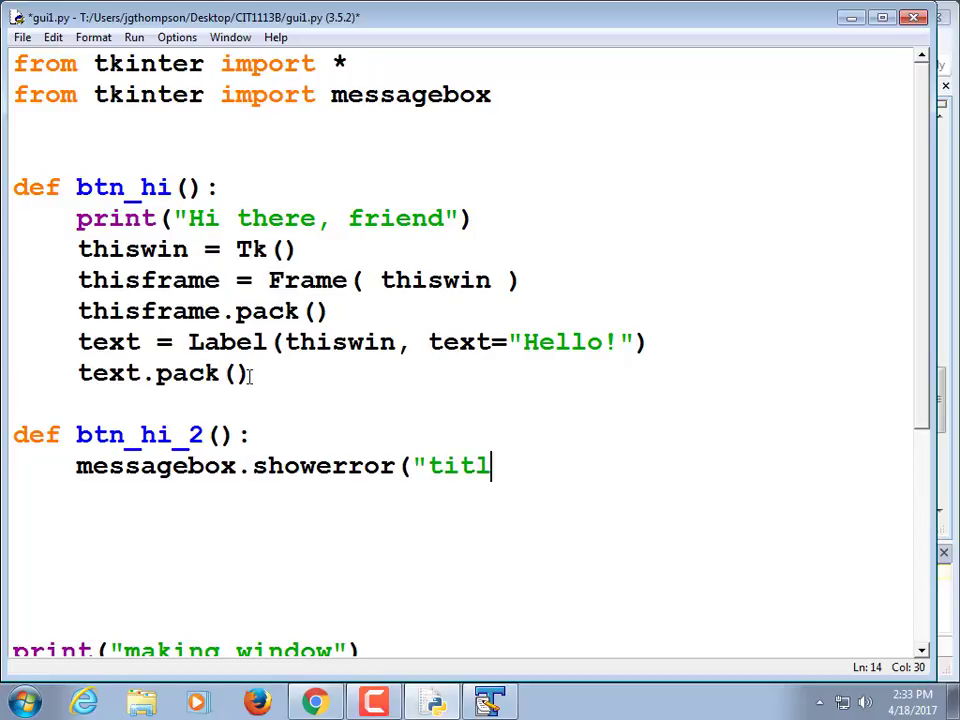
type("e\",\"tex")
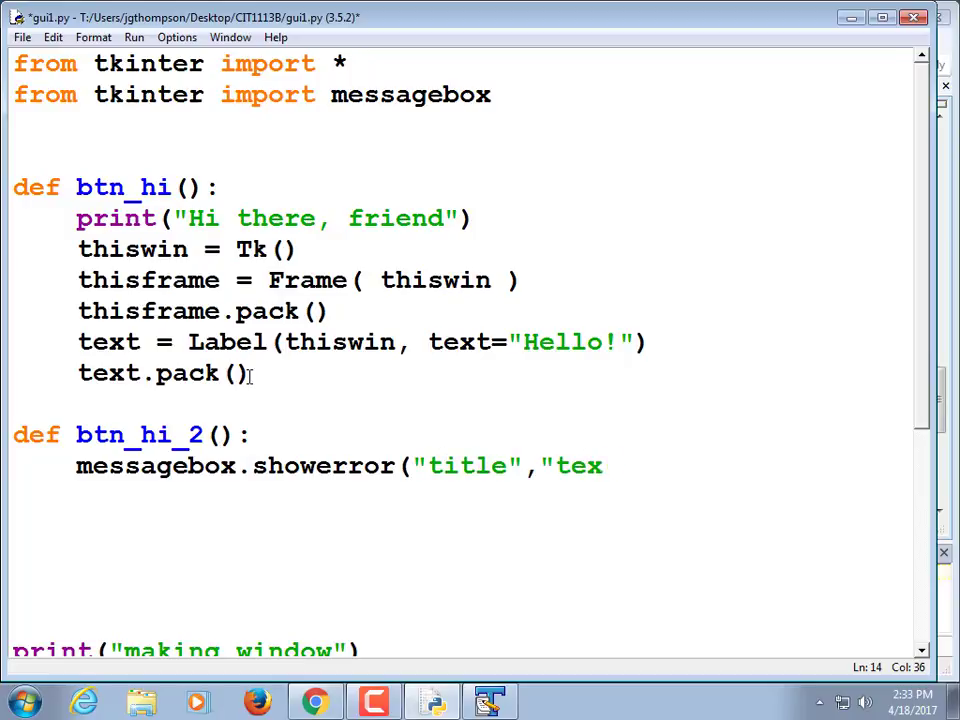
type("t\")")
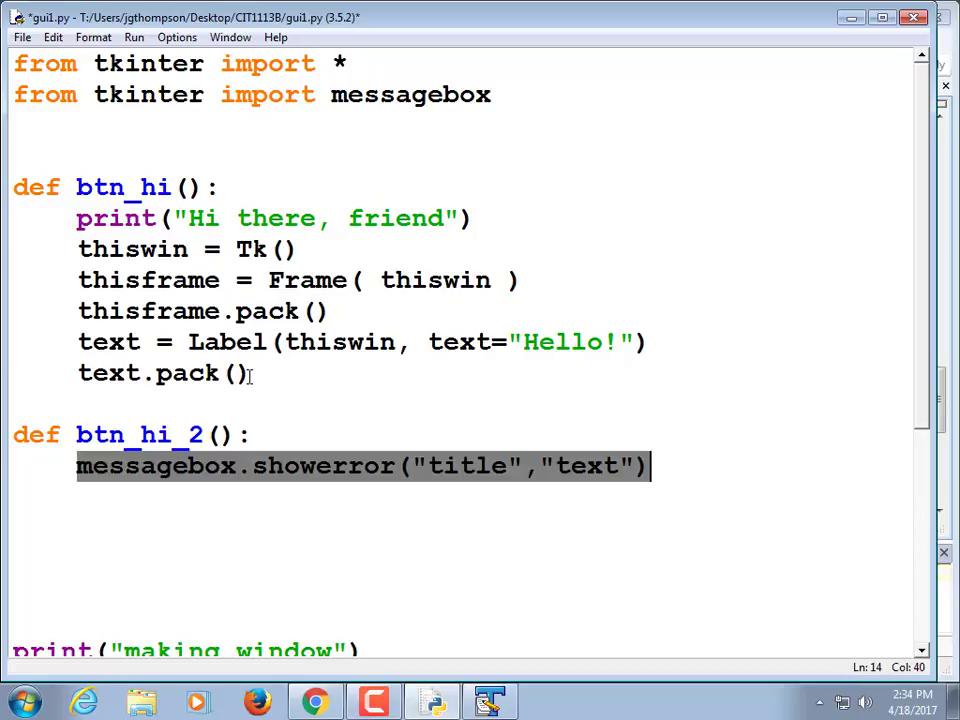
Add the same messagebox.showerror("title","text") call above the window-building code in btn_hi
scroll("down", 3)
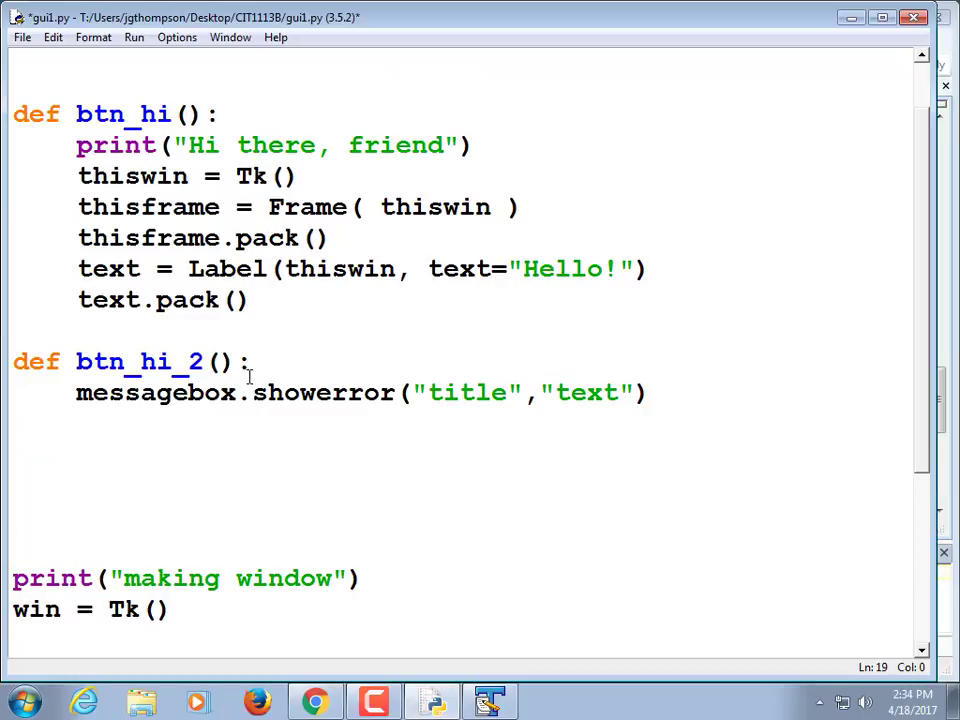
type("messagebox.showerror(\"title\",\"text\")")
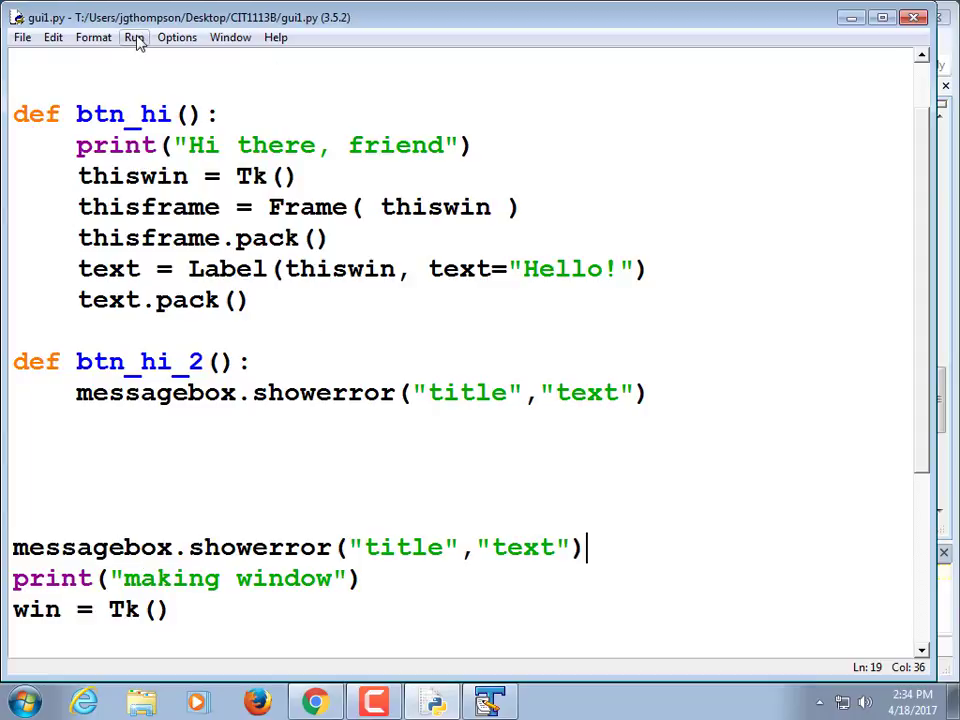
Run gui1.py and confirm the error box titled 'title' with message 'text' appears
left_click(136, 36)
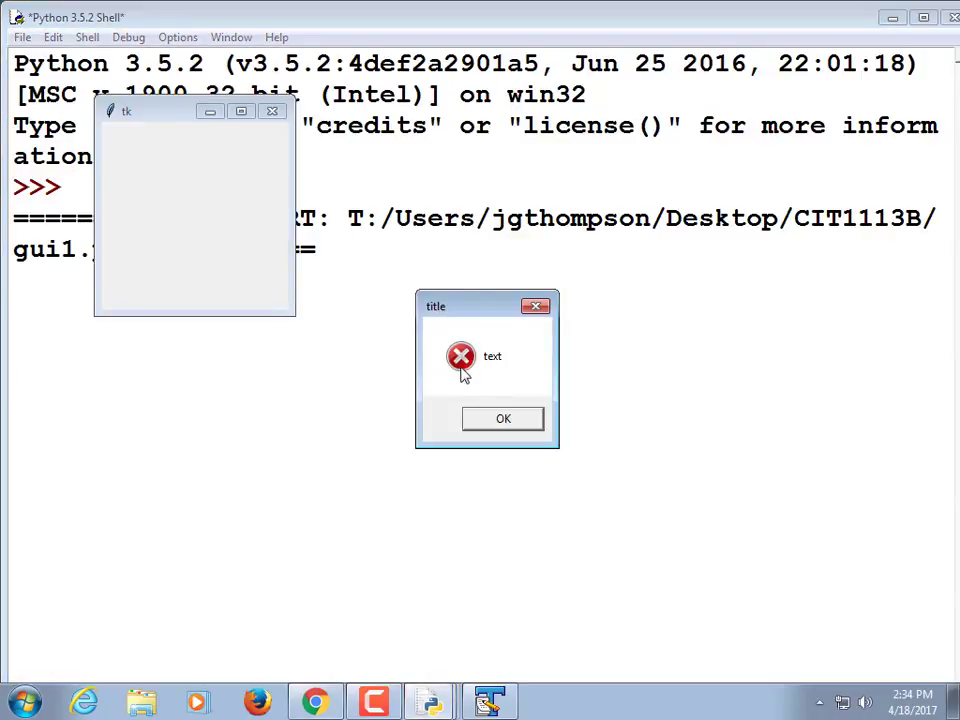
mouse_move(460, 362)
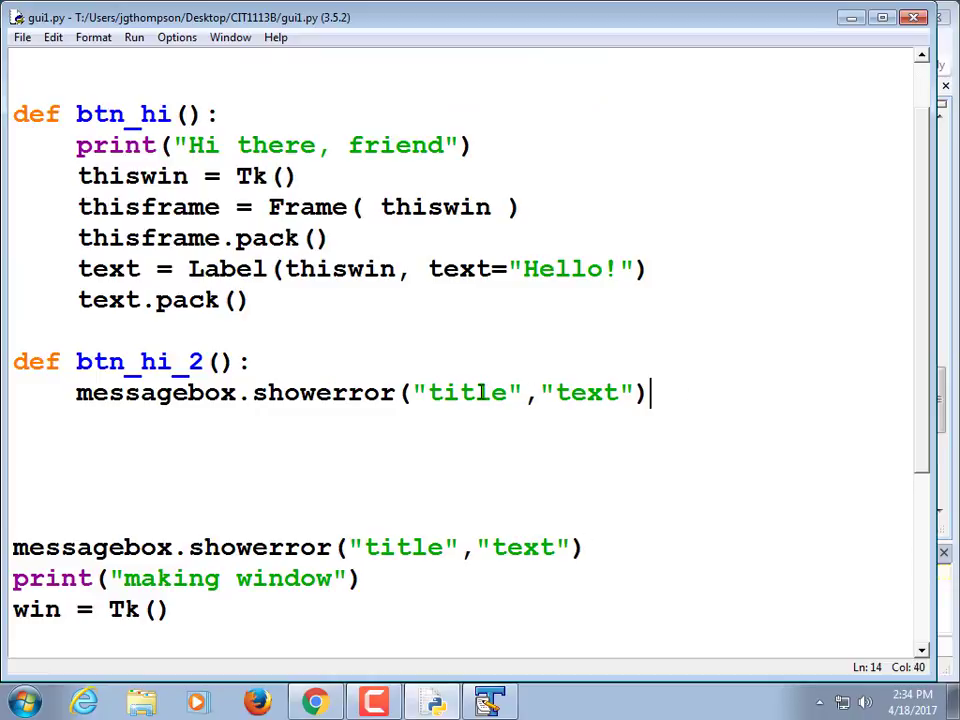
Make btn_hi_2 show an error box titled 'Hello!' reading 'Pleased to meet you!'
double_click(468, 392)
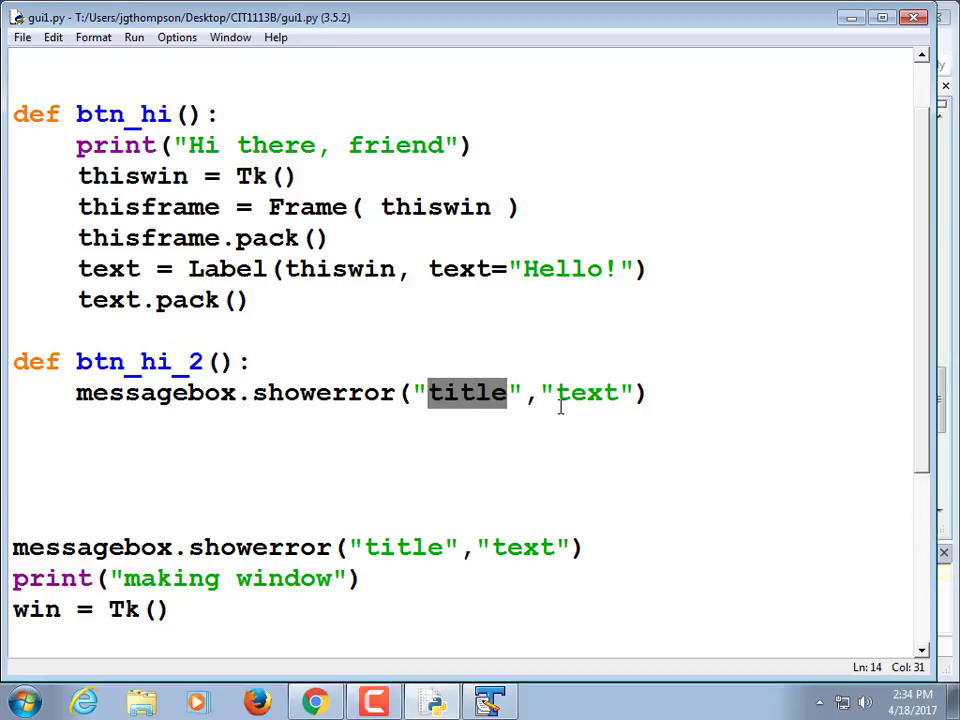
key("Delete")
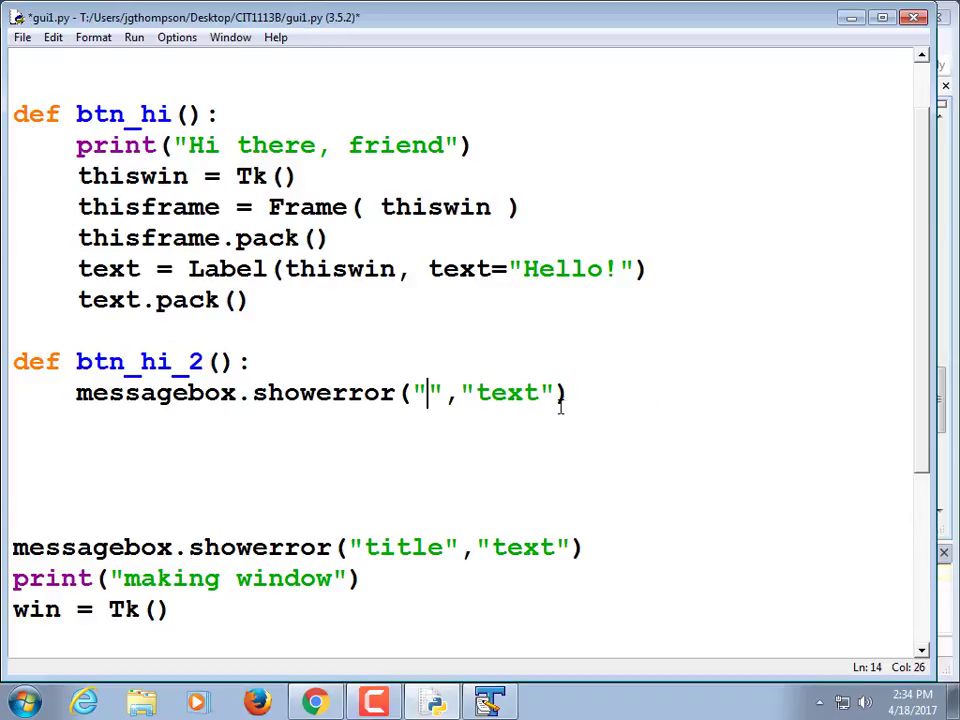
type("Hello!")
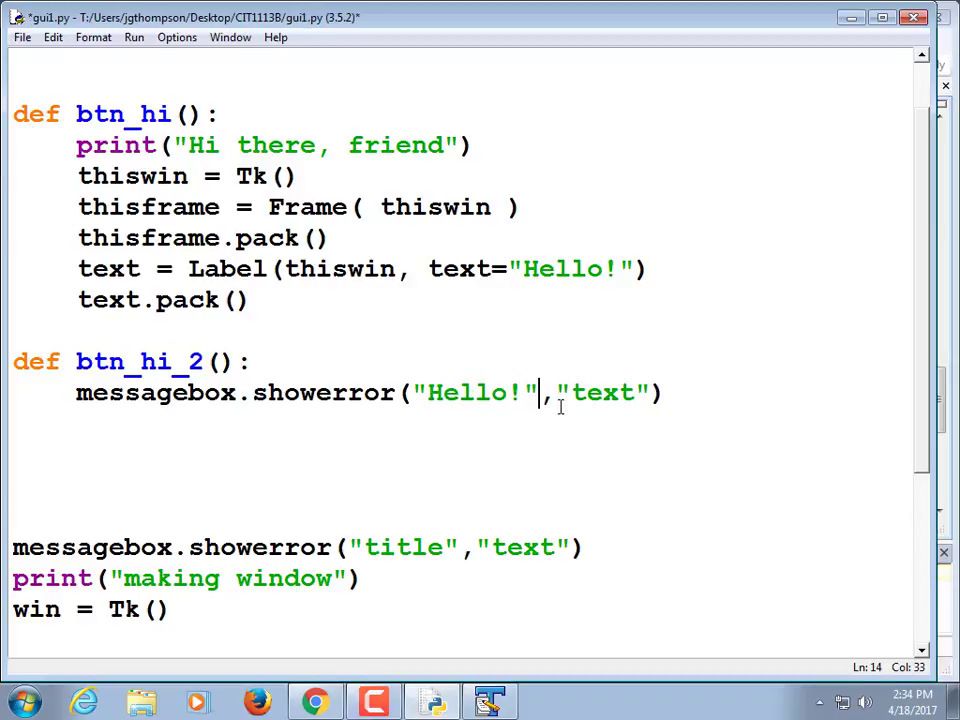
type("Plea")
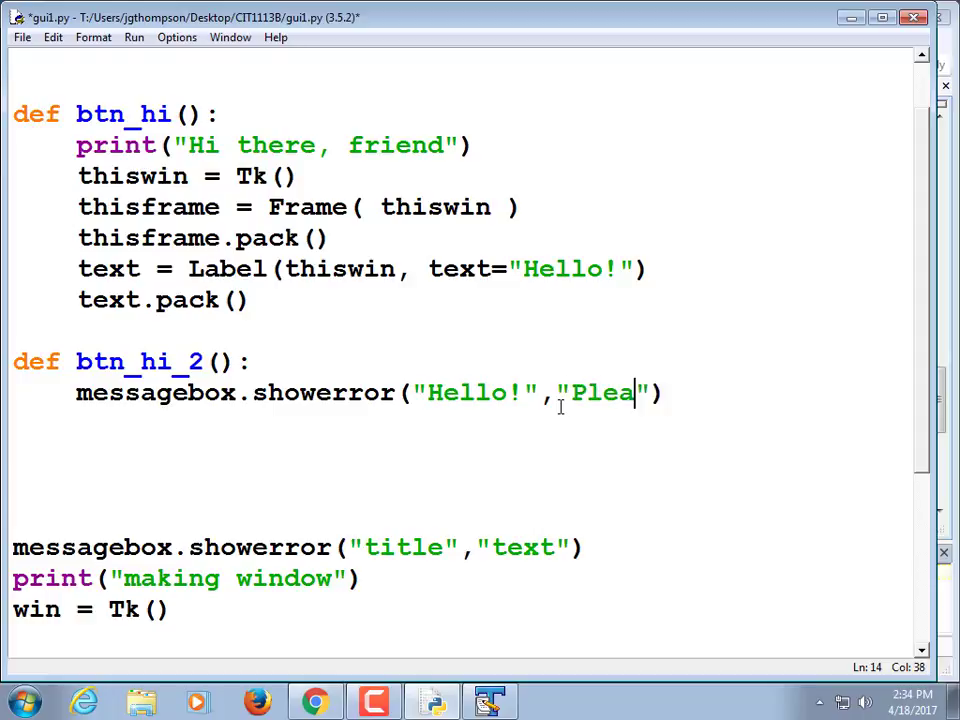
type("sed to meet you")
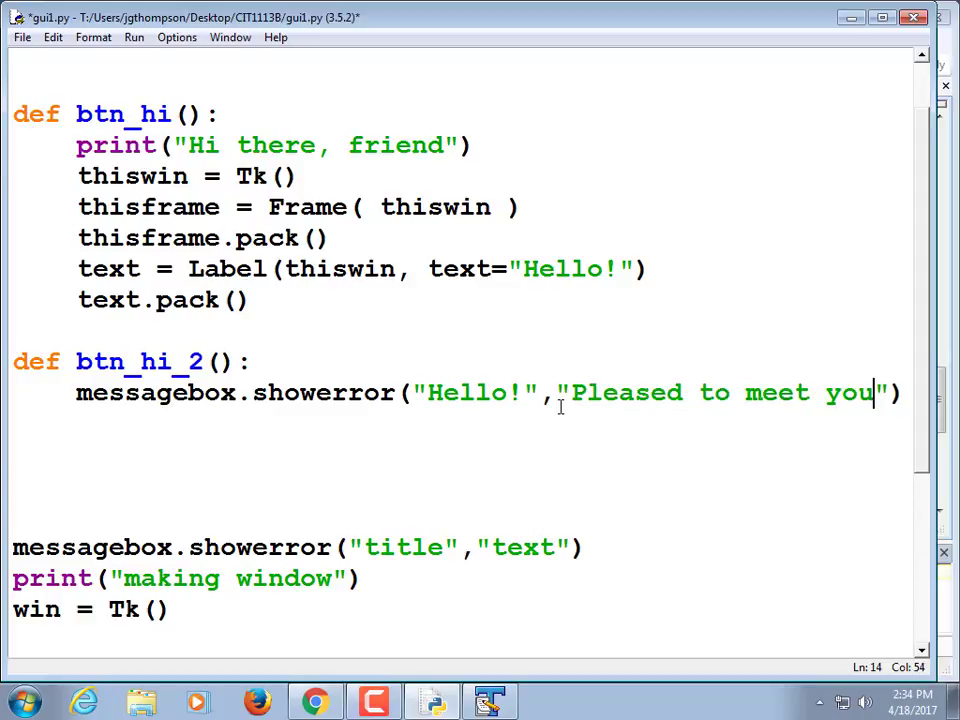
type(")")
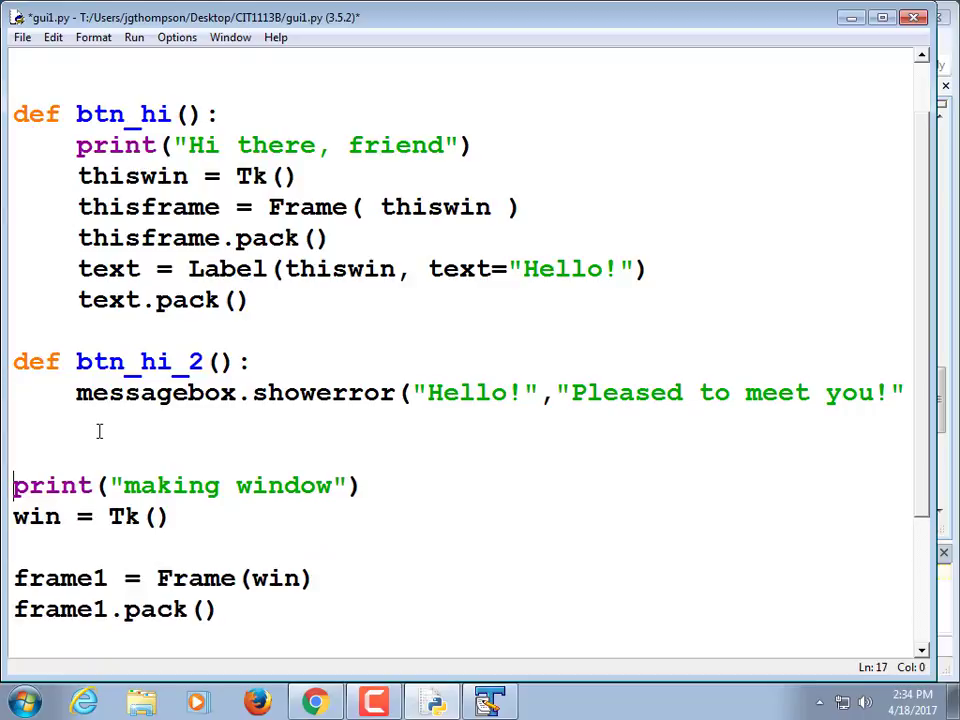
Copy the frame1/b1 button block and rename the copies to frame2 and b2
scroll("down", 3)
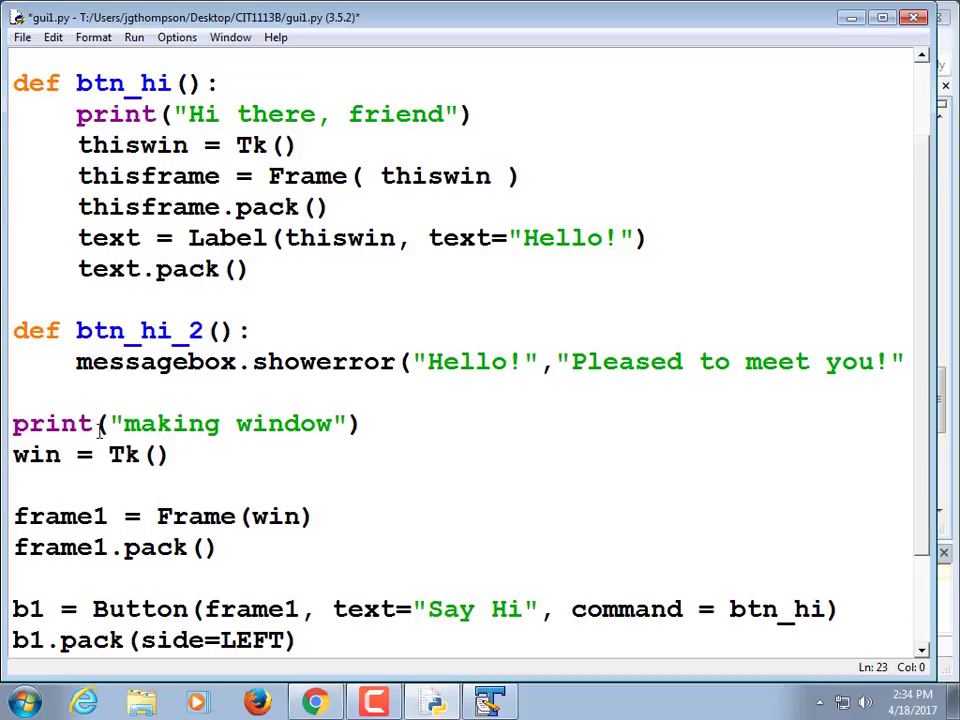
scroll("down", 3)
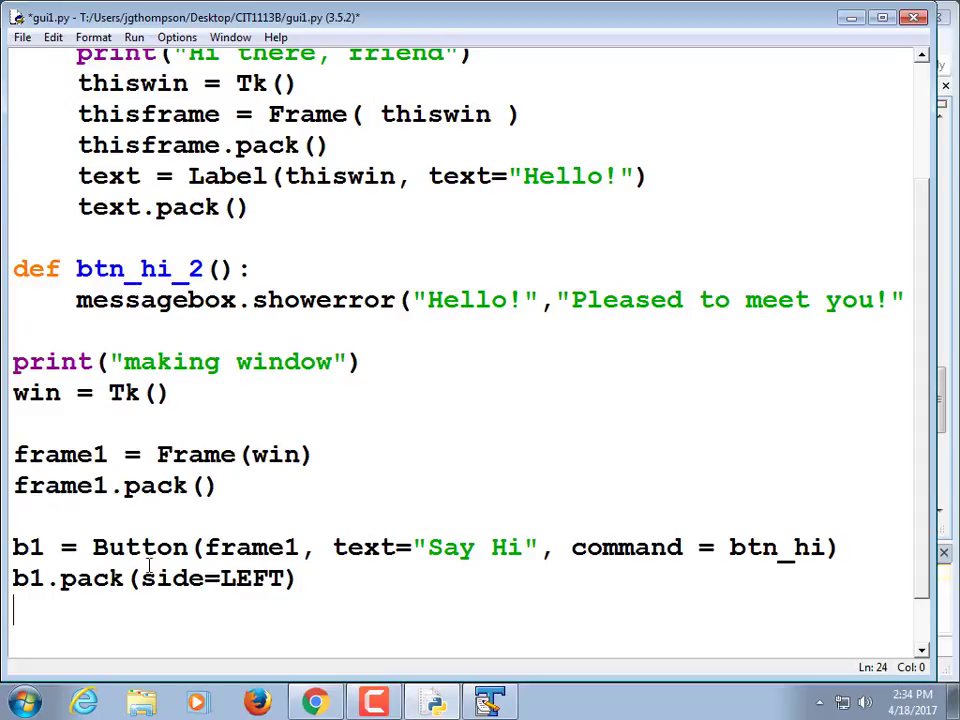
left_click_drag(12, 548, 294, 578)
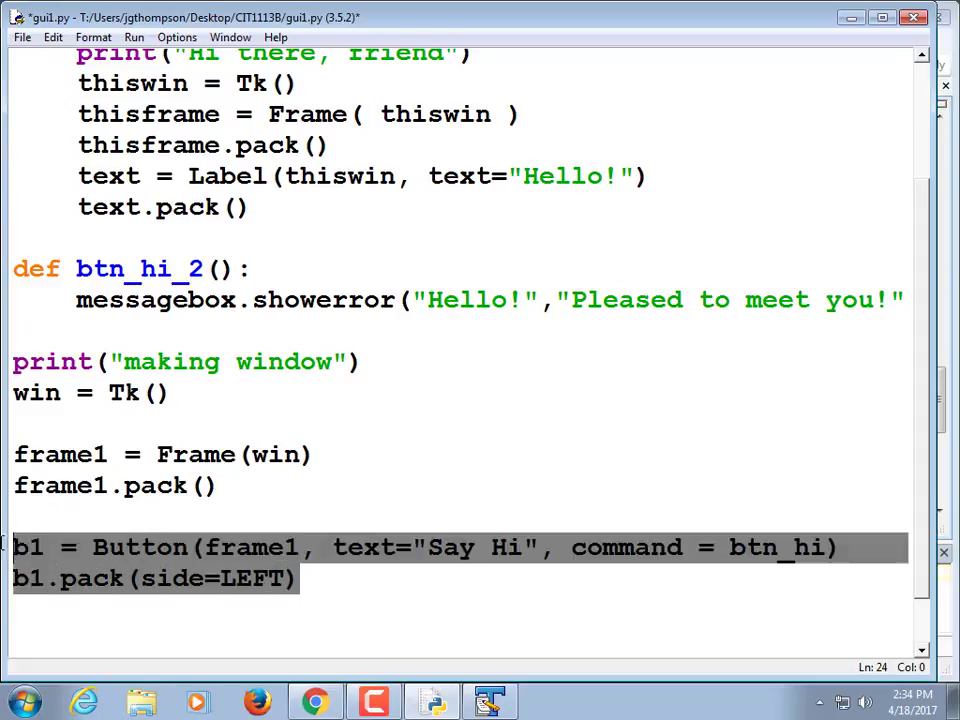
left_click(144, 516)
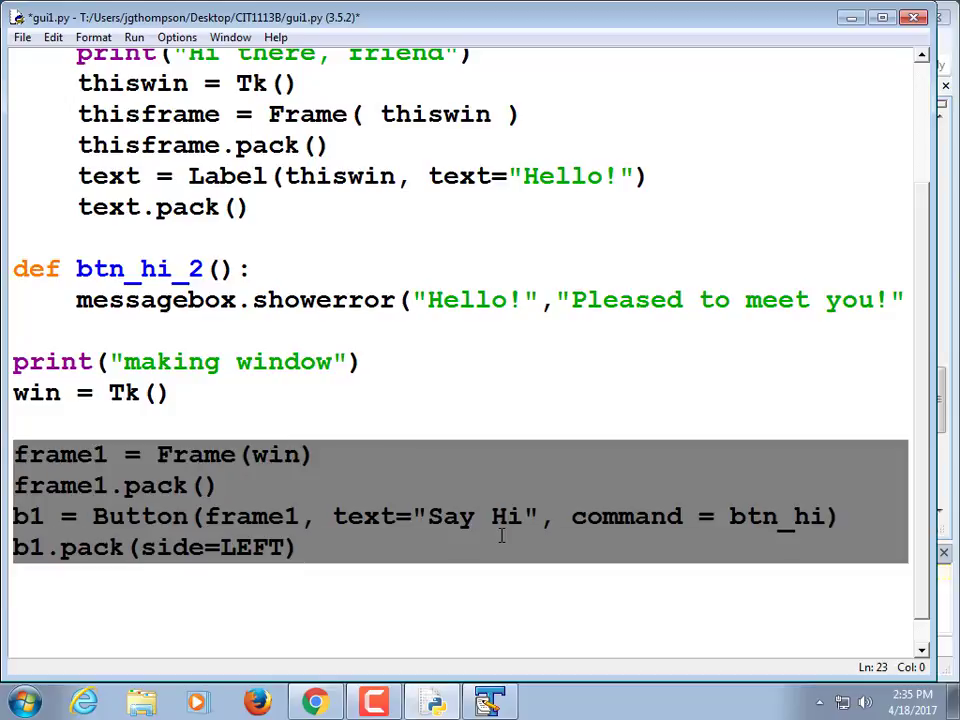
scroll("down", 3)
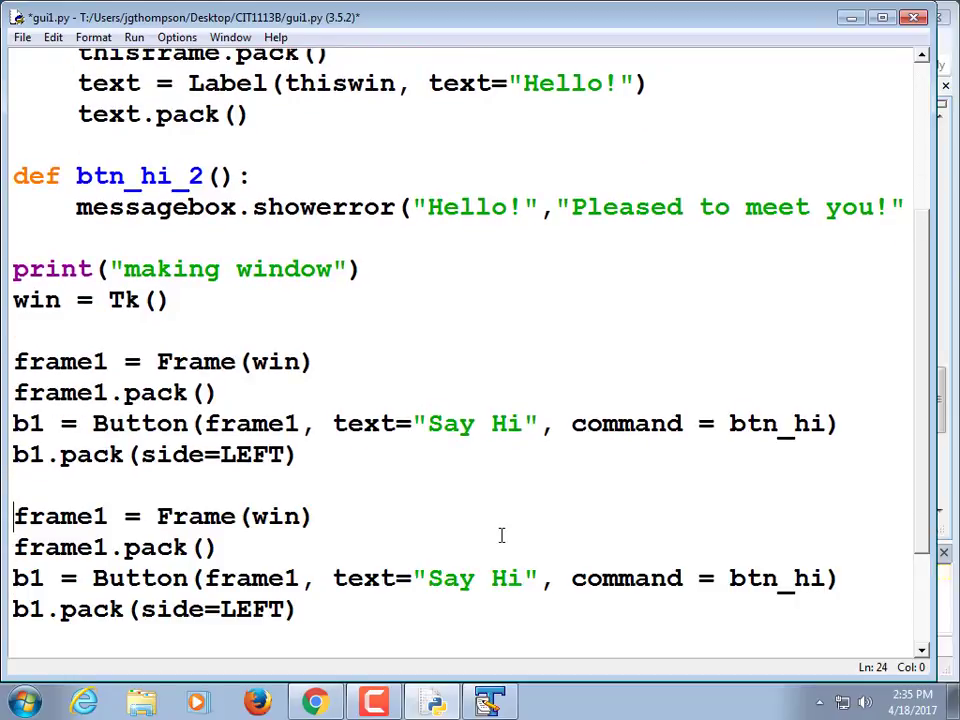
left_click(90, 516)
type("2")
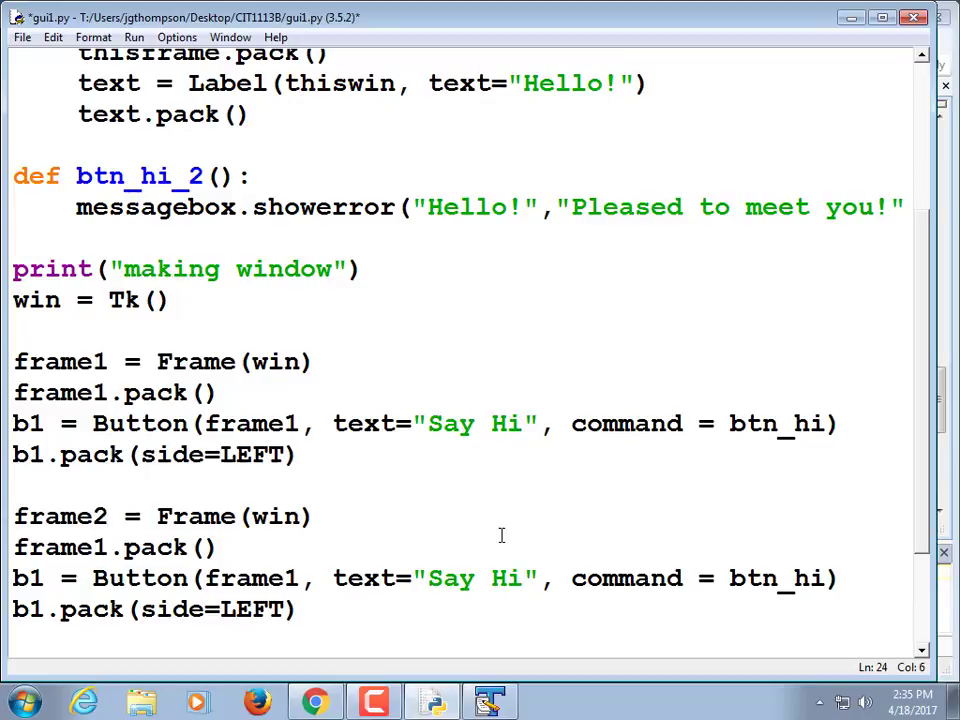
left_click(96, 548)
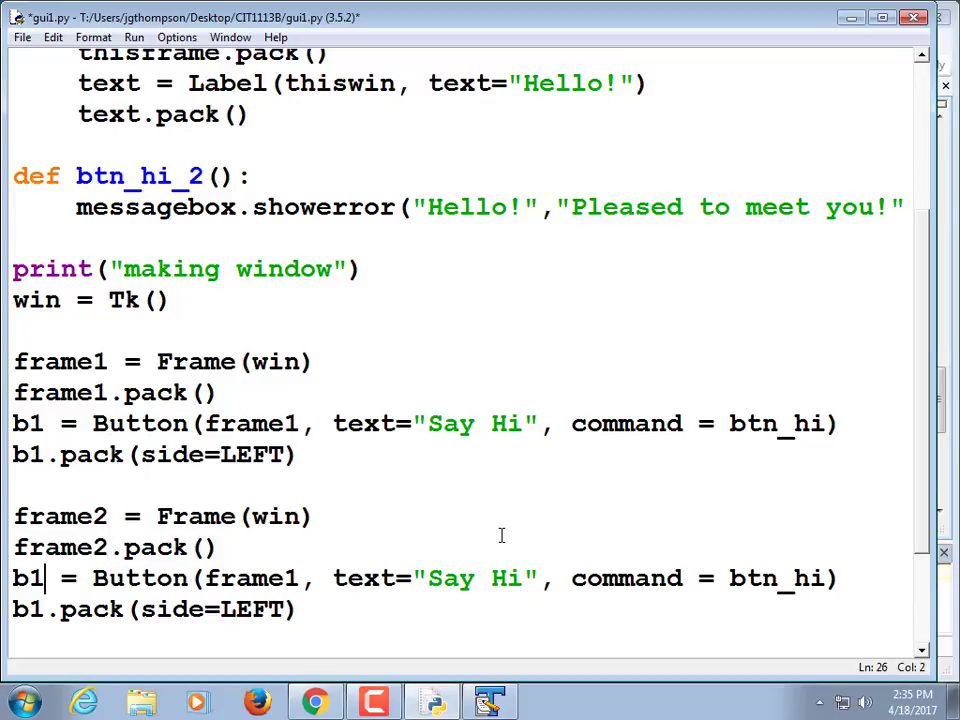
type("2")
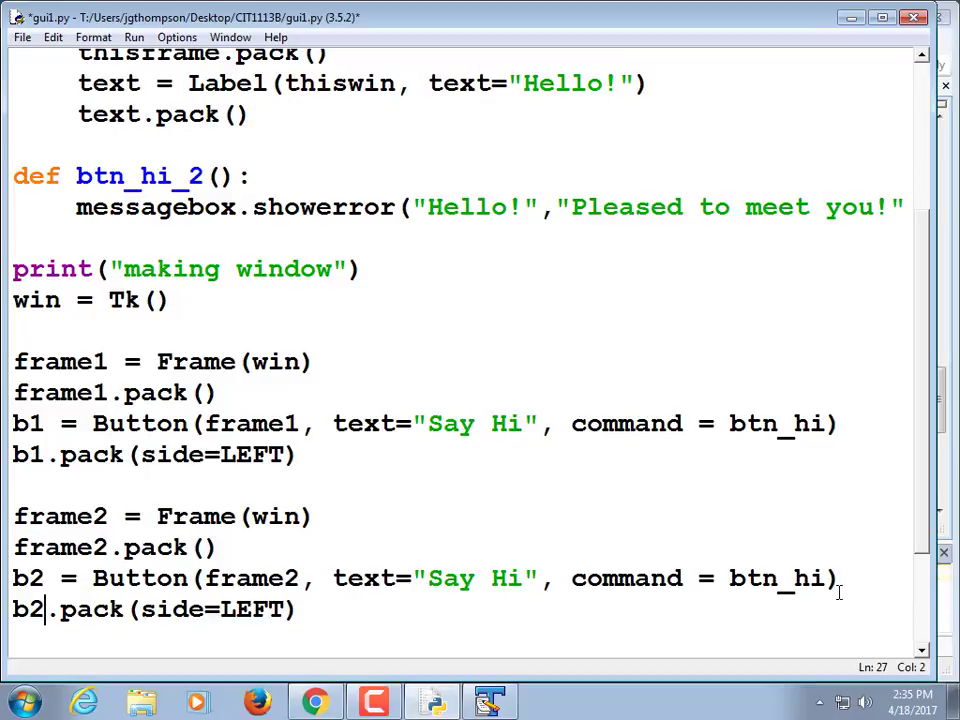
Change the b2 Say Hi button's command from btn_hi to btn_hi_2
left_click(830, 578)
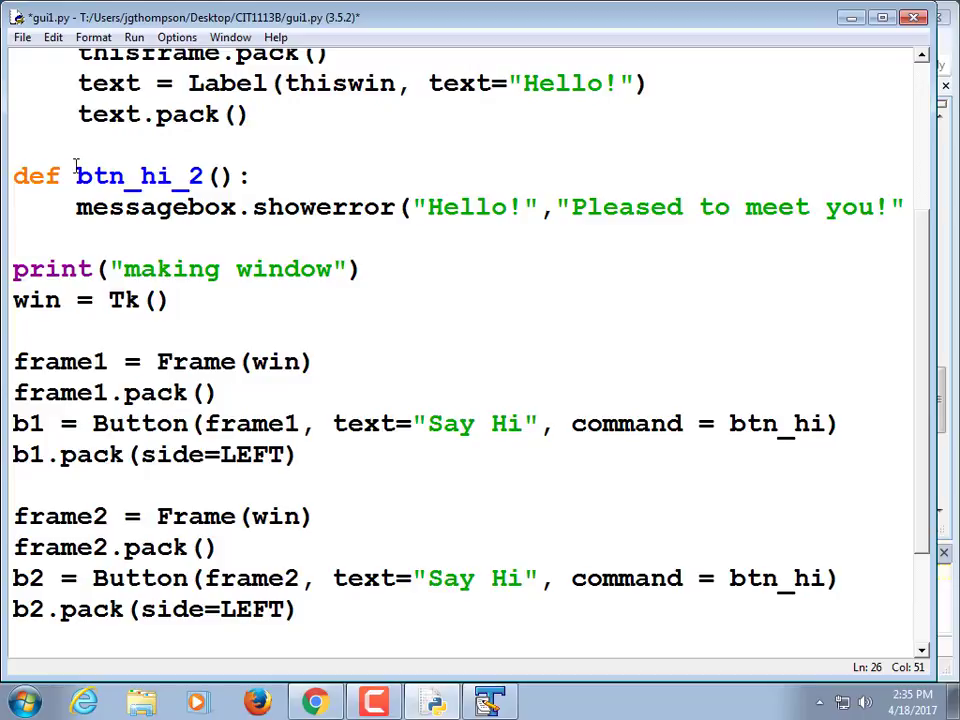
double_click(138, 176)
type("_")
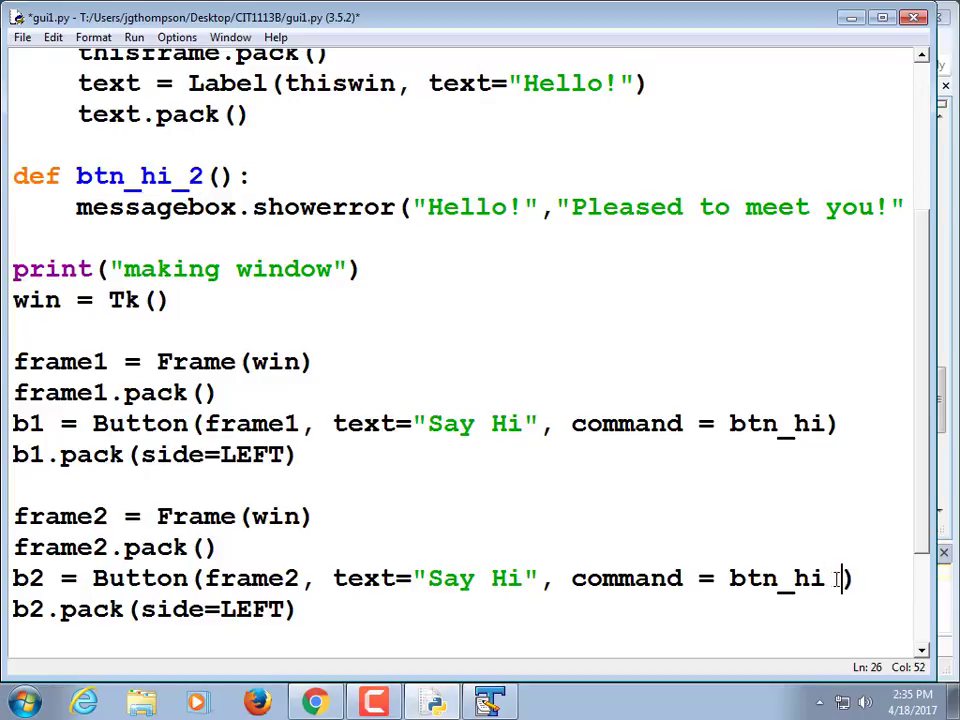
key("backspace")
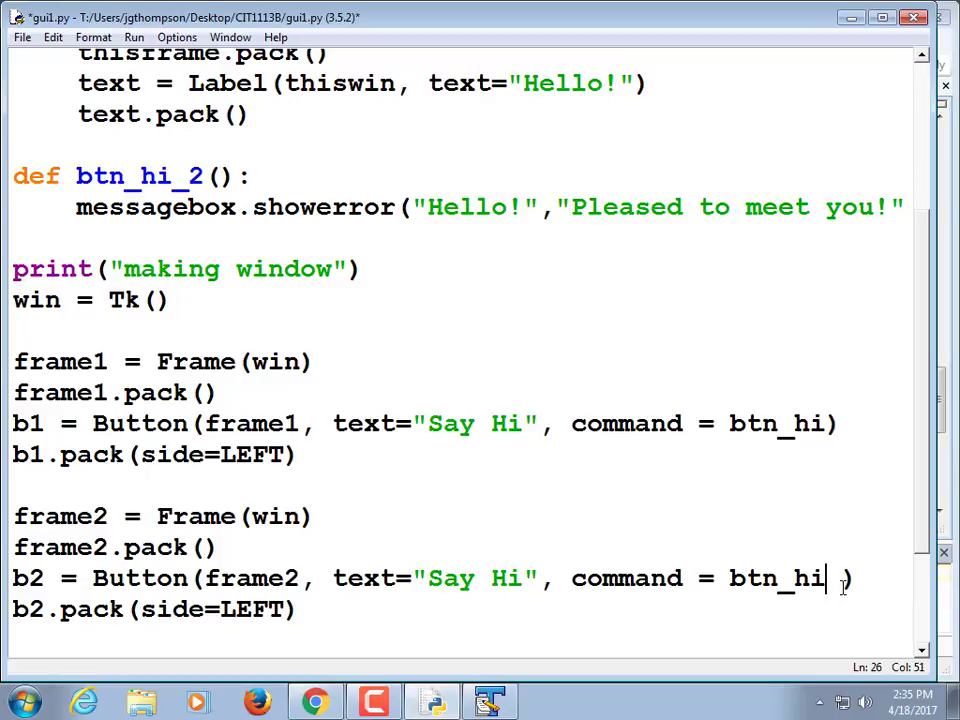
type("_2")
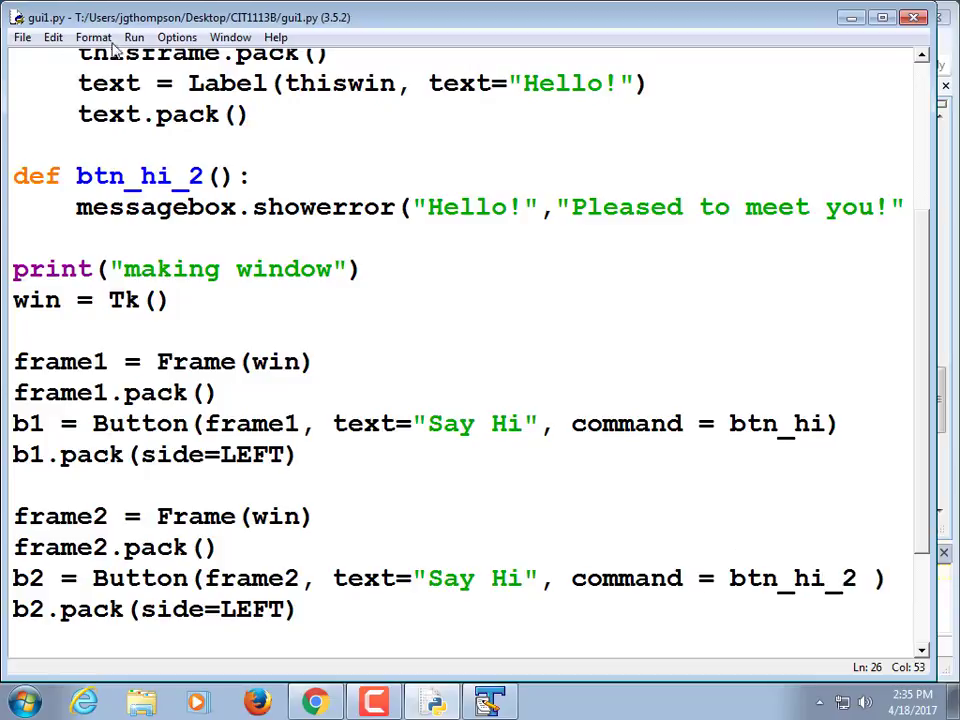
Run gui1.py, trigger the second Say Hi button's 'Pleased to meet you!' box and dismiss it
left_click(134, 36)
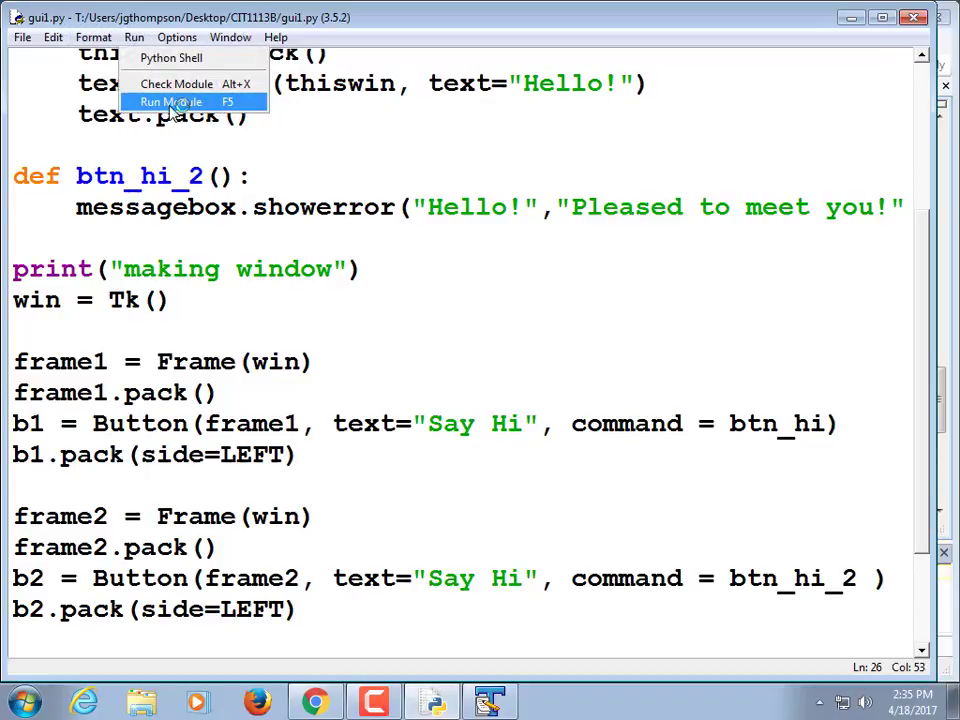
left_click(170, 102)
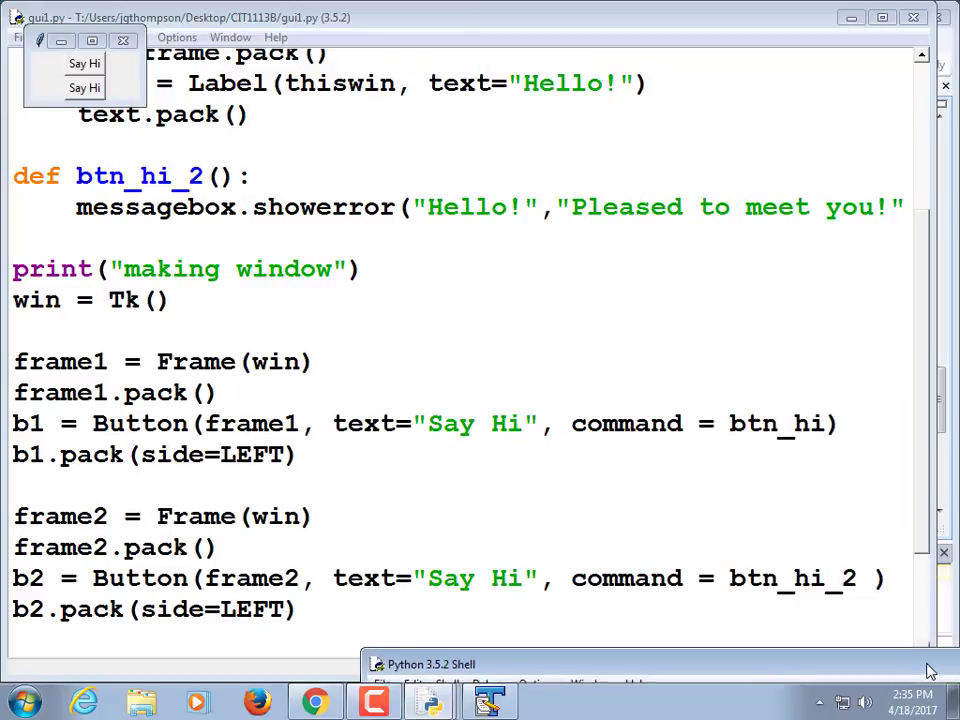
left_click(84, 62)
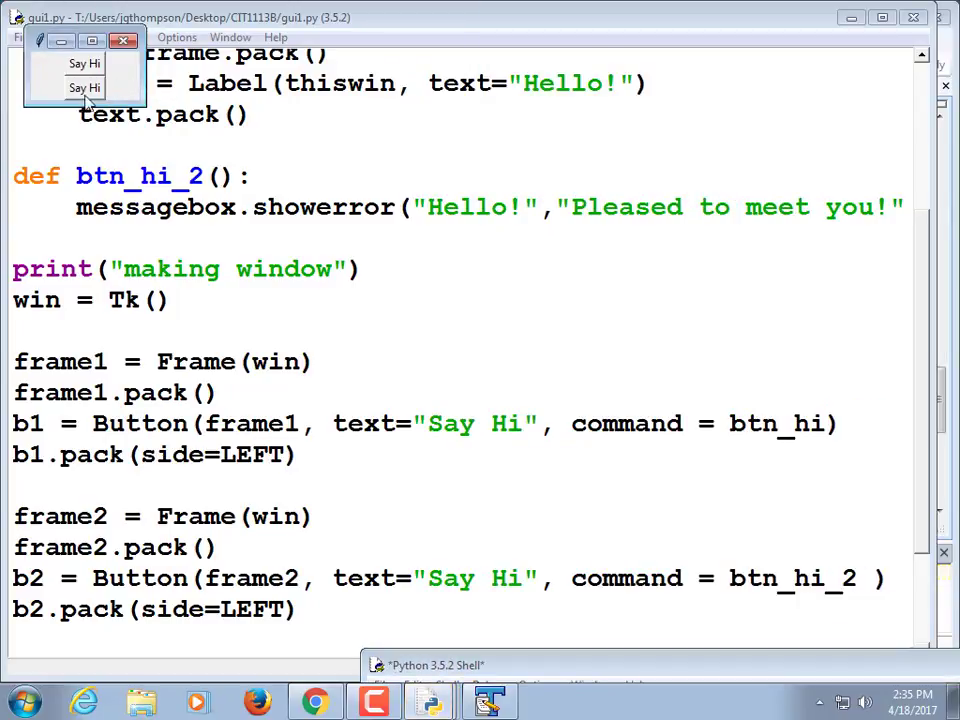
left_click(84, 88)
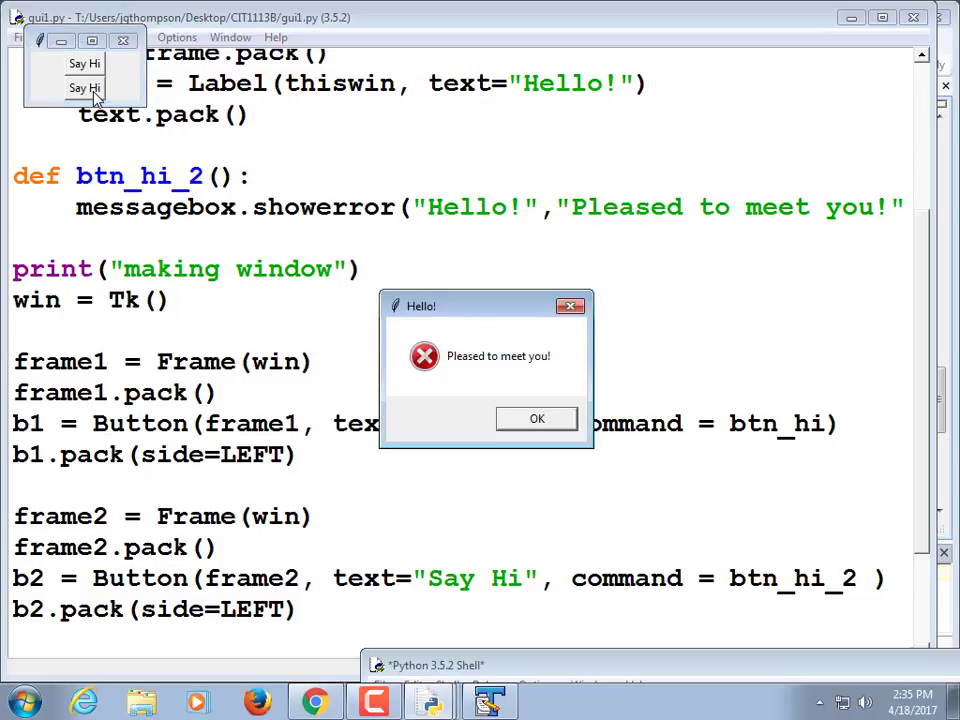
mouse_move(176, 136)
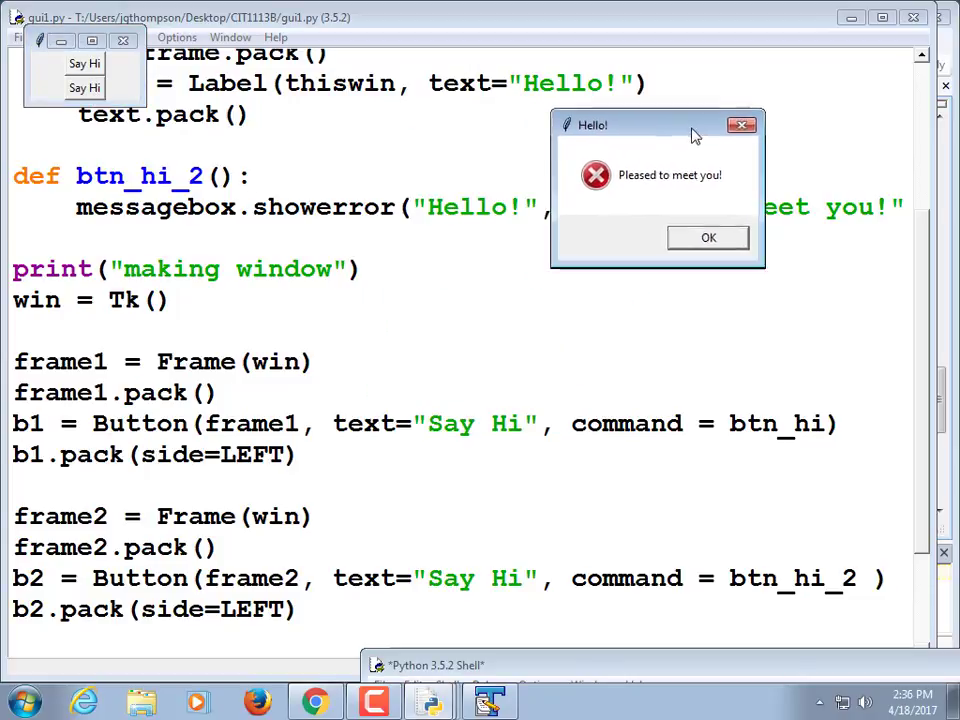
left_click(708, 236)
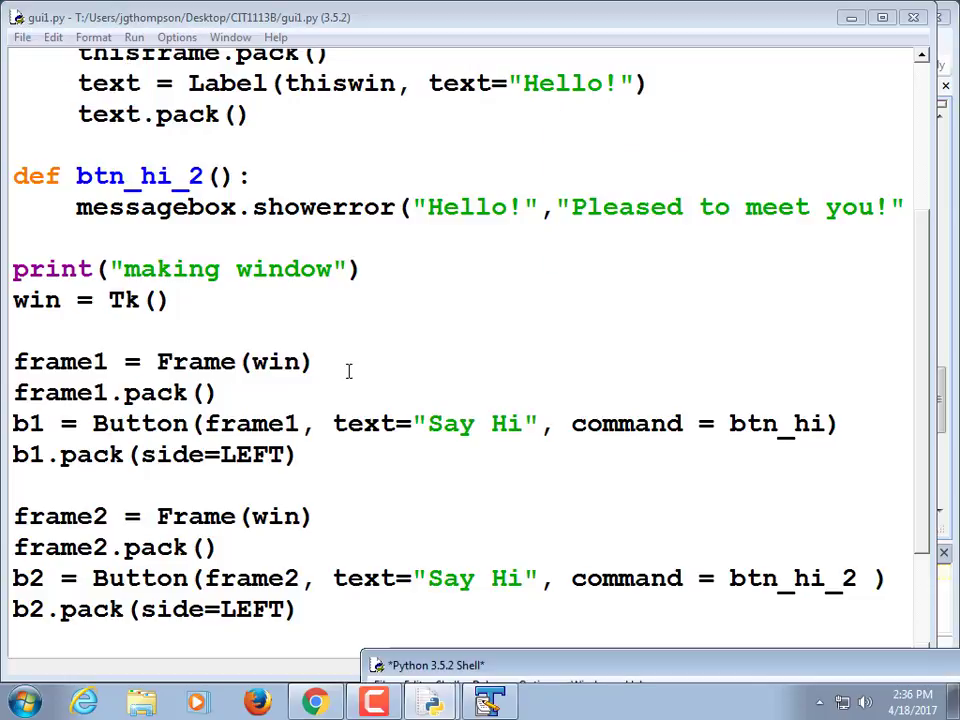
Review the finished gui1.py code with its two Say Hi buttons
left_click(318, 360)
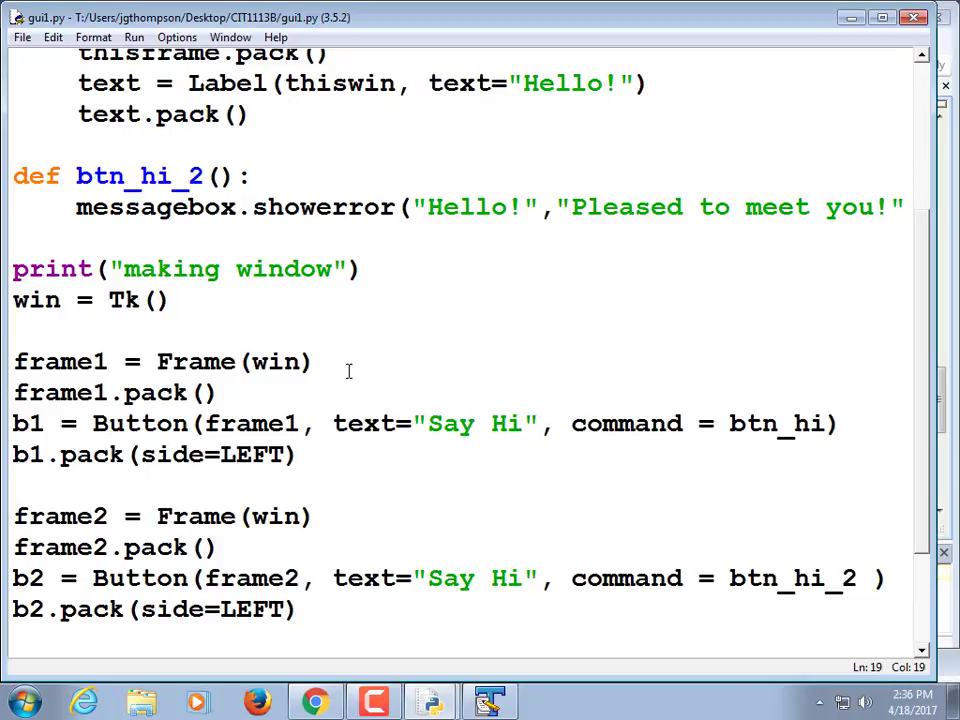
left_click(318, 362)
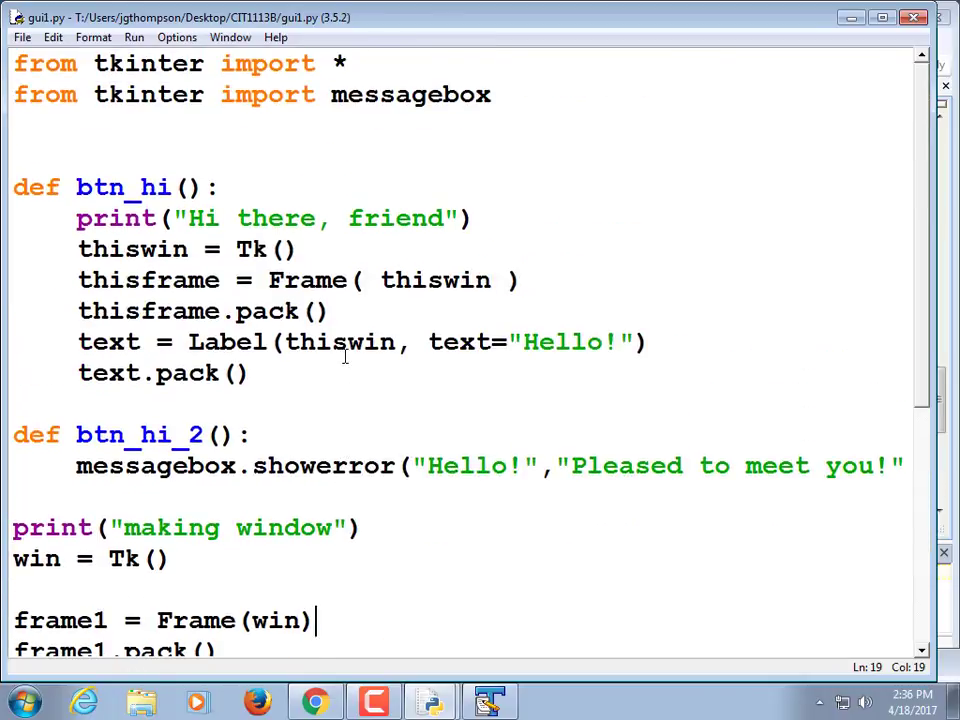
scroll("down", 3)
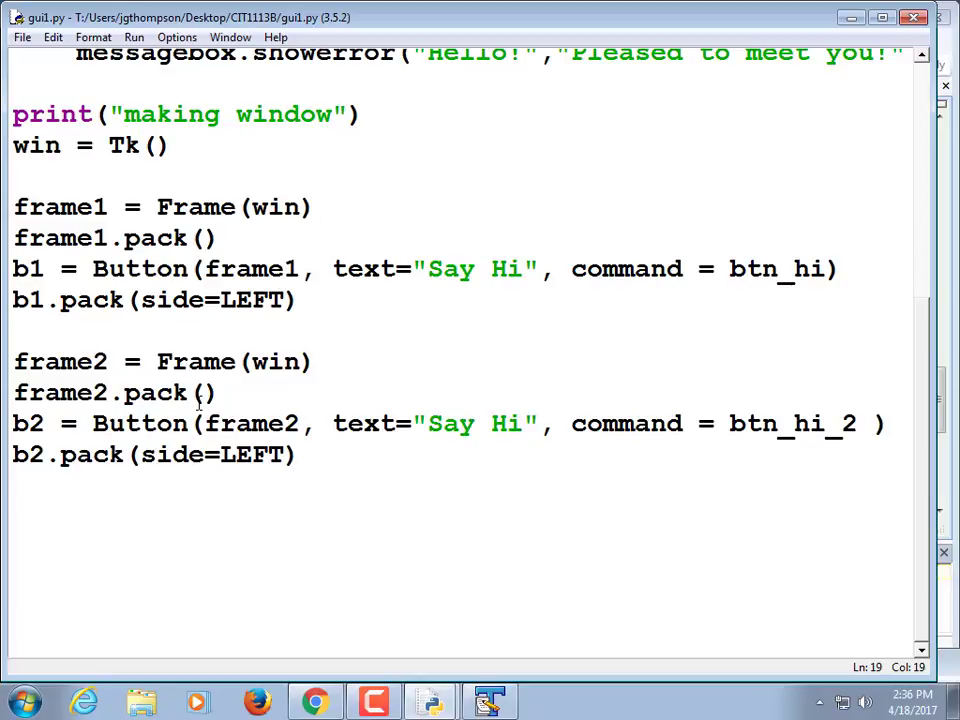
left_click(316, 206)
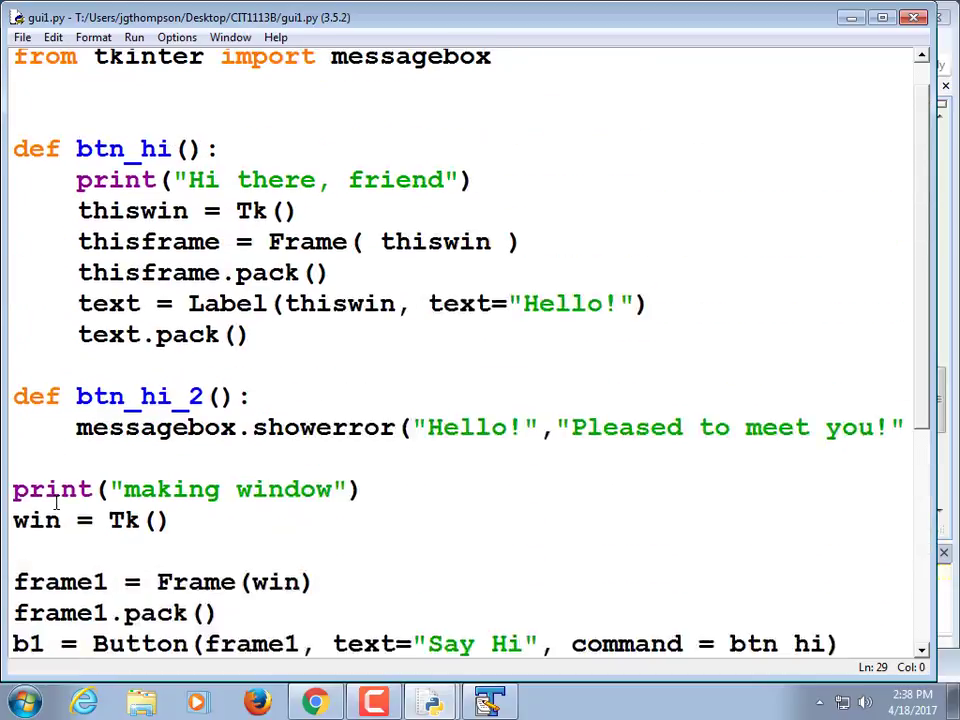
Start a new blank Untitled editor window via File > New File
type("from tkinter import *")
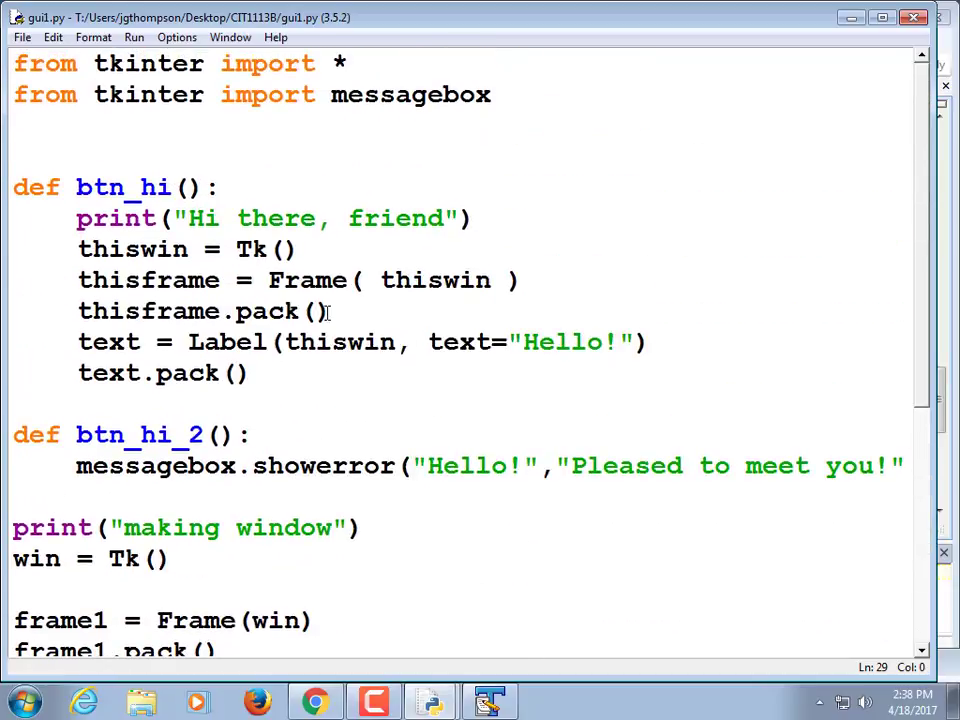
left_click(284, 342)
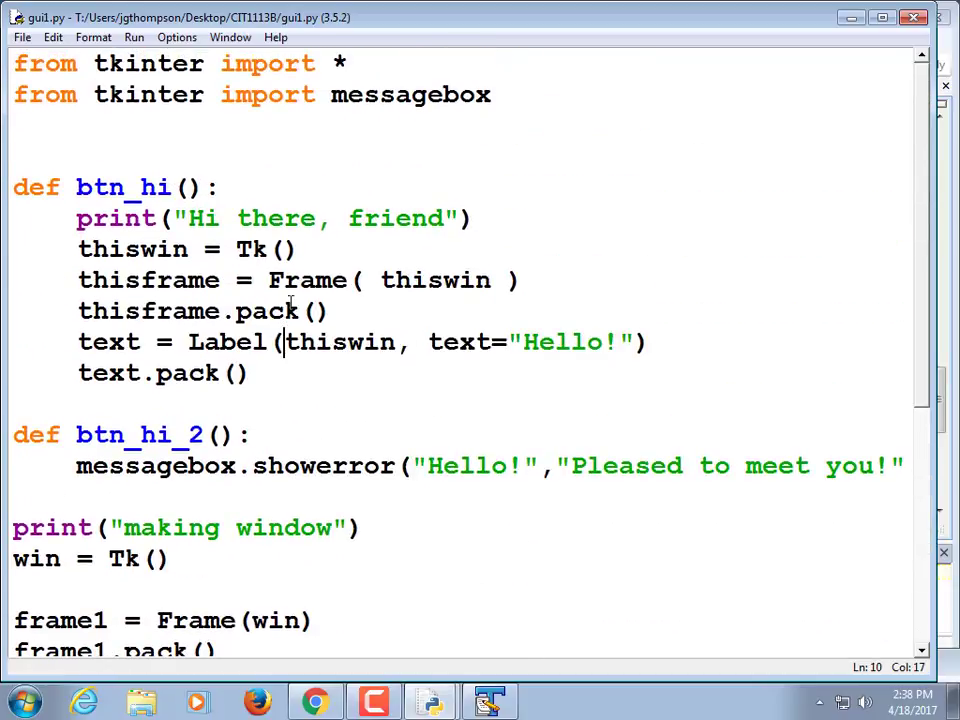
scroll("down", 3)
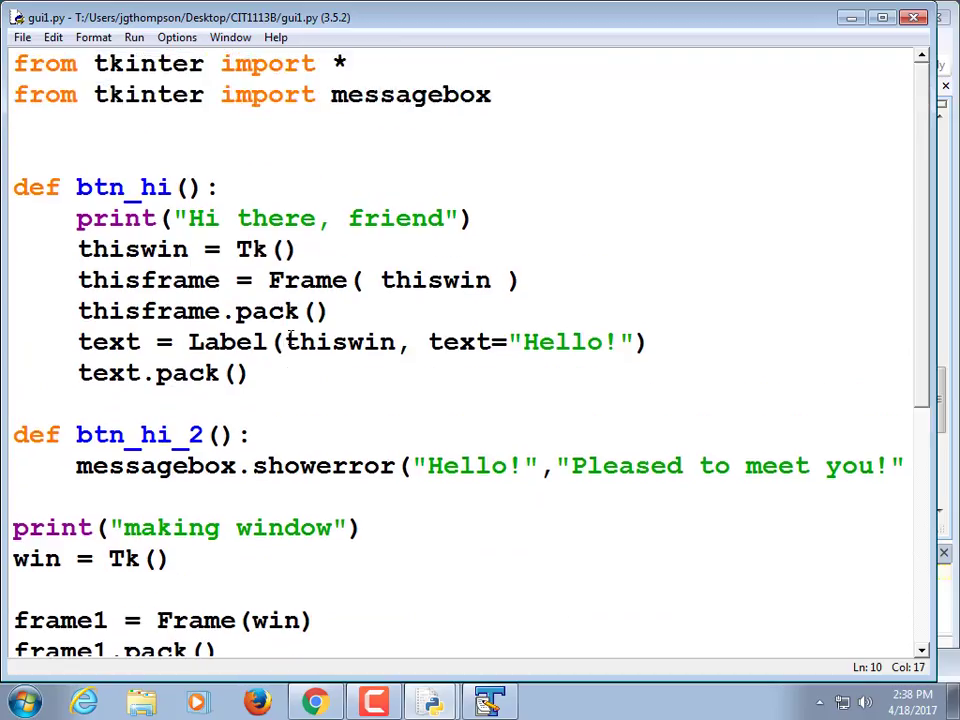
left_click(52, 36)
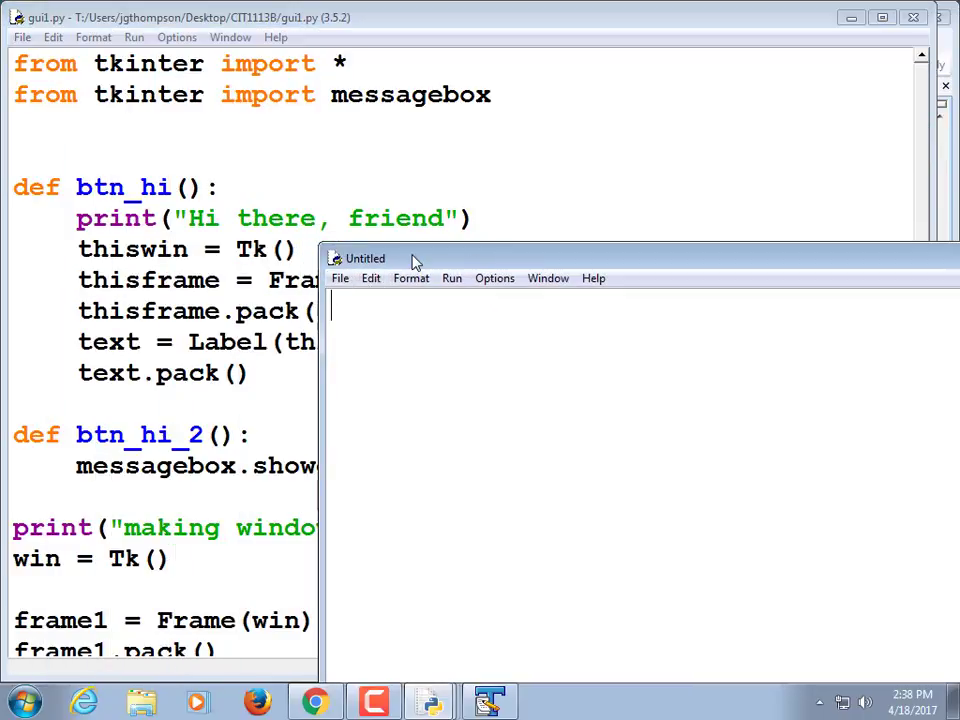
Import tkinter and set target = 50 and guess = 0 in the new script
left_click_drag(410, 258, 216, 132)
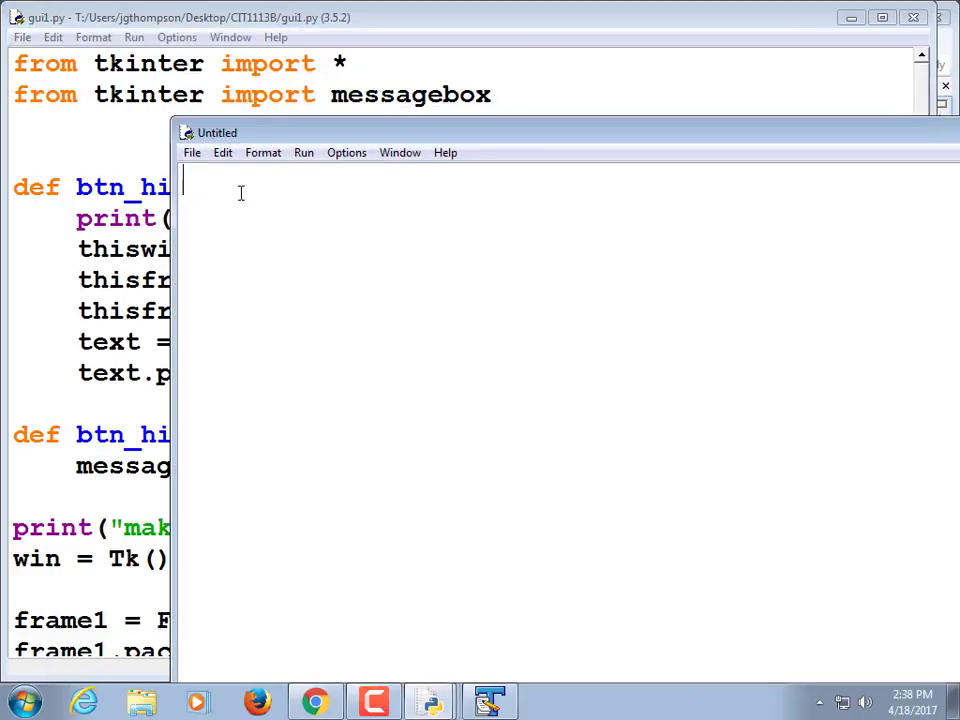
type("from")
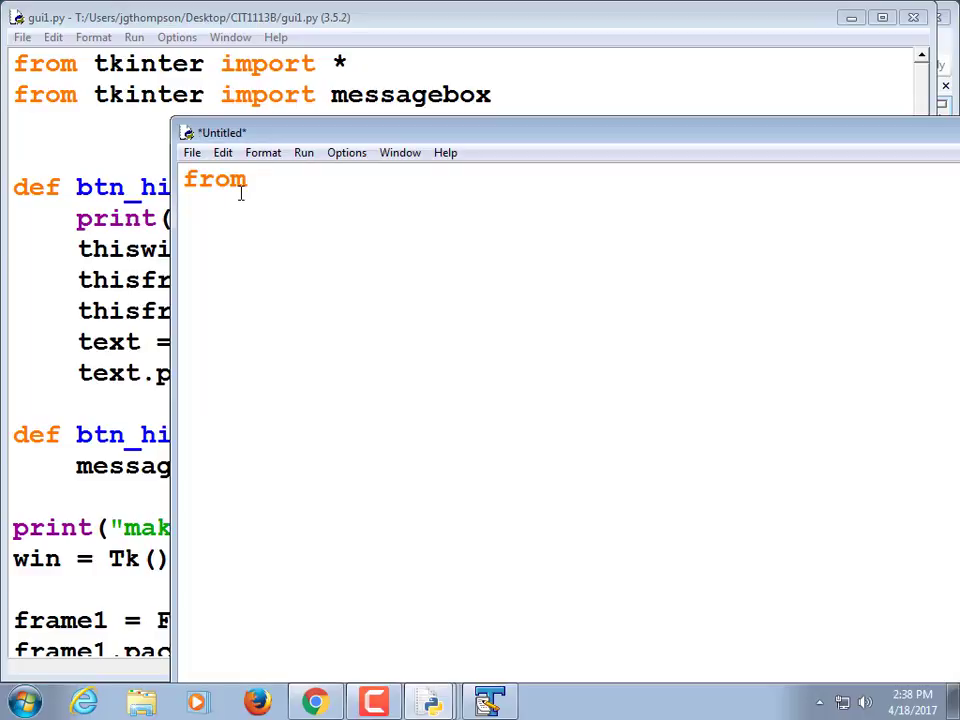
type("tkinter import *")
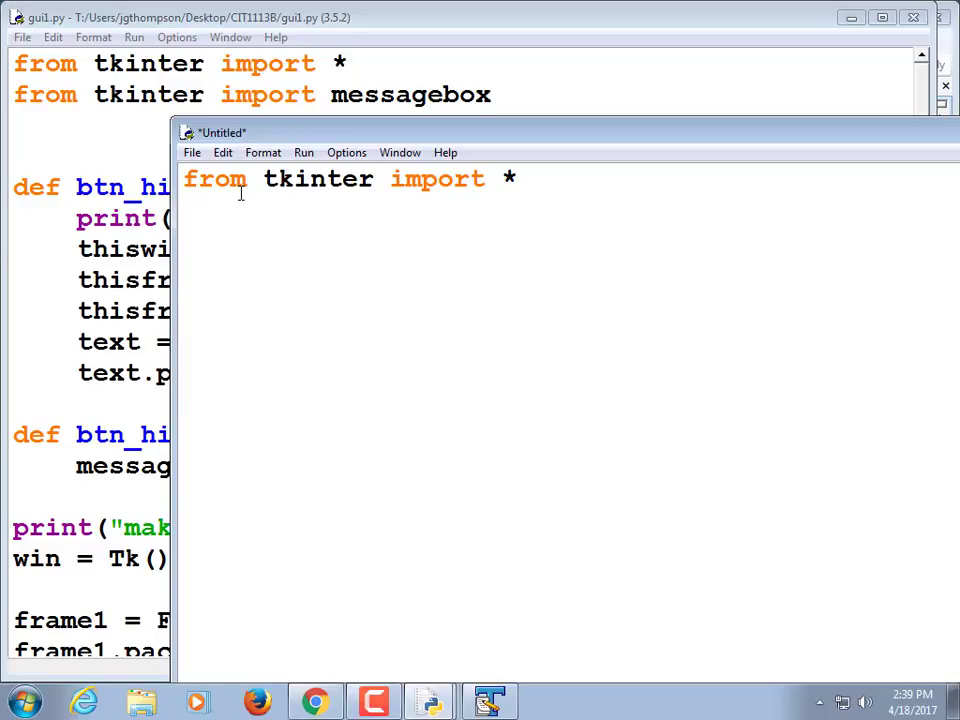
type("target =")
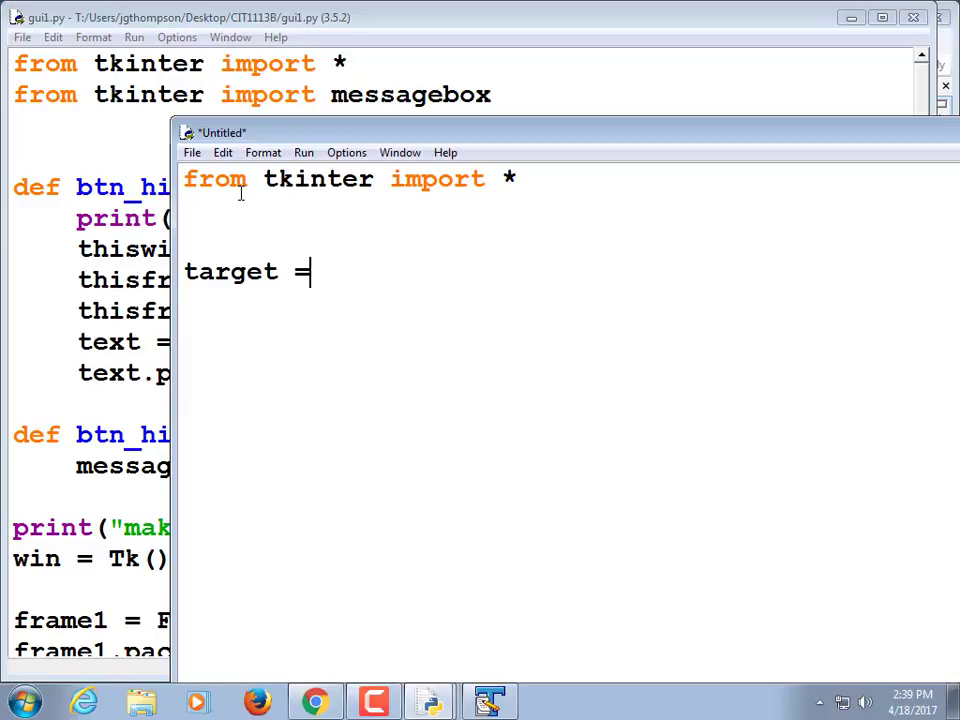
type("50")
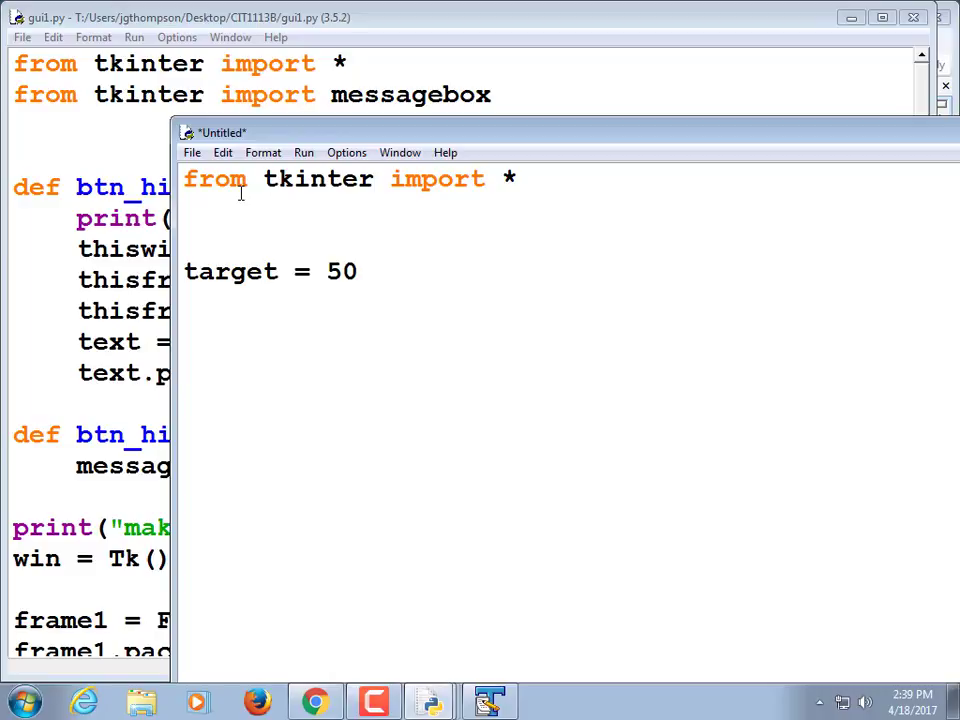
left_click(184, 370)
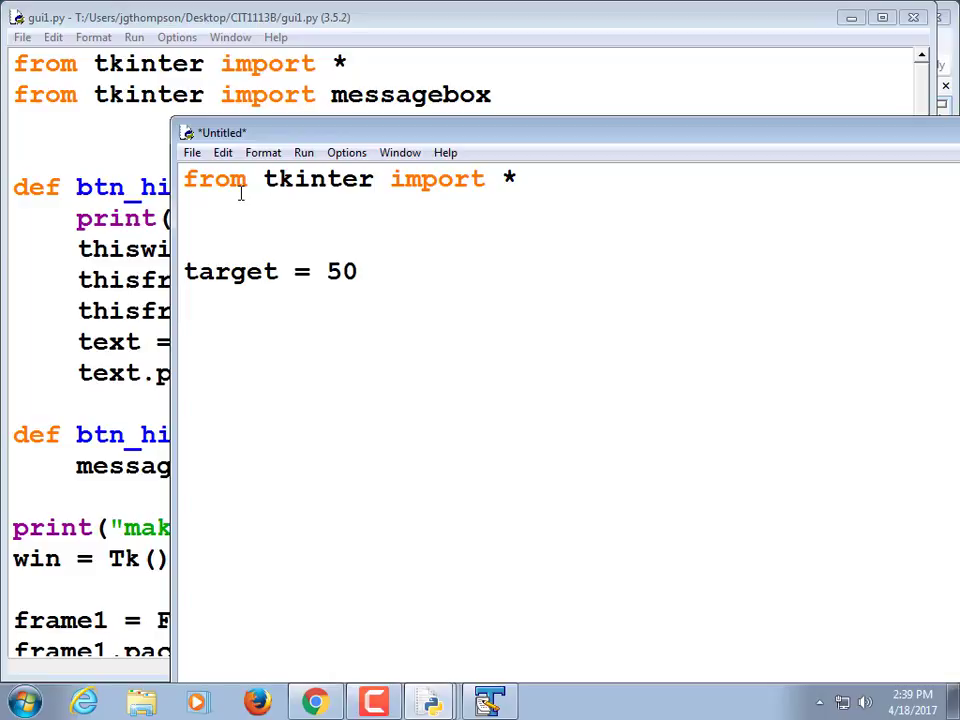
type("gu")
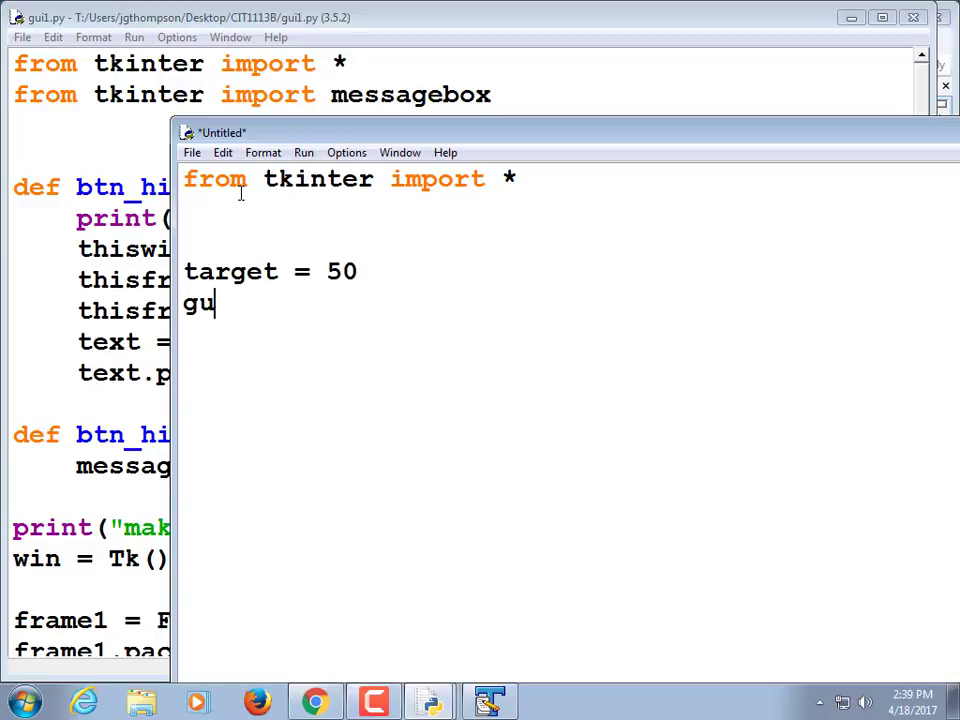
type("ess")
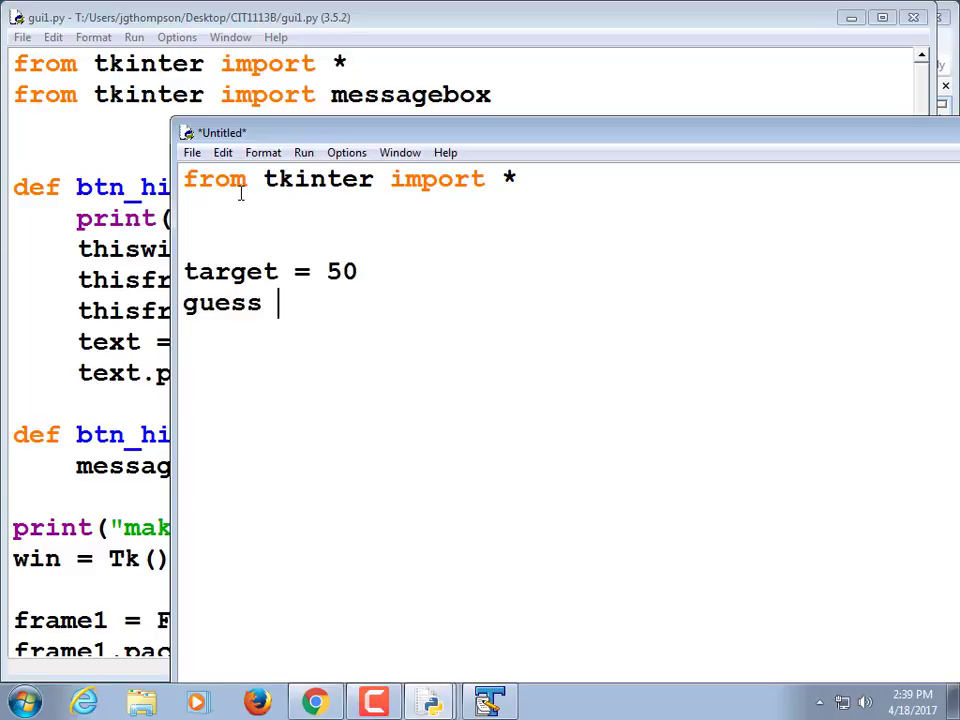
type("= 0")
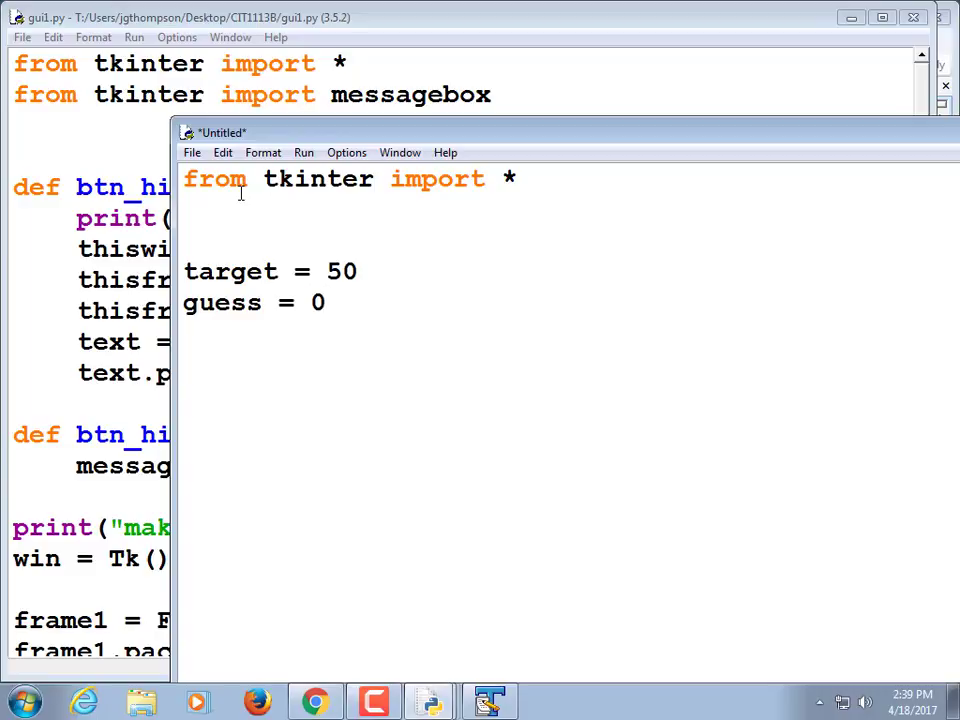
Define check_guess() printing 'yay!' when target equals guess
type("def ch")
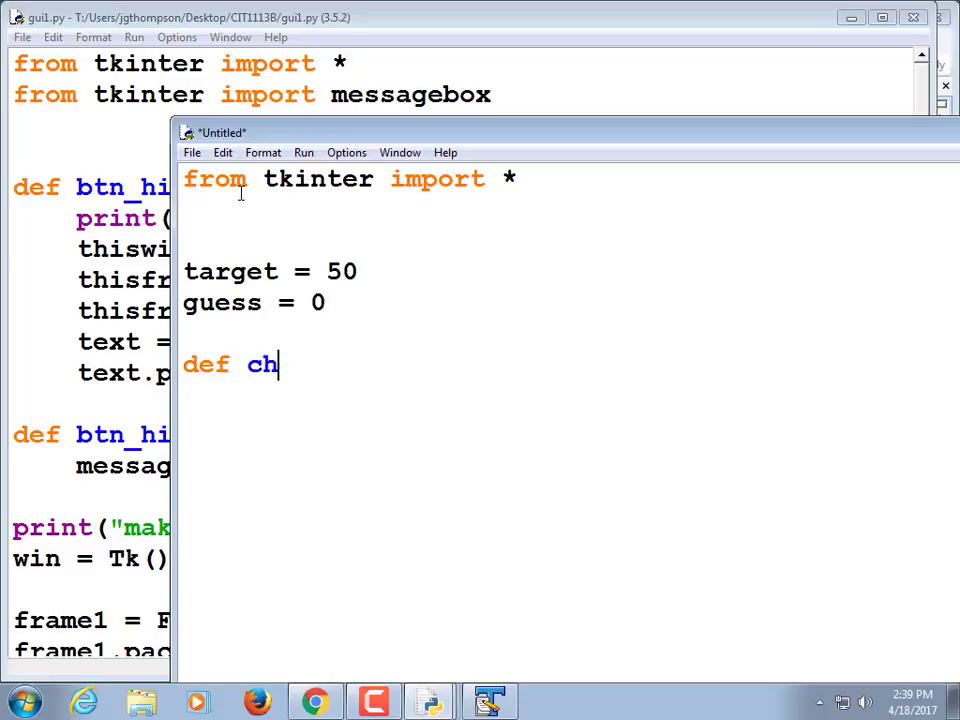
type("eck_")
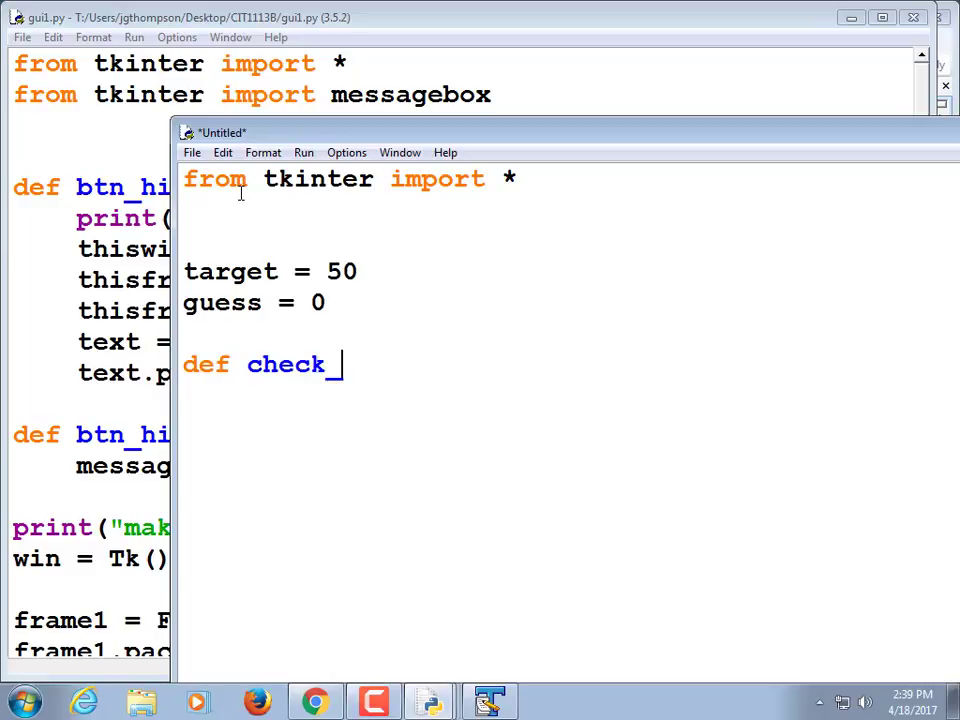
type("guess()")
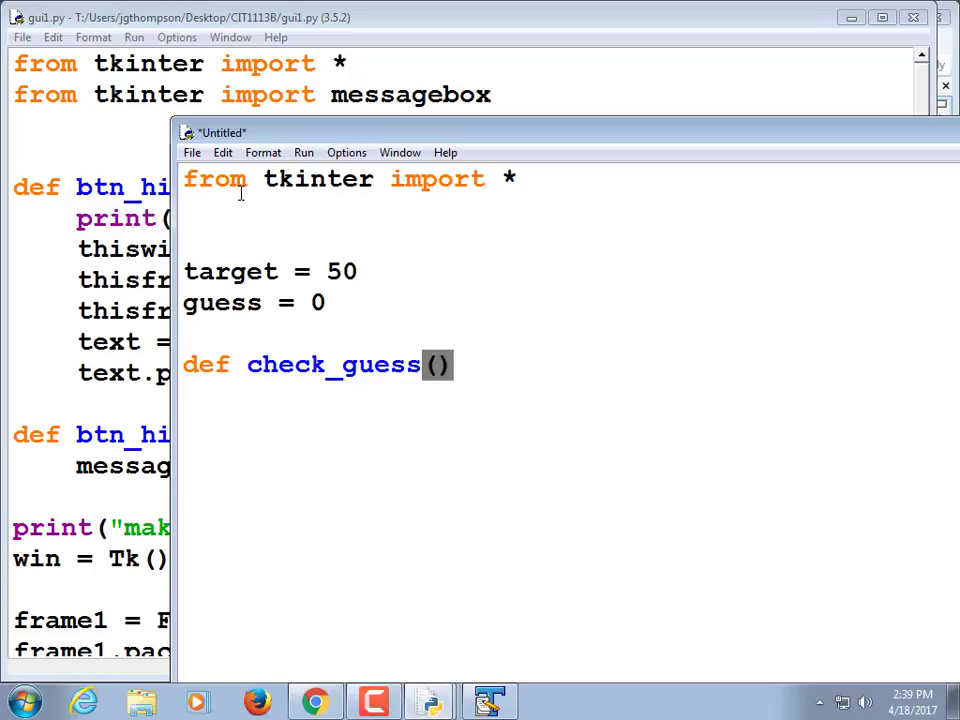
type(":")
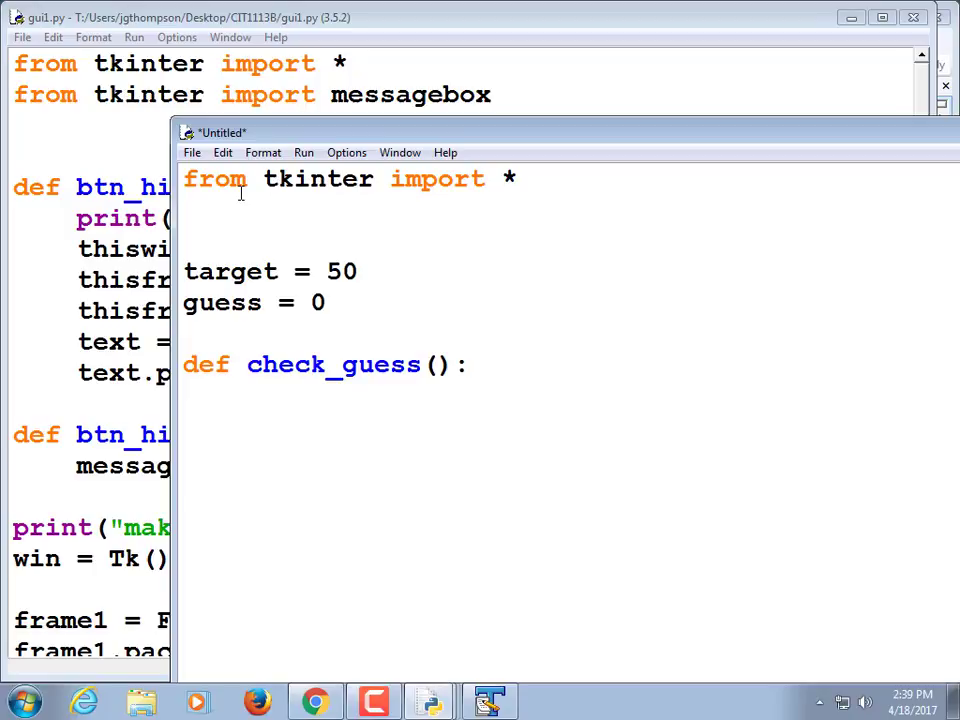
type("if g")
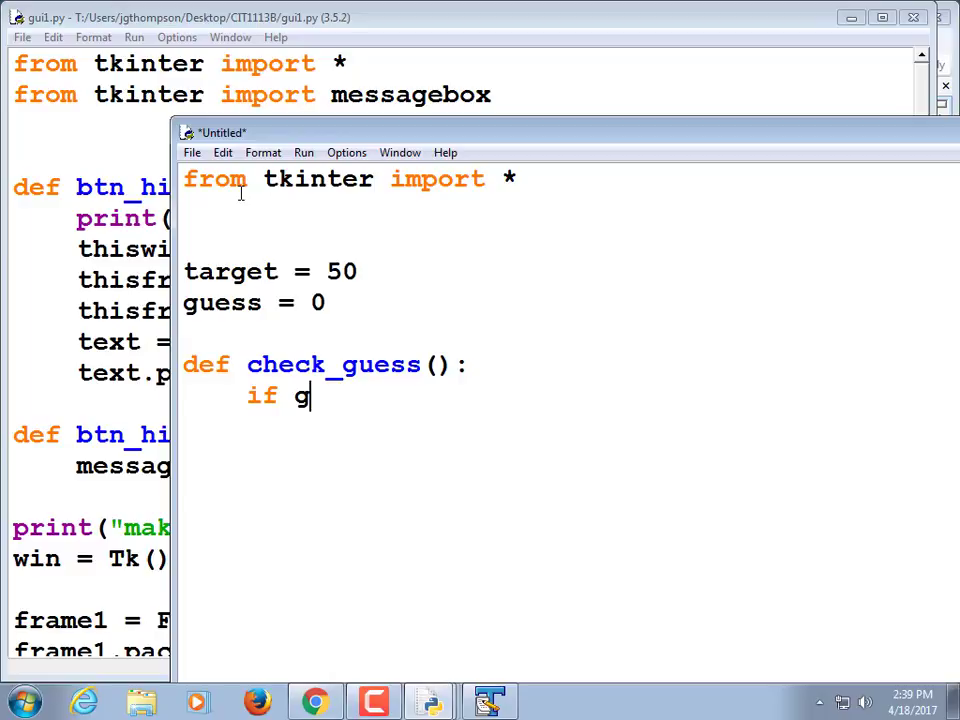
type("arget ==")
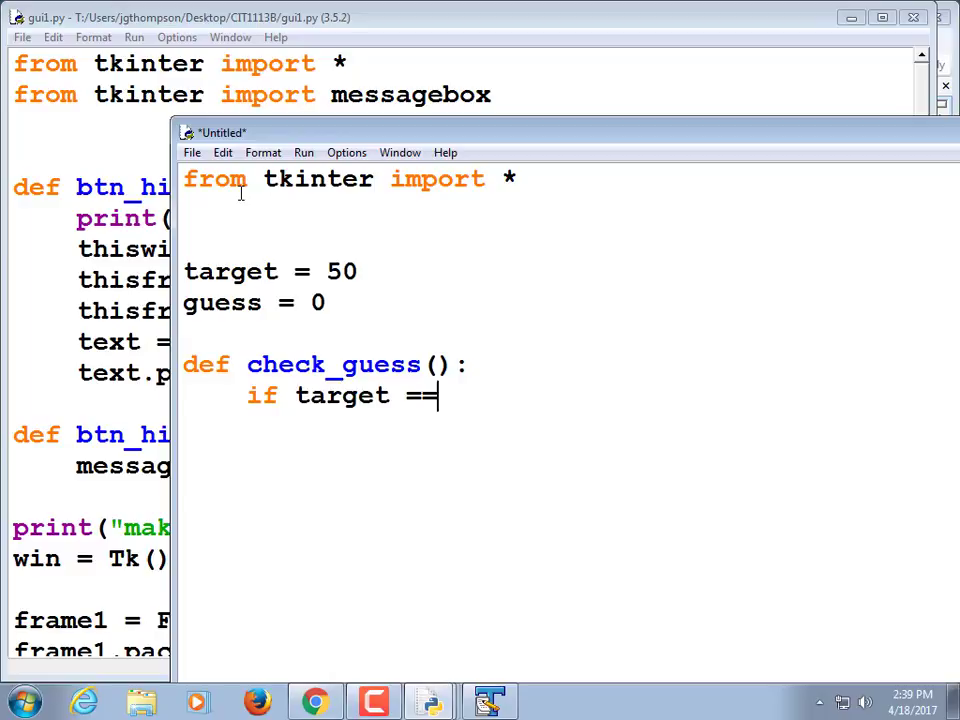
type("guess:")
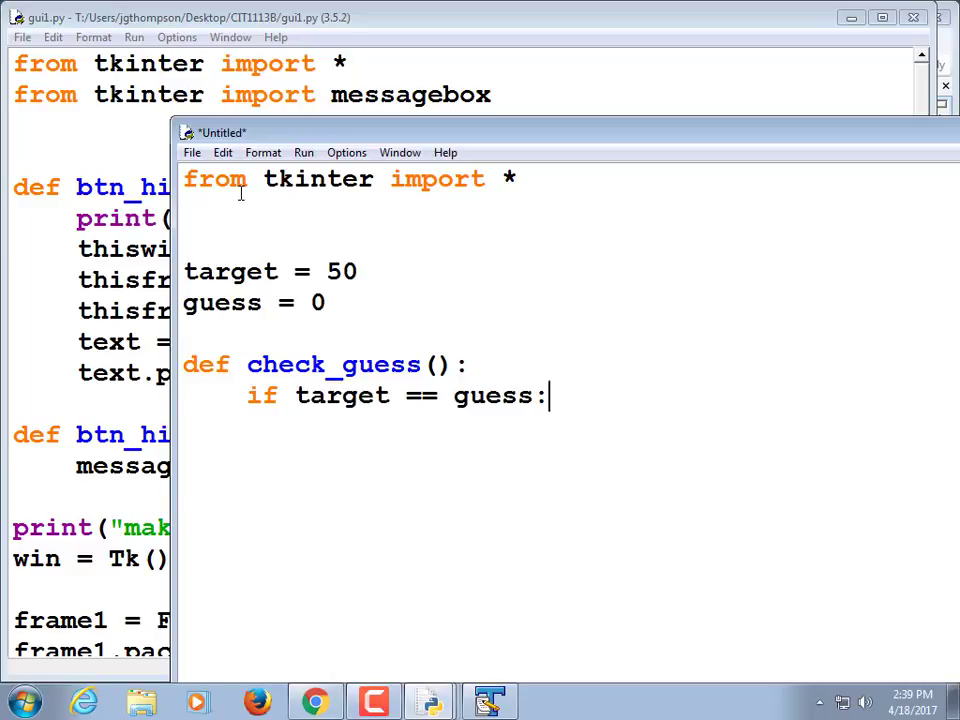
type("print")
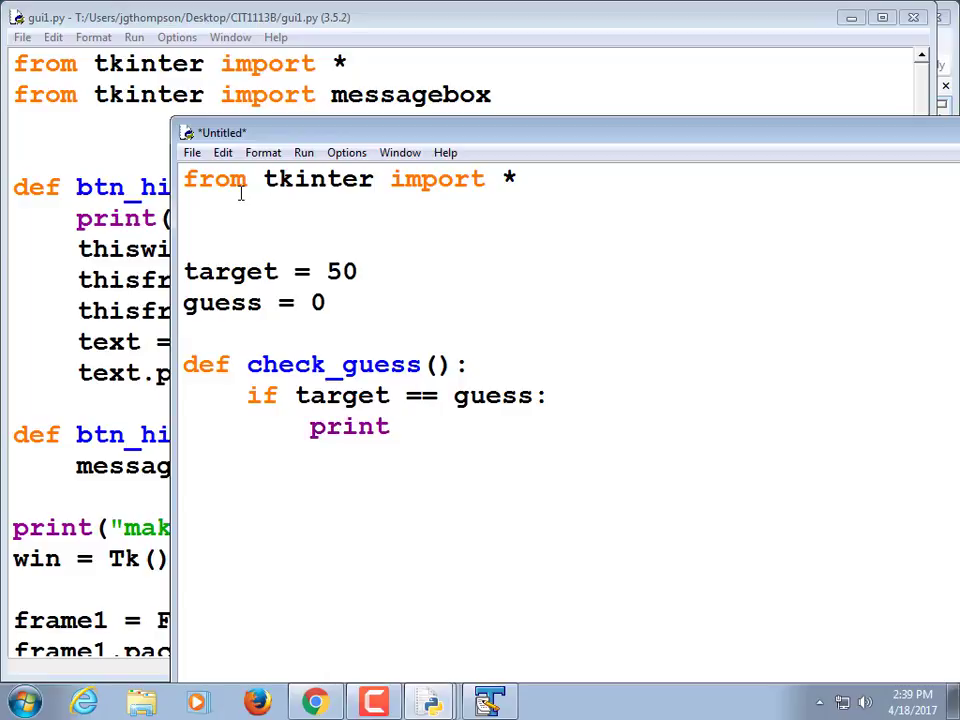
type("(\"yay!:")
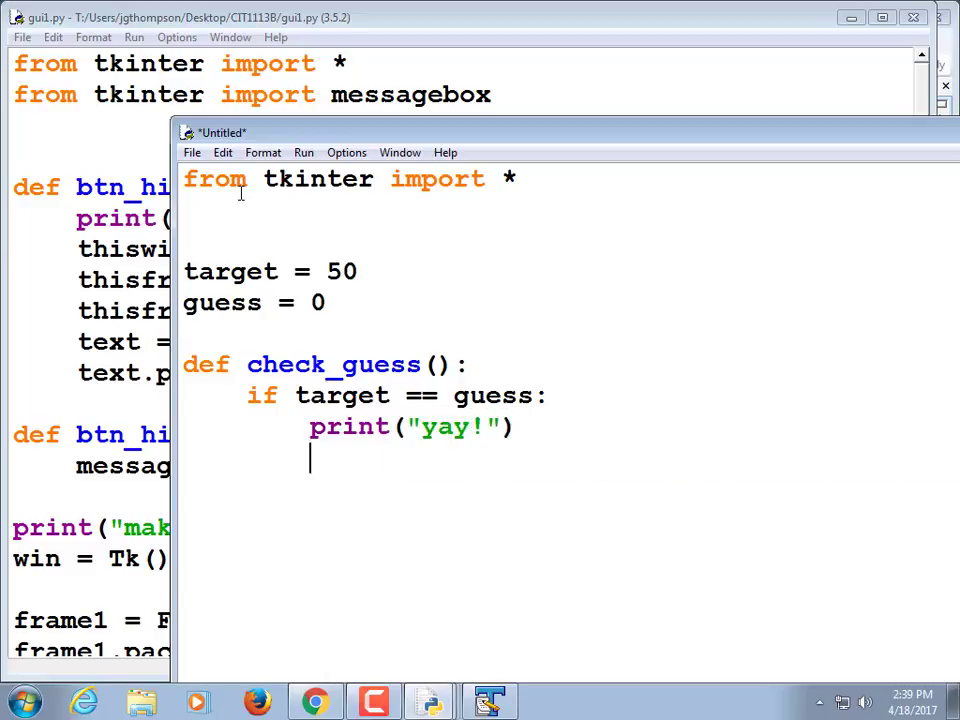
Add elif branches printing 'too high' when target < guess and 'too low' otherwise
type("el")
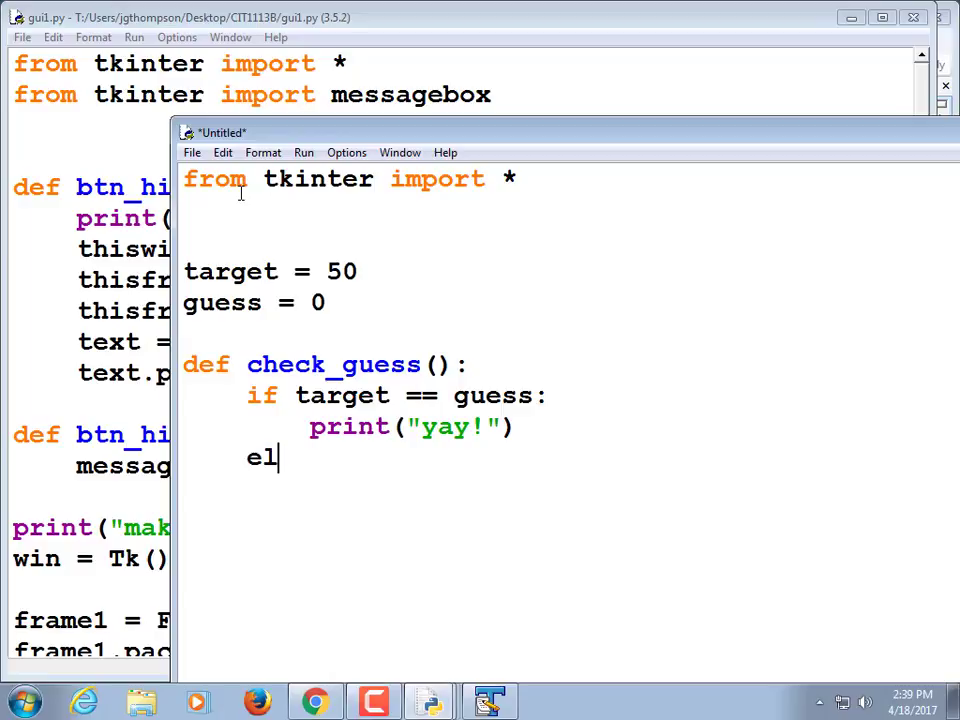
type("if targe")
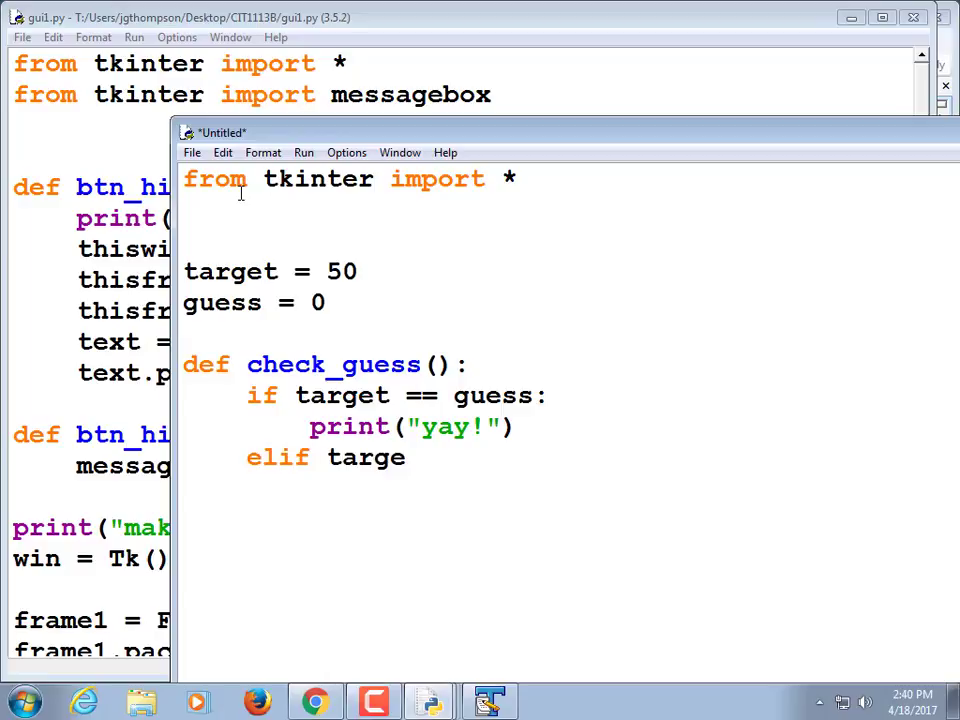
type("t < guess:")
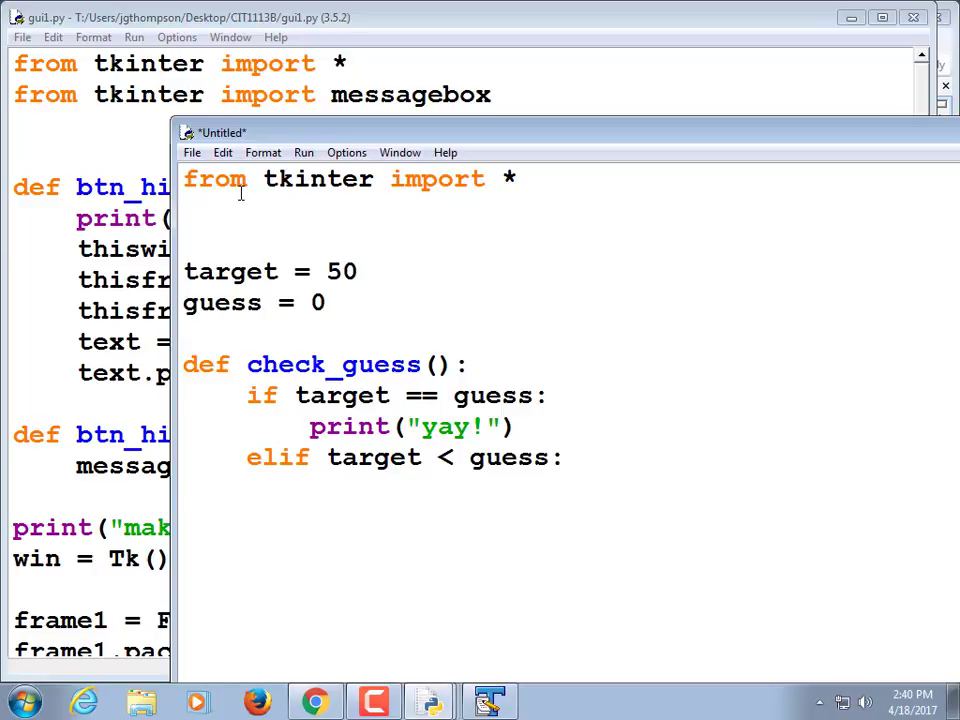
type("print(\"")
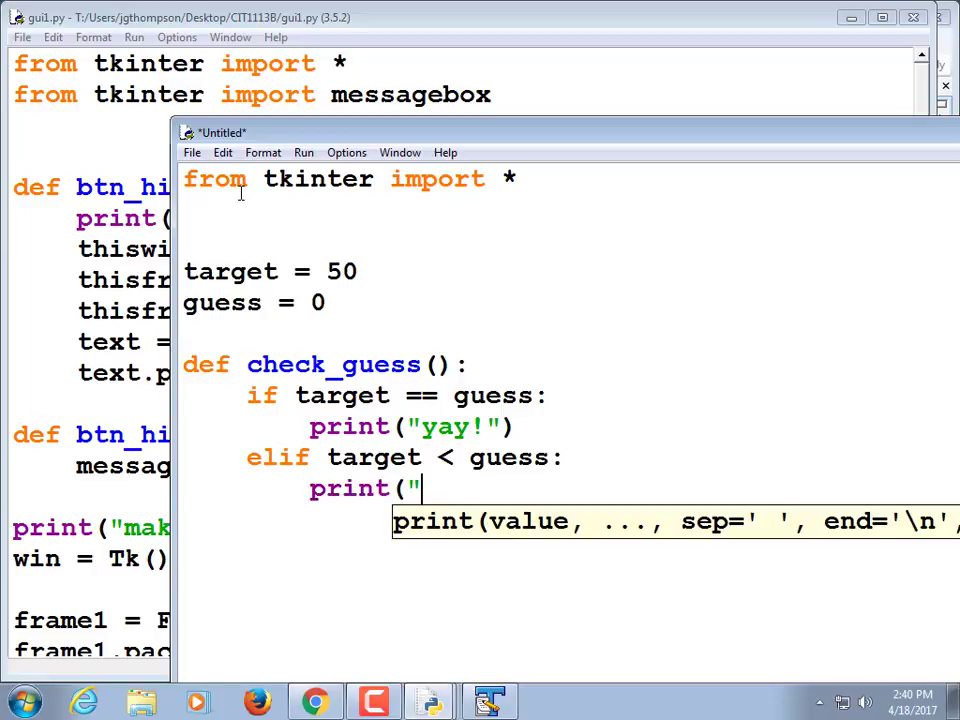
type("too high!\"")
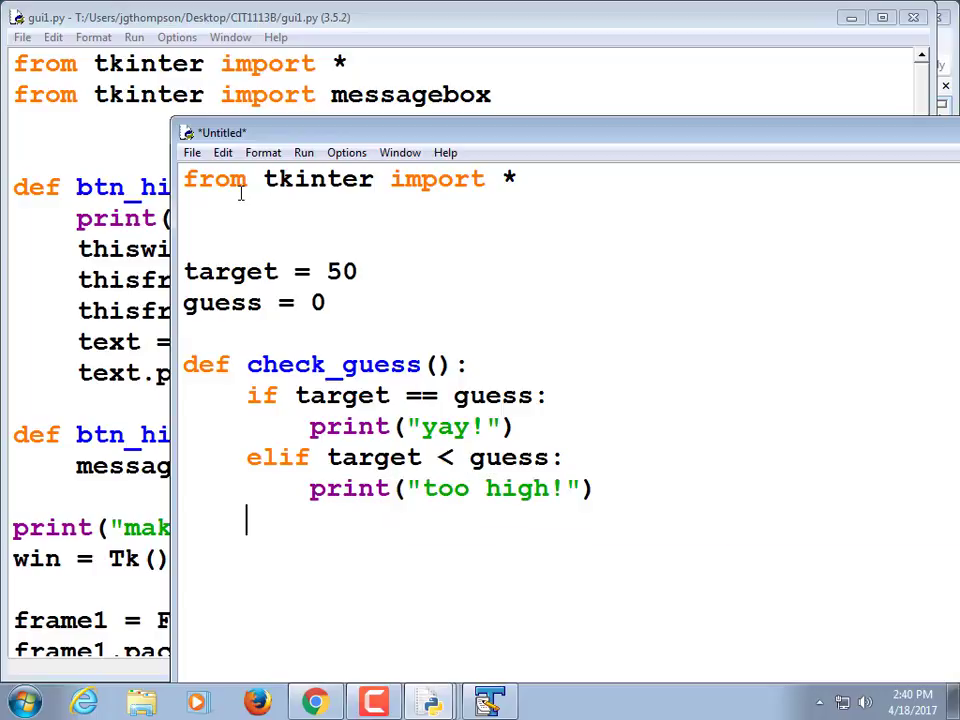
type("elif target > guess:")
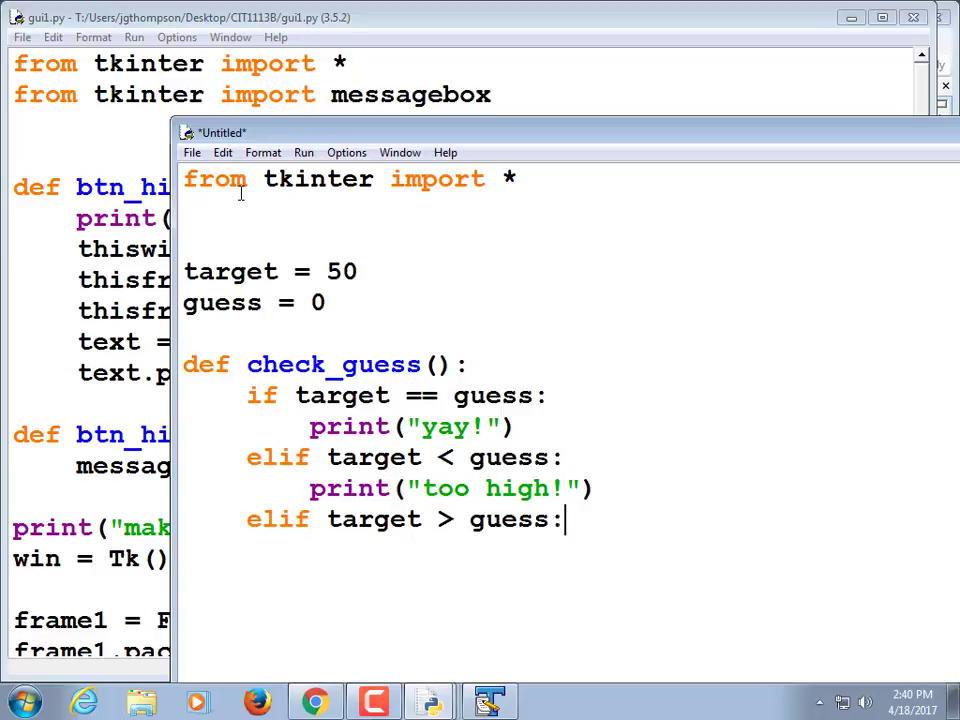
type("print(\"")
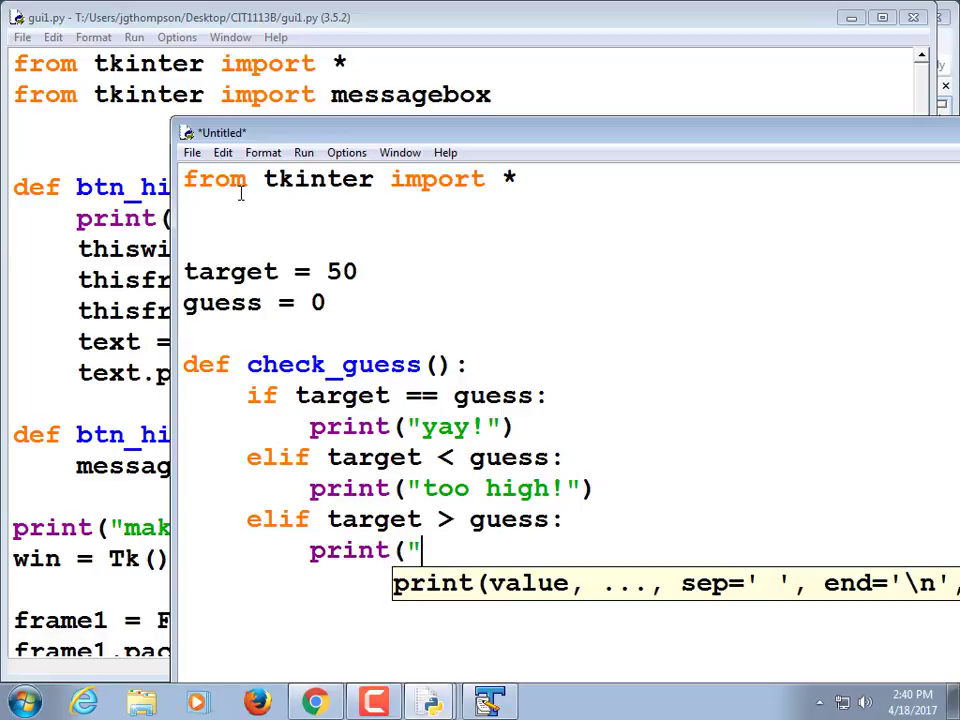
type("too low\")")
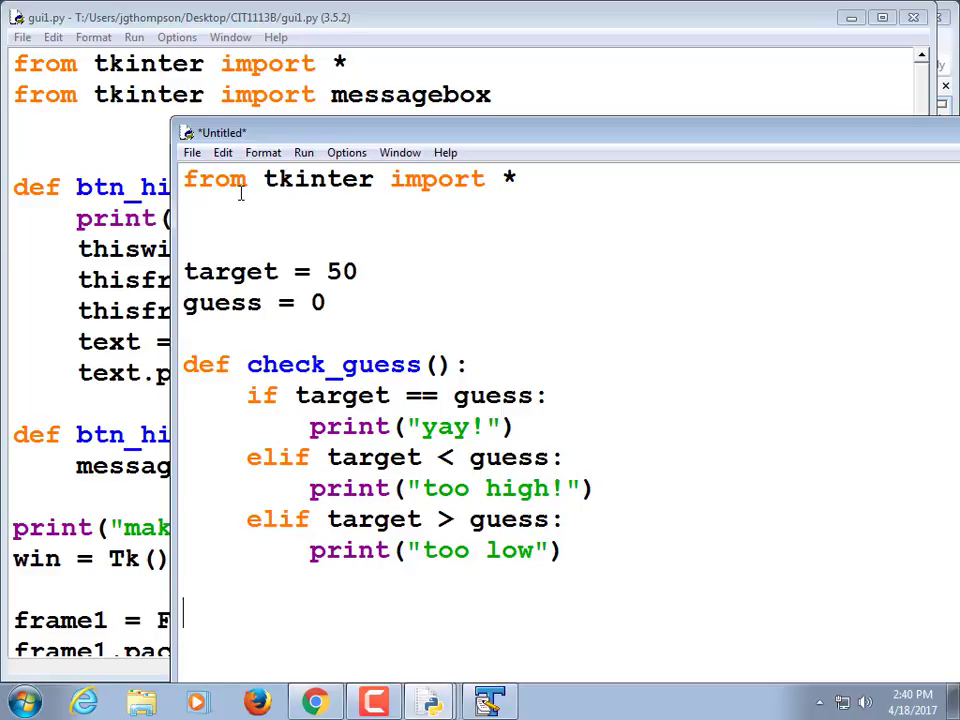
mouse_move(304, 492)
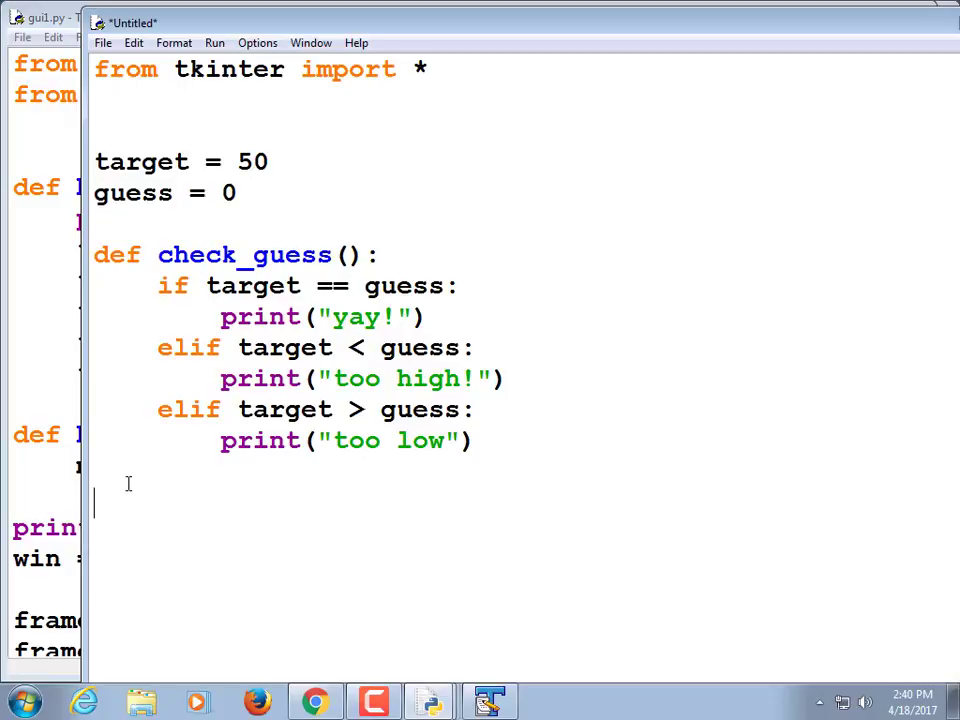
mouse_move(200, 532)
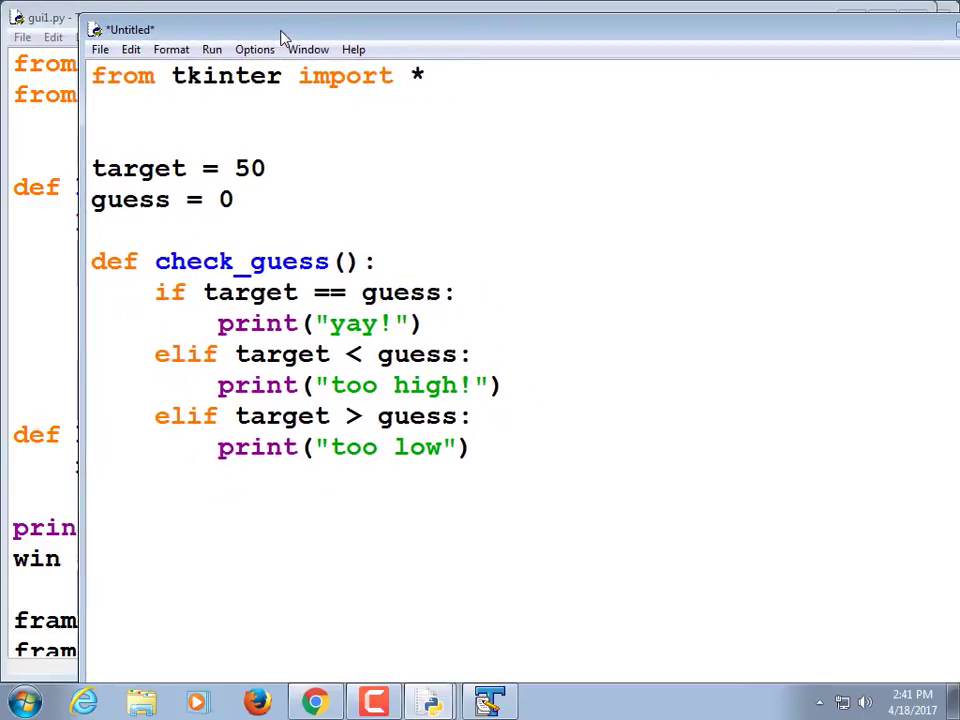
Print 'Making window', create win = Tk(), make and pack frame1, then start saving
type("print(\"")
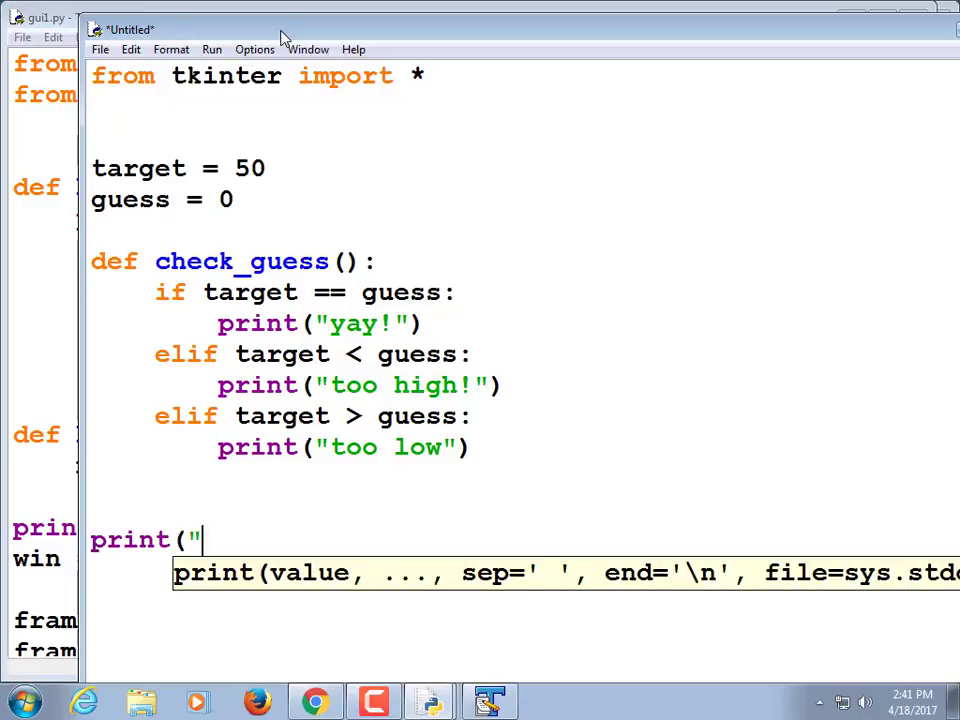
type("Making window")
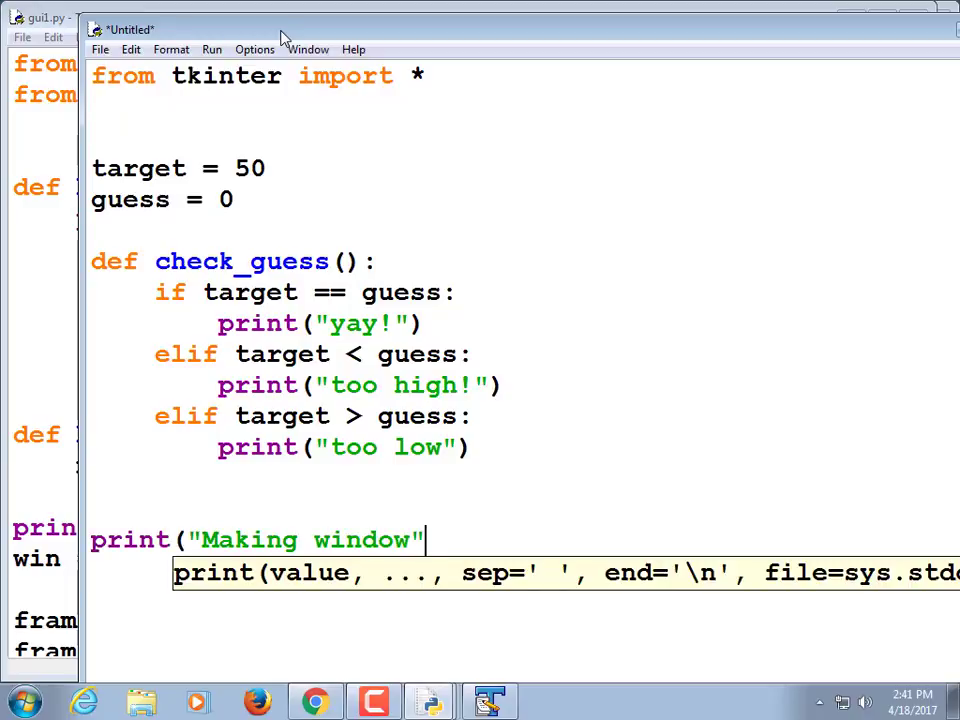
type("w")
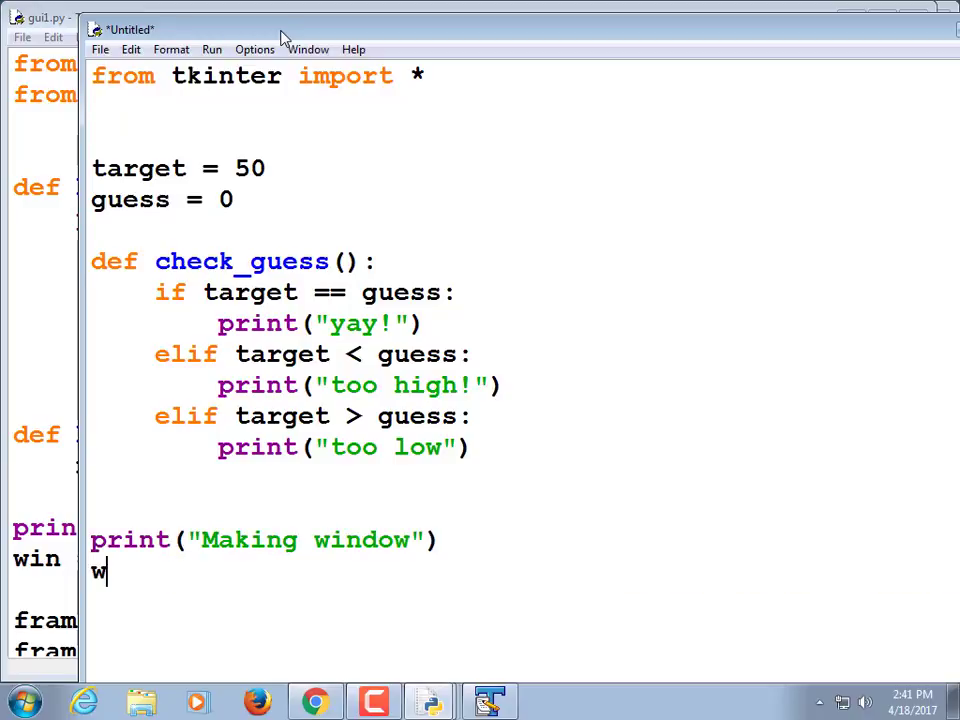
type("in = Tk()")
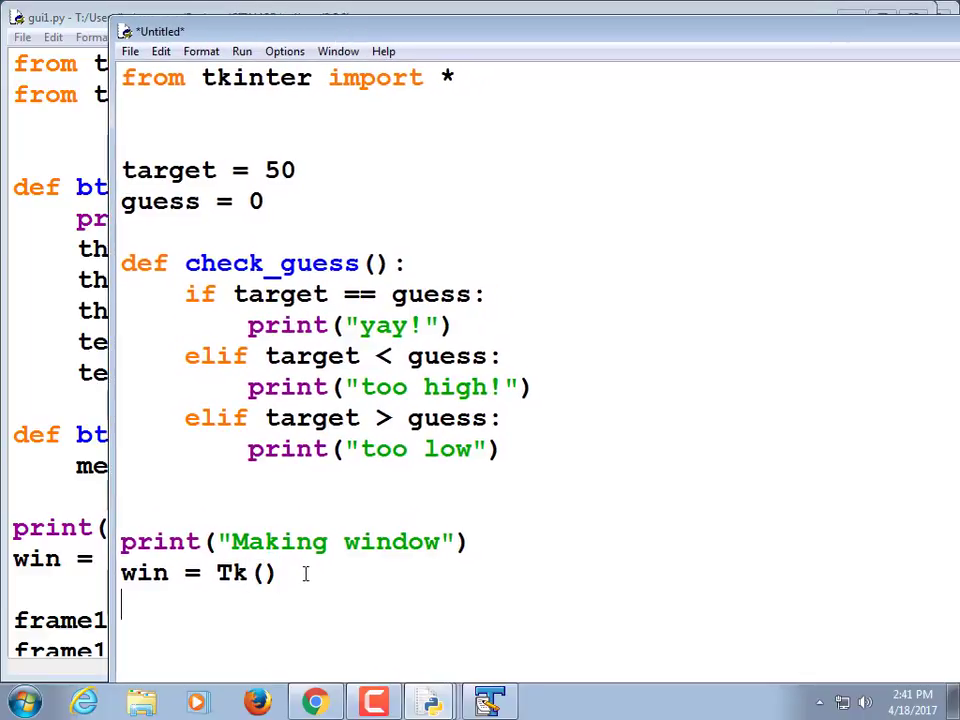
type("frame1 =")
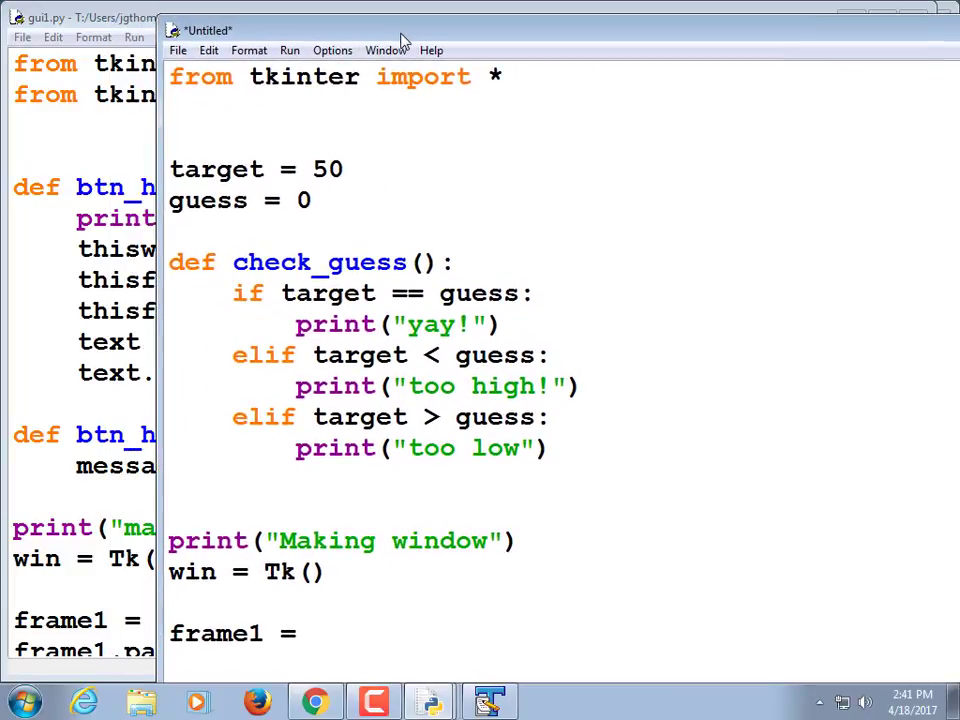
type("Frame(win")
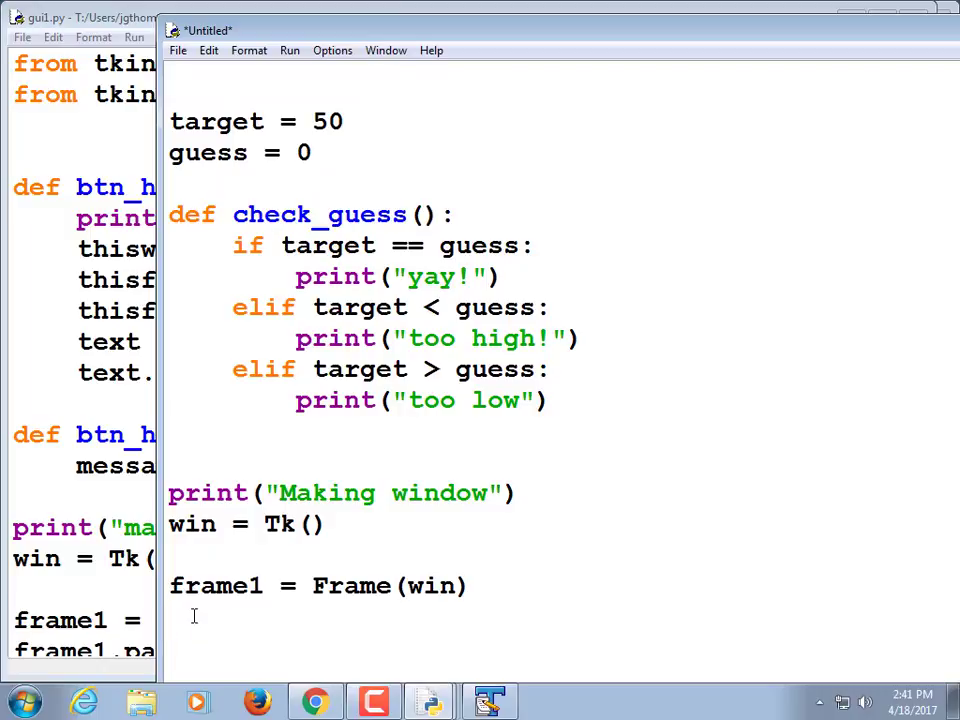
type("frame1.pack(")
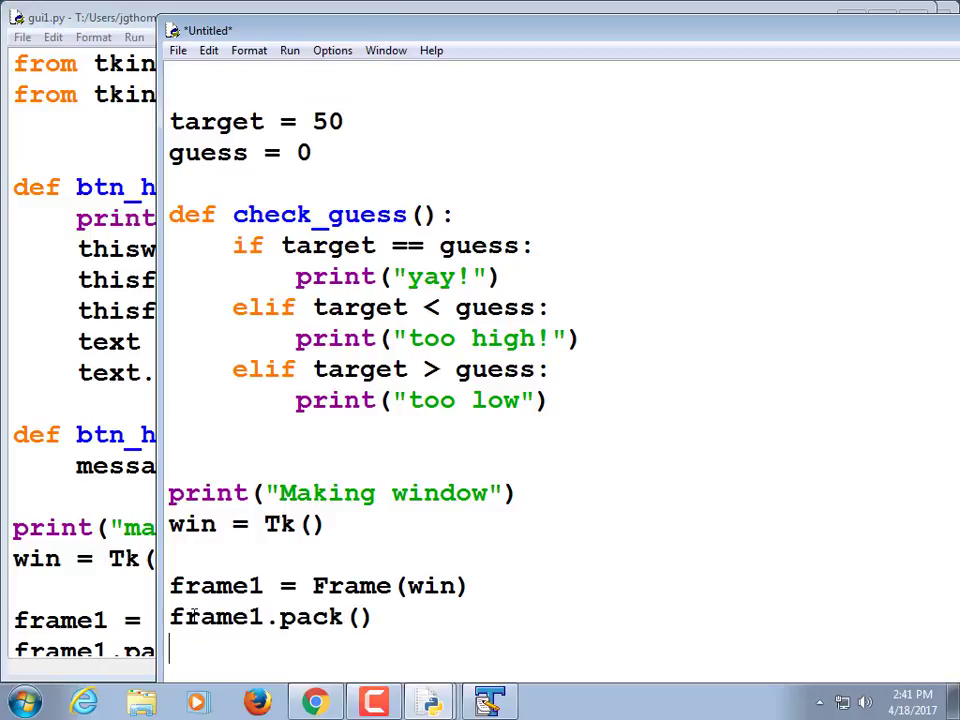
key("ctrl+s")
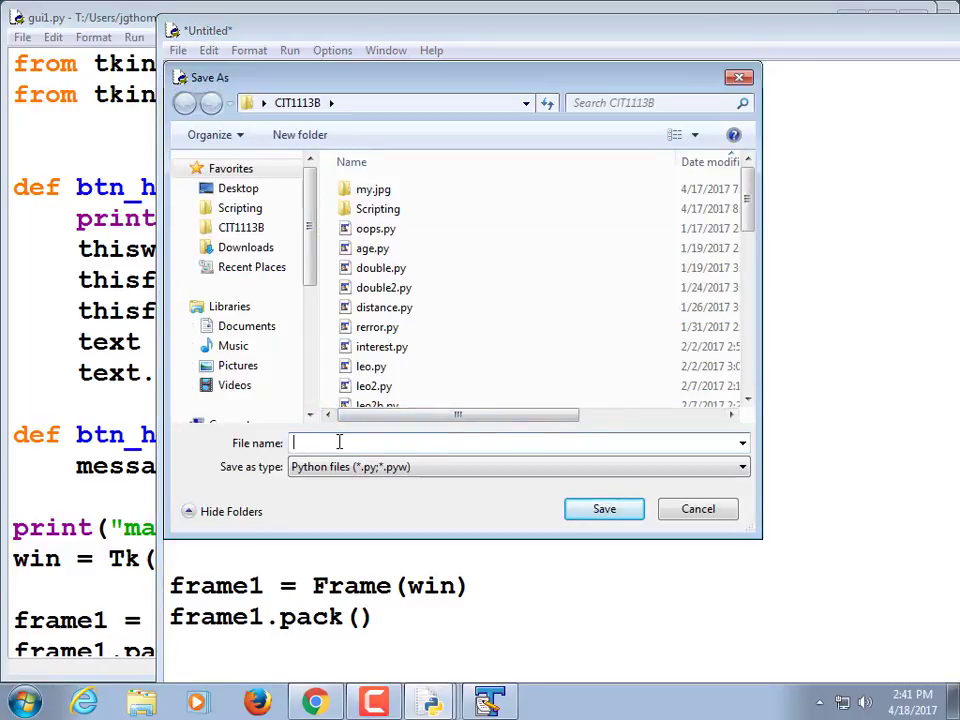
Save the script as gggui.py in the CIT1113B folder and run it
type("gggui.py")
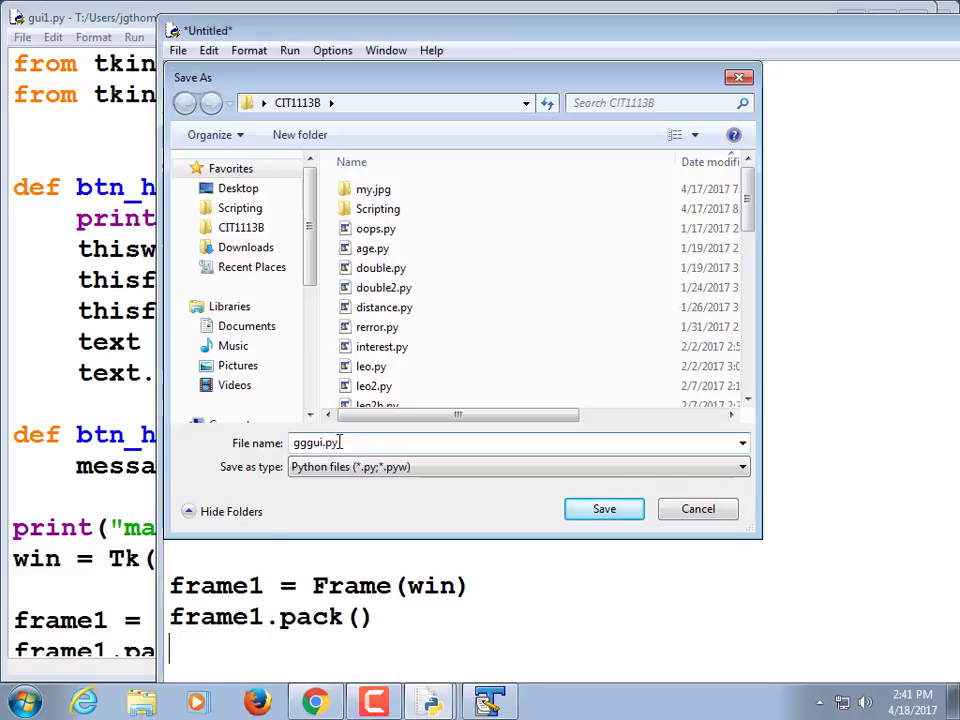
left_click(604, 510)
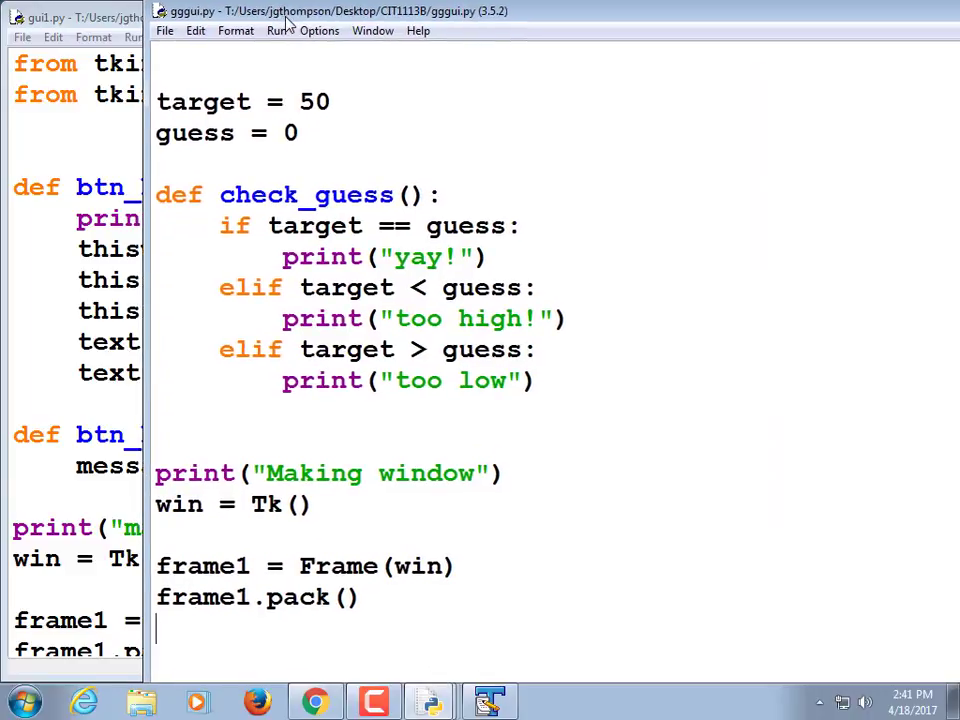
left_click(276, 32)
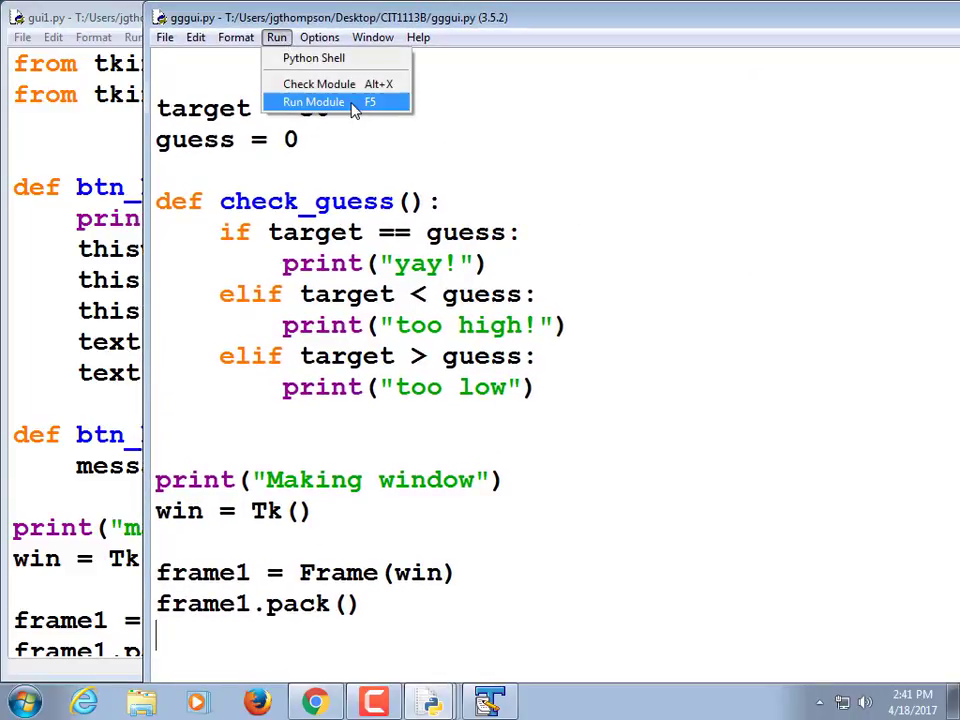
left_click(314, 102)
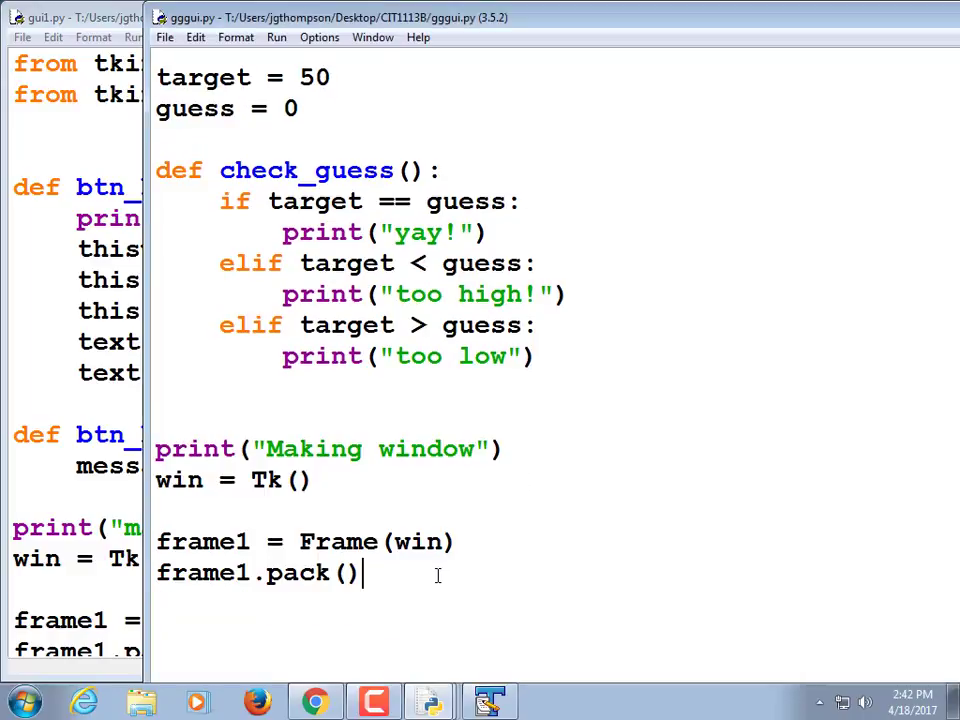
Add a new line after frame1.pack() and review GUIA.py's frame and button layout in TextPad
key("enter")
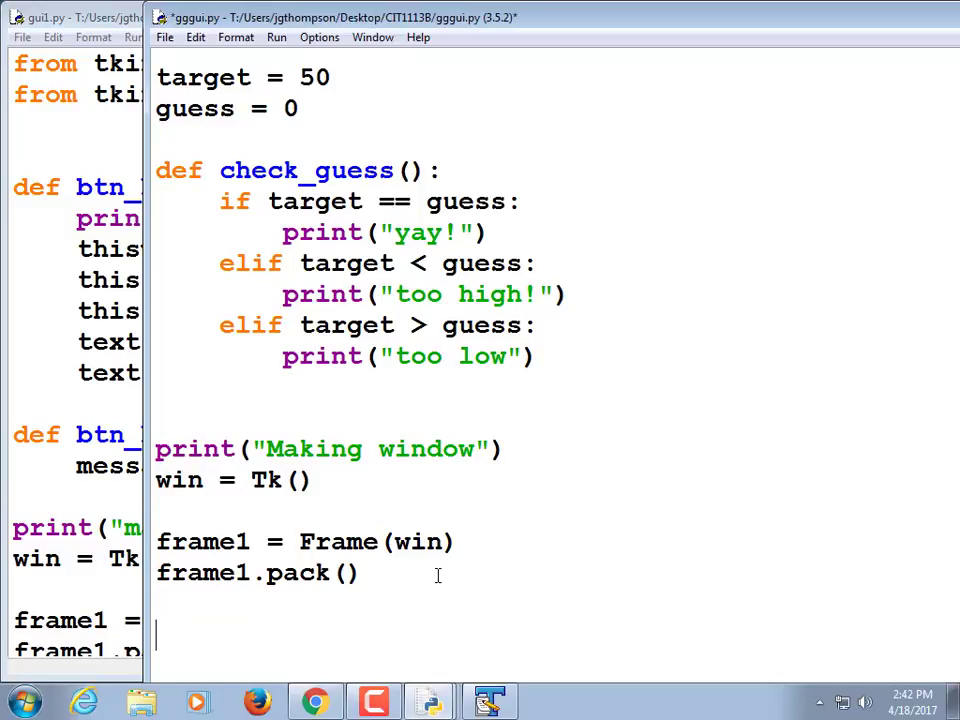
mouse_move(488, 700)
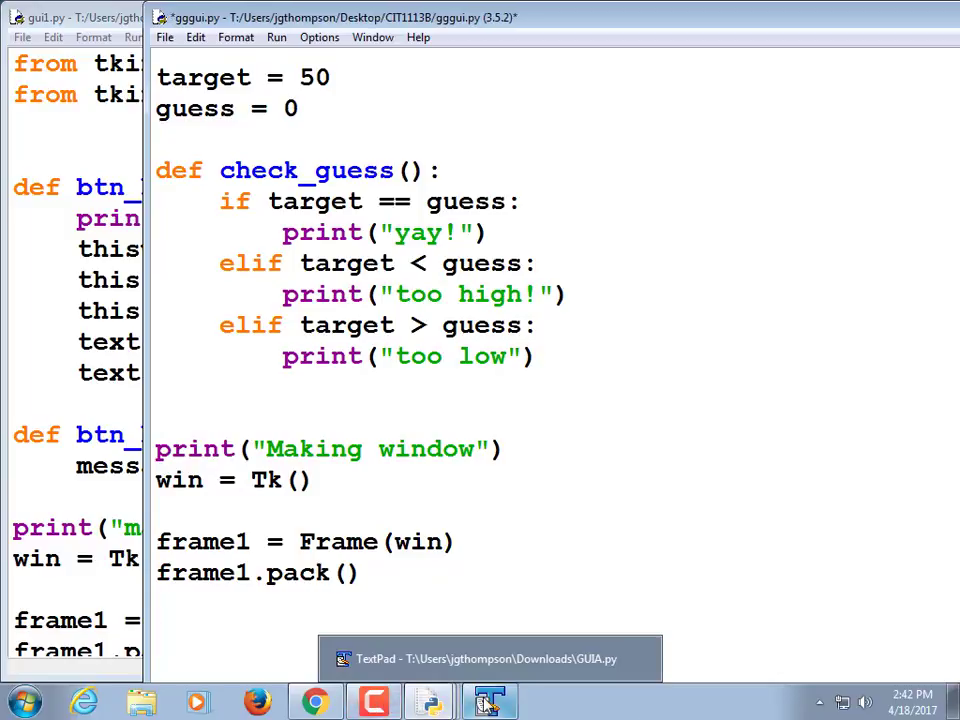
left_click(488, 700)
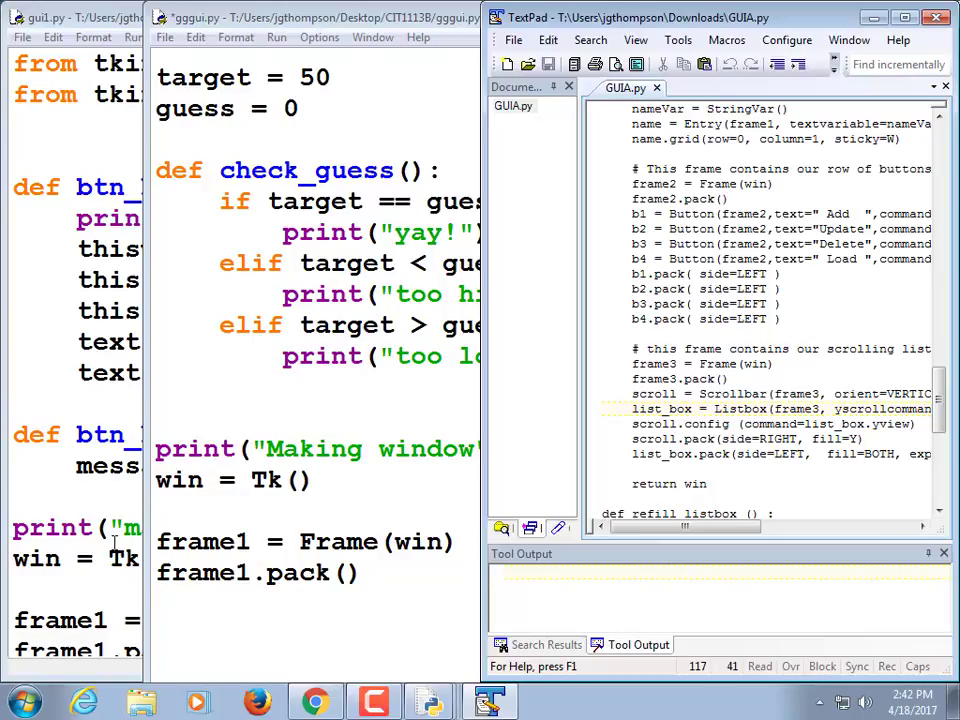
mouse_move(598, 368)
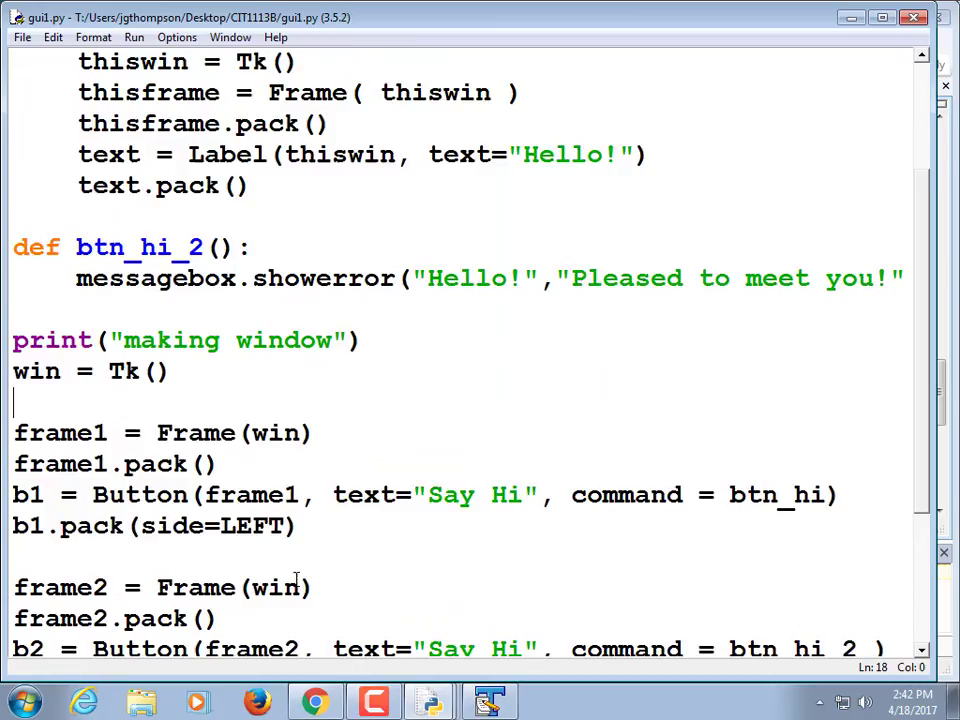
scroll("down", 3)
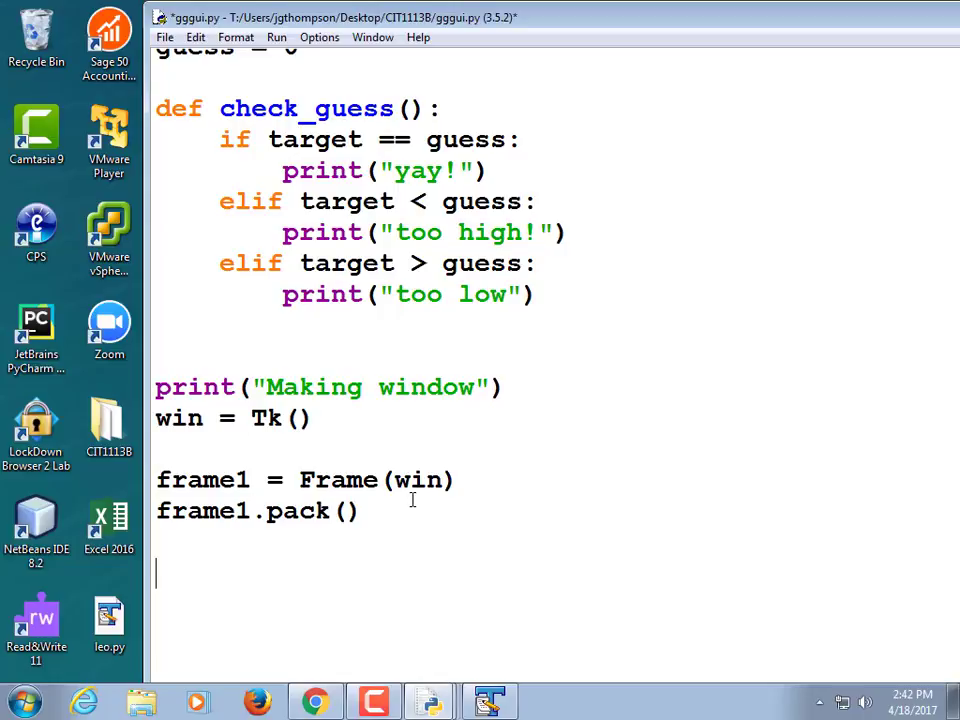
Create gtext = StringVar() below frame1.pack()
type("gte")
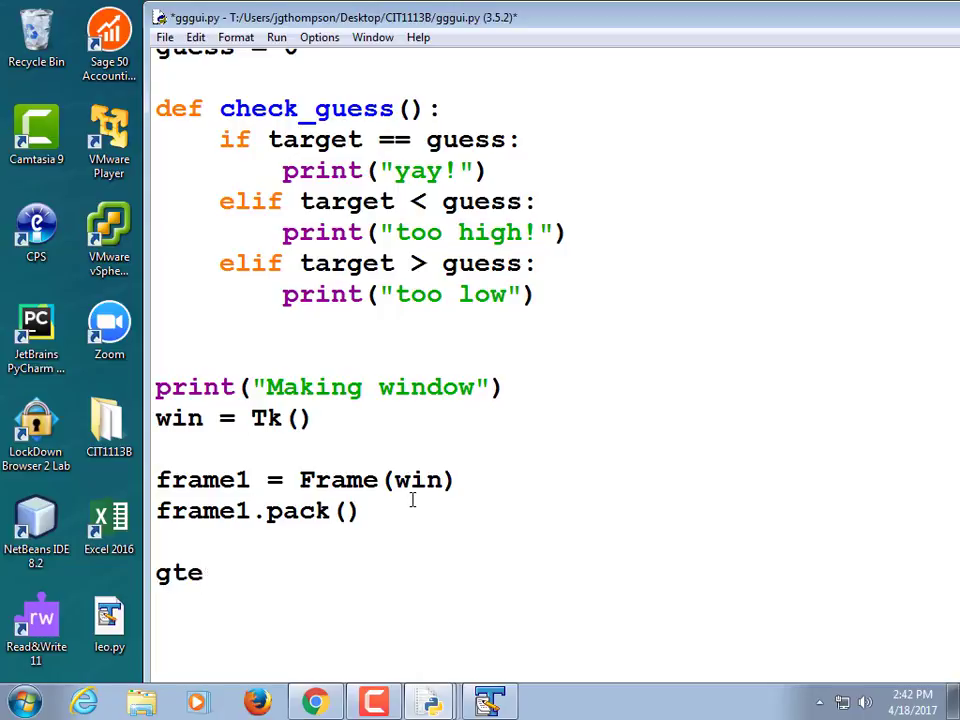
type("xt")
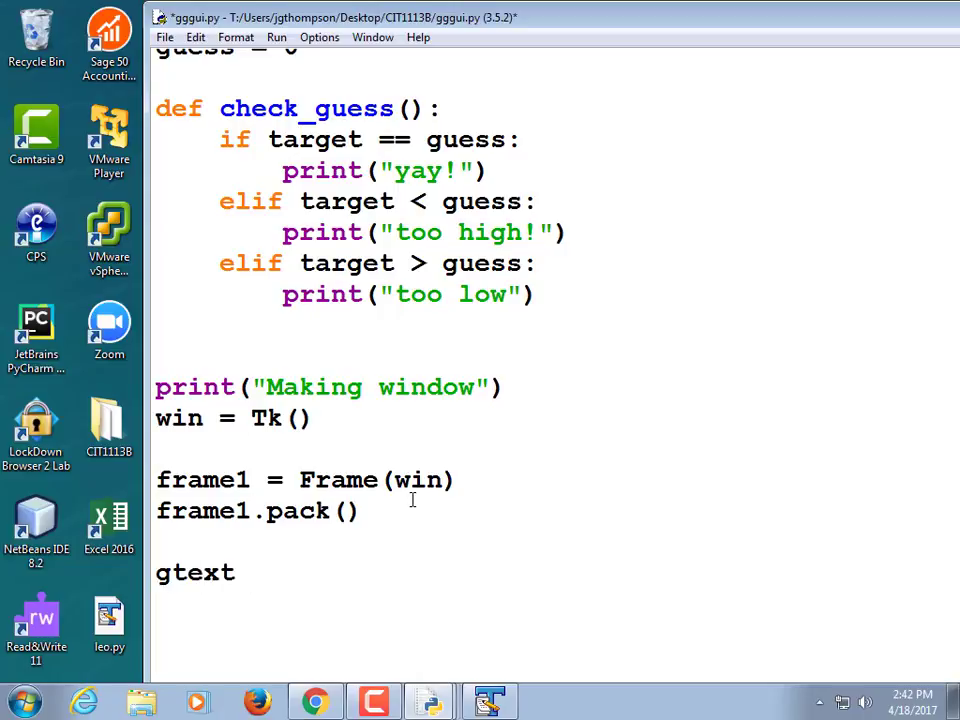
type("= StringVar")
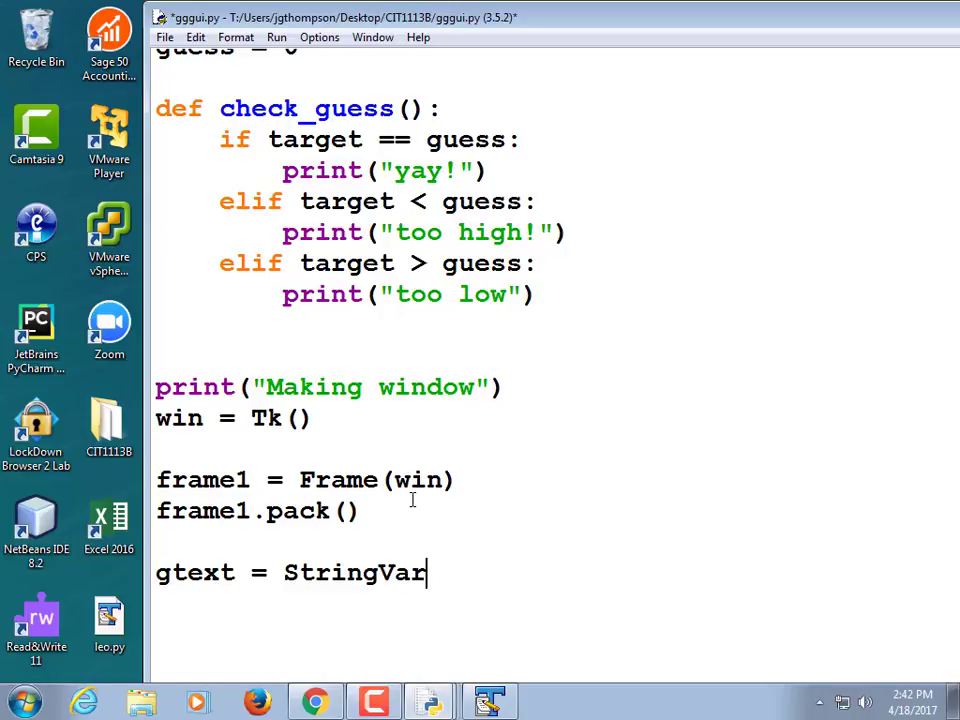
type("()")
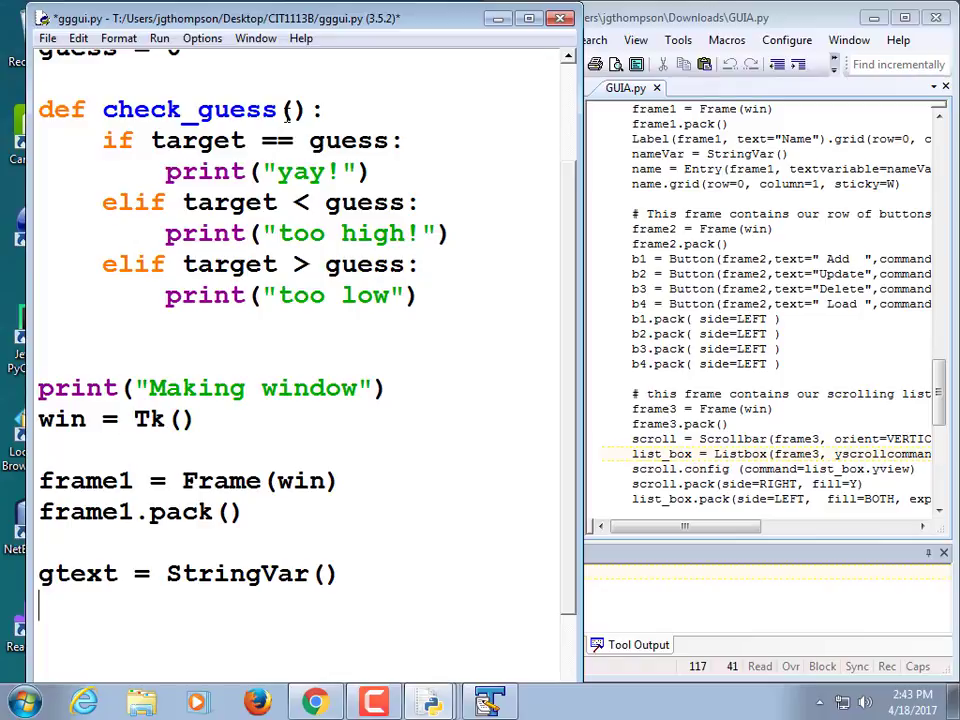
Create gentry = Entry(frame1, textvariable=gtext)
type("gfield")
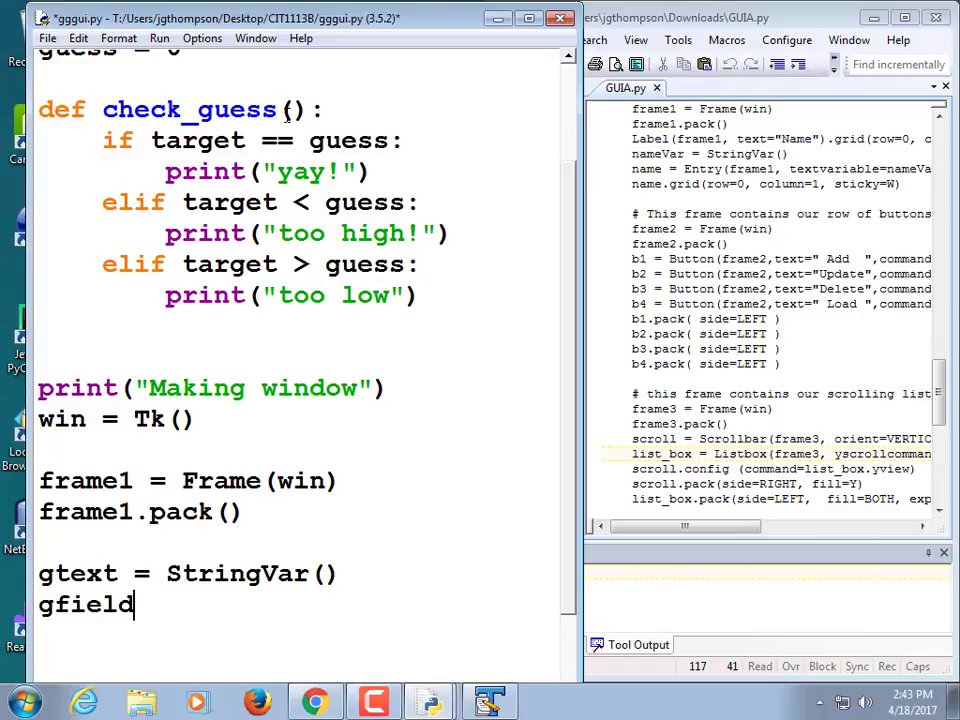
type("\" \"")
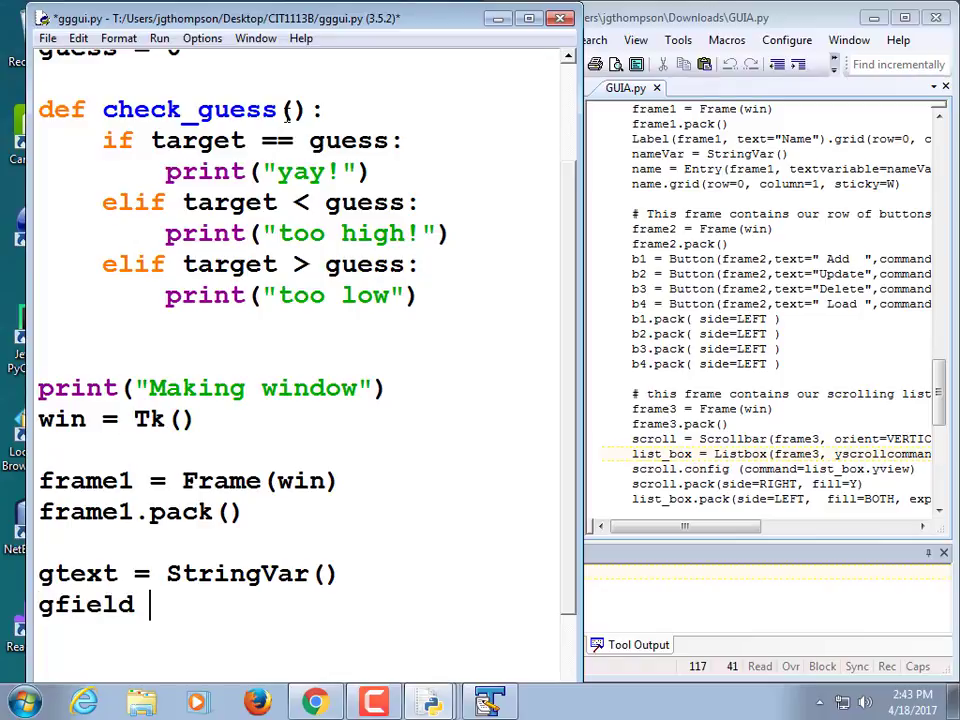
type("=")
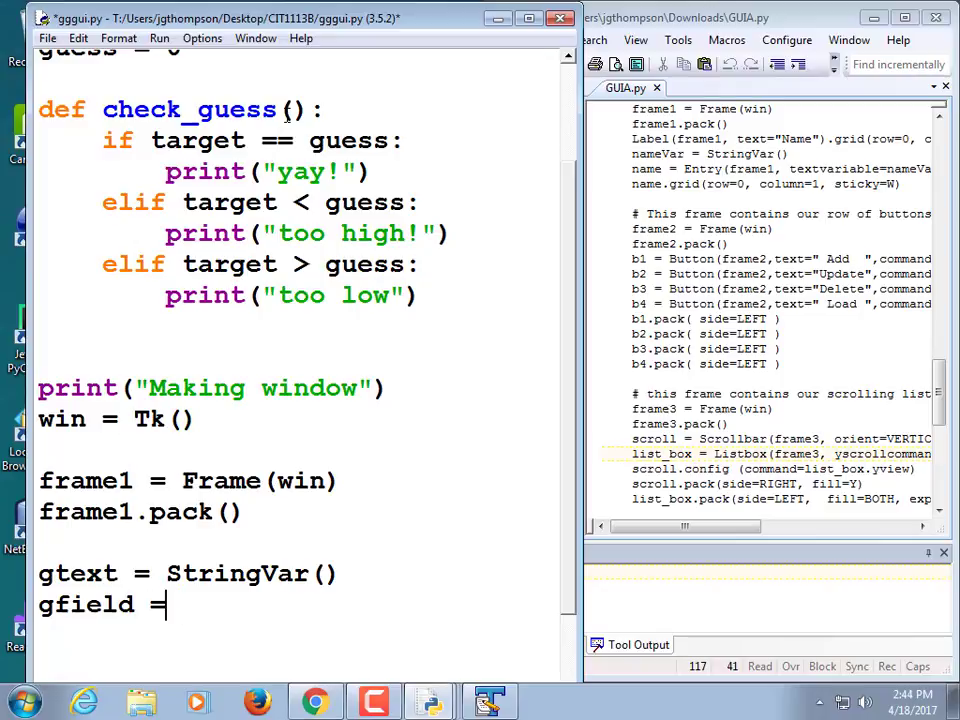
type("gentry")
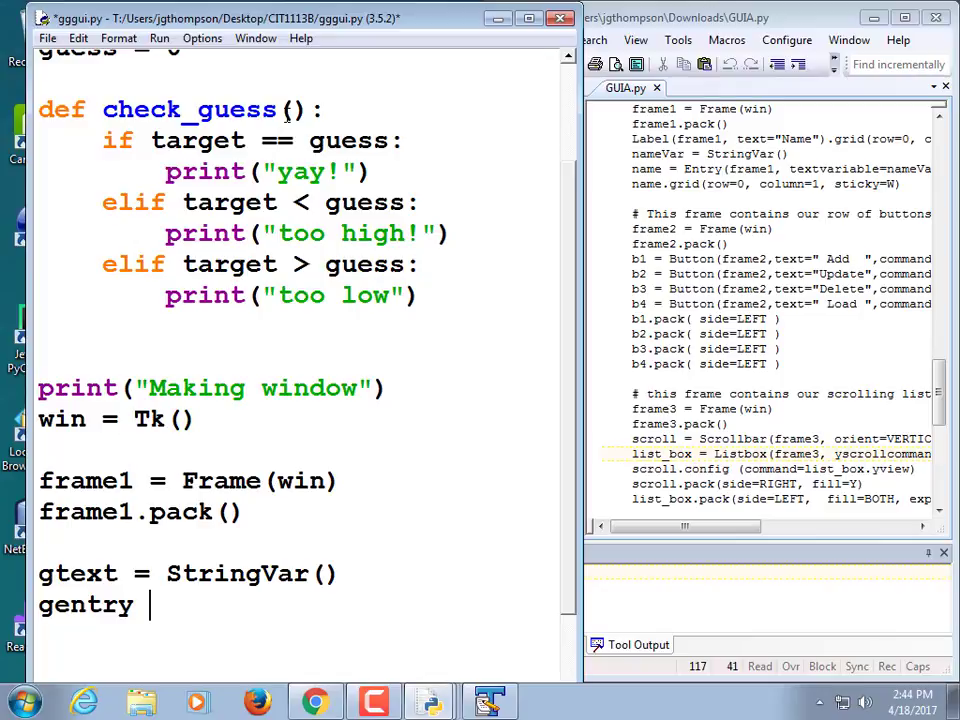
type("= Entry(f")
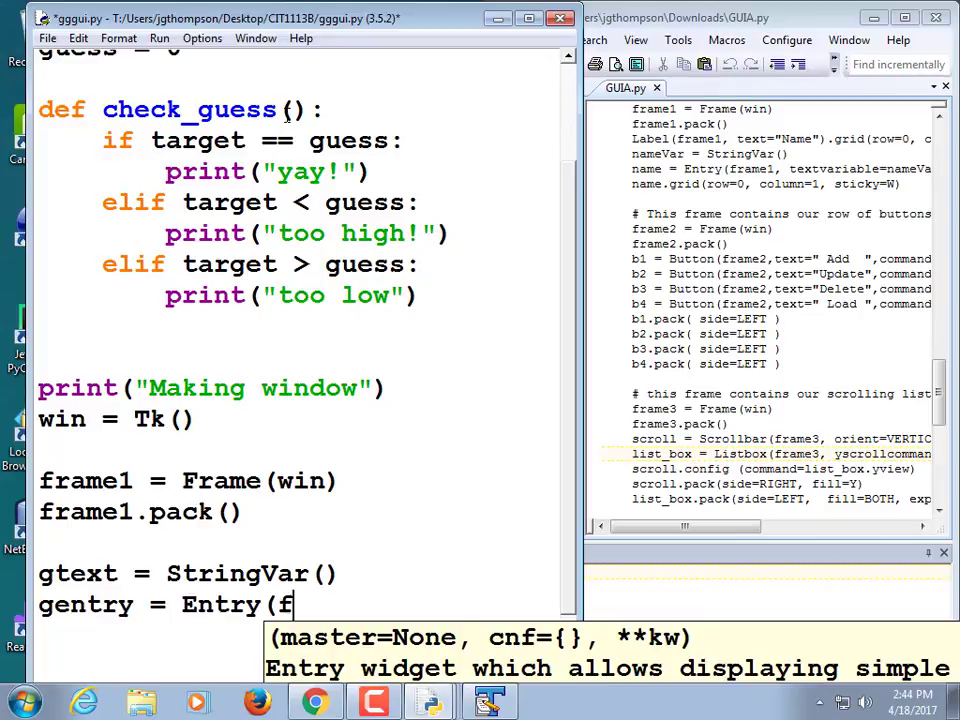
type("rame1, textvariable")
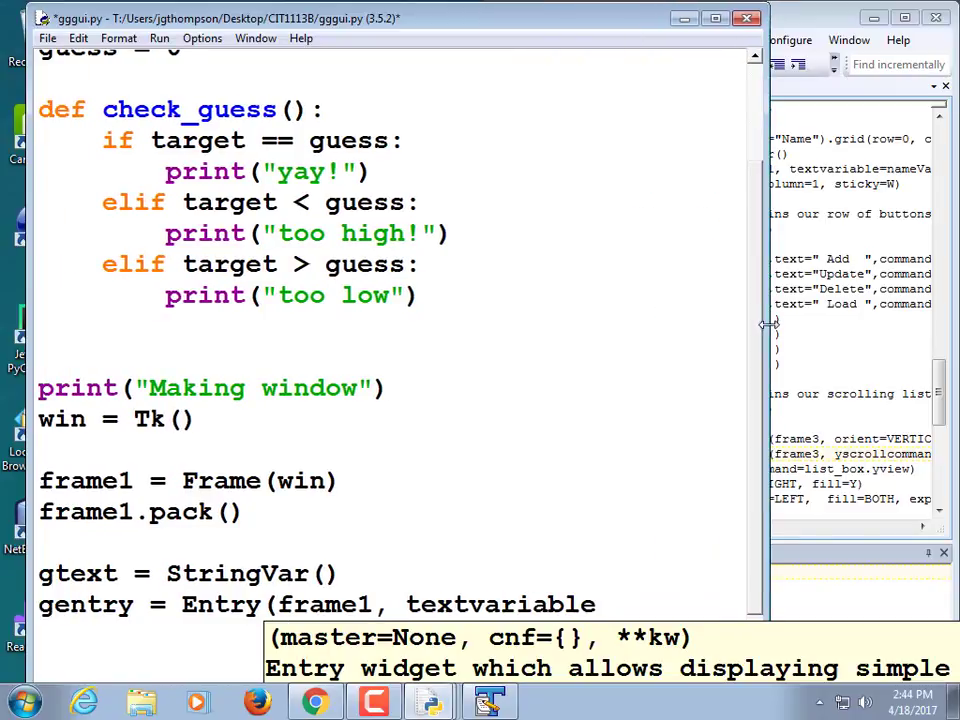
scroll("down", 3)
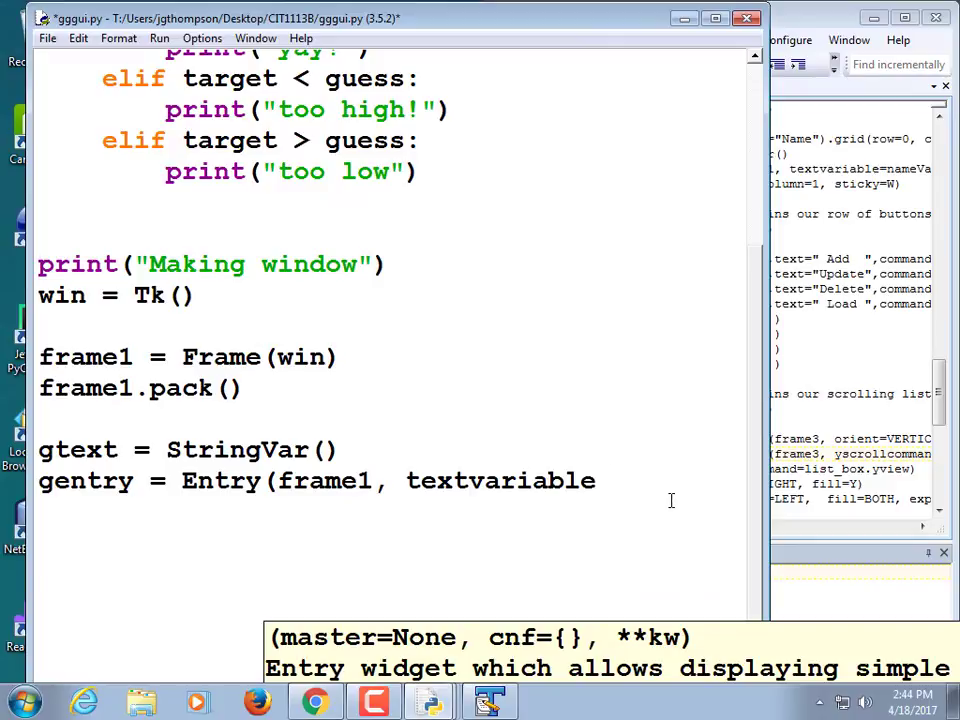
type("=gtext")
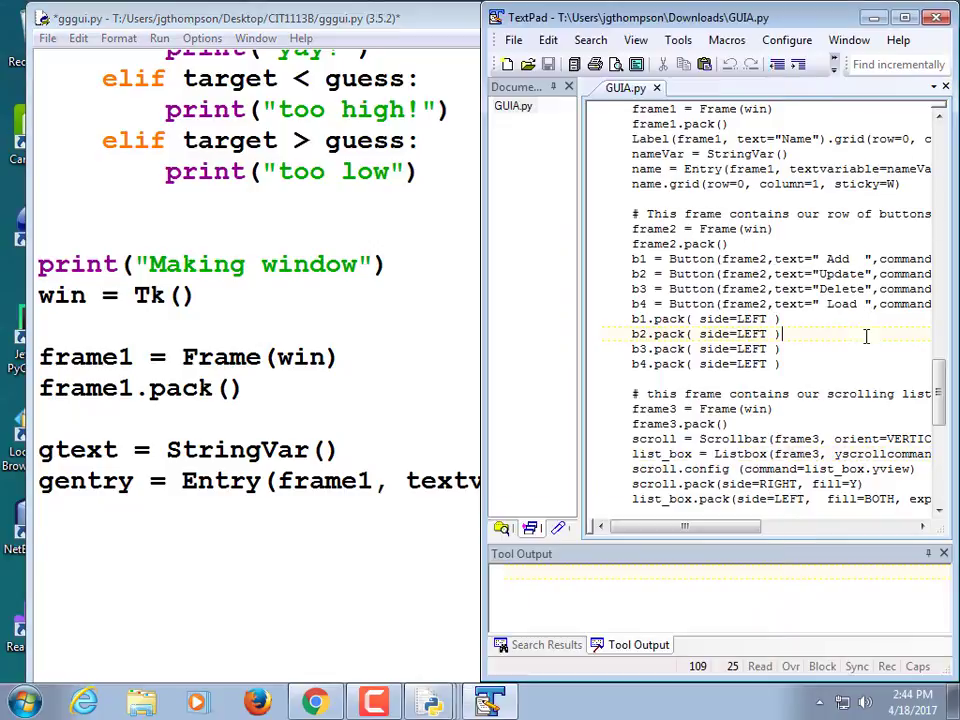
left_click_drag(660, 528, 730, 528)
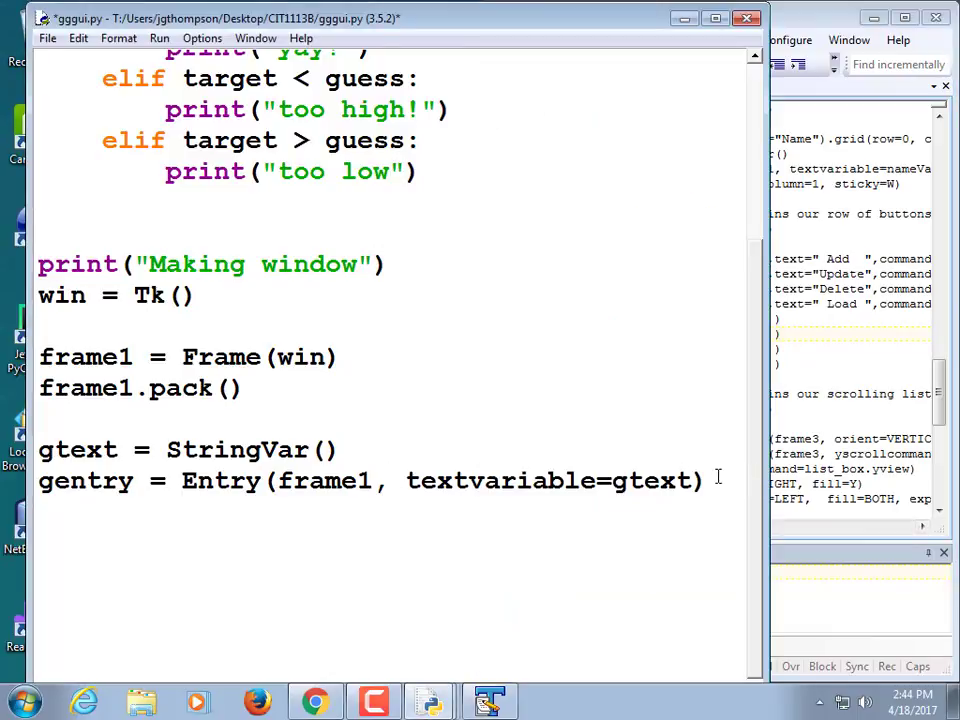
Pack the entry with gentry.pack()
type("g.")
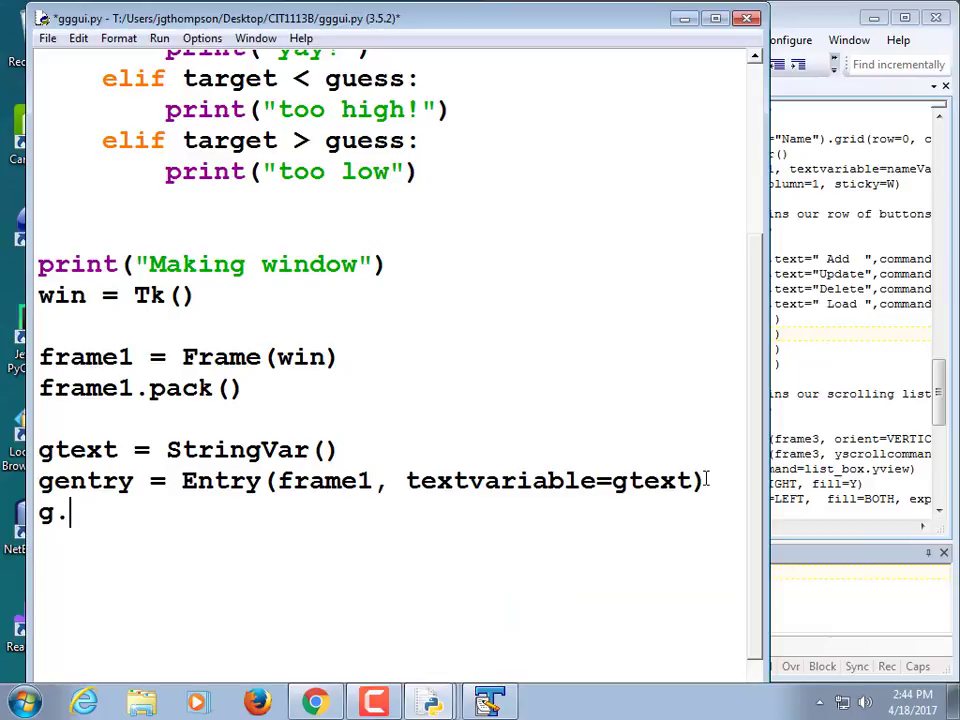
key("BackSpace")
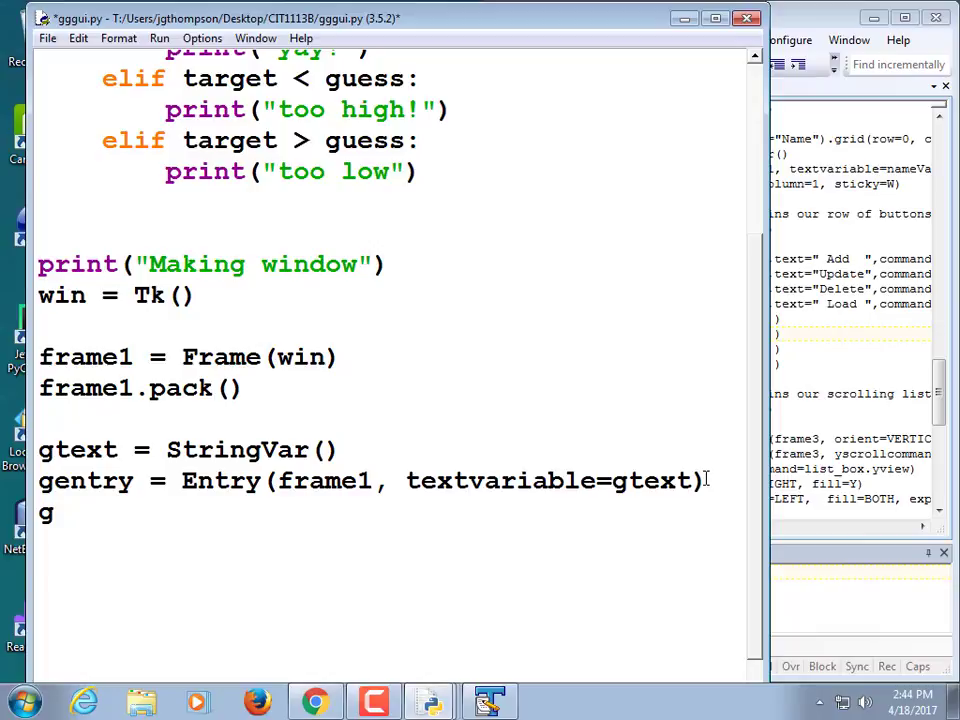
type("entry")
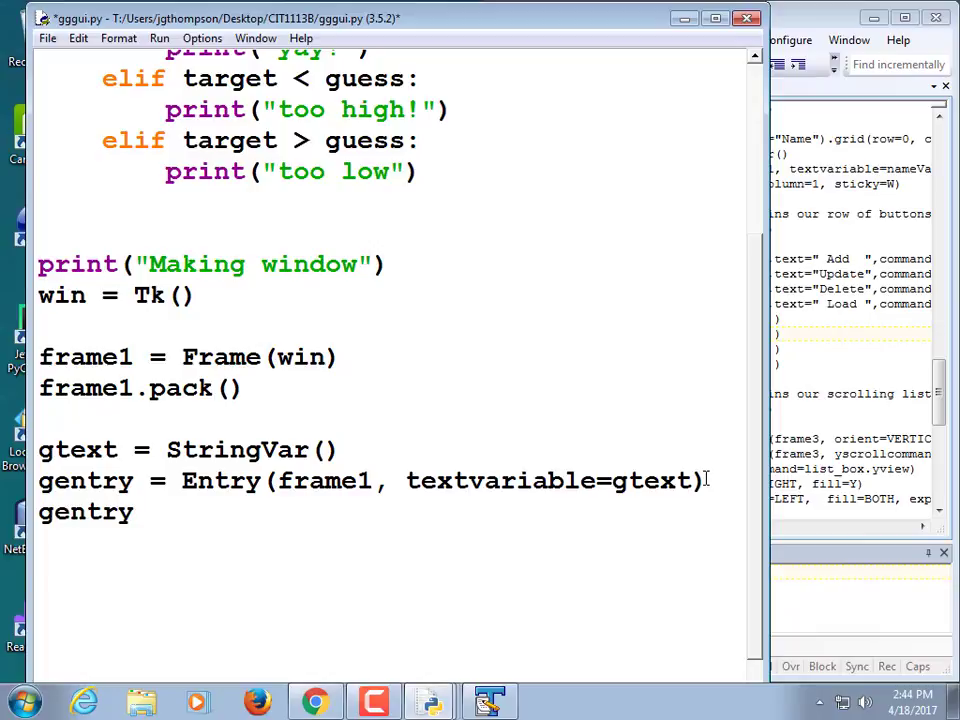
type(".pack()")
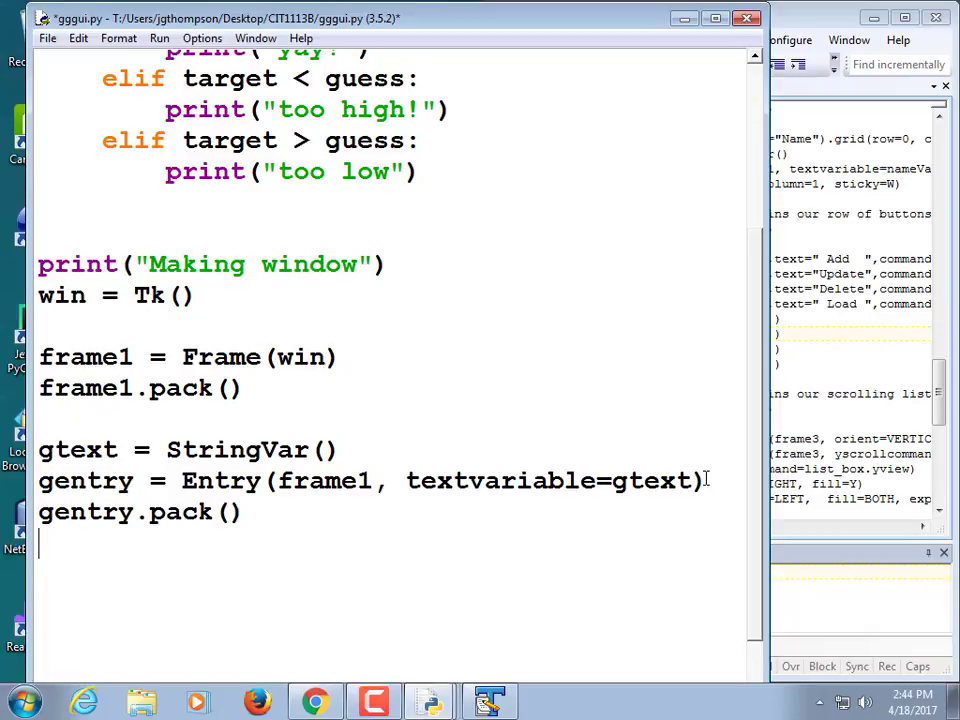
left_click(160, 38)
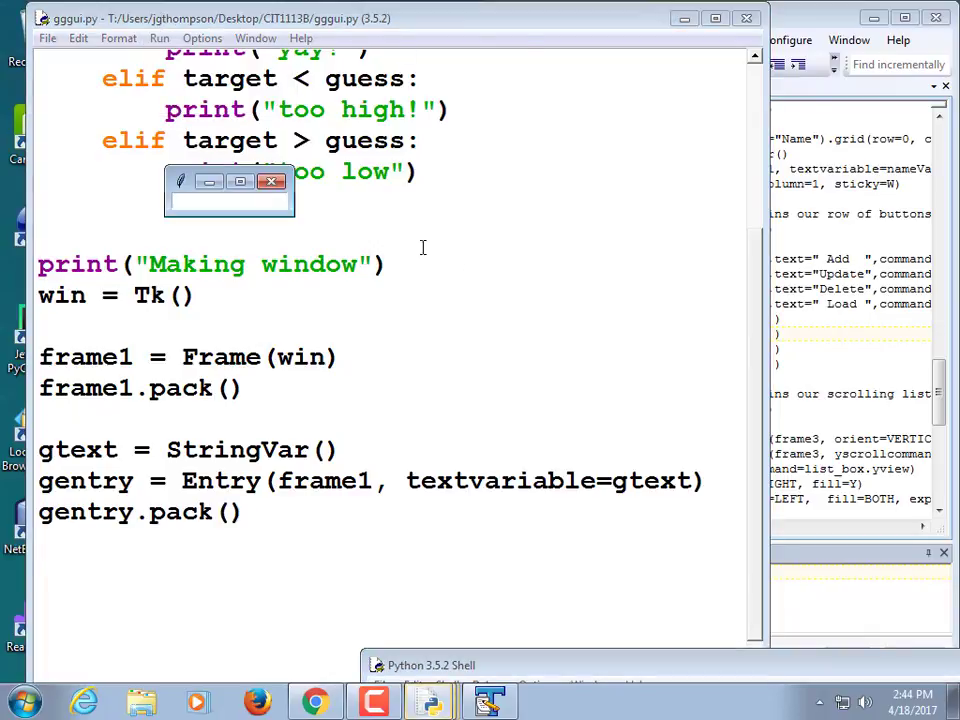
type("dfdfdfdsfsdfdsf")
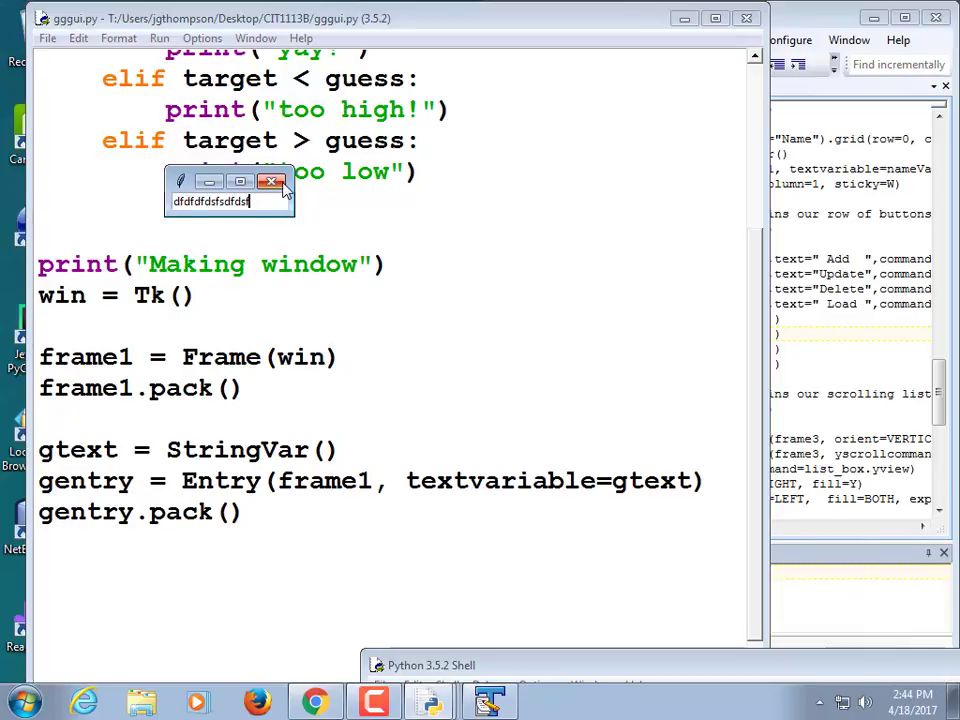
left_click(272, 180)
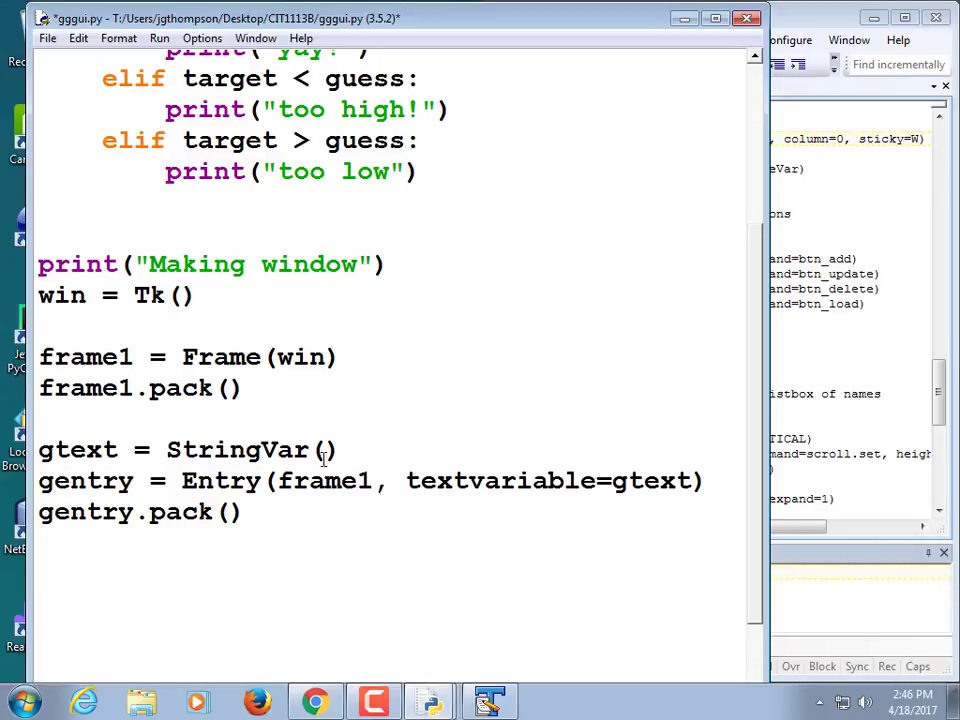
Create frame2 = Frame(win) and pack it below the entry code
type("f")
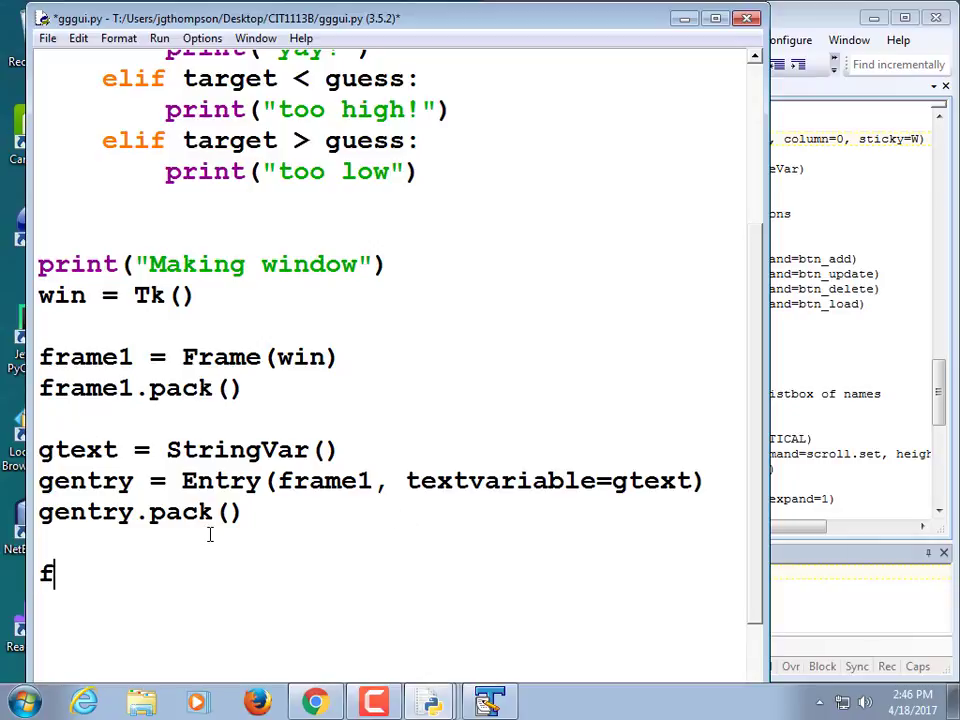
type("rame2 = Fram")
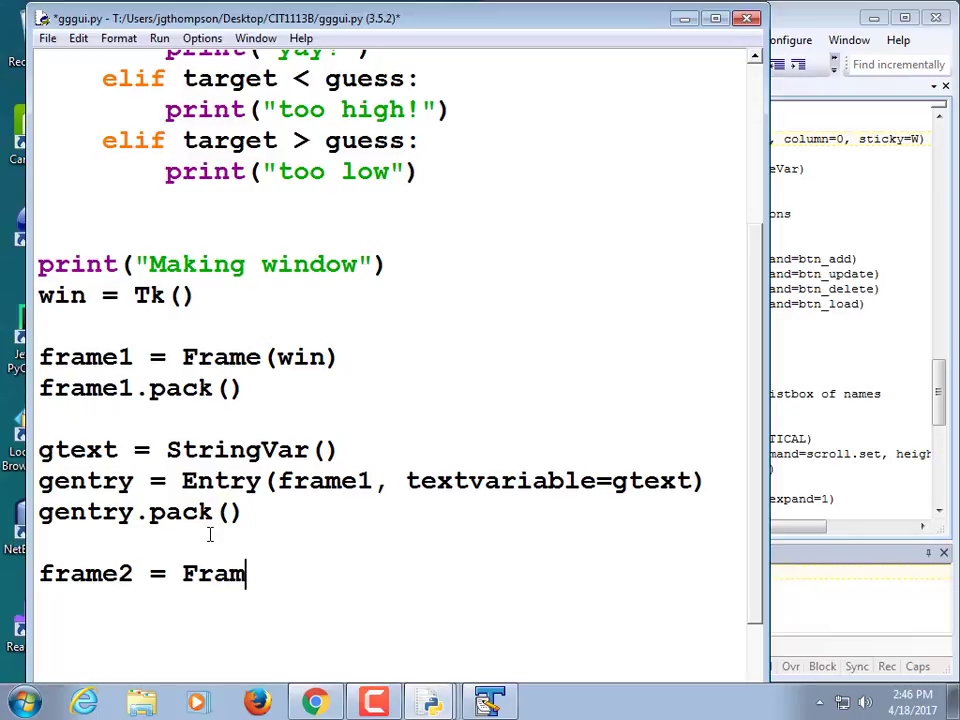
type("e(win)")
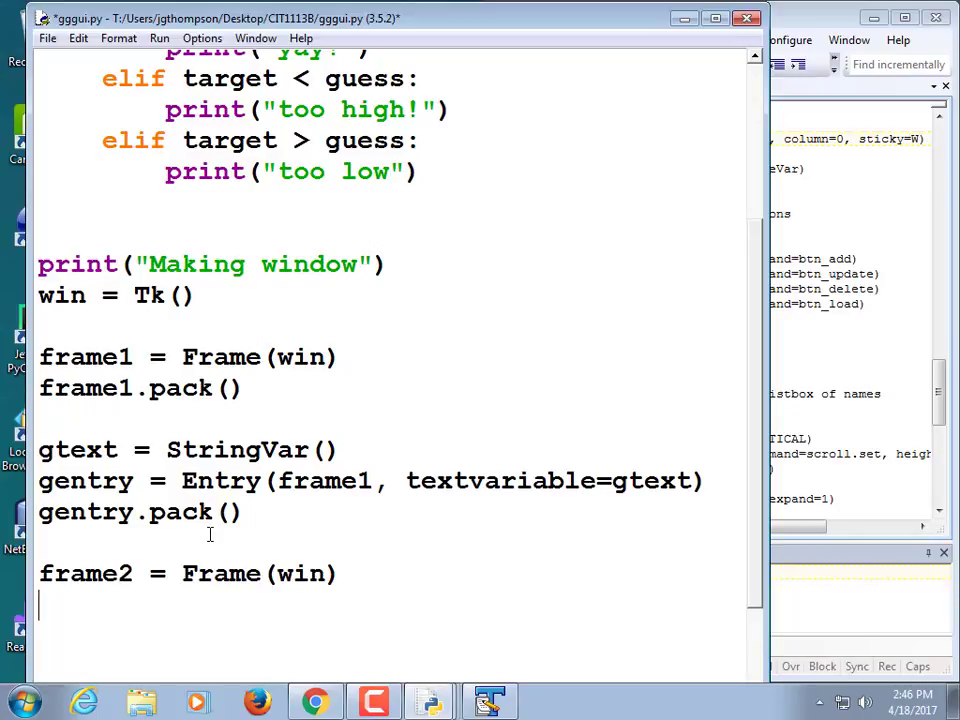
type("frame2.")
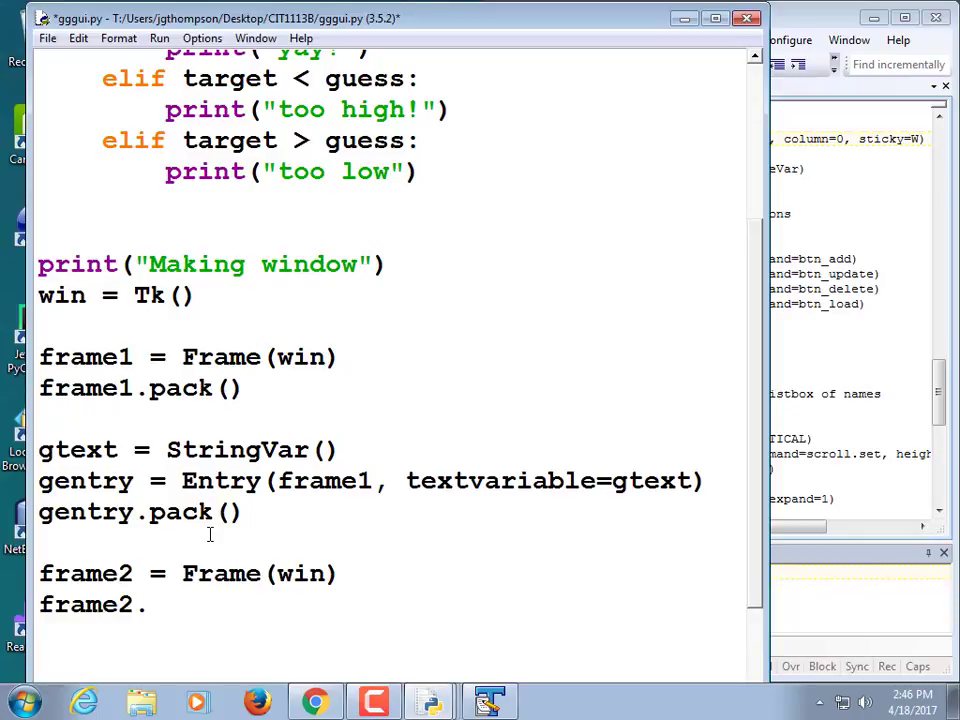
type("pack")
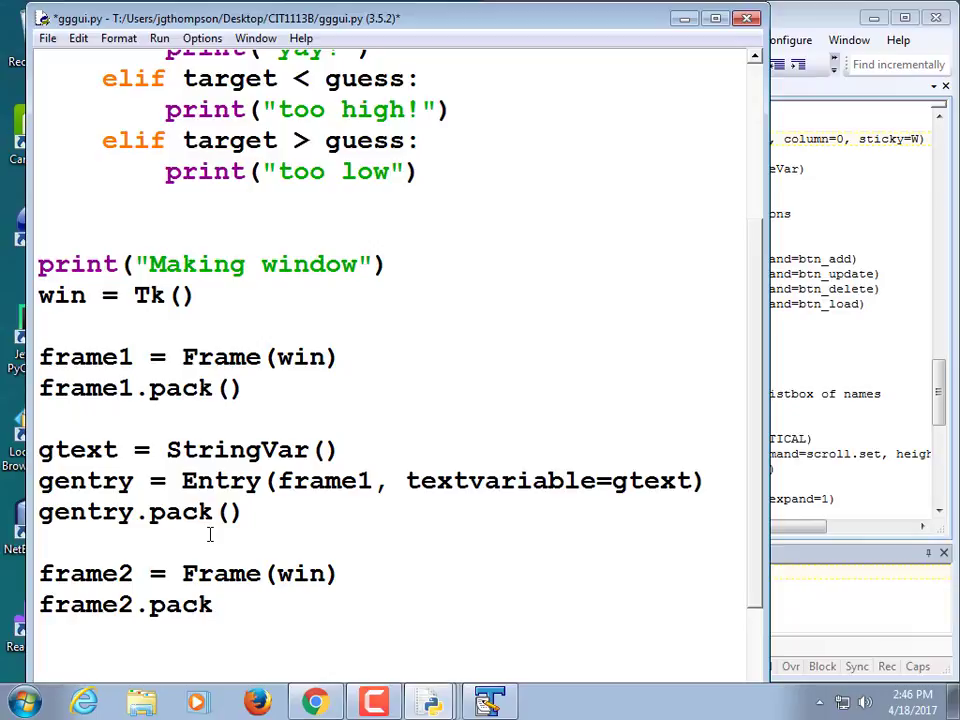
type("()")
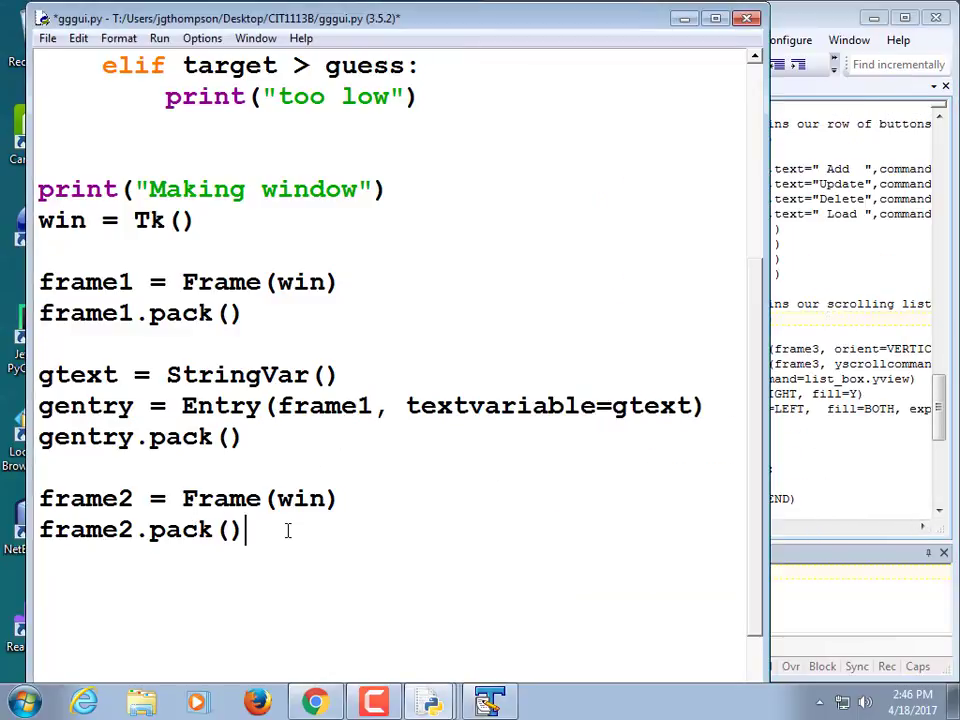
Write button = Button(frame2, text="Guess" after dropping the first-typed bguess name
type("bgu")
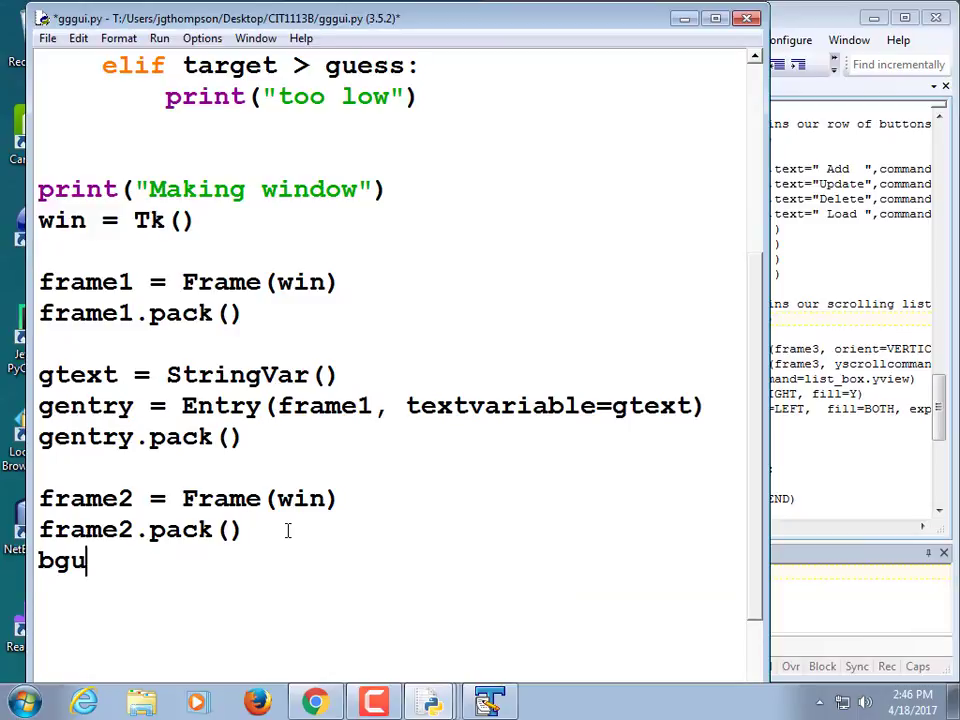
type("ess")
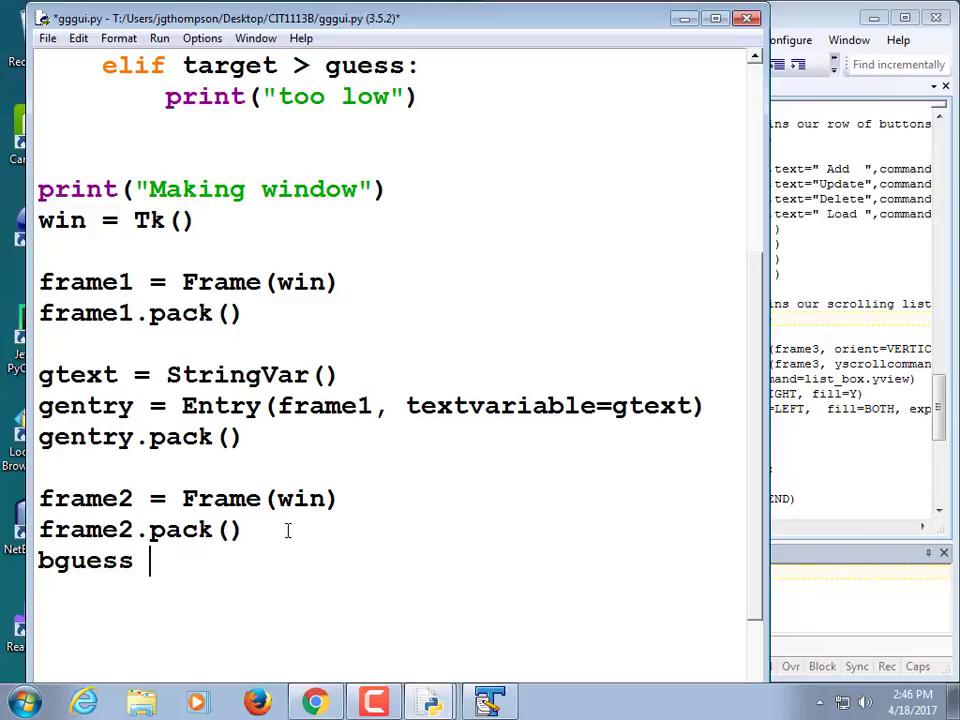
key("Backspace")
type("g")
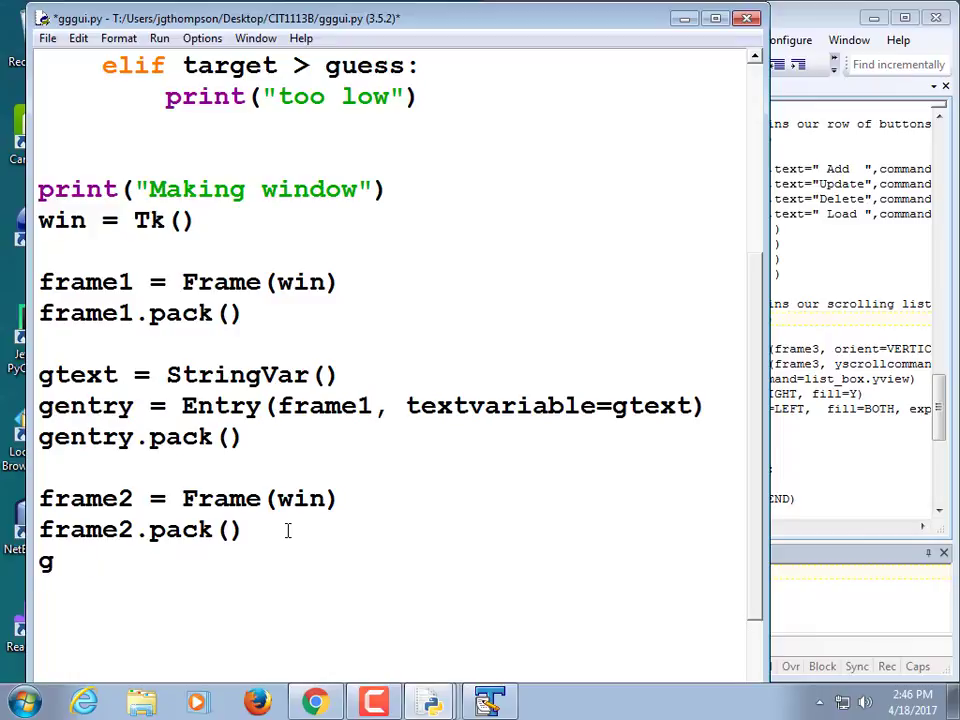
type("utton =")
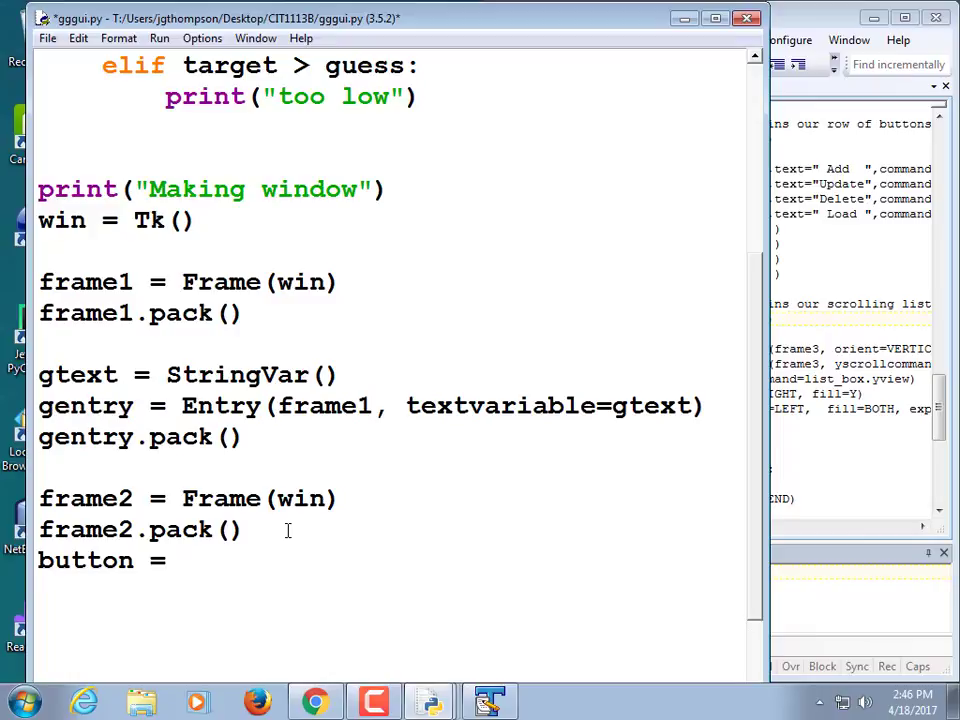
type("Button(f")
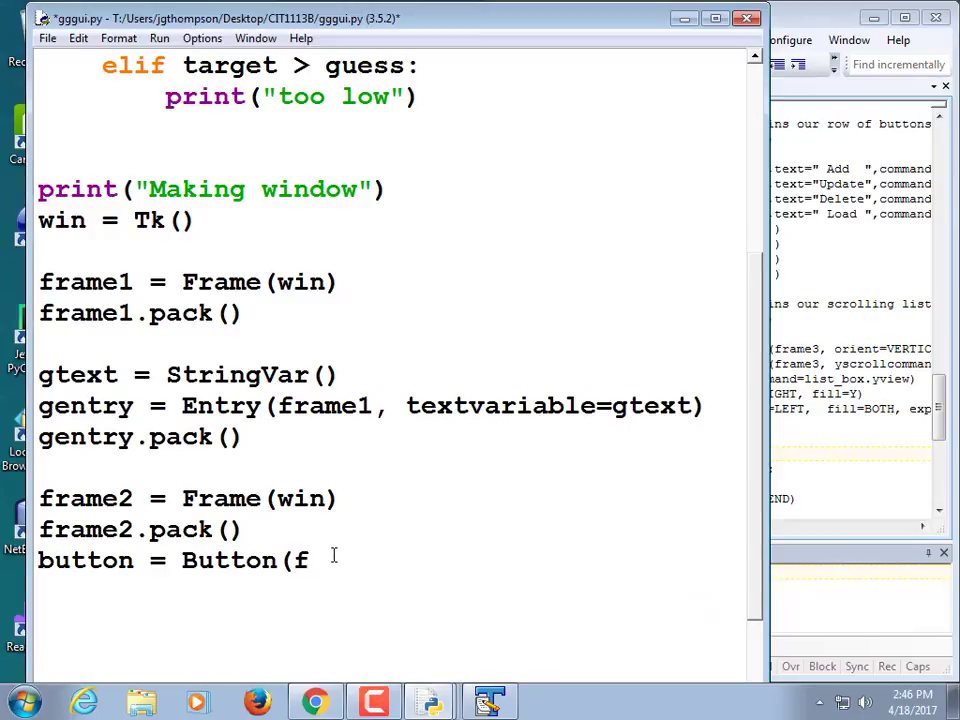
type("rame2,")
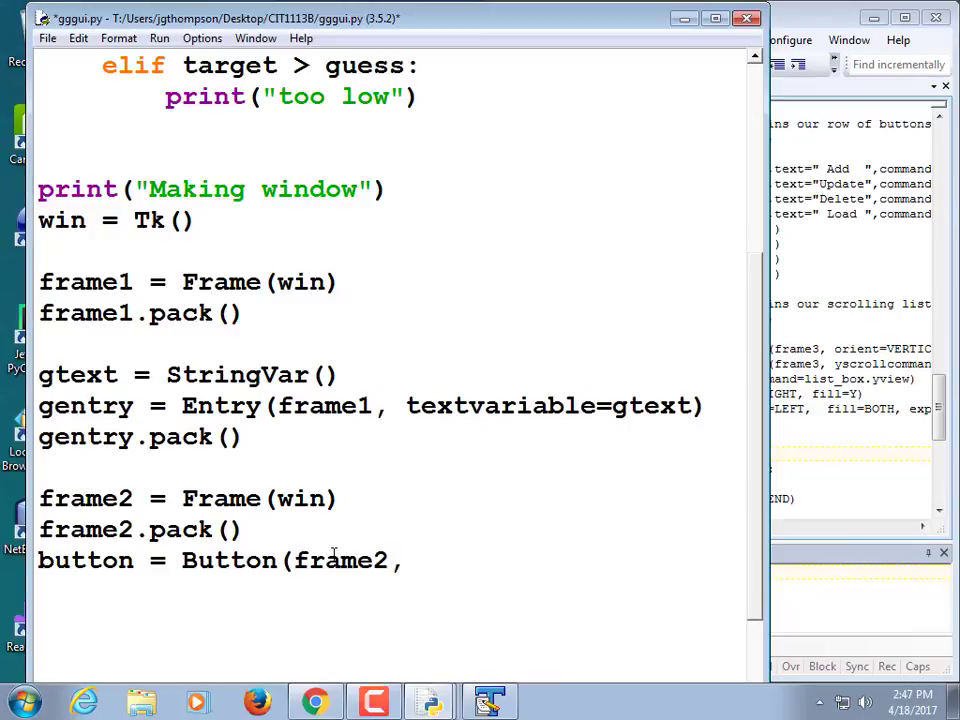
type("\"")
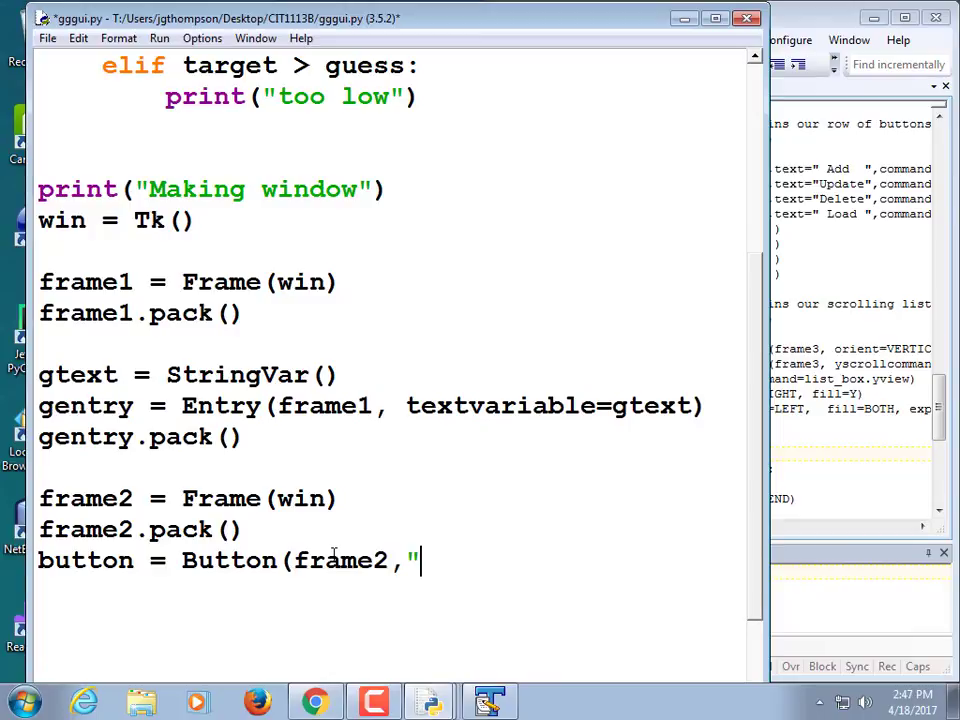
type("text")
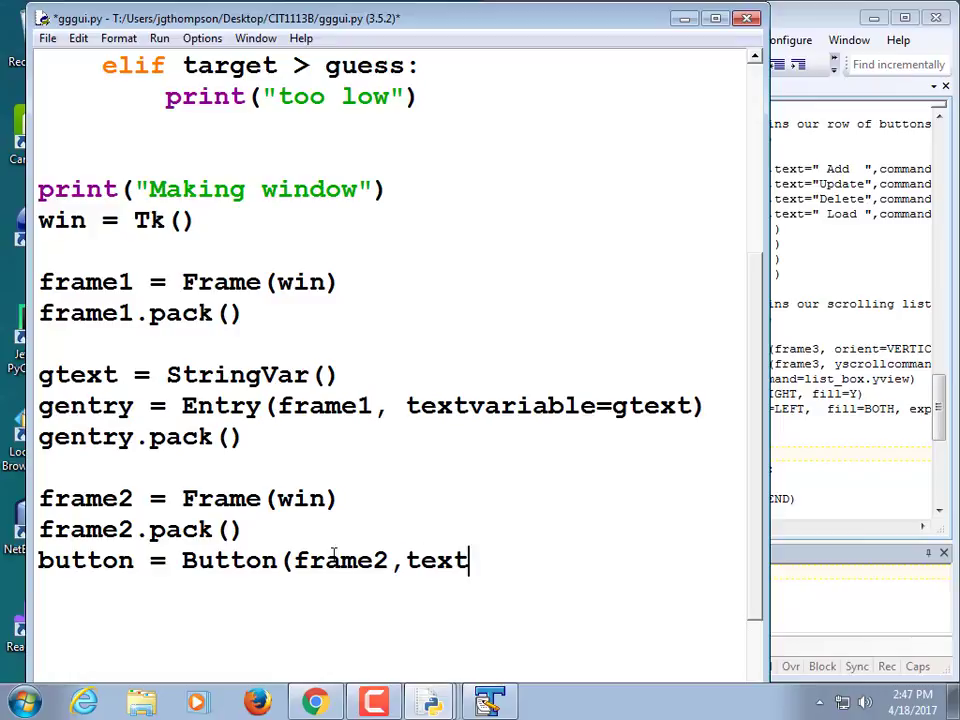
type("=\"")
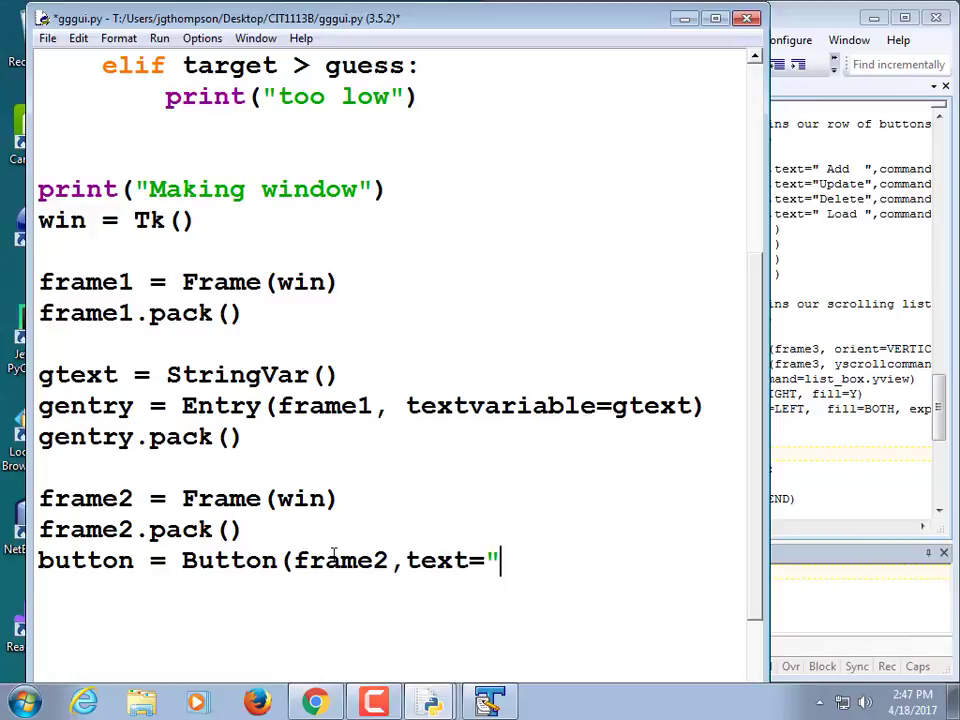
type("Guess\",")
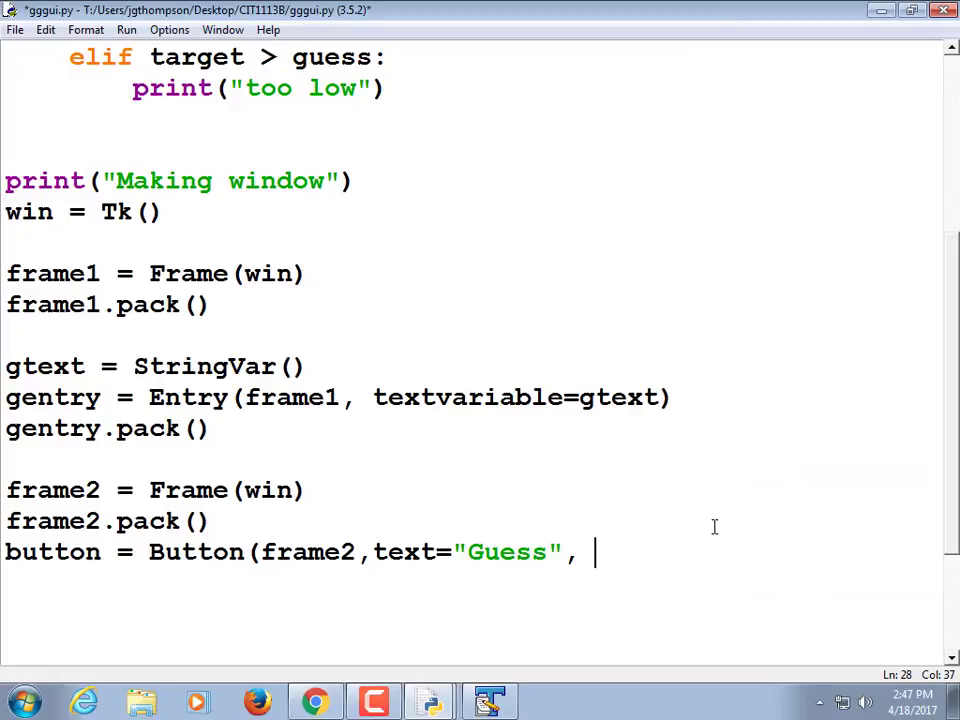
Finish the button with command=check_guess so pressing it checks the guess
type("command")
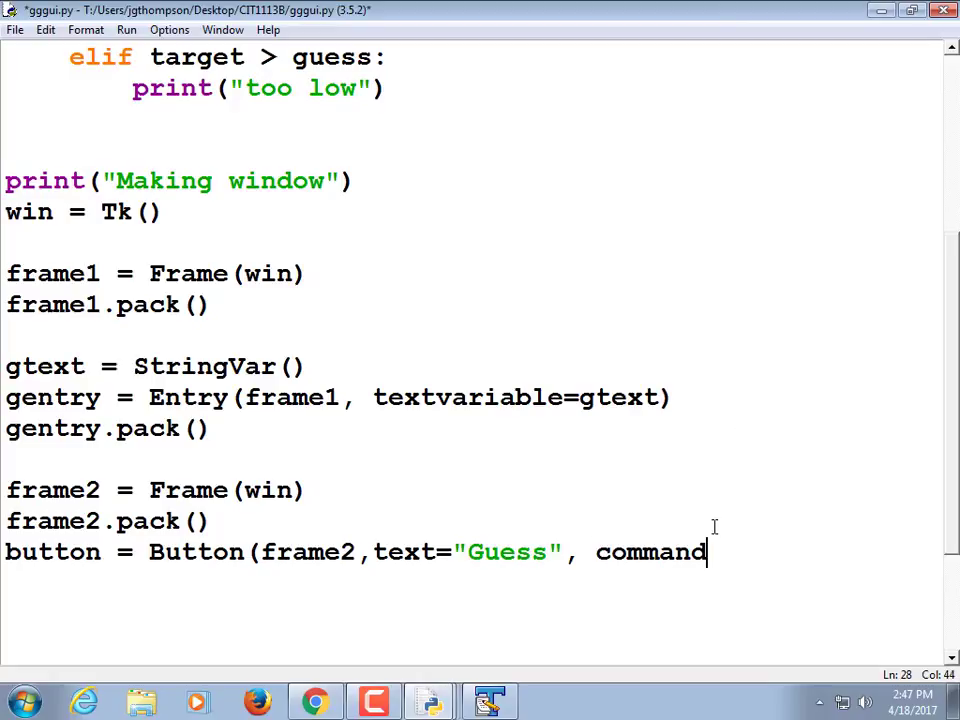
type("=")
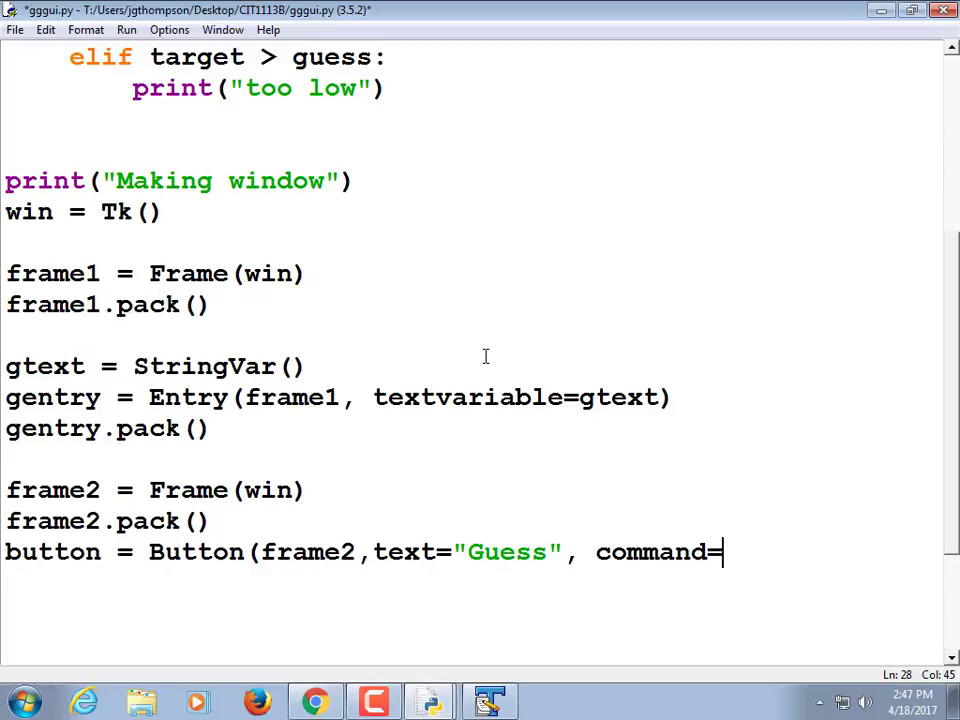
mouse_move(570, 420)
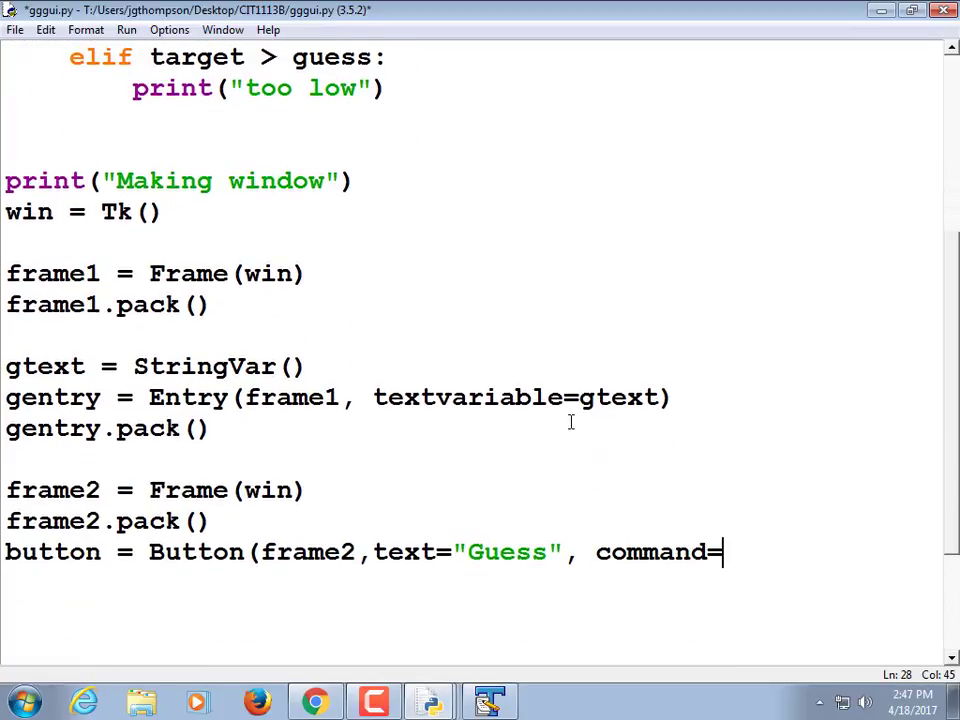
type("check")
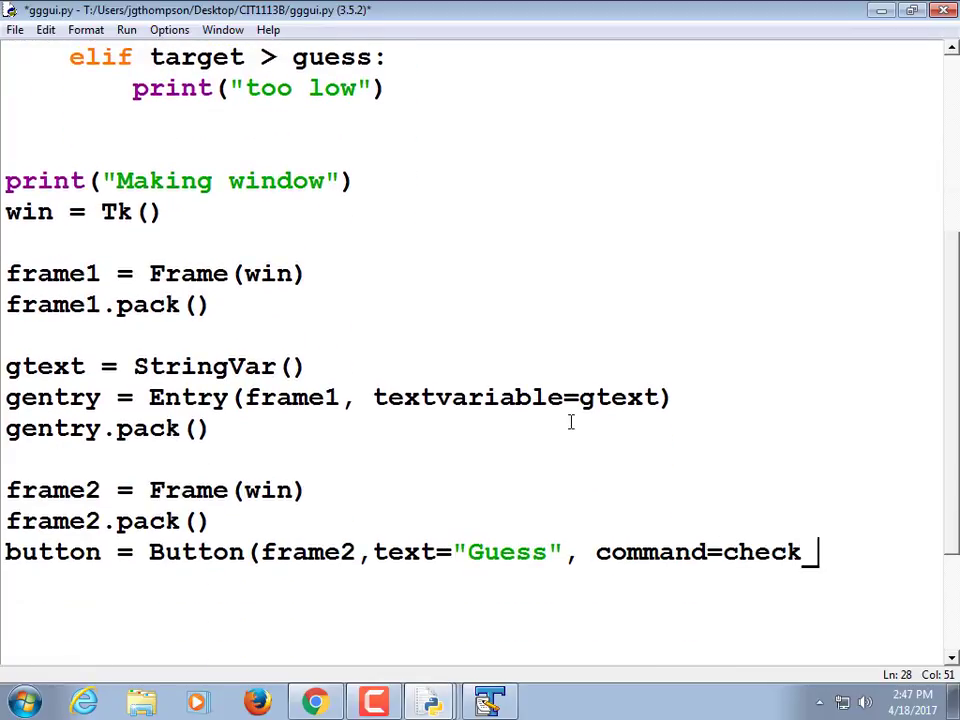
type("_guess)")
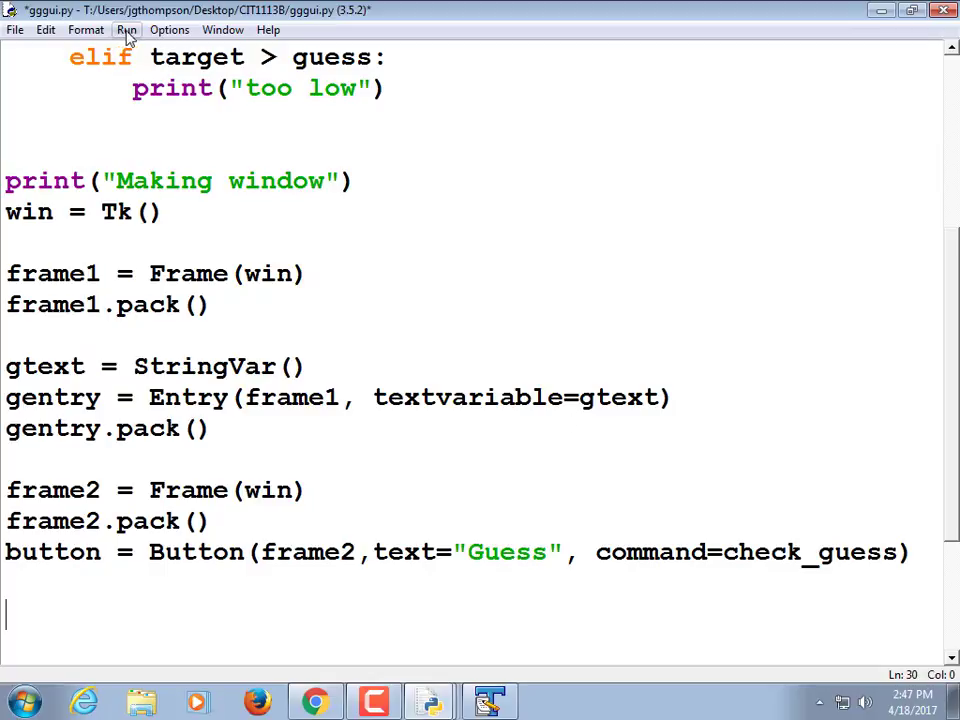
Run gggui.py, saving first, add button.pack(), and rerun so the Guess button window appears
left_click(126, 30)
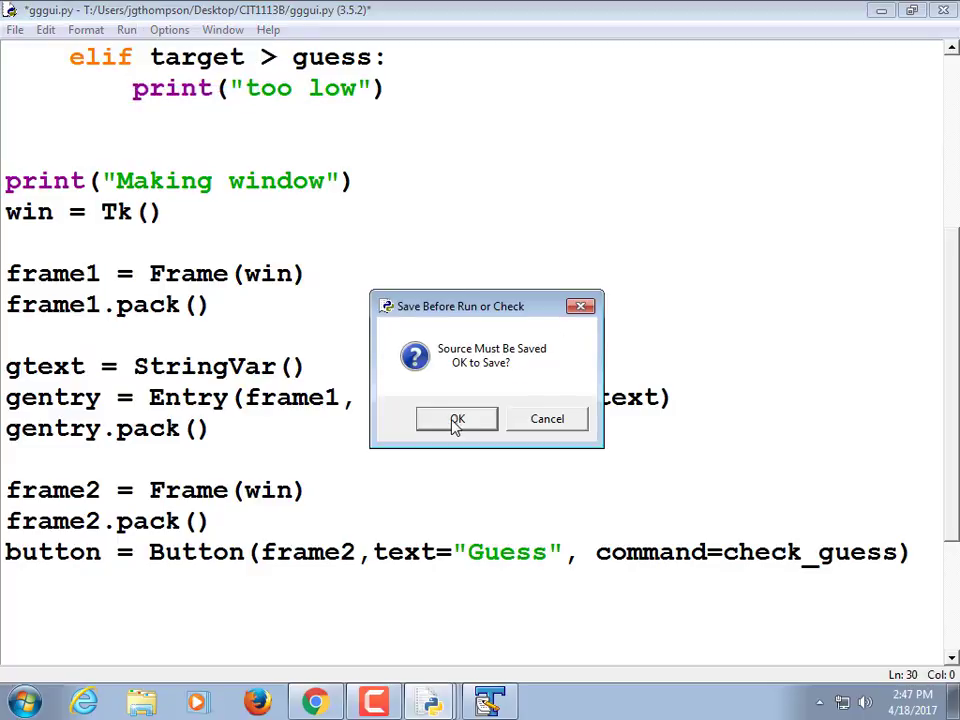
left_click(456, 418)
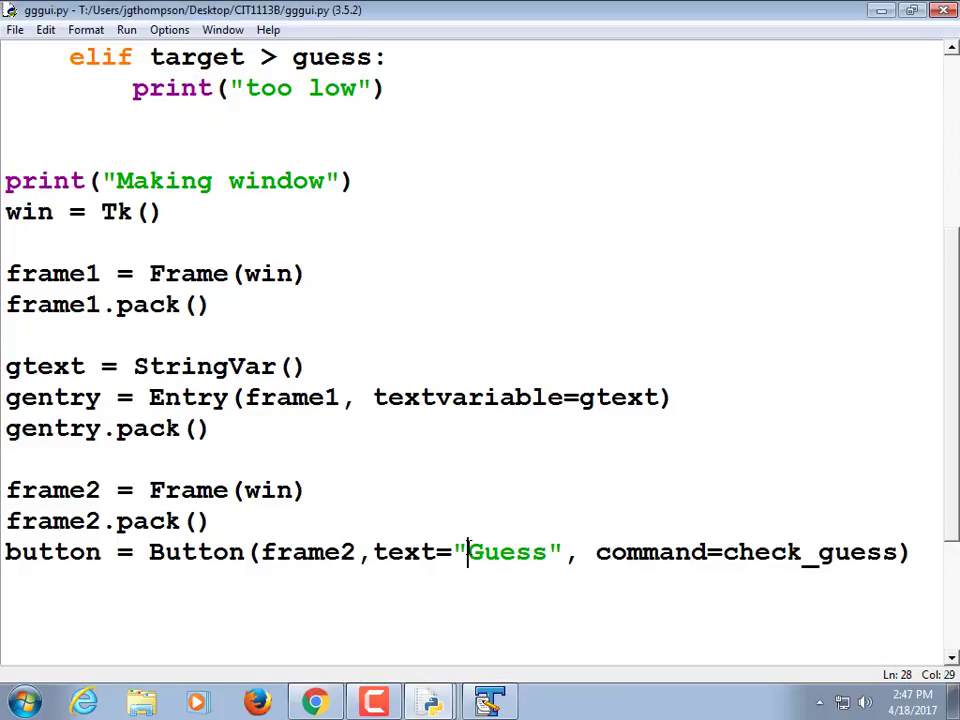
type("butt")
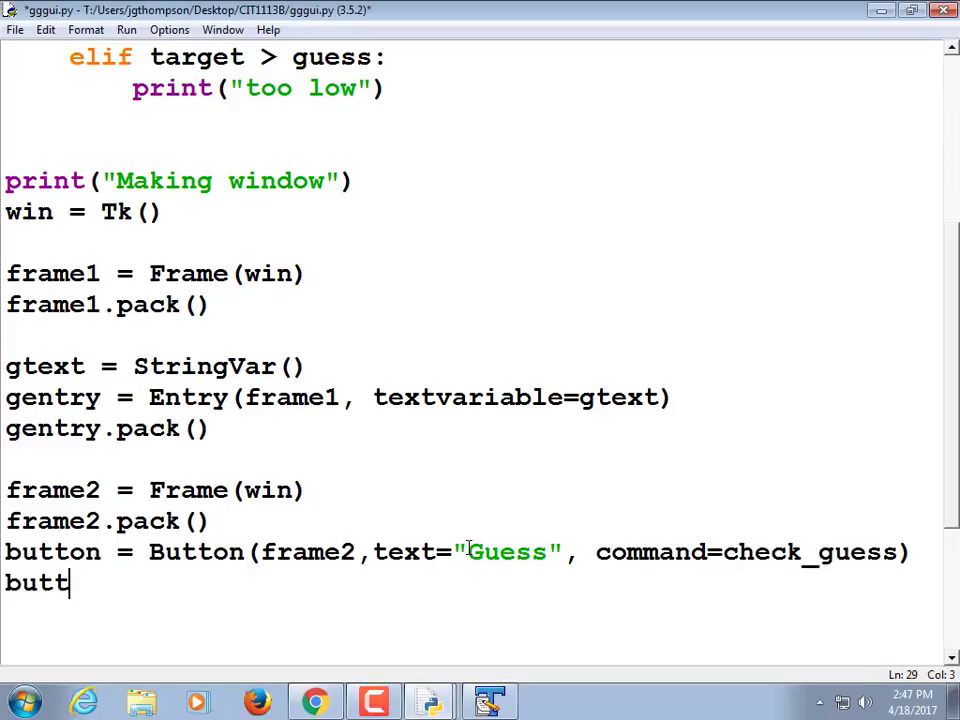
type("on.pack()")
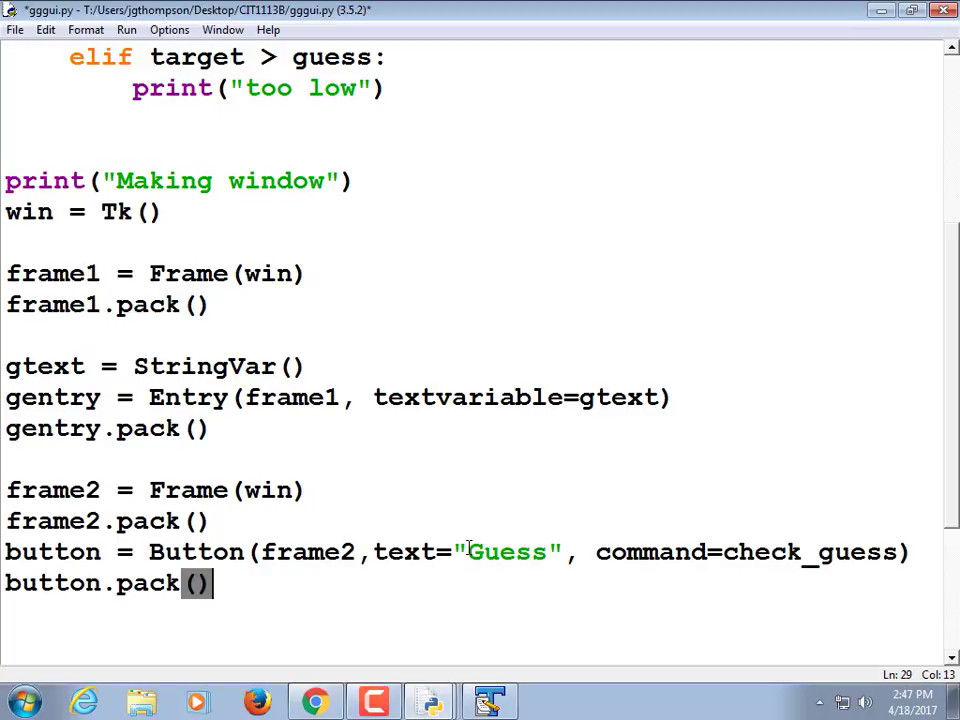
left_click(126, 30)
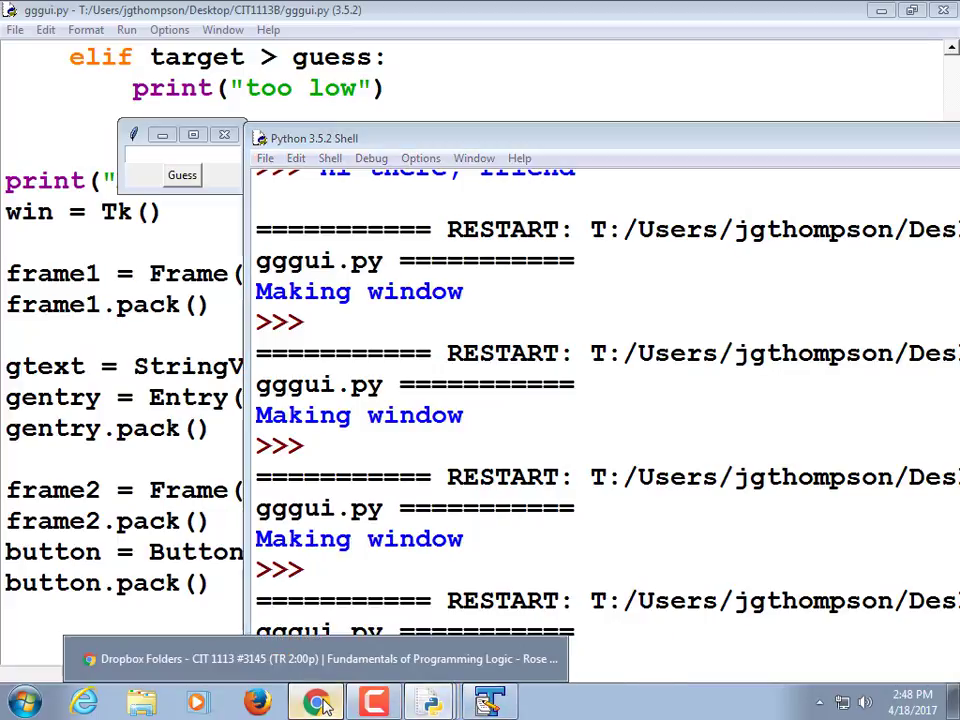
Step through 'pack' matches in the Head First Programming PDF up to the radiobutton code
left_click(316, 700)
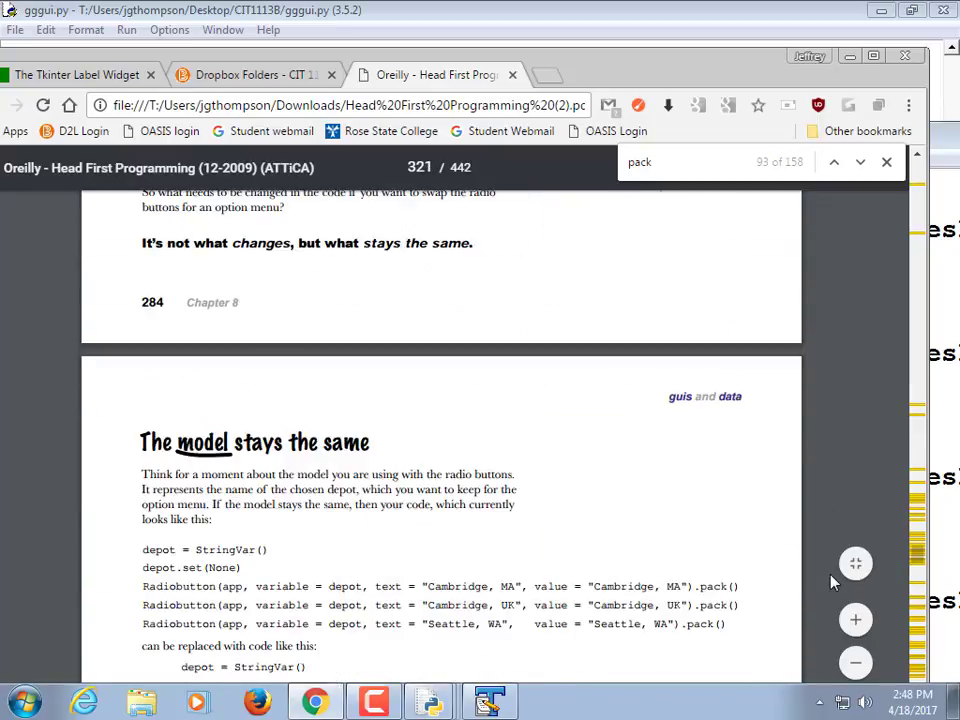
scroll("up", 3)
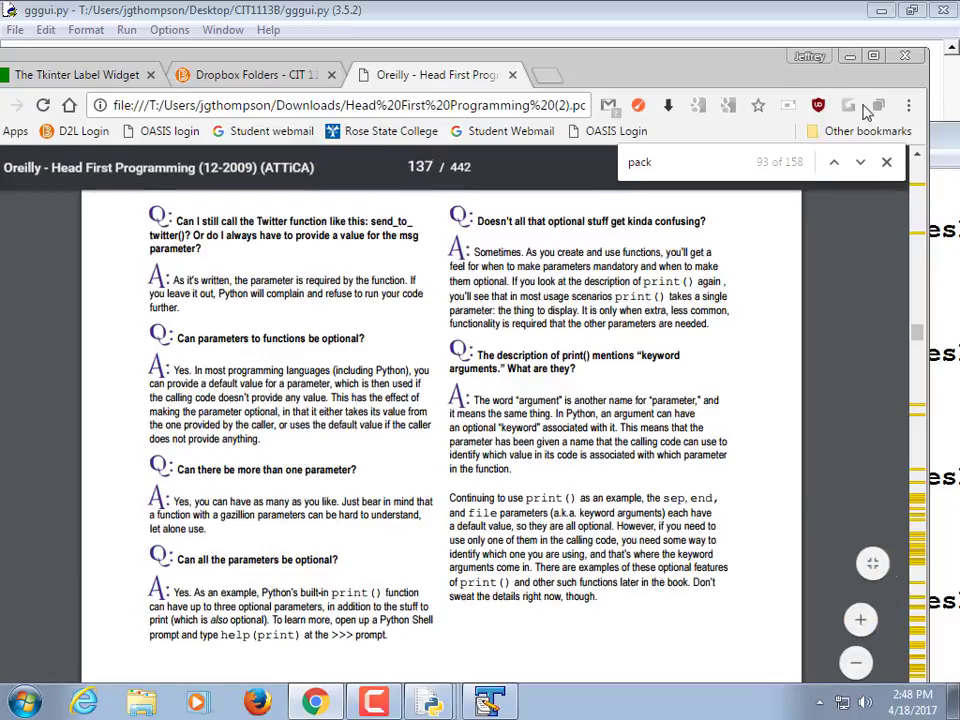
left_click(860, 160)
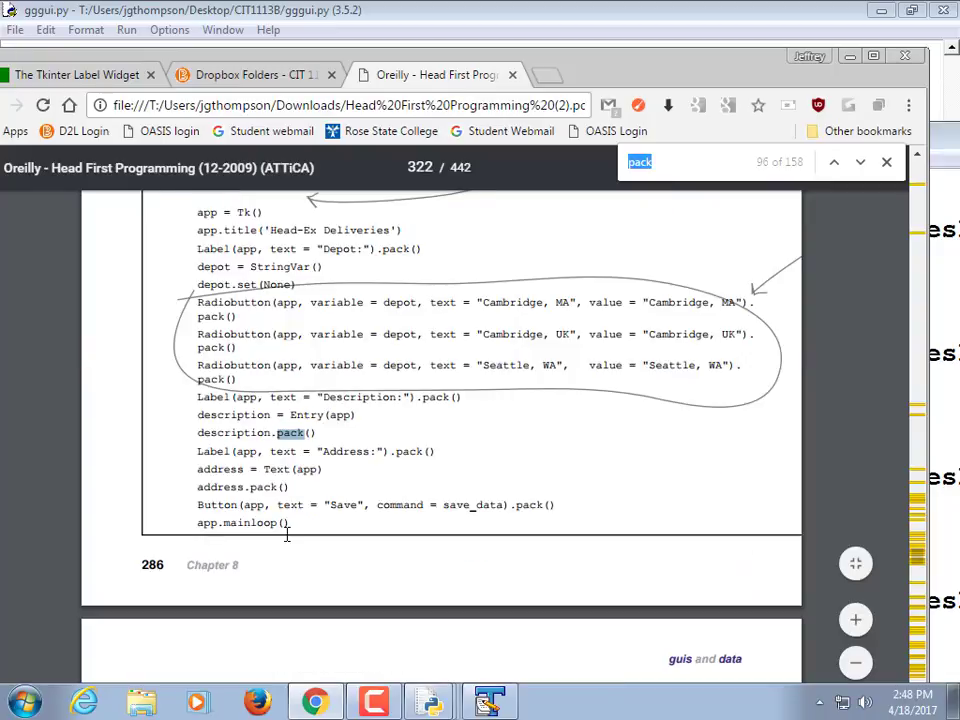
scroll("down", 3)
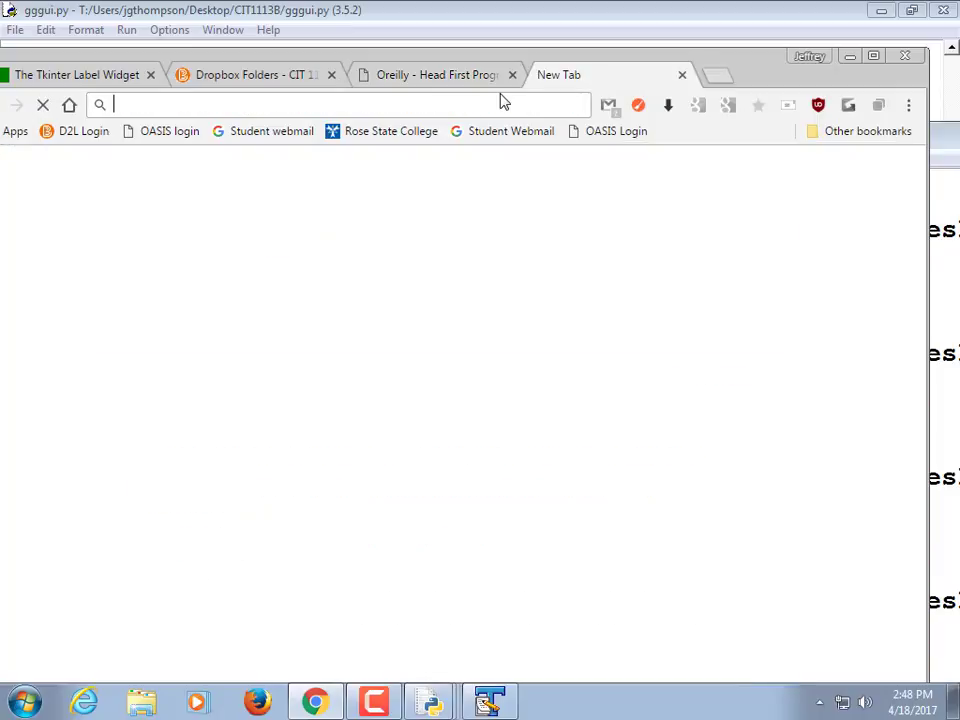
Search Google for tkinter pack, read effbot's Pack Geometry Manager page, and return to the results
type("tkinter p")
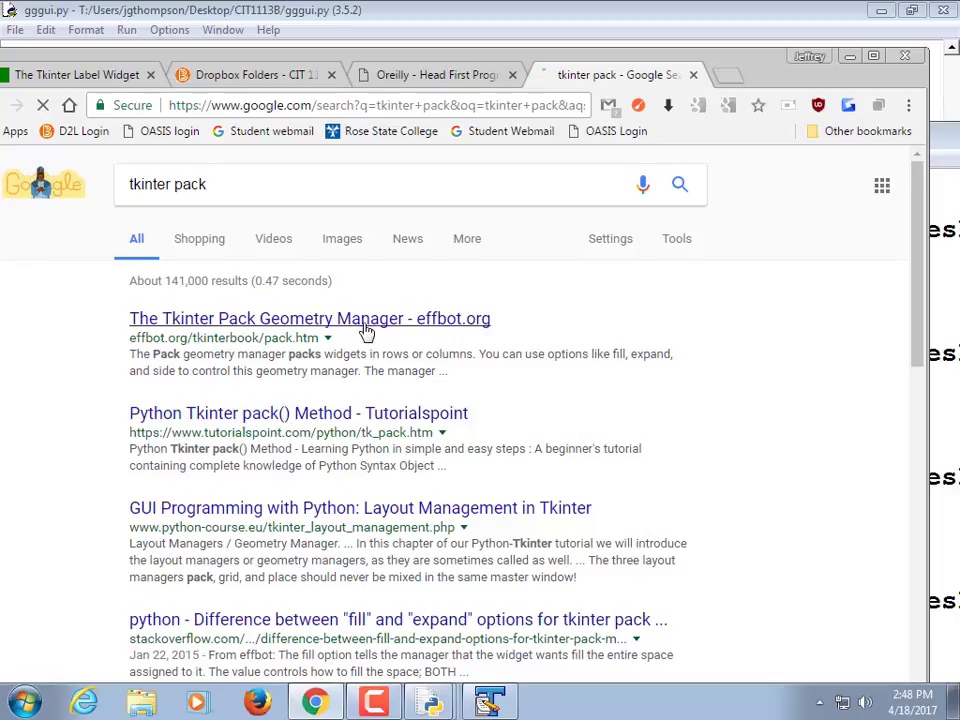
left_click(308, 318)
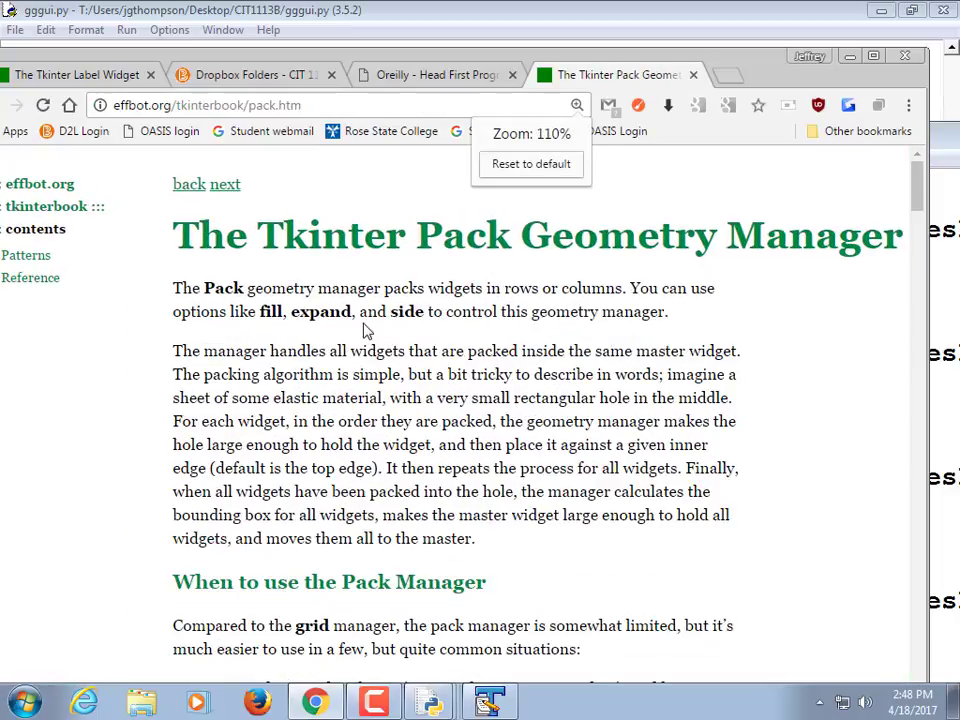
scroll("down", 3)
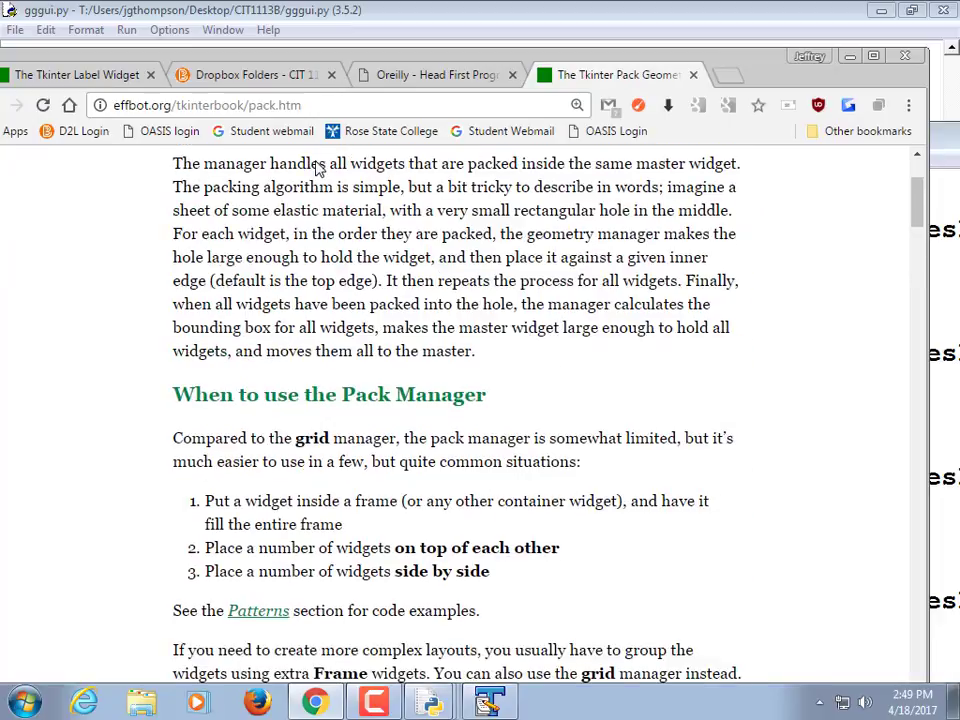
left_click(436, 74)
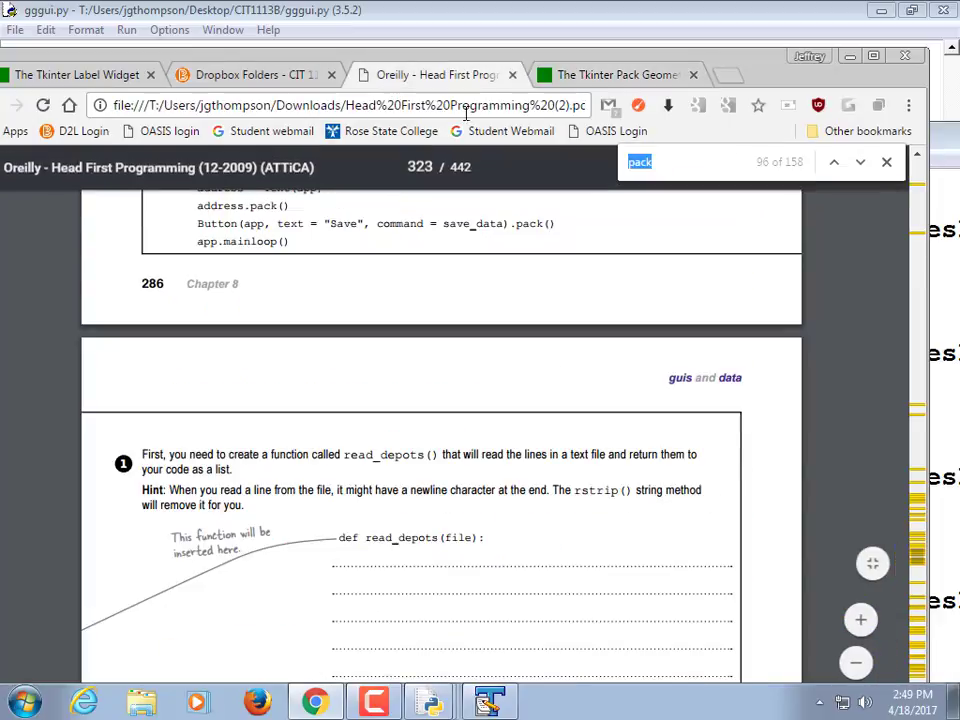
left_click(616, 74)
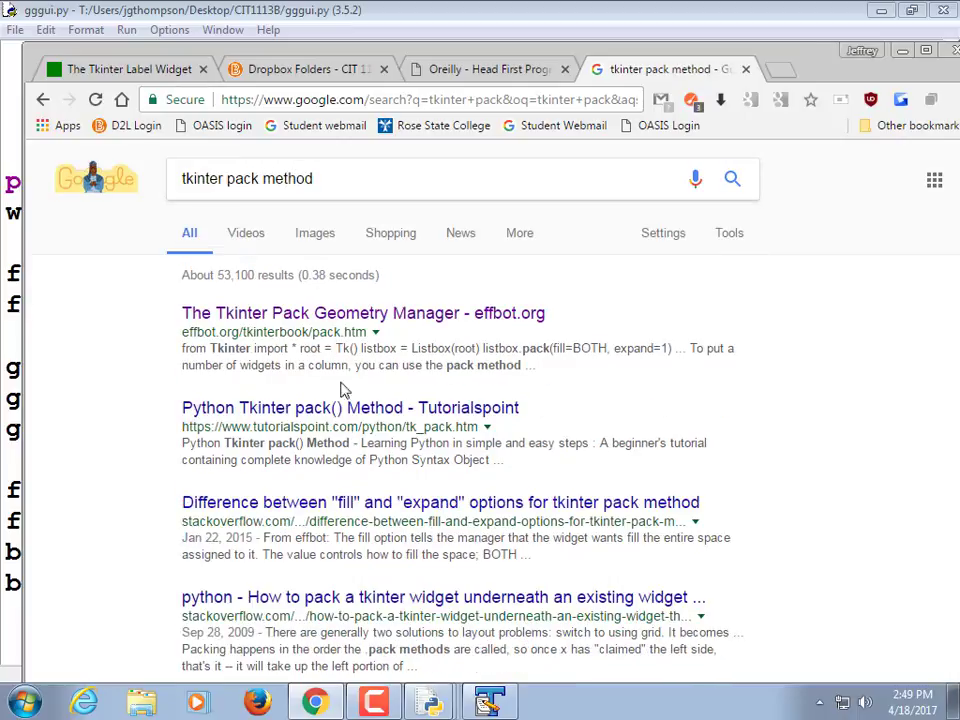
Read Tutorialspoint's pack() Method page, finding 'pack' in it, then return to gggui.py in IDLE
left_click(350, 408)
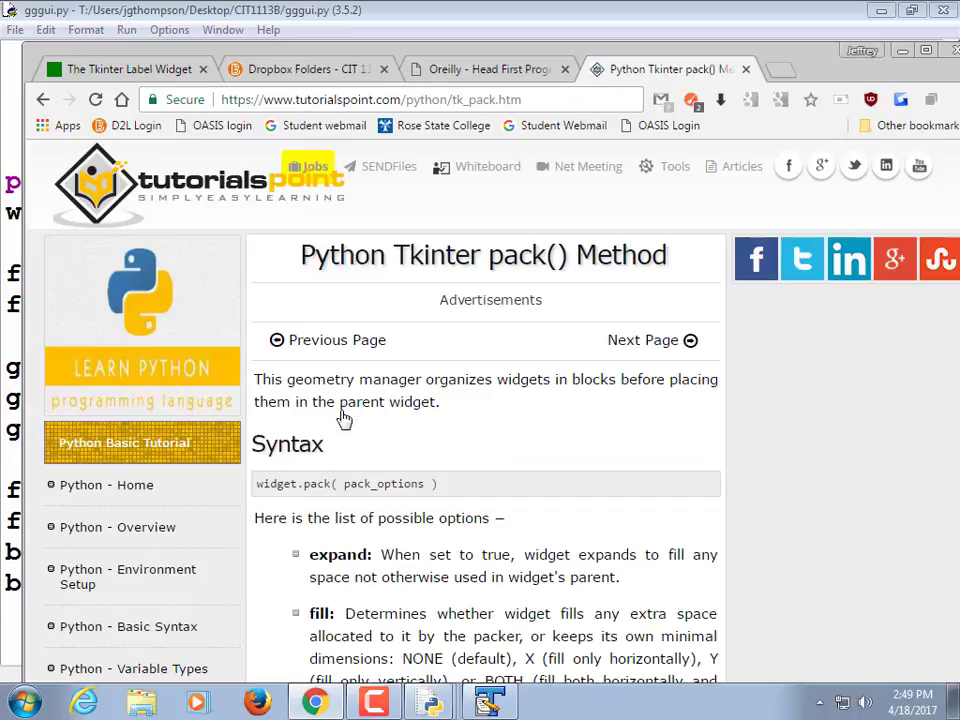
type("pack")
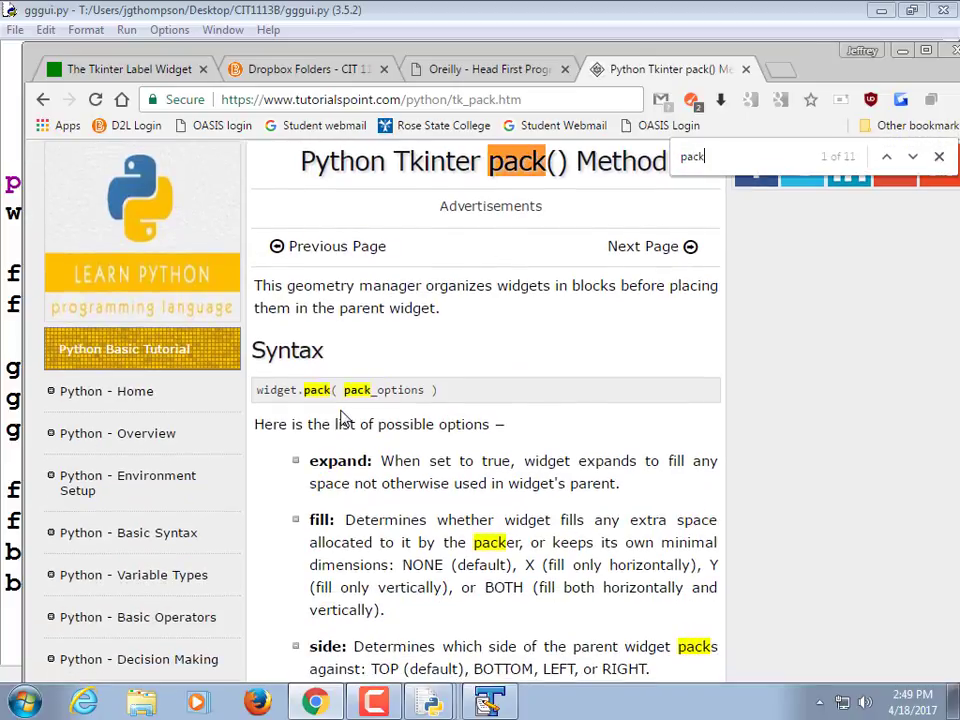
left_click(912, 156)
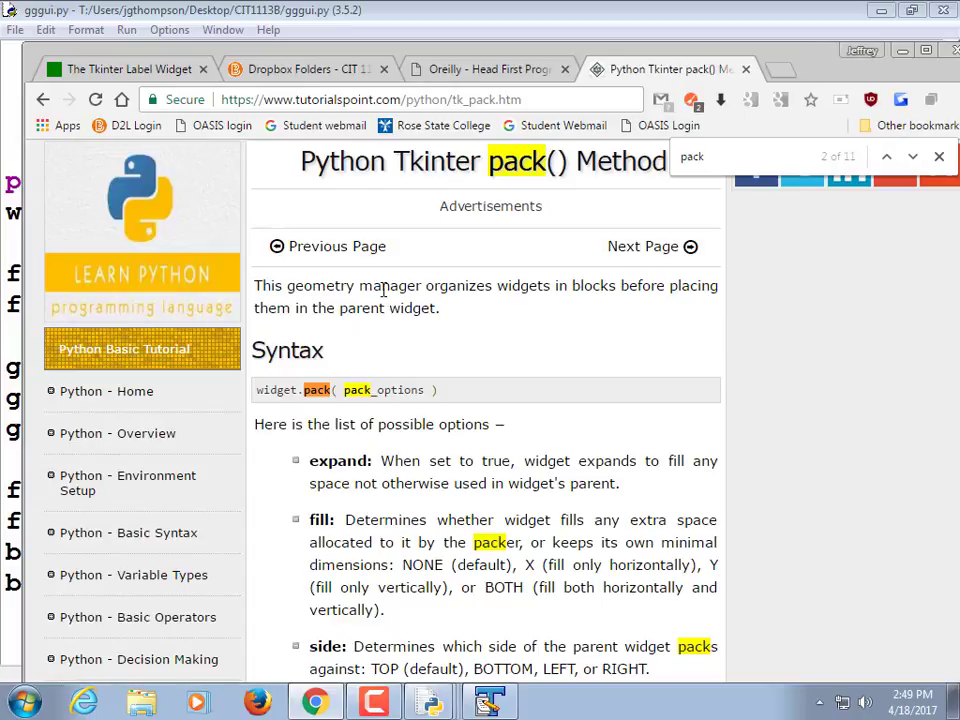
mouse_move(598, 288)
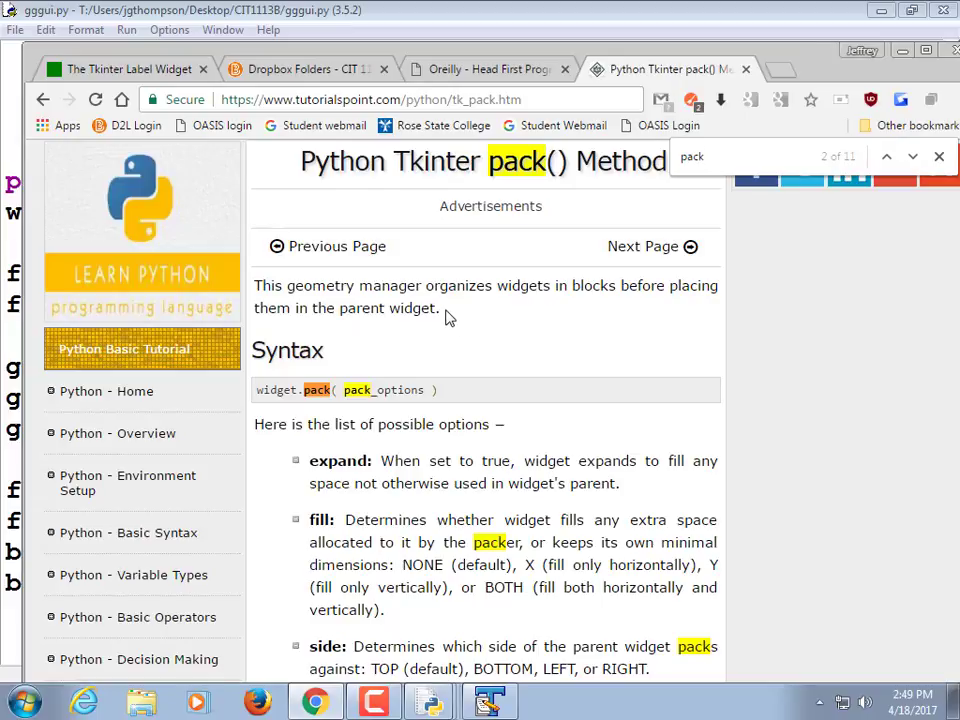
left_click_drag(254, 284, 438, 308)
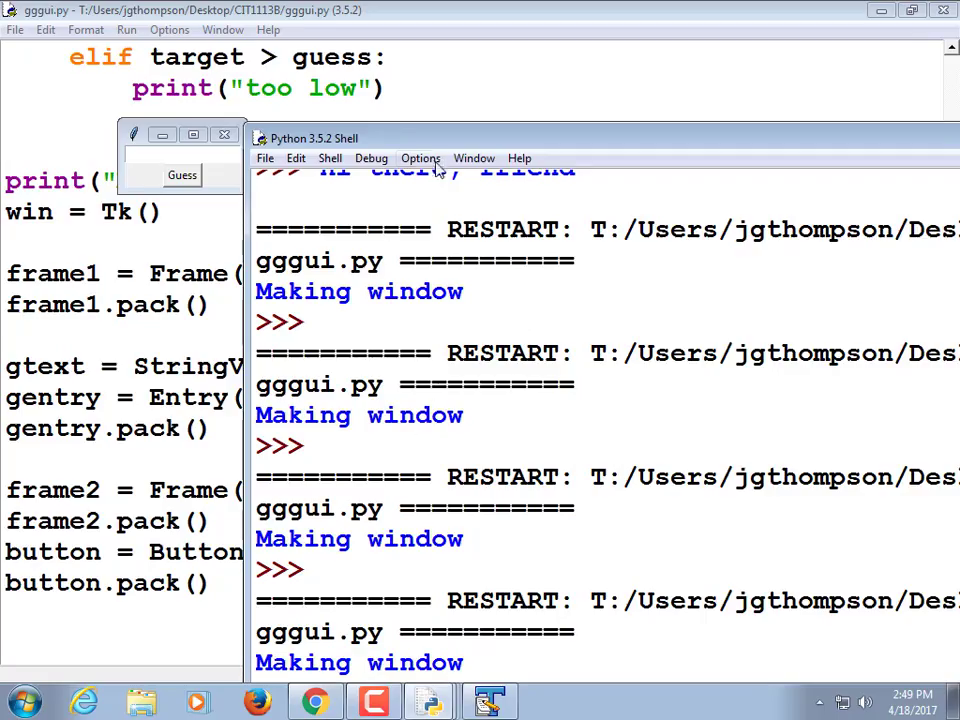
mouse_move(398, 144)
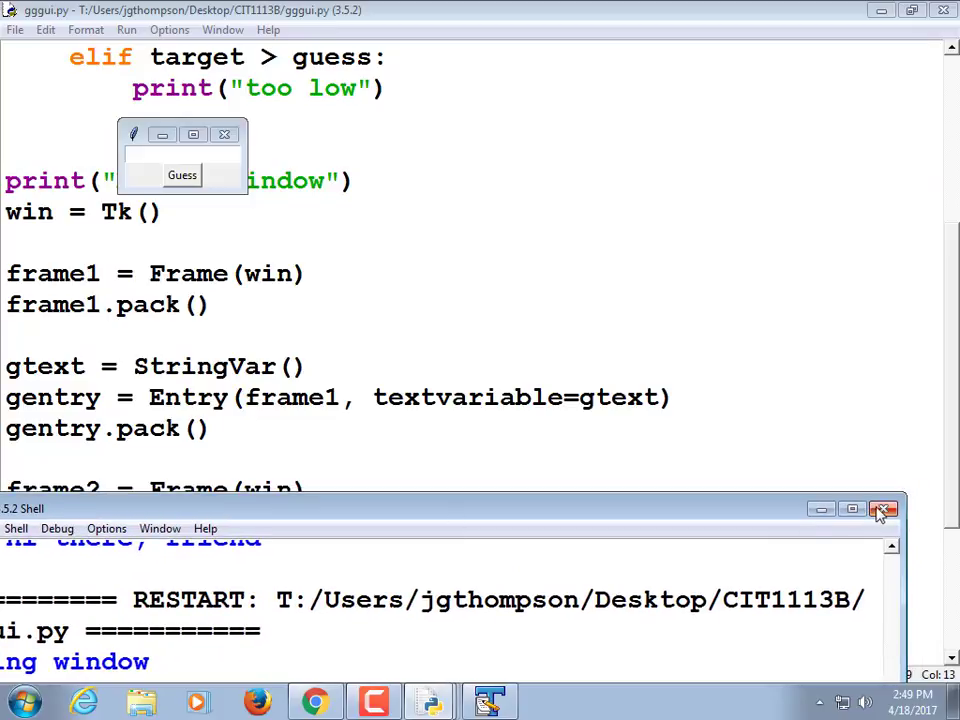
Close the old shell, rerun gggui.py and submit guesses so the shell prints 'too low', then show GUIA.py
left_click(882, 510)
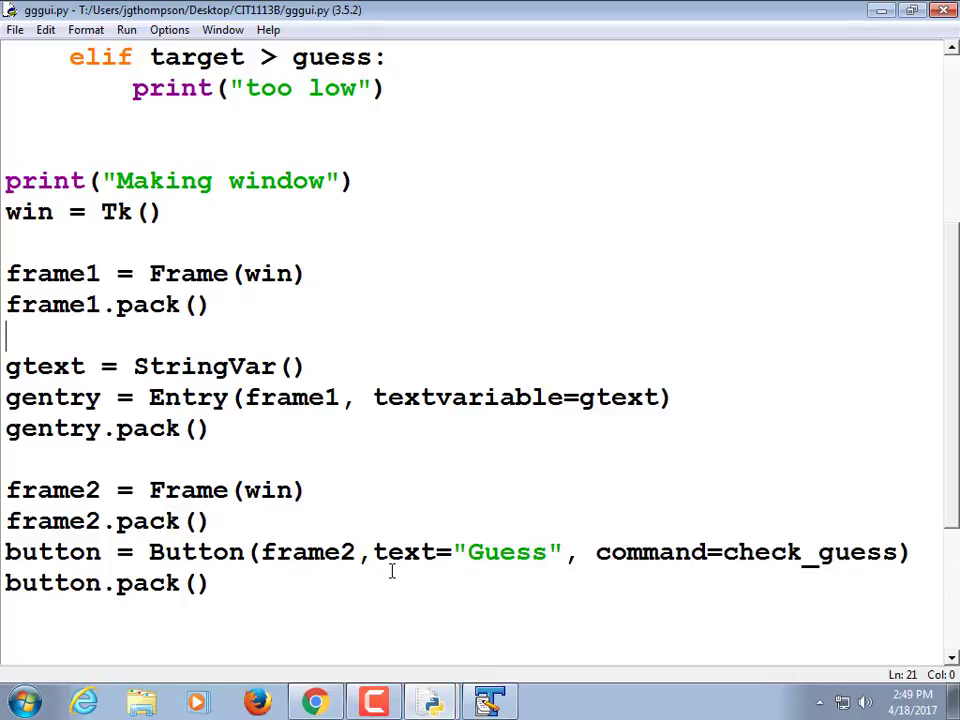
left_click(126, 30)
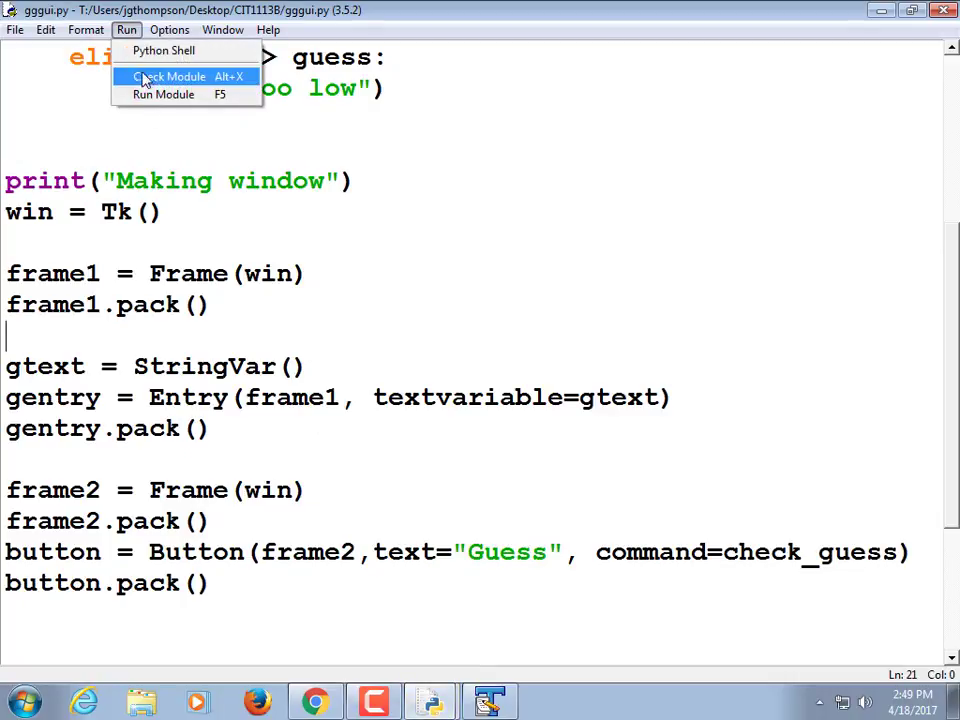
left_click(164, 94)
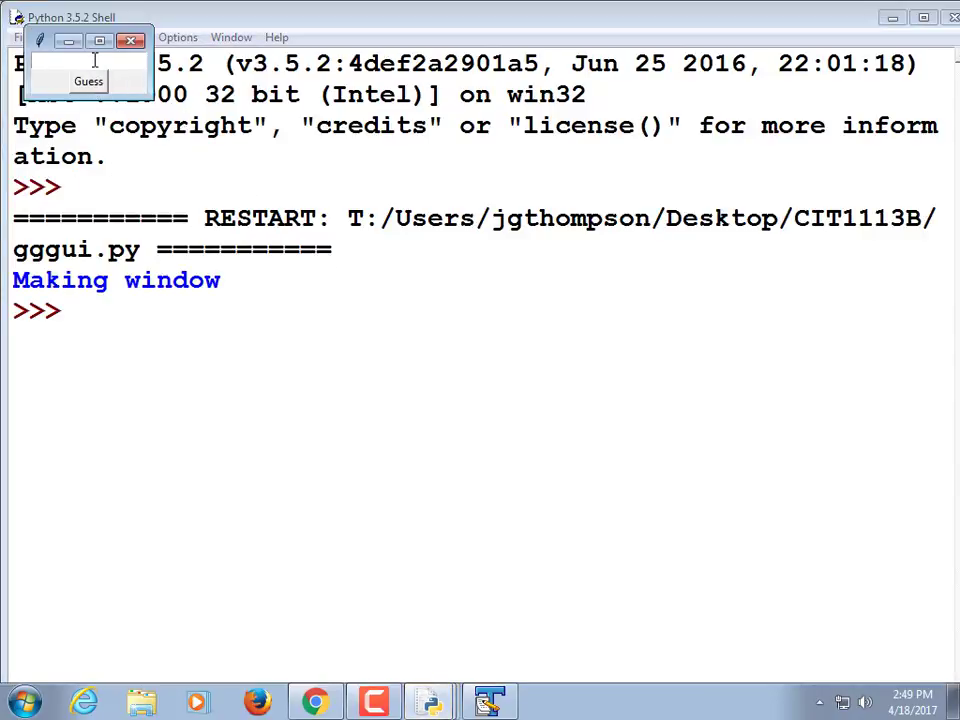
type("100")
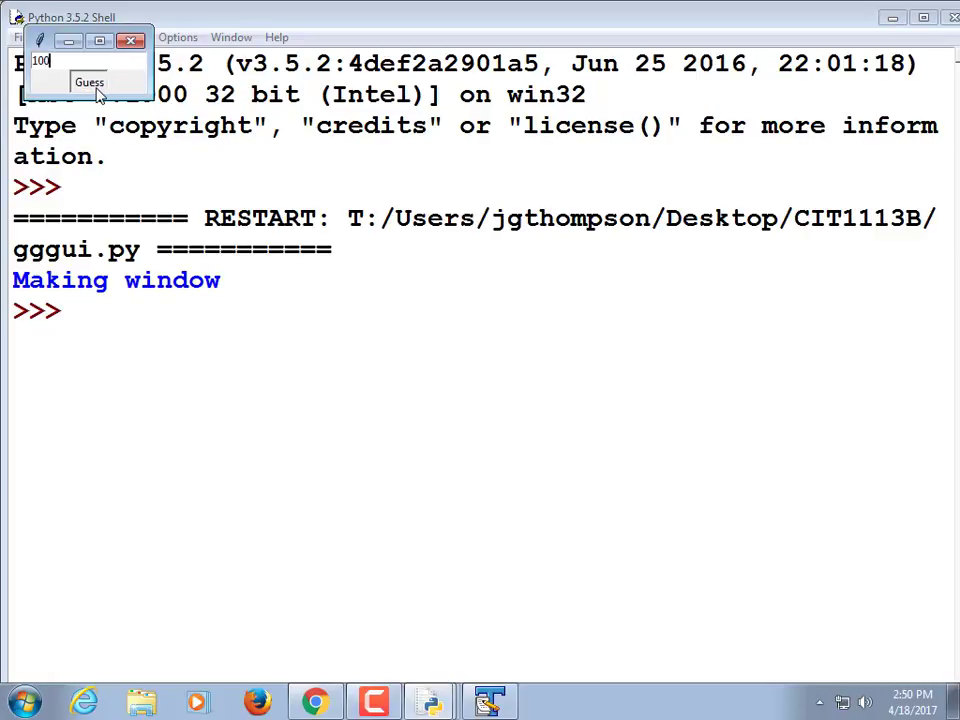
left_click(88, 80)
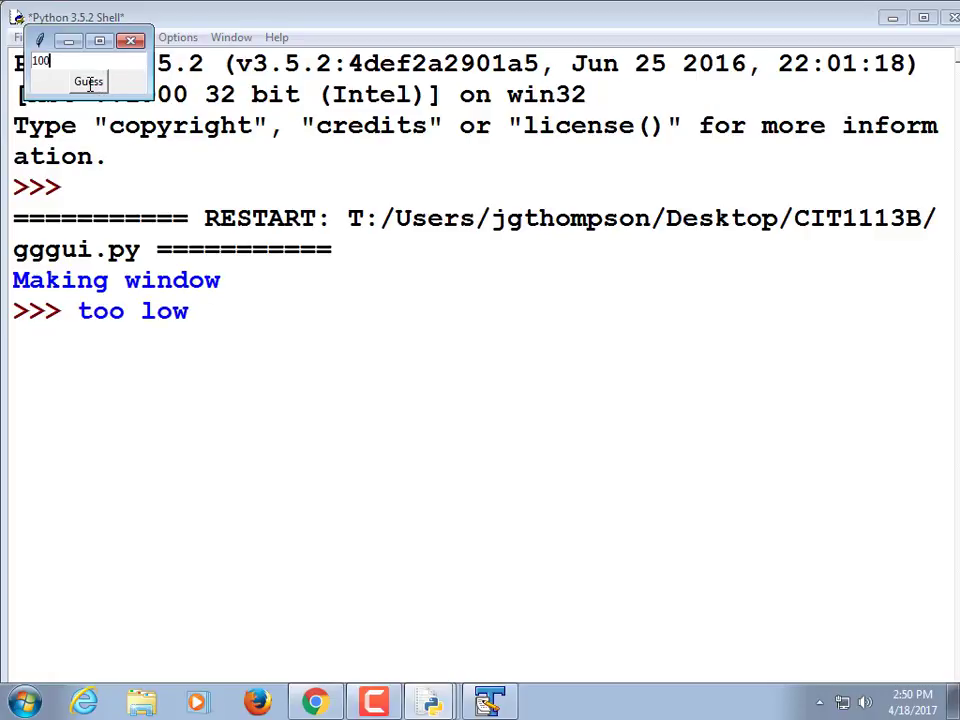
left_click(88, 80)
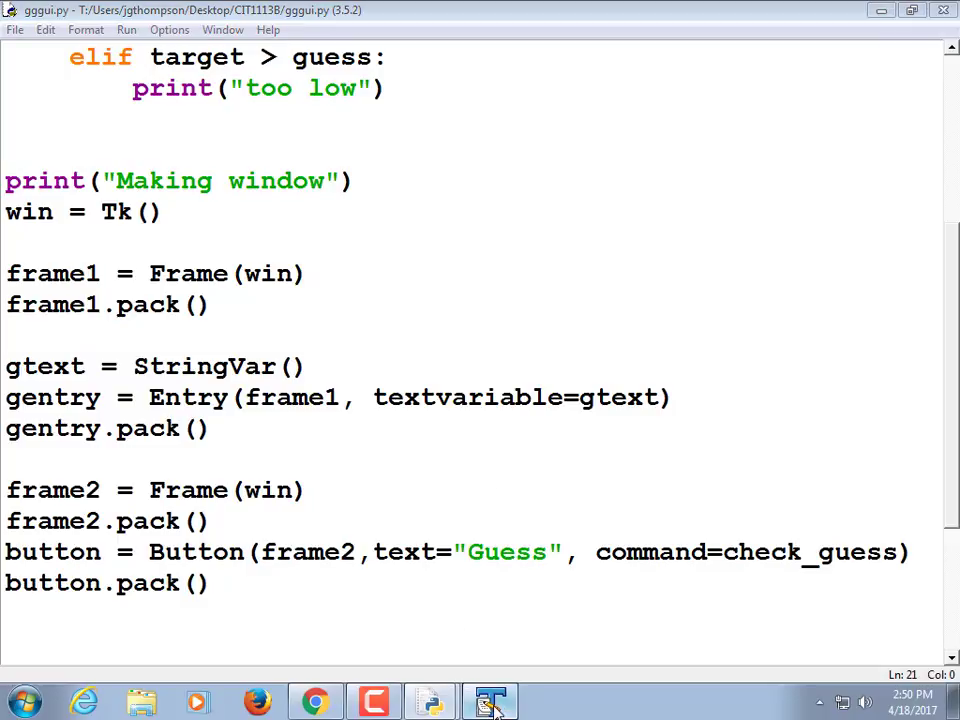
left_click(488, 700)
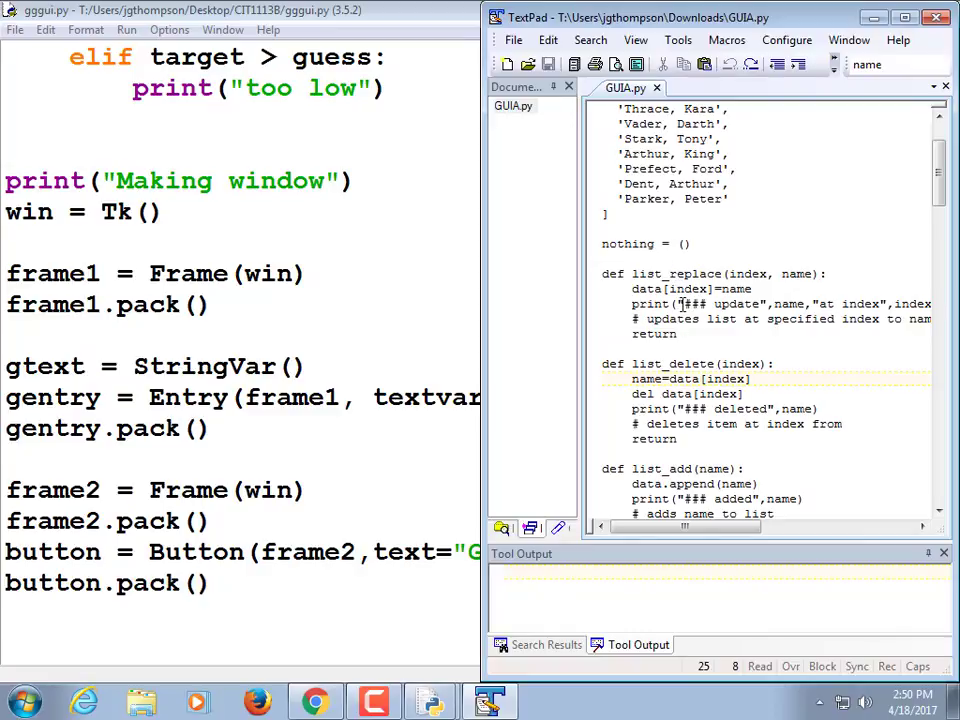
Scroll through GUIA.py's handlers and makeWindow frame/button layout, then return to gggui.py
scroll("down", 3)
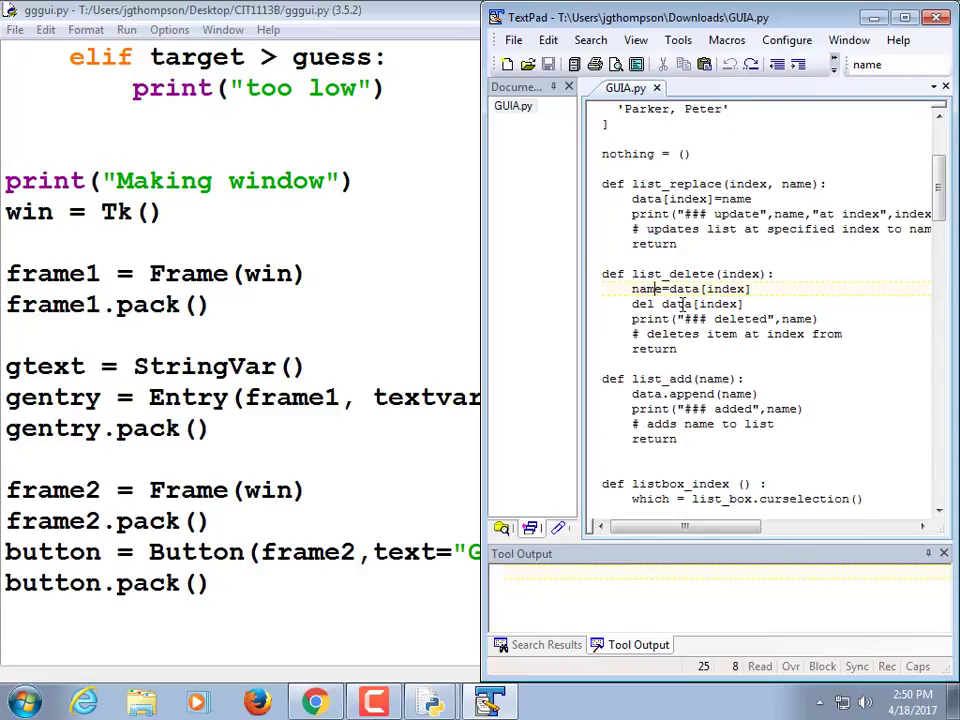
scroll("down", 3)
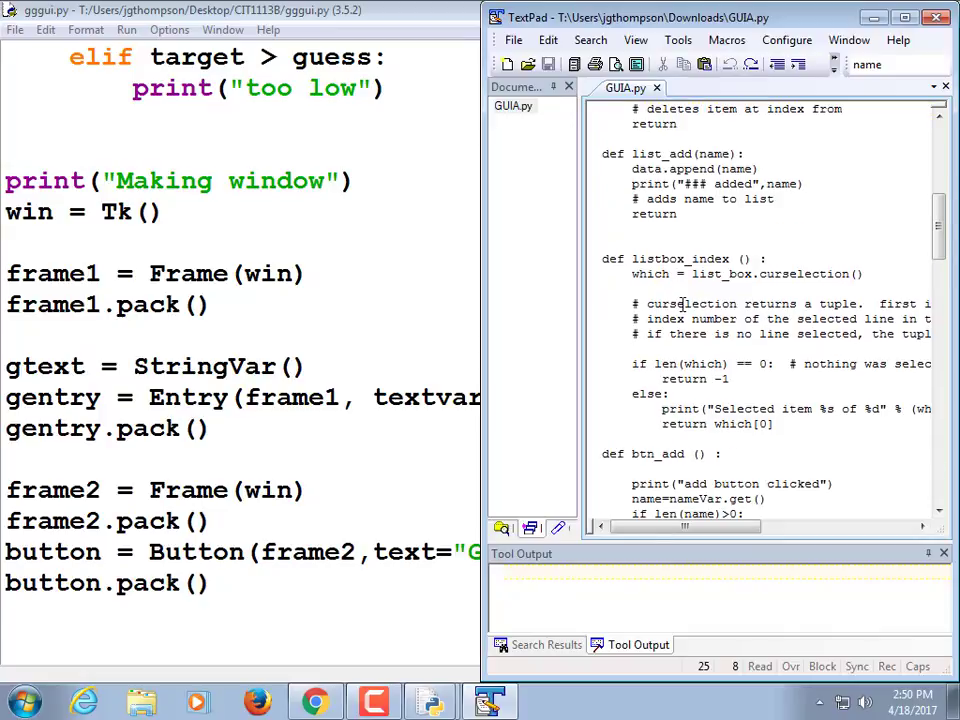
scroll("down", 3)
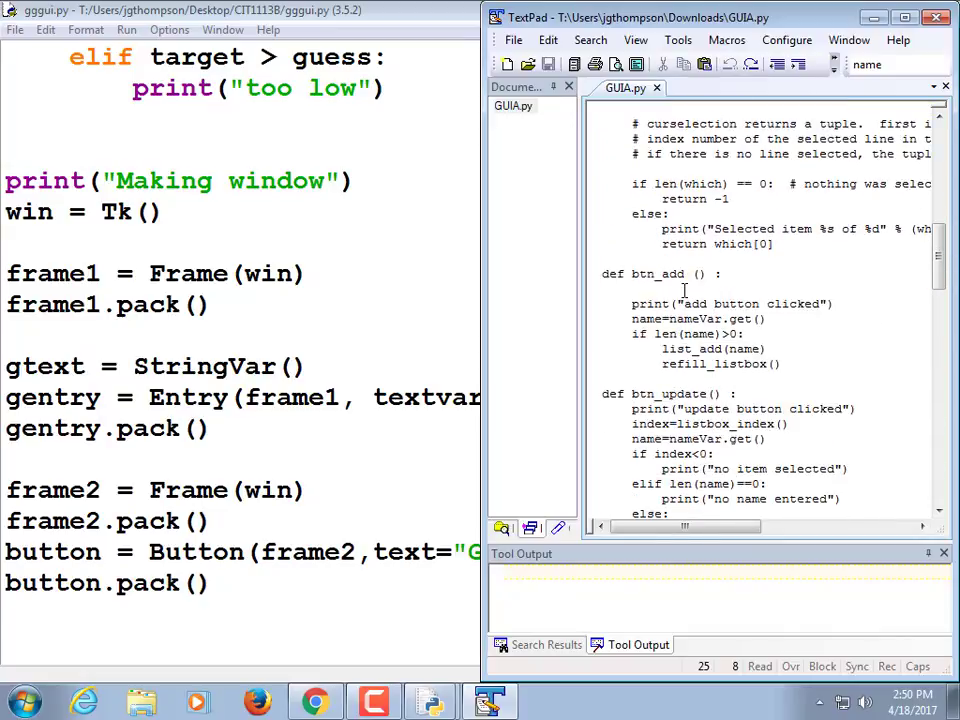
scroll("down", 3)
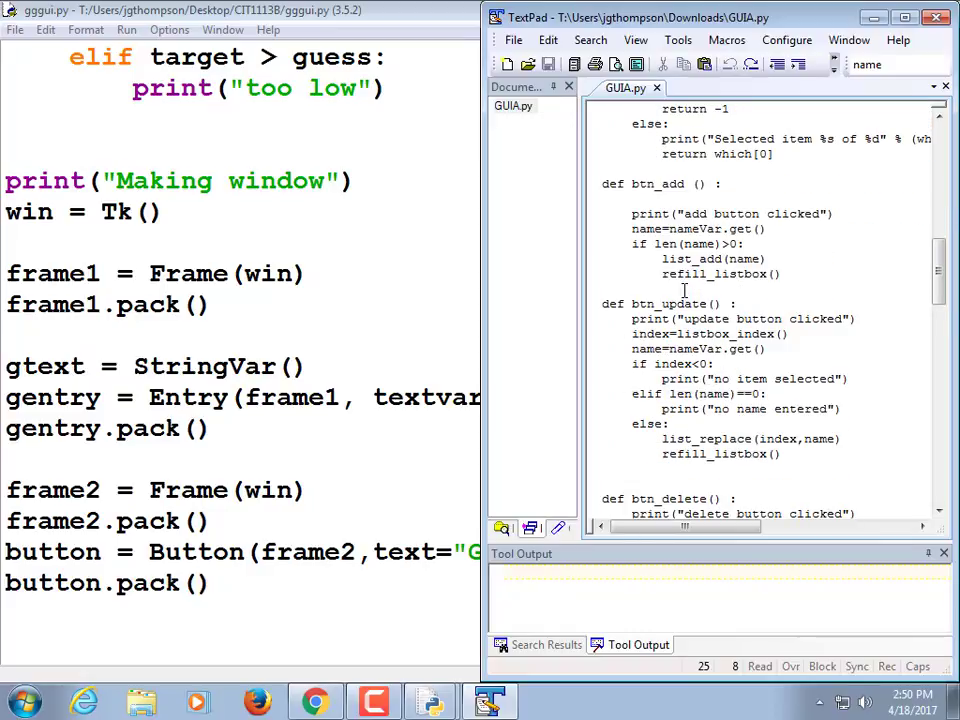
scroll("down", 3)
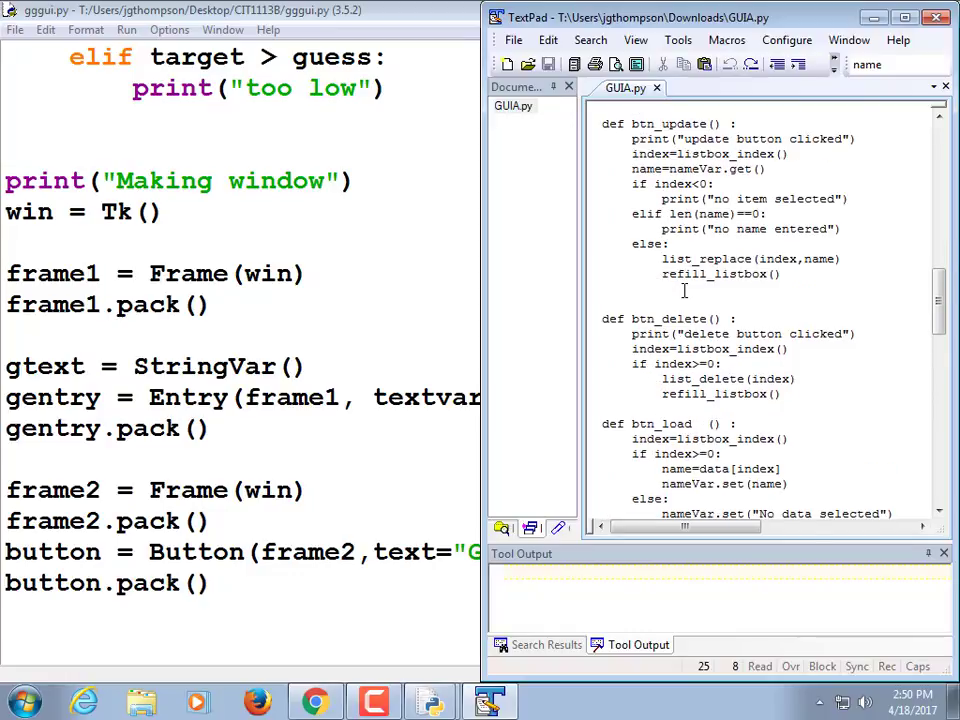
scroll("down", 3)
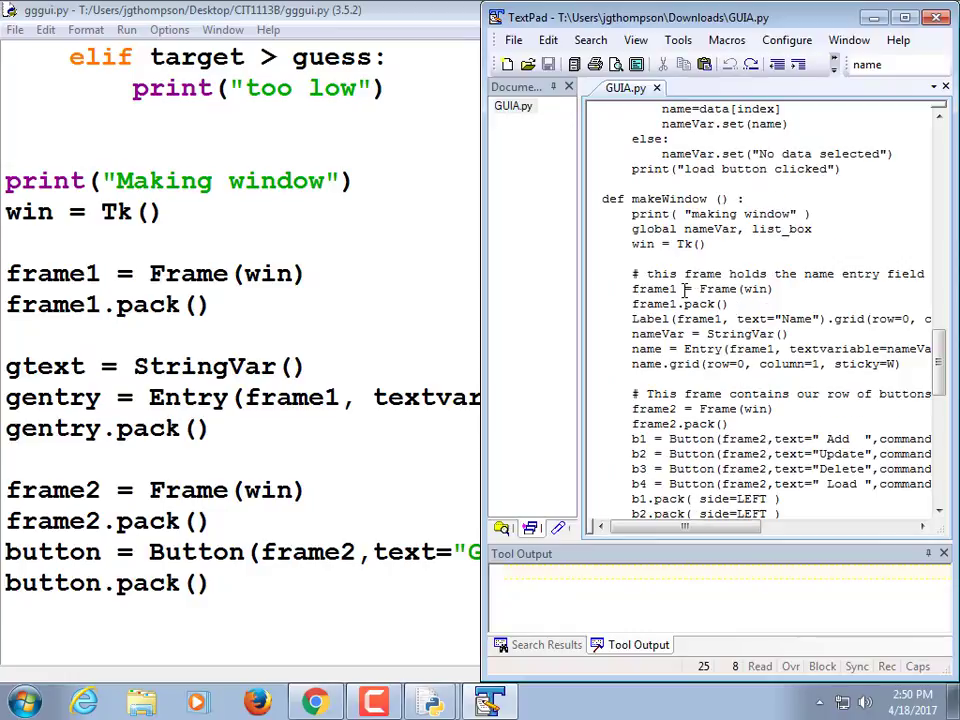
scroll("down", 3)
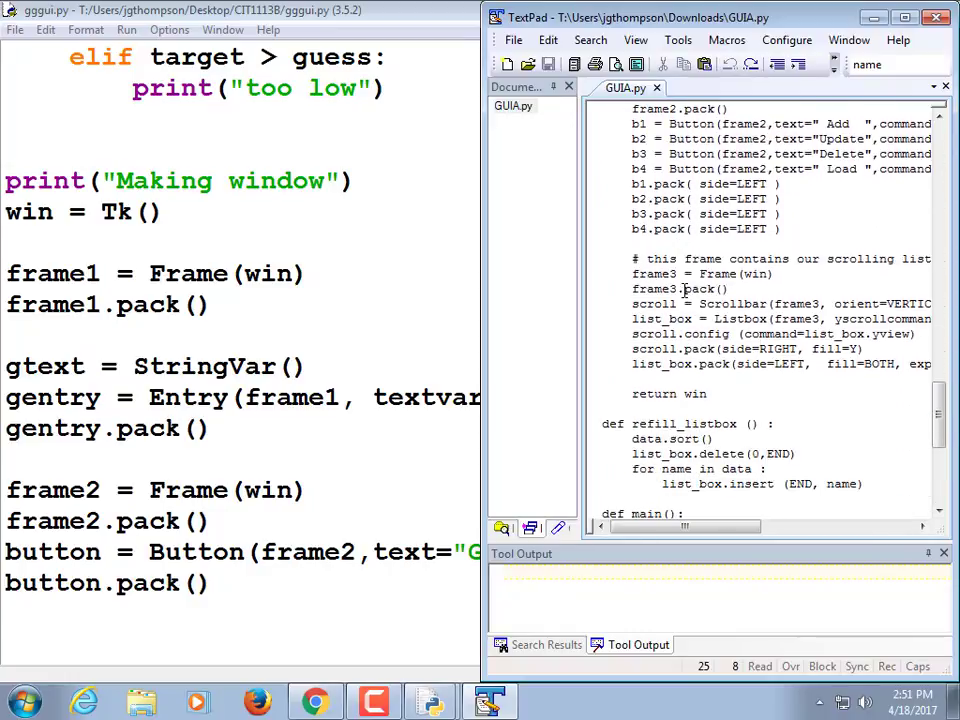
scroll("down", 3)
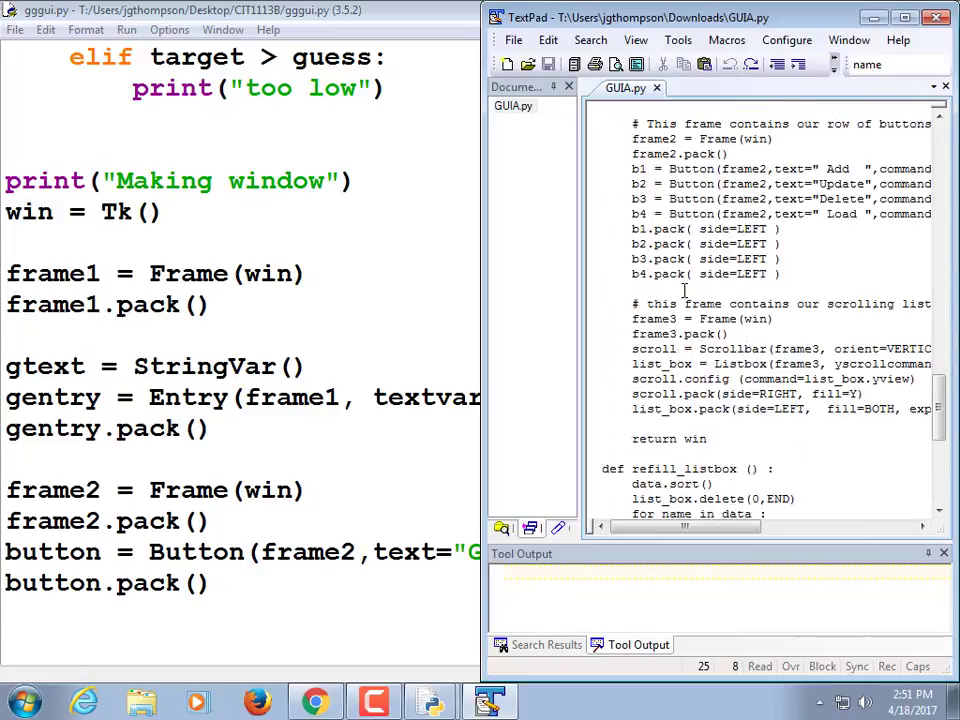
scroll("down", 3)
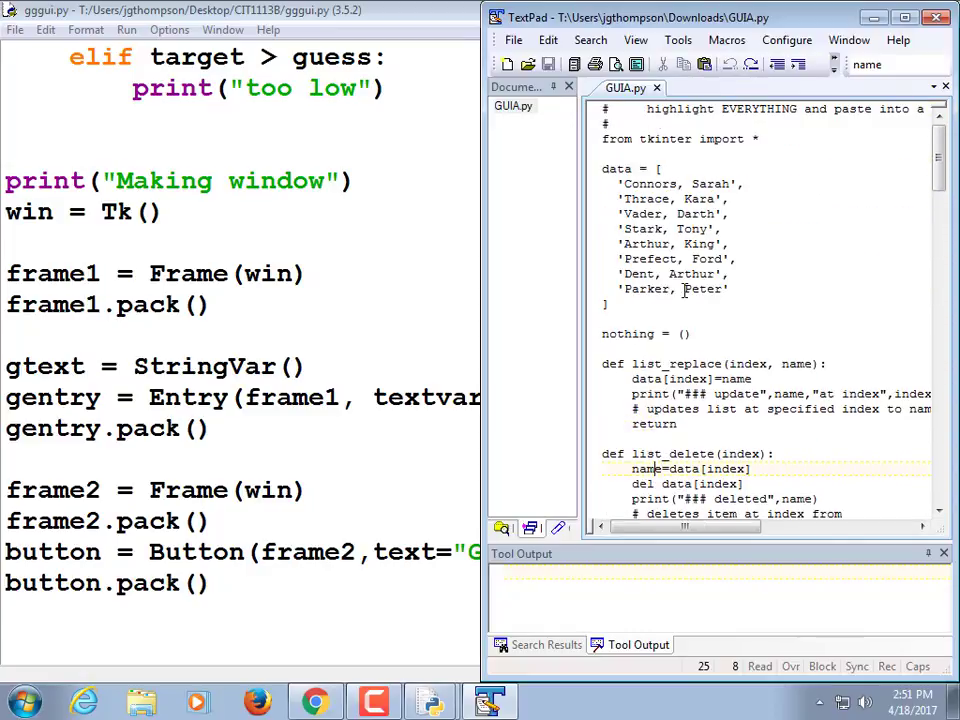
scroll("down", 3)
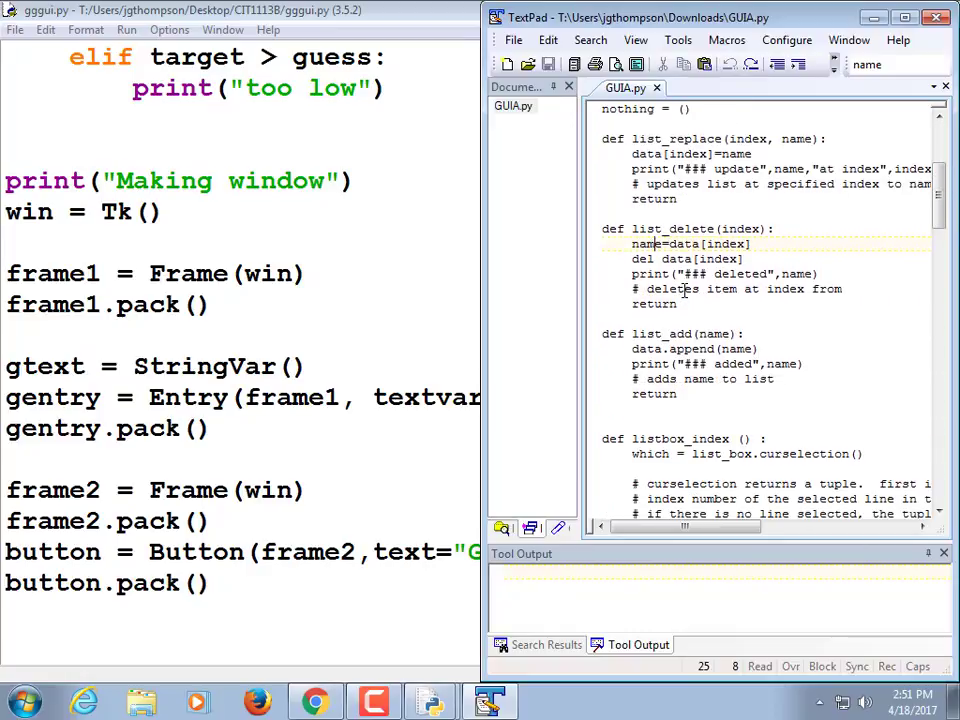
scroll("down", 3)
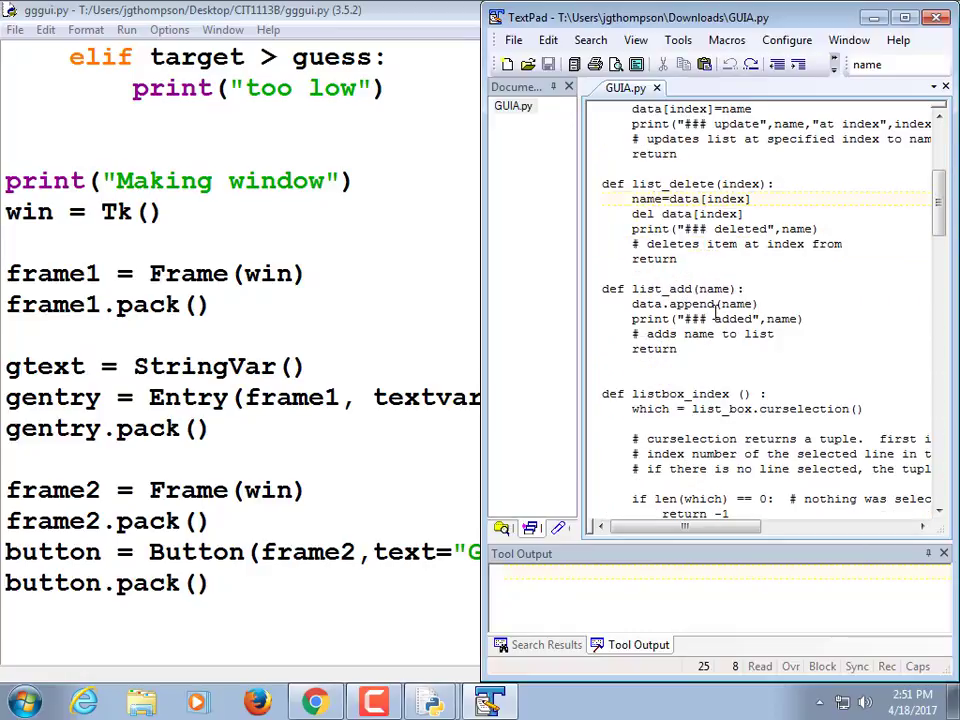
left_click(896, 64)
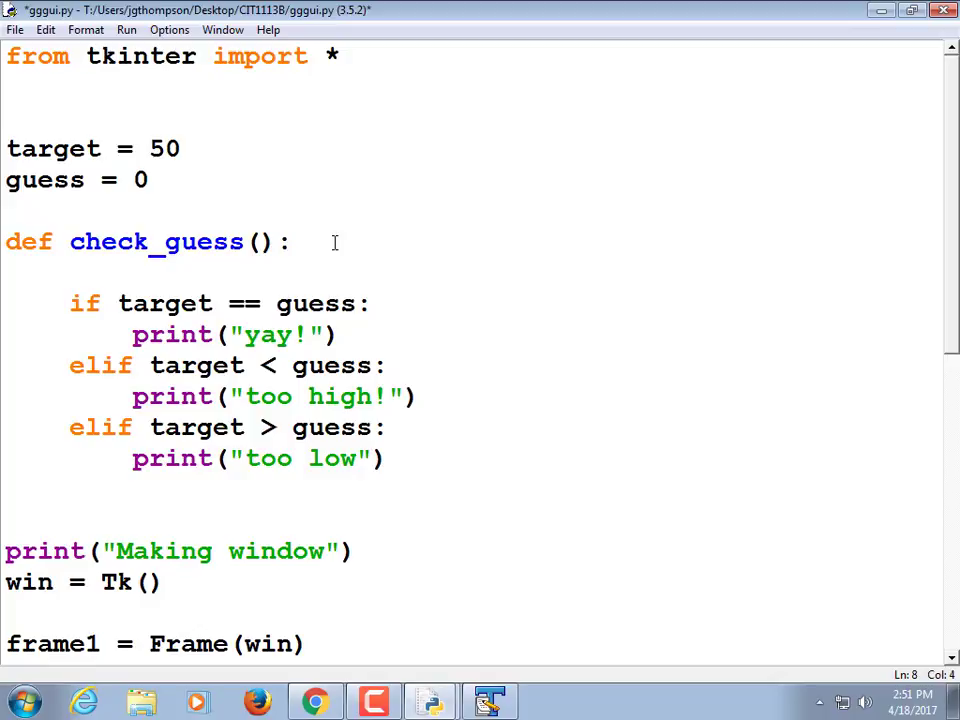
Start check_guess with text = gentry.get(), rerun the game, try a guess of 5, and begin a new line
type("text =")
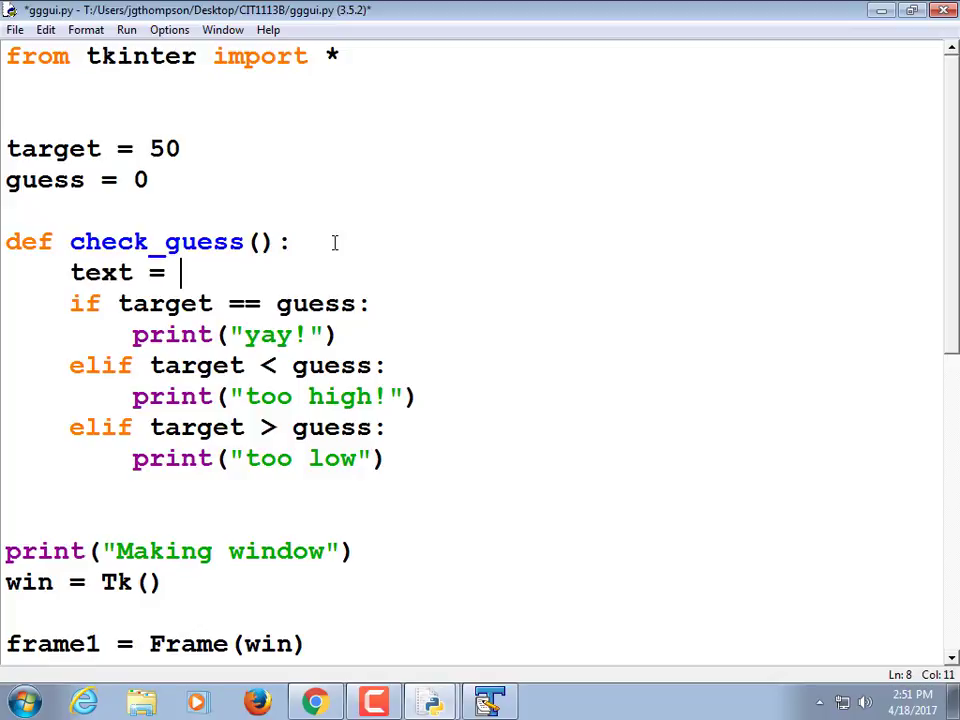
scroll("down", 3)
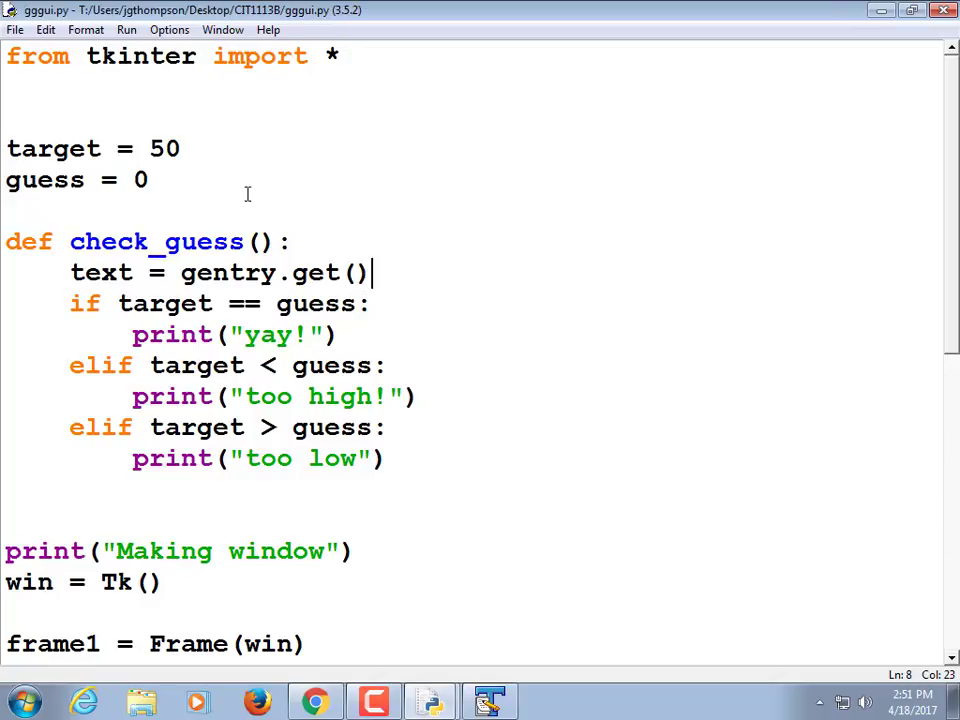
left_click(126, 30)
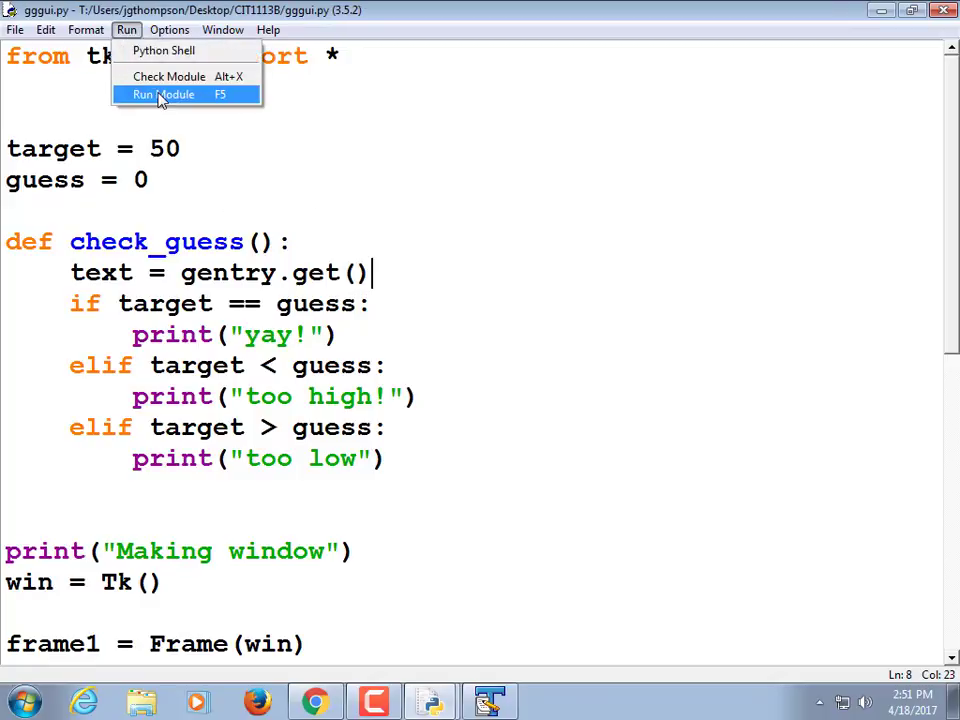
left_click(160, 94)
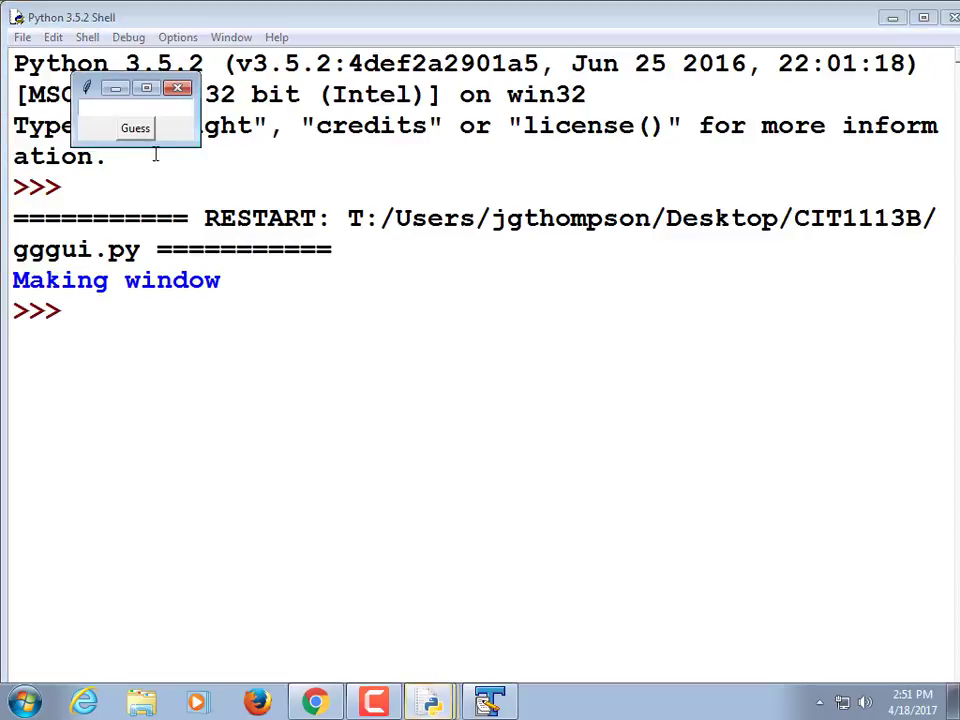
type("5")
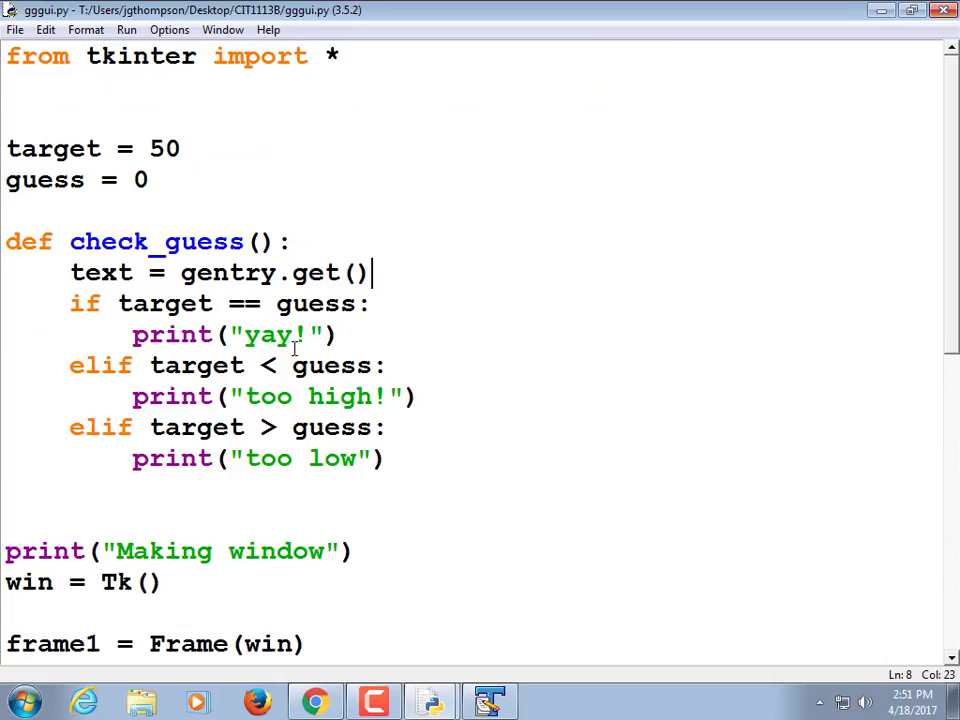
mouse_move(388, 280)
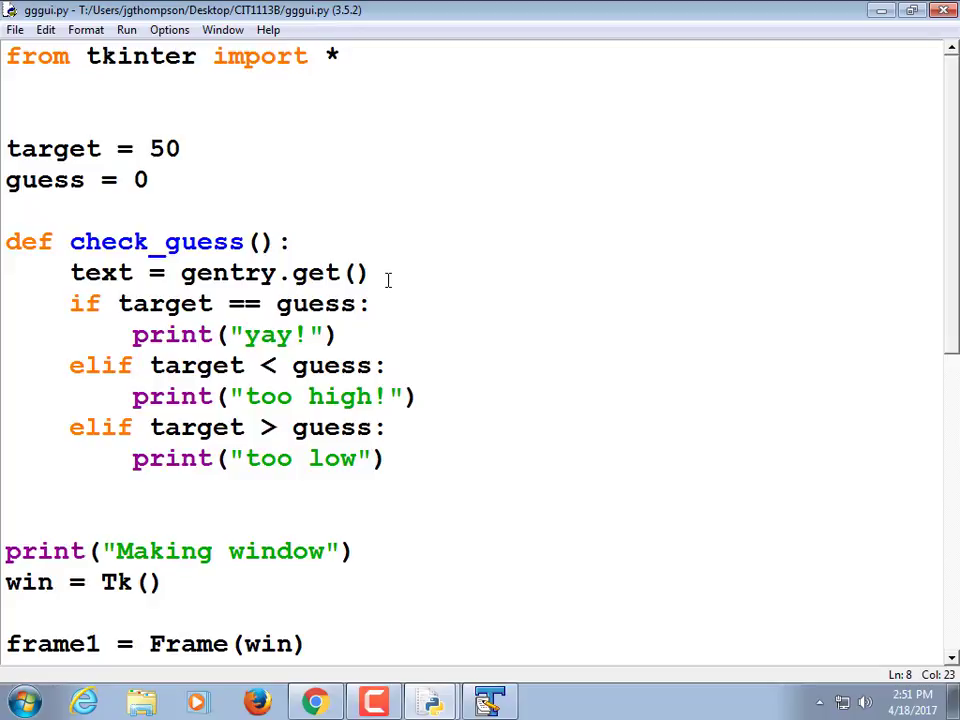
left_click(372, 272)
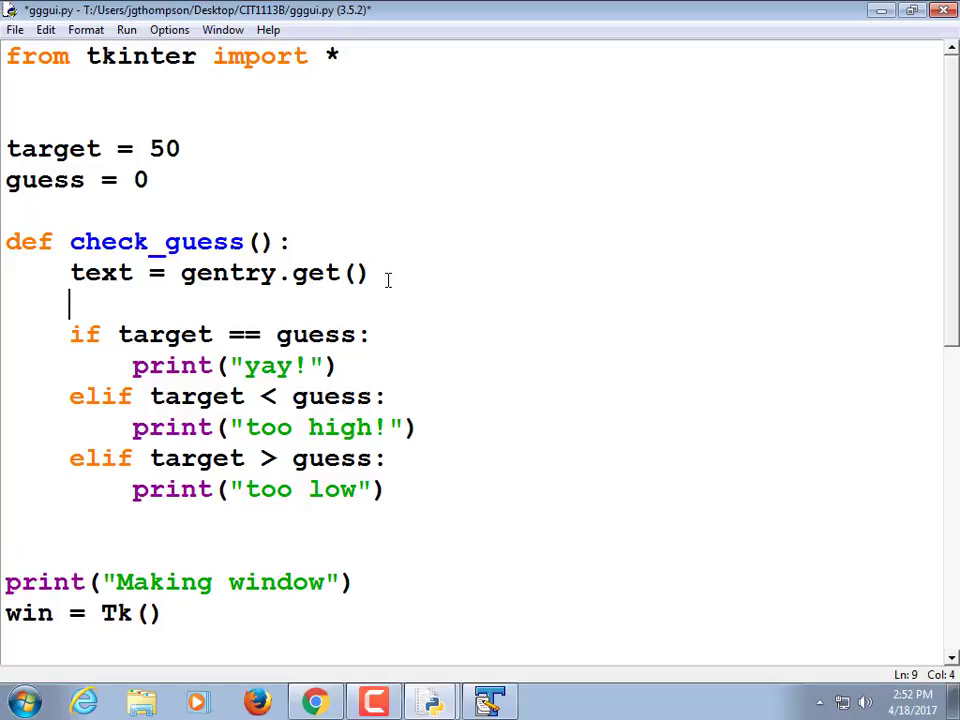
Add guess = int(text) to check_guess, then save and rerun the game
type("guess =")
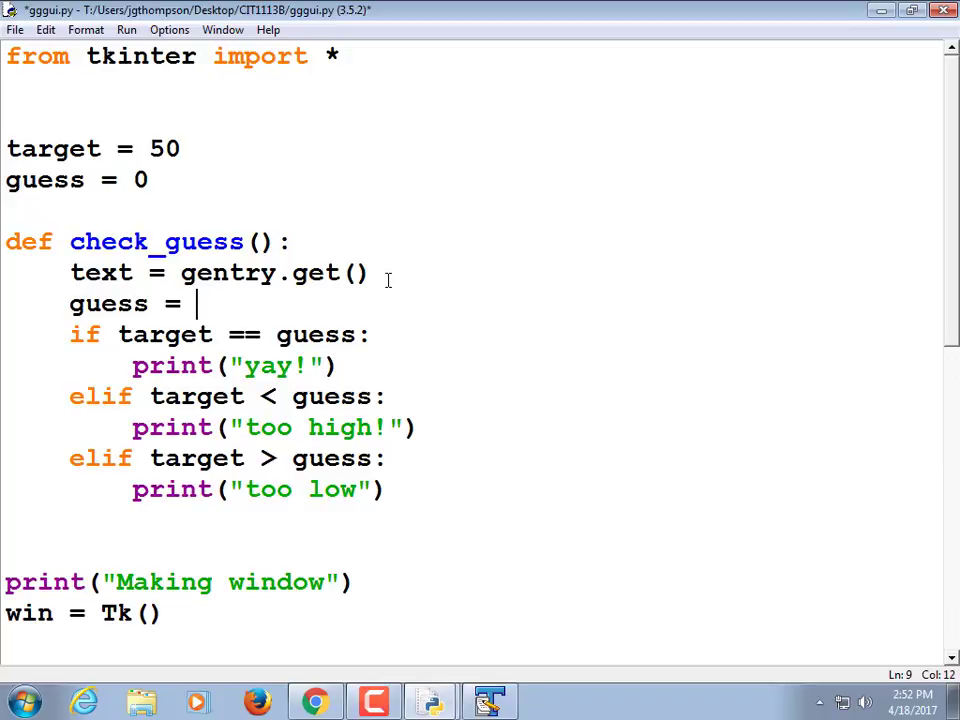
type("int")
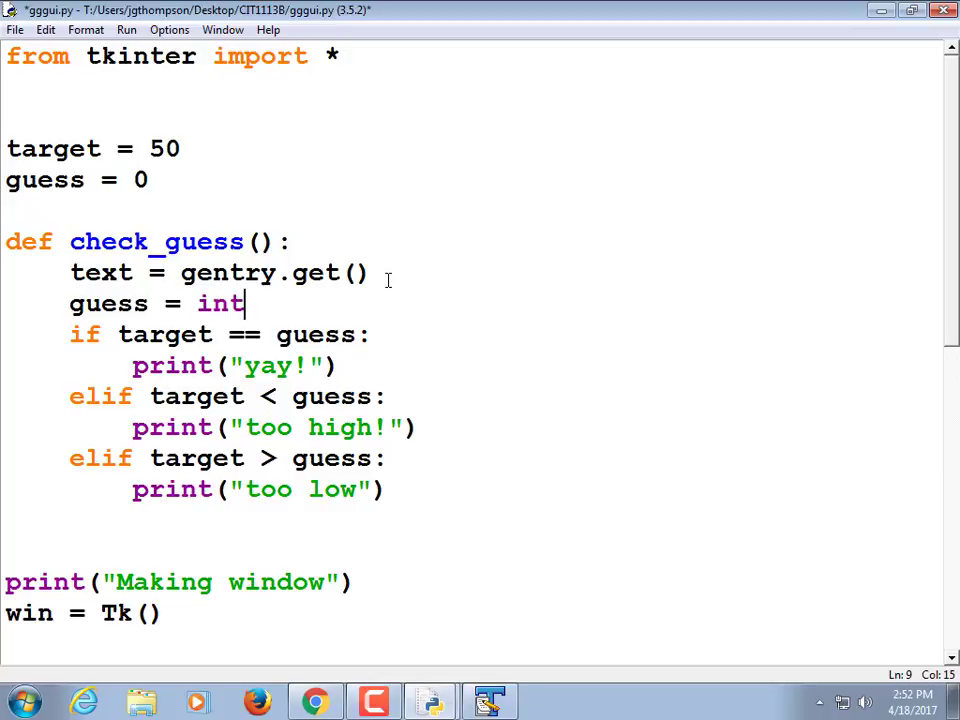
type("(text)")
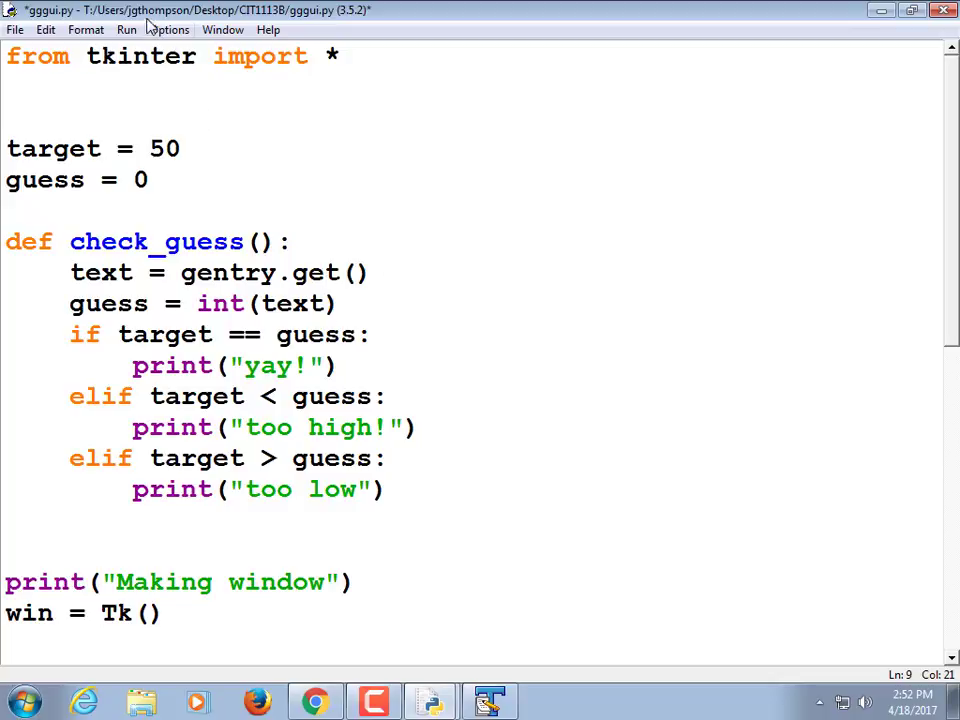
left_click(126, 30)
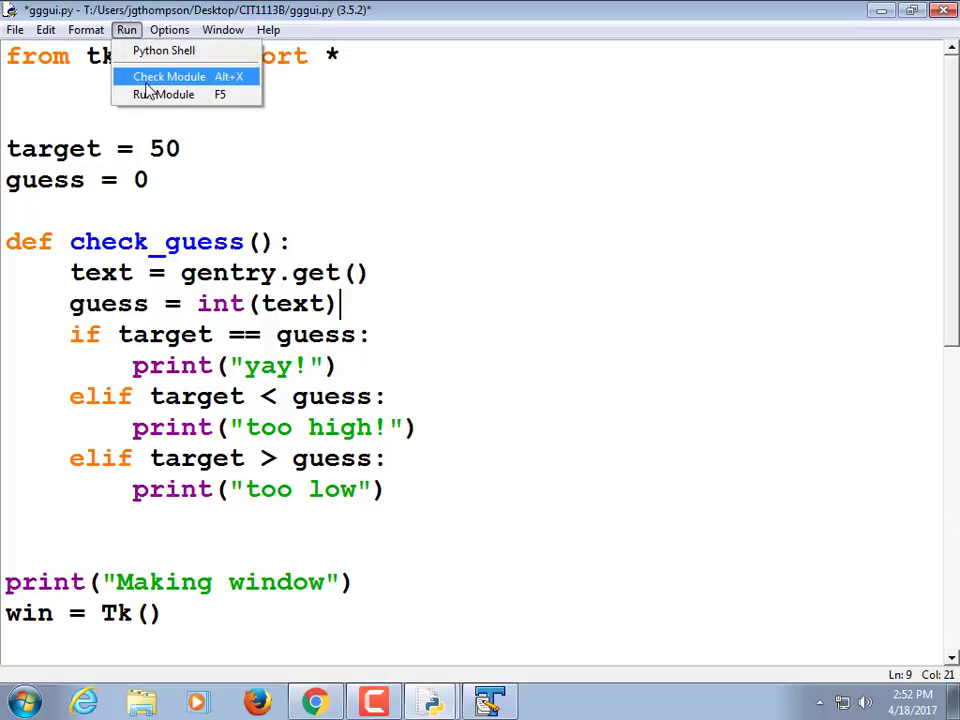
left_click(168, 76)
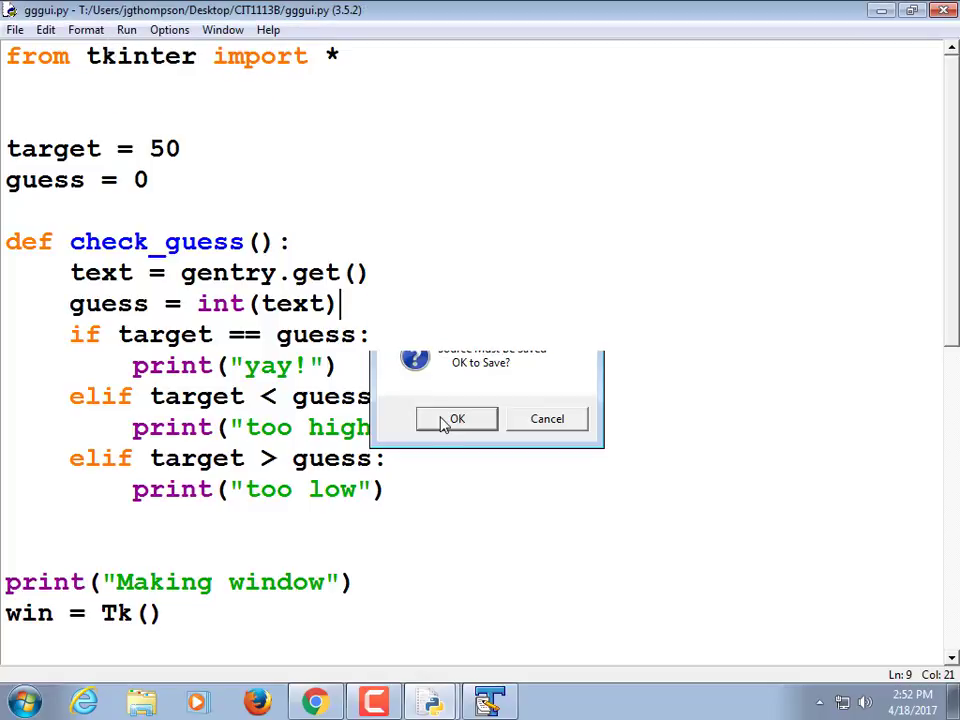
left_click(456, 418)
type("45")
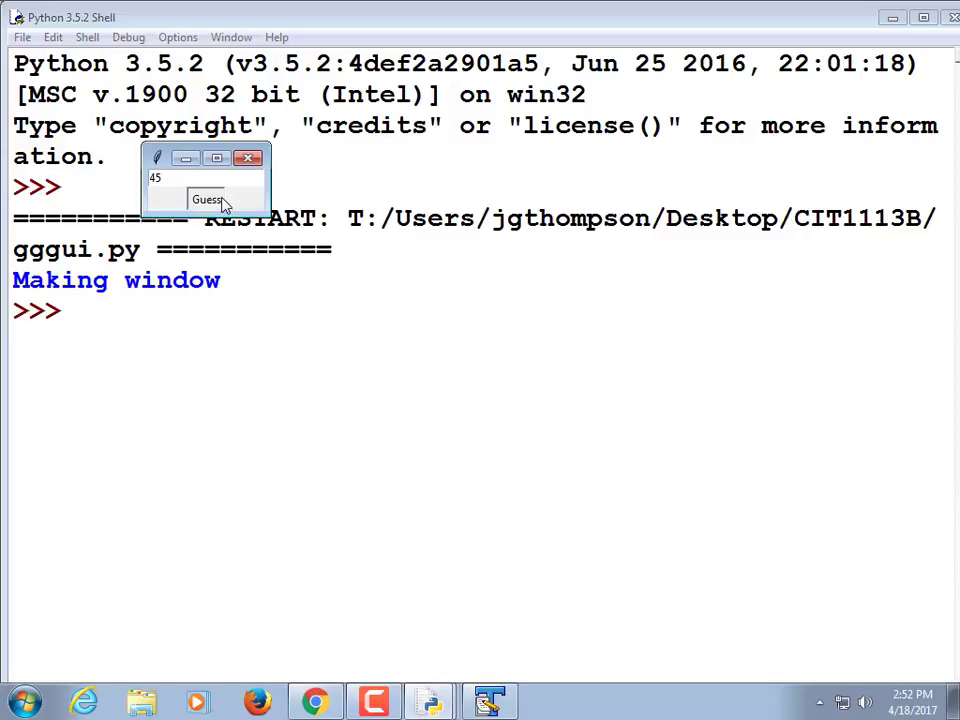
Submit two test guesses so the shell prints 'too low' and 'too high!'
left_click(206, 198)
type("66")
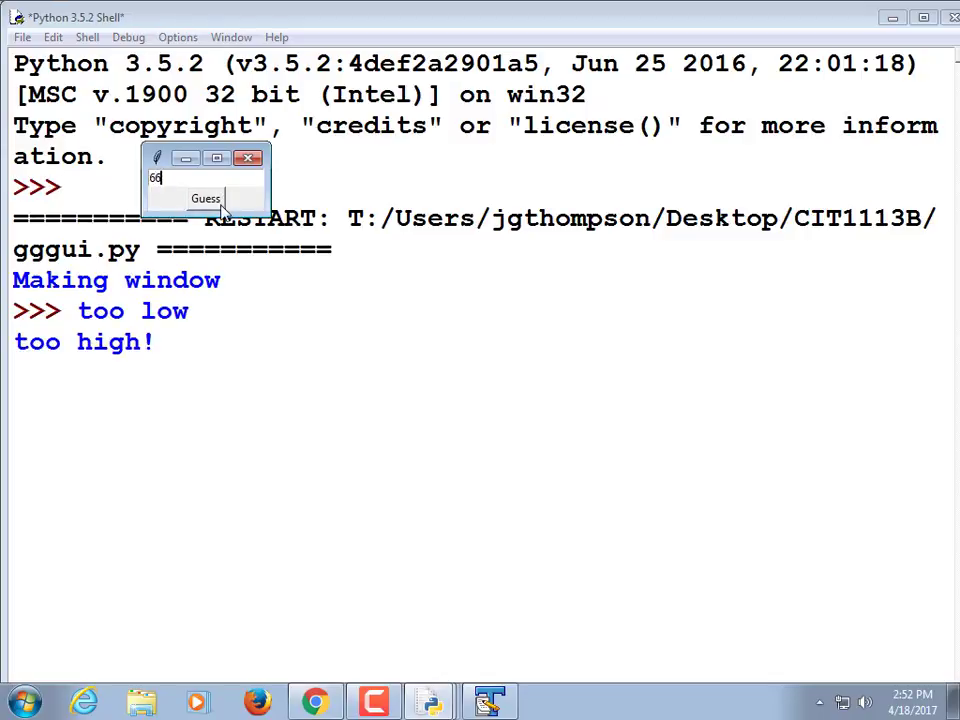
left_click(204, 198)
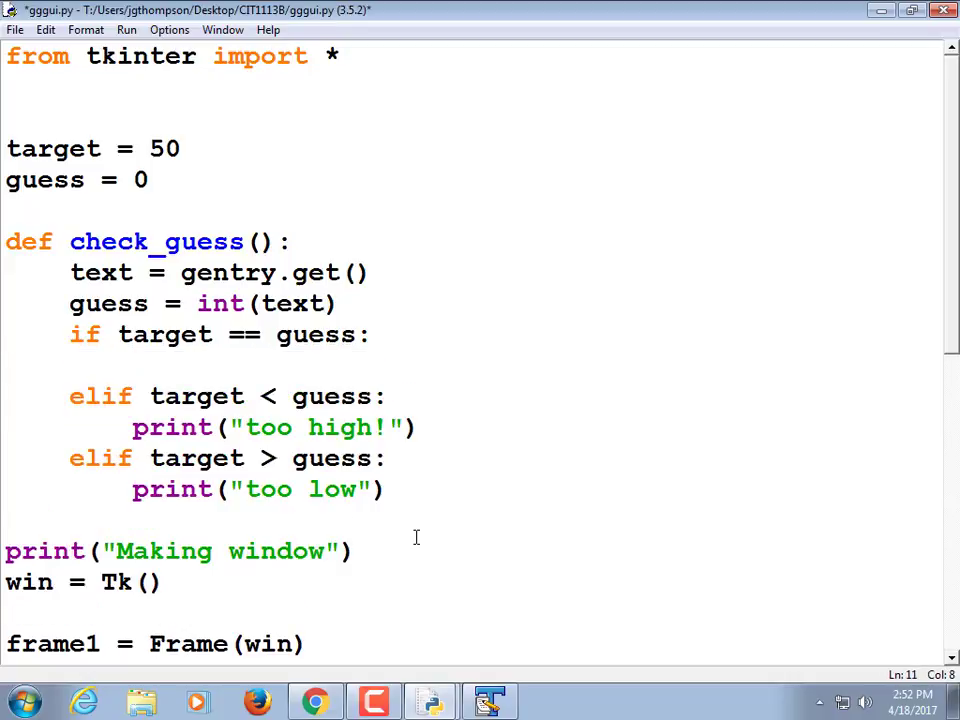
Comment the gentry.get() line '# get the guess from the entry' and the int line '# convert to an int'
left_click(396, 272)
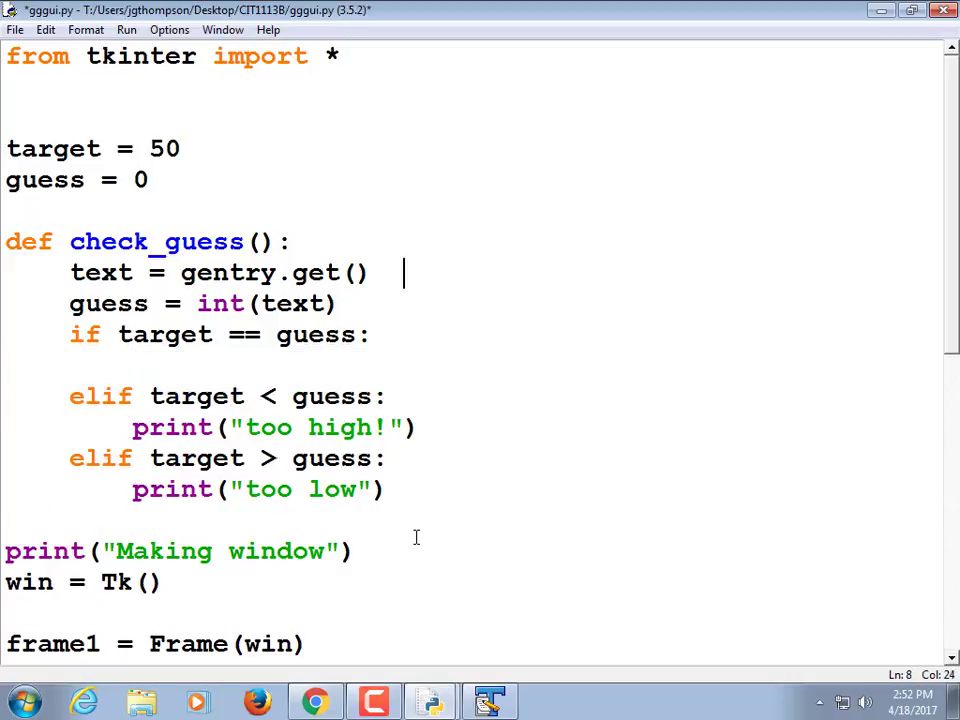
type("# get the gues")
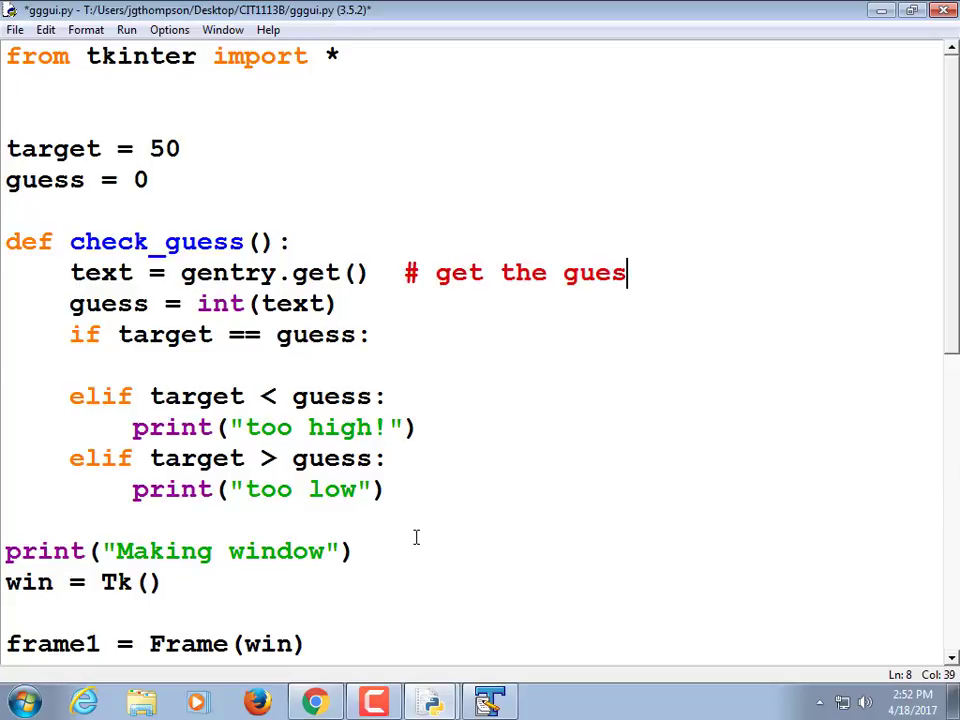
type("s from the f")
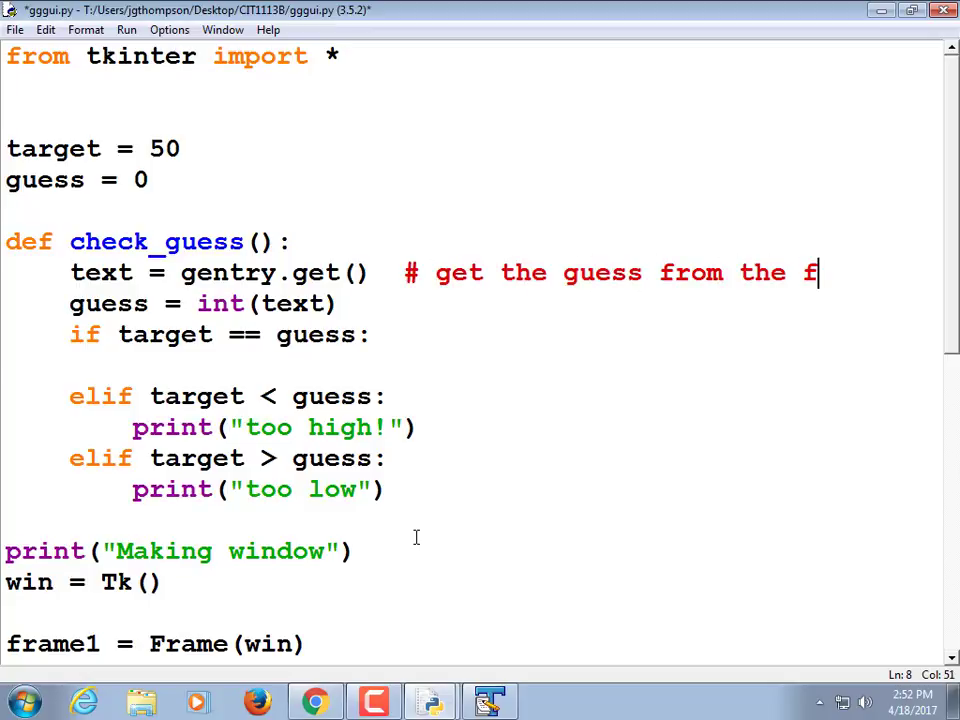
type("ntry")
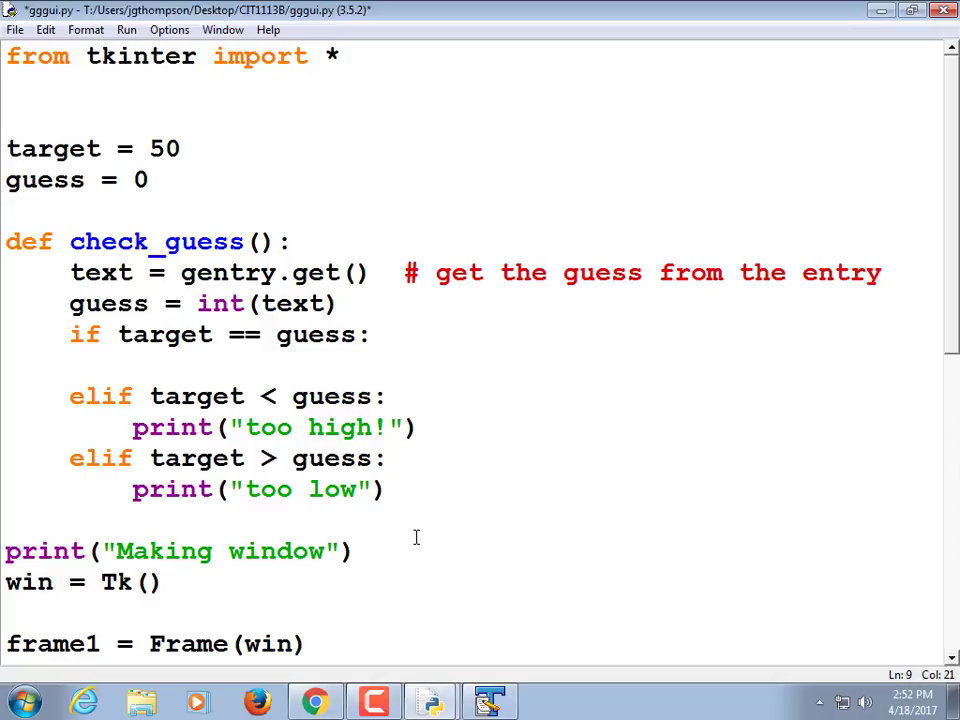
type("# convert to an int")
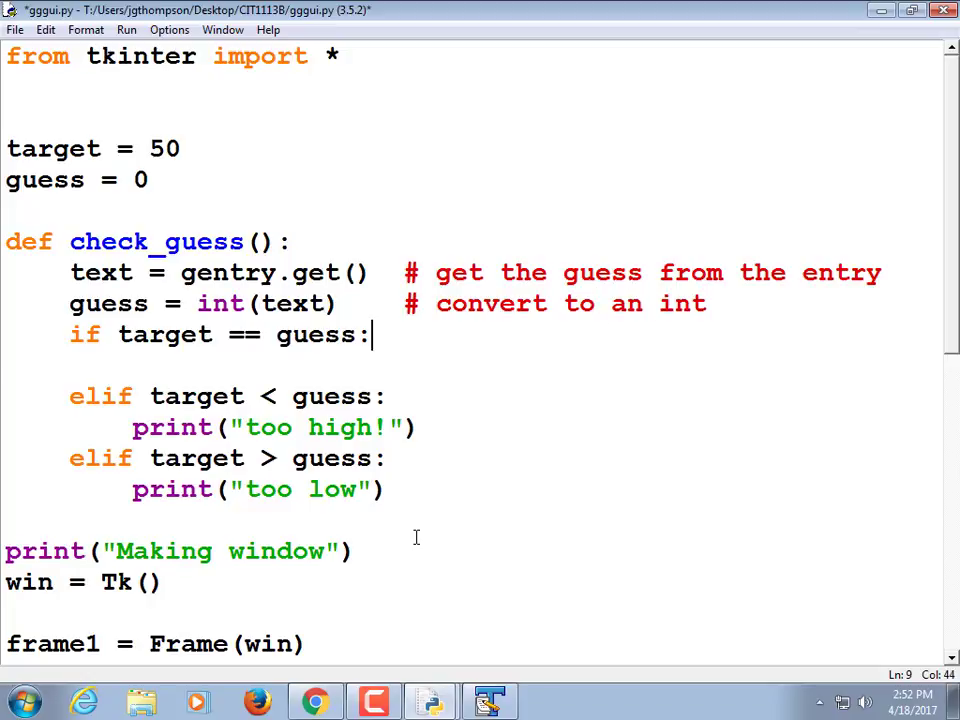
key("enter")
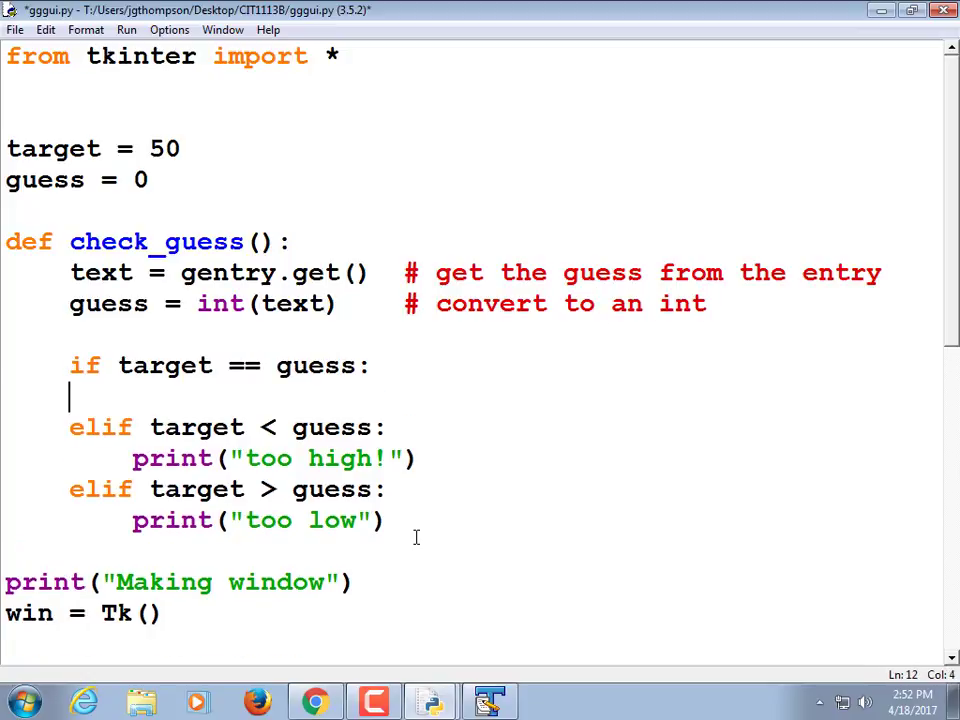
Begin messagebox.showerror("Nope", "Your guess is to…") inside the matching-guess branch
type("messagebox.sho")
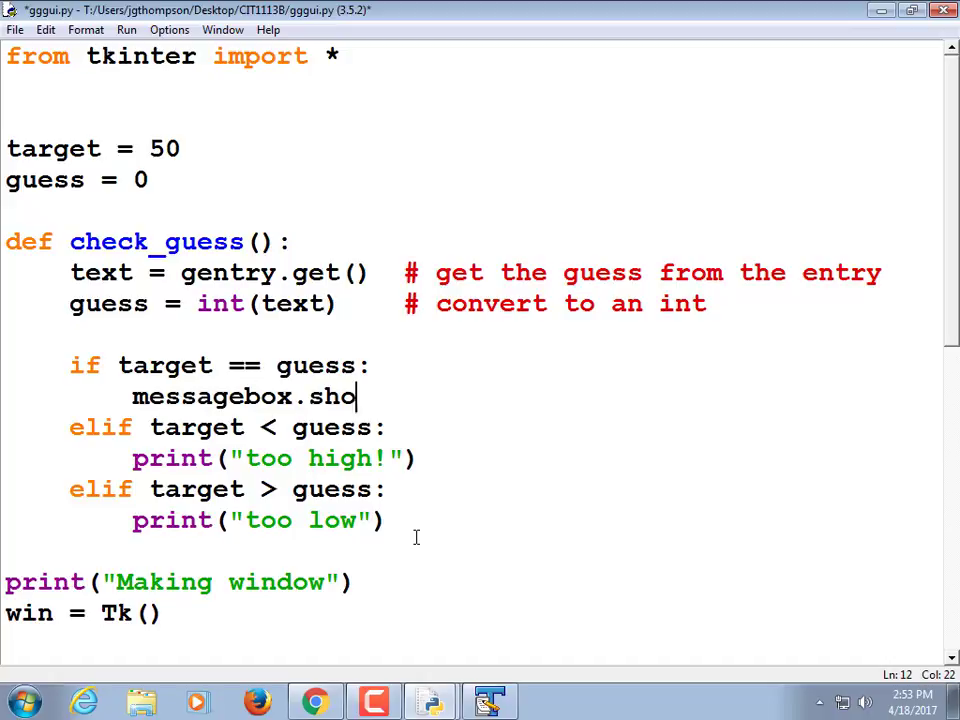
type("w()")
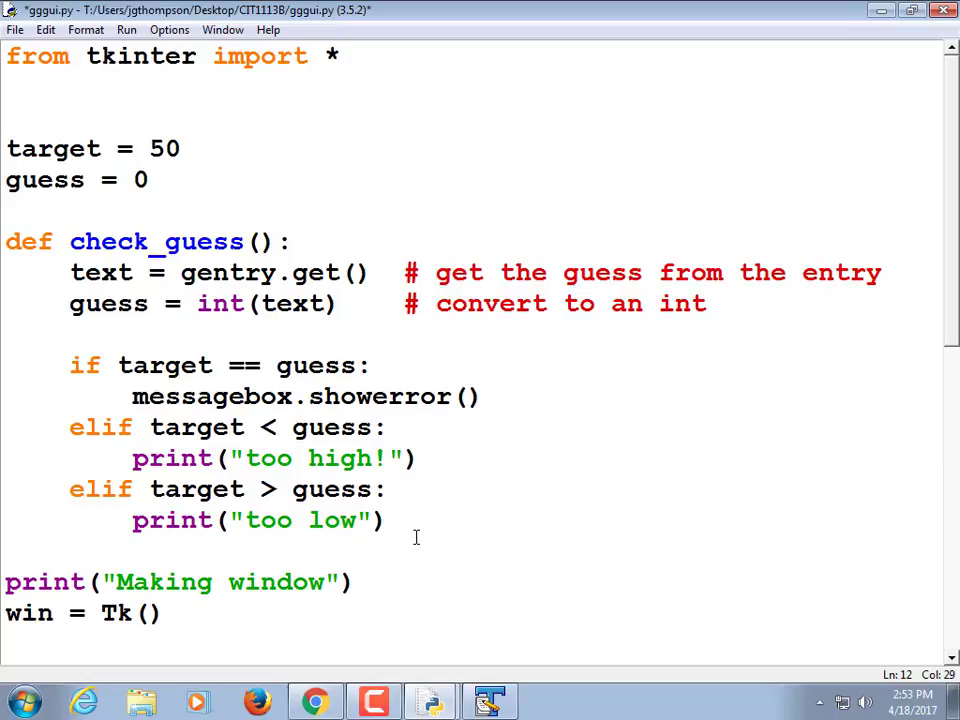
left_click(464, 396)
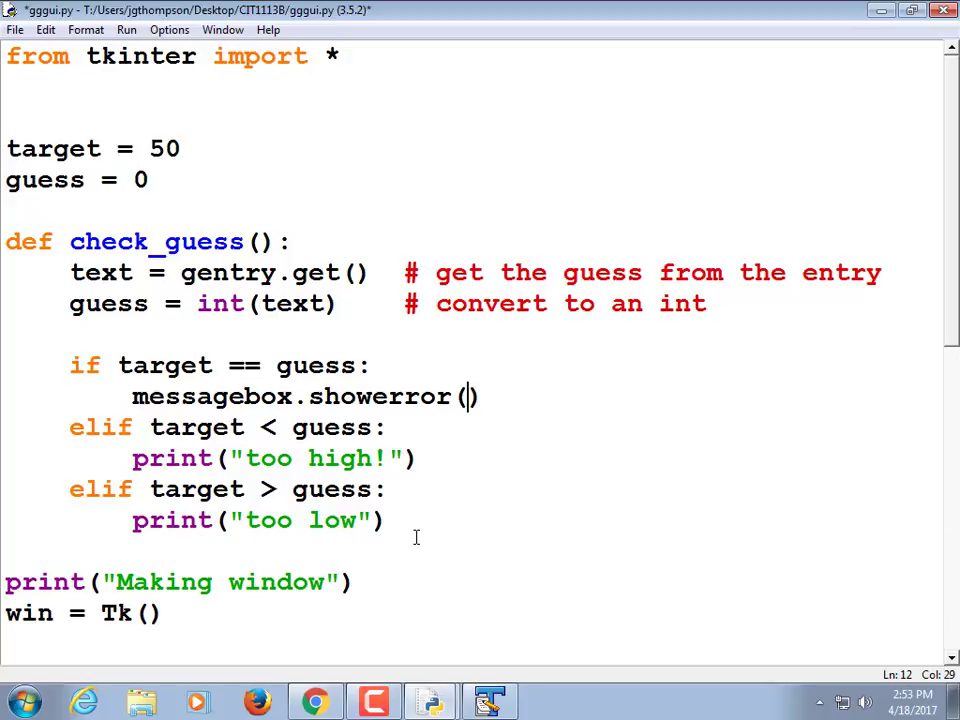
type("\"\"")
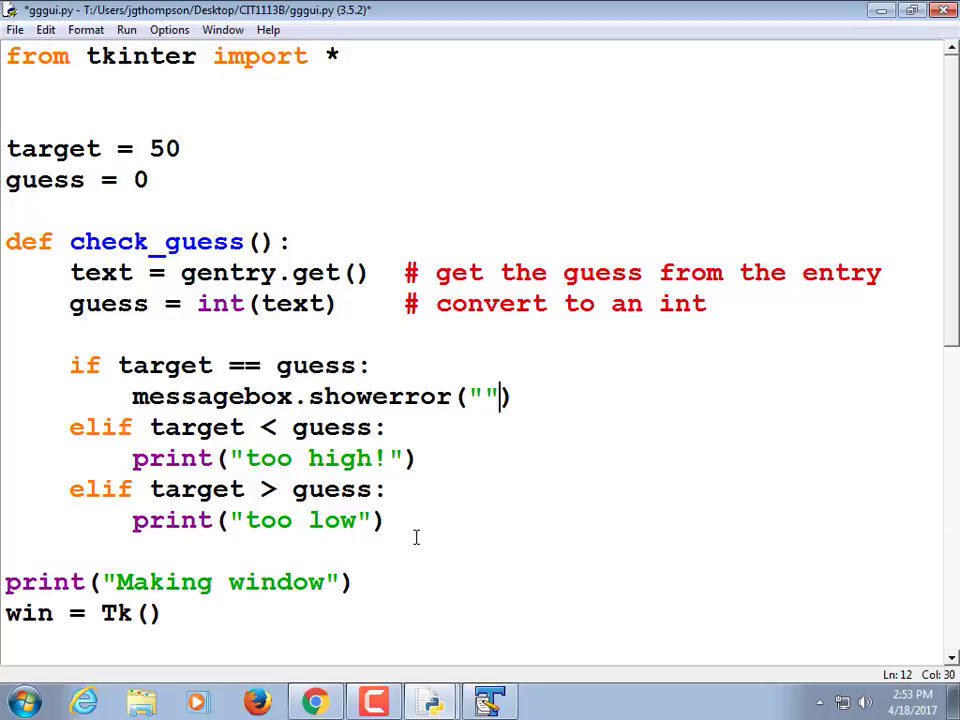
type("Nop")
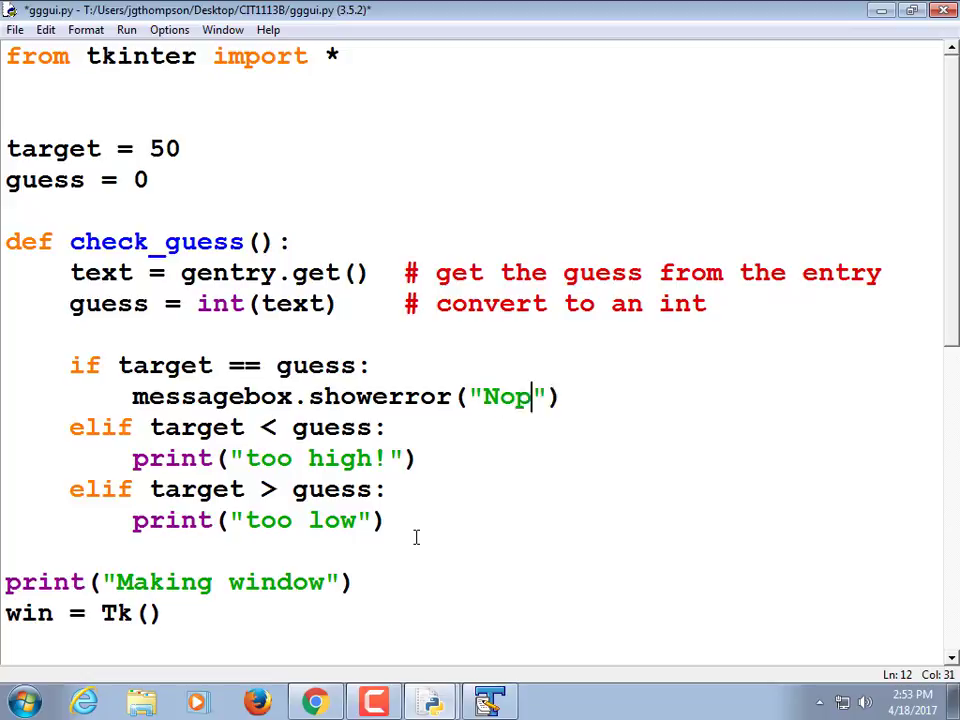
type("e\", \"")
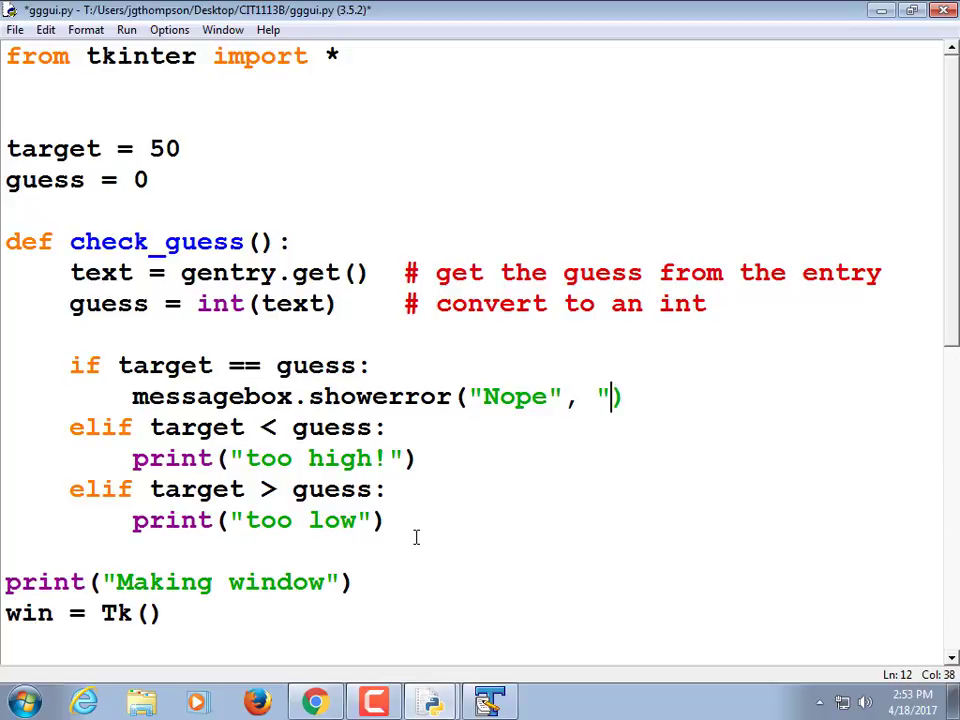
type("Your guess is to")
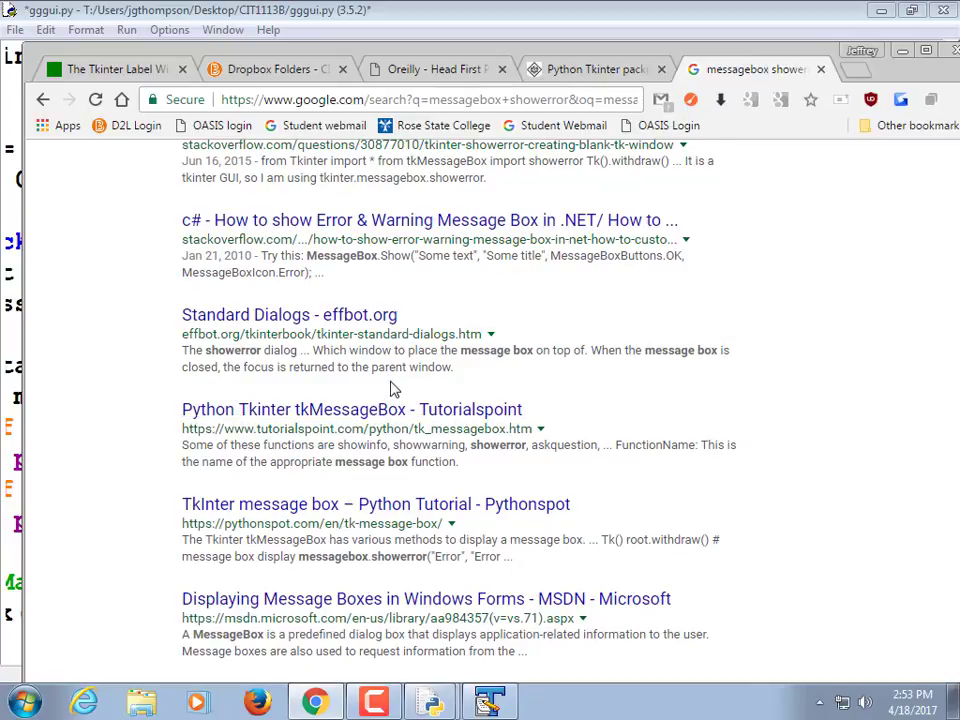
mouse_move(376, 320)
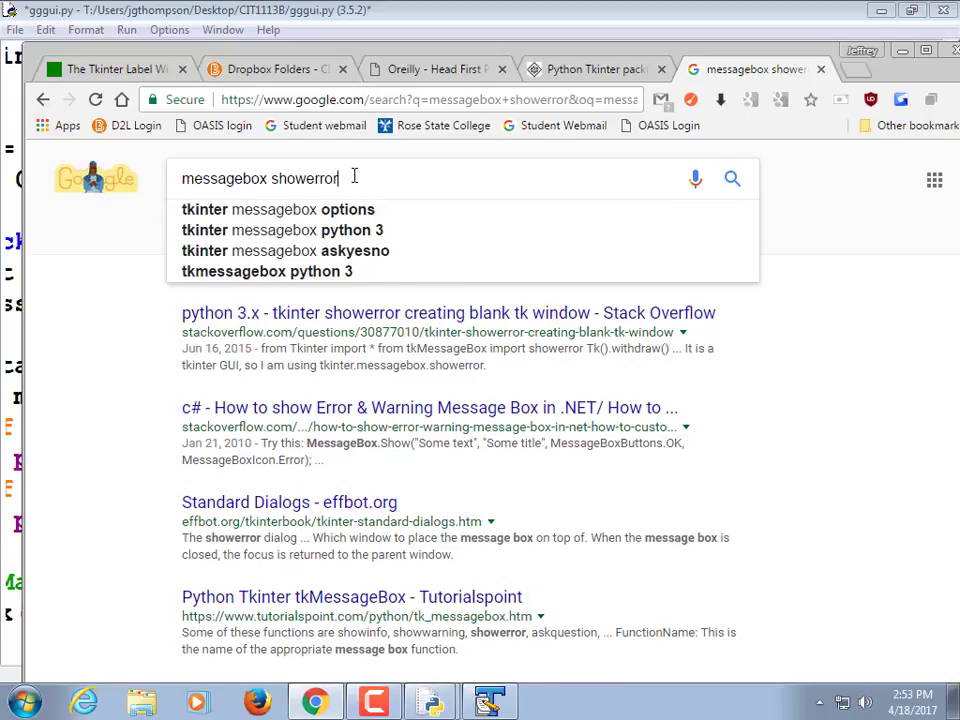
Look up the Tutorialspoint Python 3 tkMessageBox page and reach its showinfo/showerror function list
type("python3")
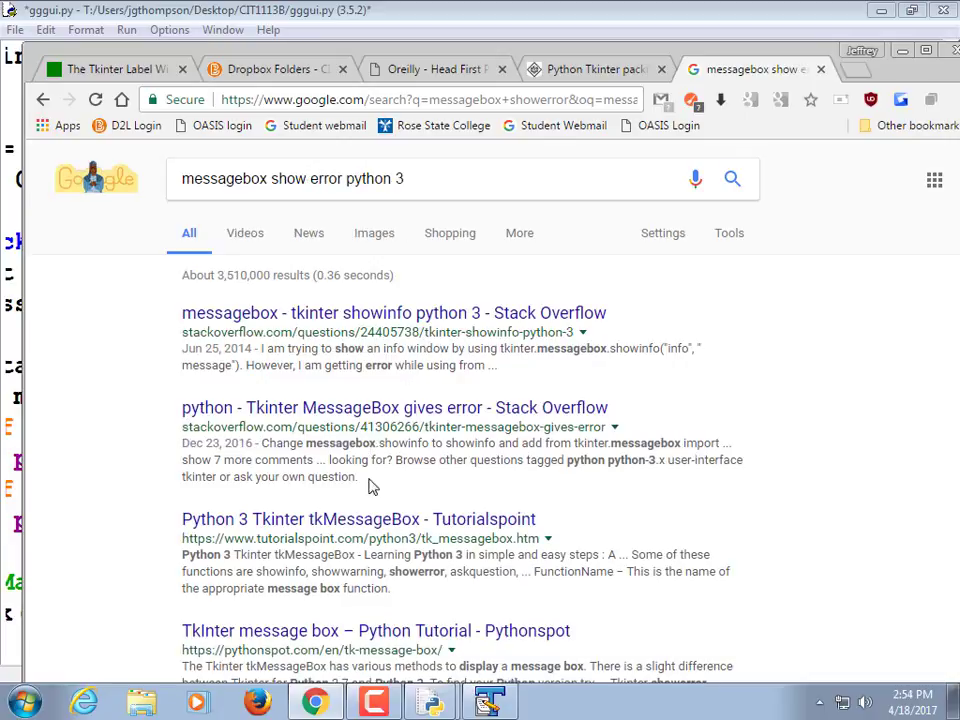
left_click(356, 518)
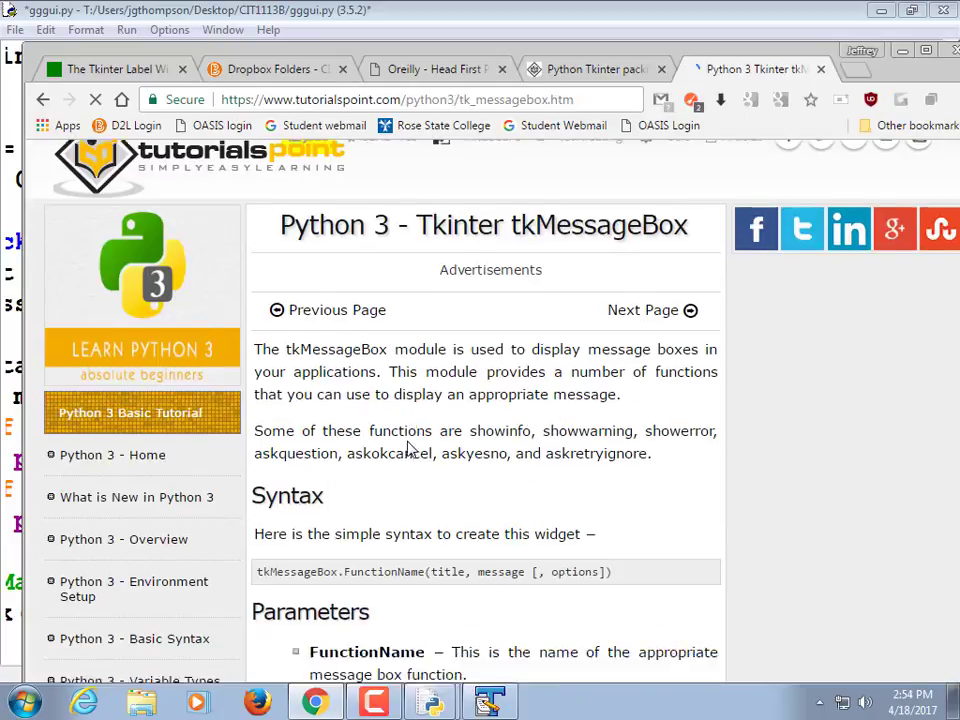
scroll("down", 3)
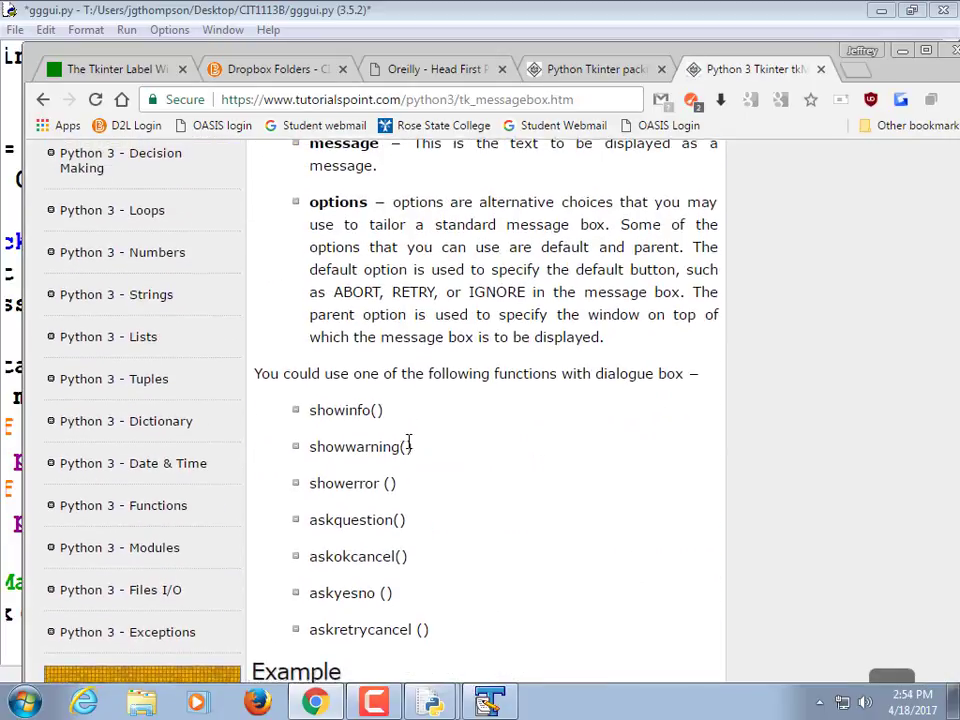
scroll("down", 3)
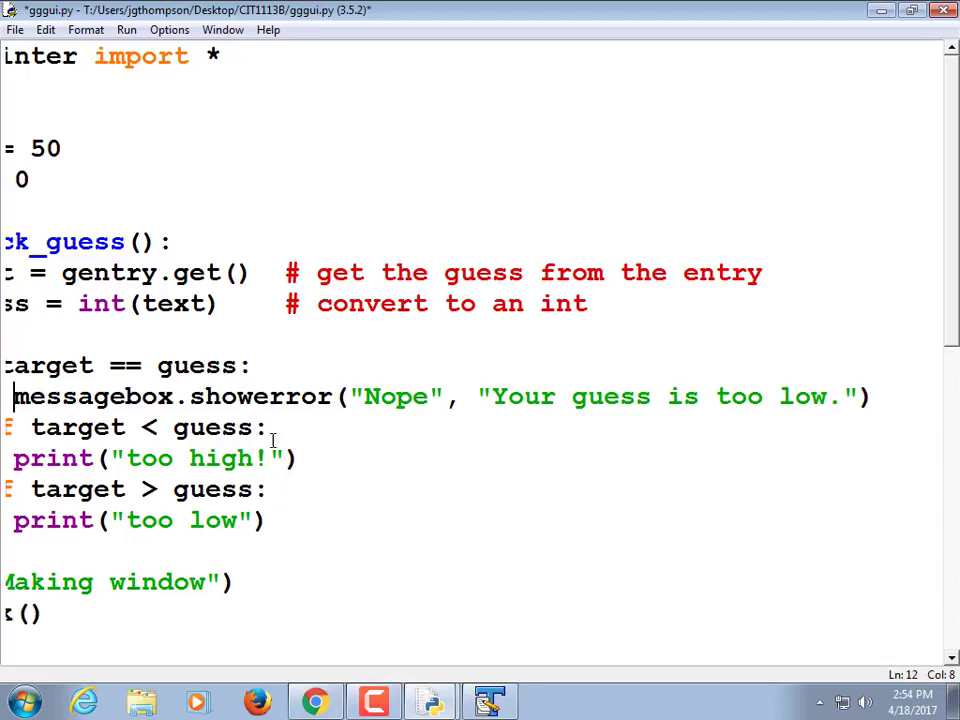
Add messagebox.showinfo("Whoopie!", "Yay! you got it!") under the correct-guess branch, moving showerror to the elifs
left_click(196, 396)
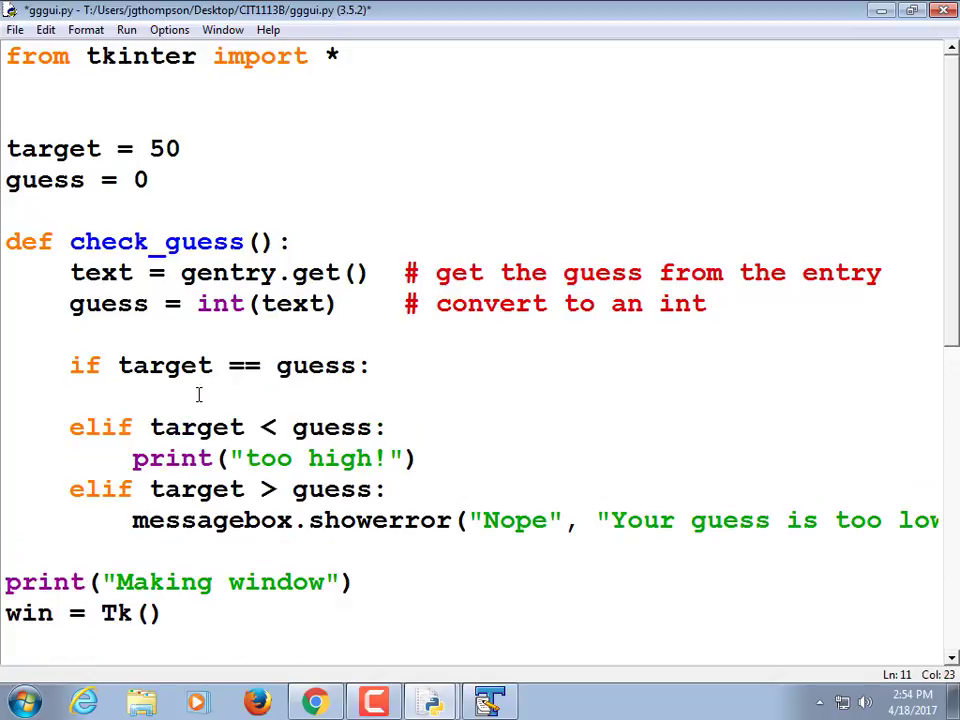
type("messagebox.showinfo(\"Yay!")
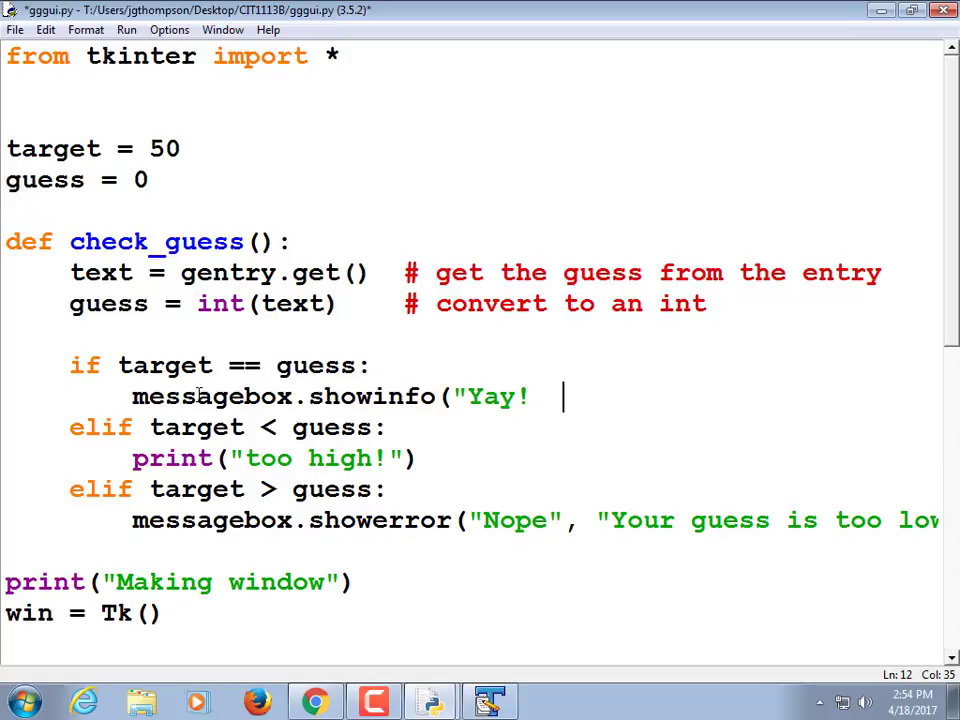
type("you got it!\")")
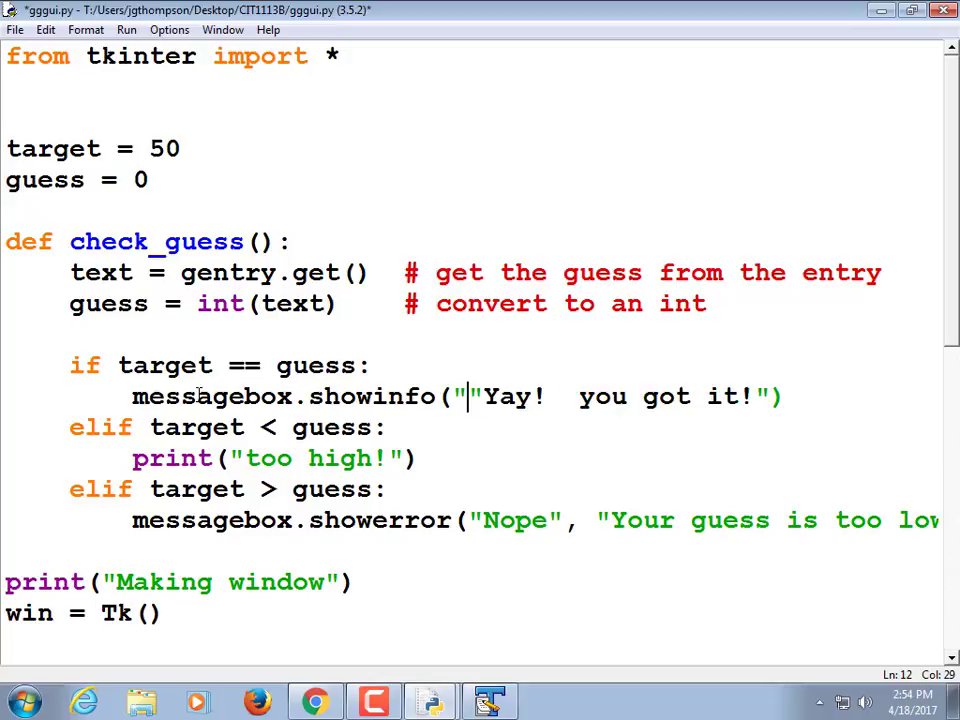
type("Whoopie!")
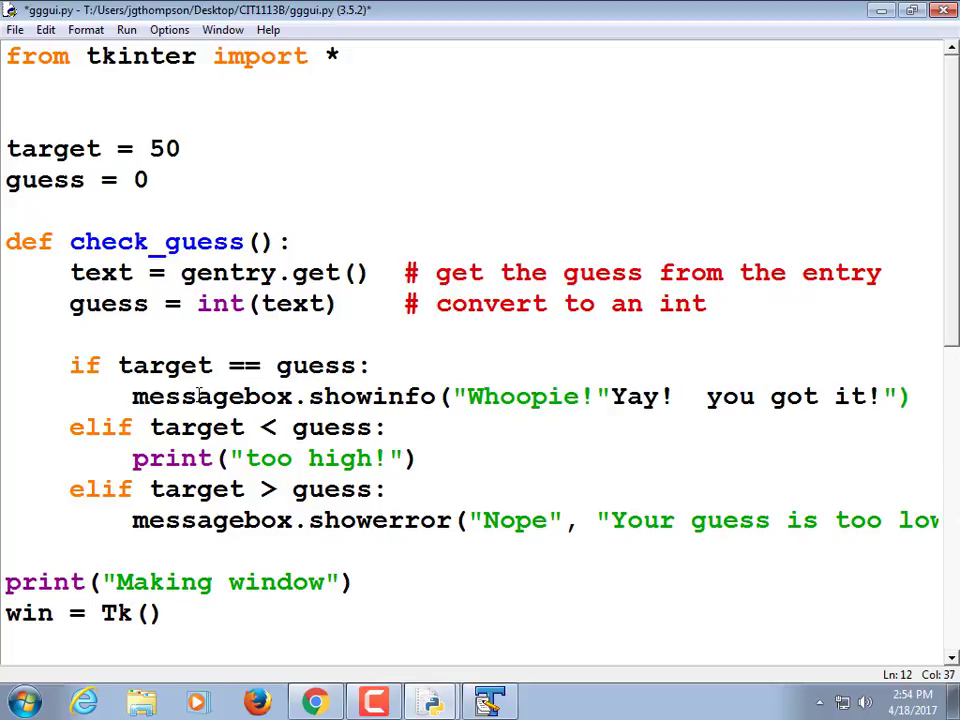
type(", \"")
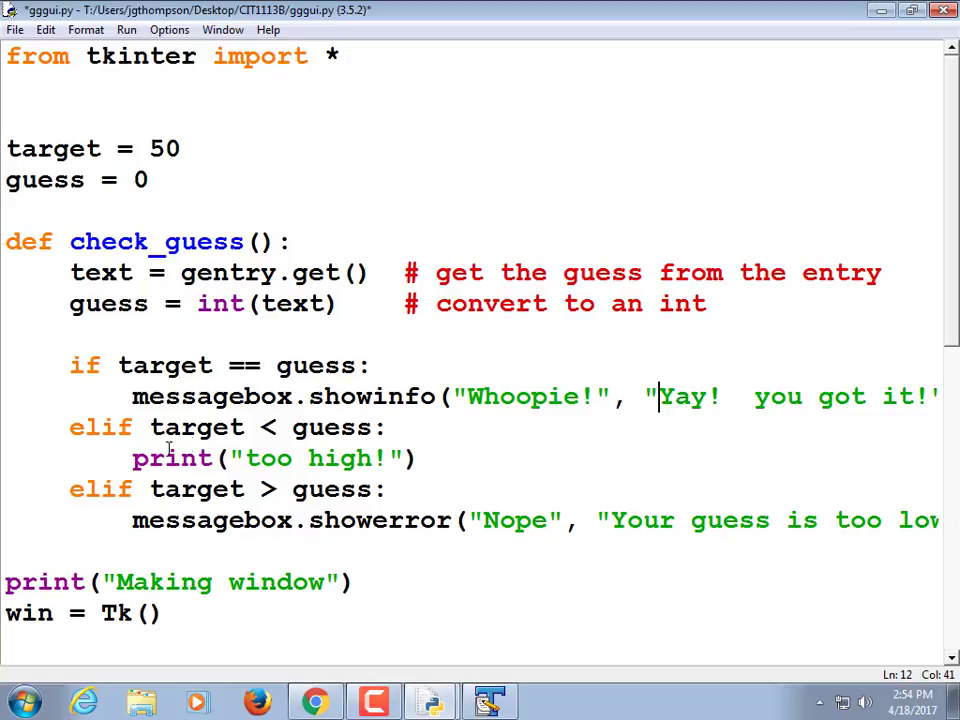
mouse_move(388, 684)
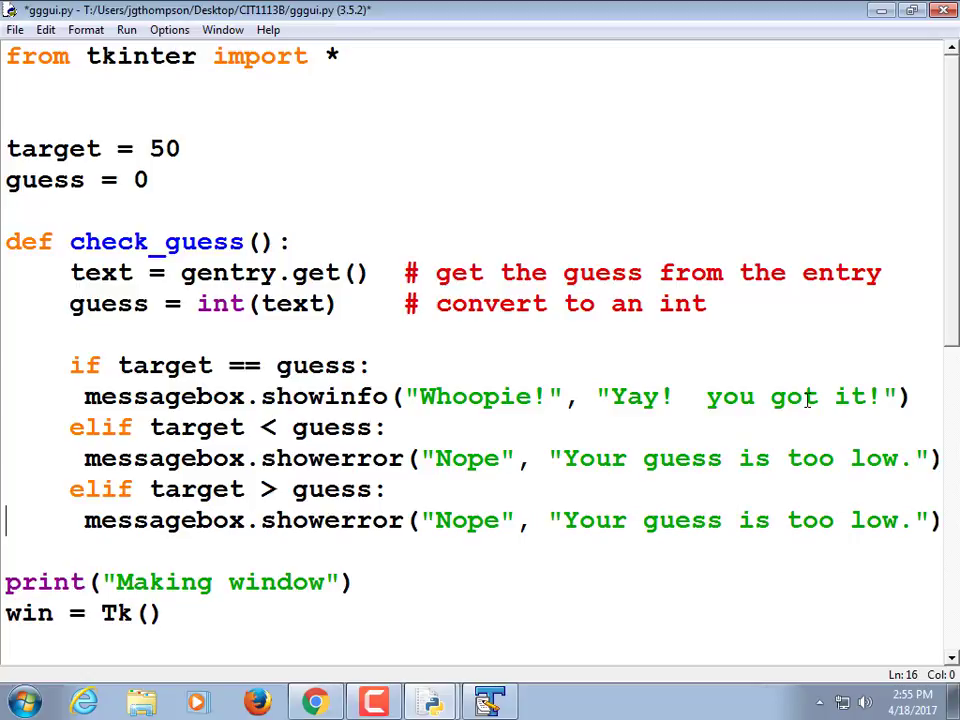
Change the too-high branch's Nope message to say 'too high' instead of 'too low'
double_click(868, 458)
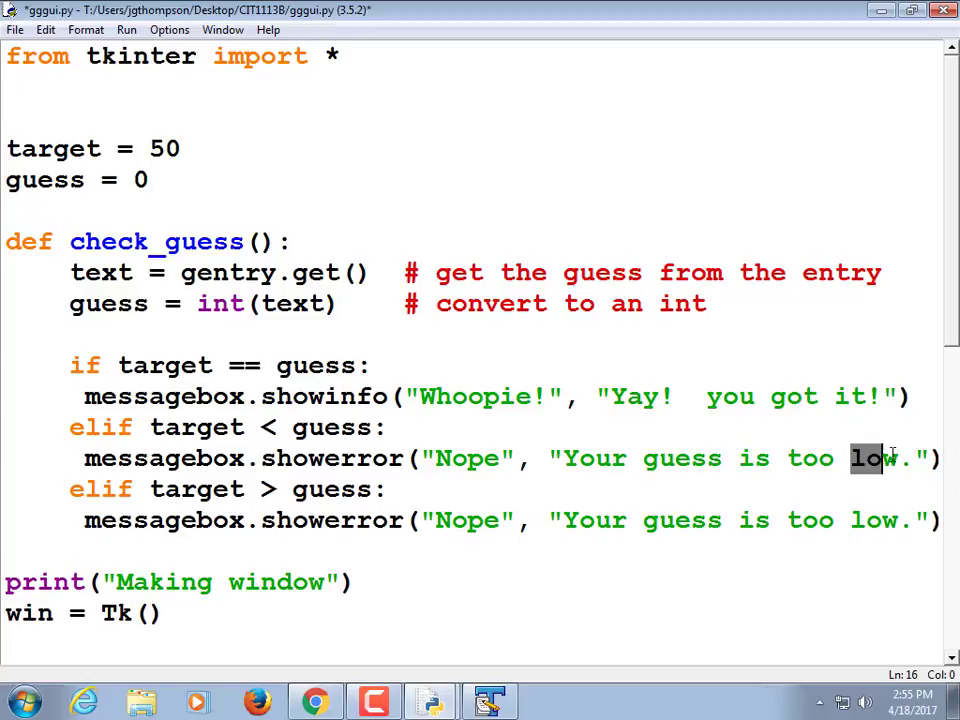
type("high")
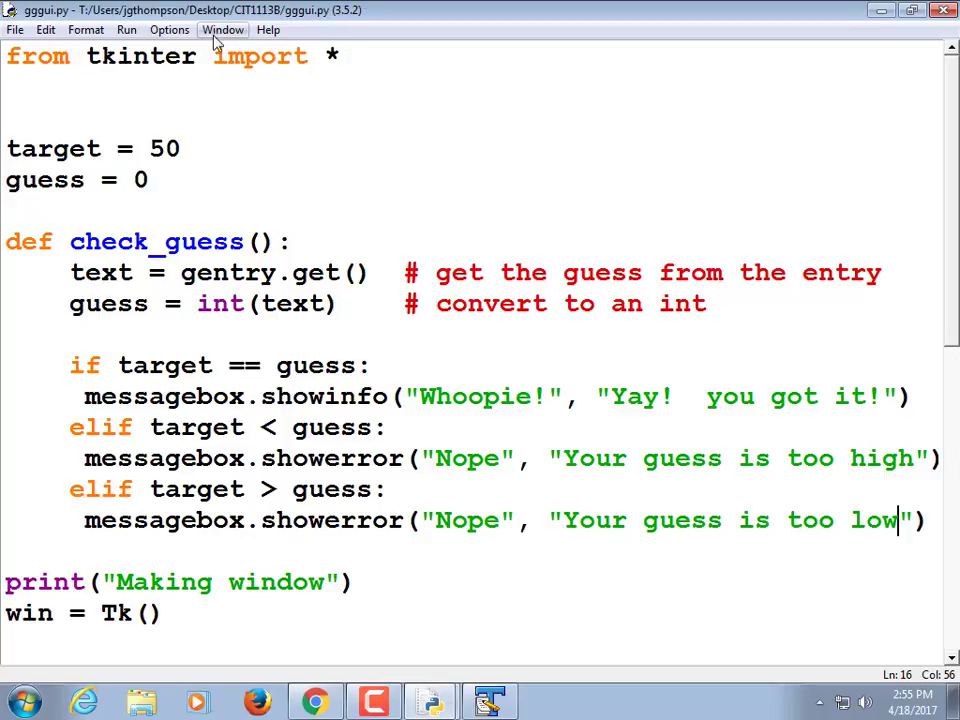
Run gggui.py and check that guesses 25 and 75 raise the too low and too high Nope popups
left_click(126, 30)
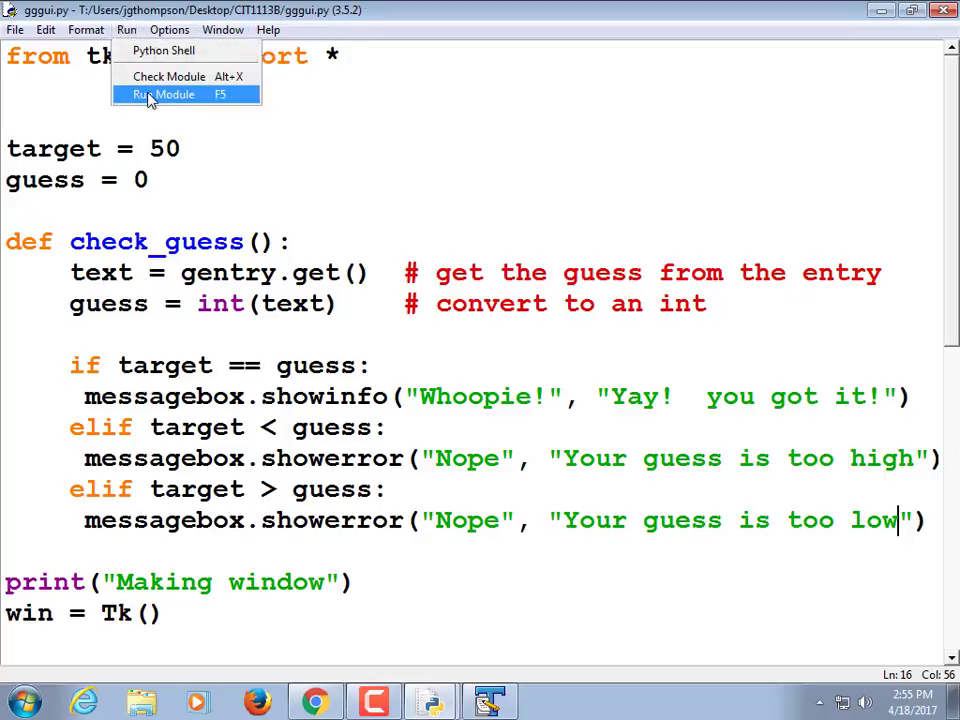
left_click(172, 94)
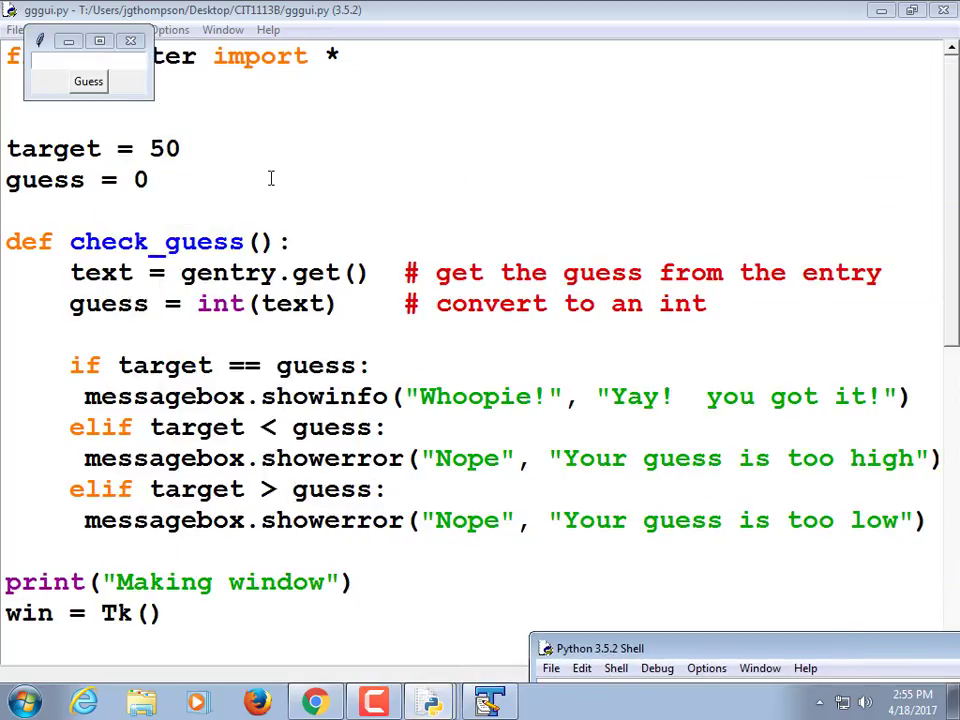
type("2")
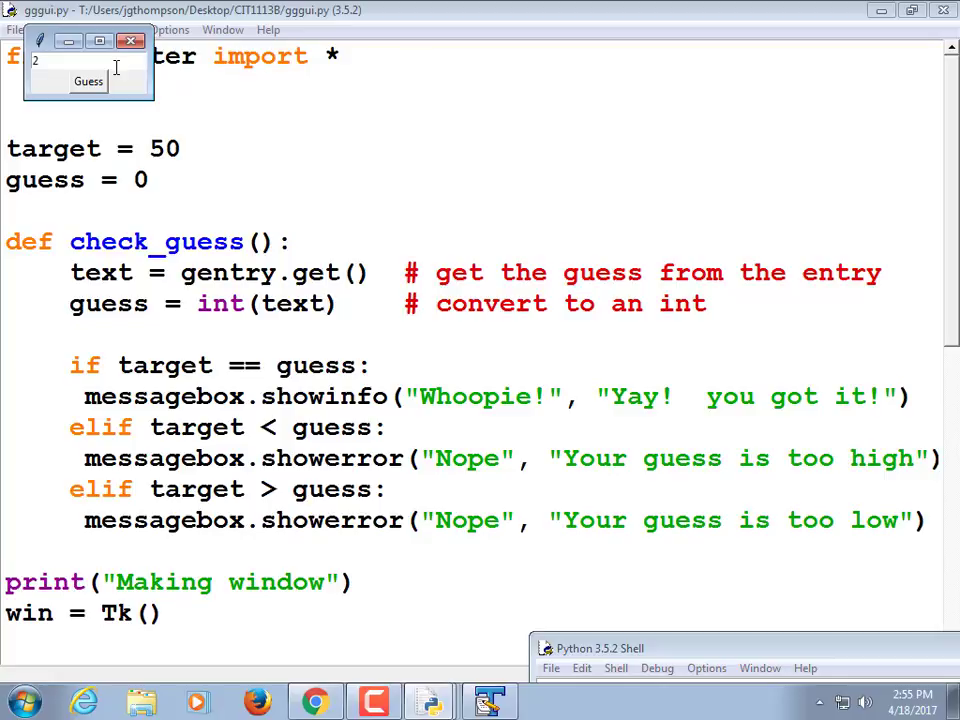
left_click(88, 80)
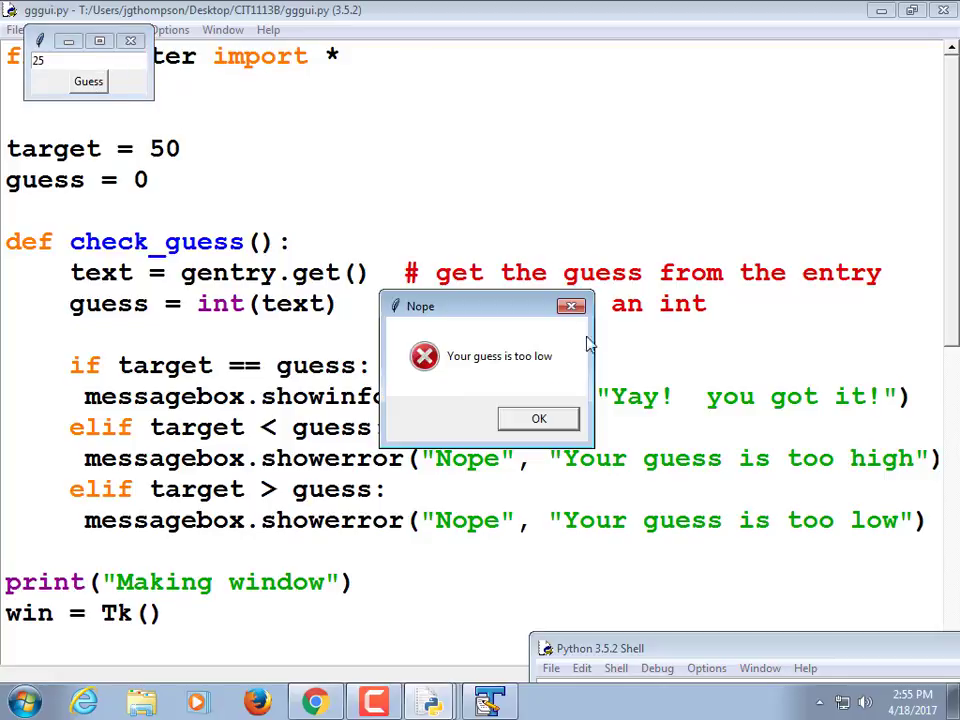
left_click(538, 418)
type("7")
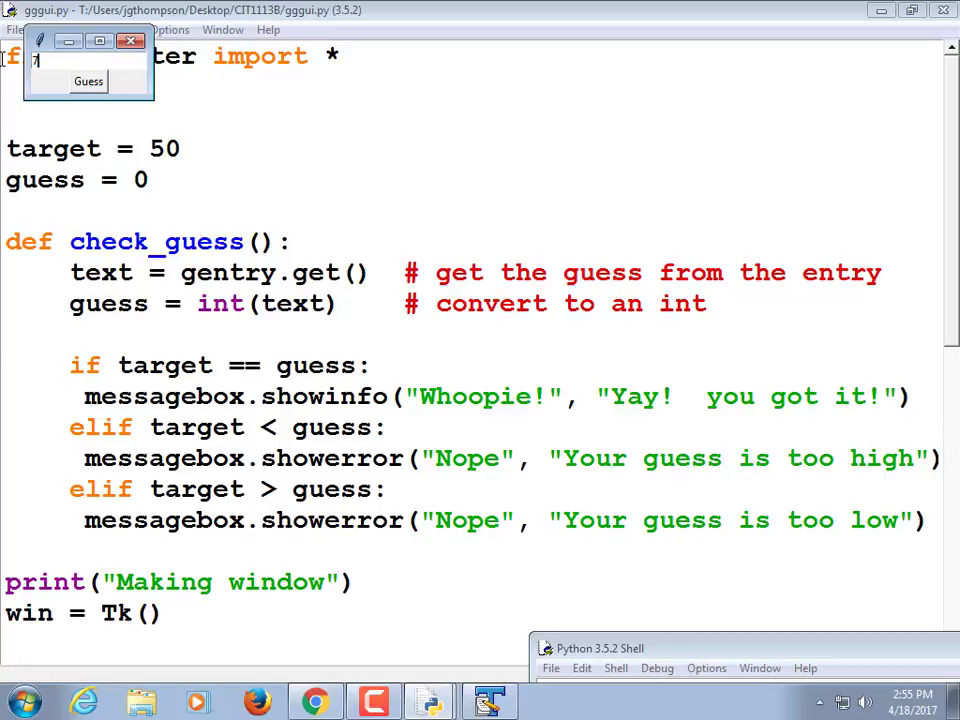
left_click(88, 80)
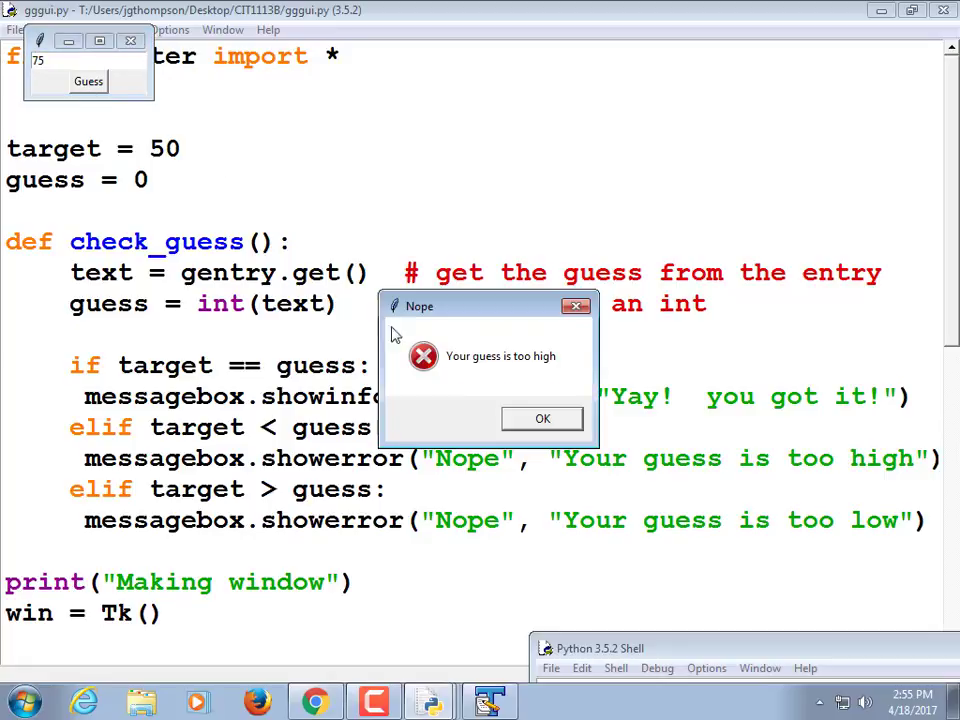
left_click(542, 418)
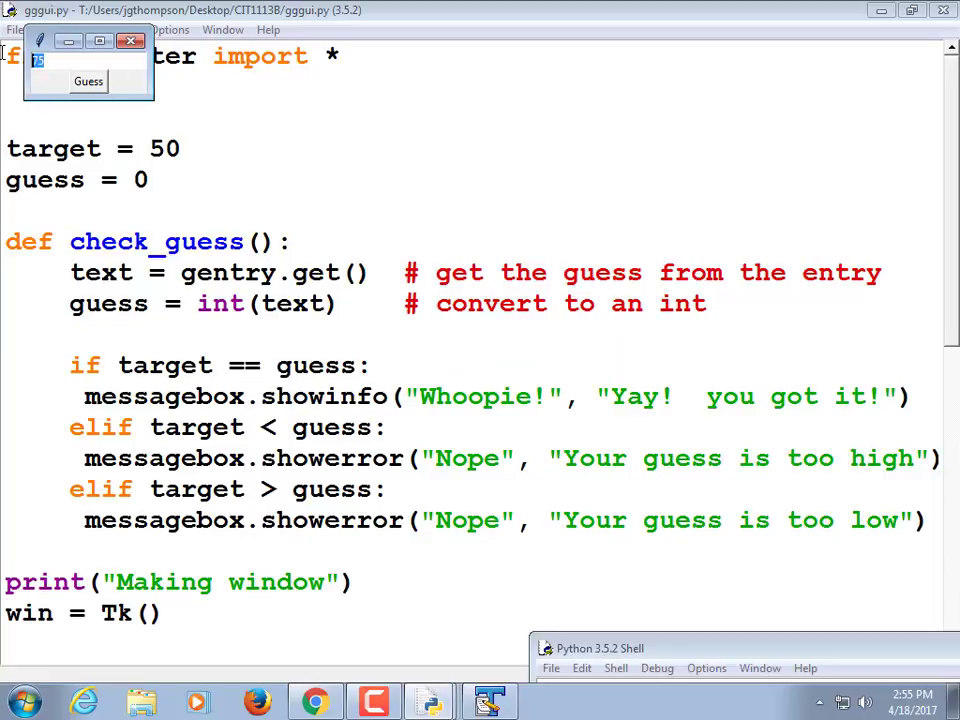
Guess 50 to get the Whoopie! popup, then close the game window
type("50")
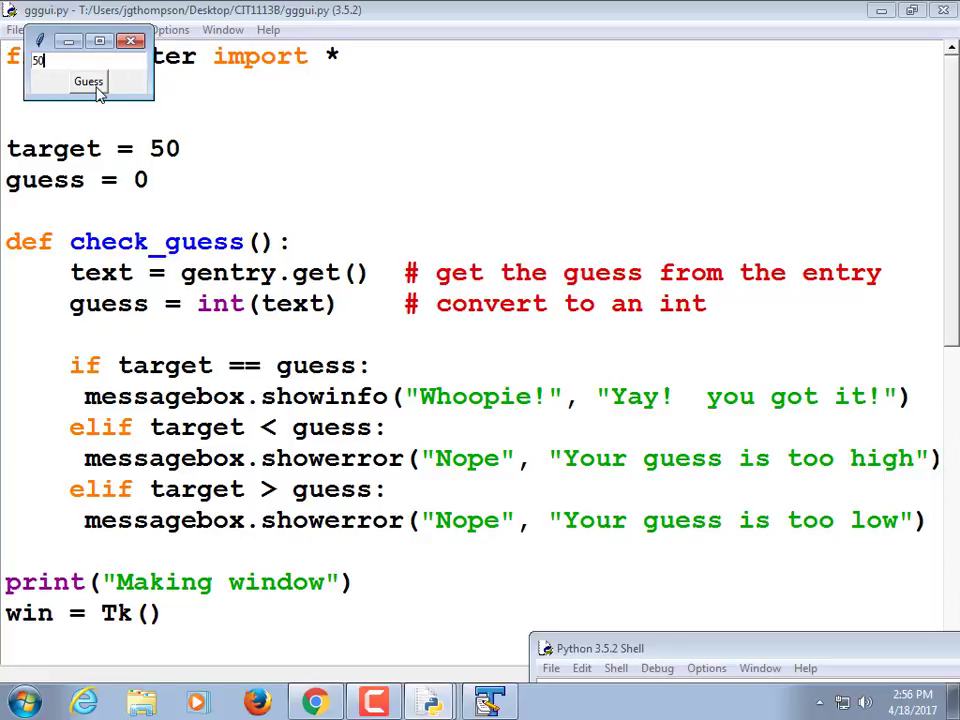
left_click(88, 80)
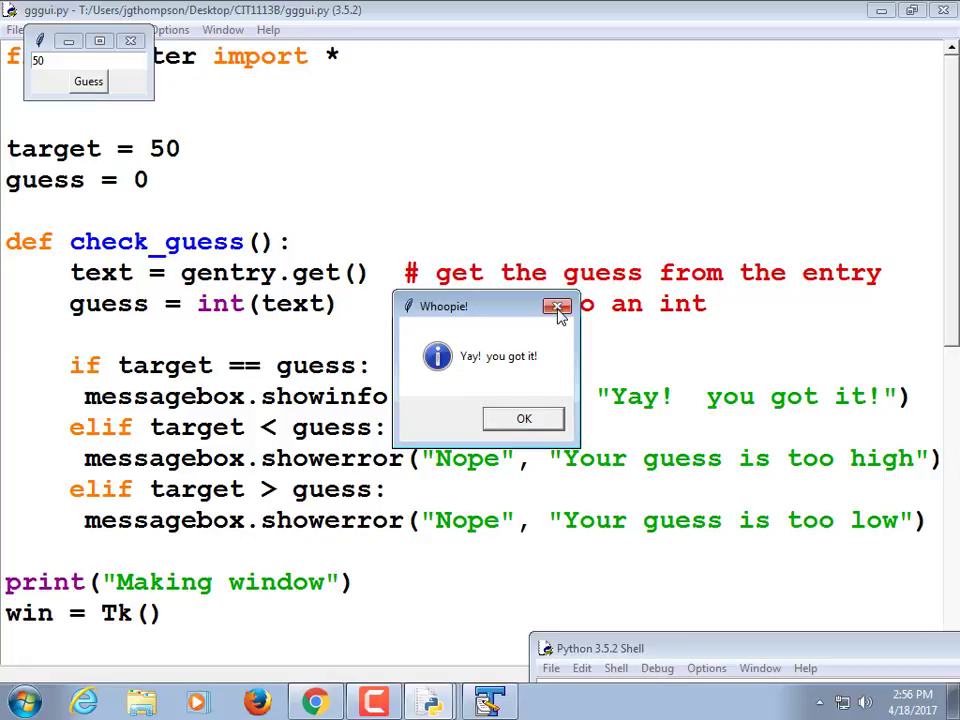
mouse_move(558, 308)
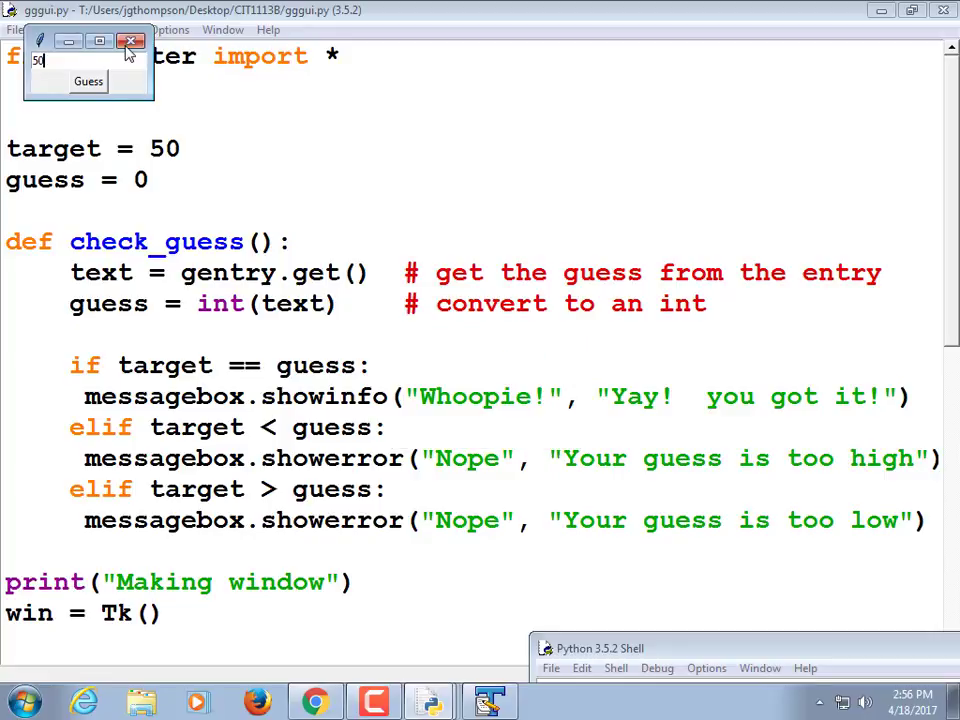
left_click(132, 40)
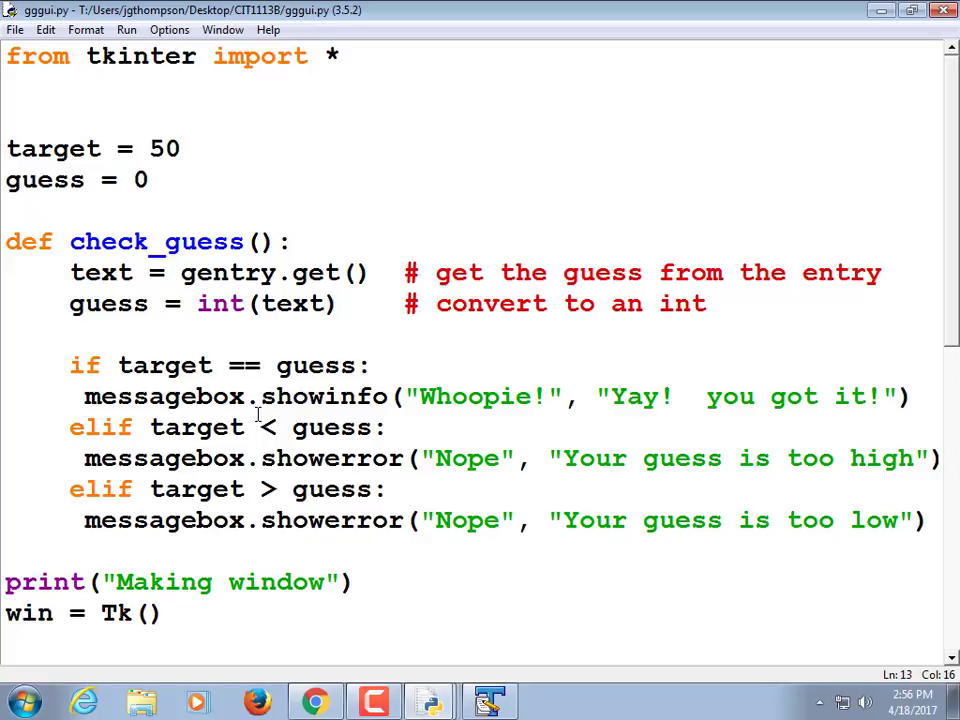
mouse_move(160, 680)
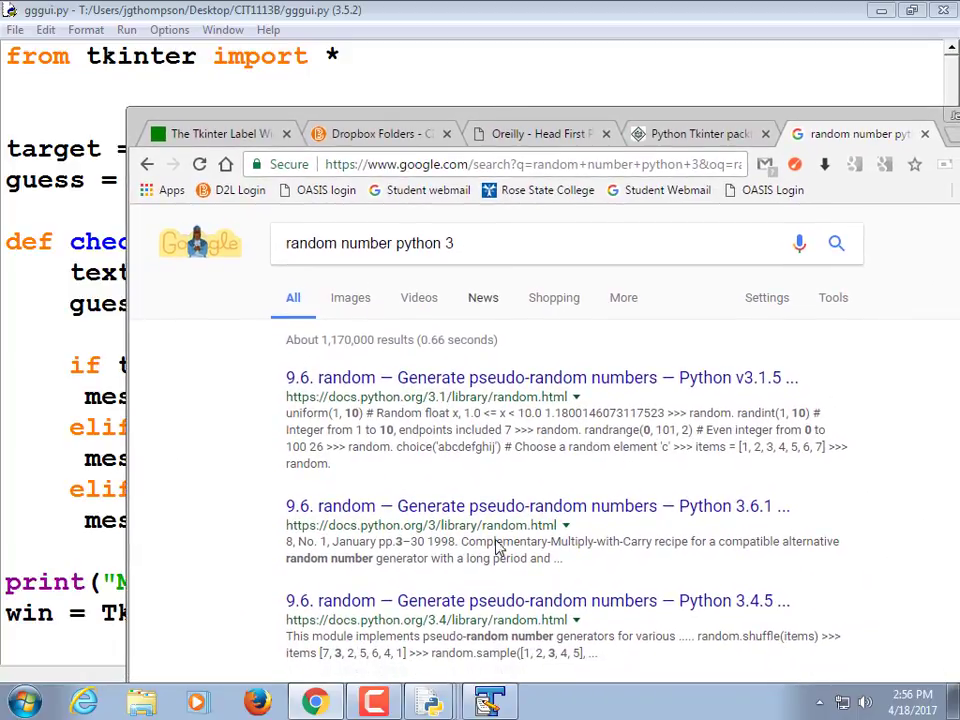
Reach random.randint(a, b) in the docs.python.org random module documentation
left_click(536, 504)
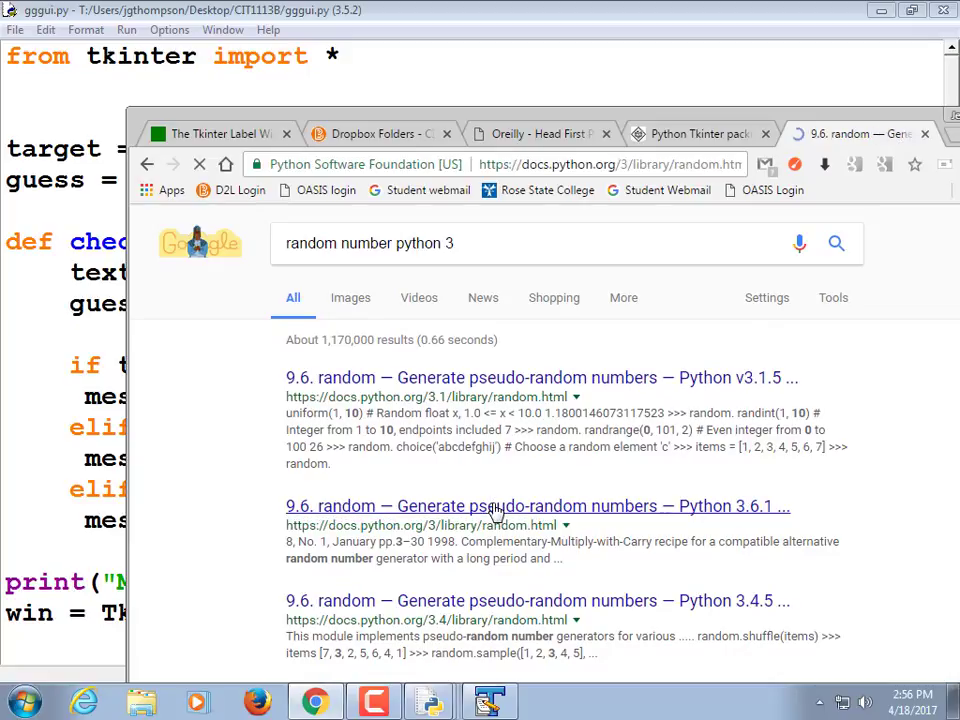
left_click(536, 504)
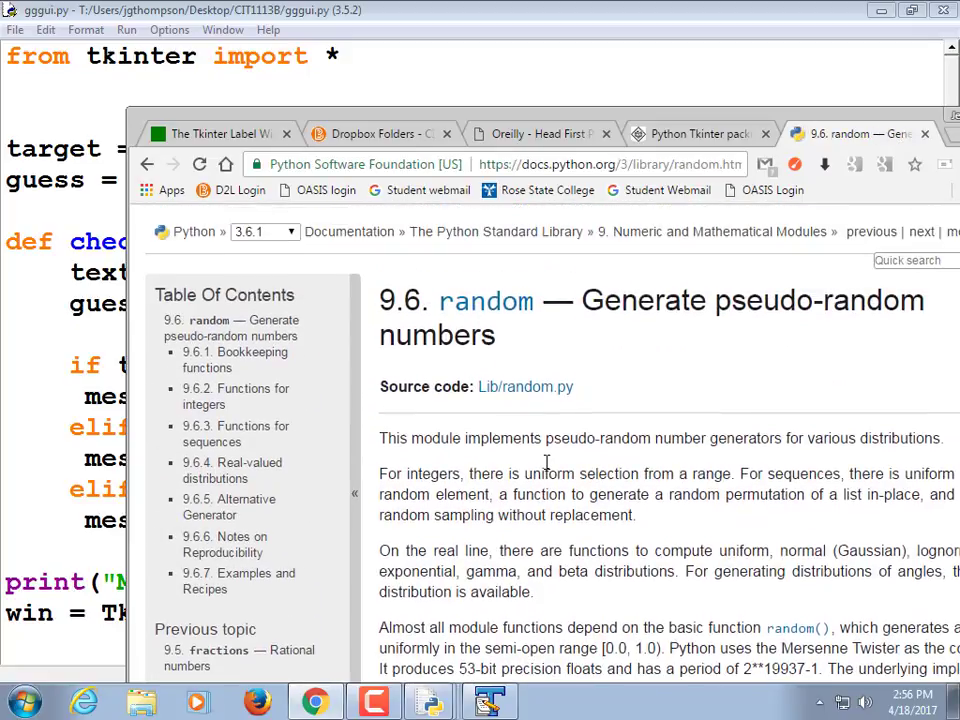
scroll("down", 3)
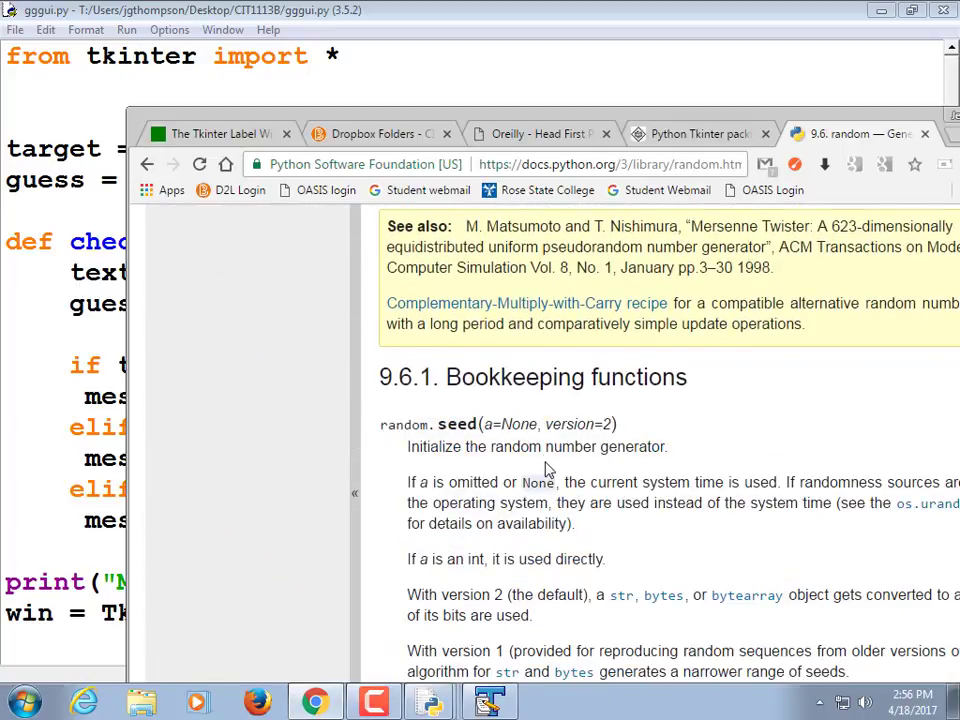
scroll("down", 3)
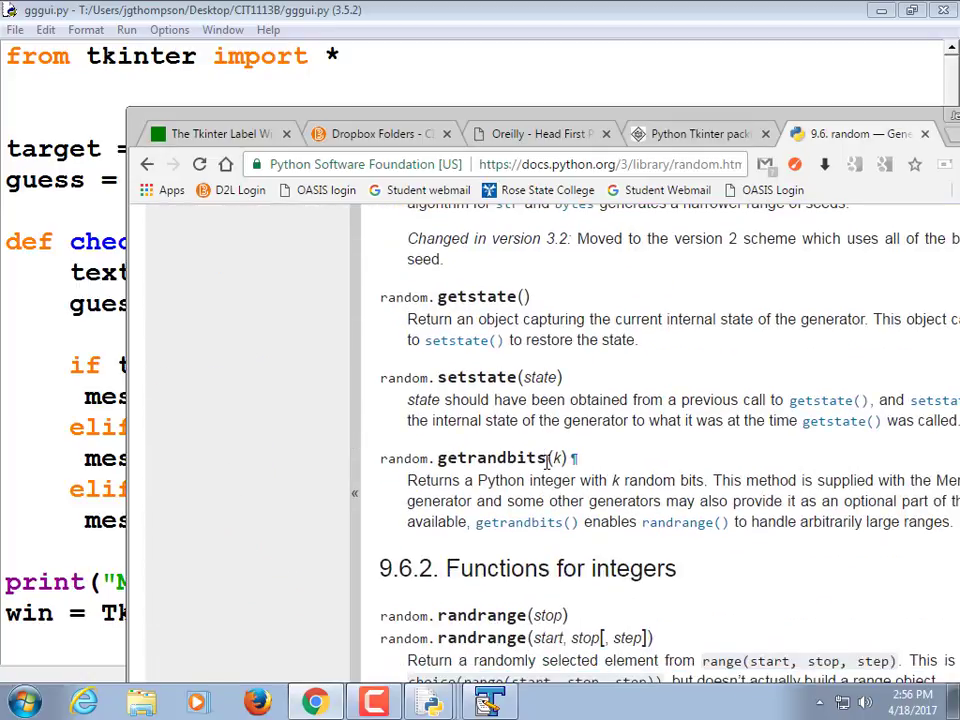
scroll("down", 3)
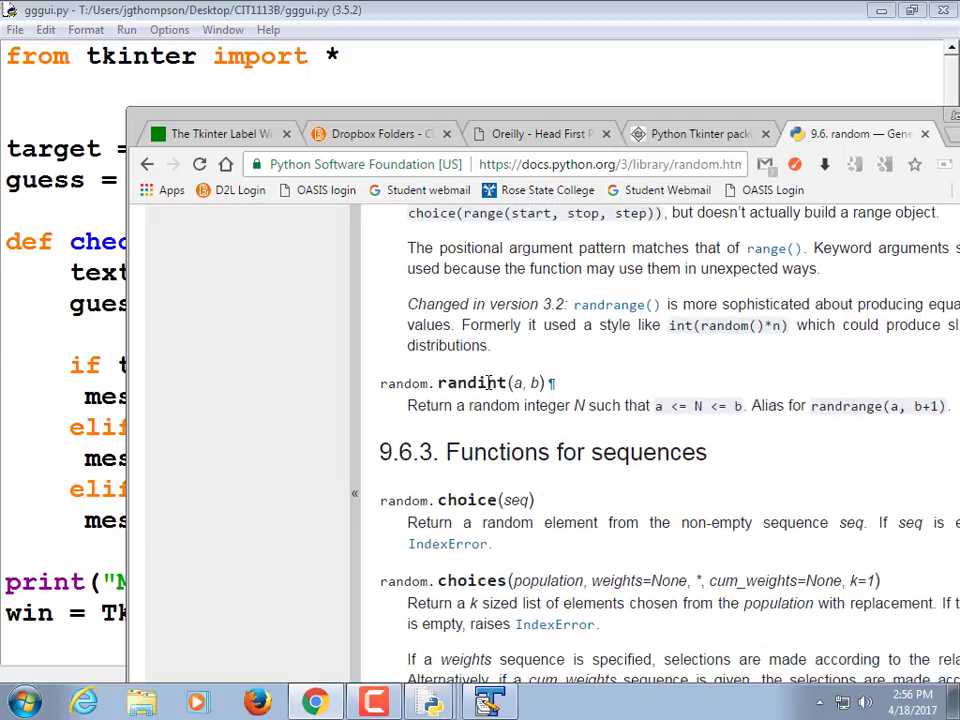
mouse_move(516, 384)
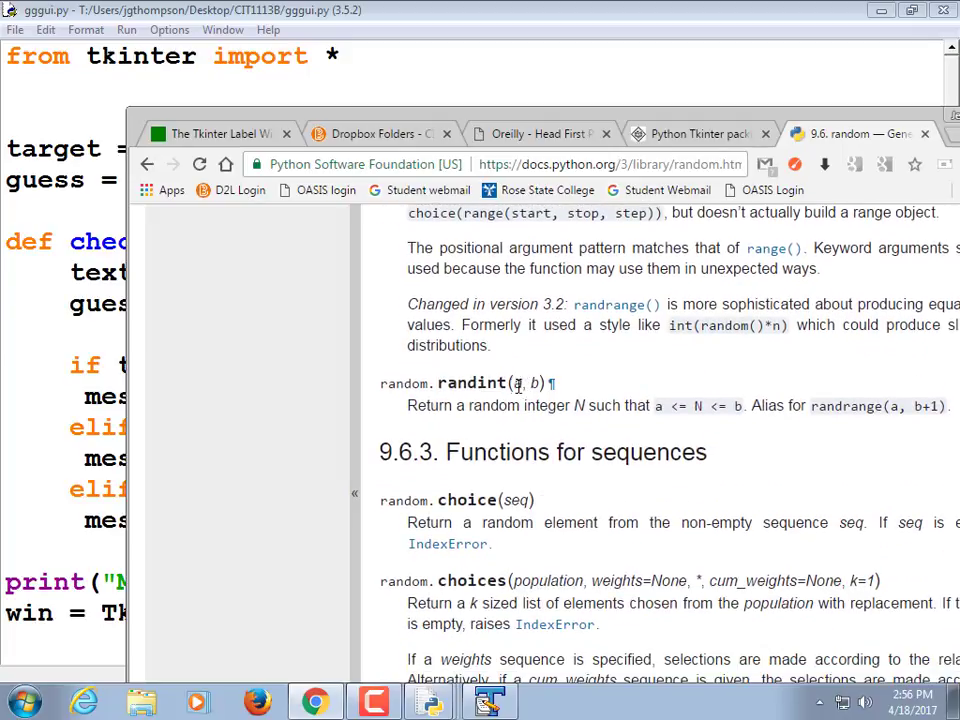
double_click(524, 384)
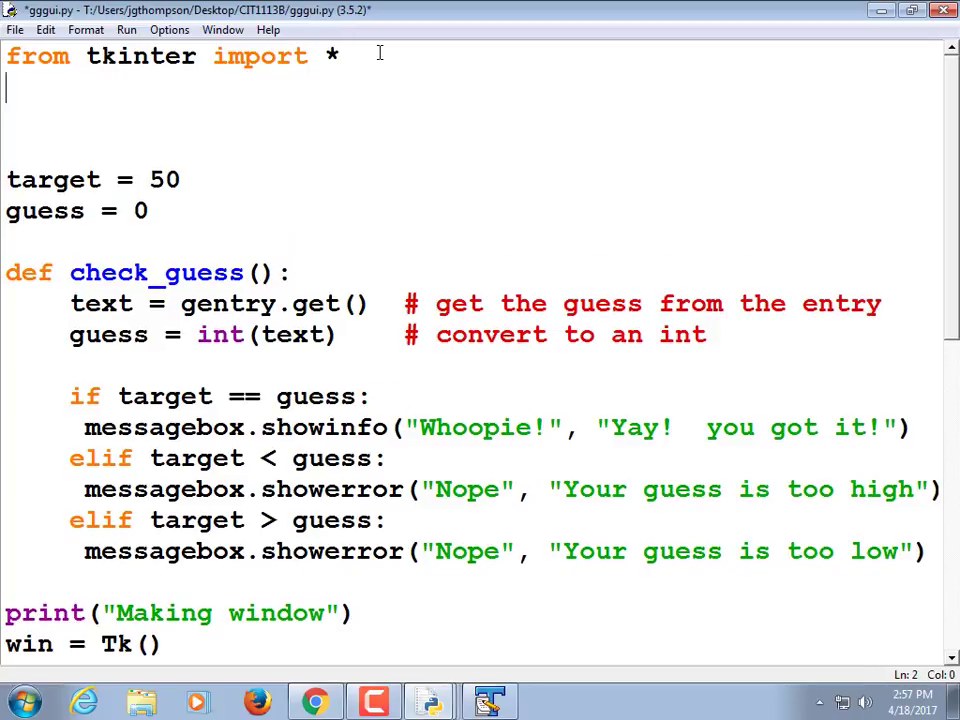
Import random, set target = random.randrange(1,101) instead of 50, and add print(target)
type("import ran")
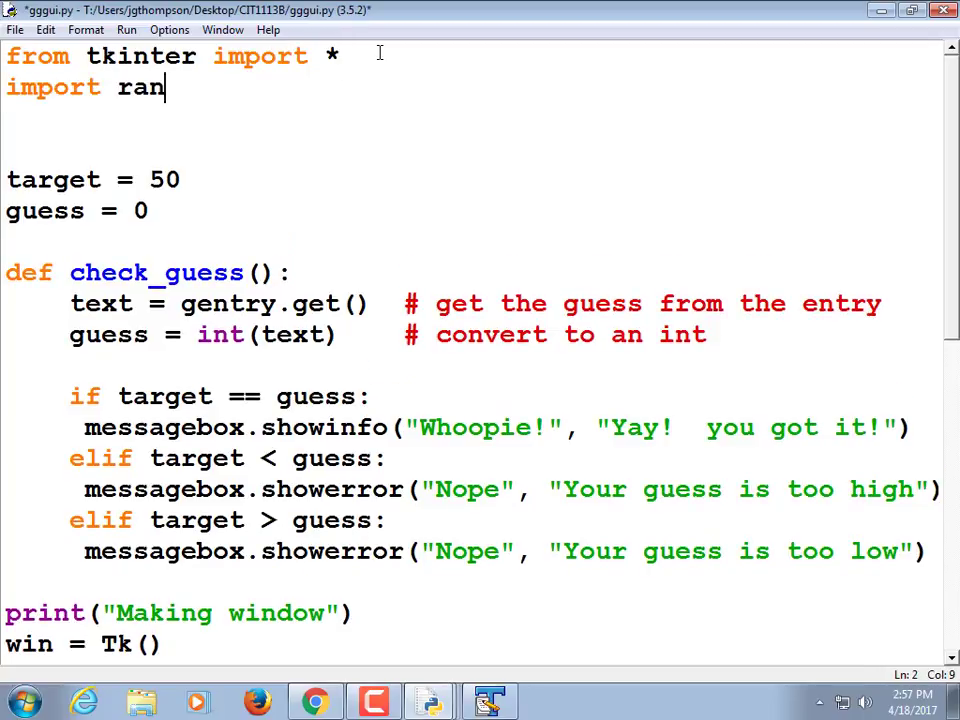
type("dom")
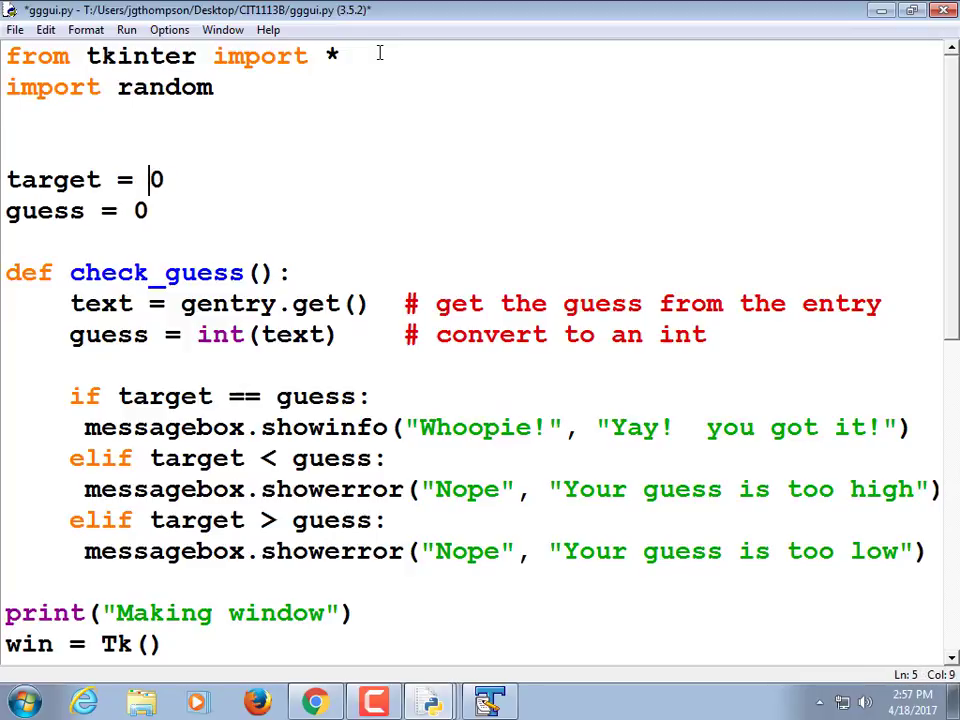
type("r")
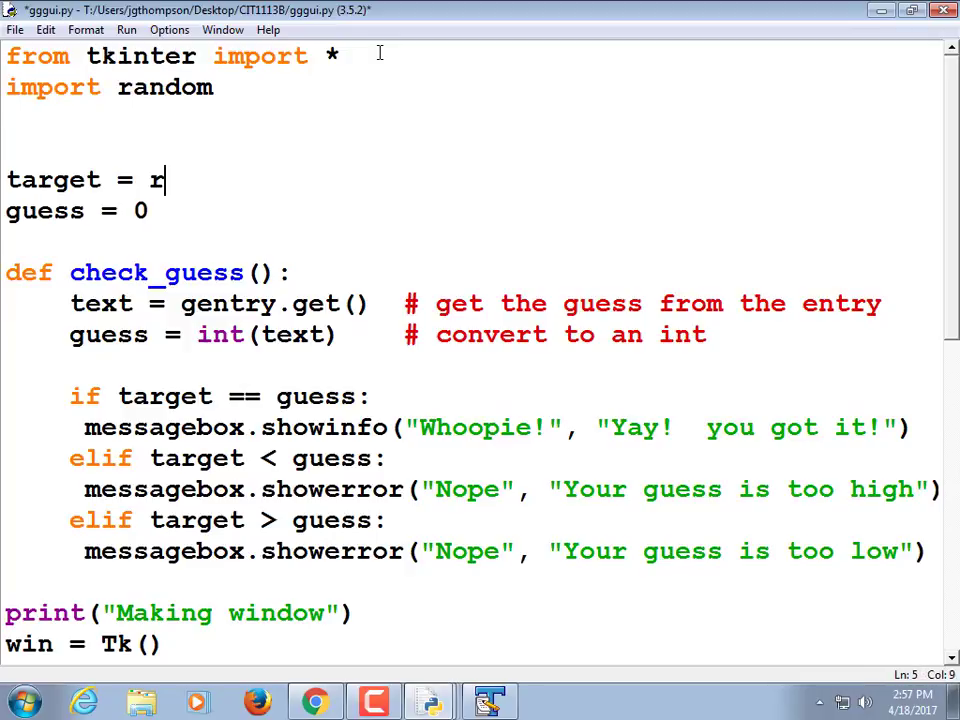
type("om")
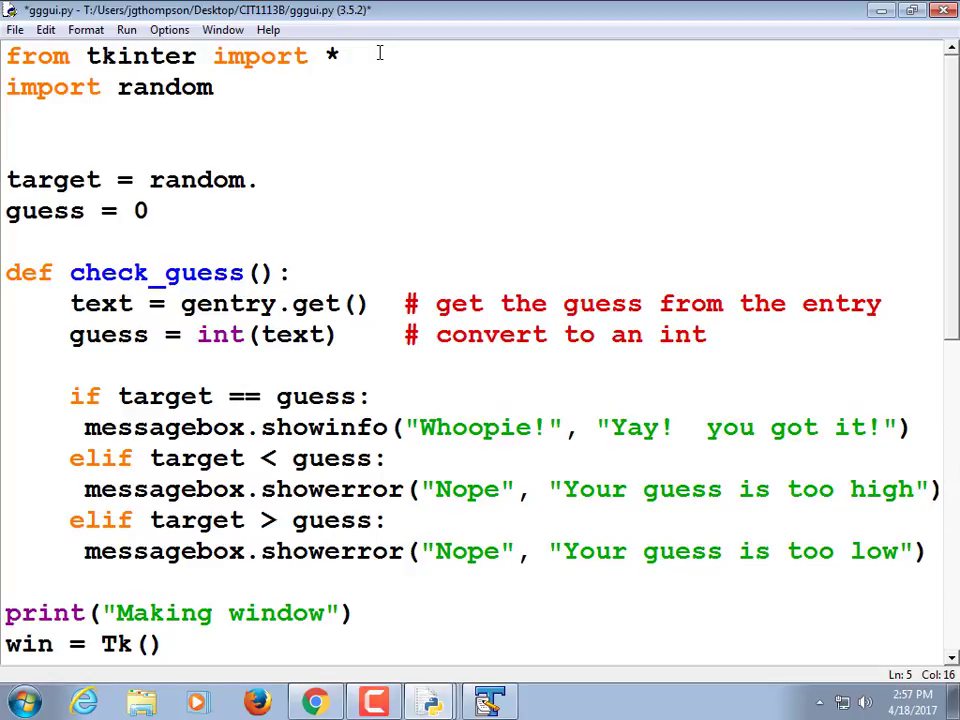
type(".")
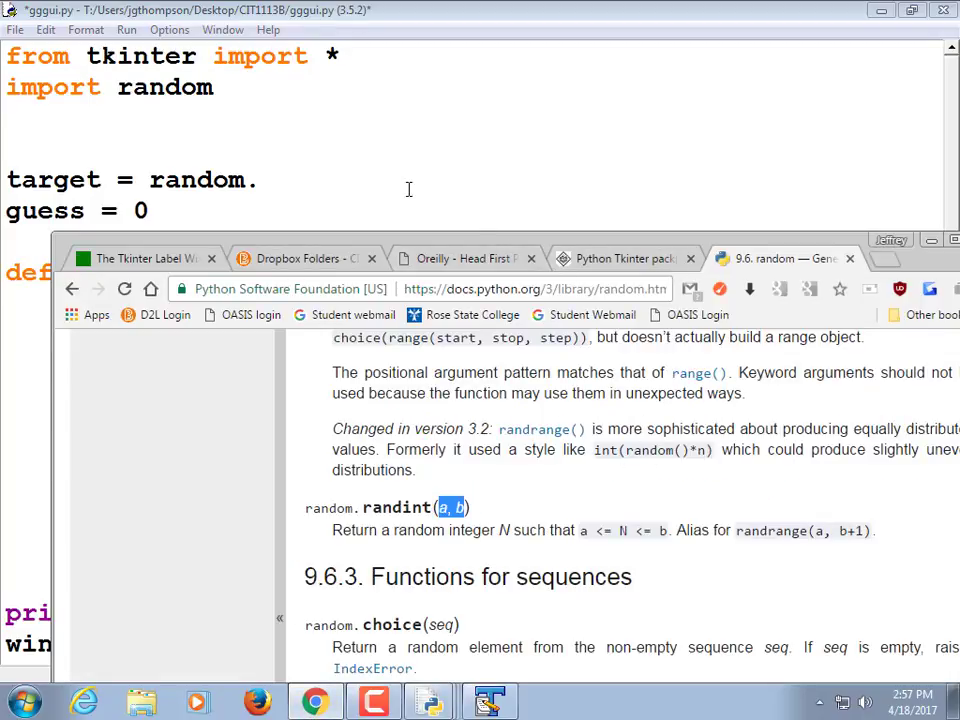
type("randr")
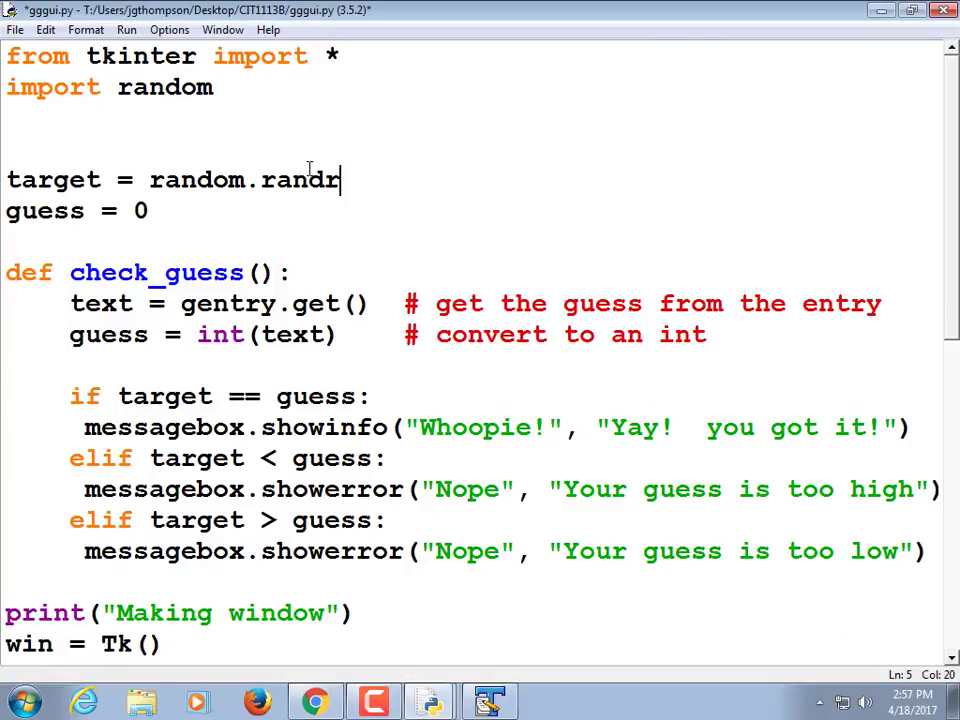
type("ange(1,")
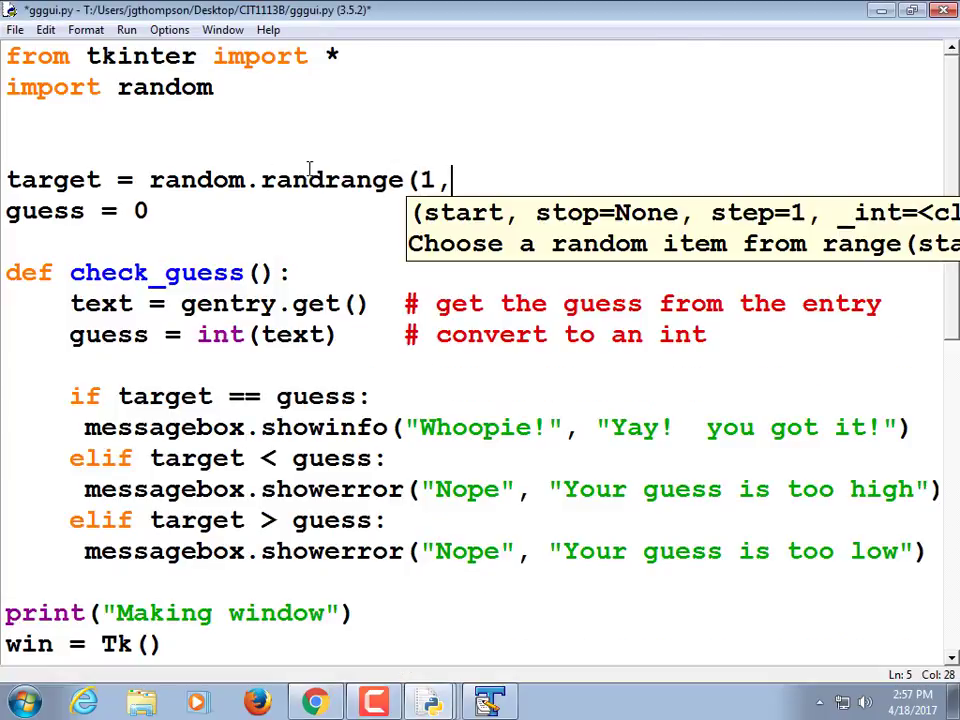
type("101")
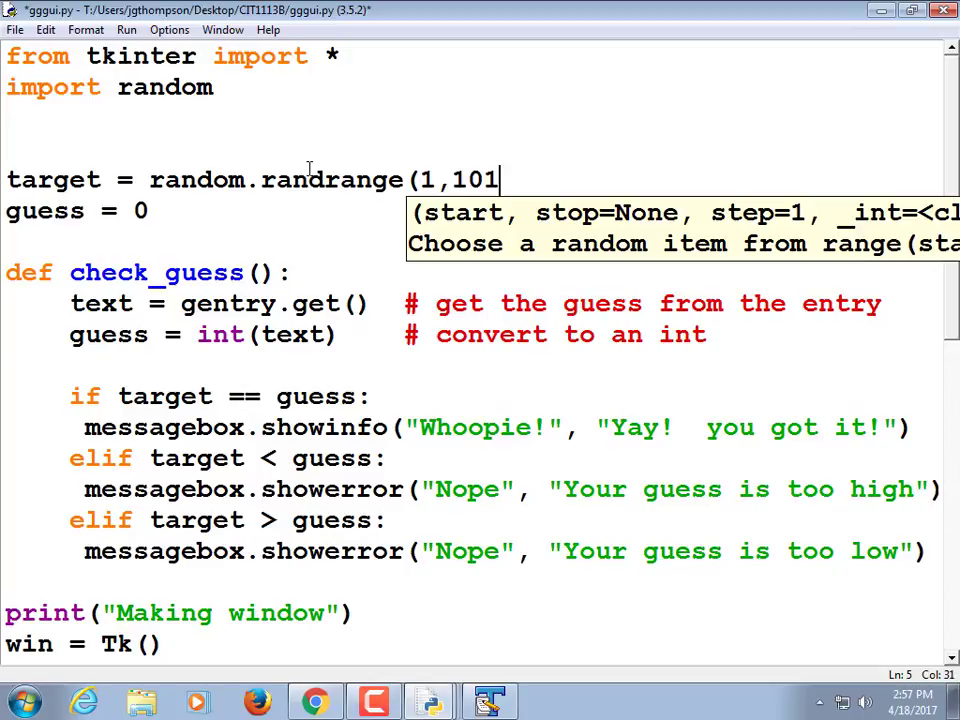
type(")")
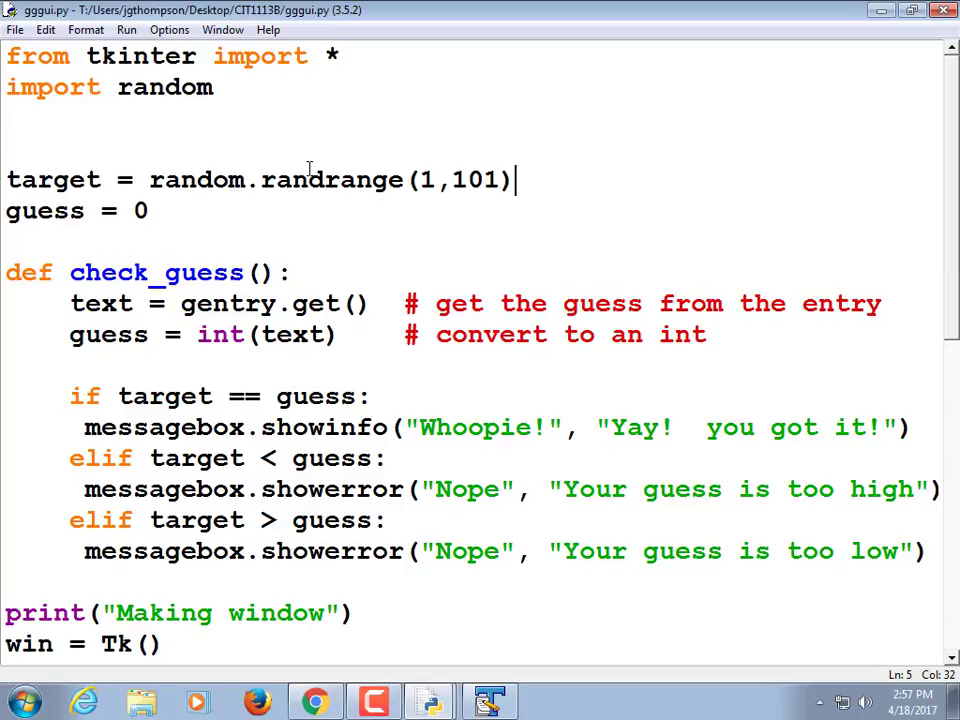
type("print(target")
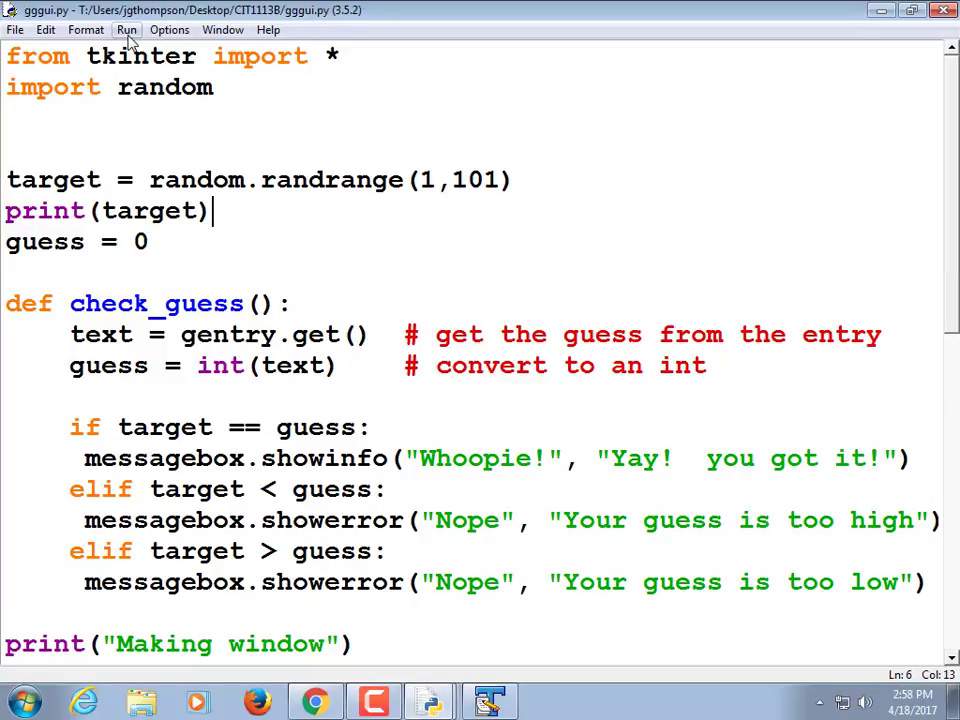
Run gggui.py via Run Module to try the game with its random target
left_click(126, 30)
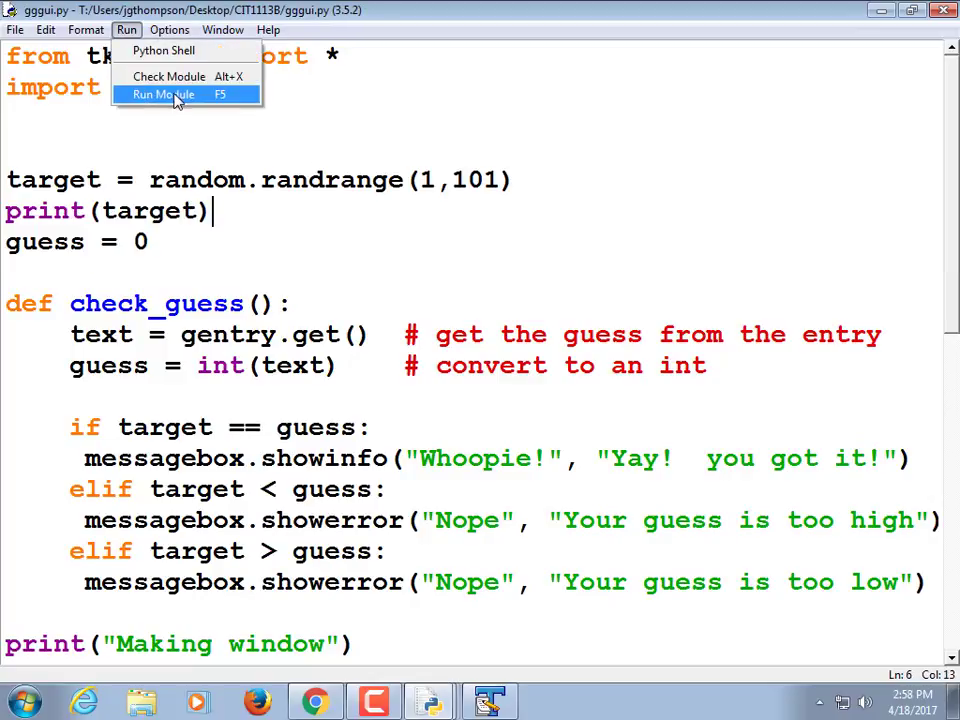
left_click(160, 94)
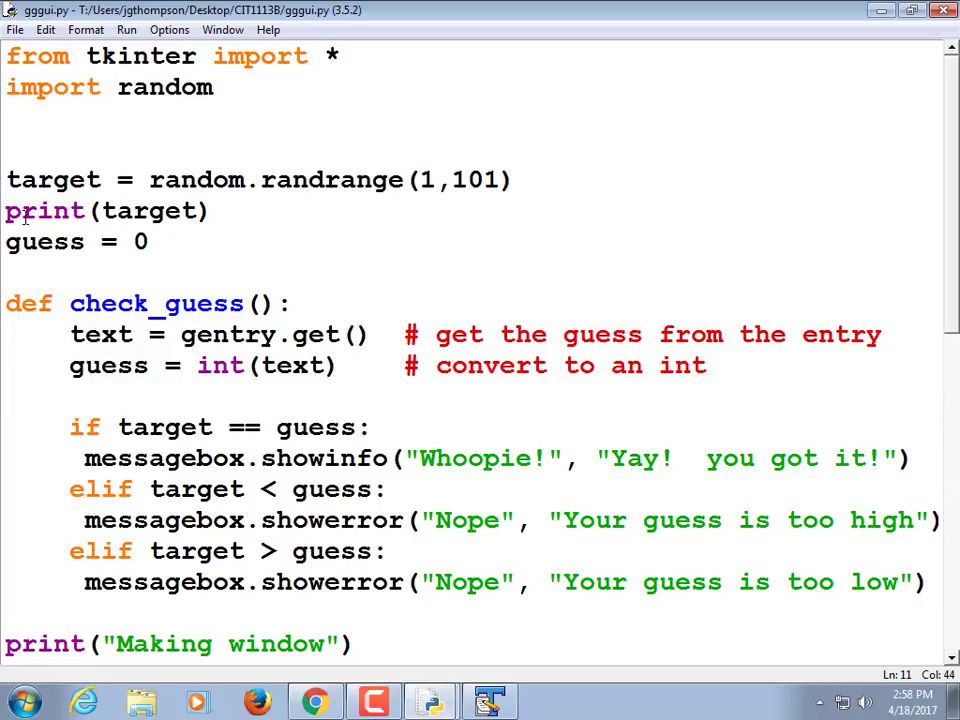
Comment out print(target), annotate randrange '# number between 1 and 100', and delete guess = 0
left_click(268, 204)
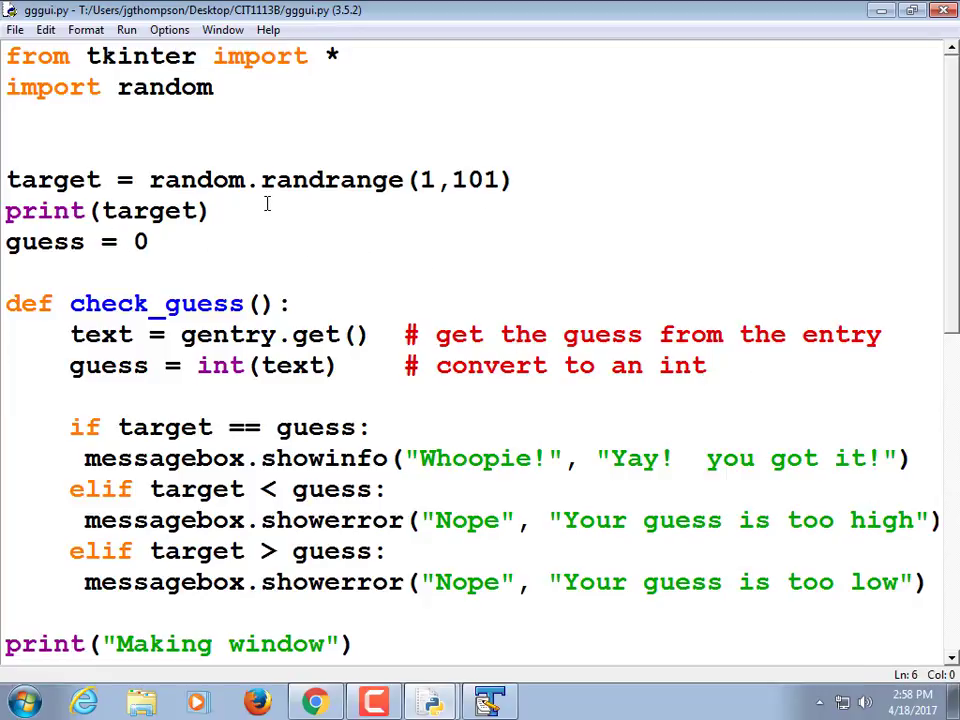
type("#")
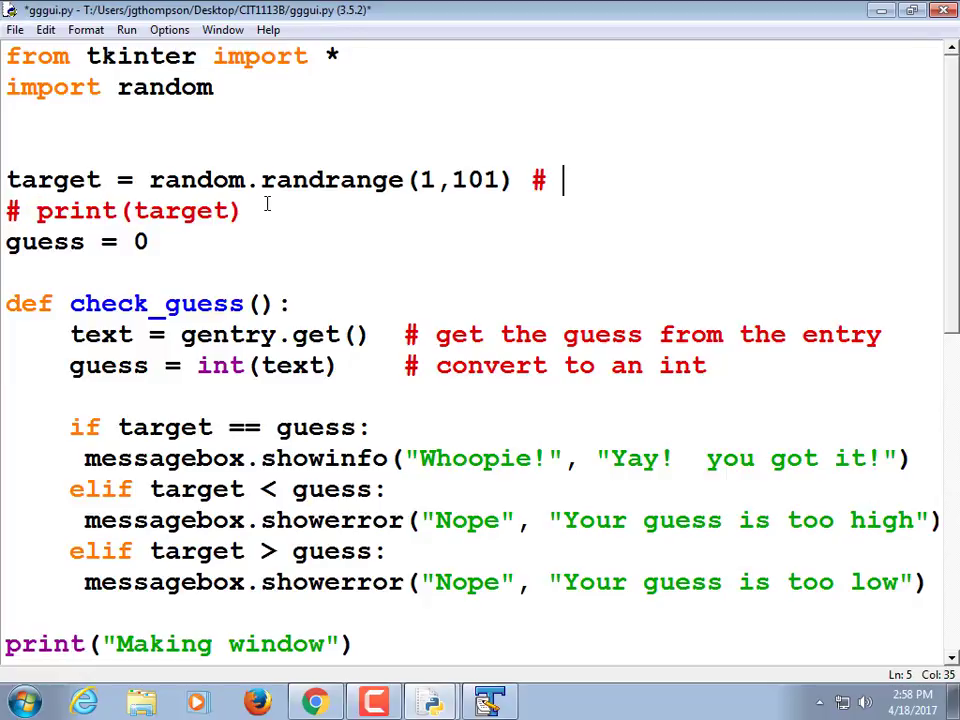
type("number between 1 and 100")
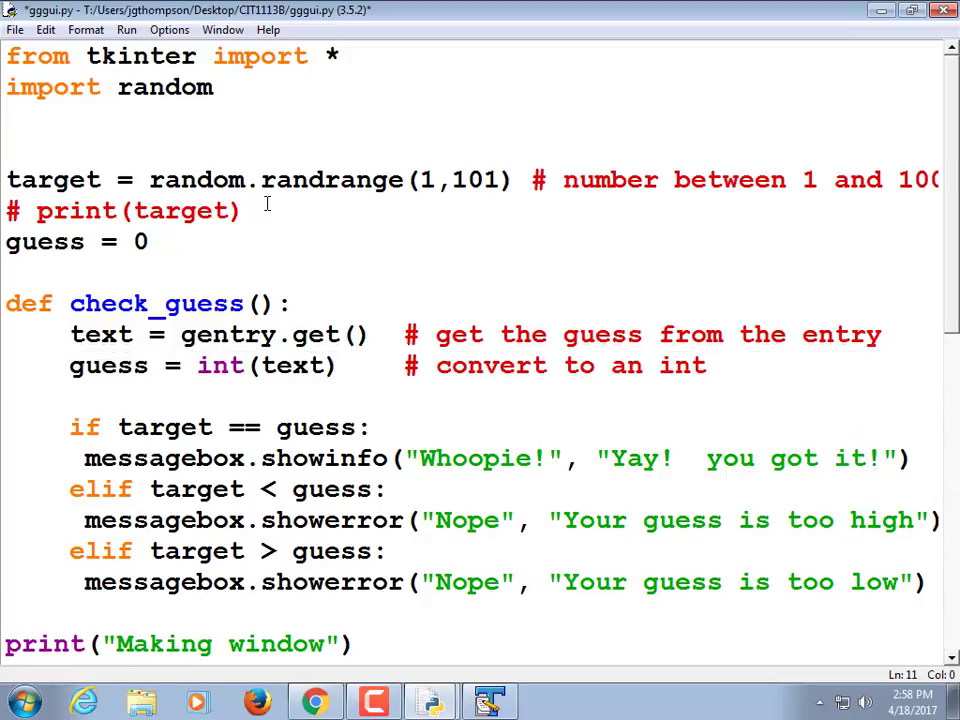
left_click(76, 240)
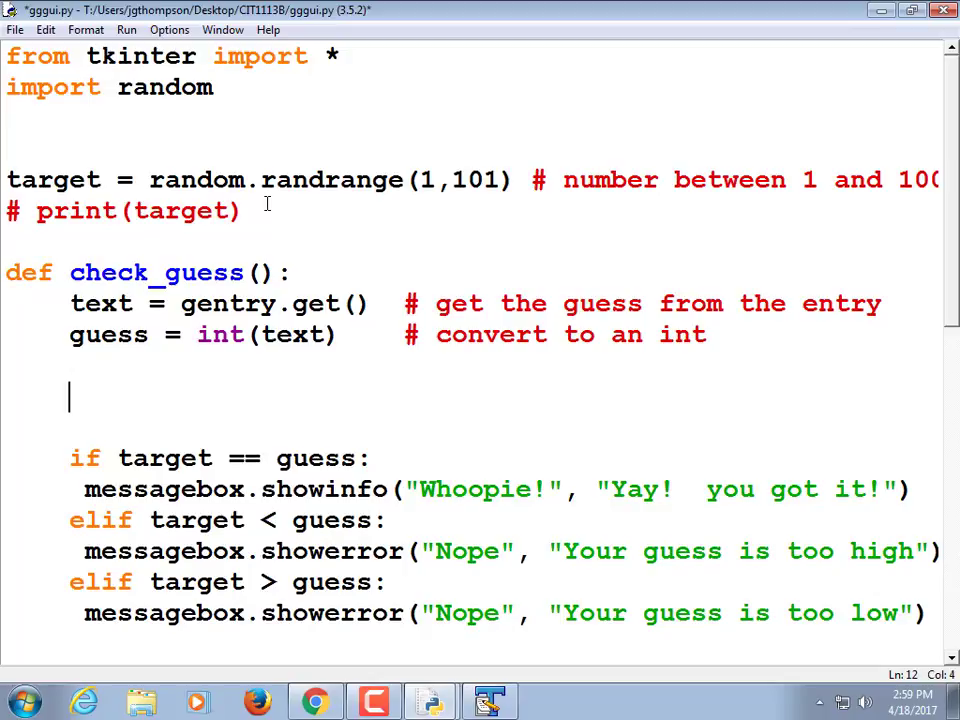
mouse_move(736, 508)
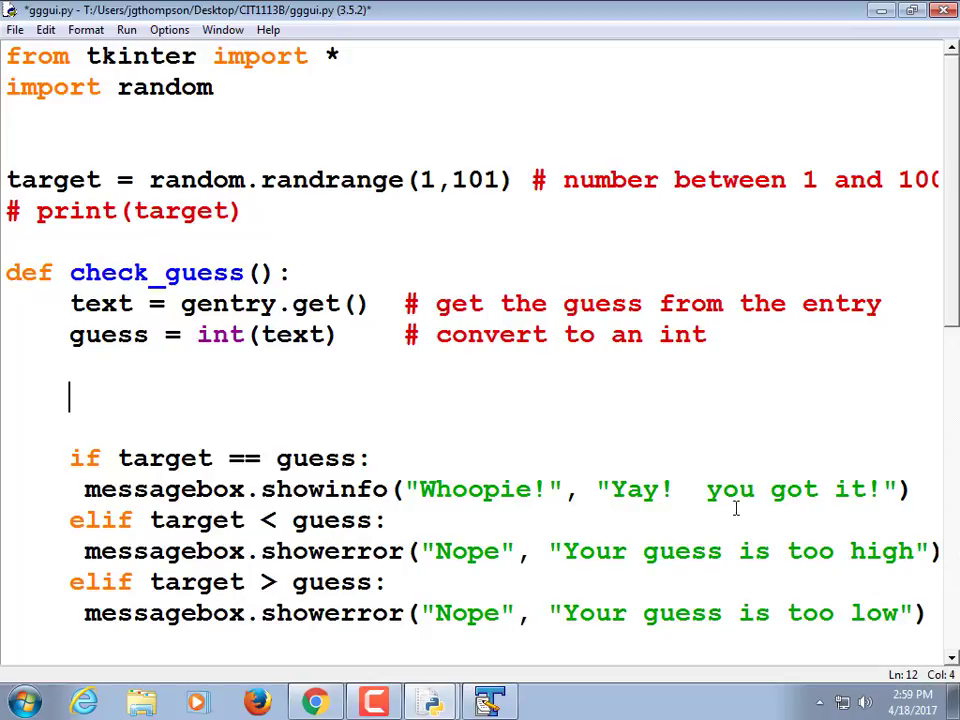
mouse_move(528, 560)
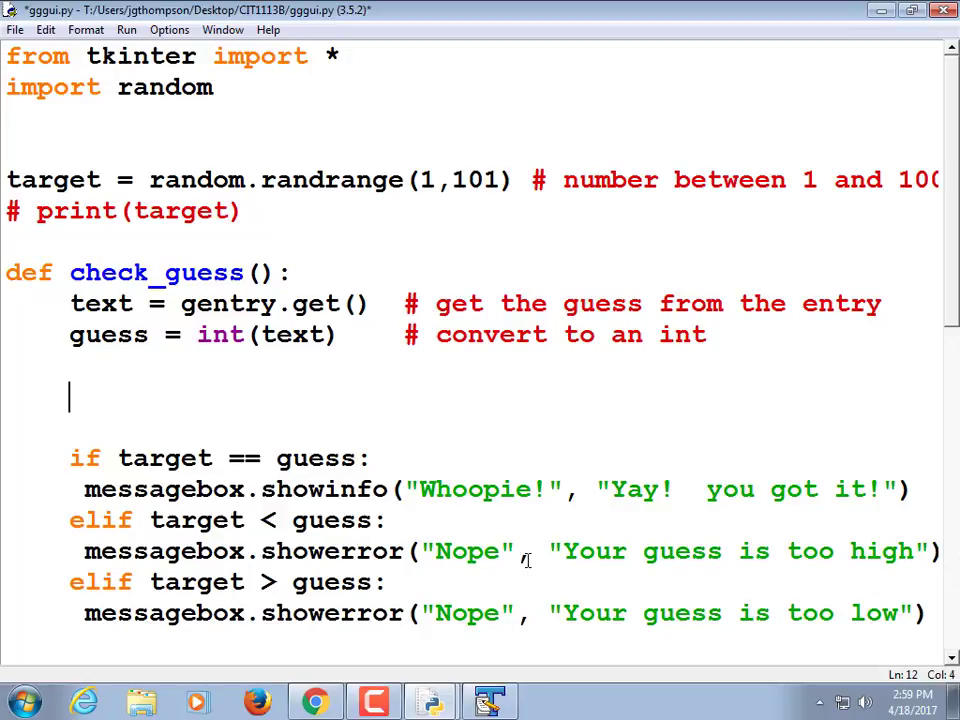
Add if abs(target-guess) <= 10: title = "Close guess!" in check_guess
type("if a")
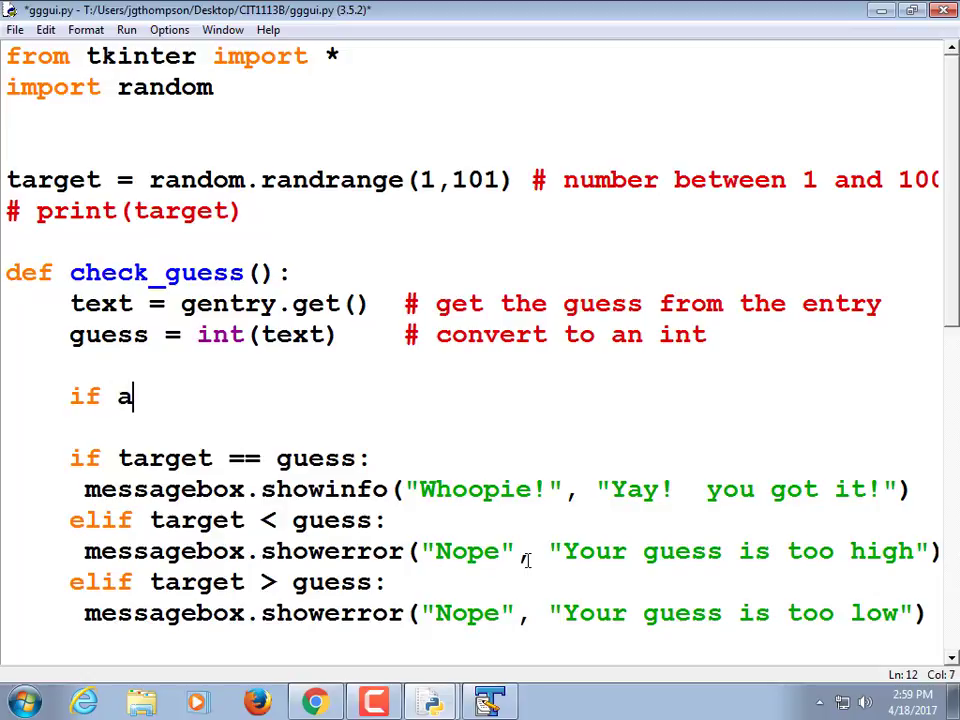
type("bs(")
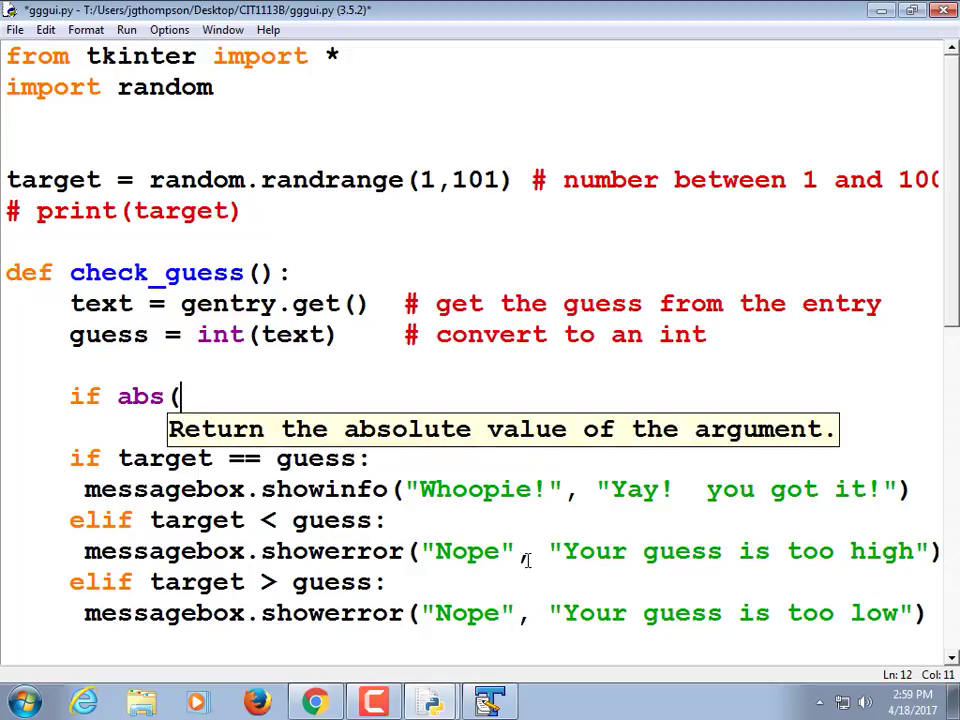
type("target-")
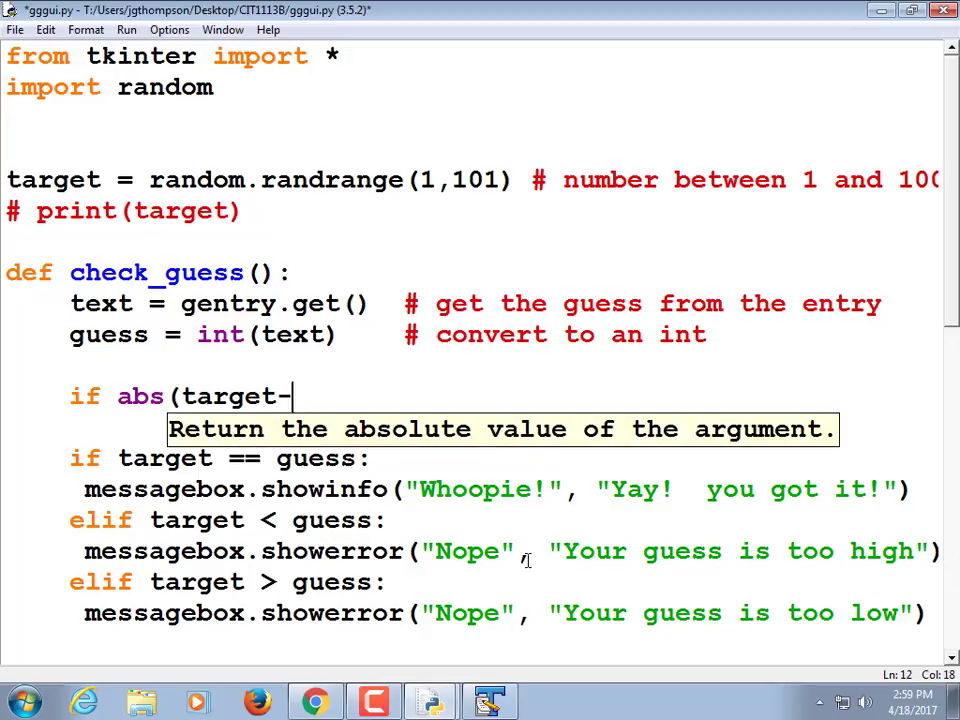
type("guess")
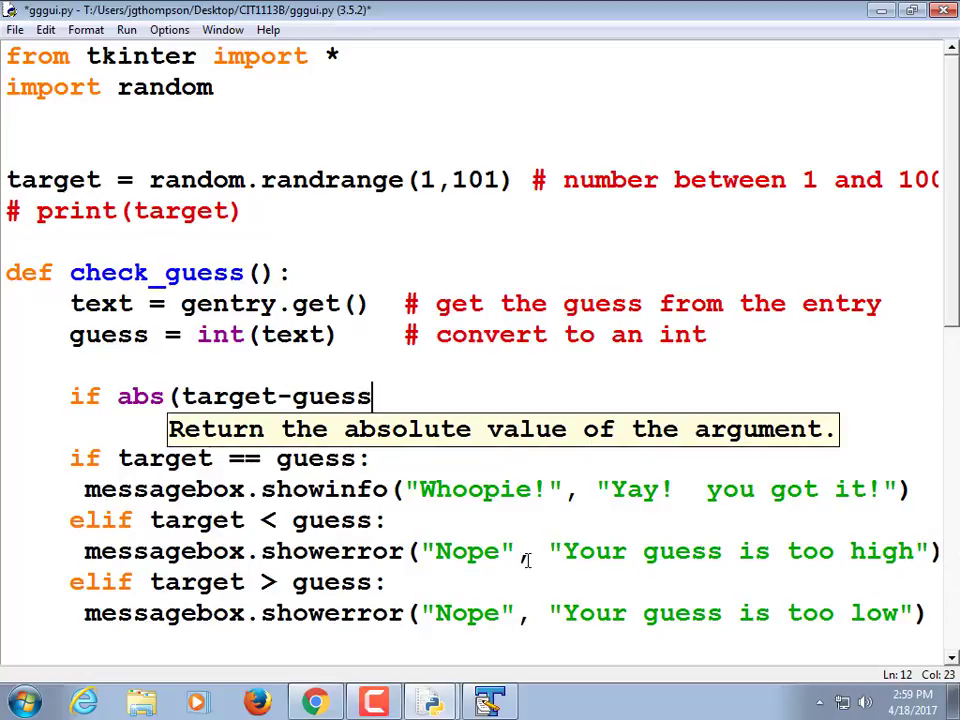
type(") <= 1")
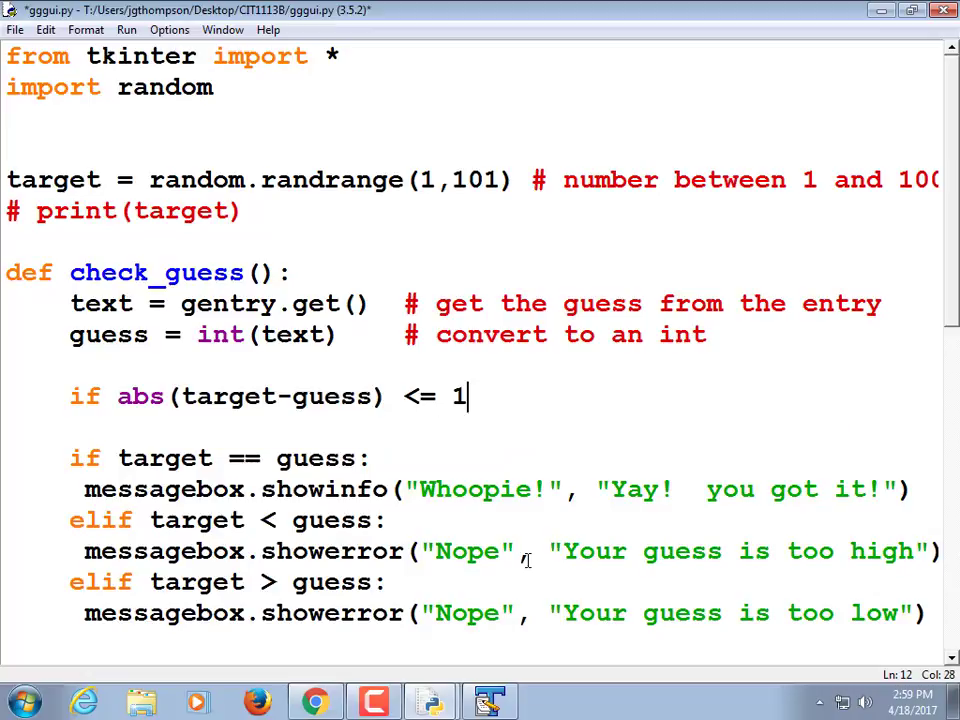
type("0:")
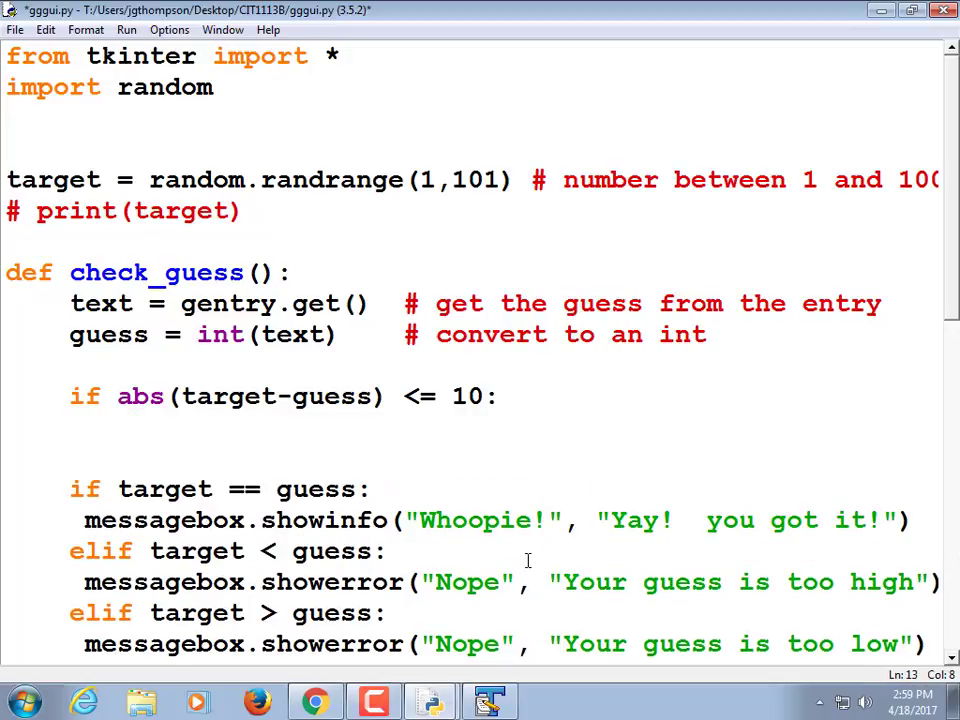
type("title")
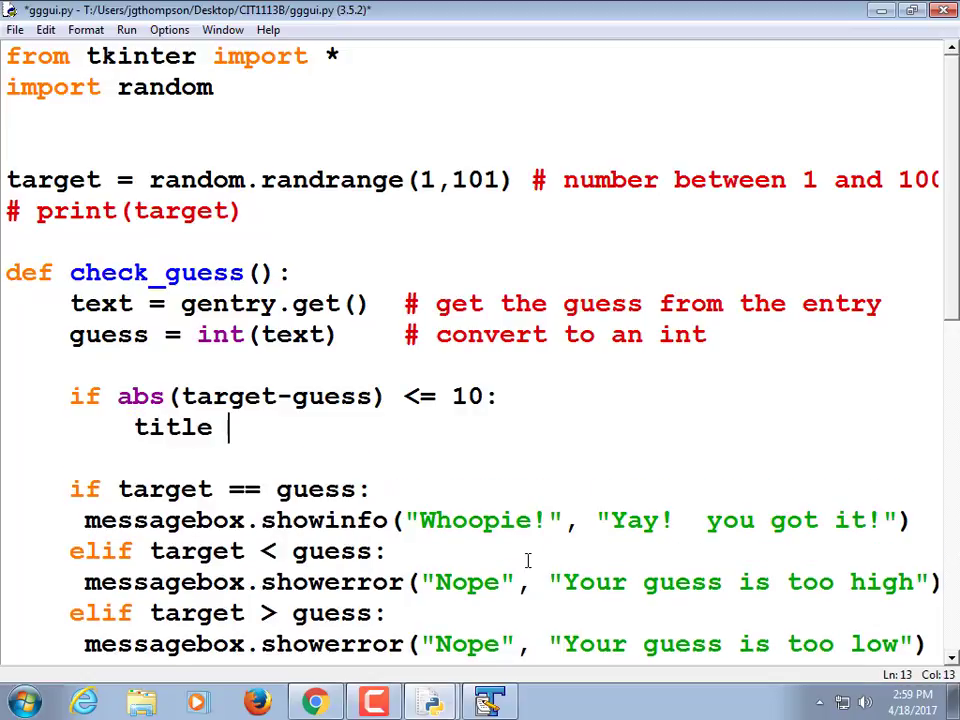
type("= \"C")
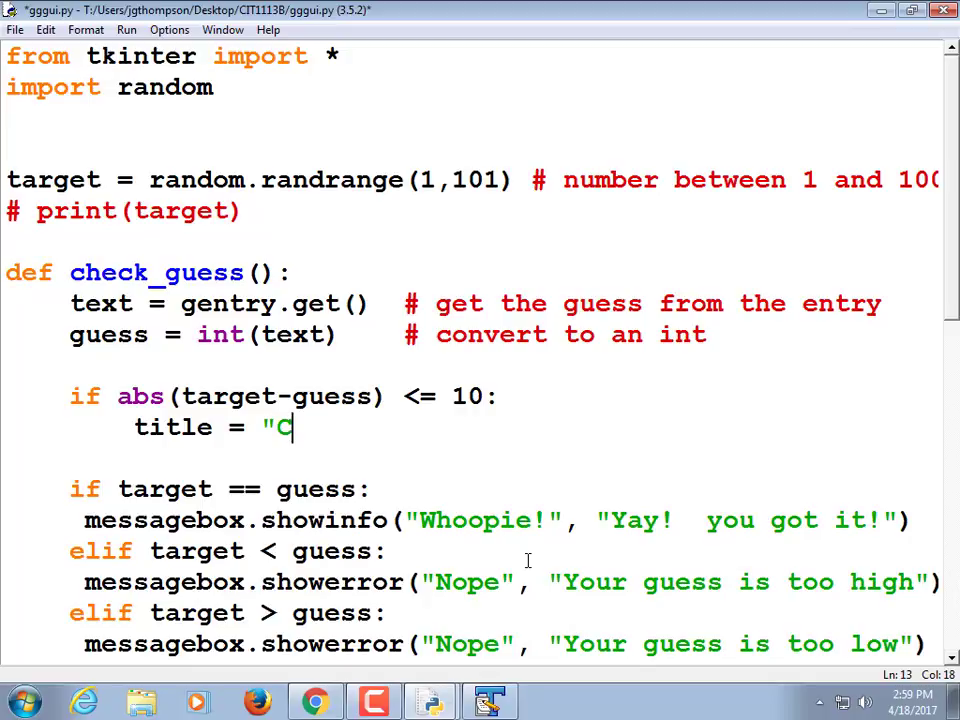
type("lose guess!\"")
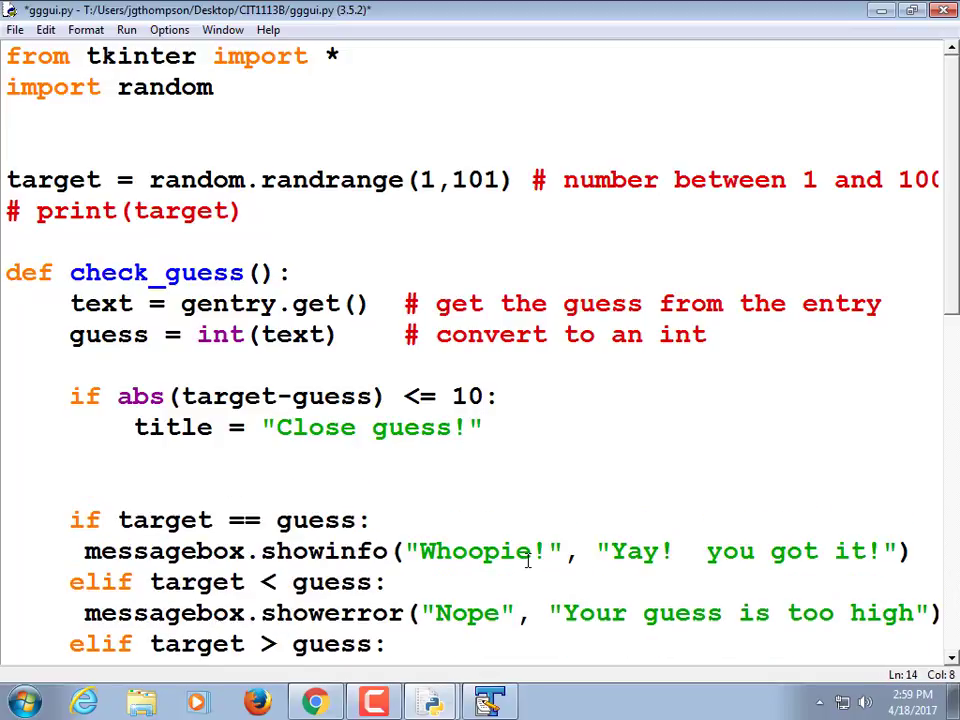
Add else: title = "Incorrect guess" and use title in both showerror calls instead of "Nope"
type("else:")
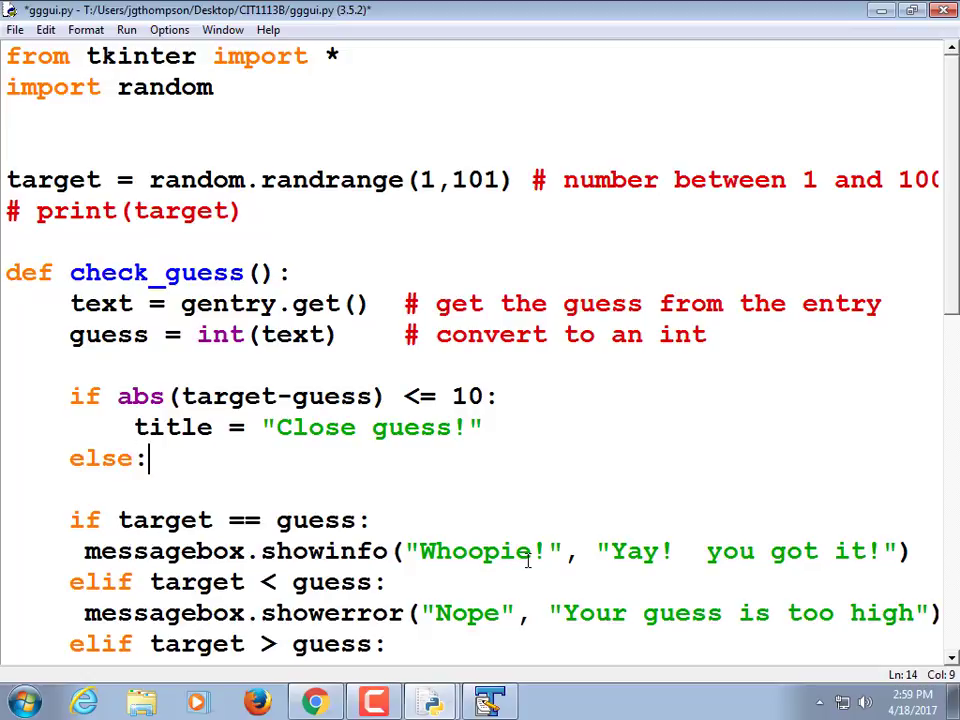
type("title =")
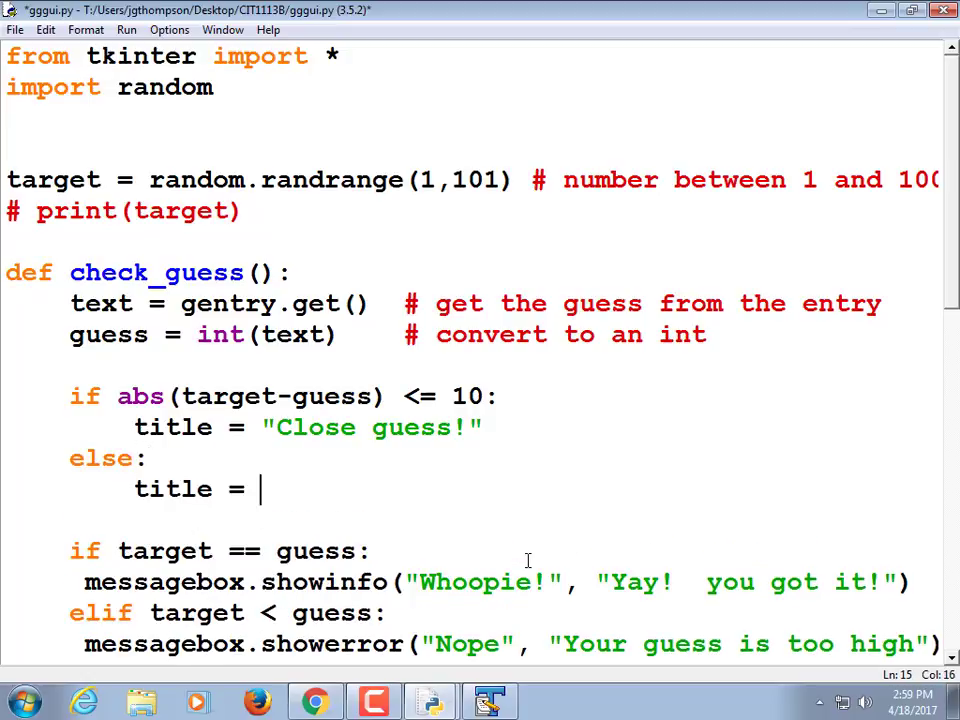
type("\"Incorrect g")
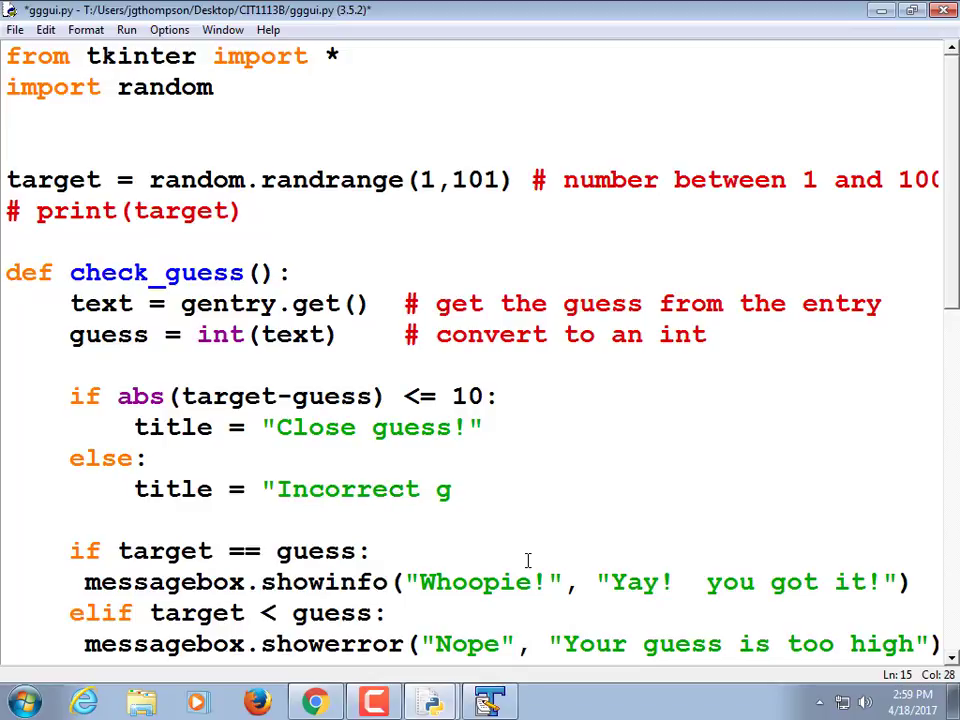
type("uess\"")
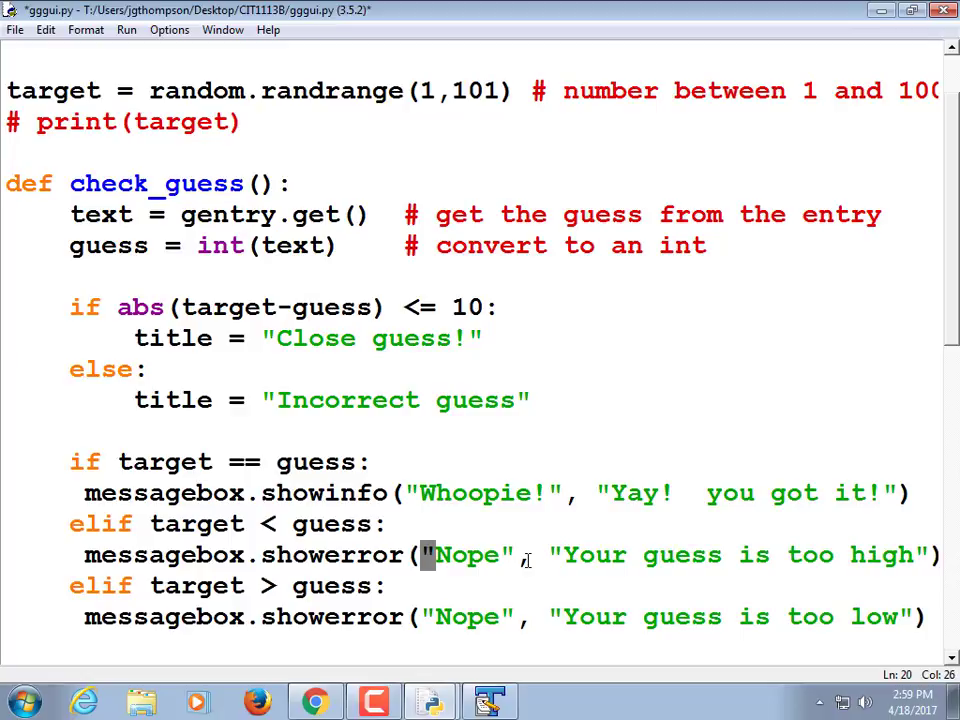
type("title")
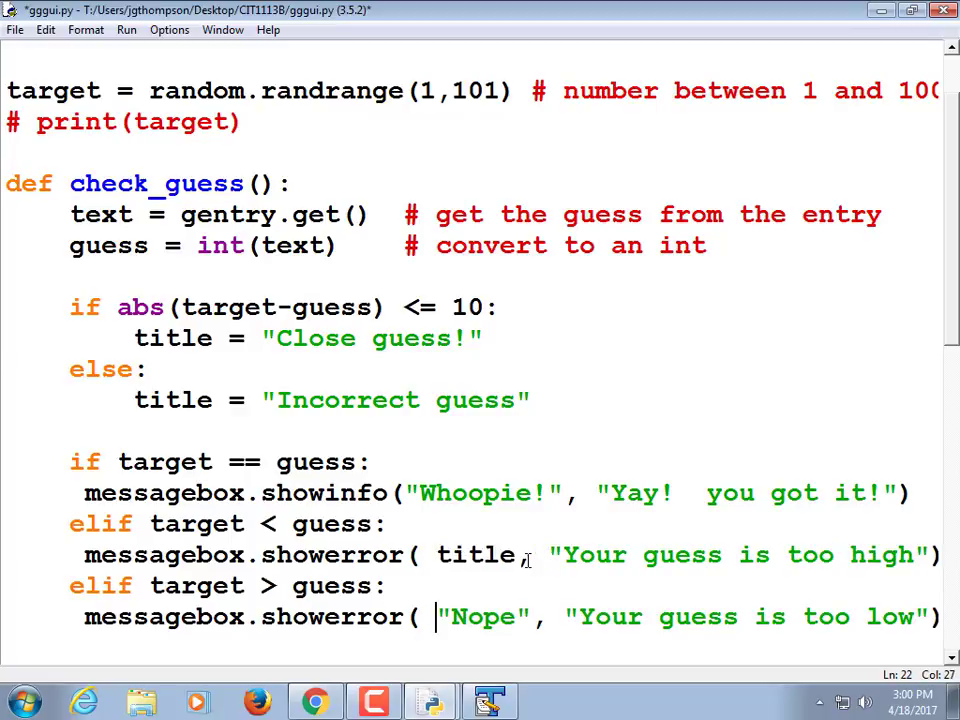
type("t")
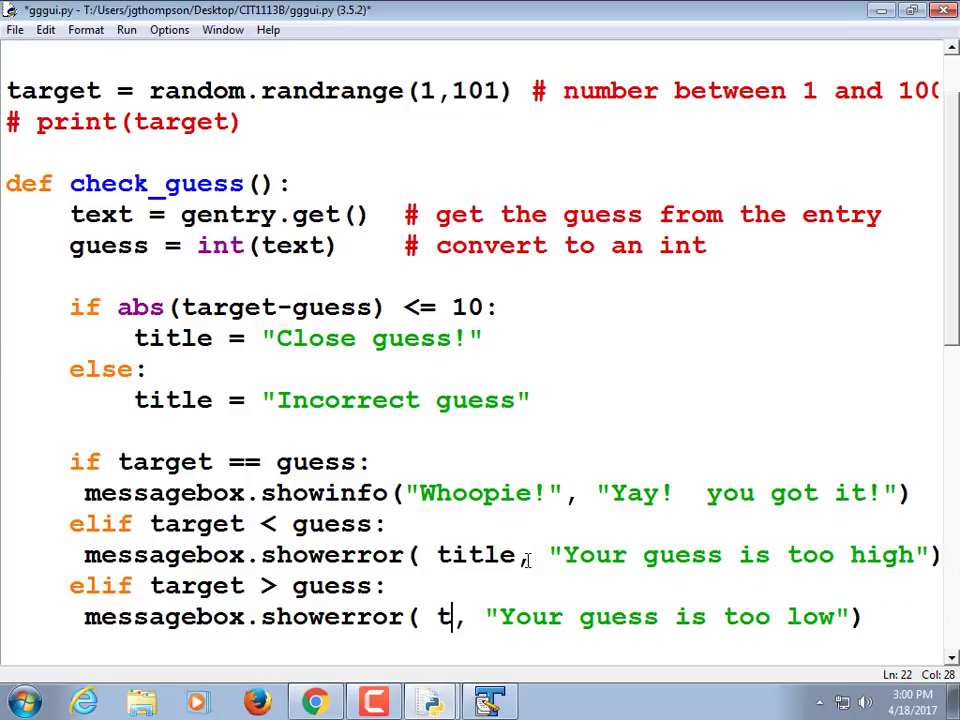
type("itle")
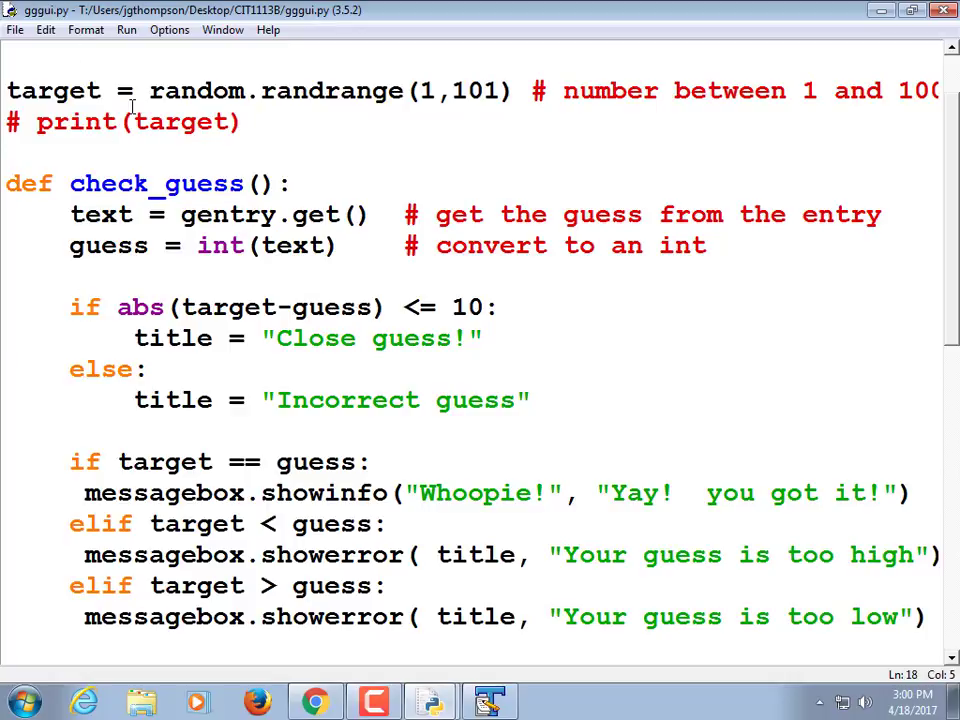
Run gggui.py and guess 30, getting an Incorrect guess too-low popup
left_click(126, 30)
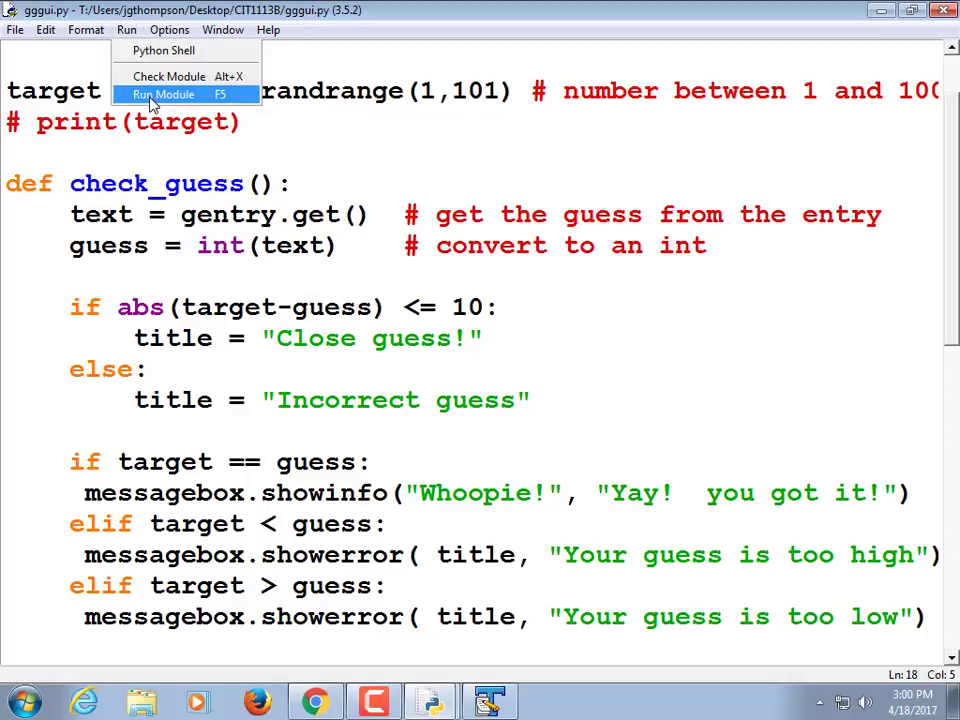
left_click(162, 94)
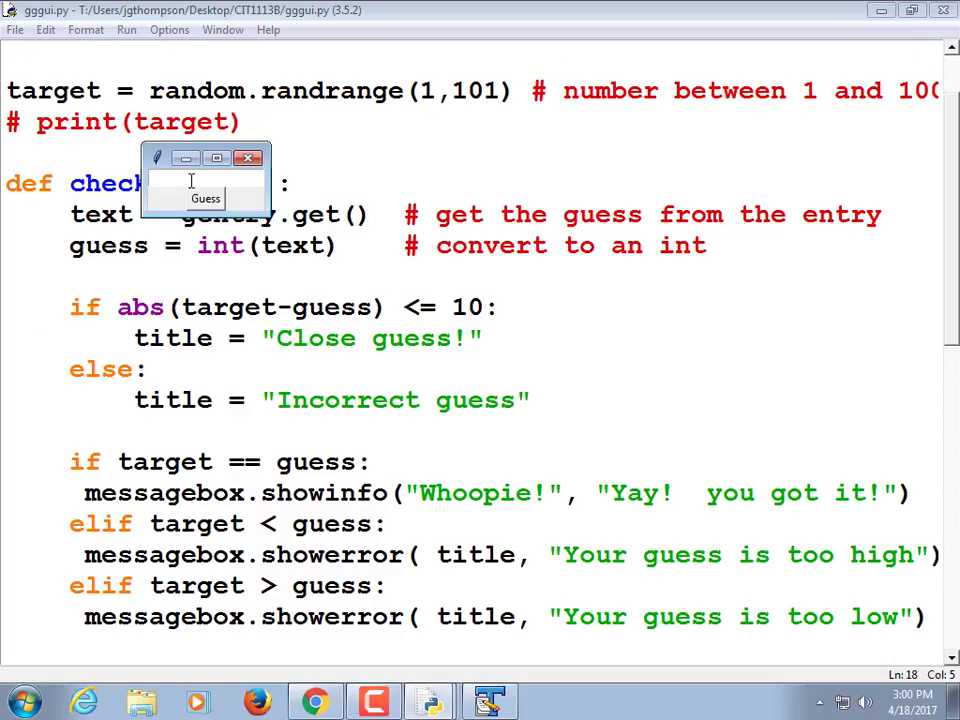
type("30")
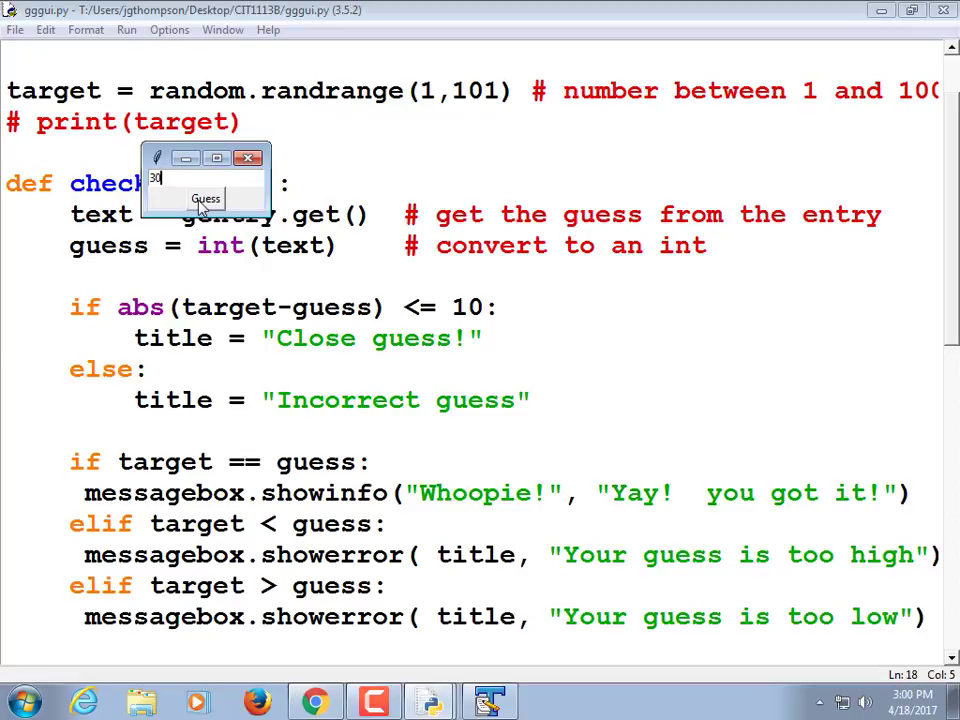
left_click(204, 198)
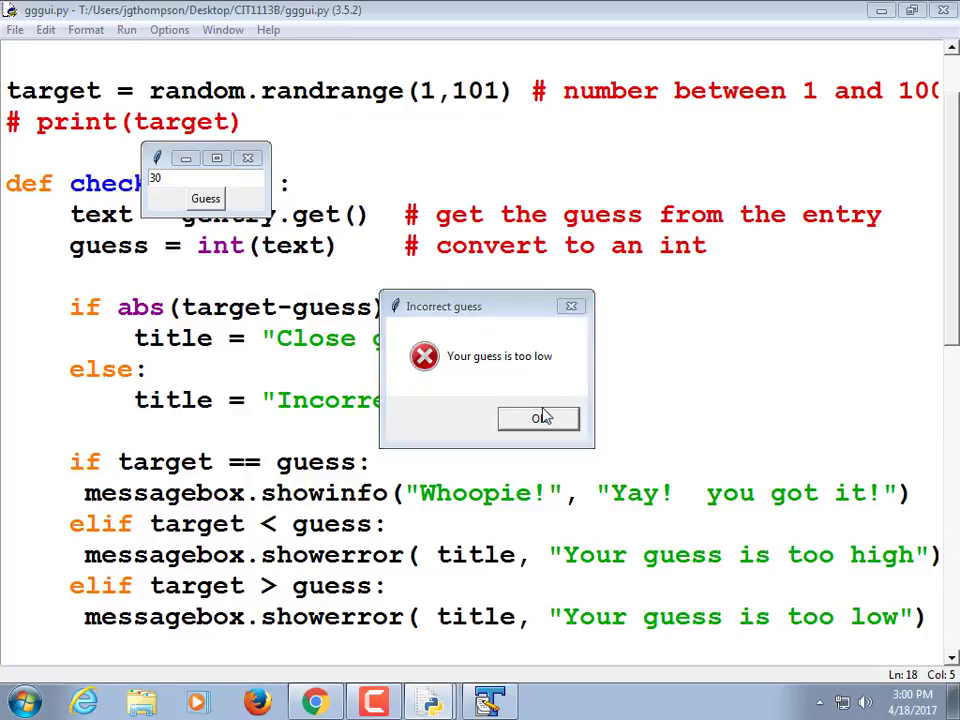
left_click(538, 418)
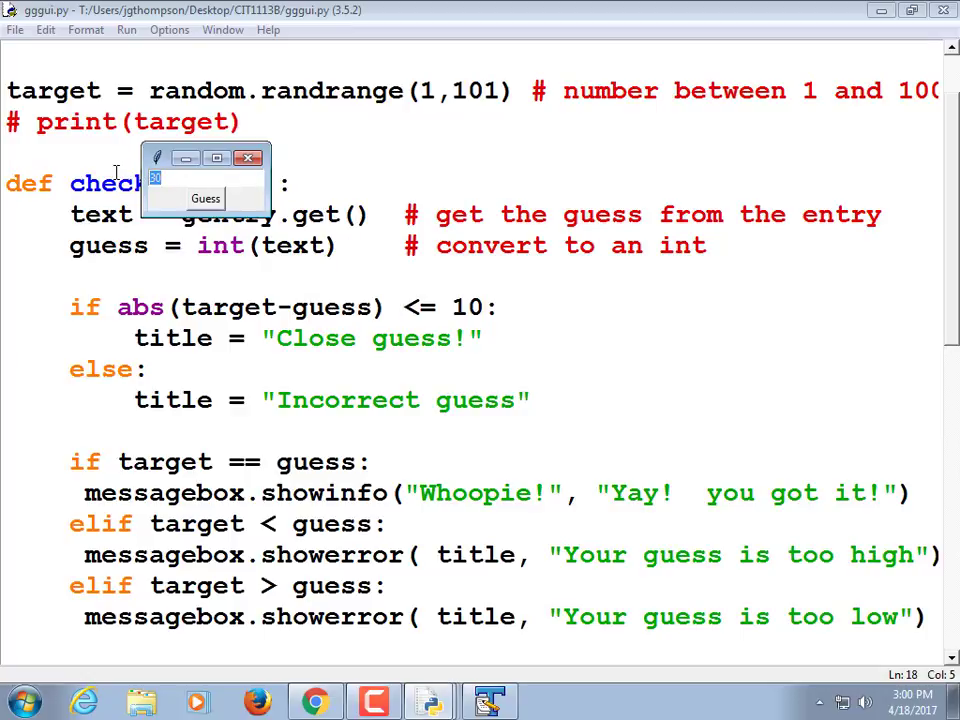
Guess 70 for an Incorrect guess too-high popup, then enter 50
type("70")
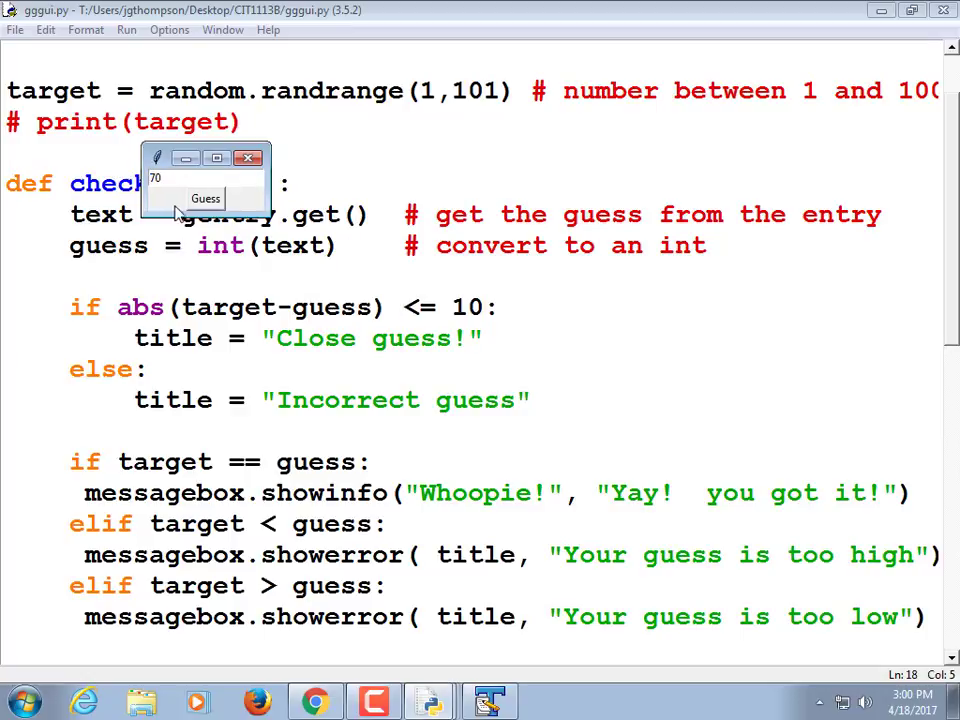
left_click(204, 198)
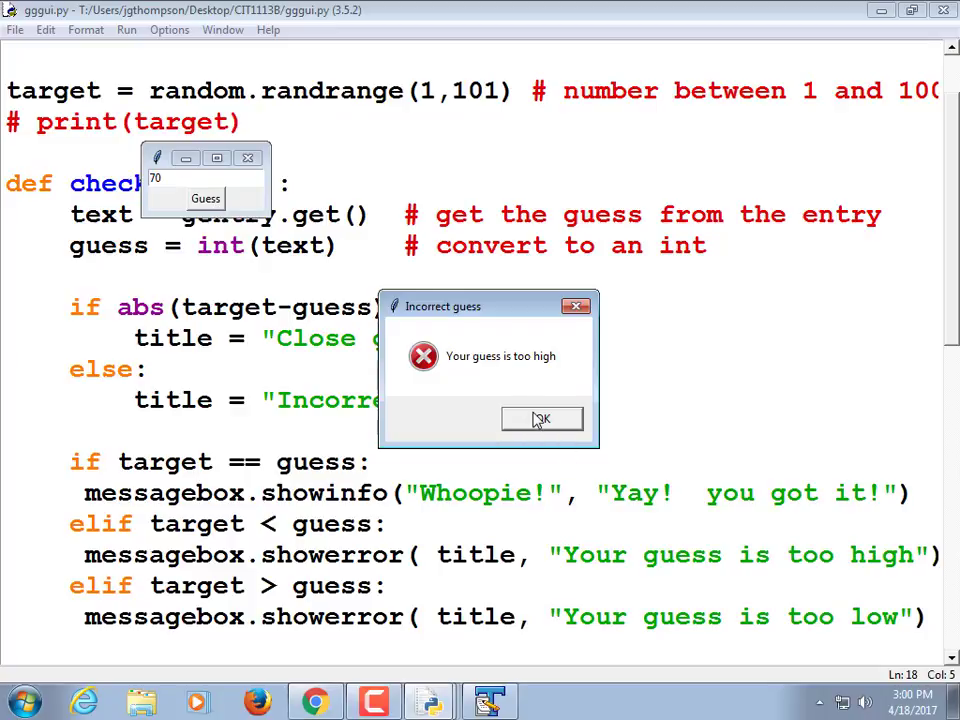
left_click(542, 418)
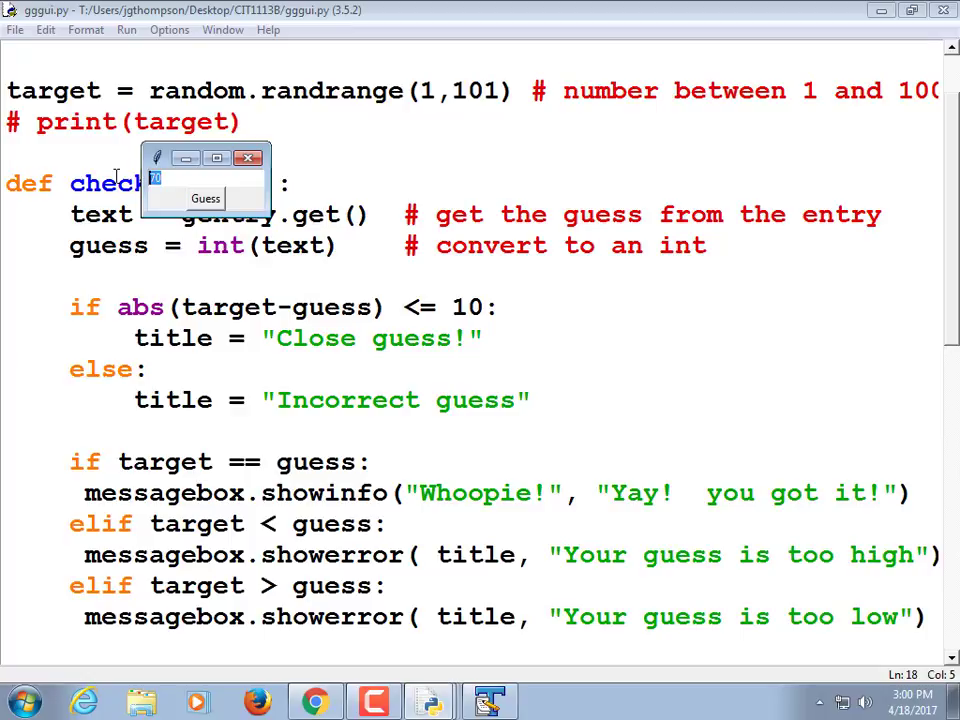
type("50")
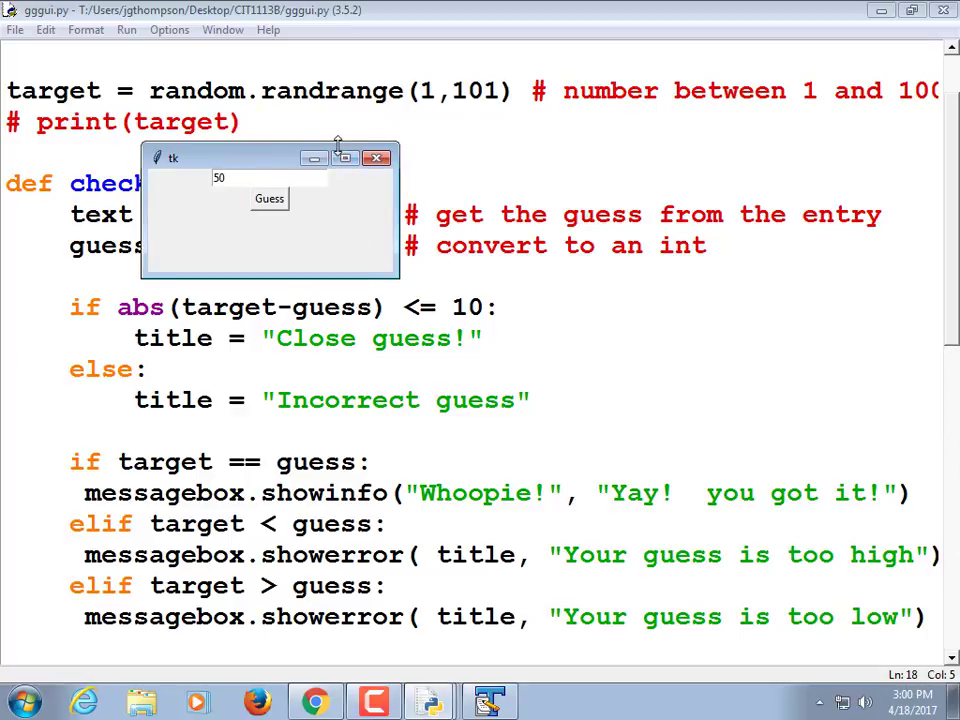
mouse_move(360, 156)
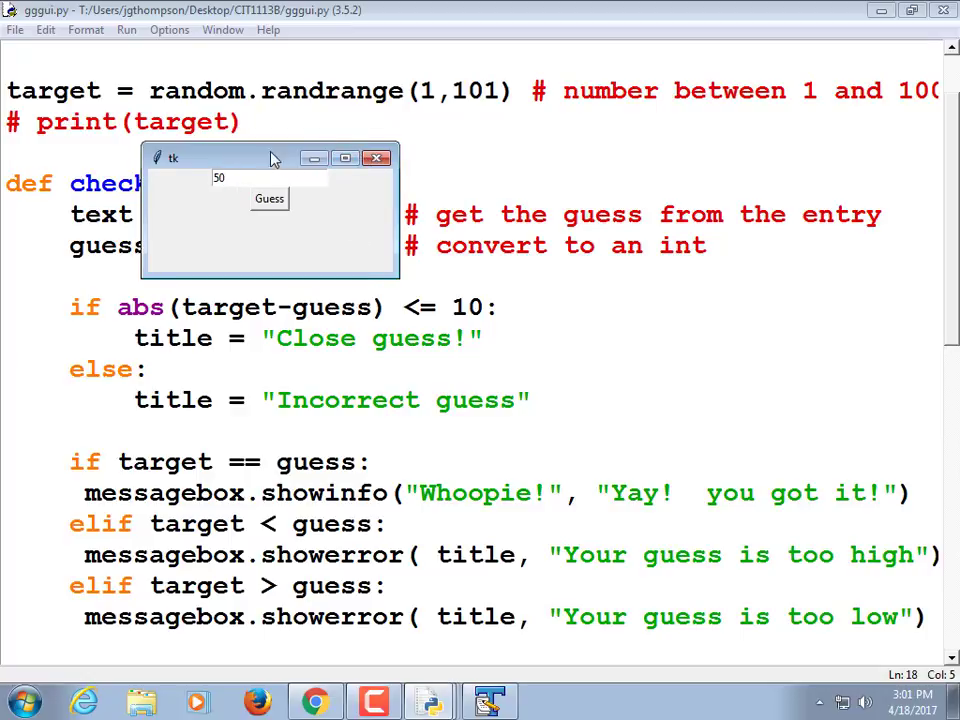
Move the game window aside and guess 50 and 55, each raising a Close guess! popup
left_click_drag(270, 156, 676, 122)
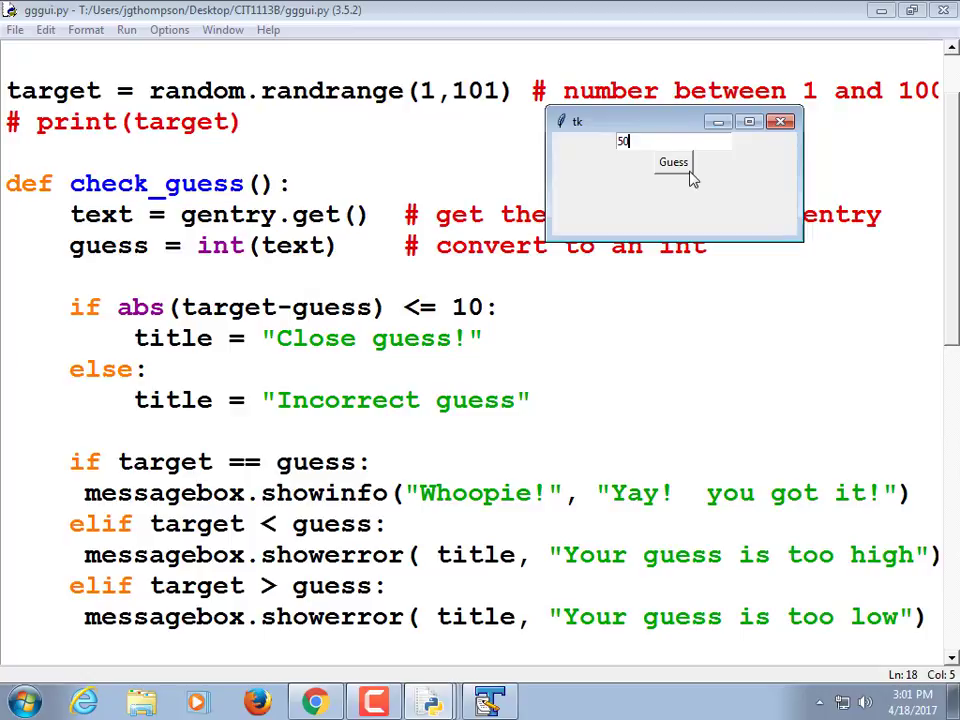
left_click(672, 162)
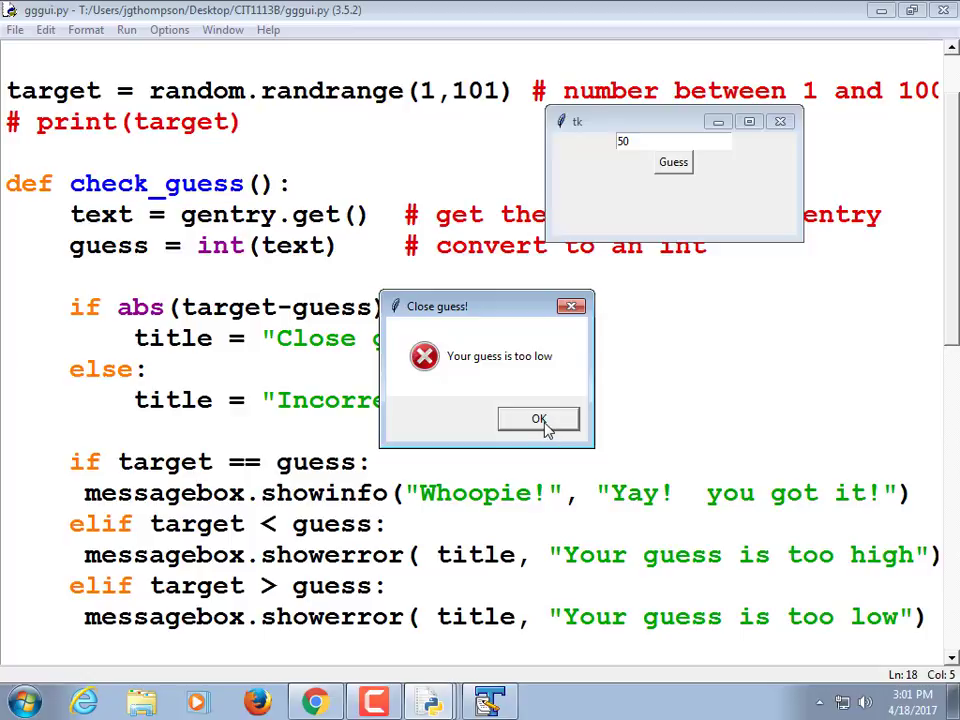
left_click(538, 420)
type("55")
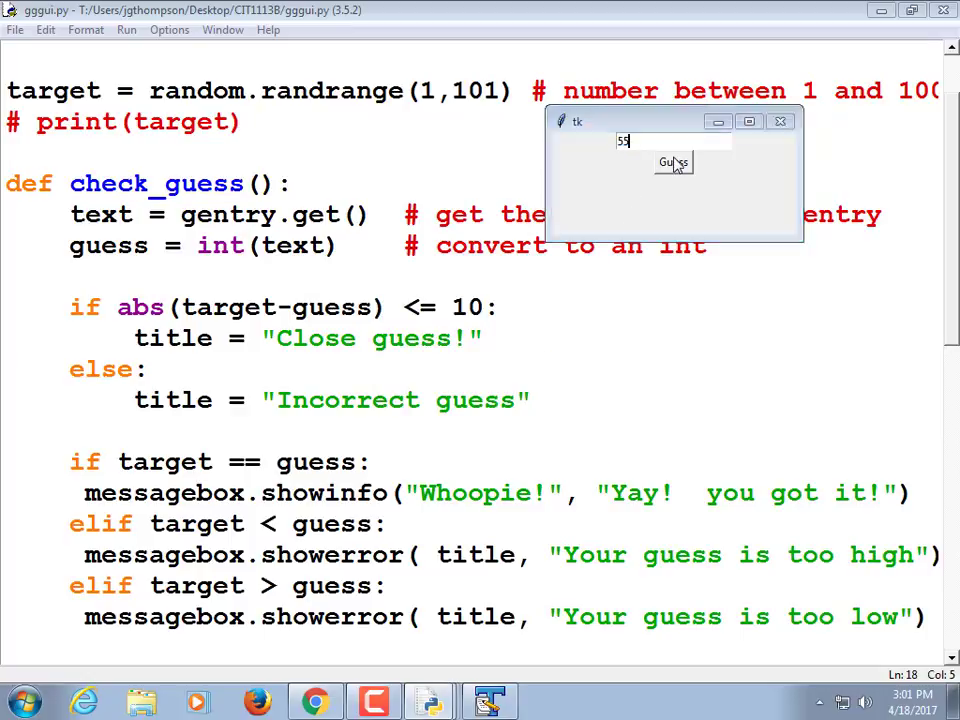
left_click(672, 162)
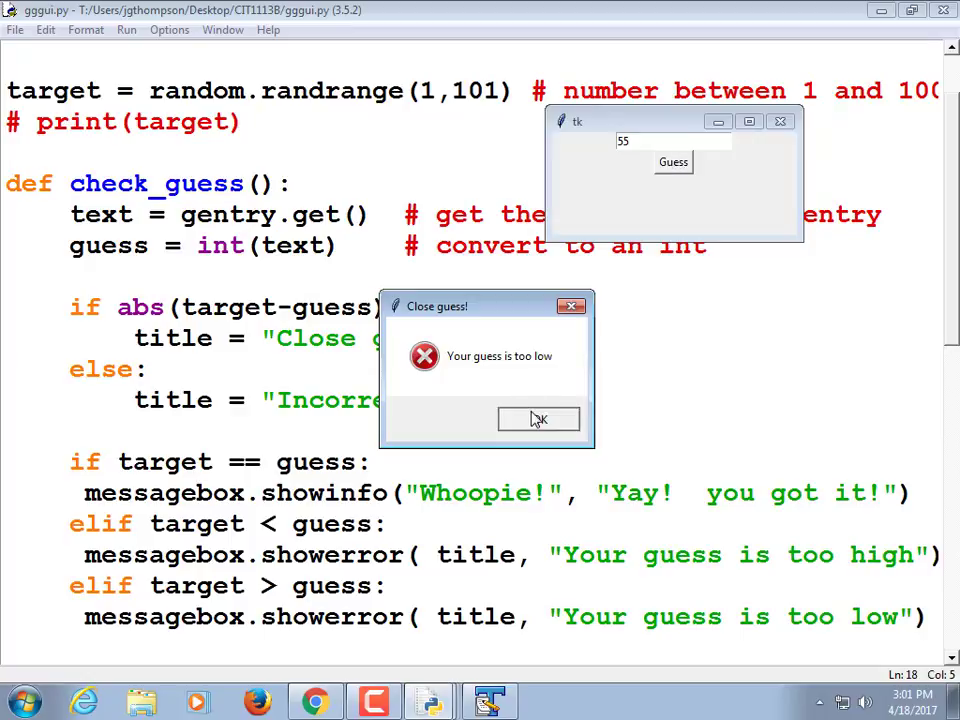
left_click(538, 418)
type("59")
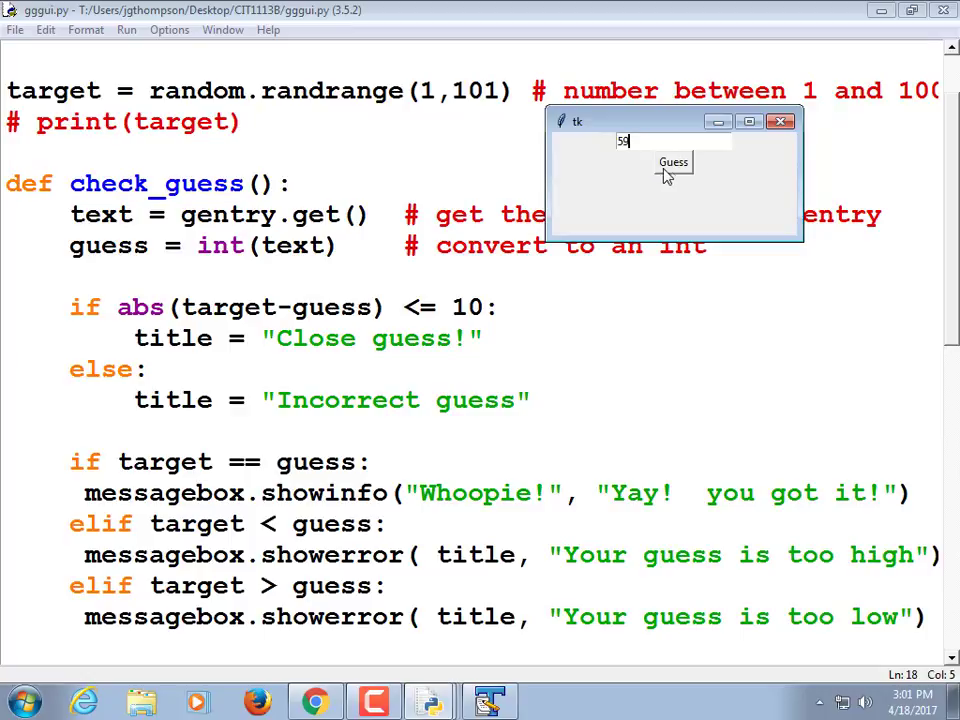
Guess 59 (too high) then 58 to win Whoopie!, and close the game window
left_click(672, 162)
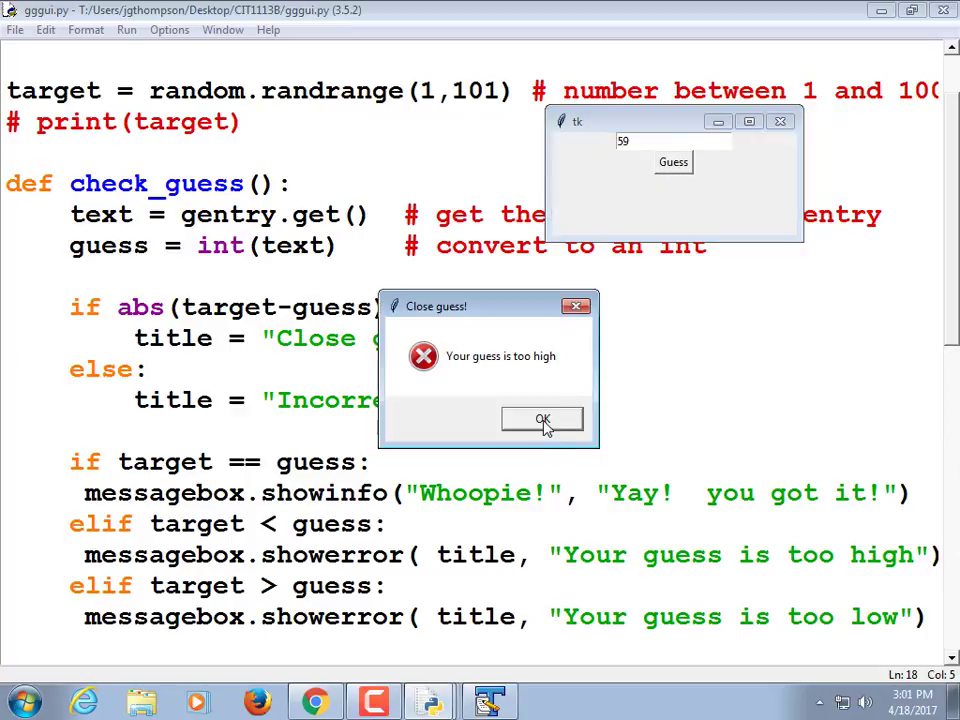
left_click(544, 418)
type("58")
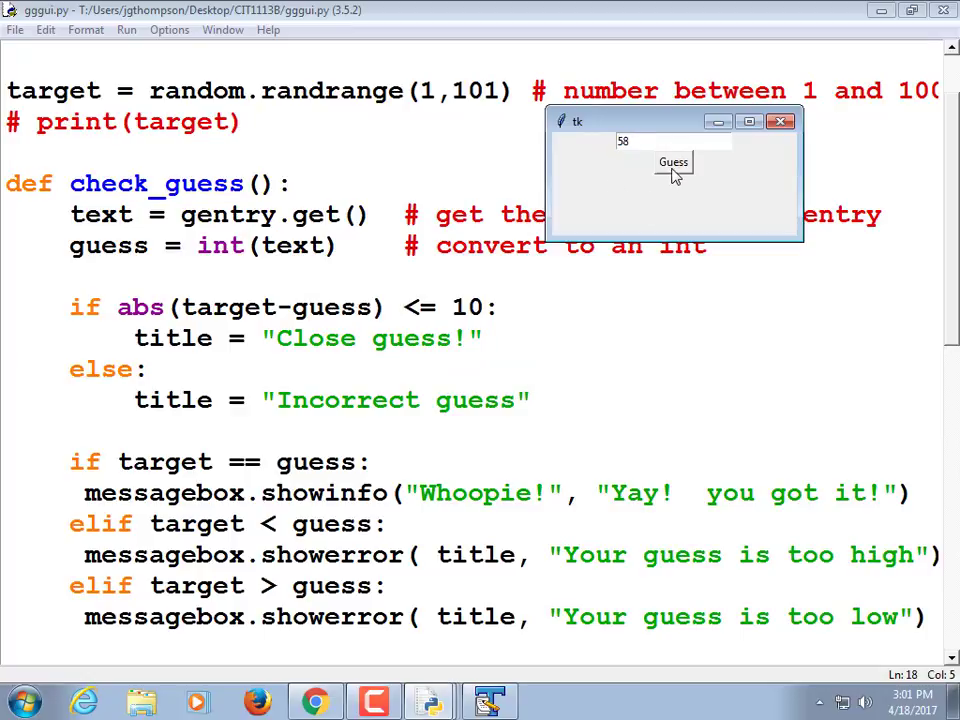
left_click(672, 162)
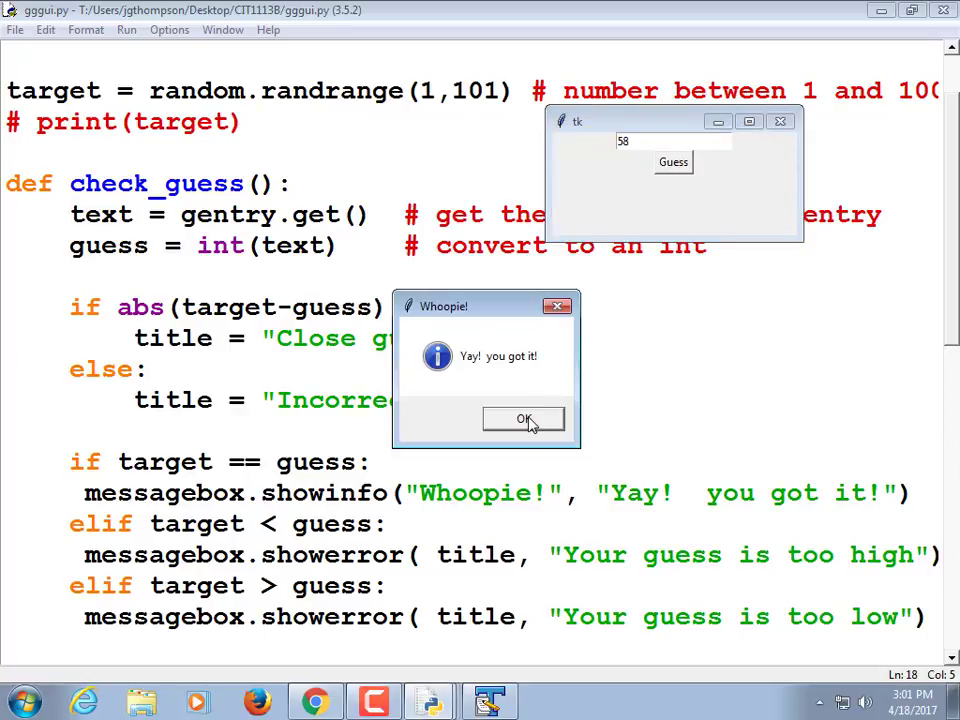
left_click(524, 418)
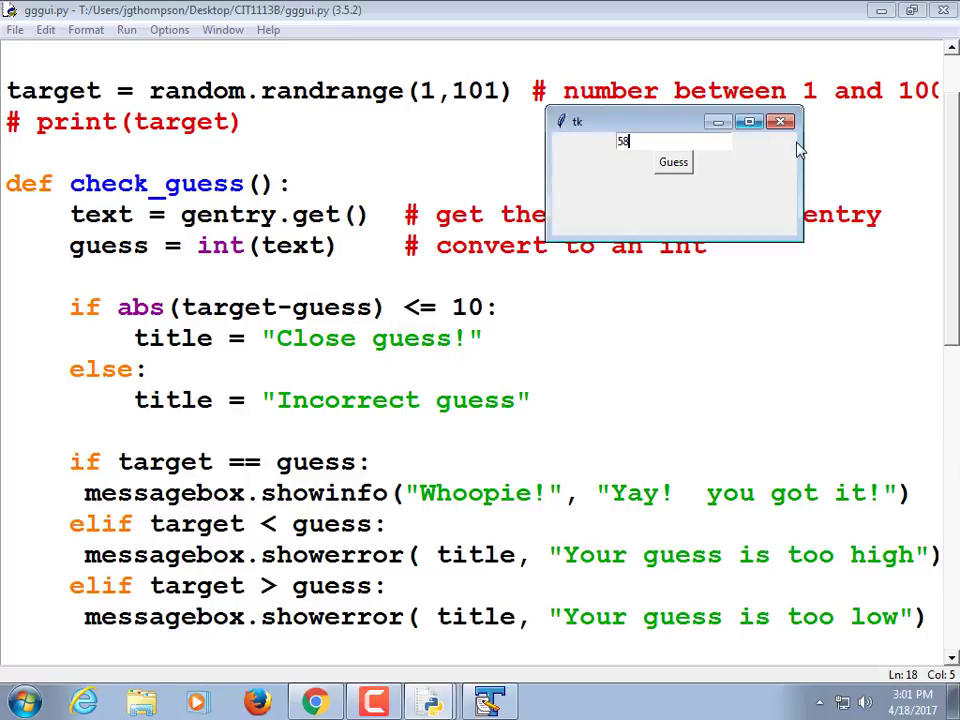
left_click(780, 122)
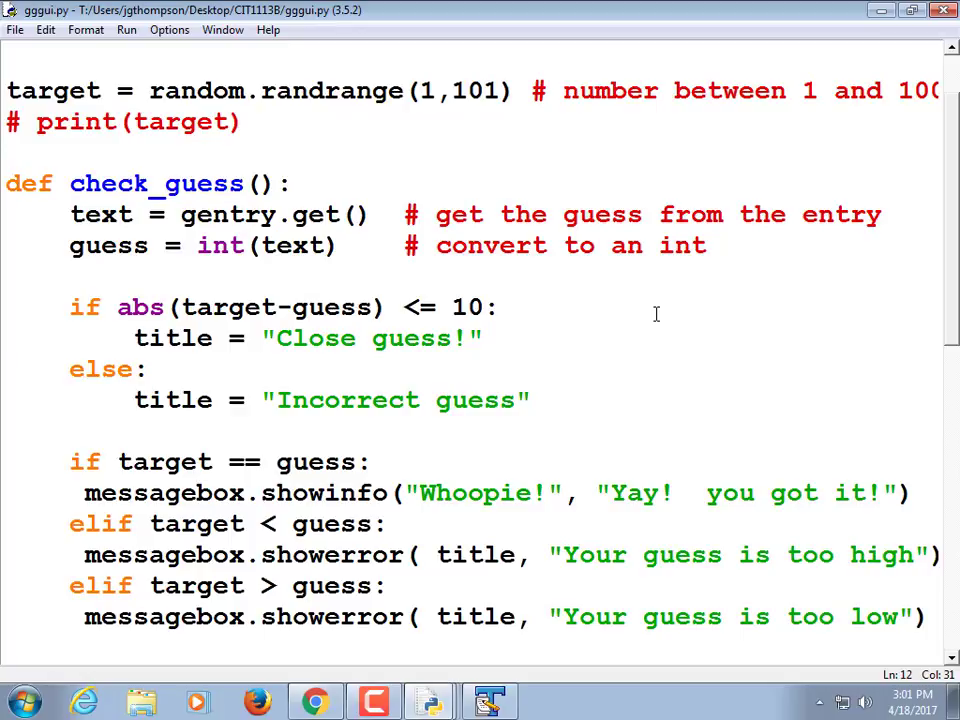
Add counter = 0 below the target line and counter += 1 at the start of check_guess
left_click(376, 162)
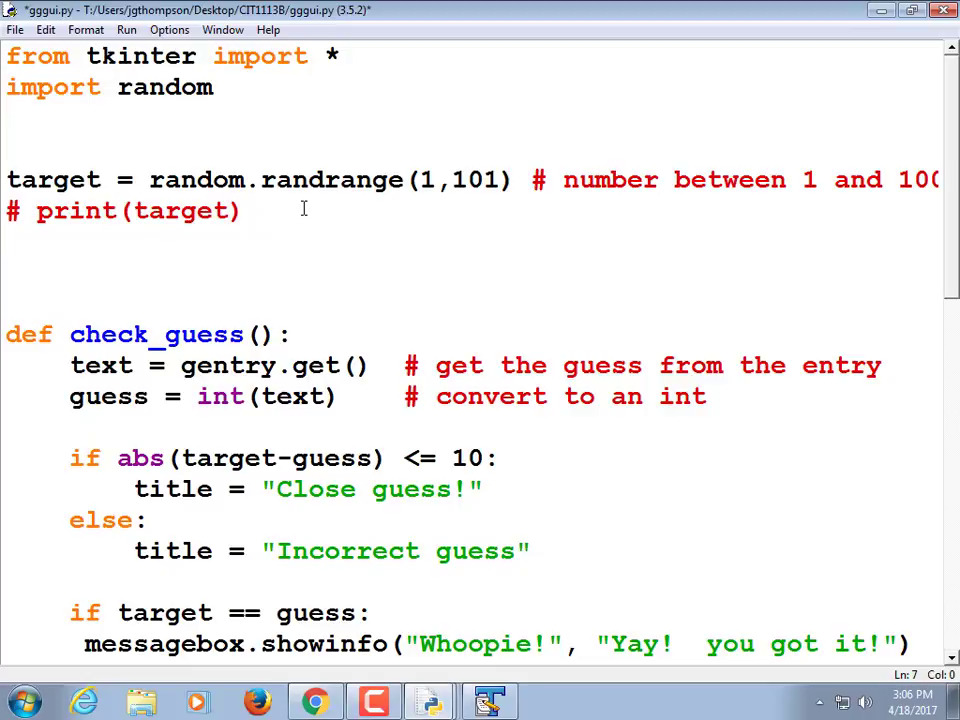
type("counter = 0")
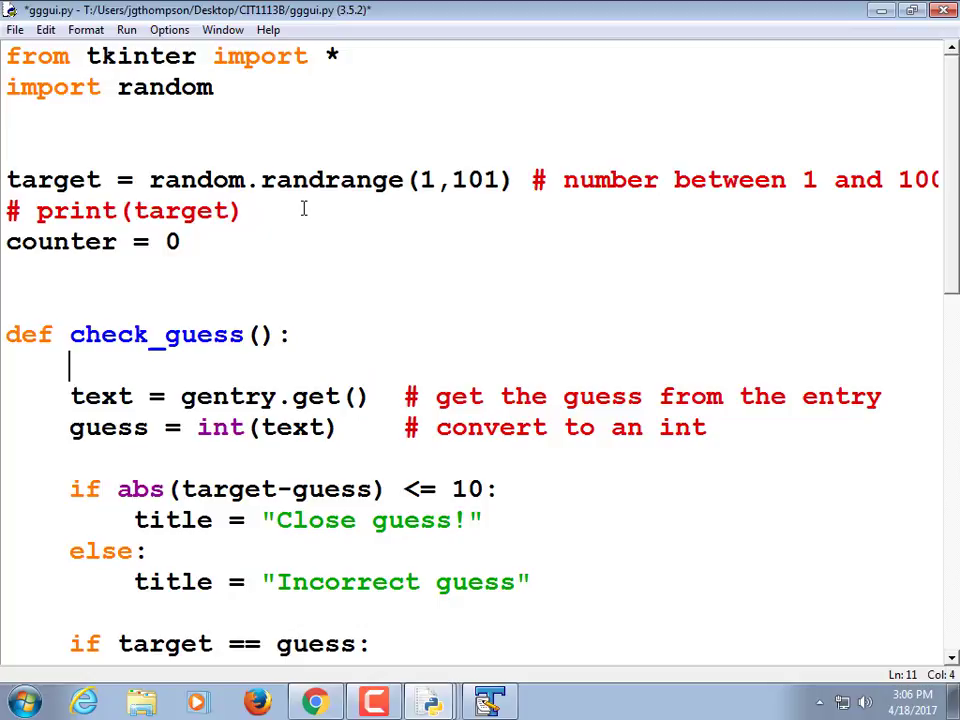
type("cou")
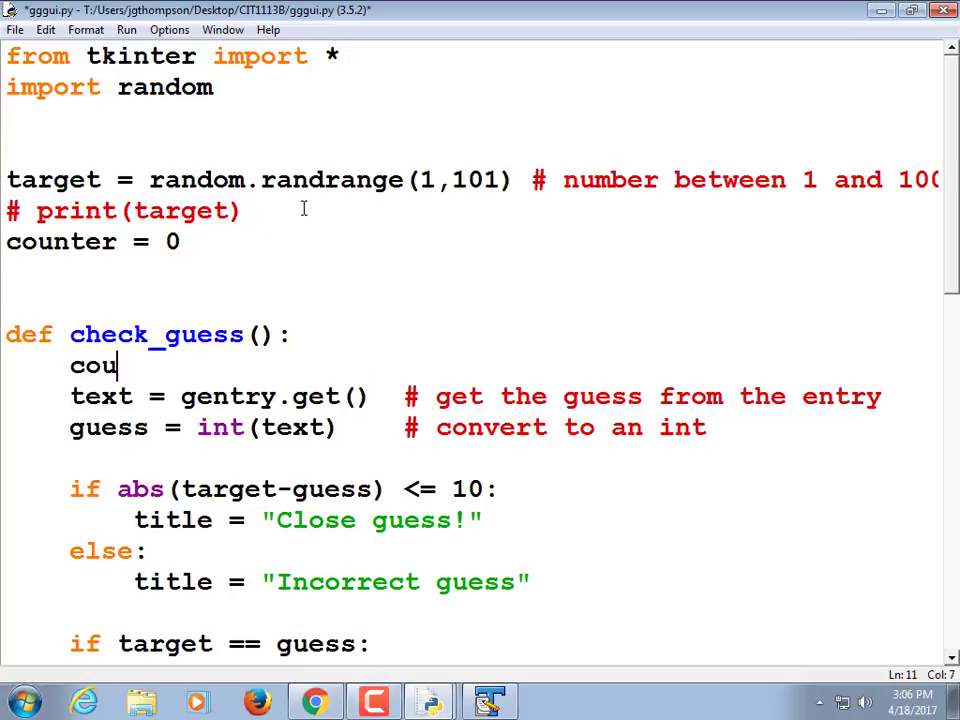
type("nter +=")
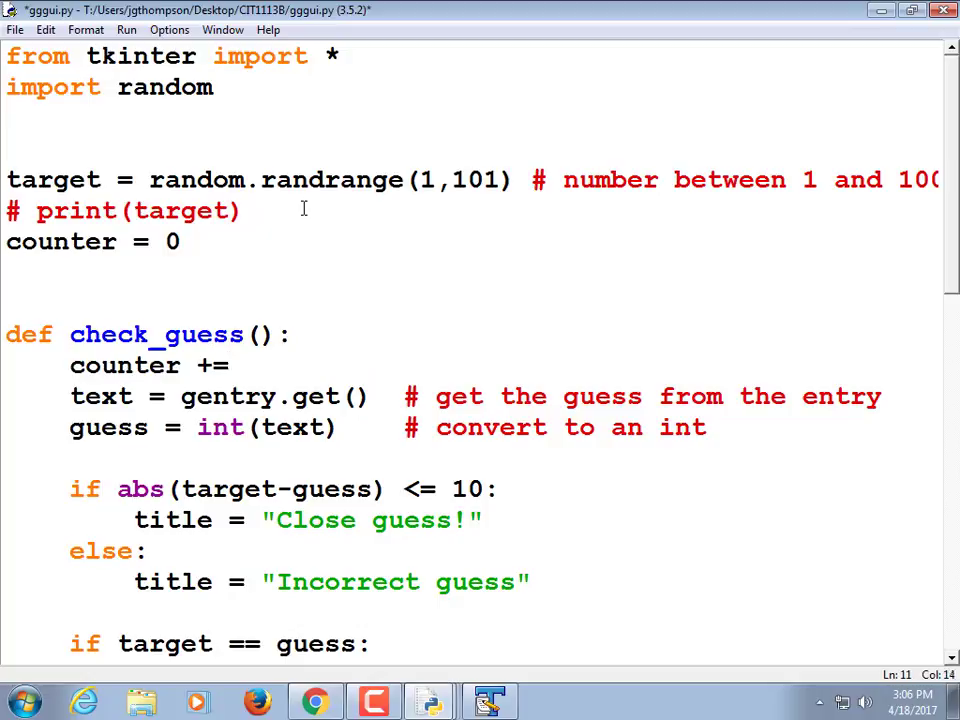
type("1")
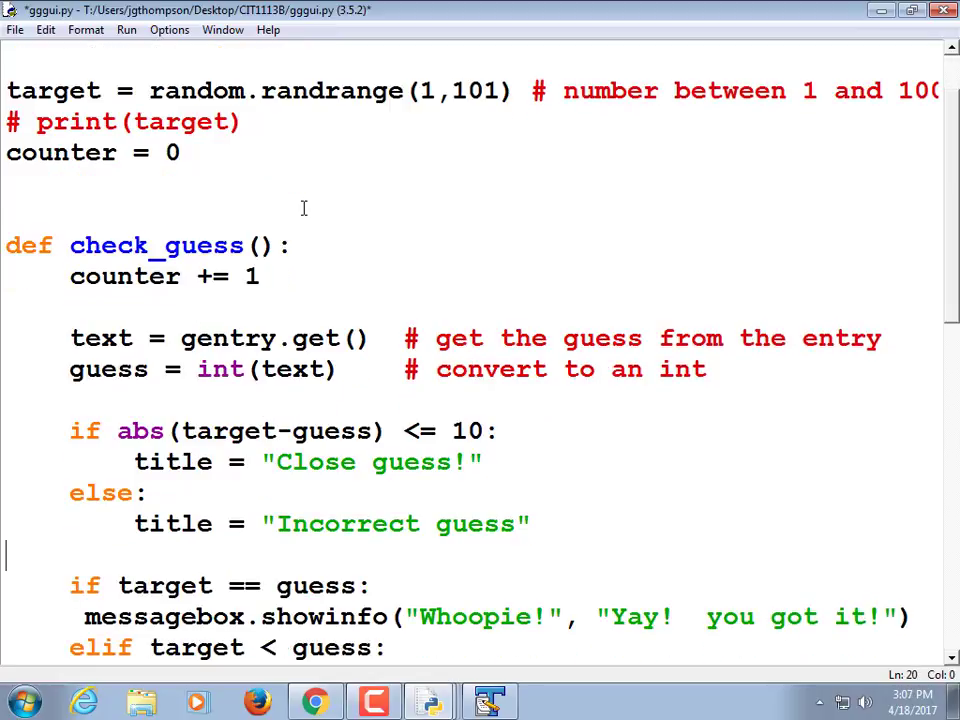
Open blank lines below the title = "Incorrect guess" line ready for new code
scroll("down", 3)
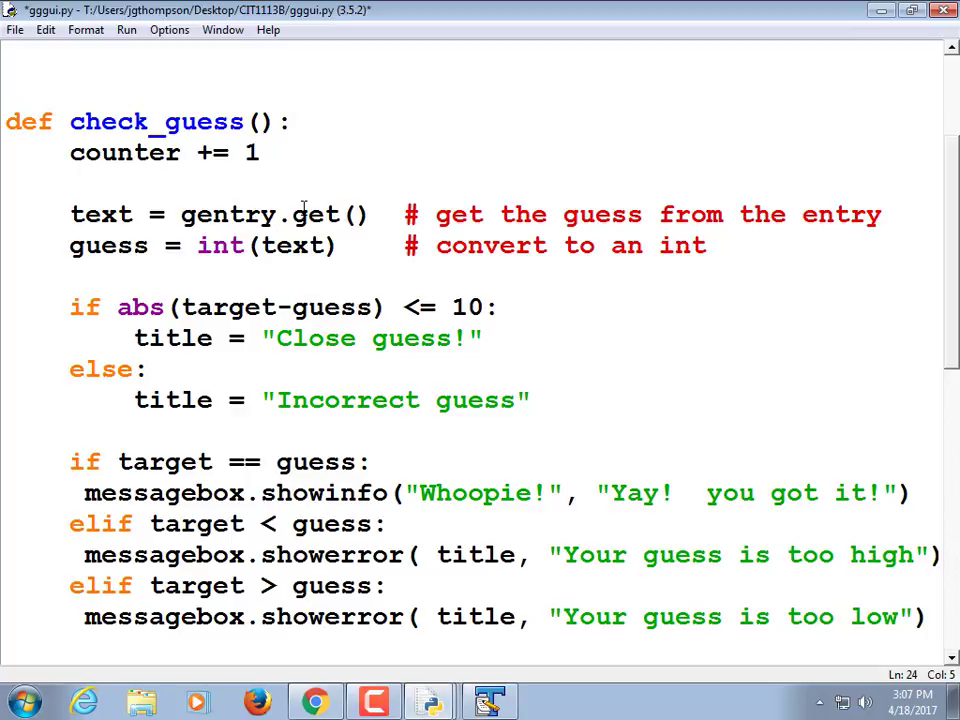
left_click(84, 492)
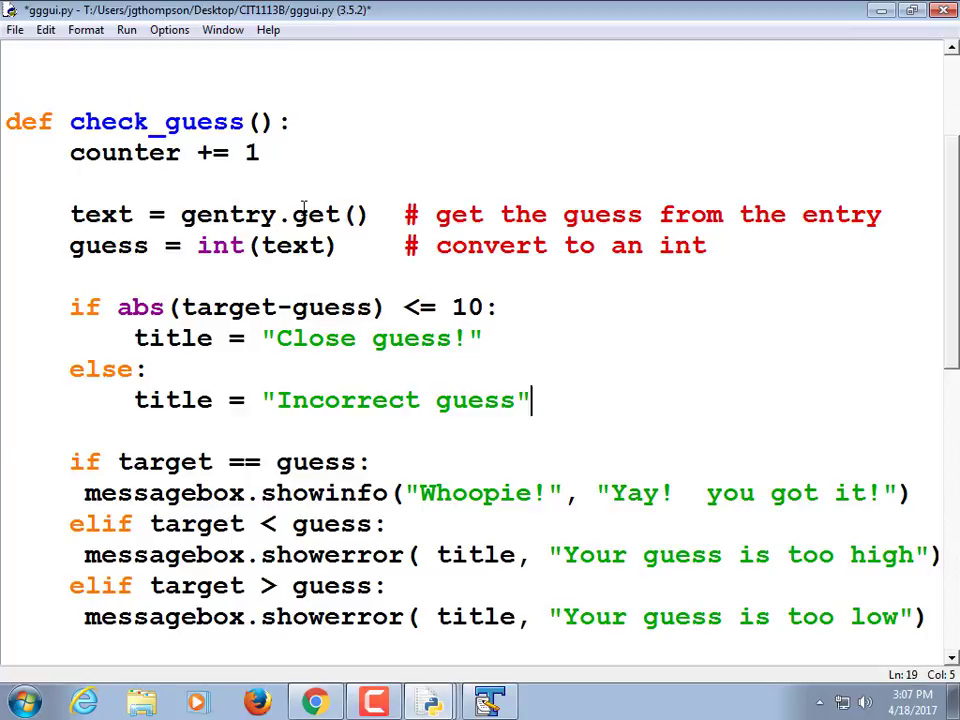
left_click(534, 400)
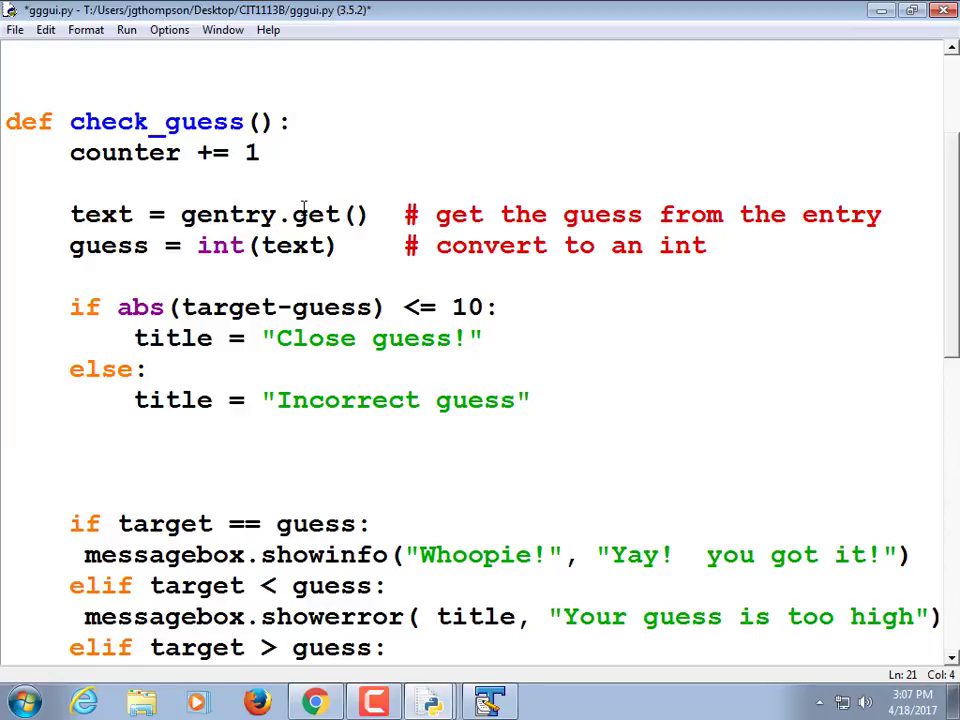
left_click(72, 308)
type("# ")
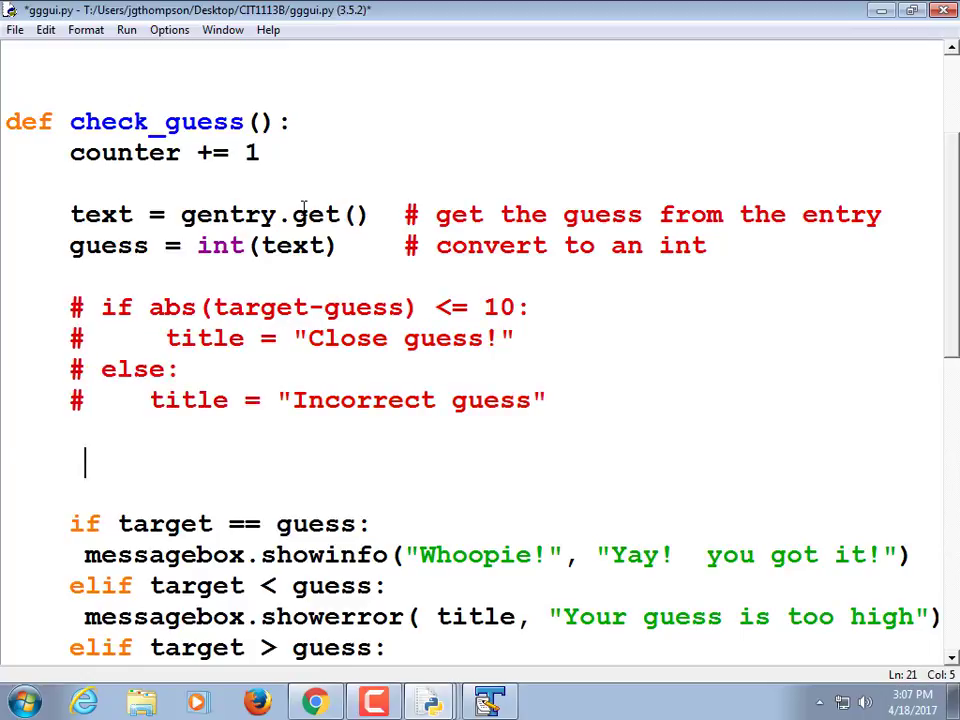
Write title = "guess #" + str(counter) below the commented-out Close guess block
type("t")
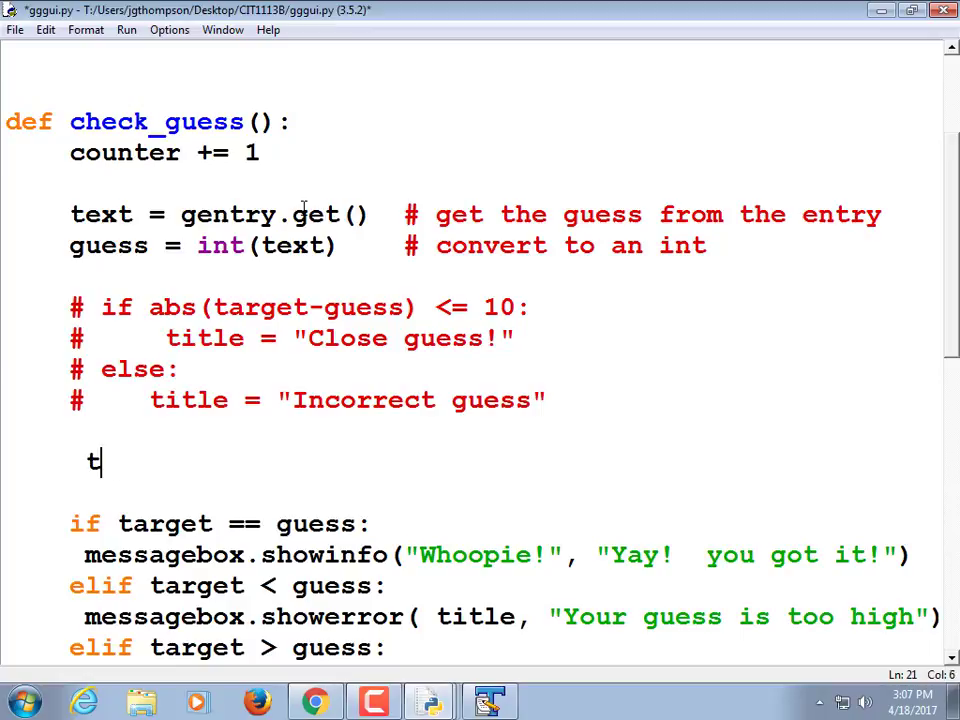
type("itle =")
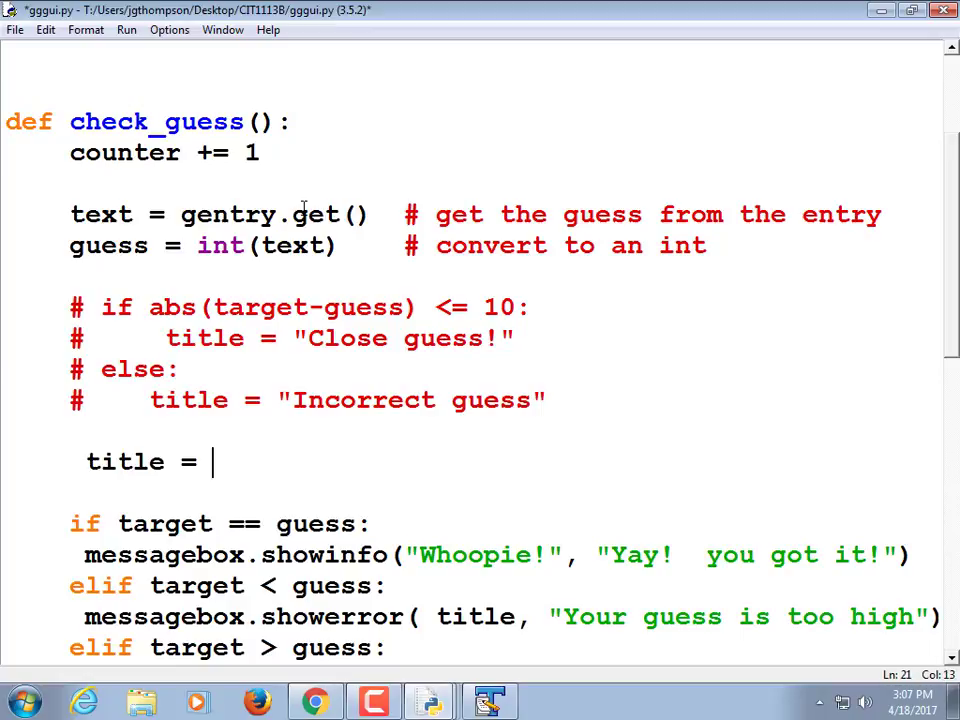
type("\"guess #")
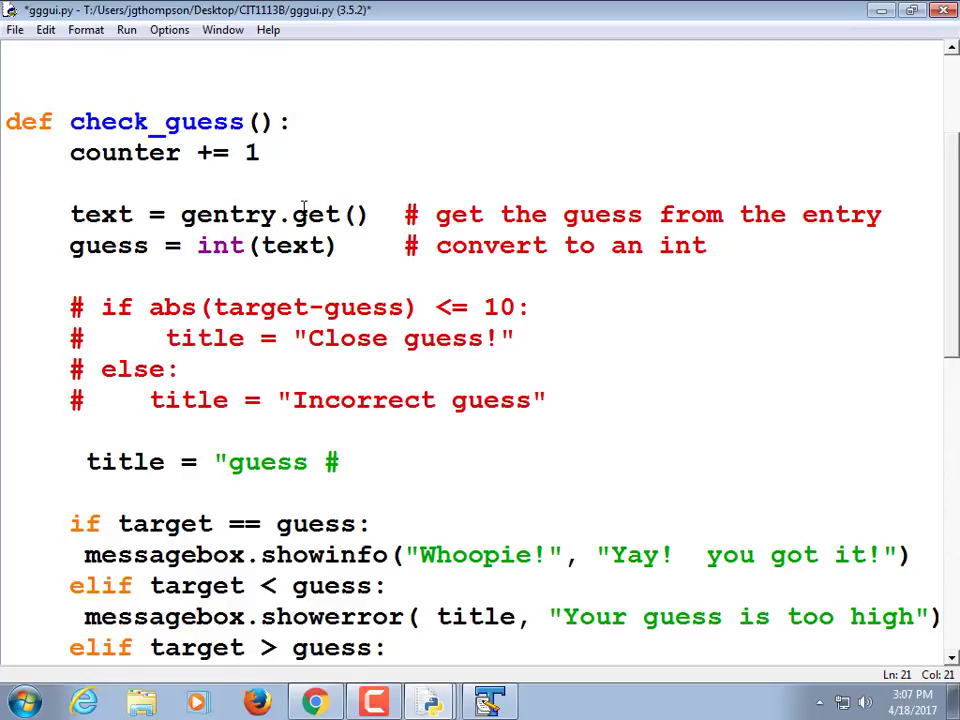
type("+")
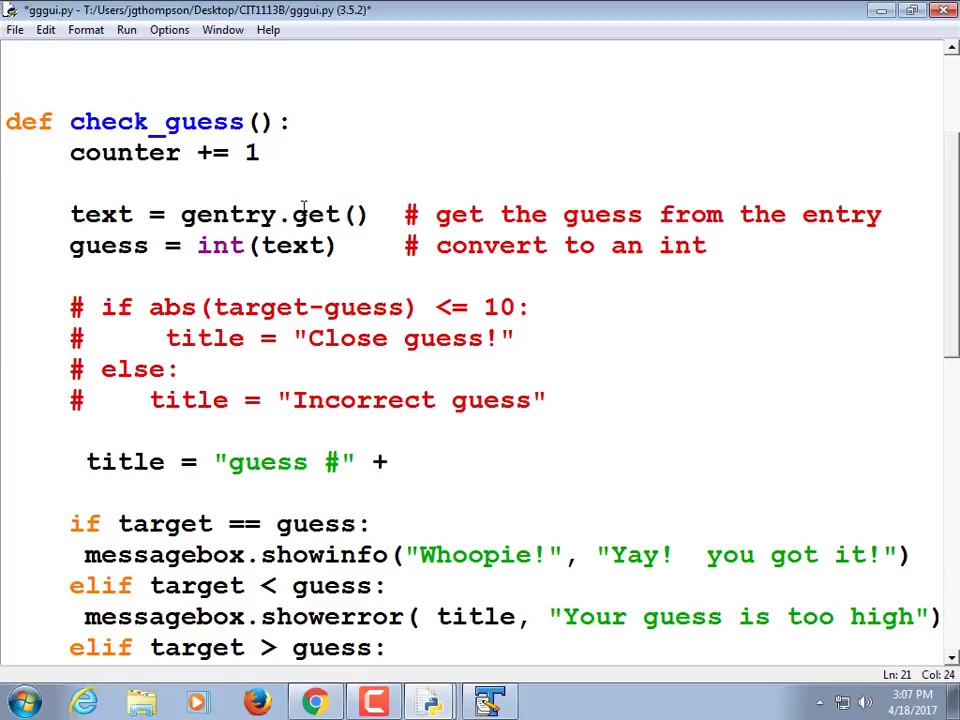
type("str(c")
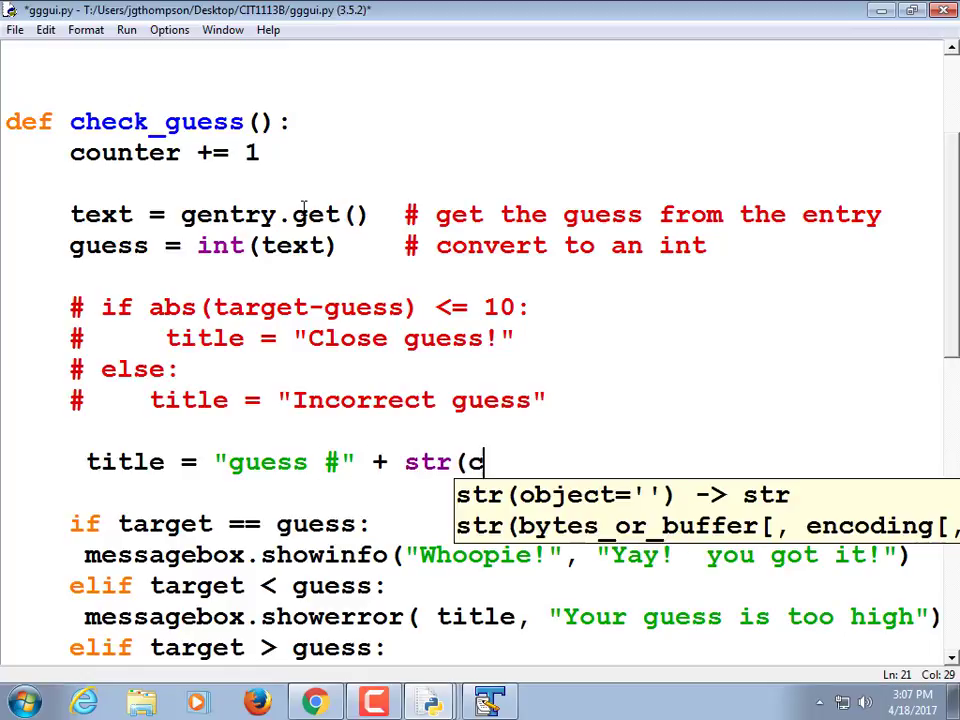
type("ounter)")
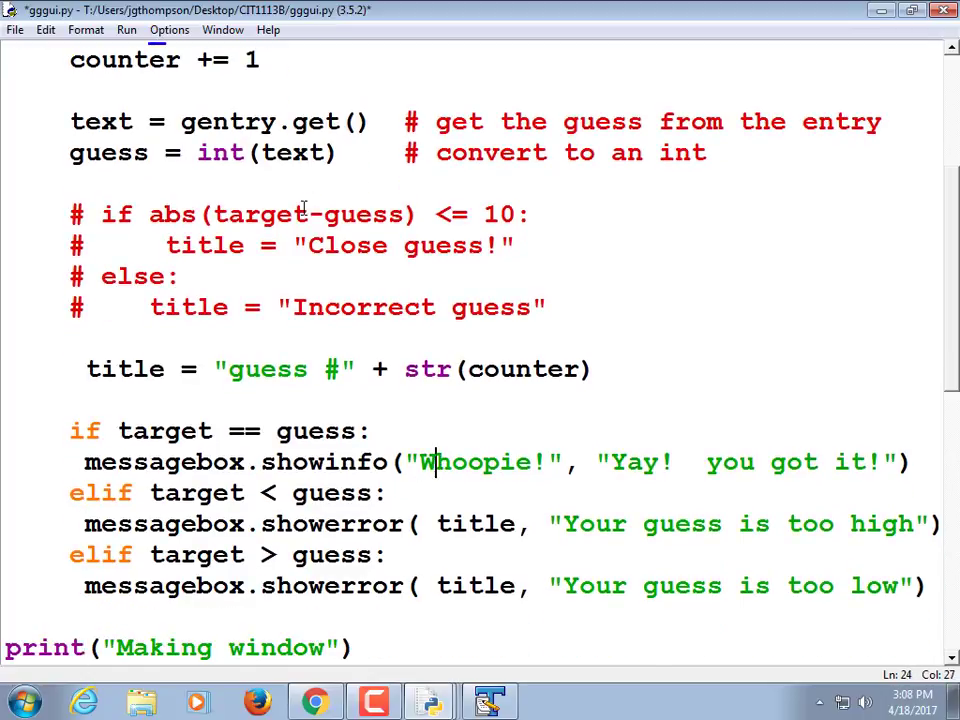
Replace the "Whoopie!" popup title with title and run the module, hitting an unexpected-indent SyntaxError
double_click(470, 462)
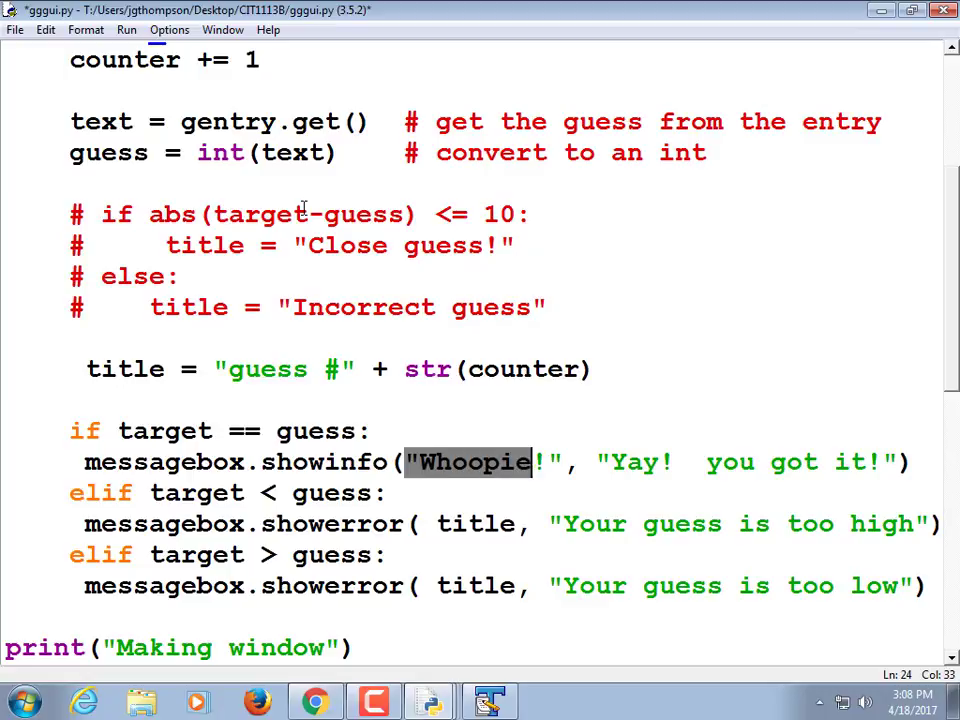
key("Delete")
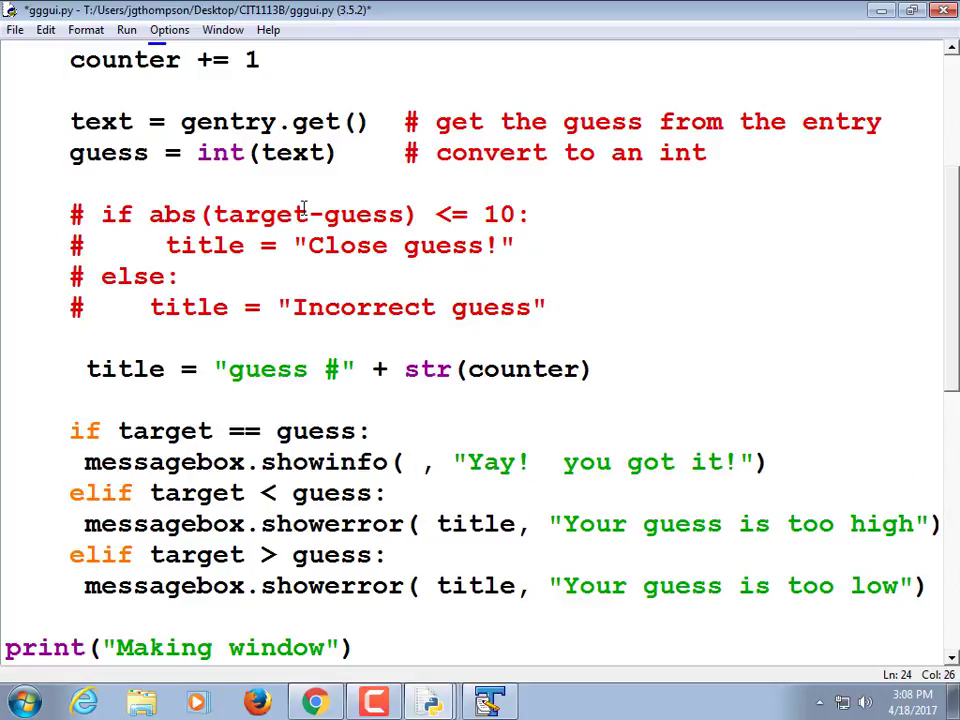
type("title")
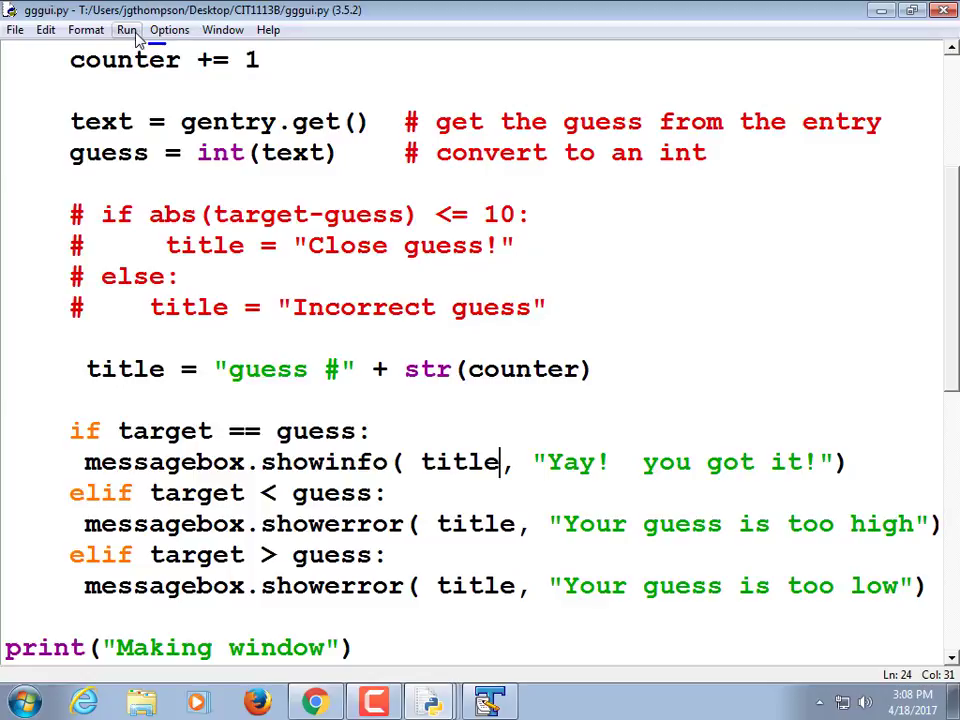
left_click(126, 30)
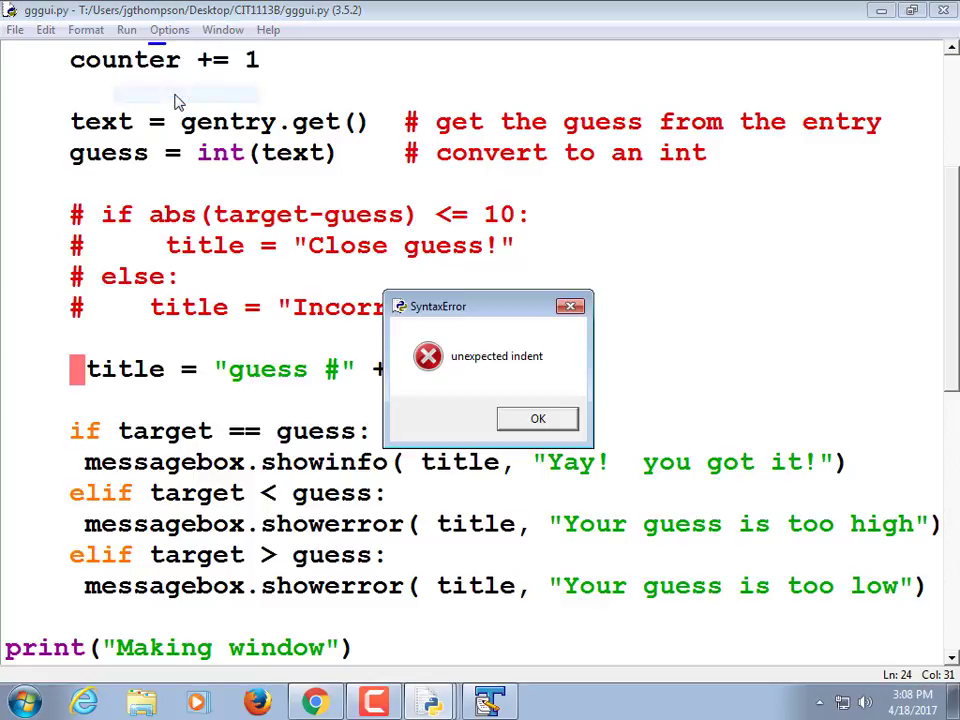
left_click(536, 418)
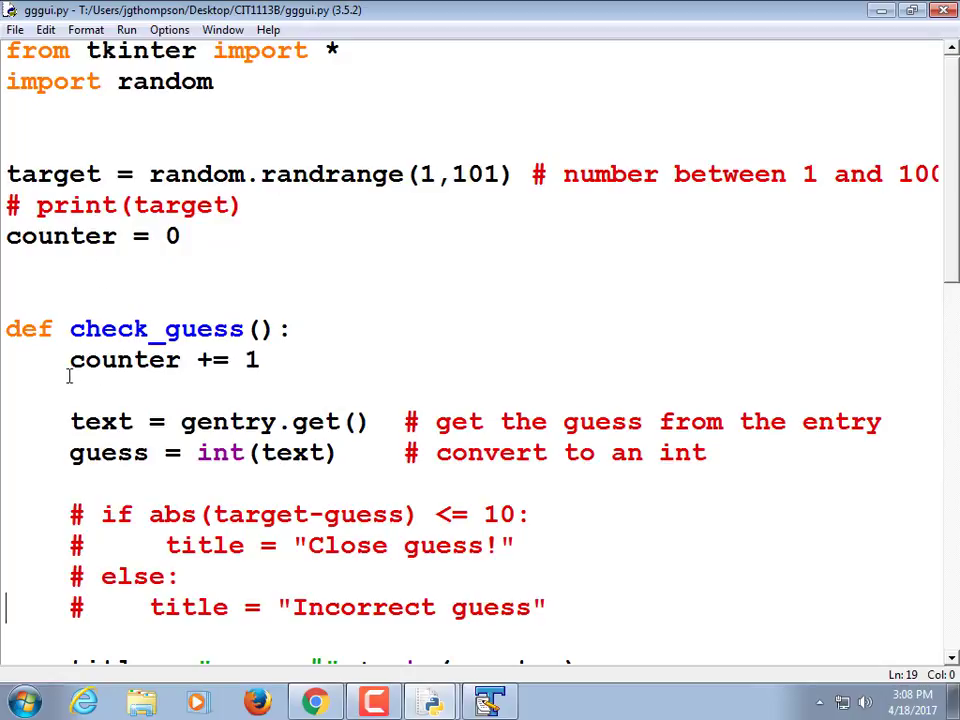
Prefix counter += 1 with global and run, getting an invalid-syntax error
left_click(70, 360)
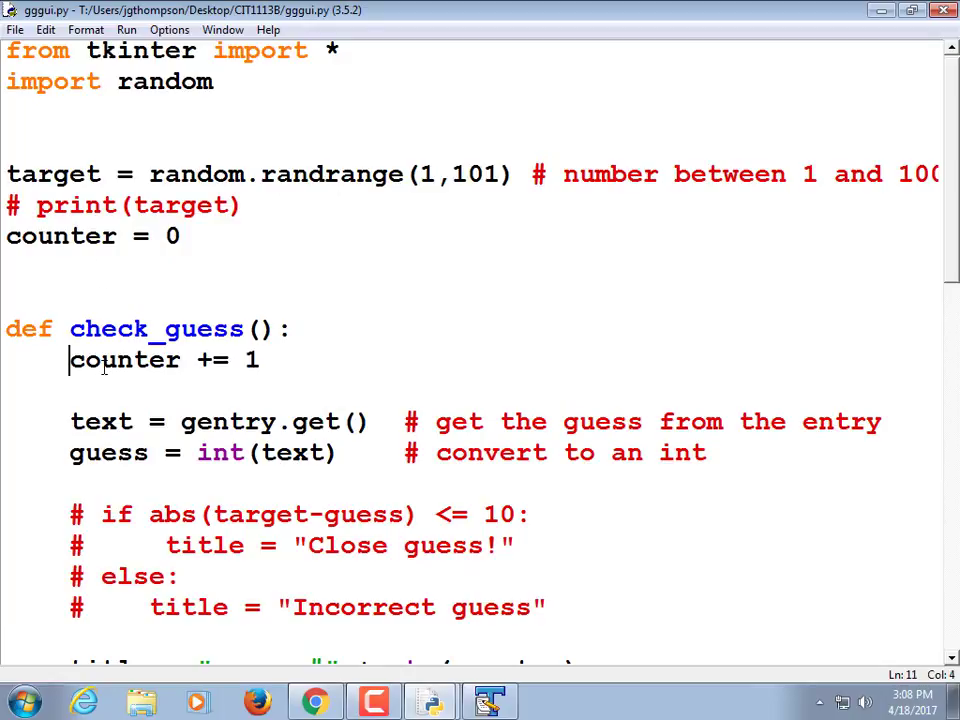
type("global")
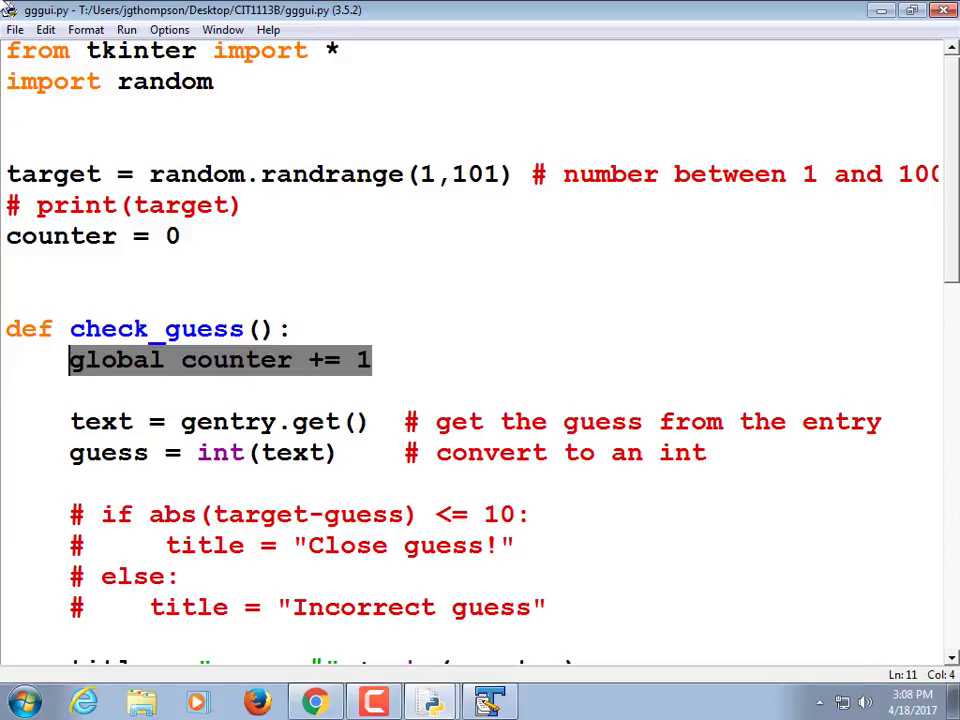
left_click(126, 30)
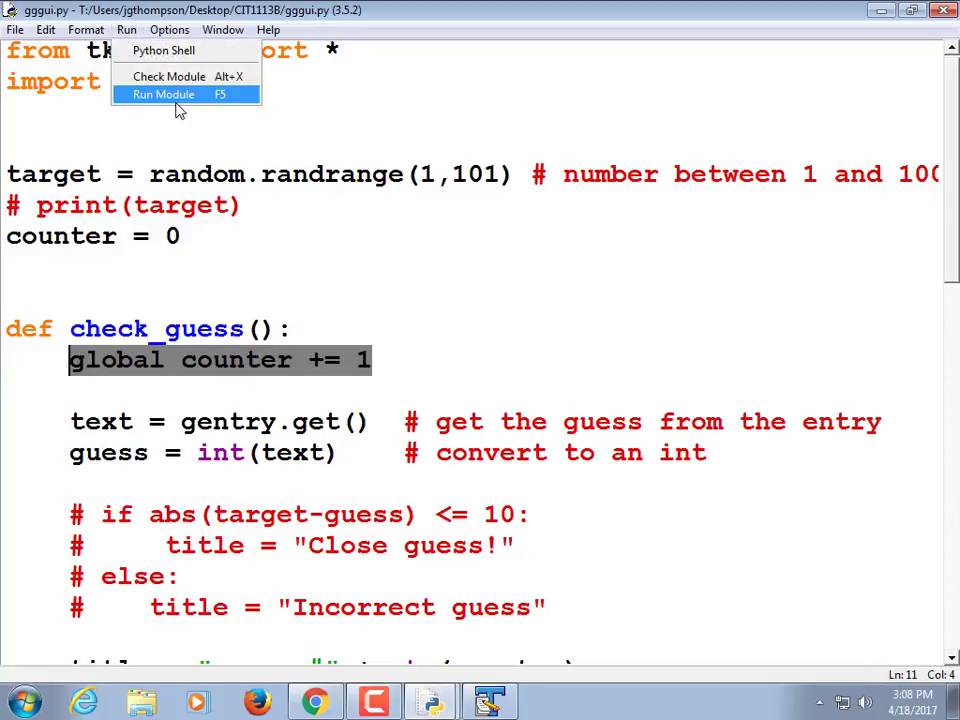
left_click(162, 94)
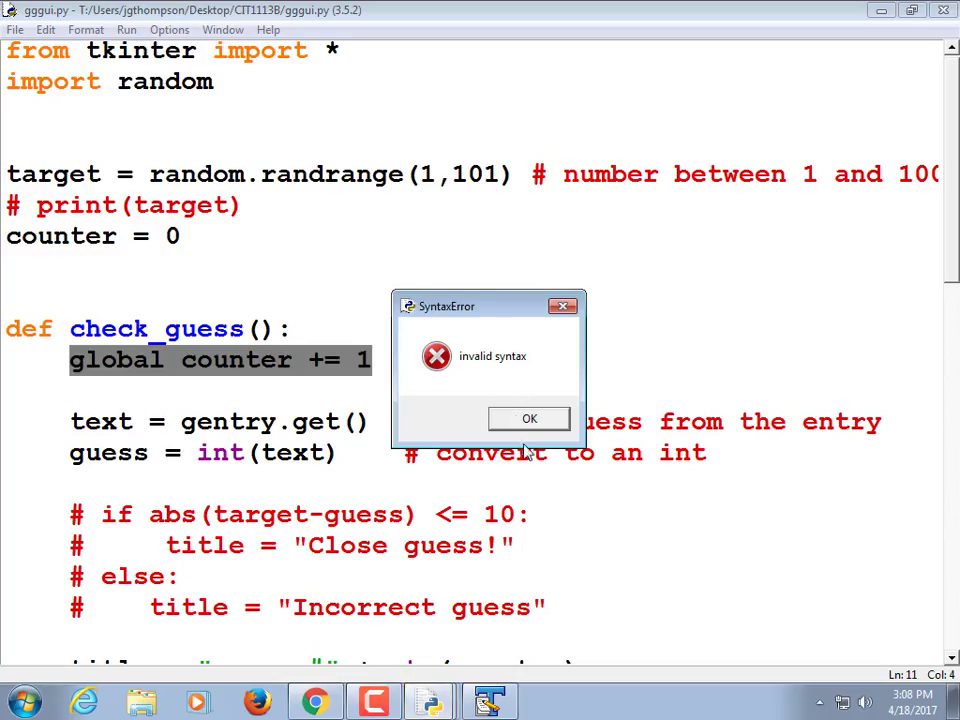
left_click(528, 418)
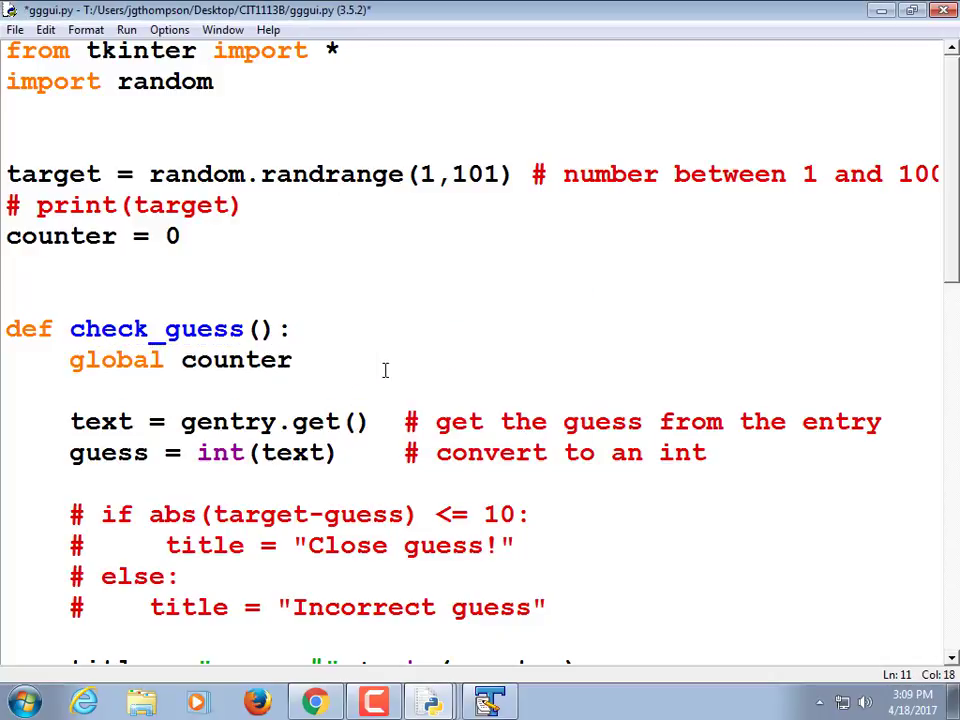
Split it into global counter and counter += 1, then run the game successfully
type("counter")
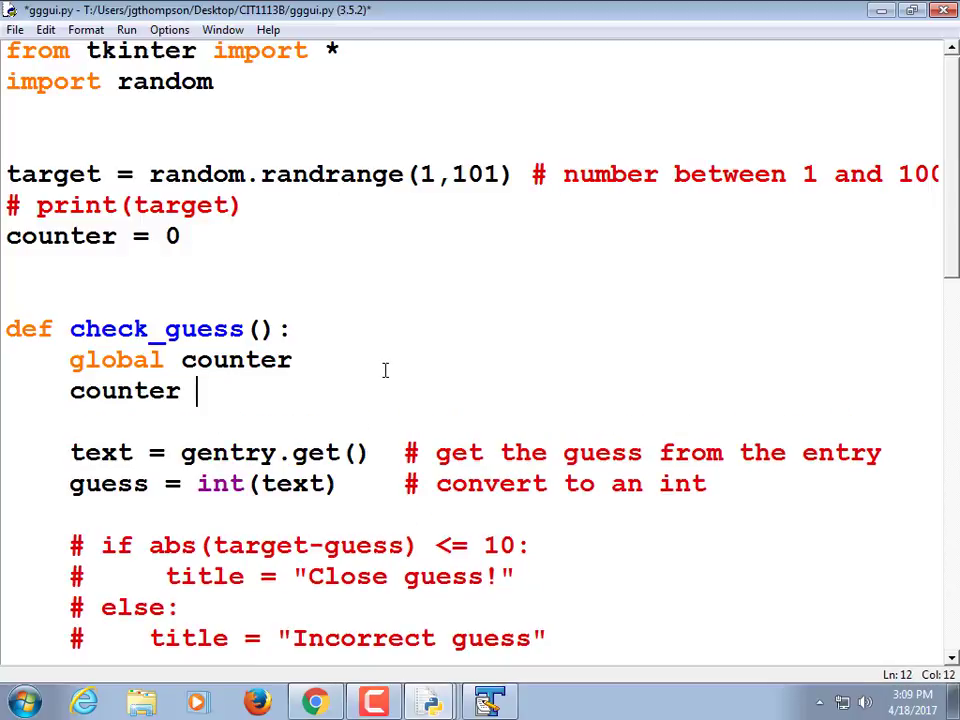
type("+= 1")
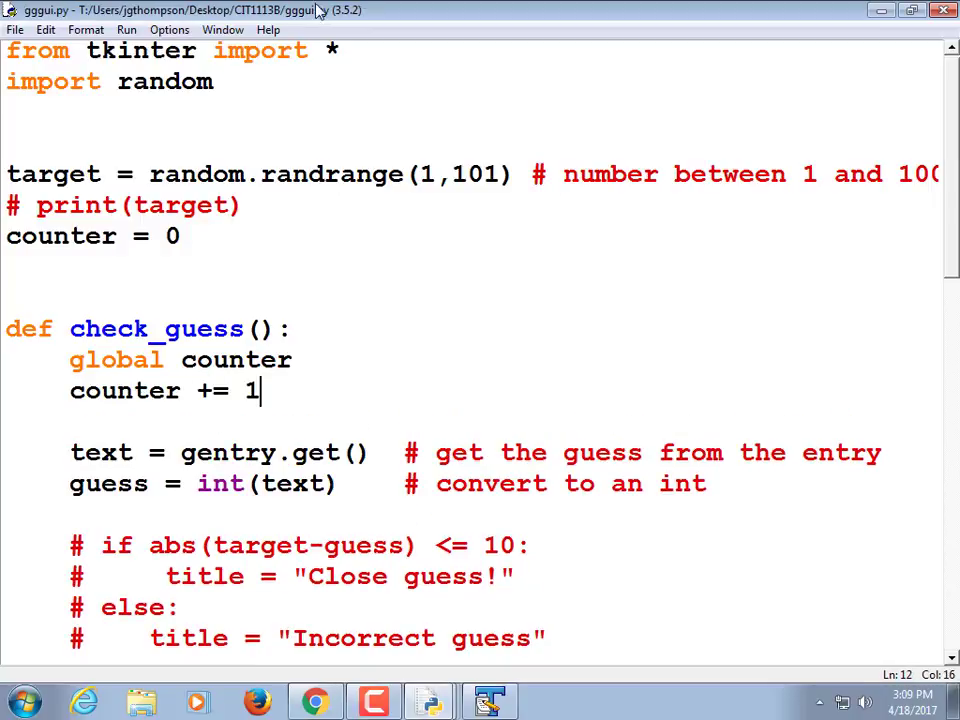
left_click(126, 30)
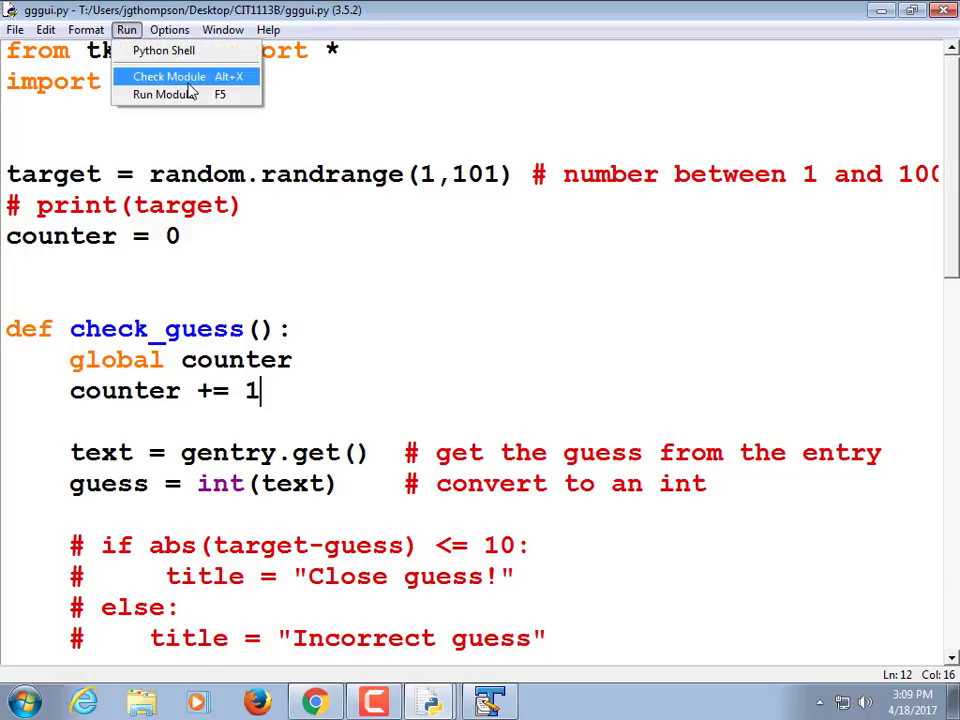
left_click(160, 94)
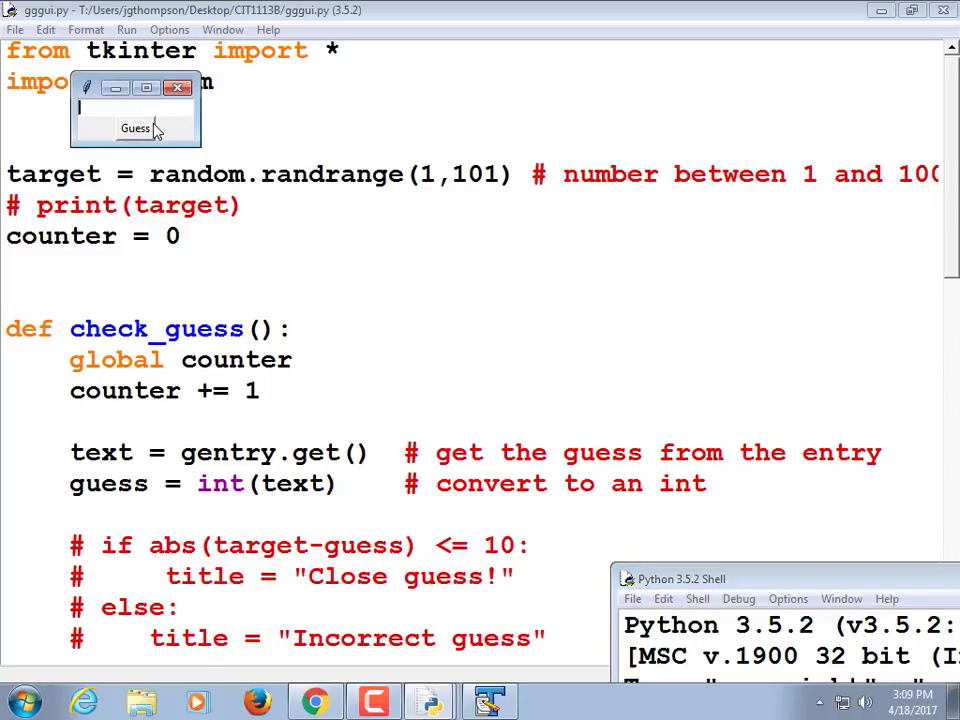
Guess 45 twice in the game window and dismiss the "guess #2" too-low popup
type("45")
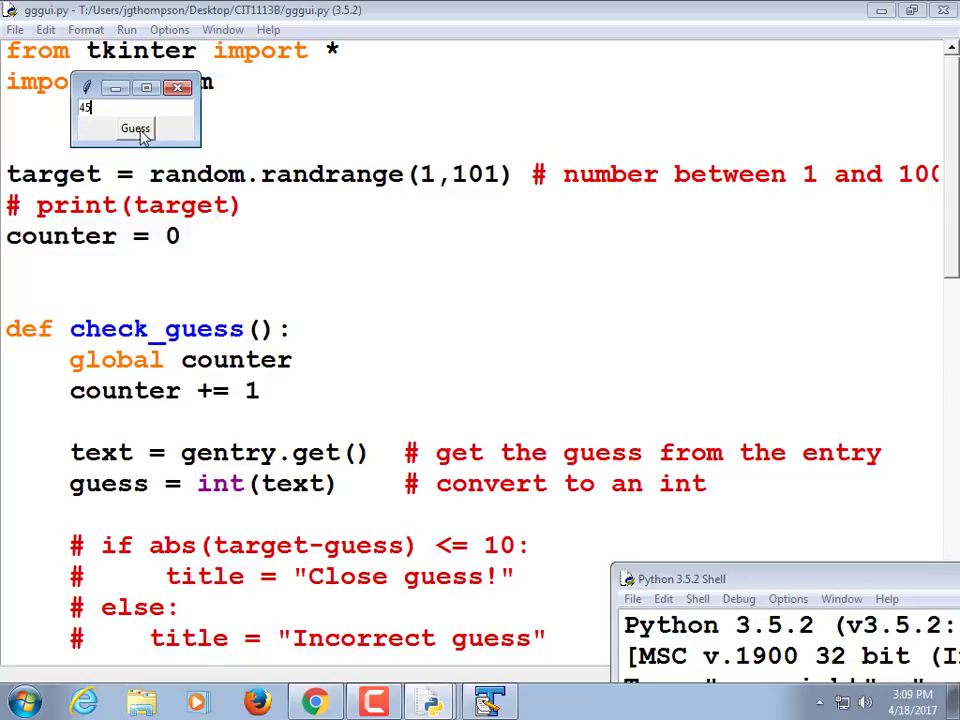
left_click(136, 128)
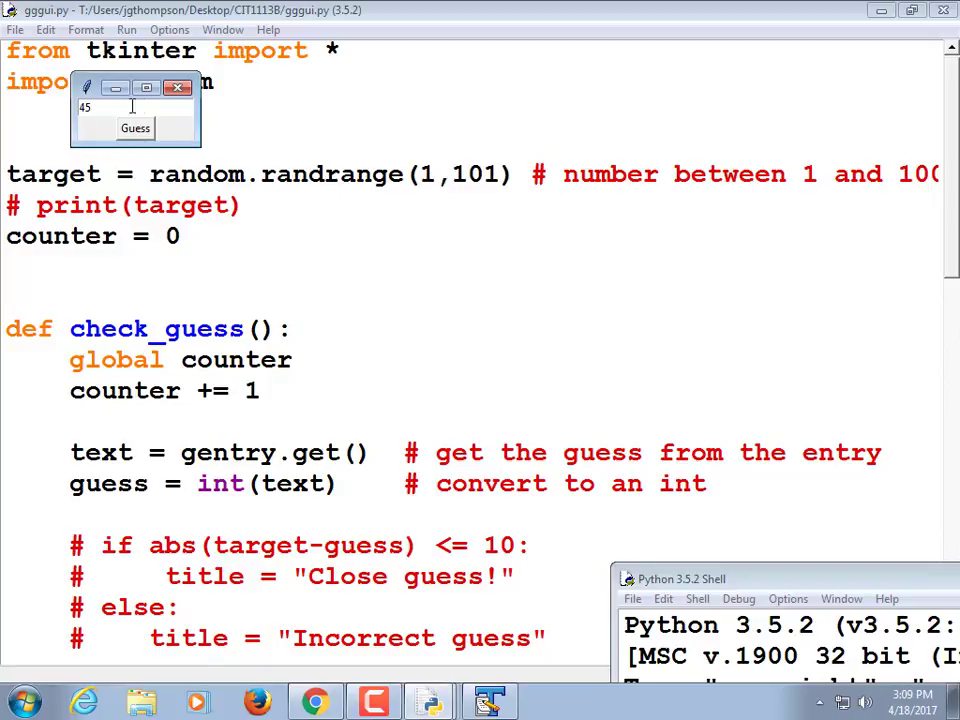
left_click(136, 128)
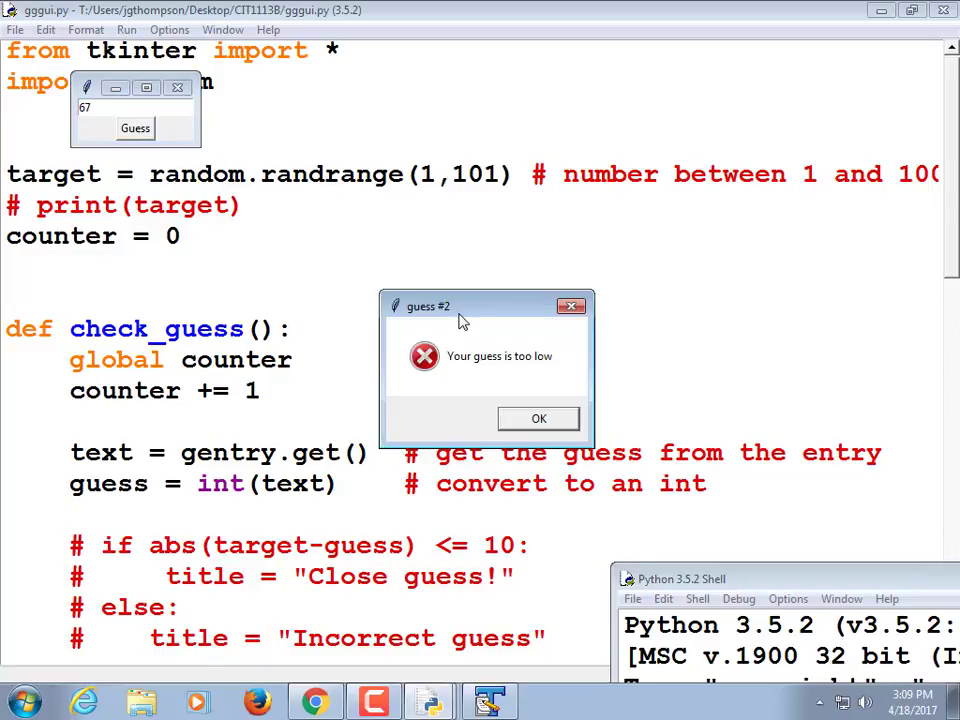
left_click(538, 418)
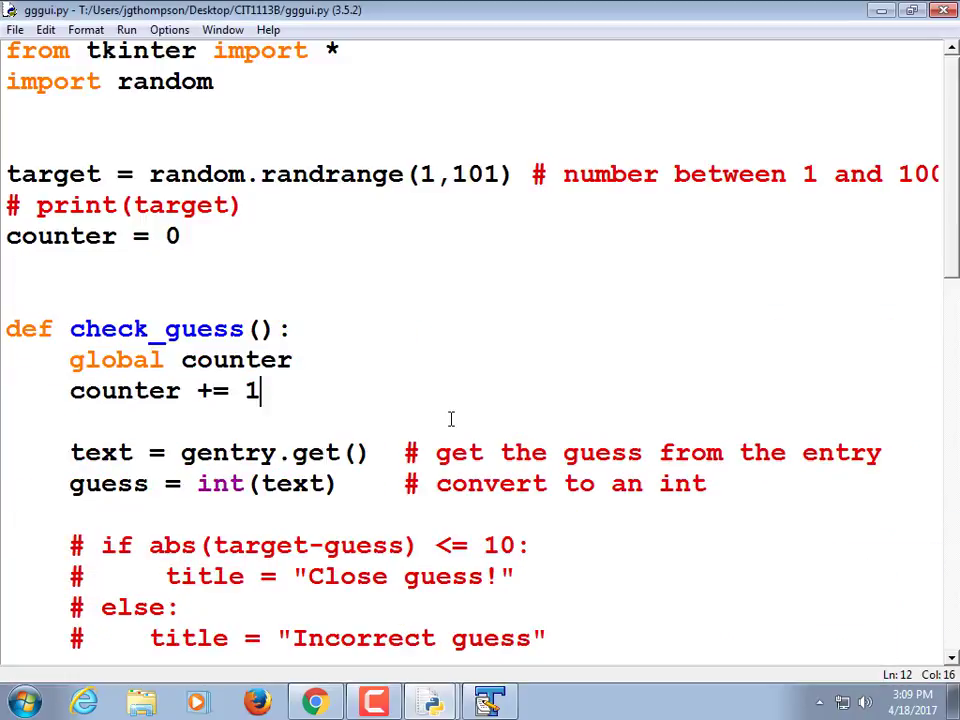
Place title = "guess #" + str(counter) above the commented close-guess if line
scroll("down", 3)
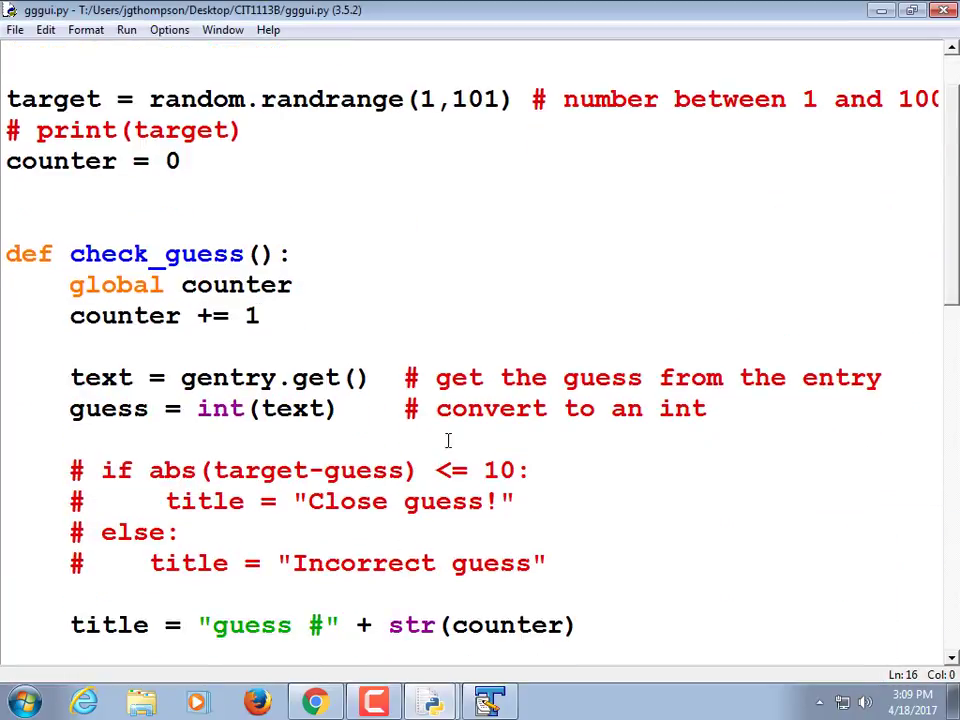
left_click(502, 436)
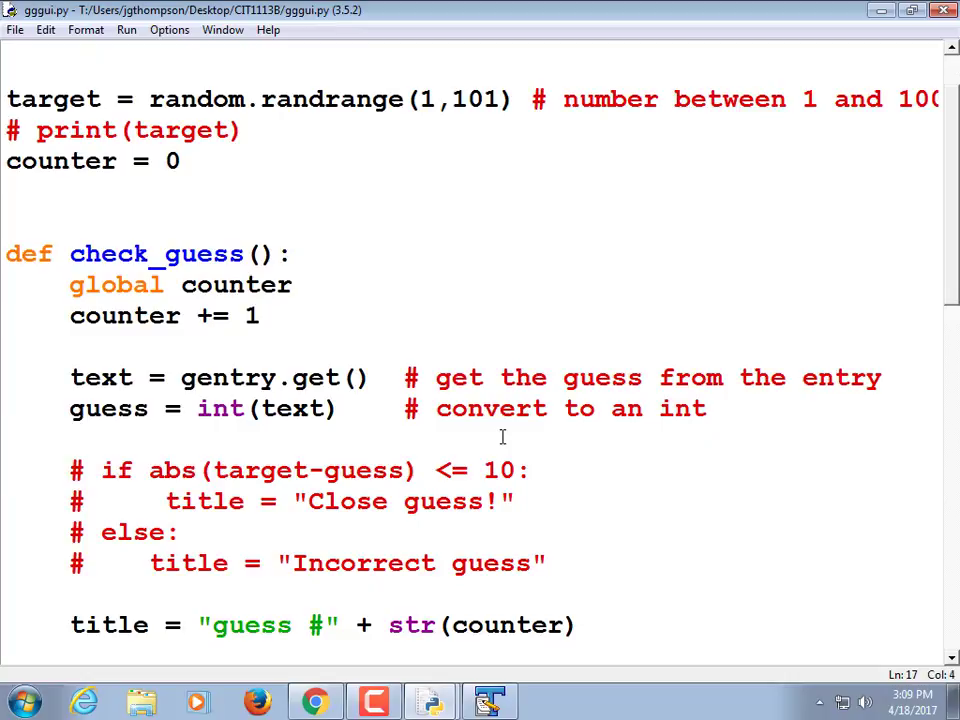
scroll("down", 3)
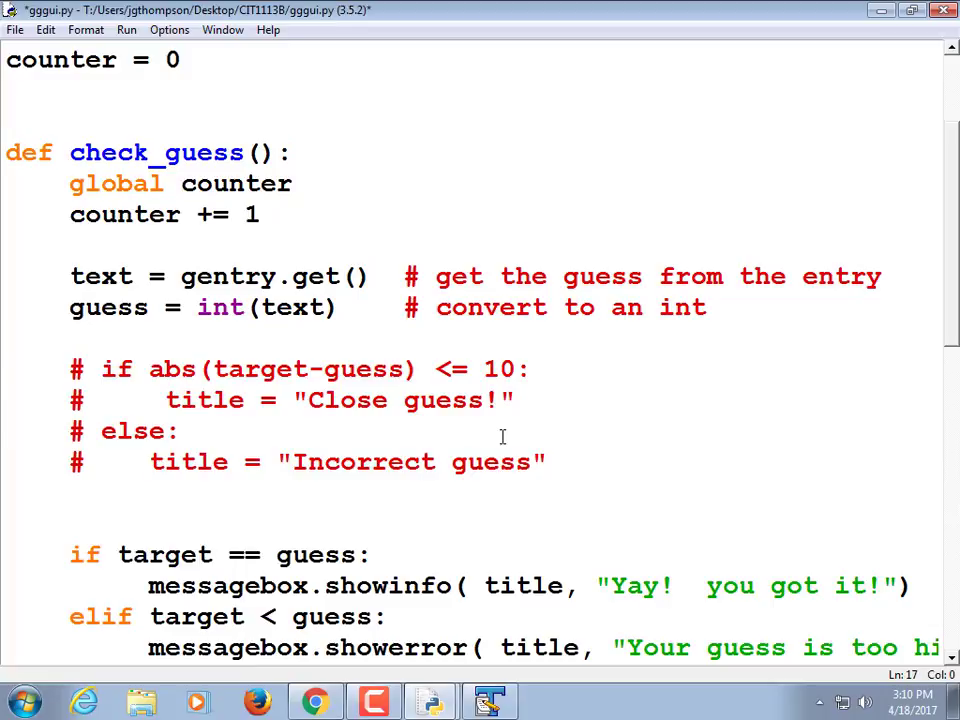
type("title = \"guess #\" + str(counter)")
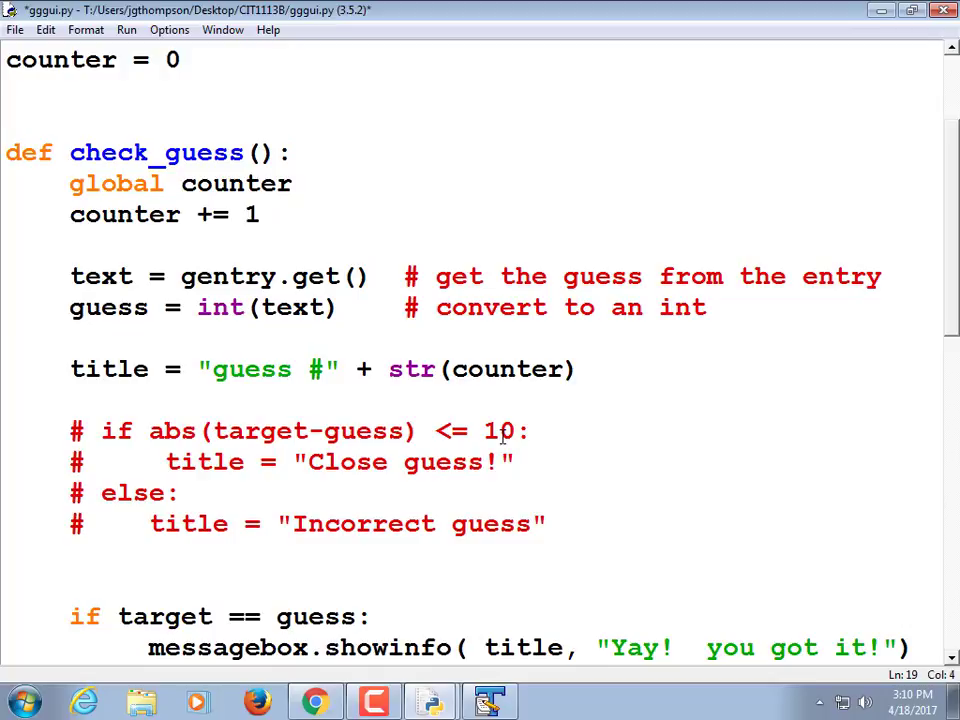
left_click(72, 368)
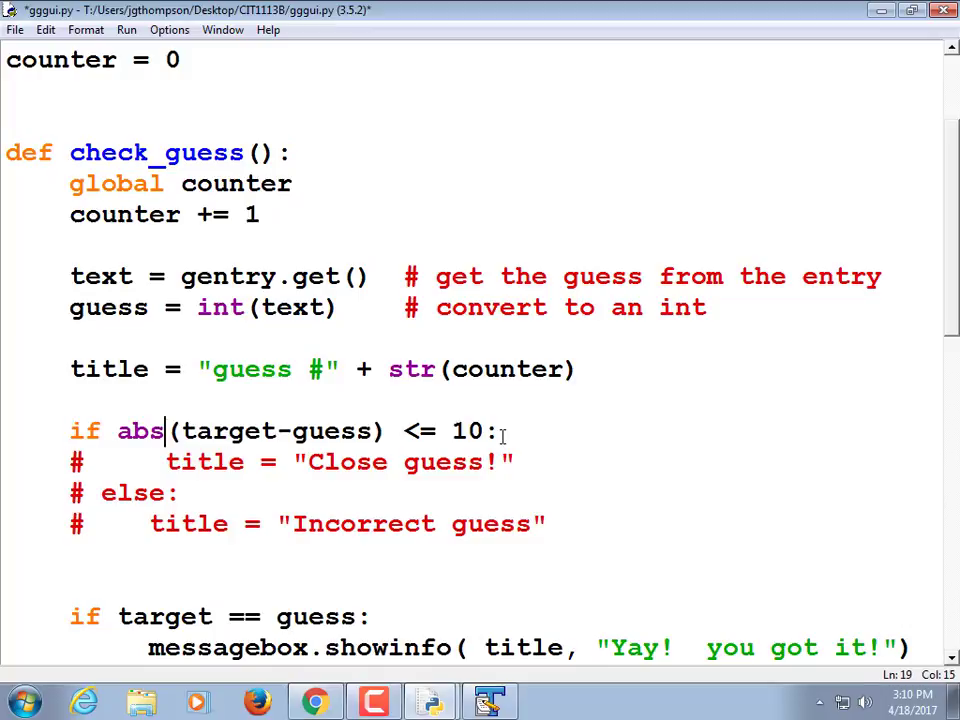
Change the condition to if target != guess and abs(...) <= 10 with title += " Close guess!", deleting the else branch
type("target")
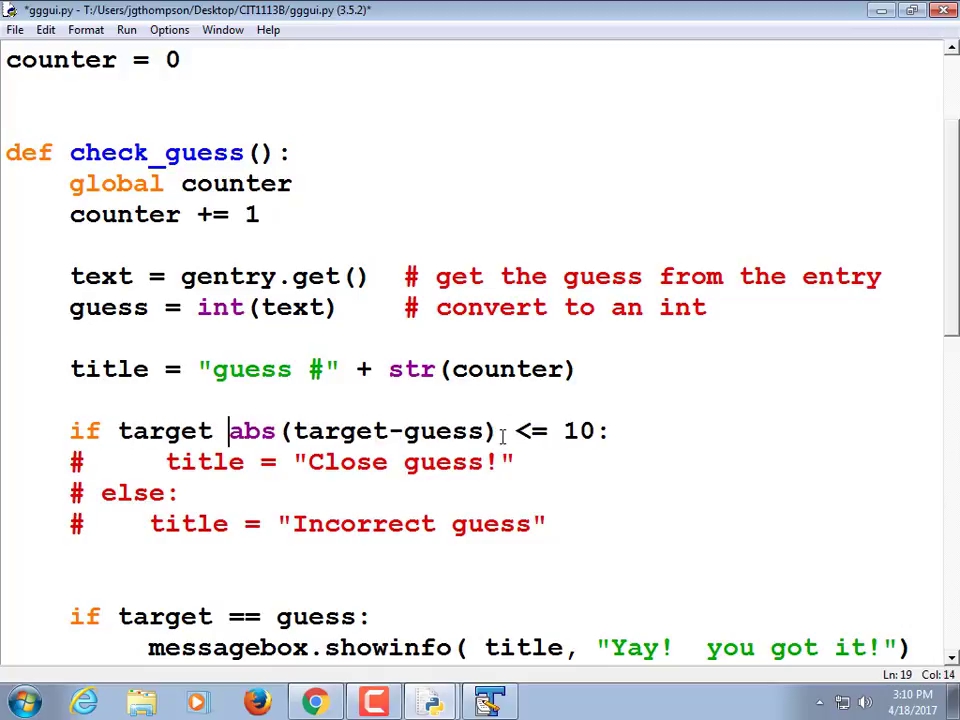
type("!= giess and")
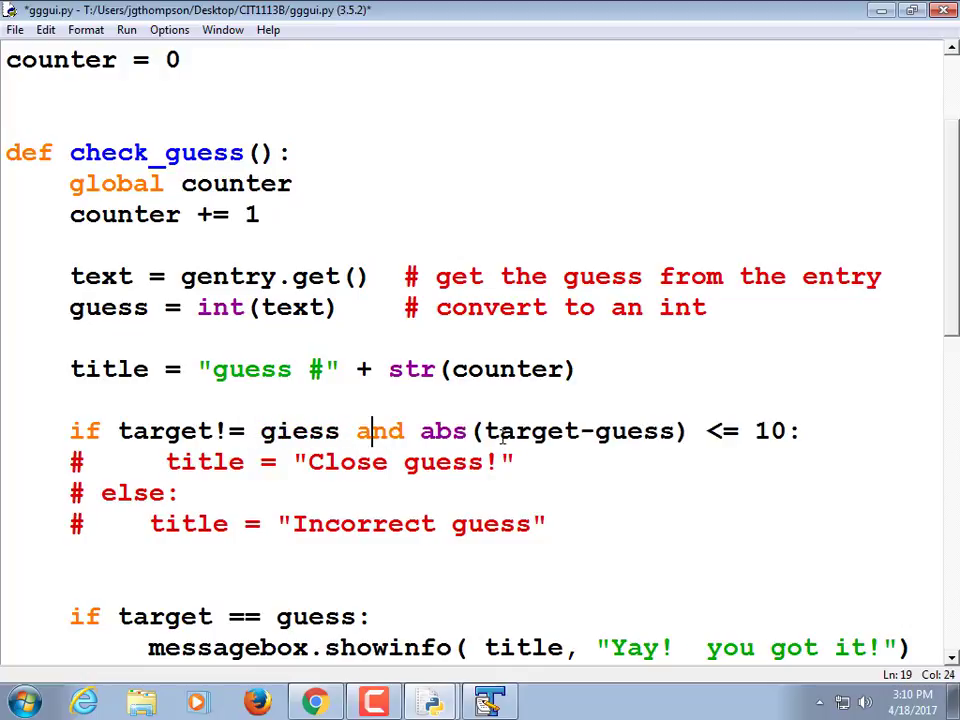
left_click(212, 432)
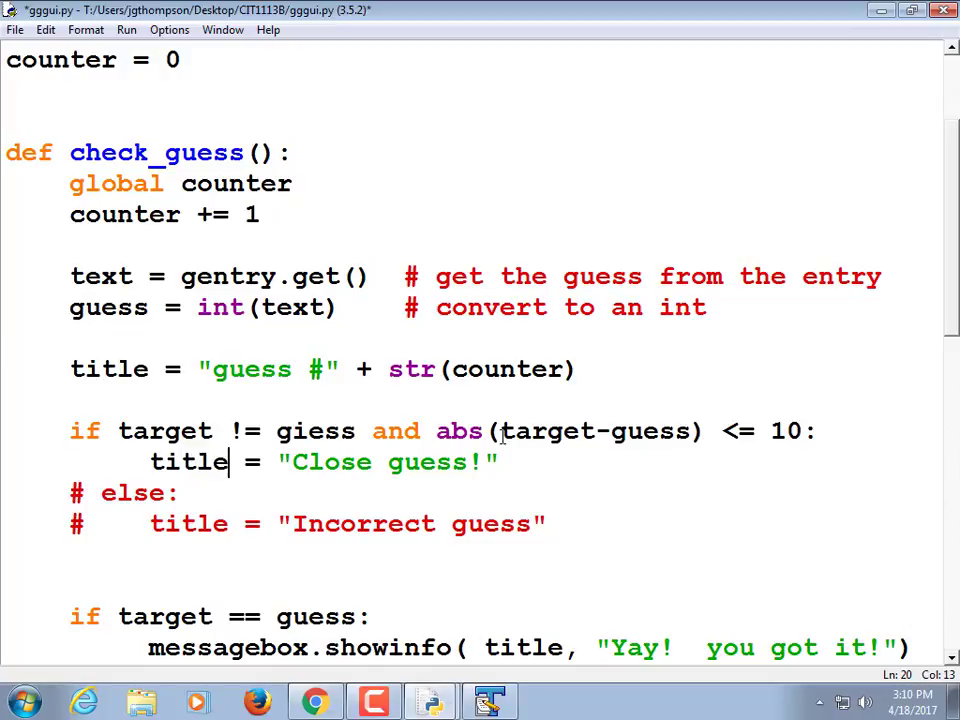
type("+")
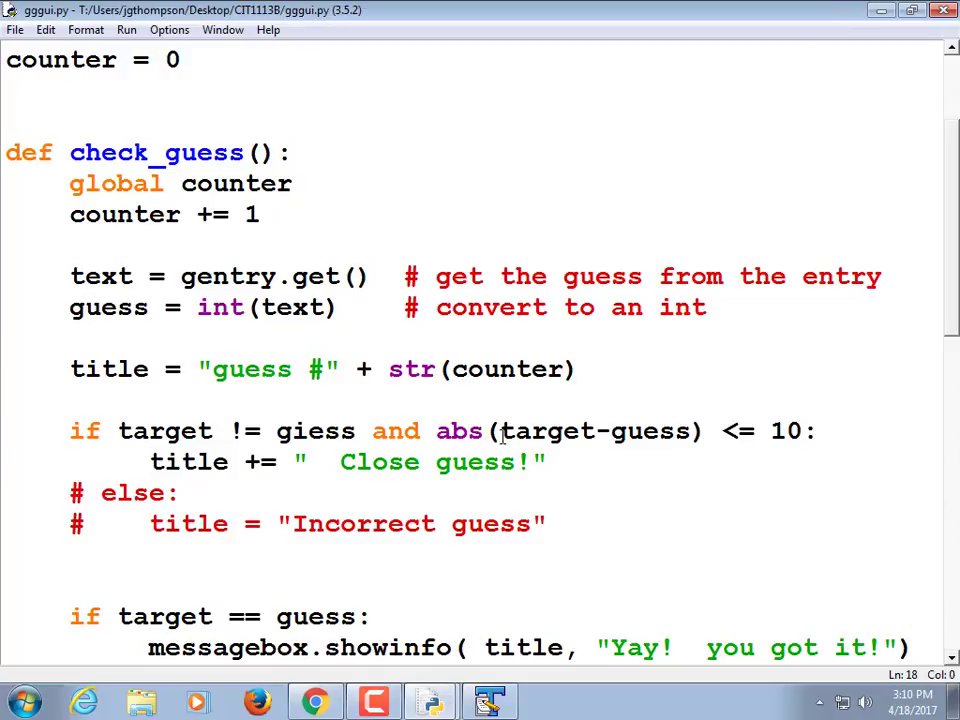
left_click(310, 432)
type("u")
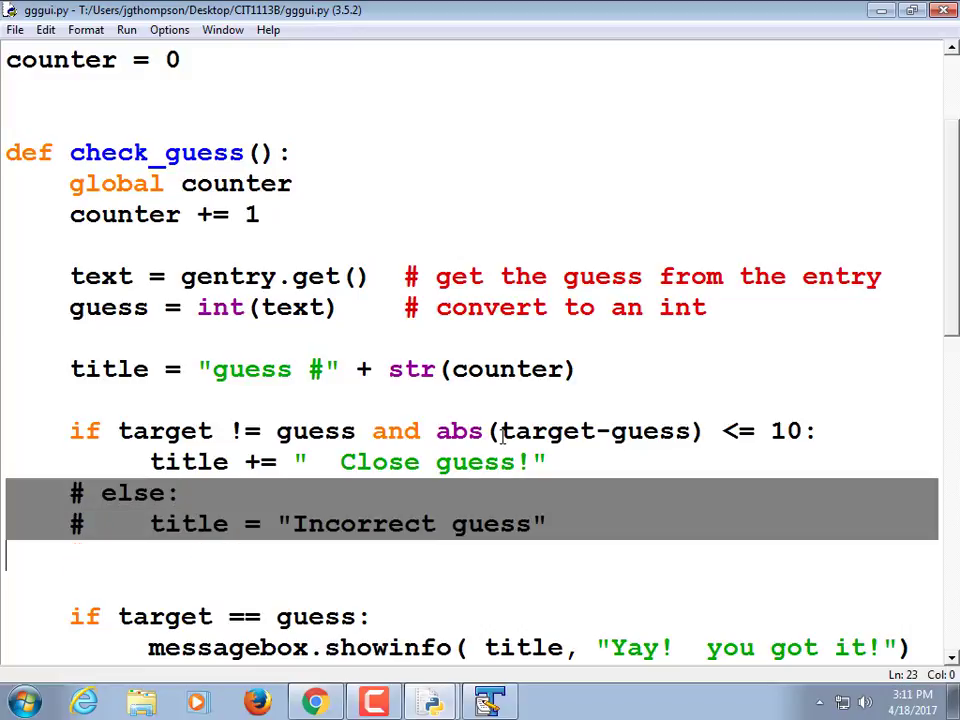
key("Delete")
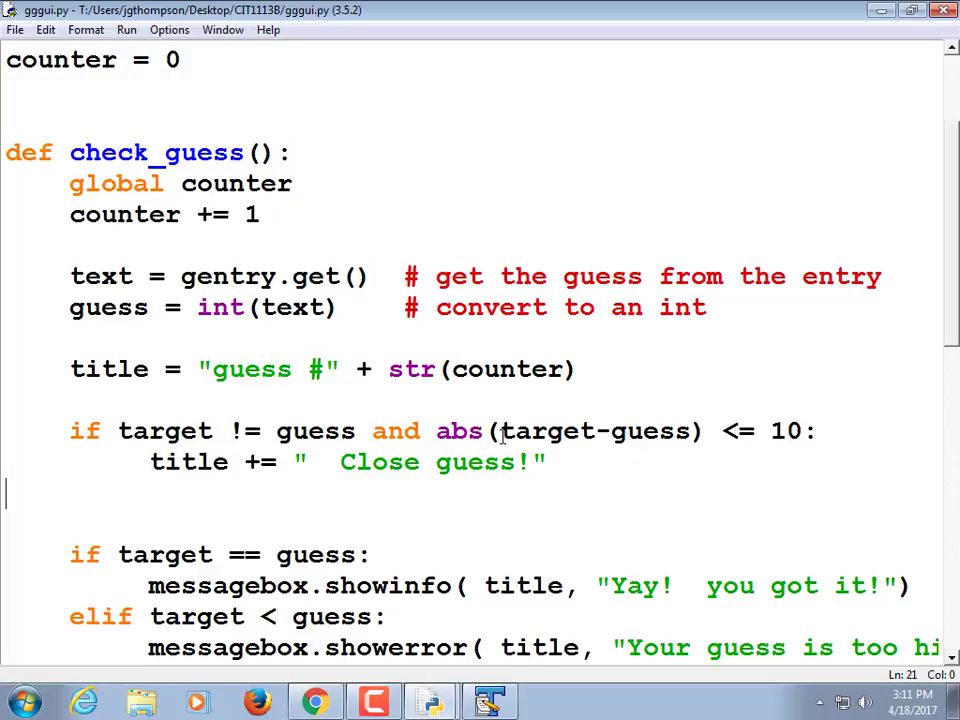
mouse_move(456, 420)
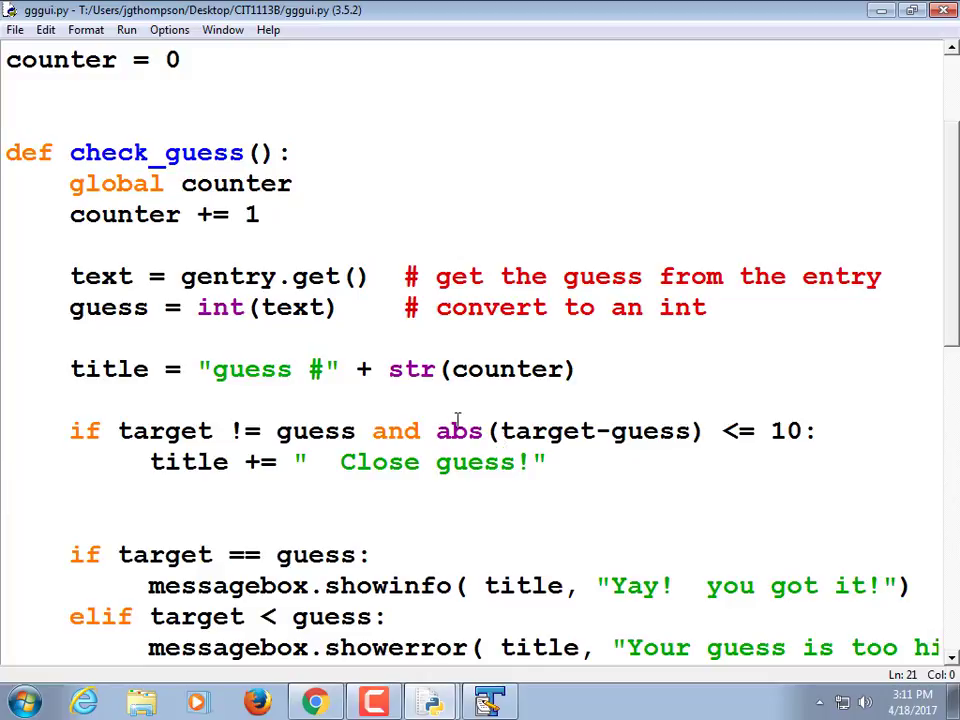
left_click(126, 30)
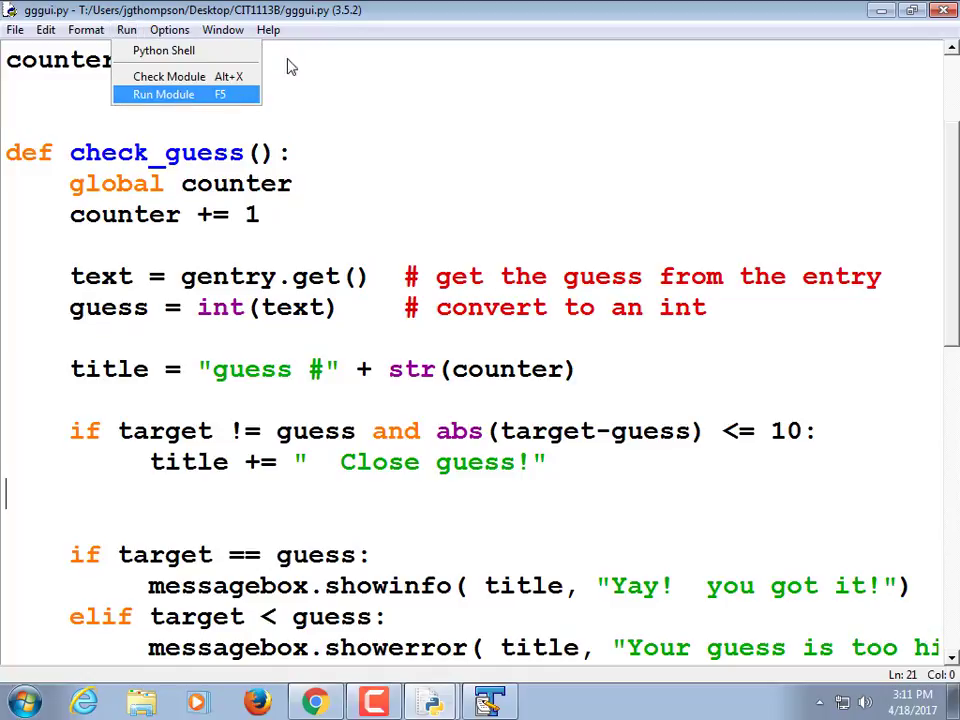
Run the game and make guesses 75 and 67, dismissing the numbered too-high/too-low popups through guess #6
left_click(162, 94)
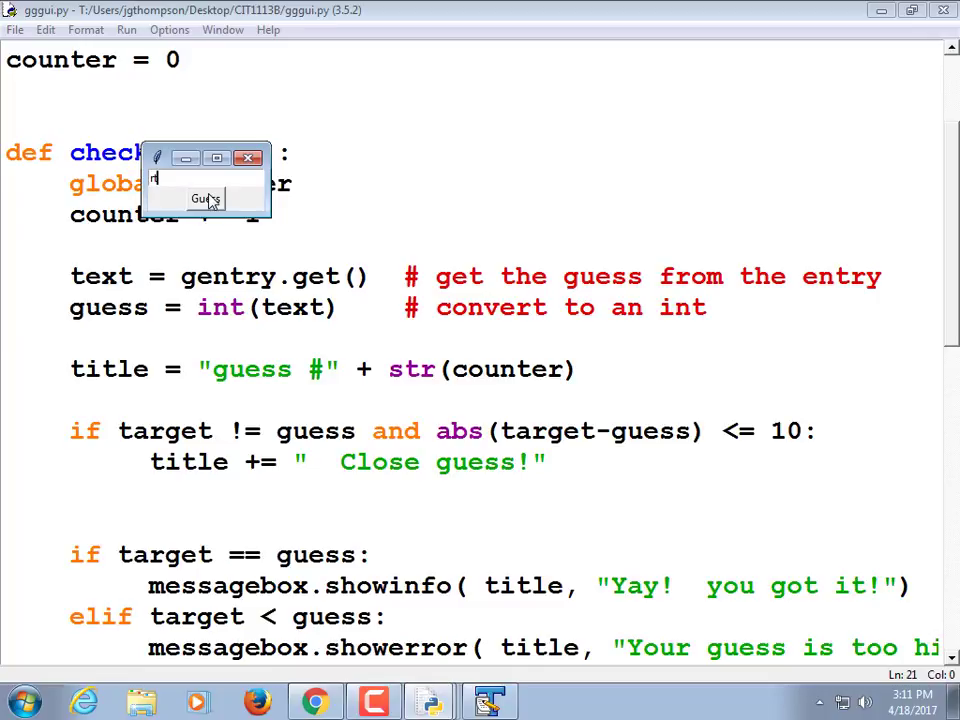
left_click(206, 198)
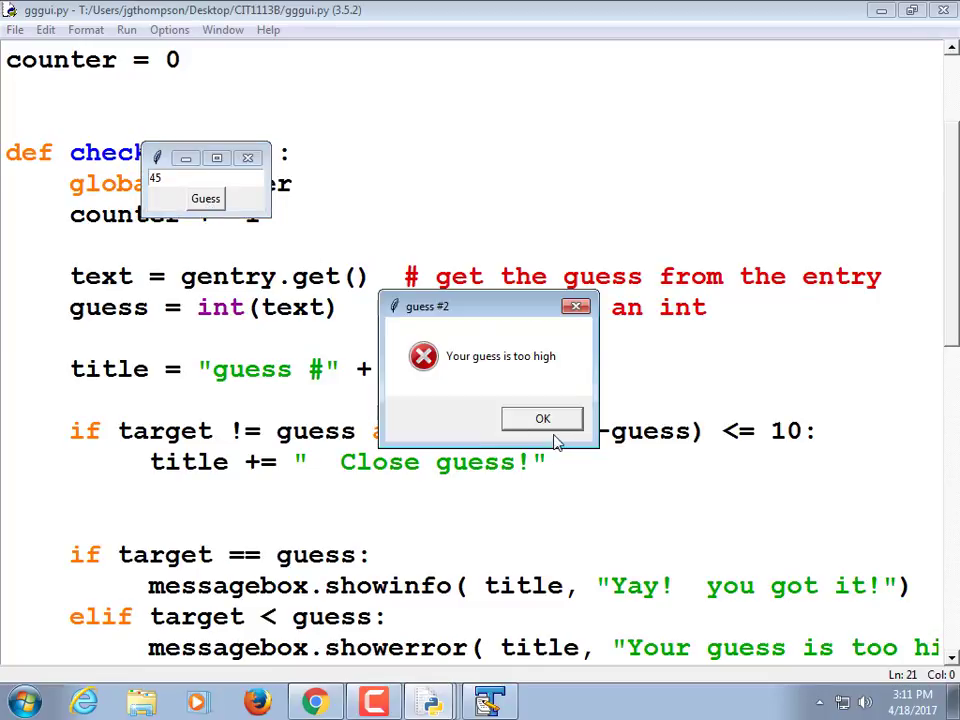
left_click(542, 418)
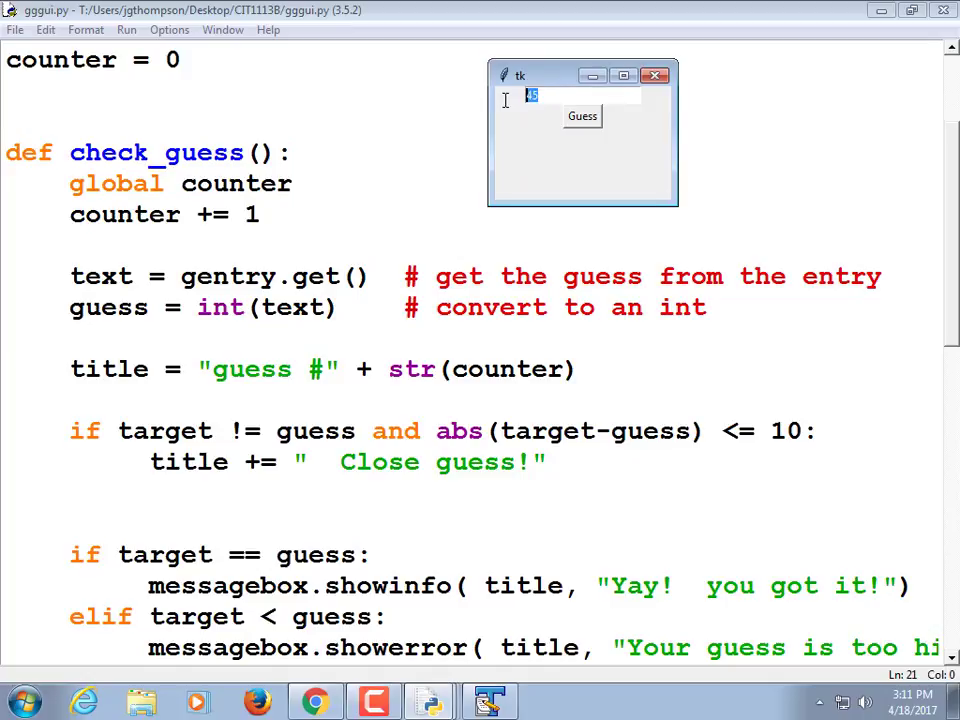
type("75")
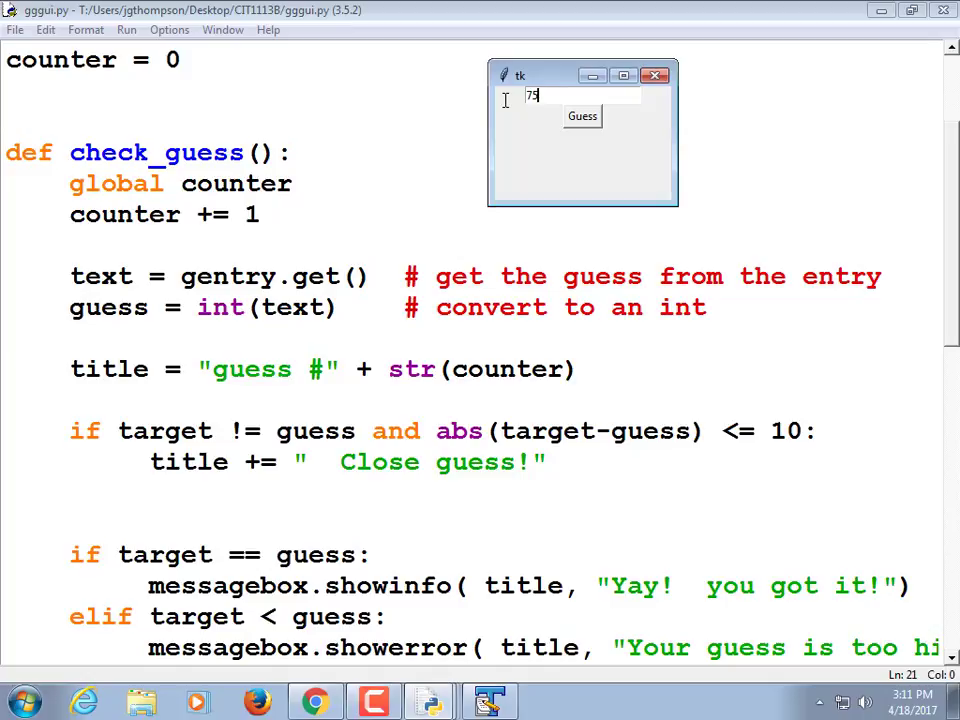
left_click(582, 116)
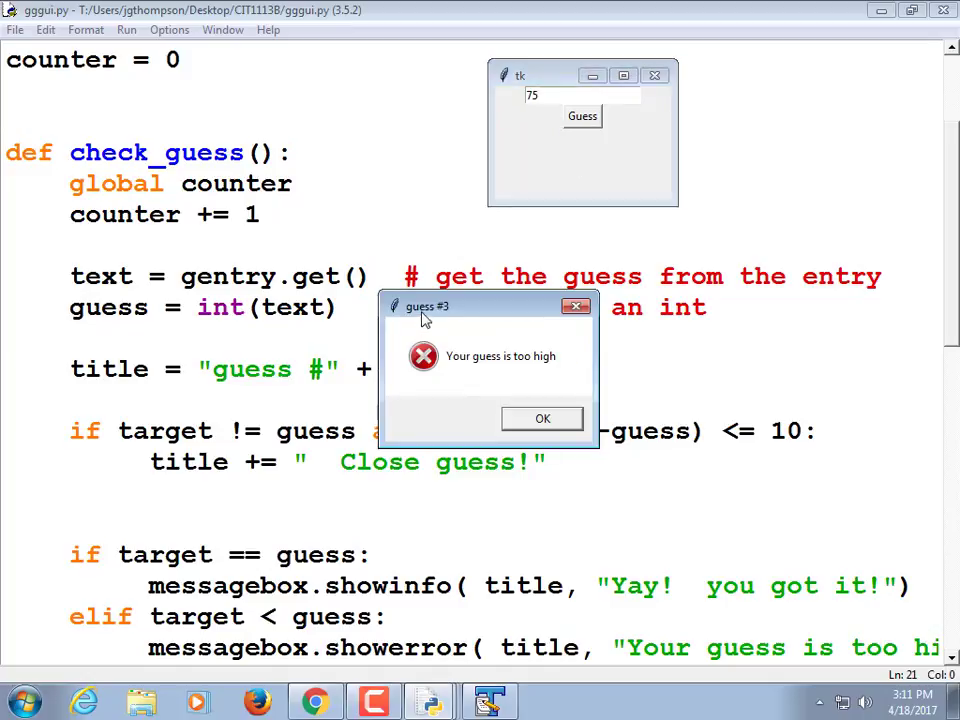
left_click(542, 418)
type("89")
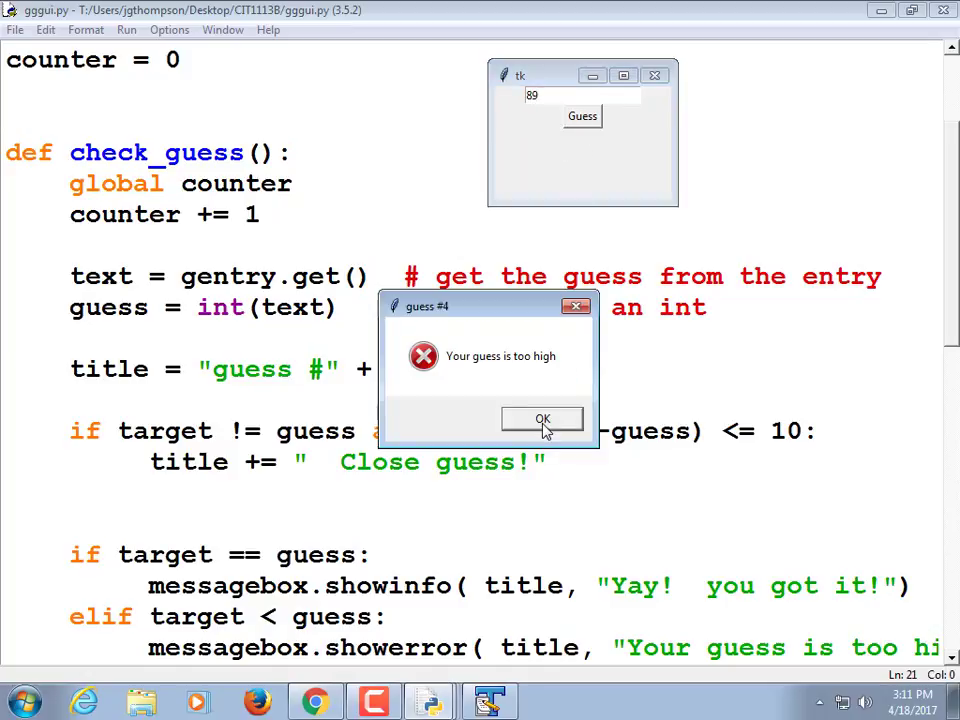
left_click(542, 418)
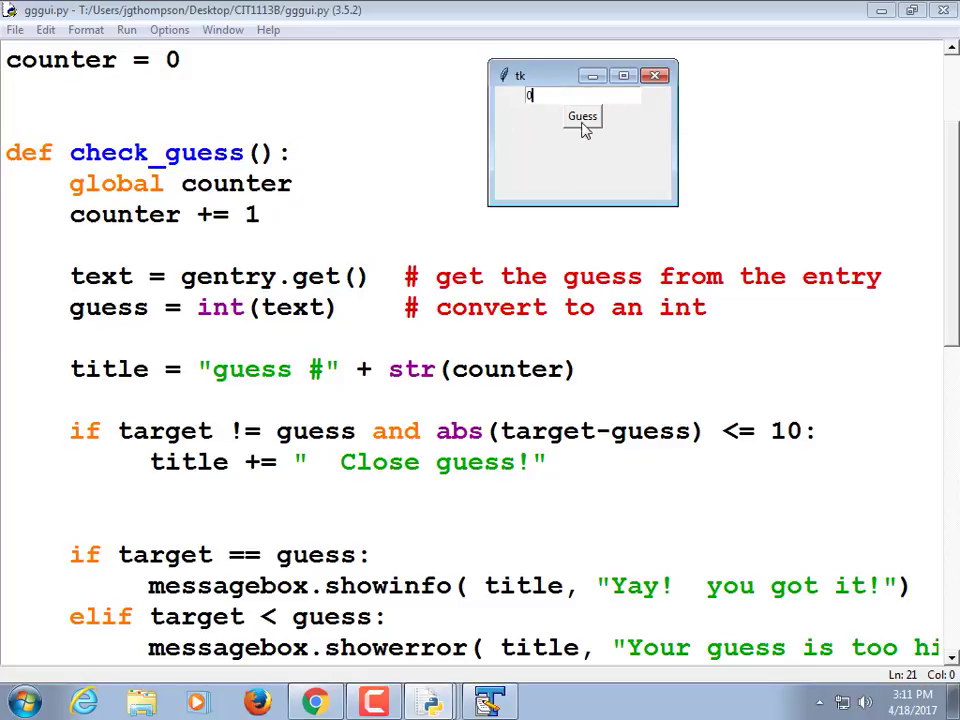
type("67")
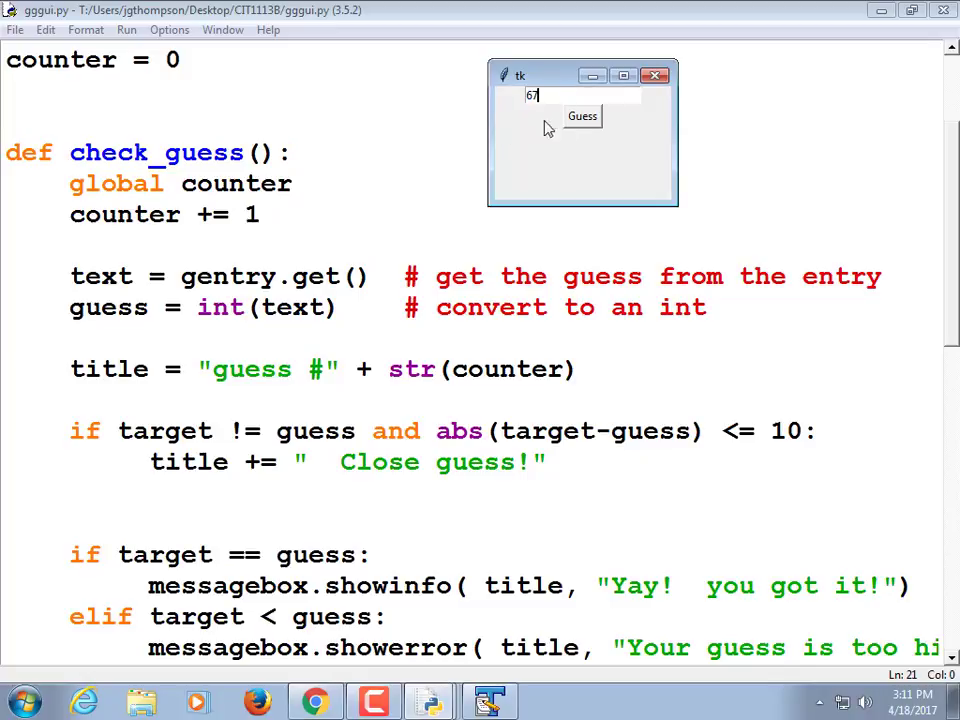
left_click(582, 116)
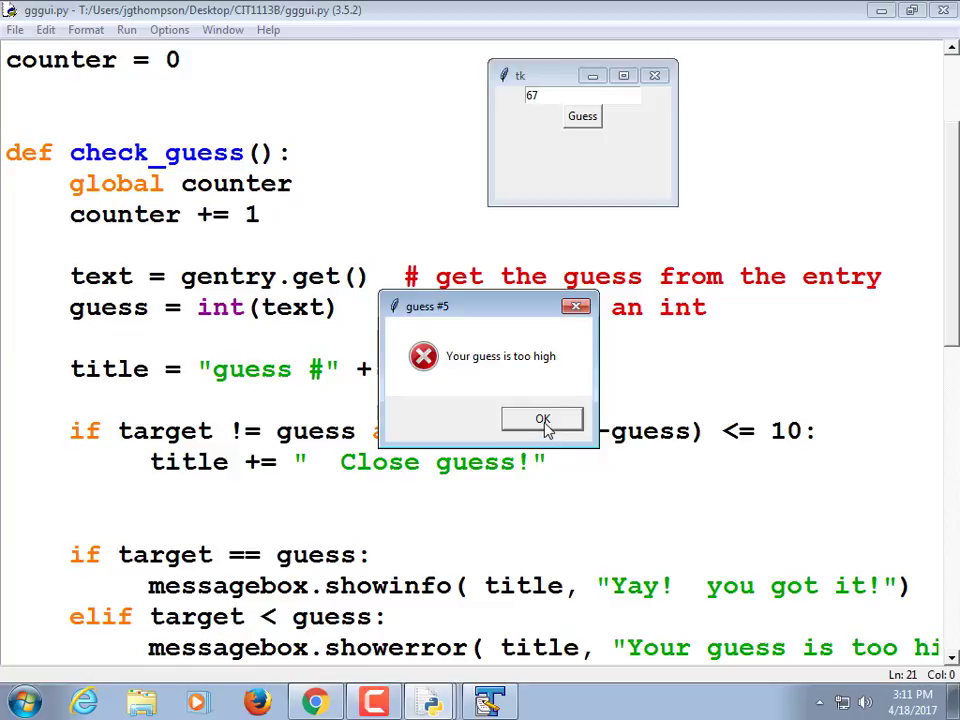
left_click(542, 418)
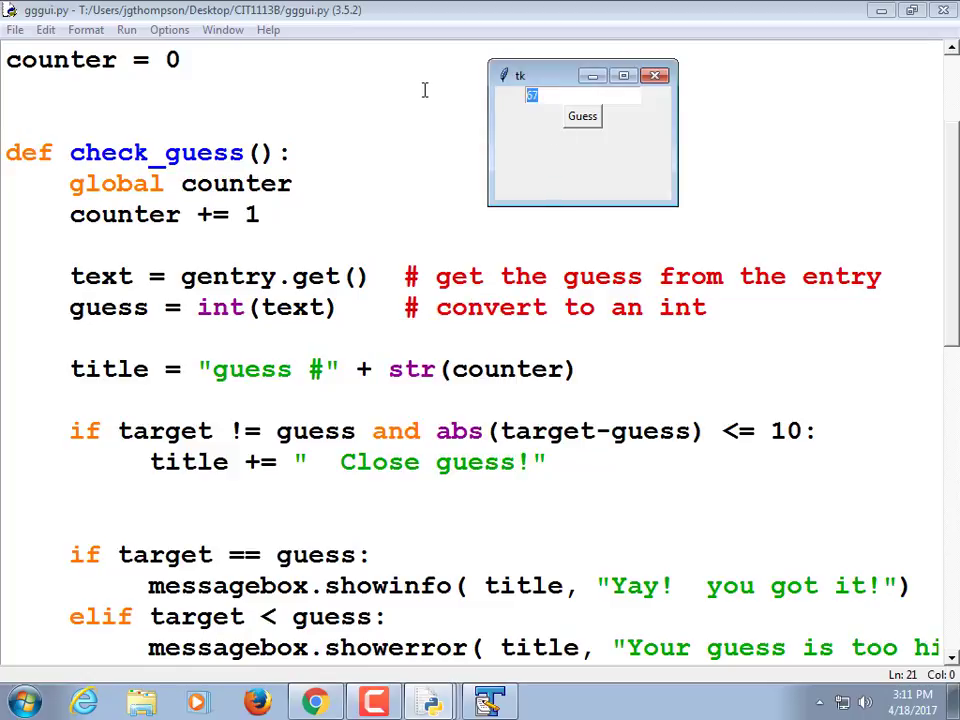
left_click(582, 116)
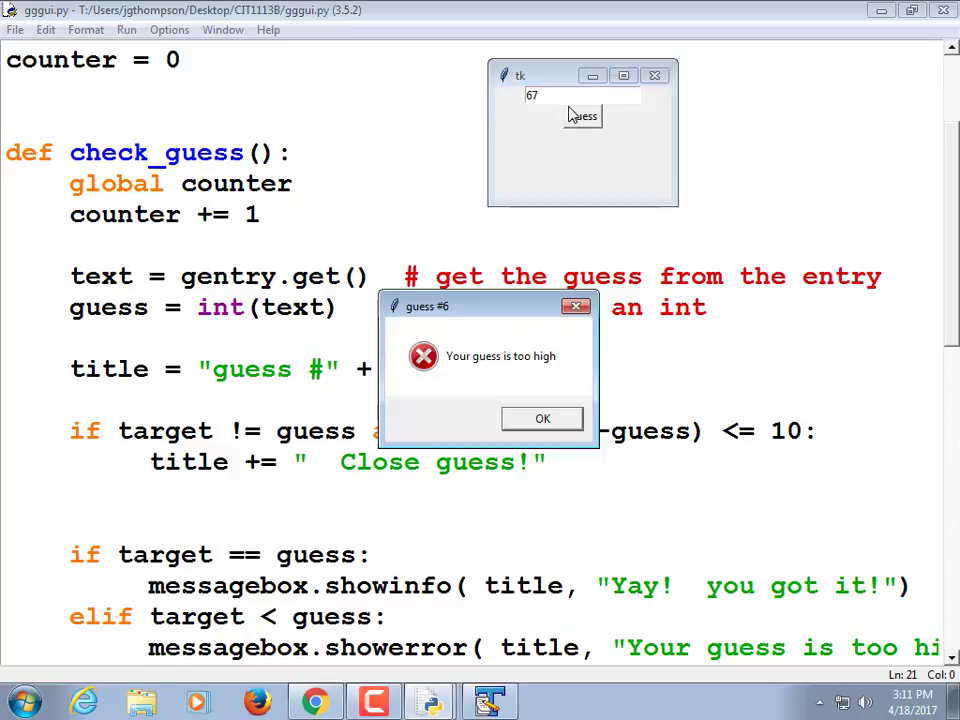
left_click(542, 418)
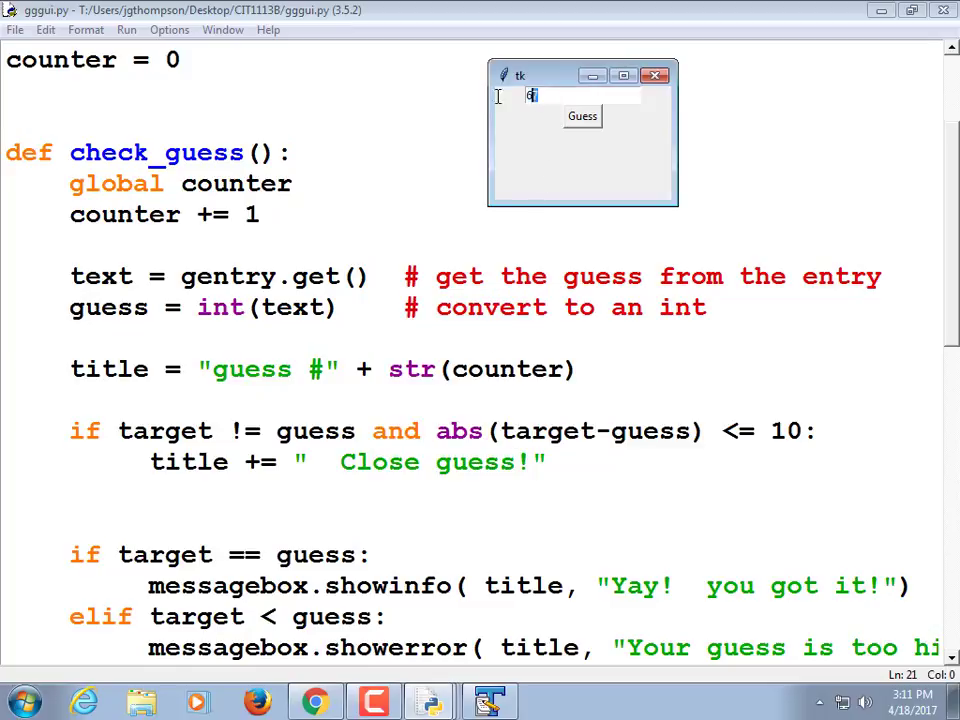
Guess 57, 47, 37 and 30, seeing guess #9 and #10 popups titled with Close guess!, and dismiss them
type("57")
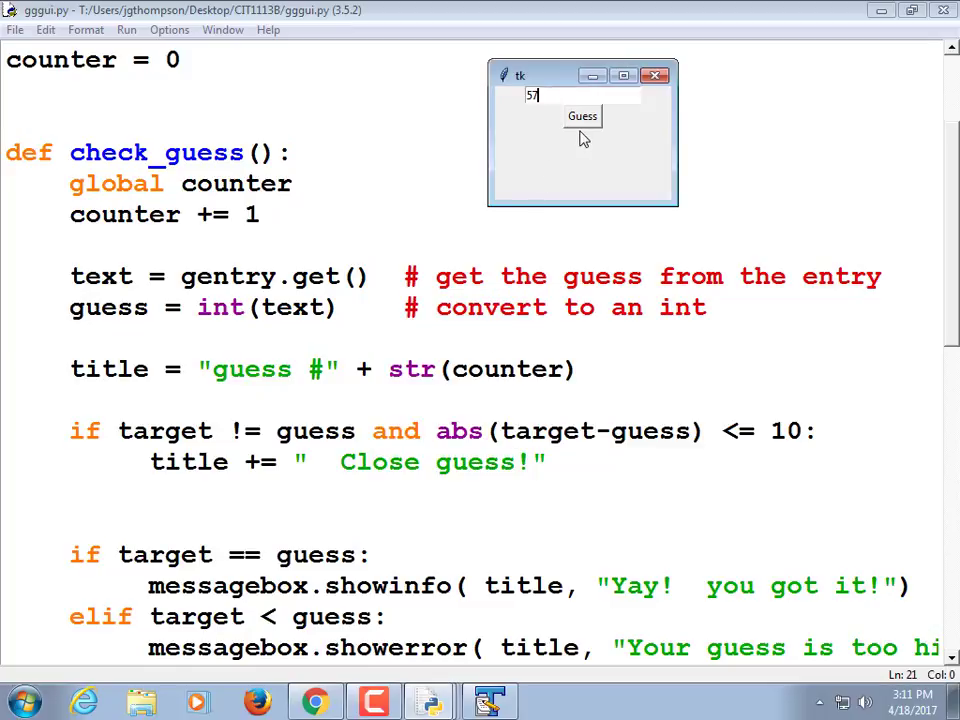
mouse_move(560, 172)
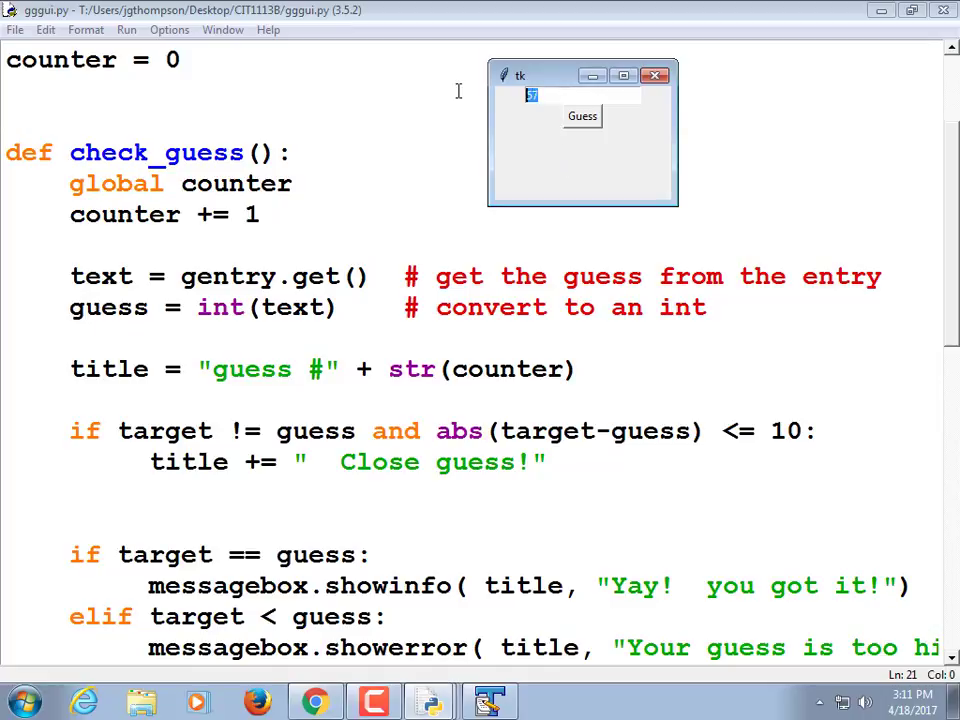
left_click(582, 116)
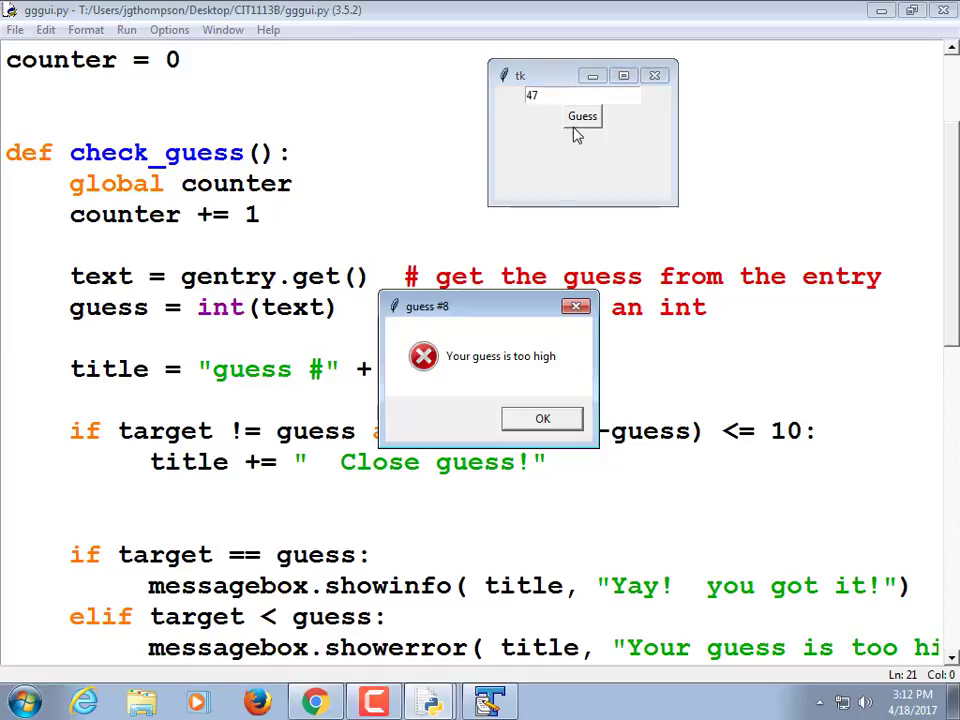
left_click(542, 418)
type("37")
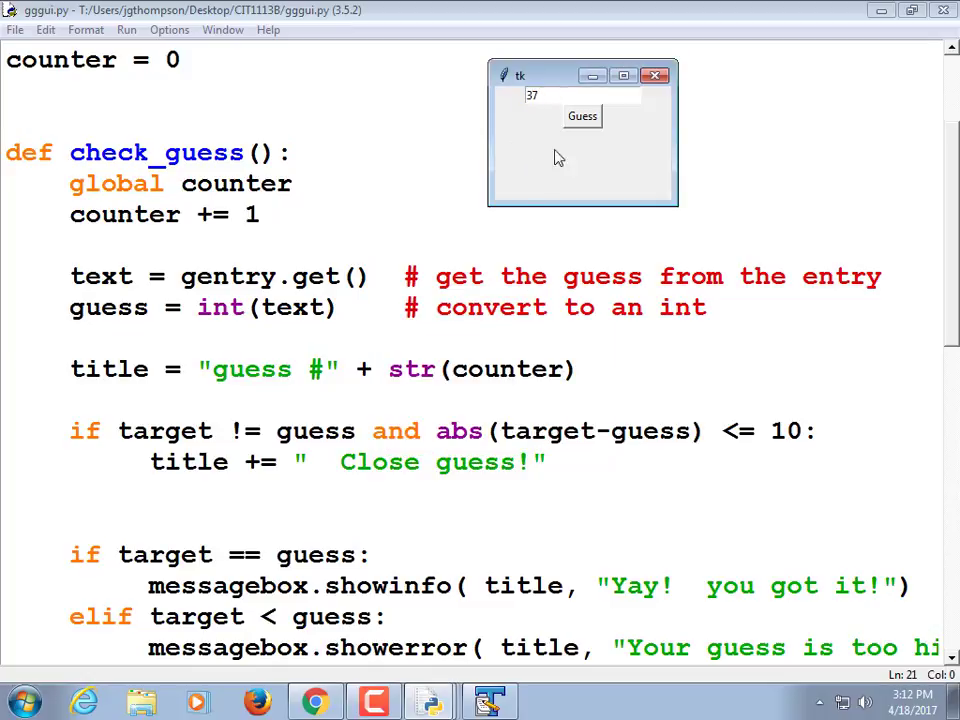
left_click(582, 116)
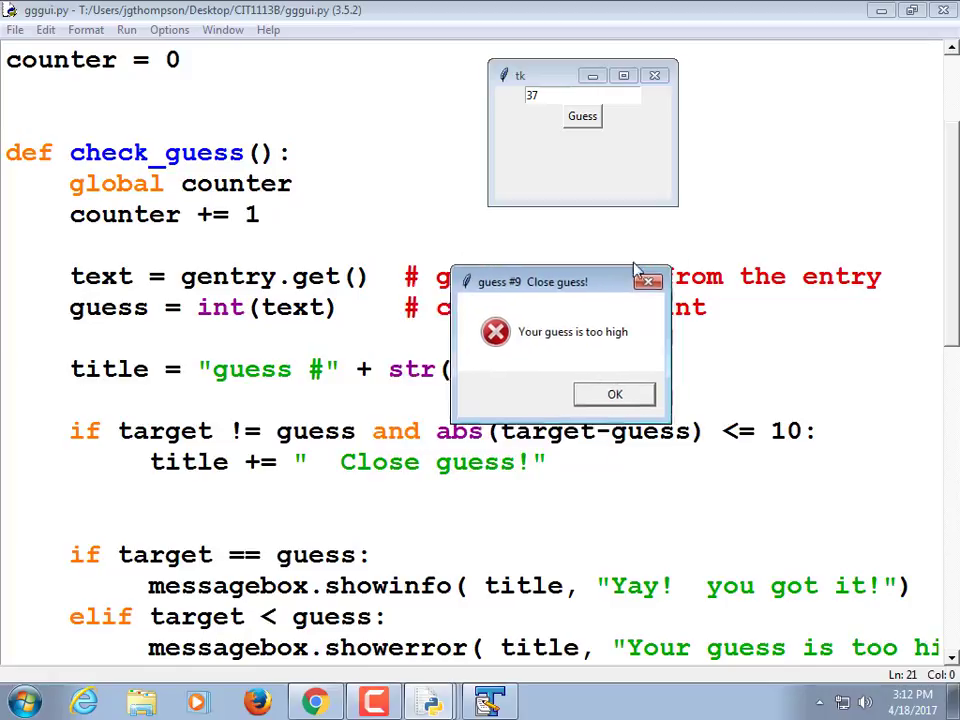
left_click_drag(560, 280, 790, 108)
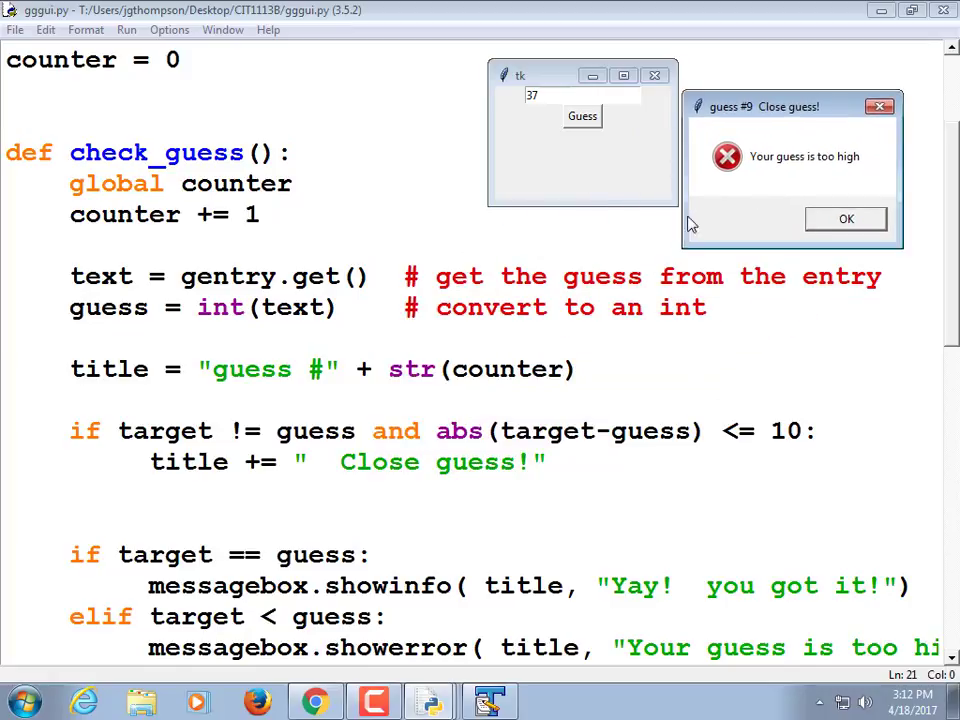
mouse_move(590, 140)
type("30")
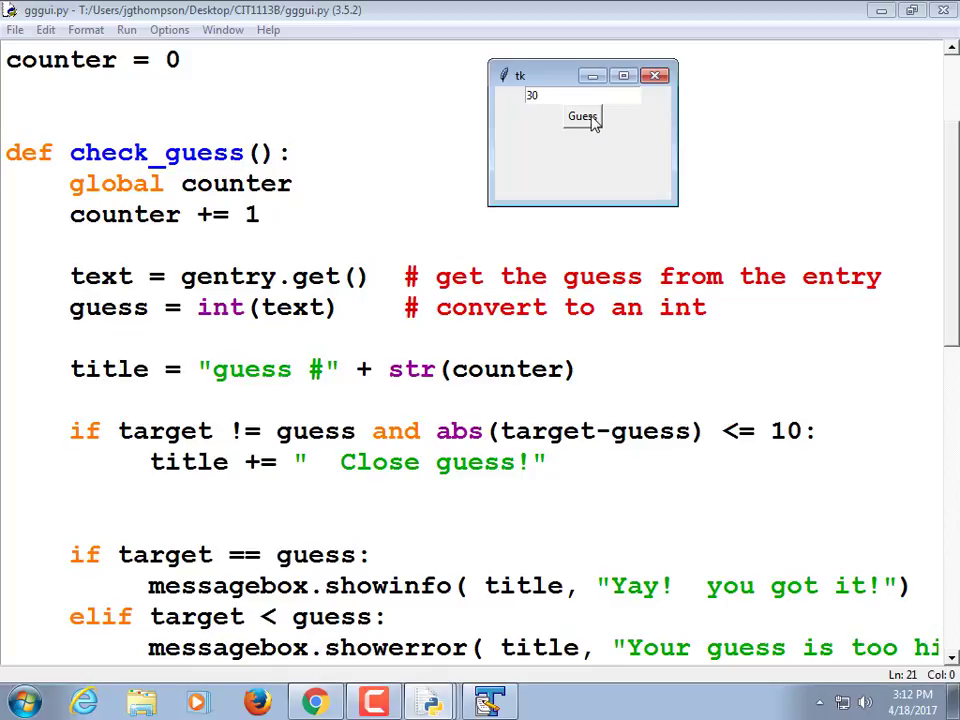
left_click(582, 116)
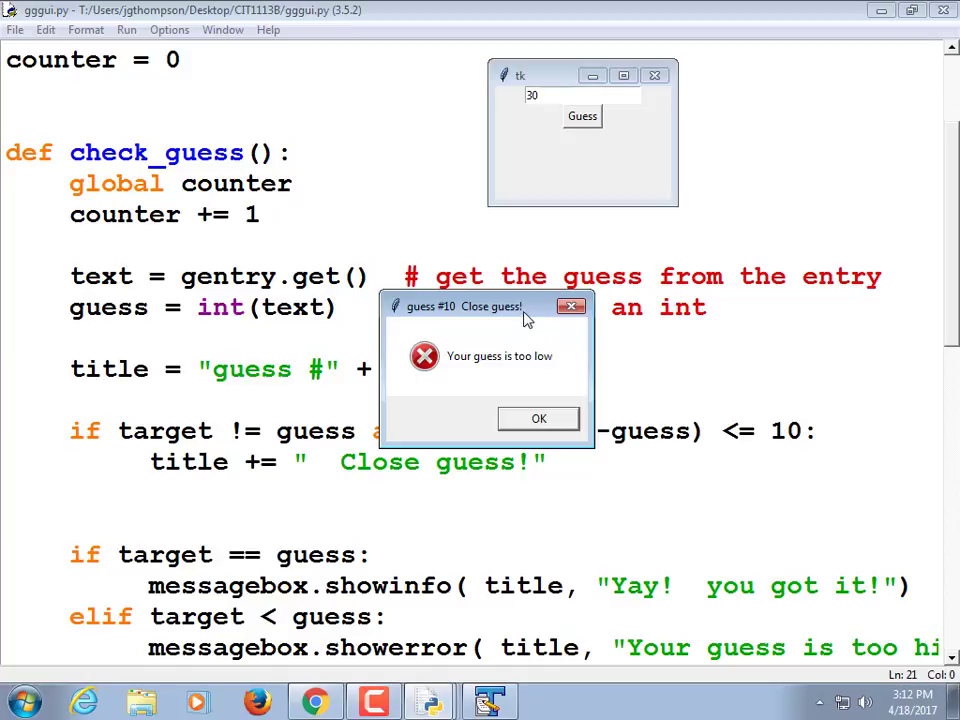
mouse_move(588, 148)
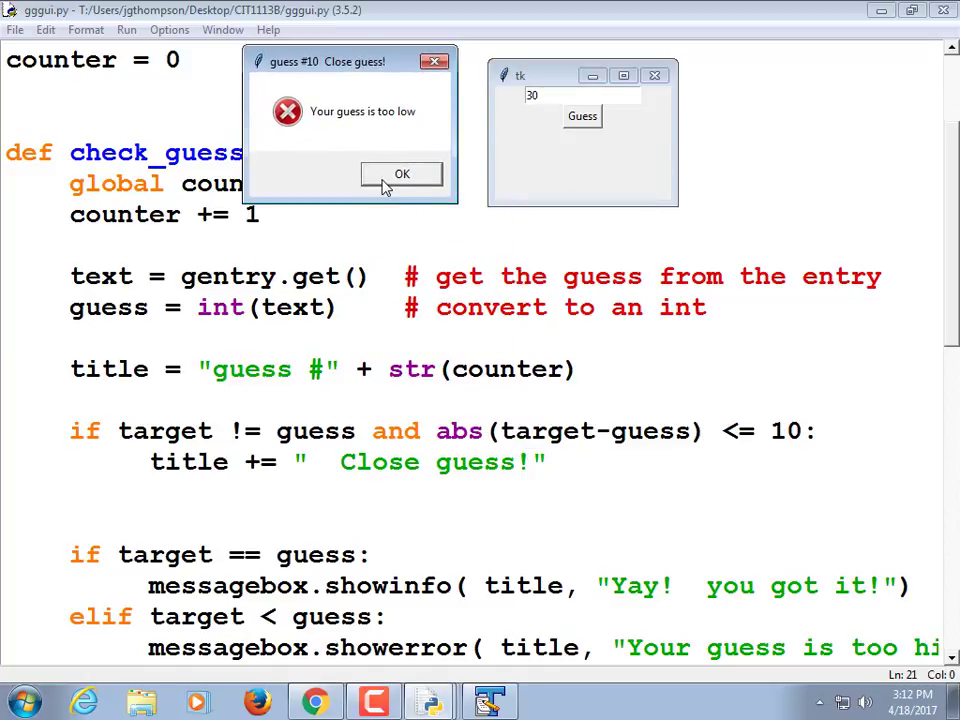
left_click_drag(350, 60, 370, 64)
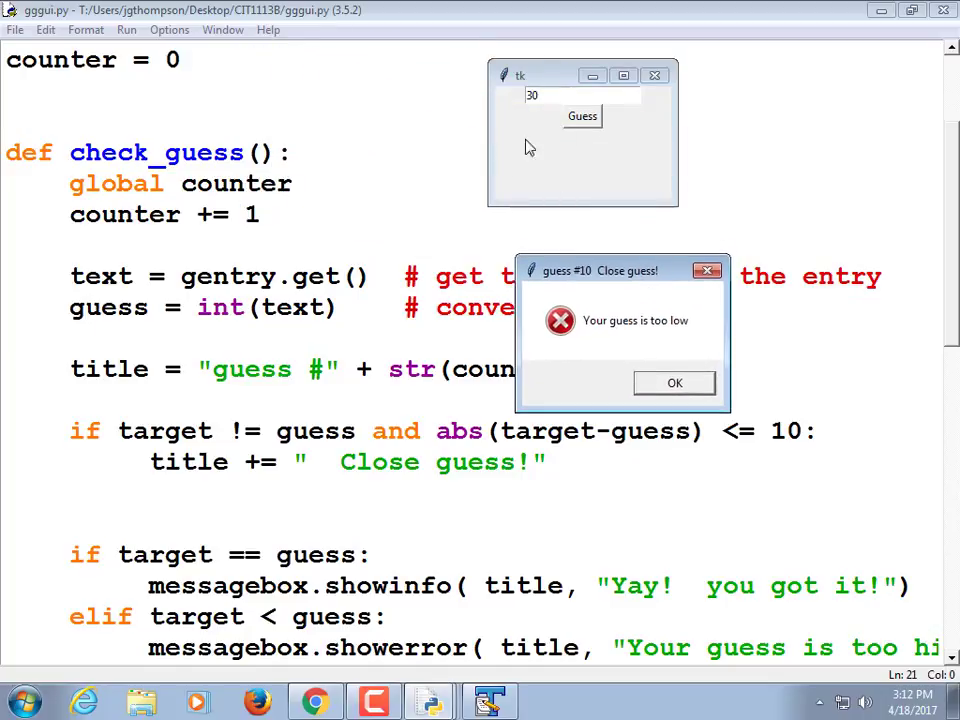
mouse_move(584, 168)
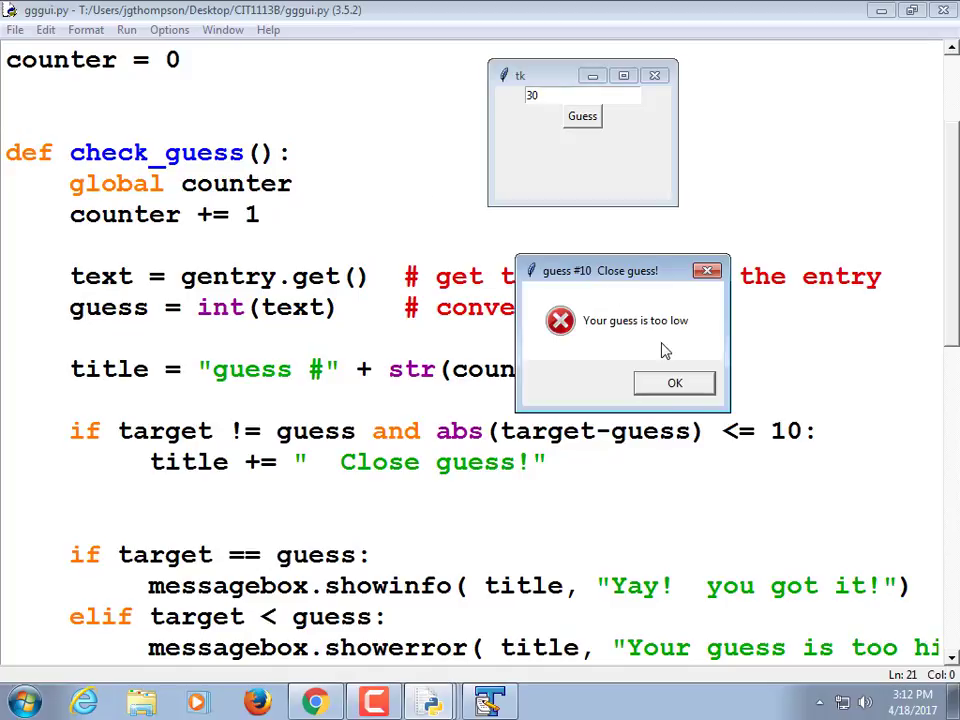
left_click(674, 384)
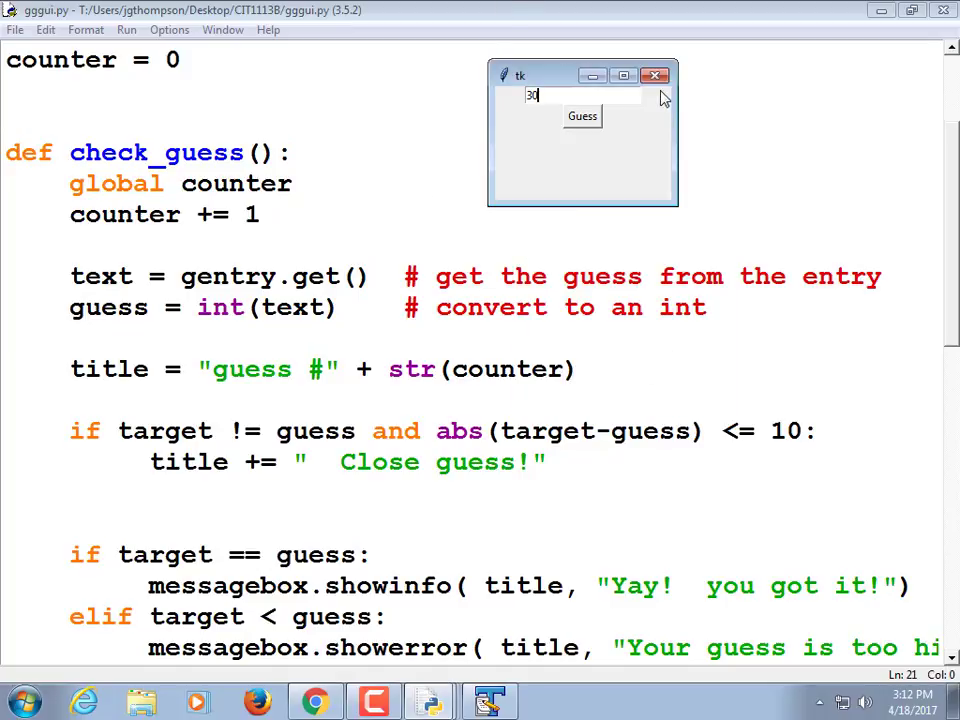
Close the game window and select the gentry.pack() layout code in gggui.py for rearranging
left_click(656, 76)
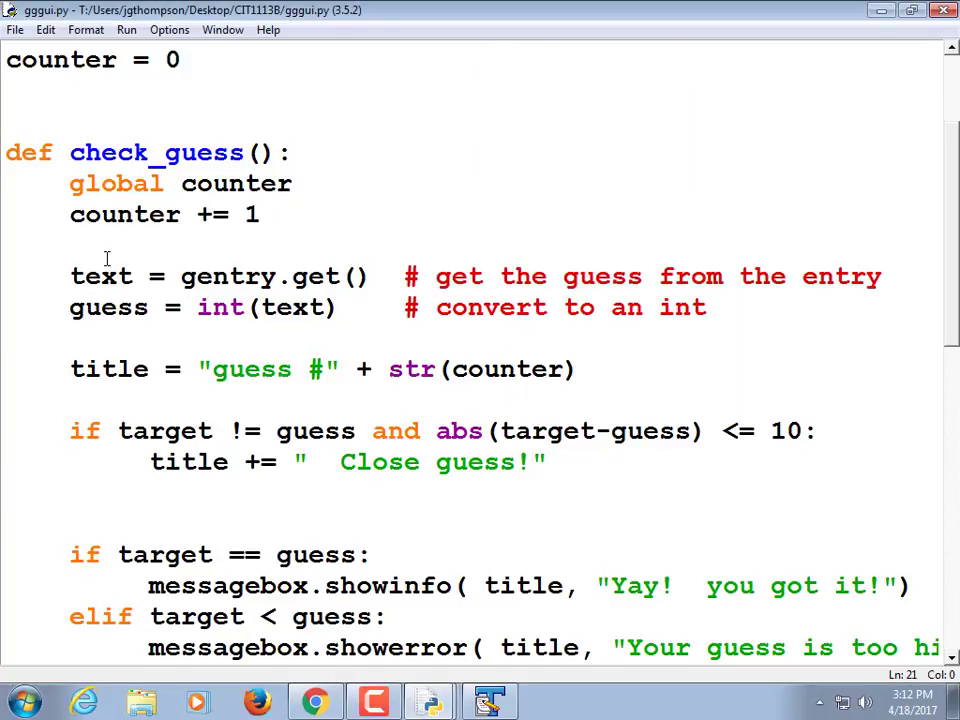
left_click(72, 276)
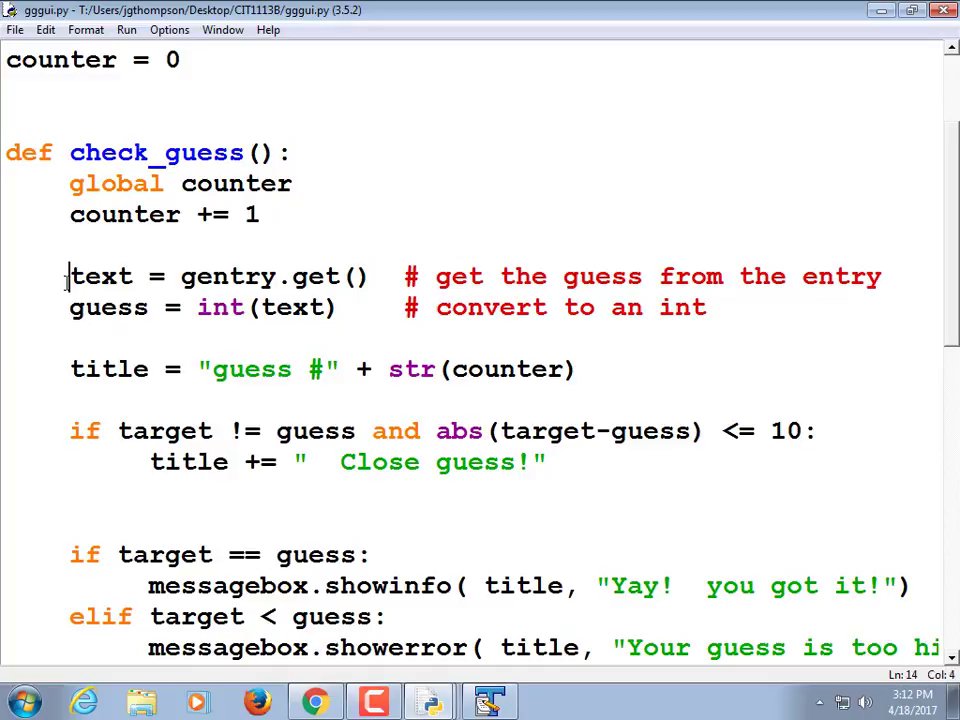
scroll("down", 3)
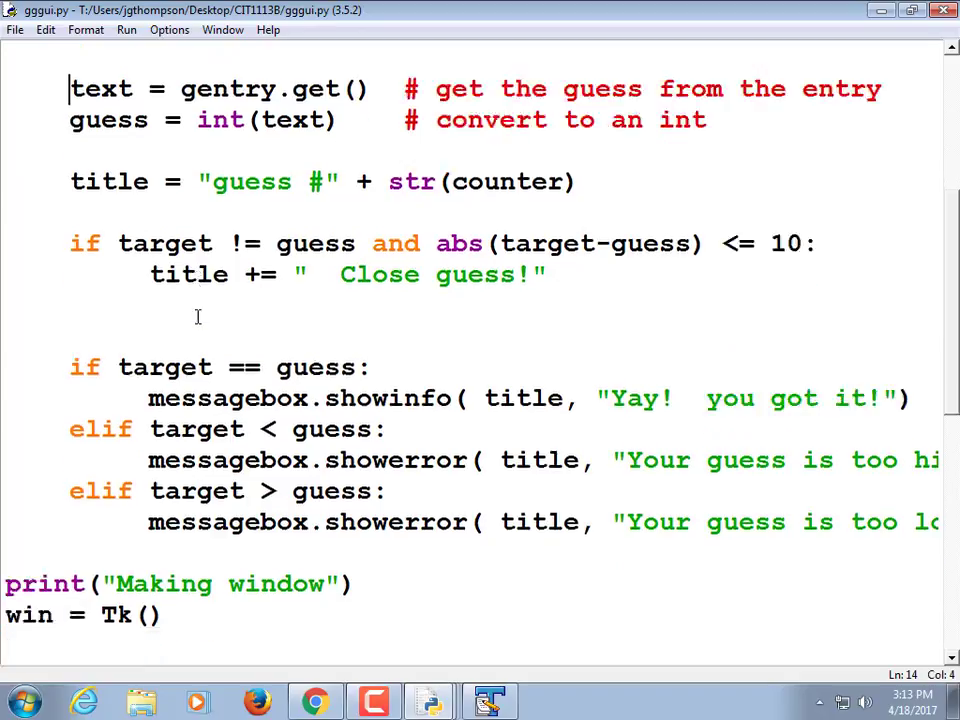
scroll("down", 3)
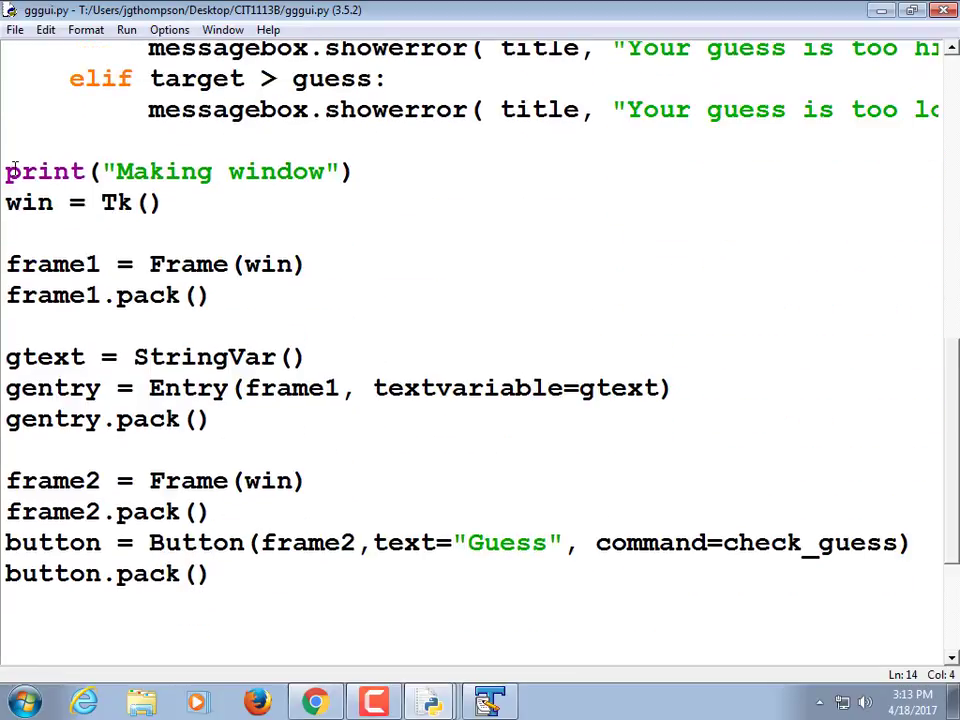
left_click_drag(4, 172, 628, 544)
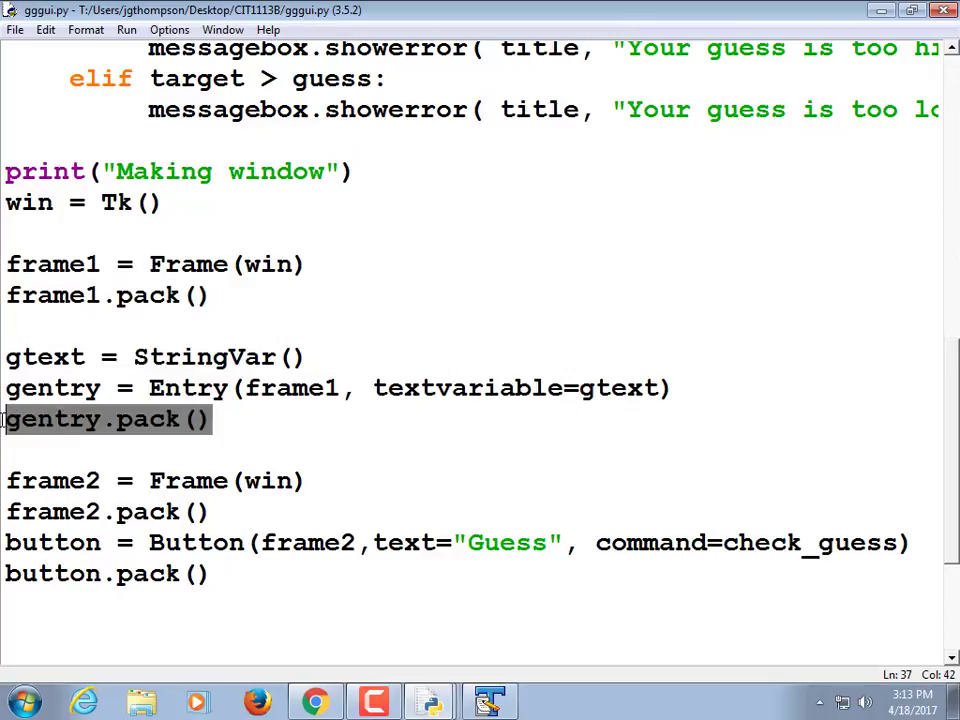
double_click(30, 480)
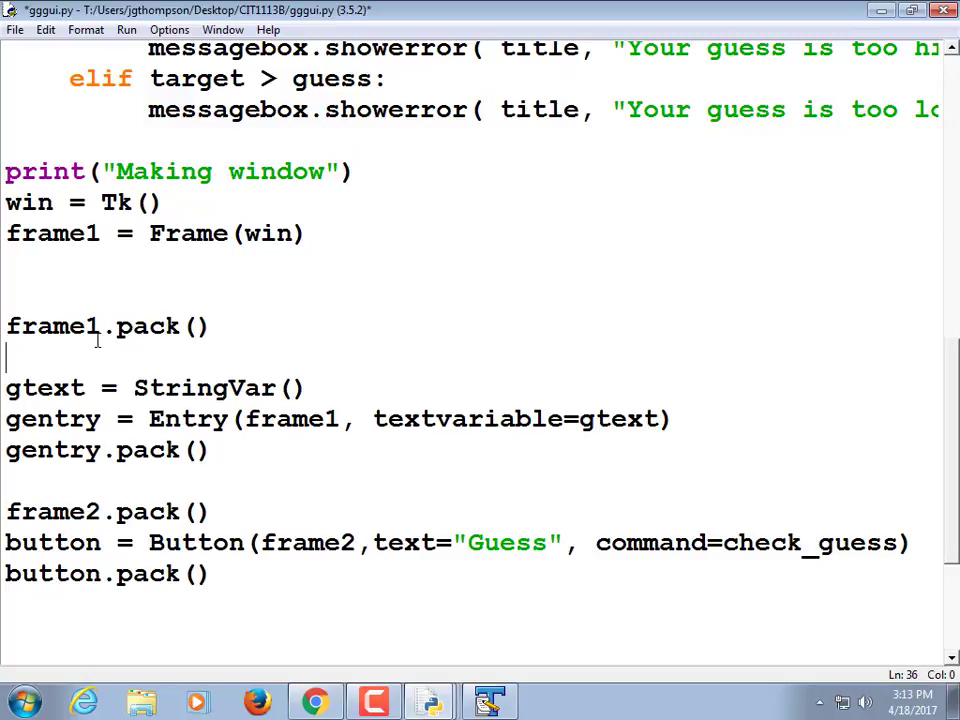
Add frame2 = Frame(win) after frame1, then move frame1.pack() and frame2.pack() below the widget definitions
type("frame2 = Frame(win)")
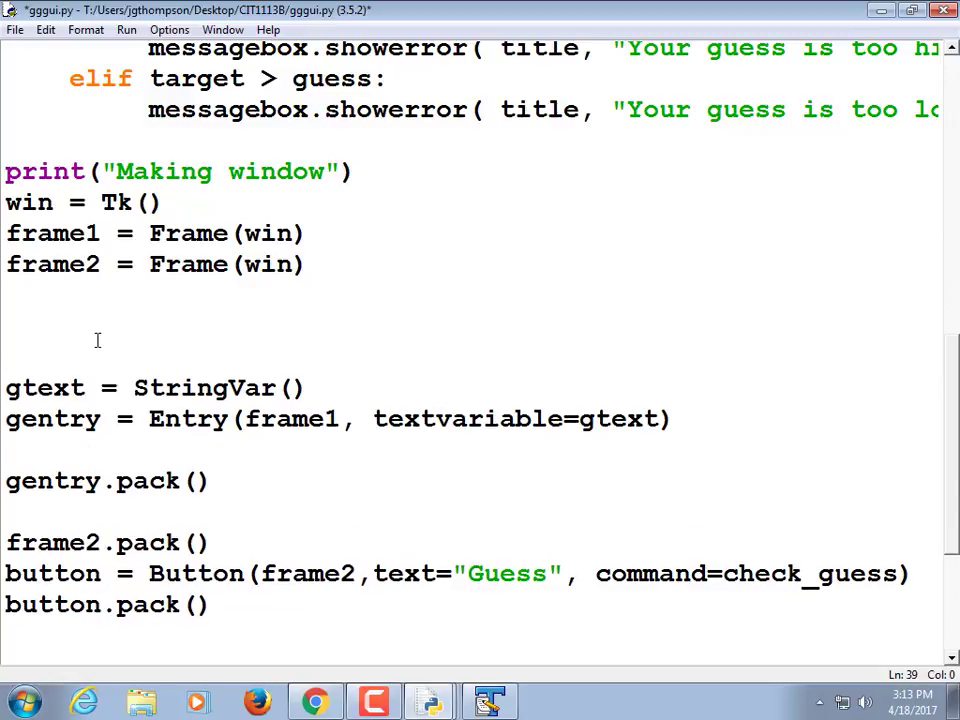
type("frame1.pack()")
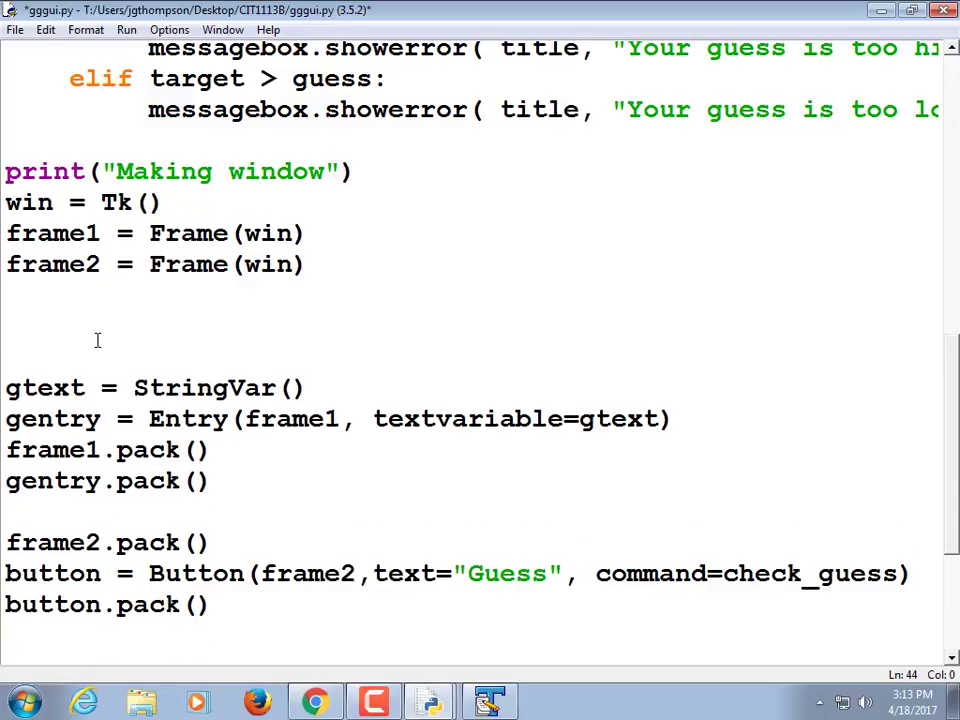
left_click(8, 542)
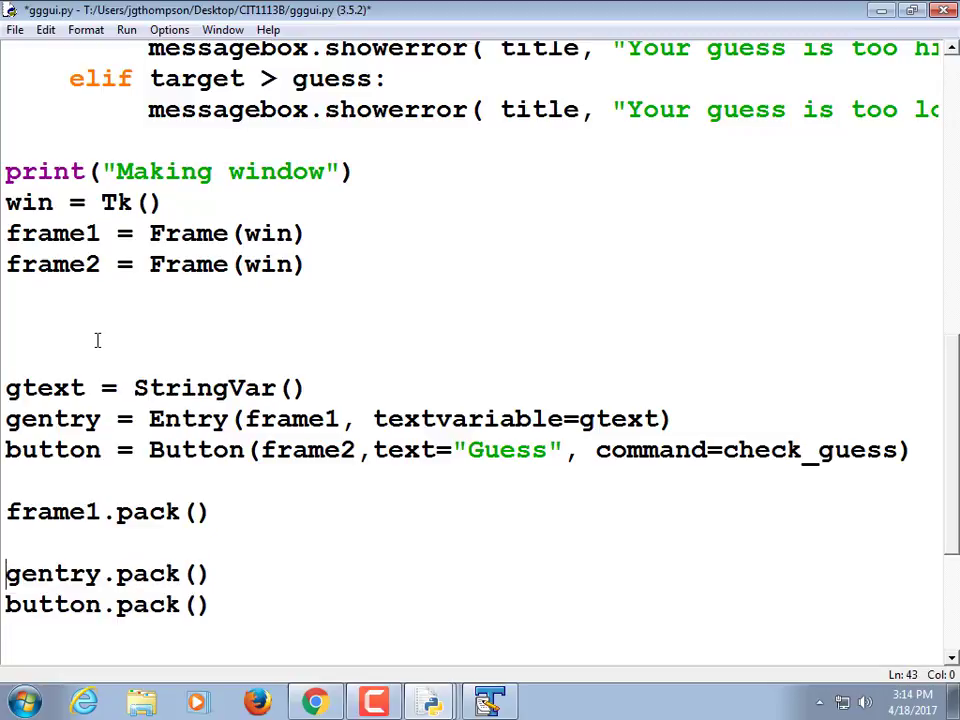
type("frame2.pack()")
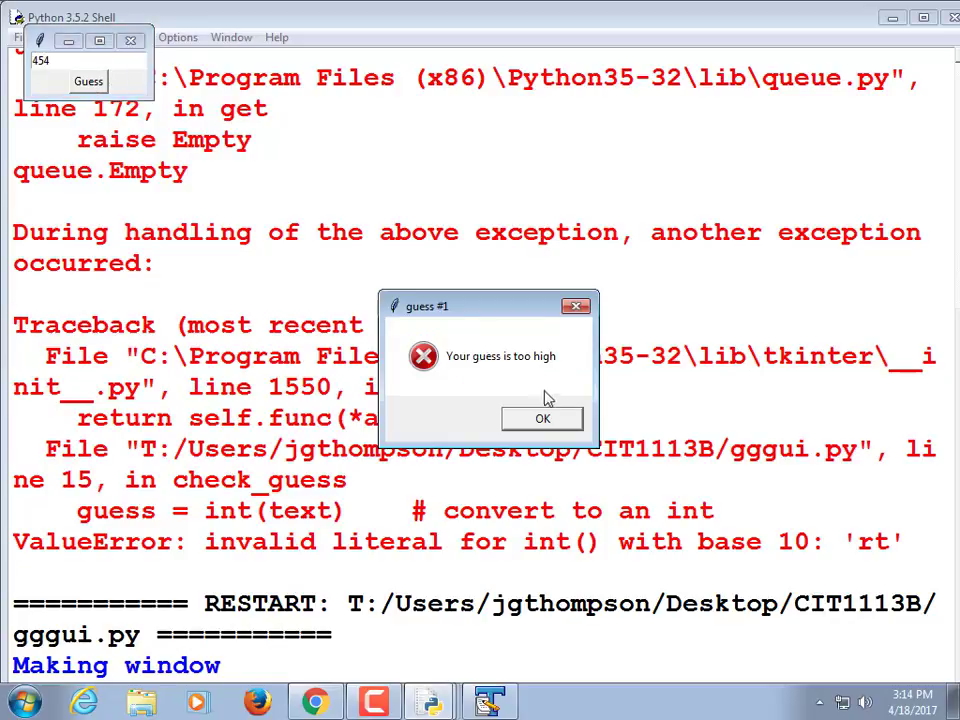
Dismiss the guess #1 too-high message and select the regrouped layout code in the editor
left_click(542, 418)
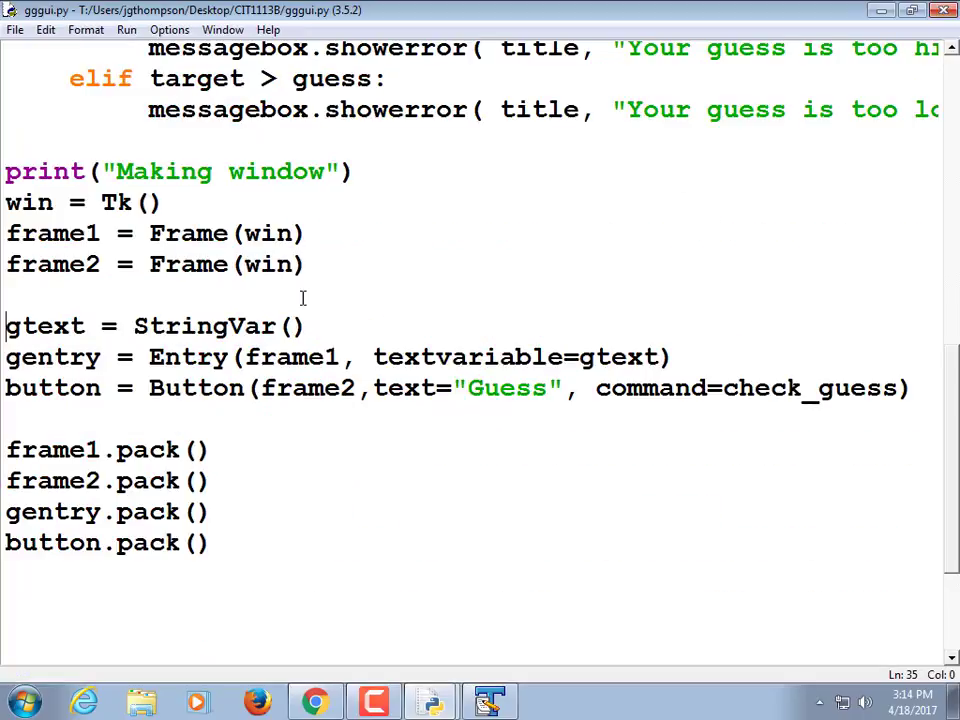
left_click_drag(4, 232, 310, 264)
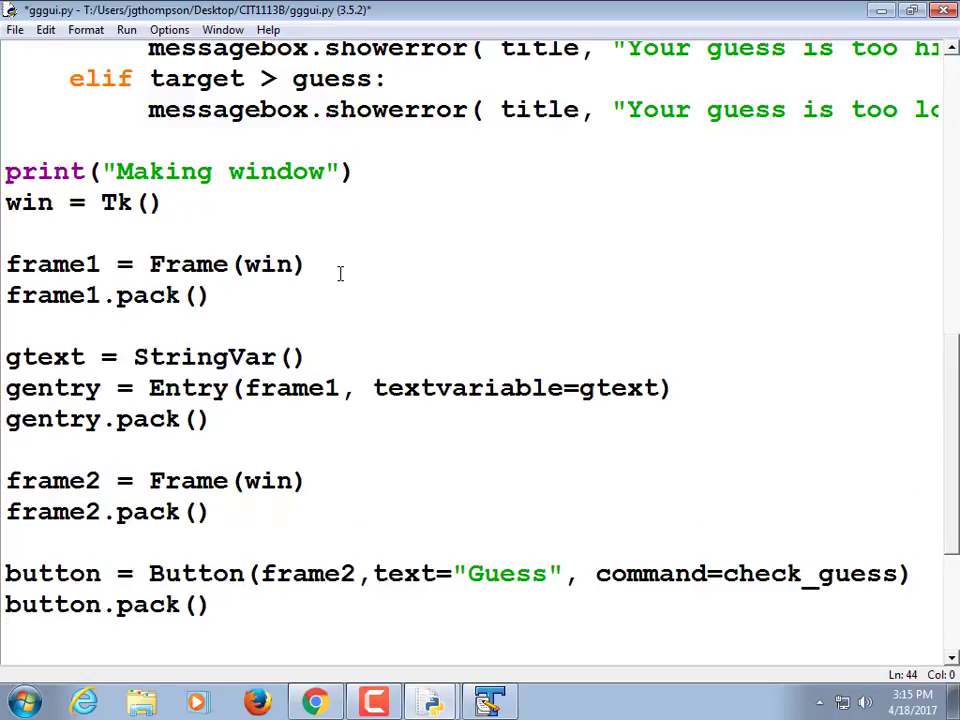
Scroll down through gggui.py where each frame and widget is followed by its pack() call
scroll("down", 3)
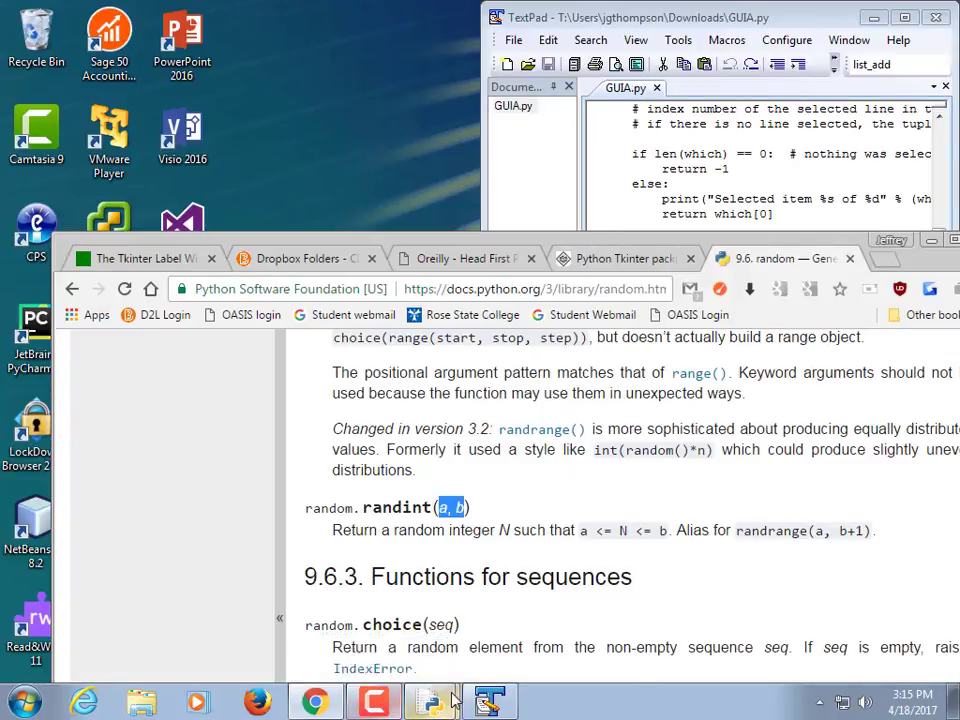
mouse_move(432, 700)
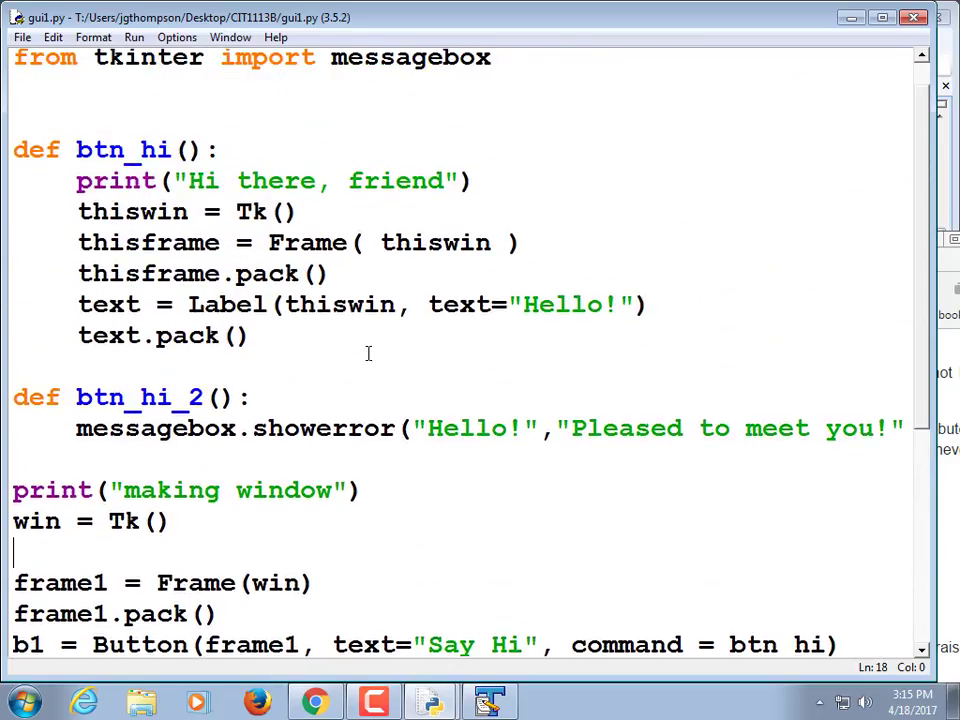
Bring up gui1.py in IDLE and scroll through btn_hi, btn_hi_2 and the window layout
scroll("down", 3)
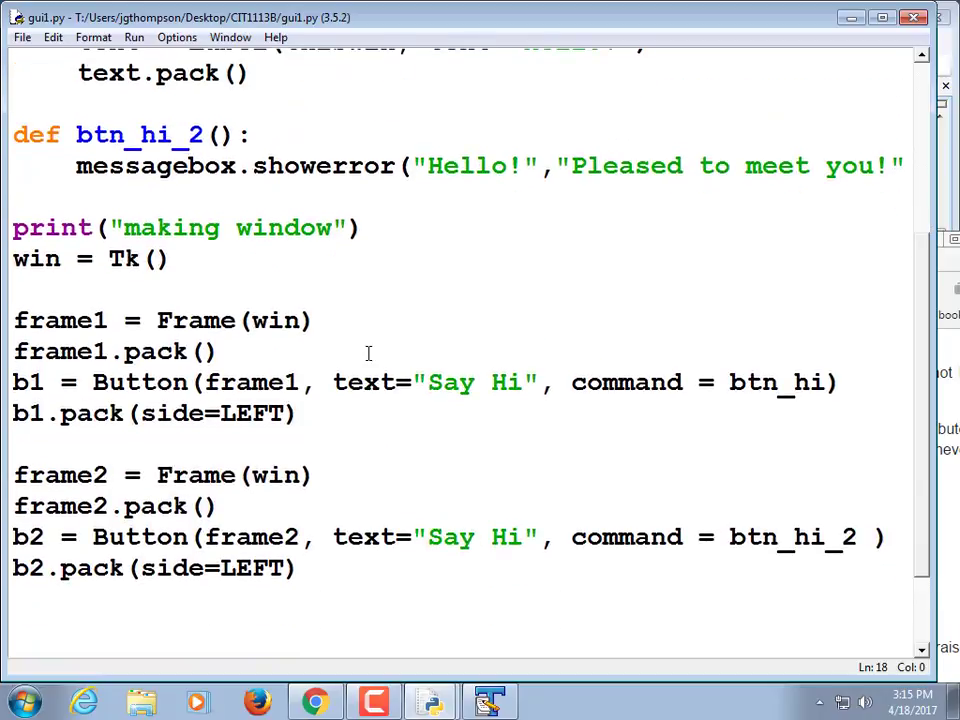
left_click(20, 288)
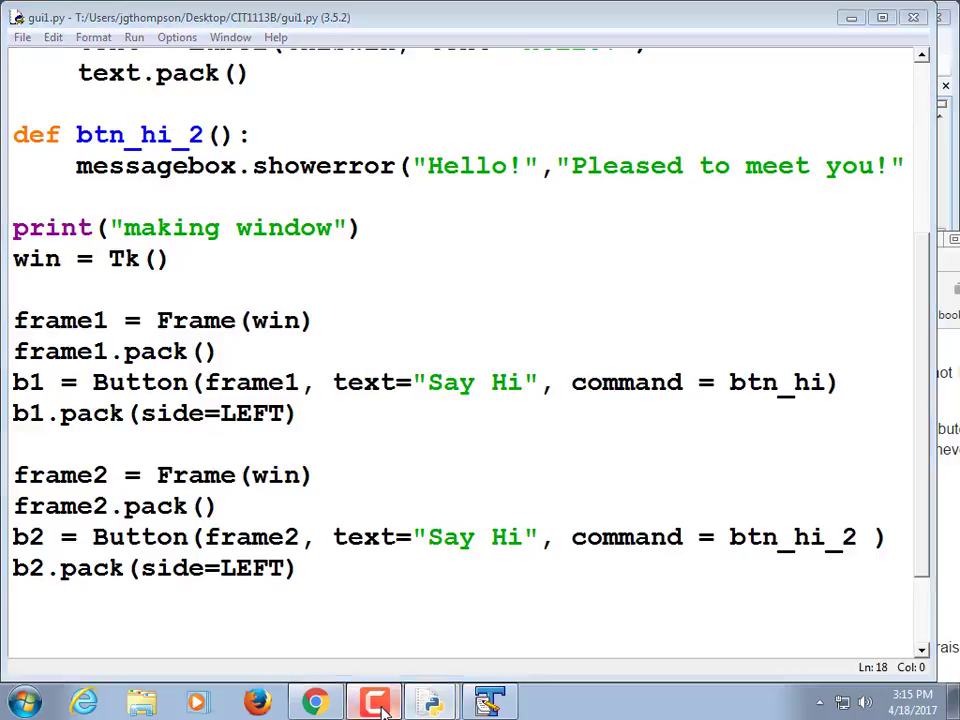
left_click(372, 700)
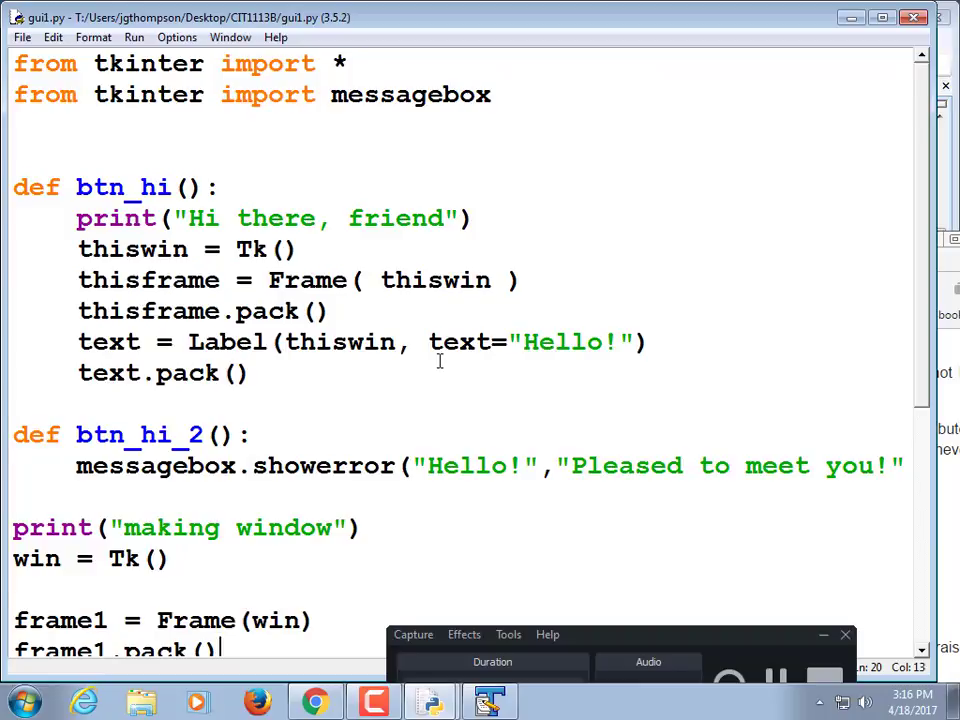
scroll("down", 3)
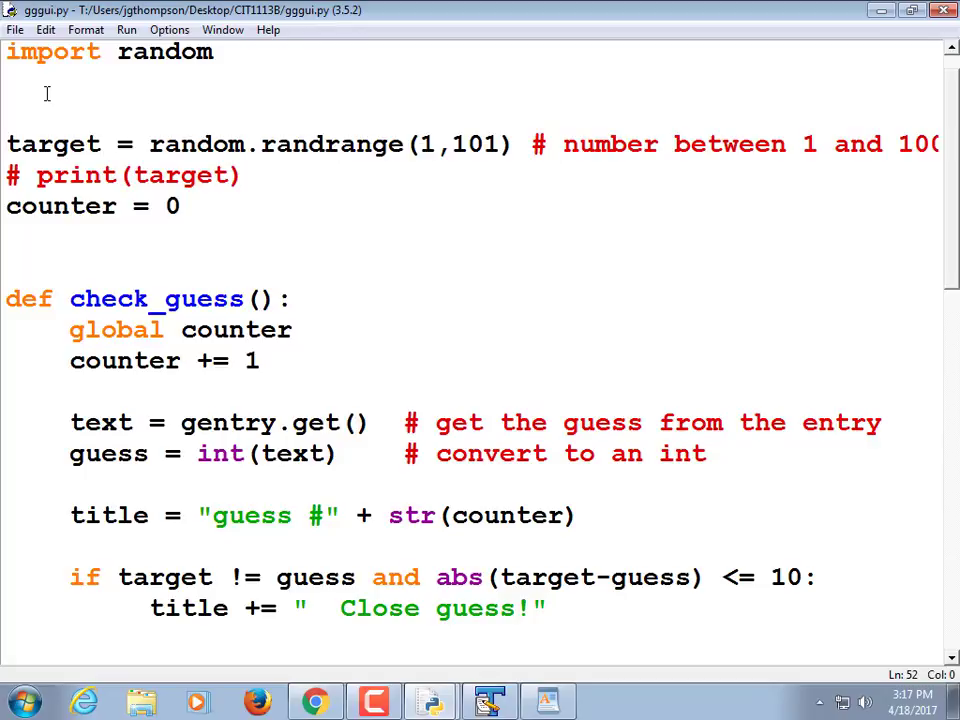
Scroll gggui.py from check_guess down to the Guess button's pack call and back up to the tkinter import
scroll("down", 3)
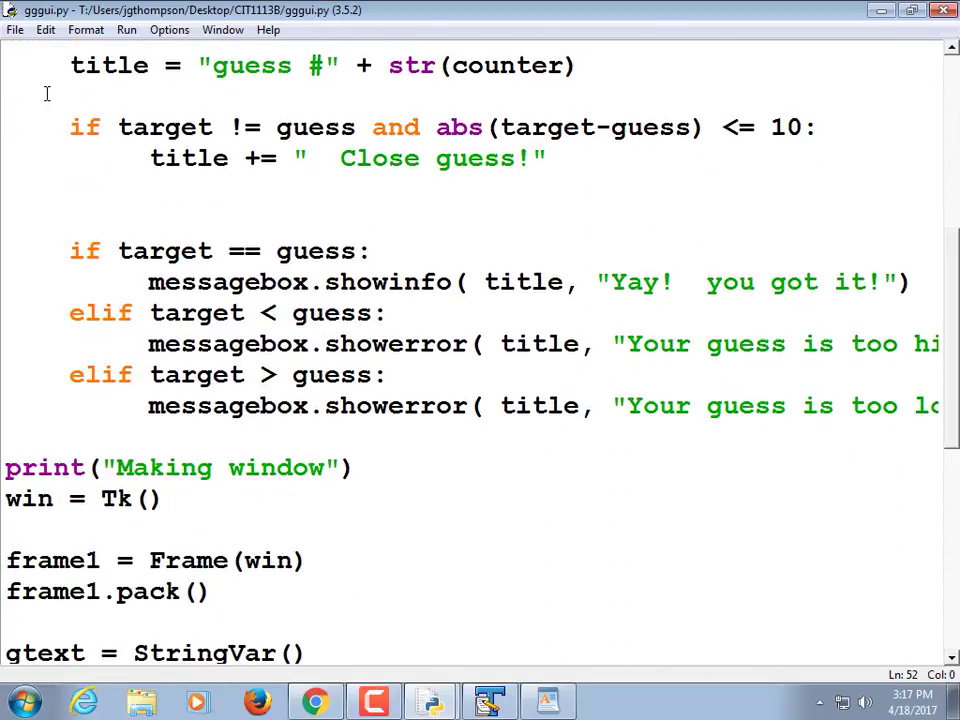
scroll("down", 3)
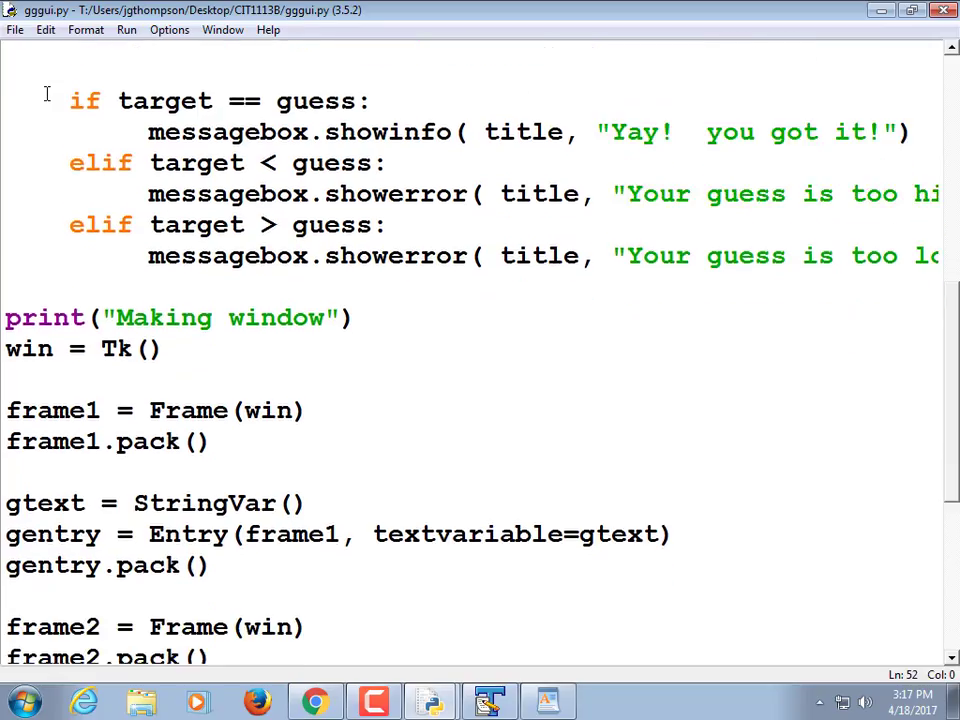
scroll("down", 3)
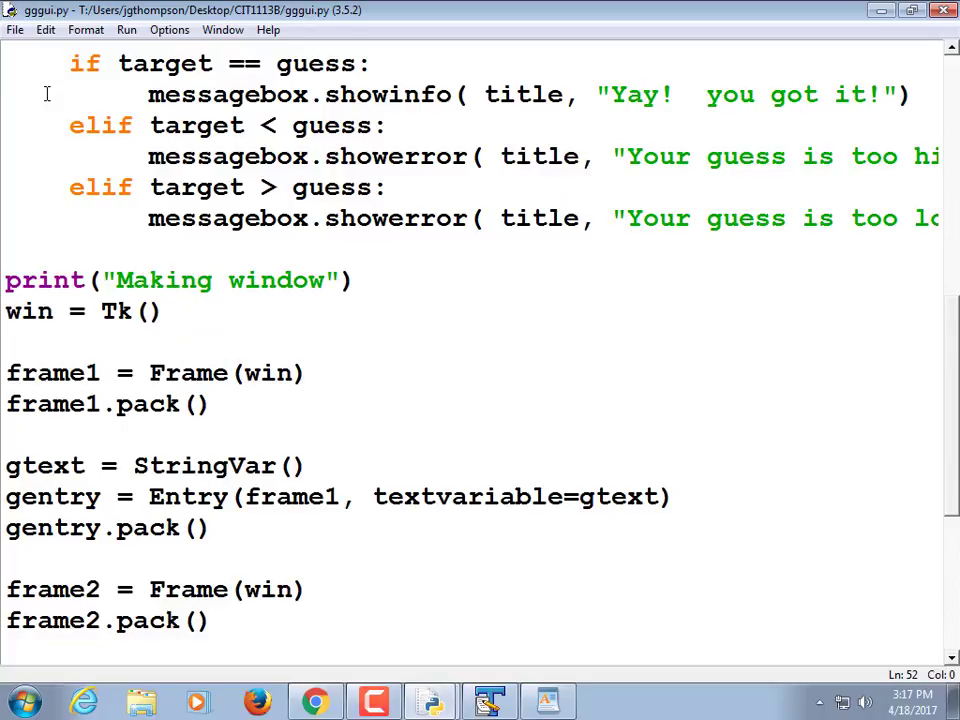
scroll("down", 3)
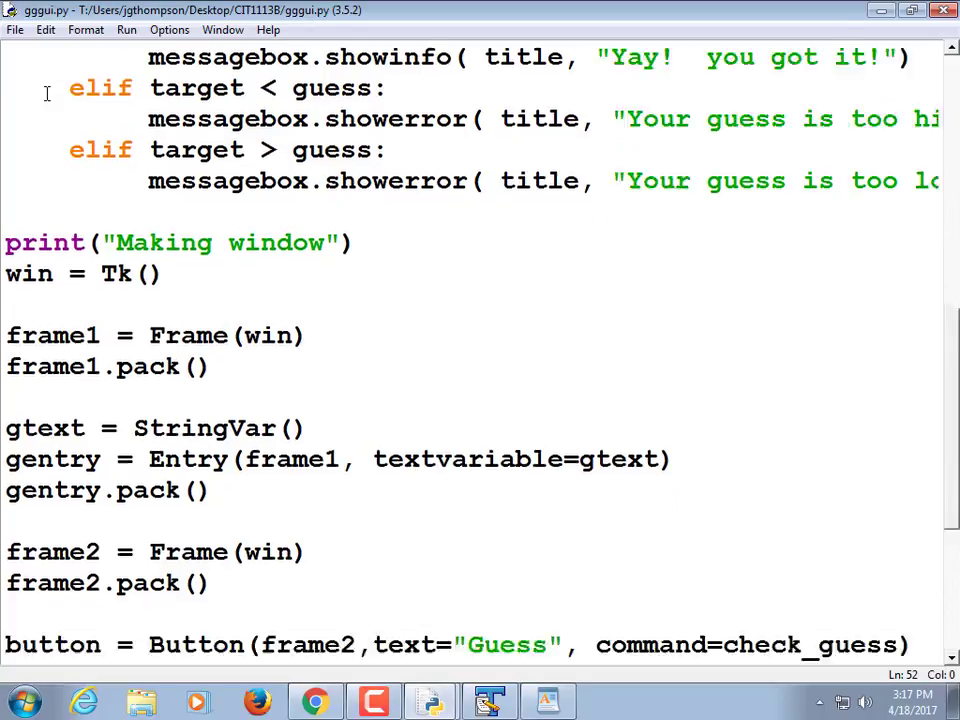
scroll("down", 3)
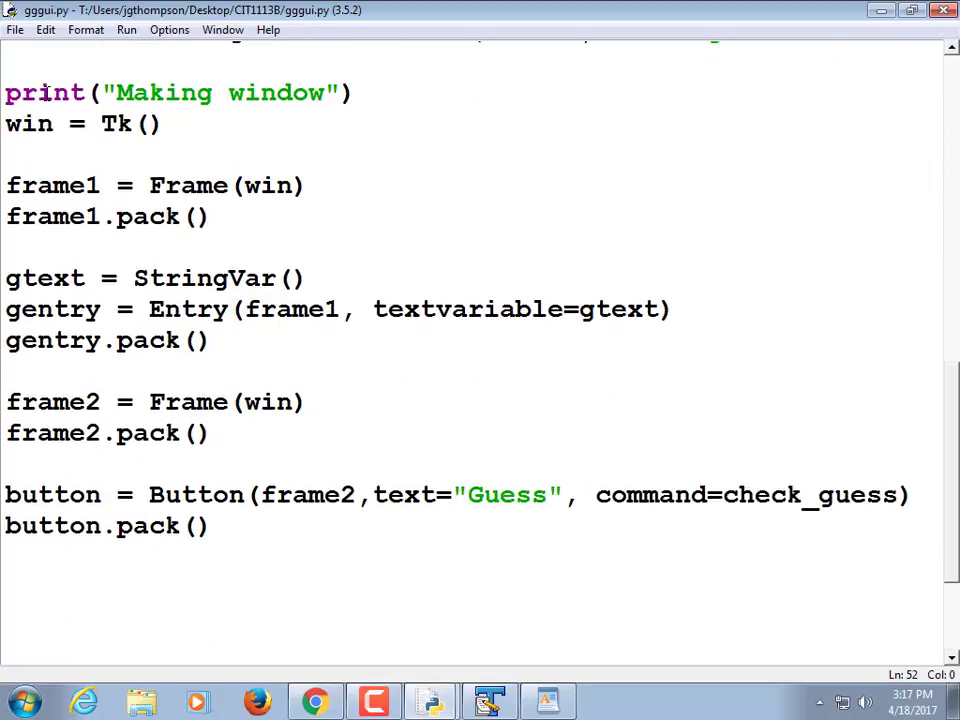
mouse_move(168, 144)
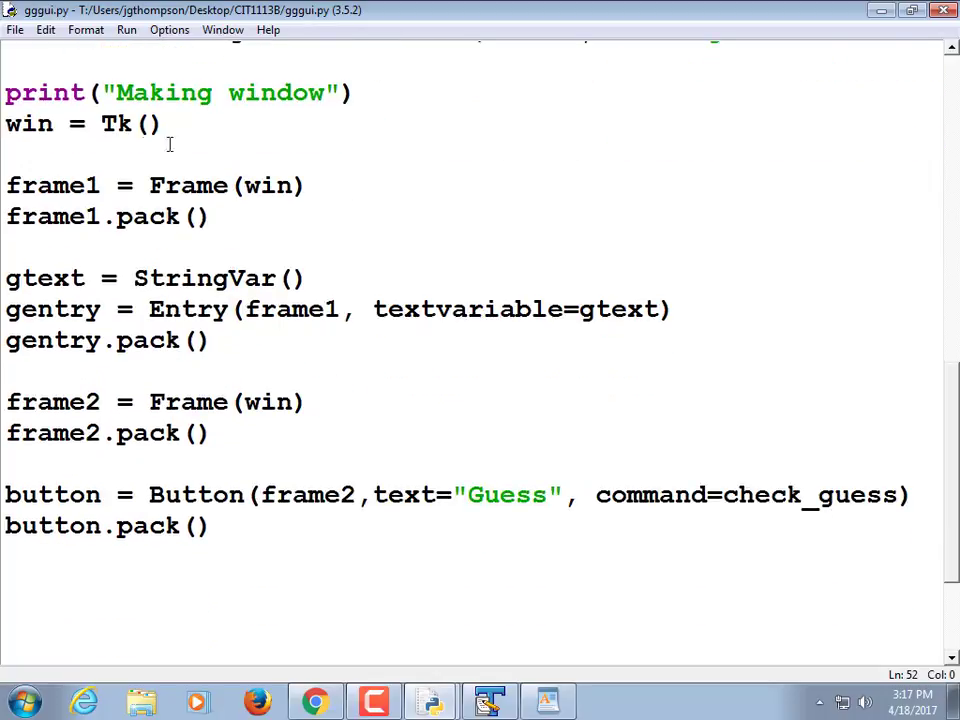
scroll("up", 3)
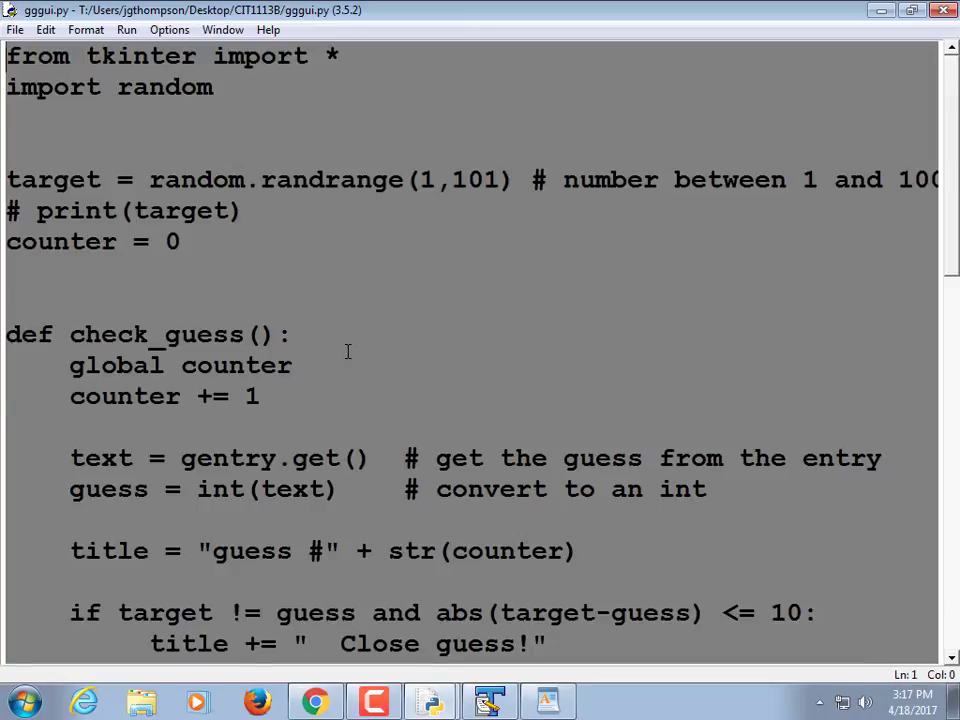